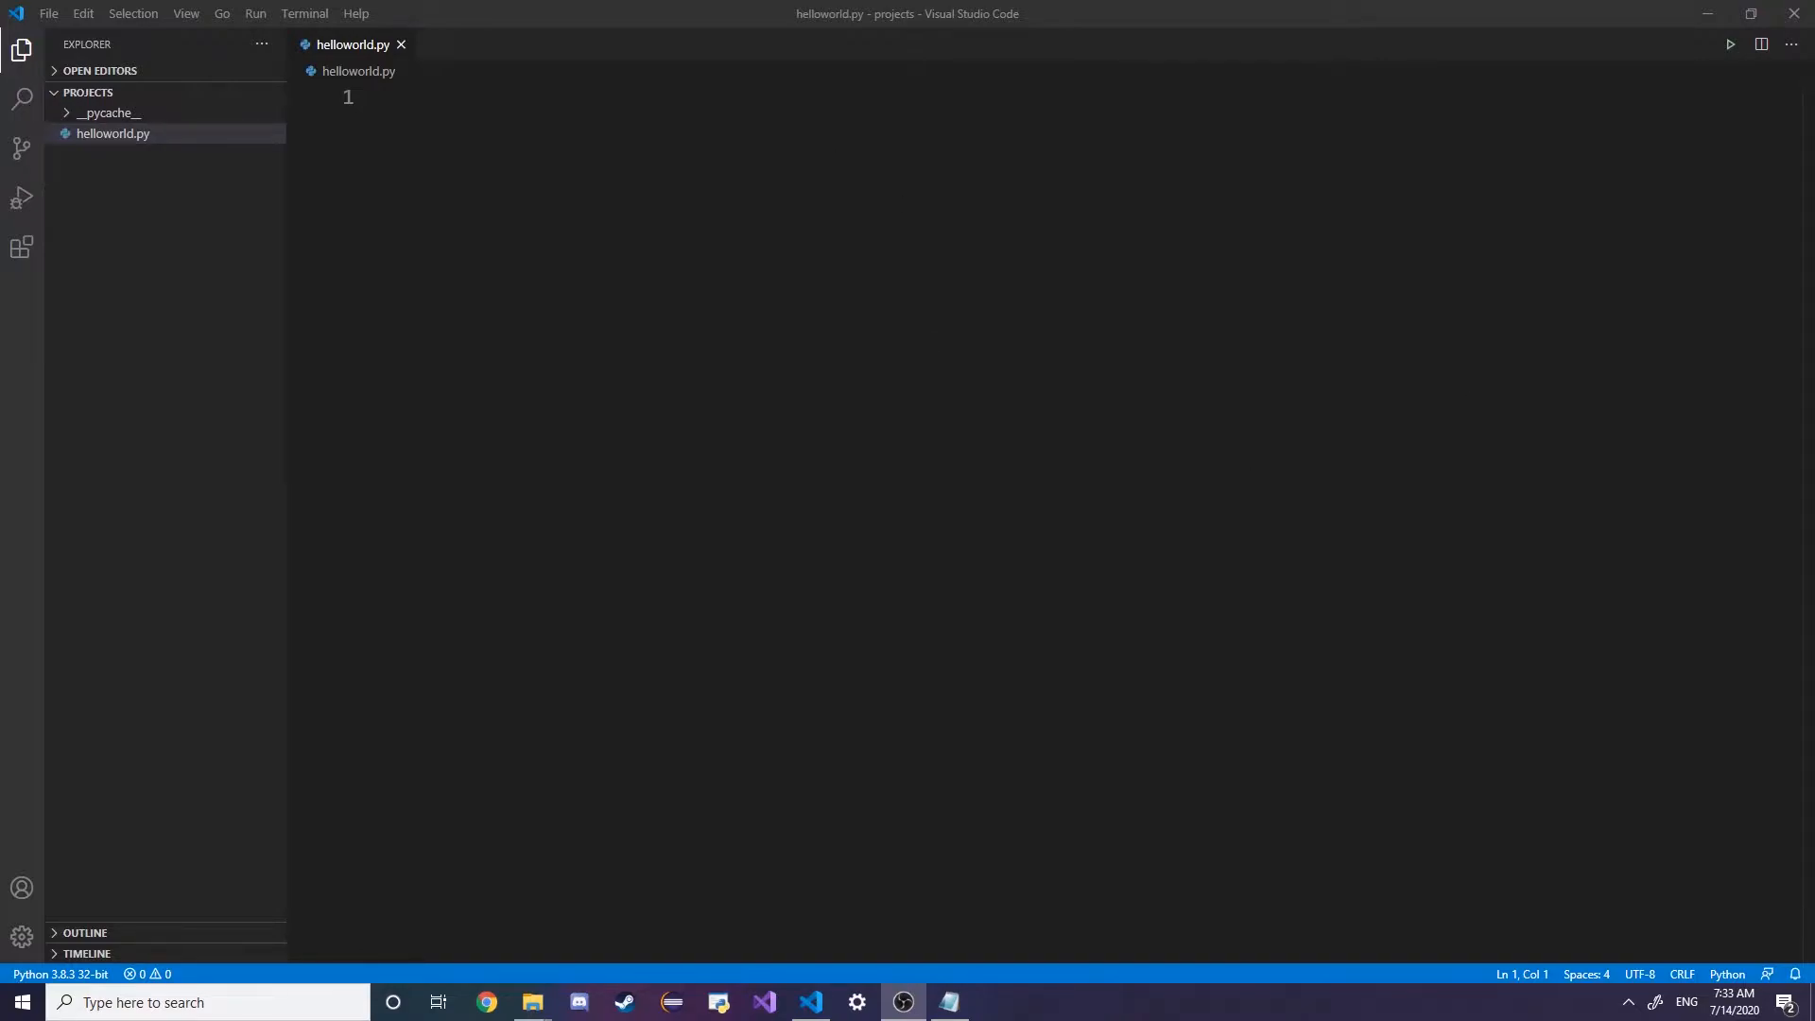
pyautogui.moveTo(278, 365)
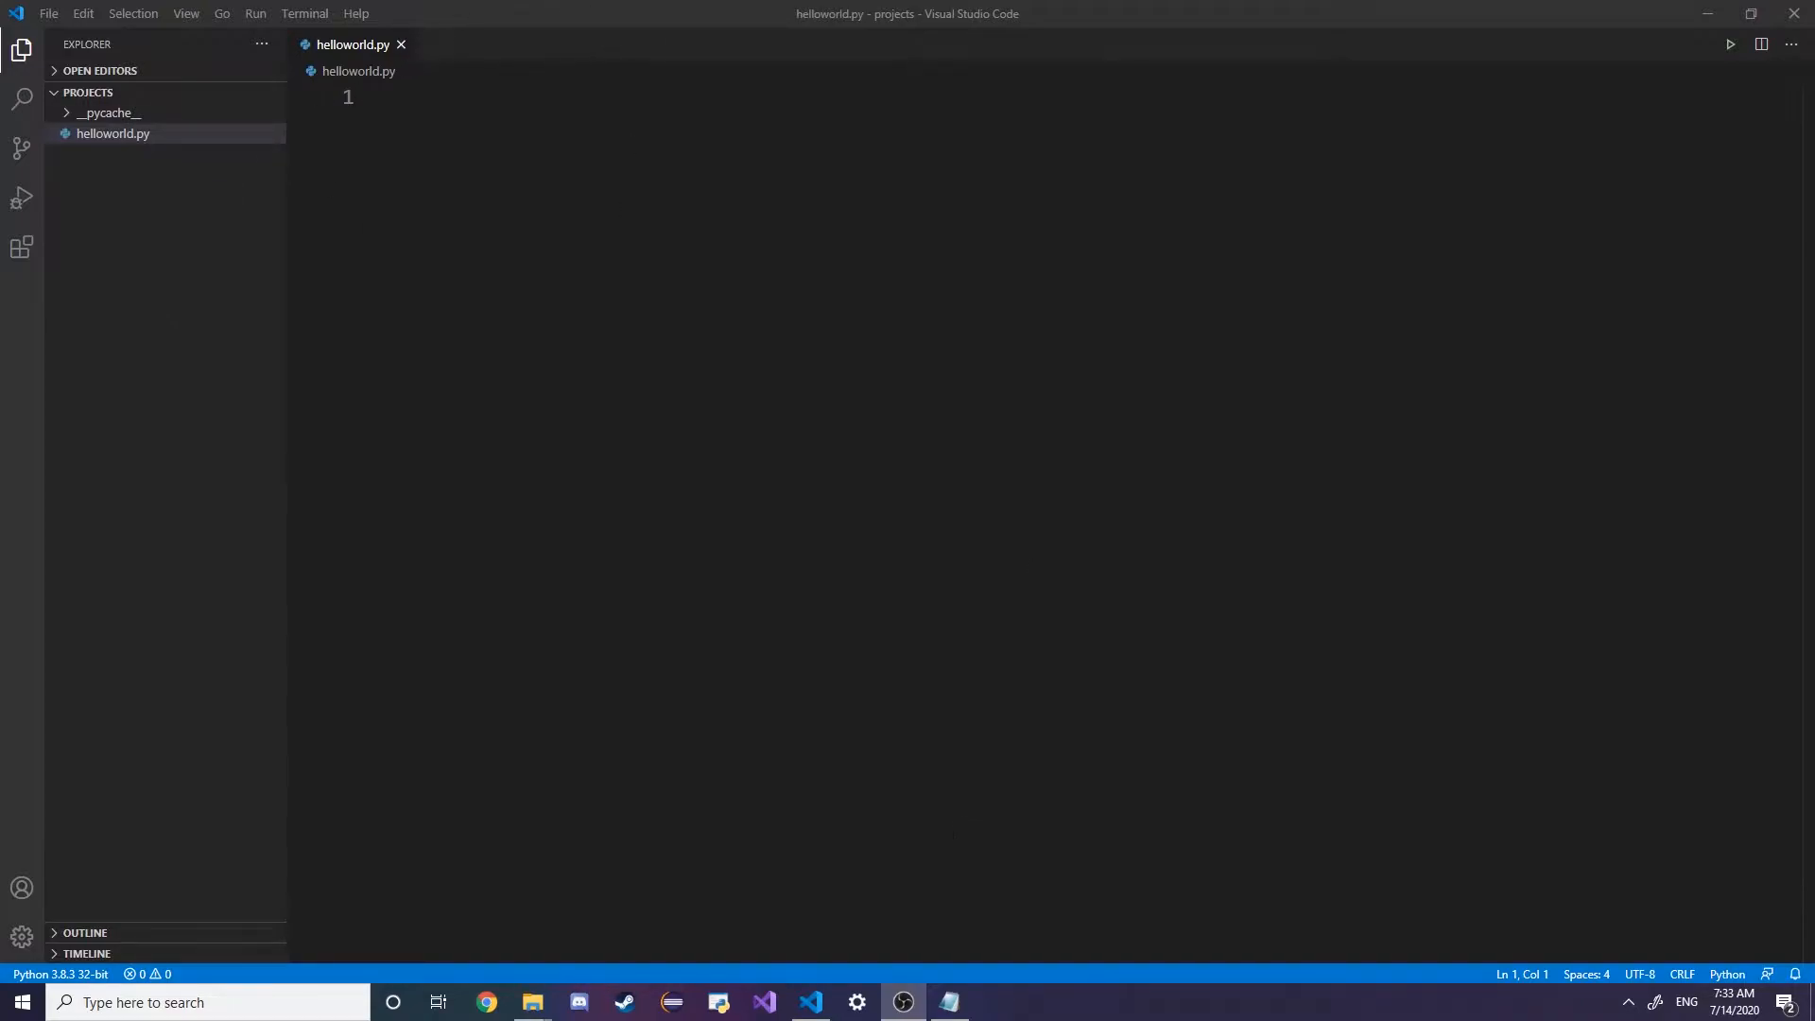
pyautogui.moveTo(1682, 7)
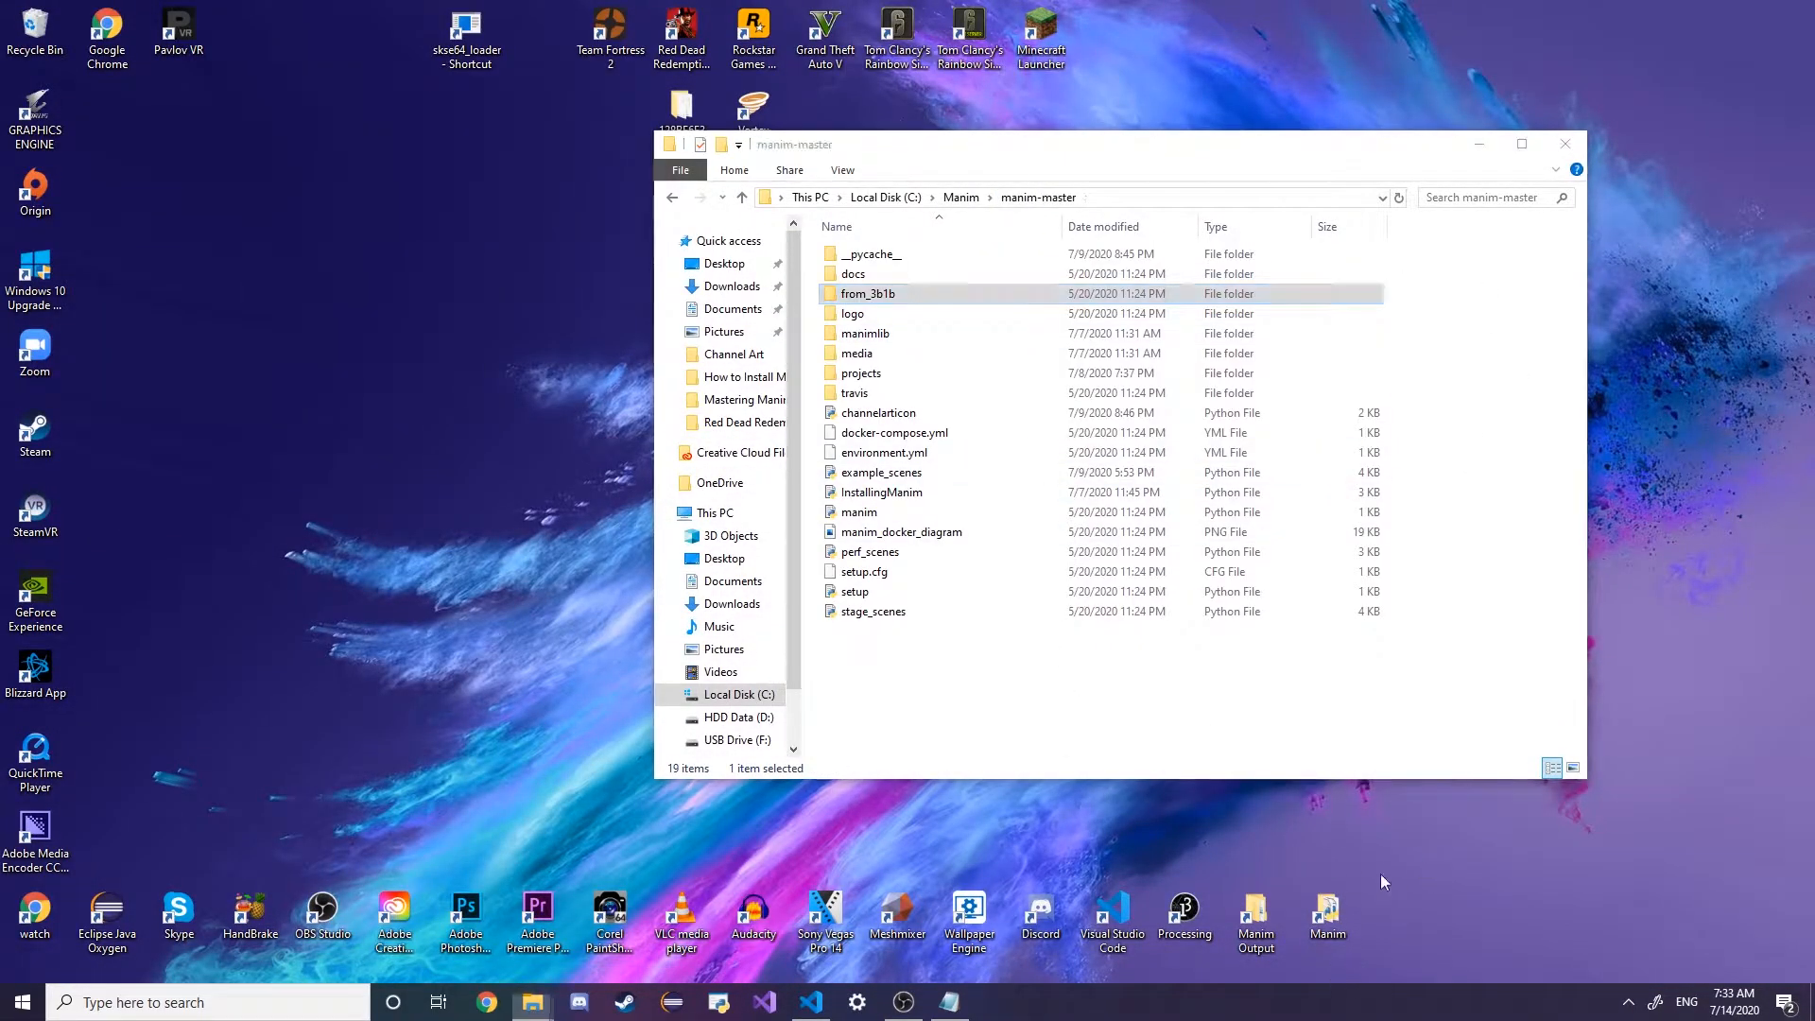
pyautogui.moveTo(944, 208)
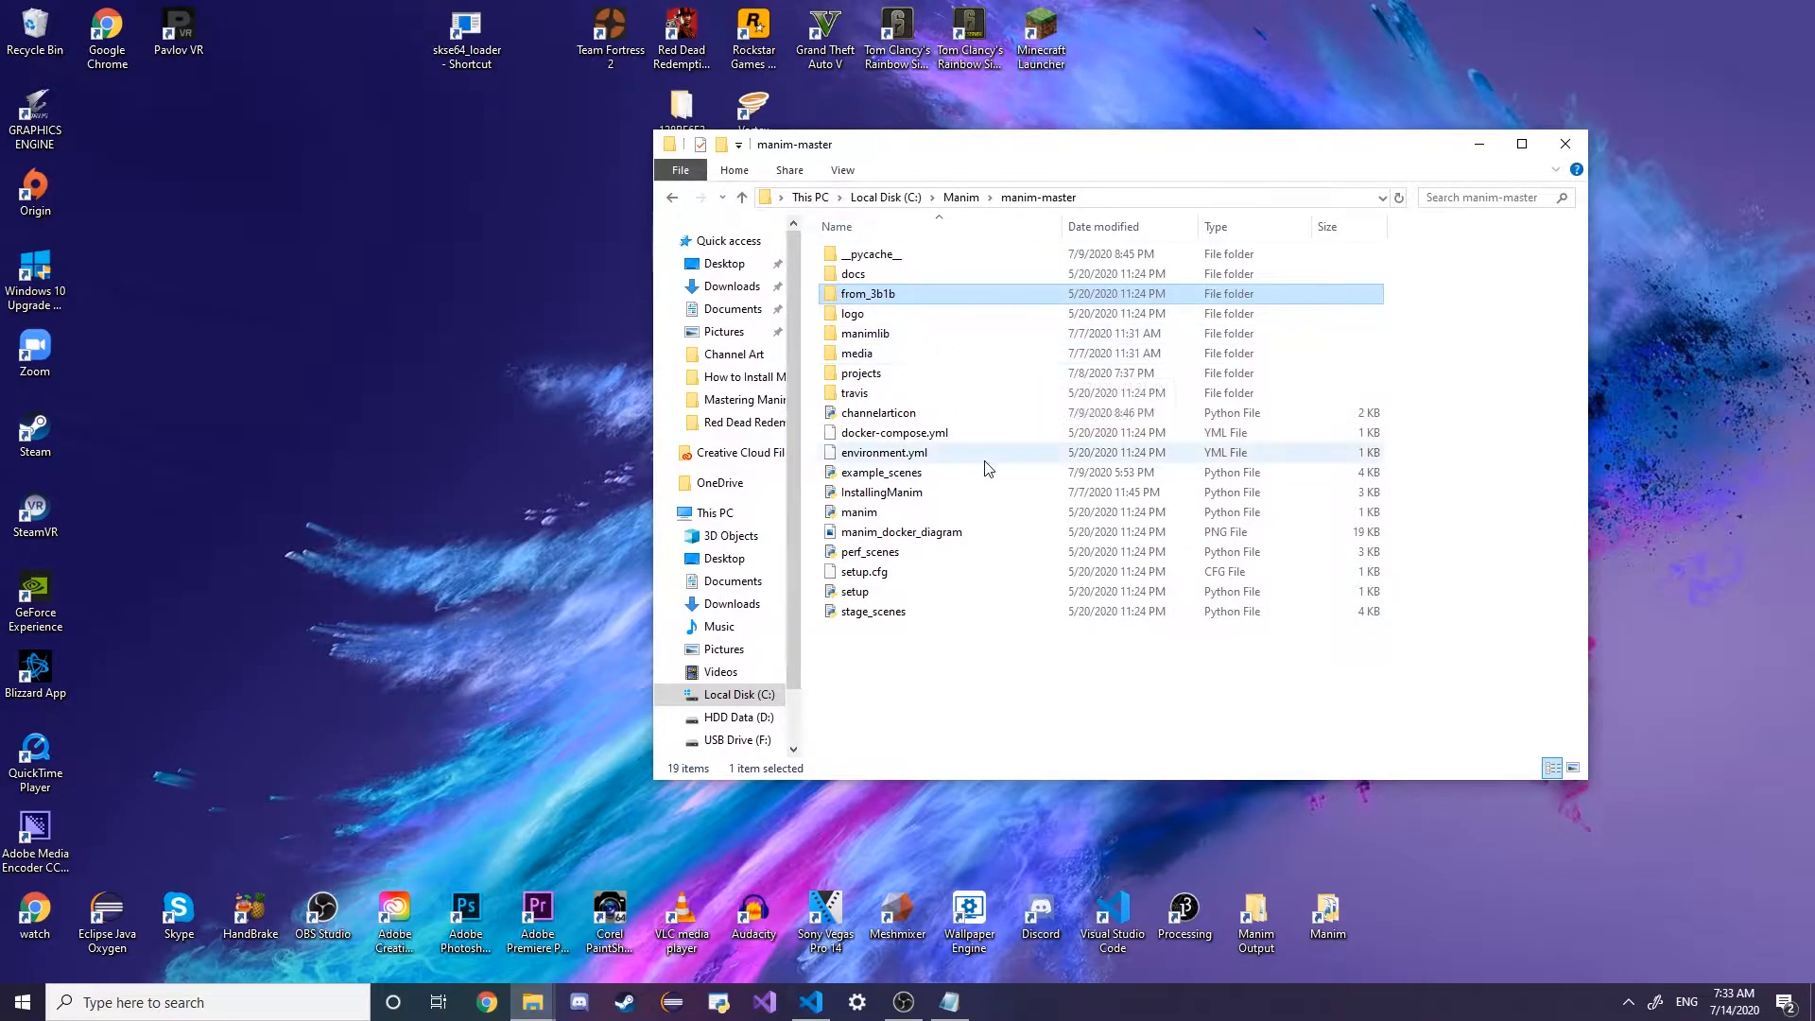
# Browse into the projects folder under manim-master
pyautogui.click(856, 353)
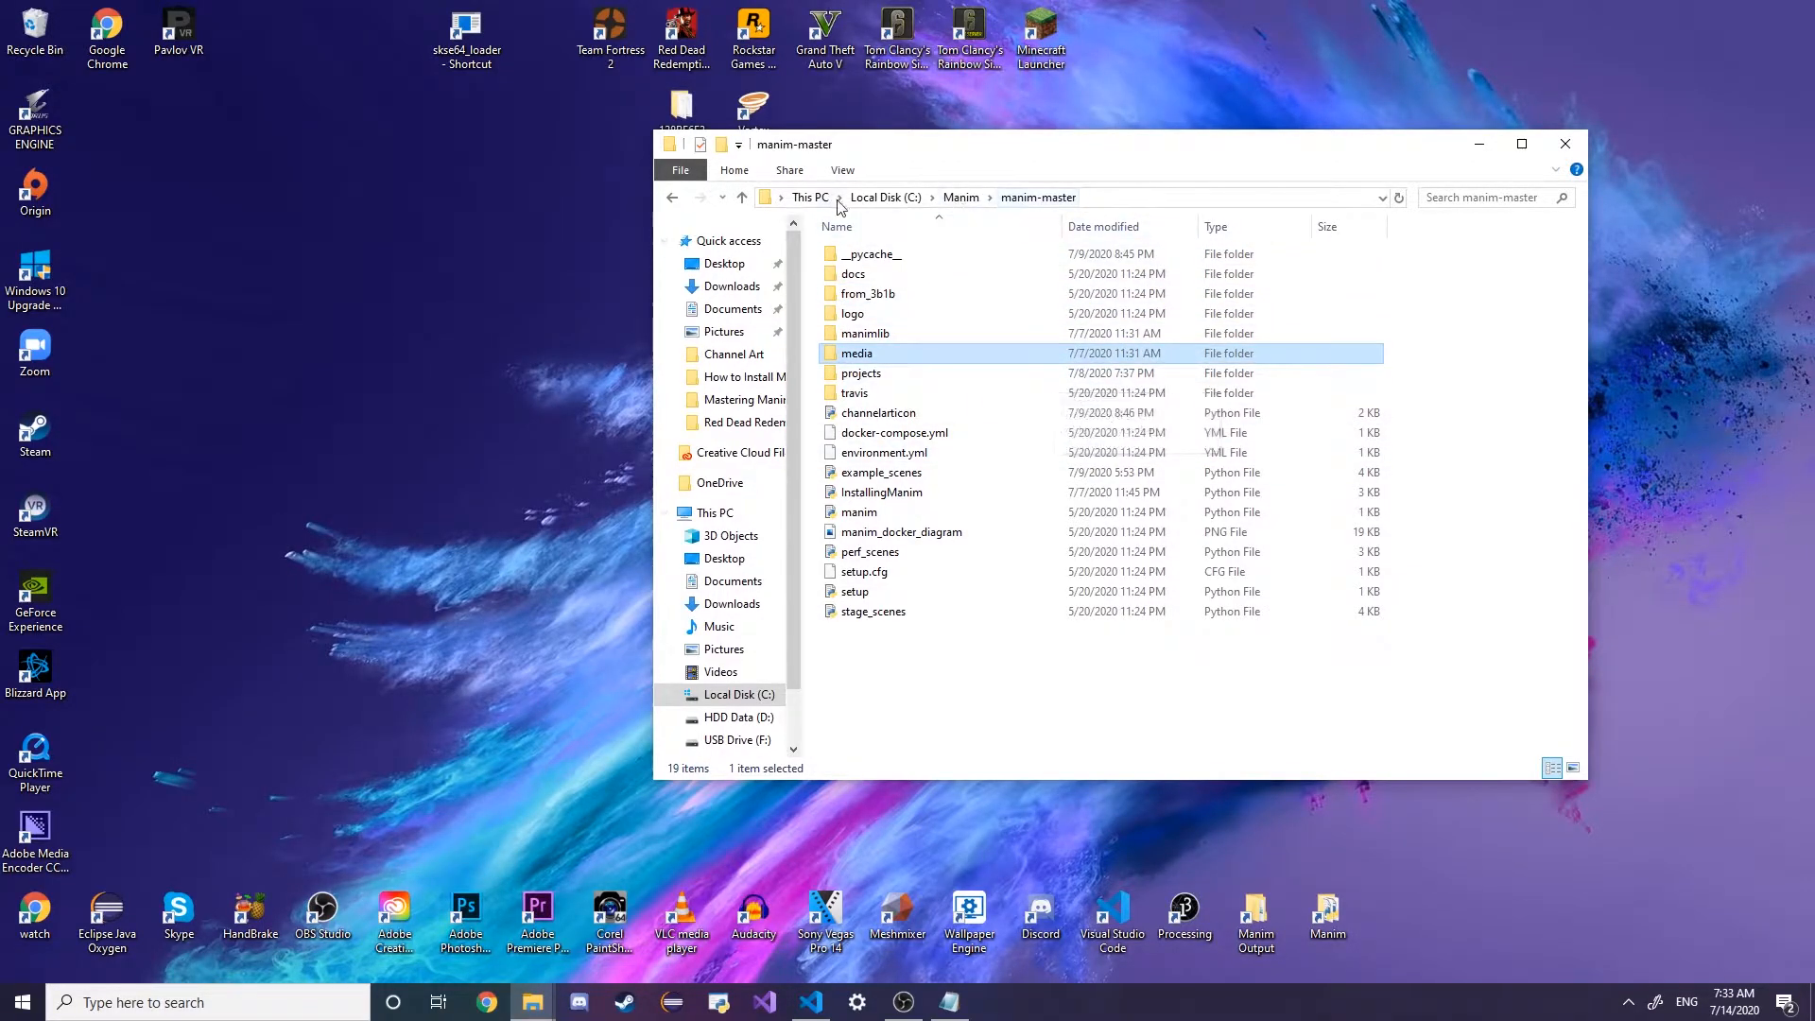
pyautogui.moveTo(937, 472)
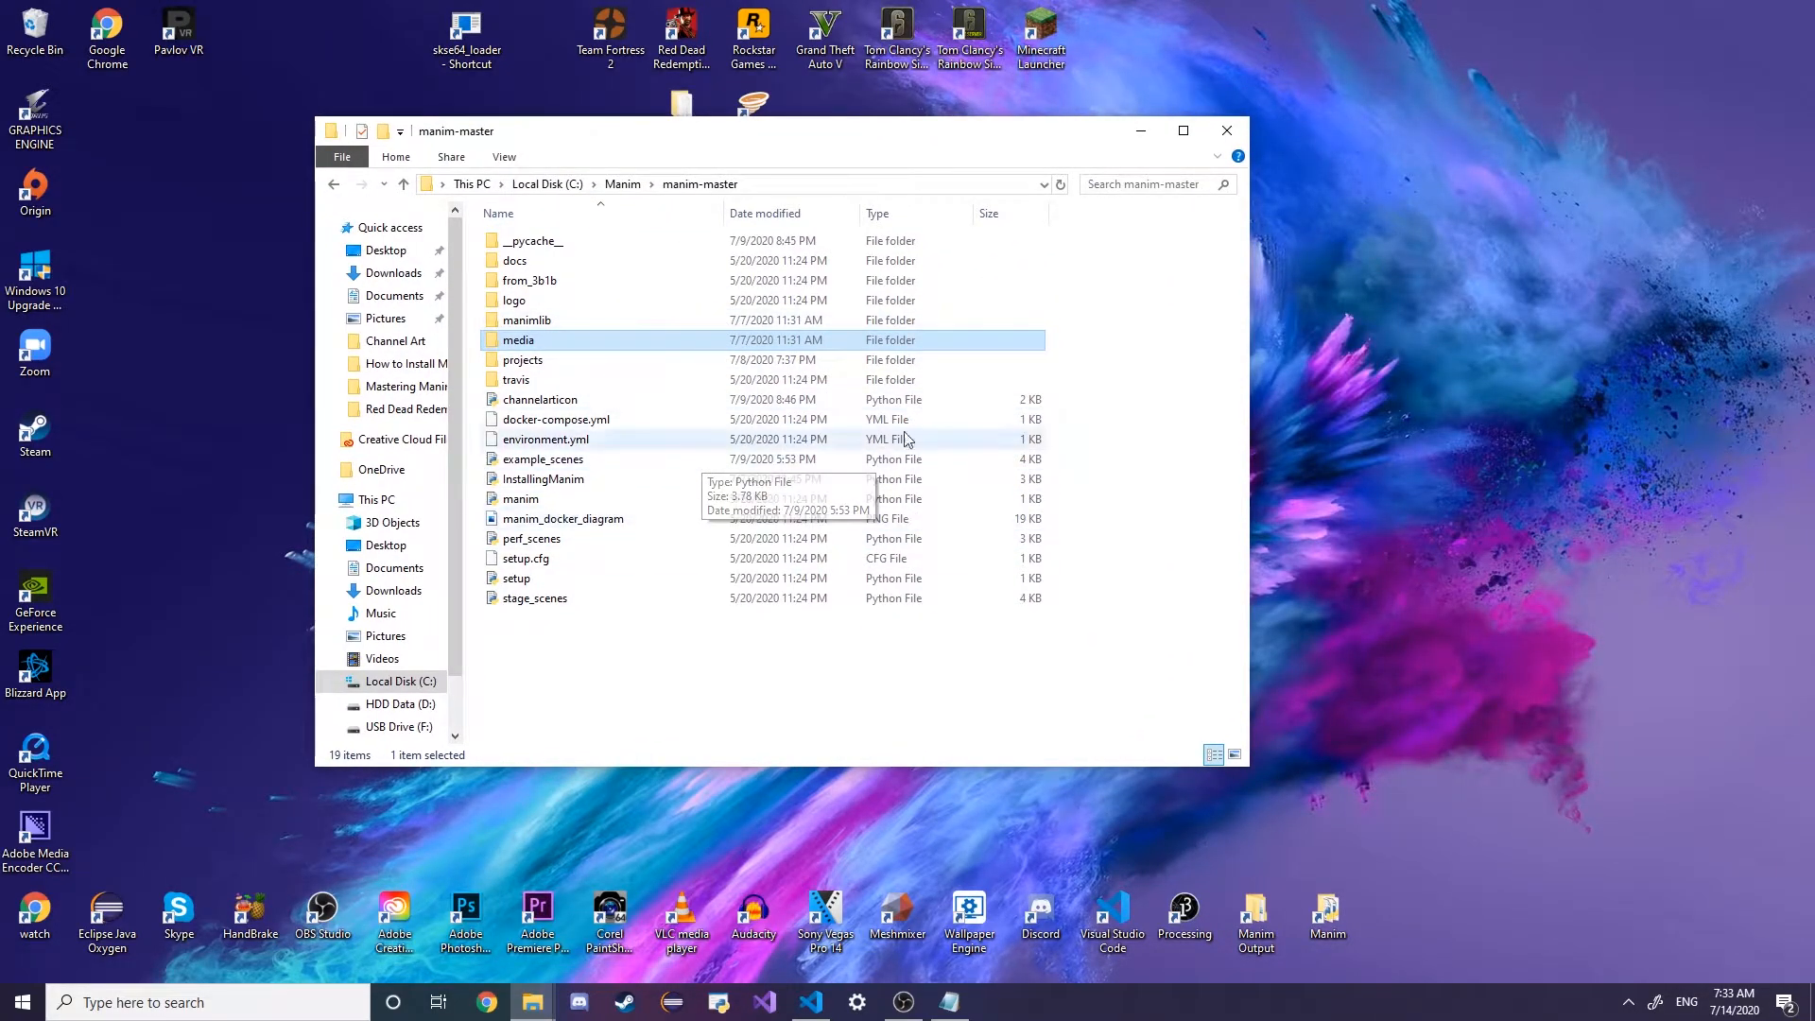
pyautogui.doubleClick(523, 359)
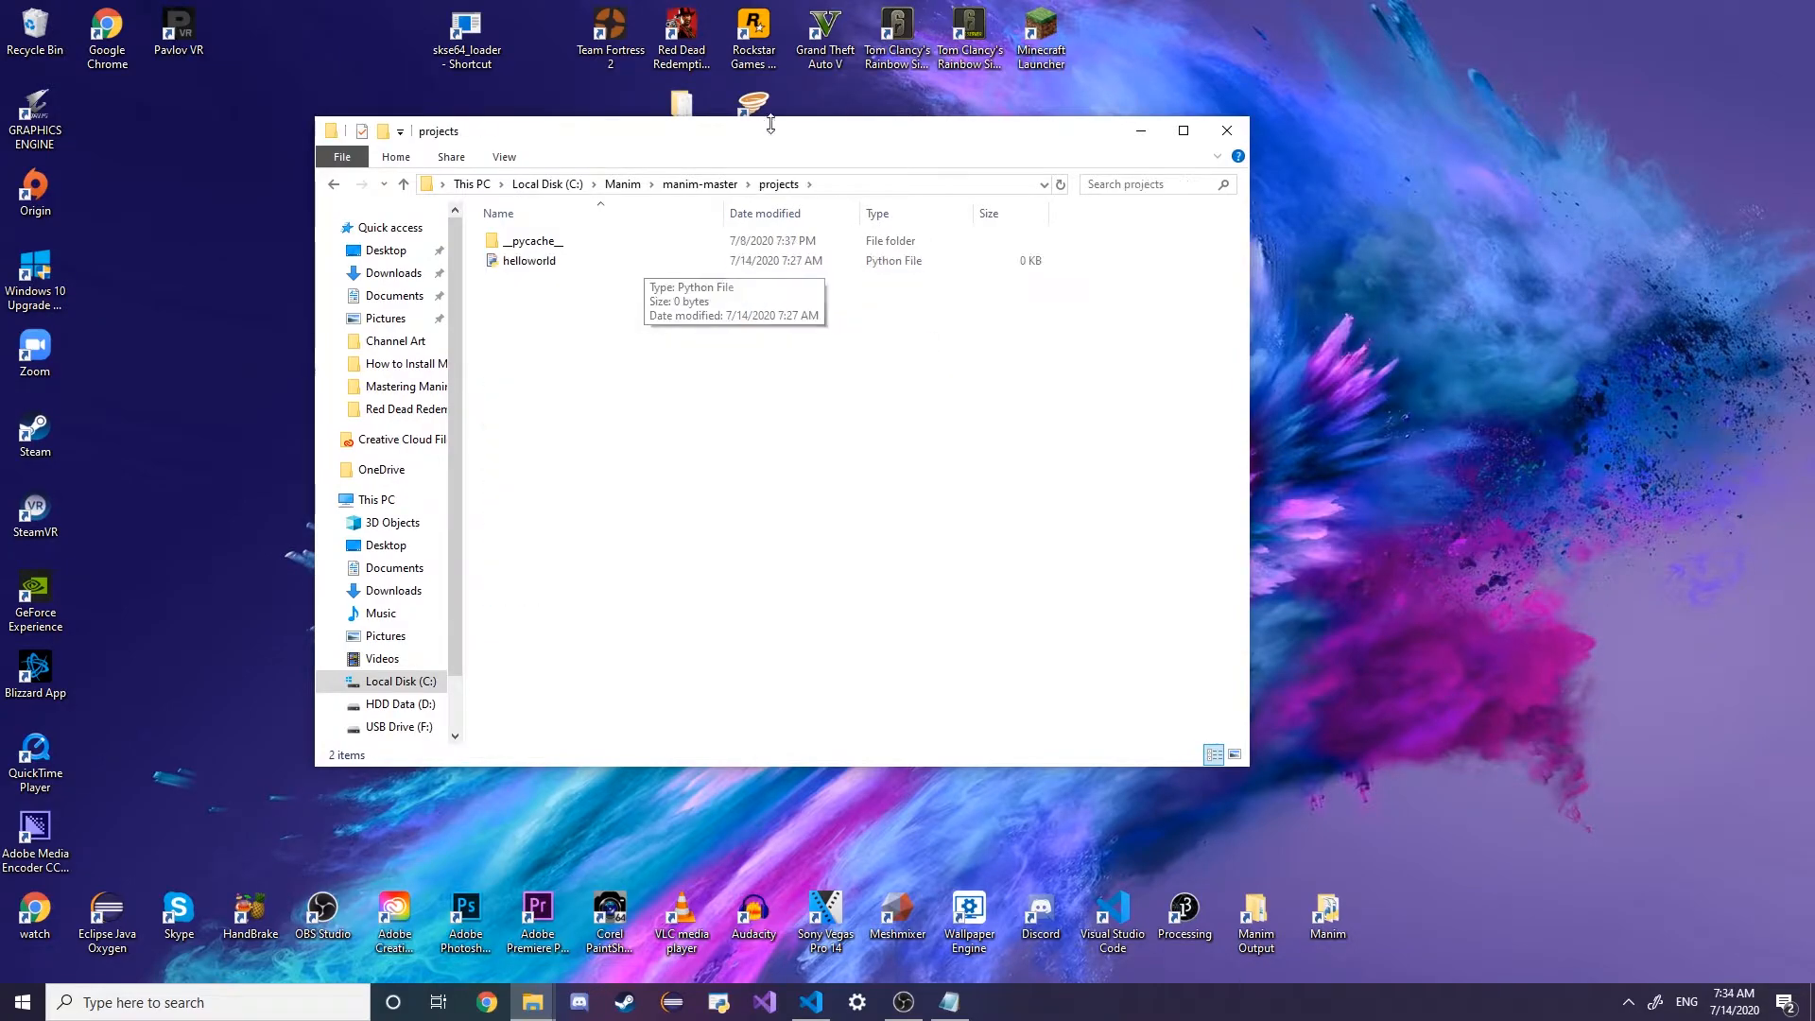
pyautogui.moveTo(701, 446)
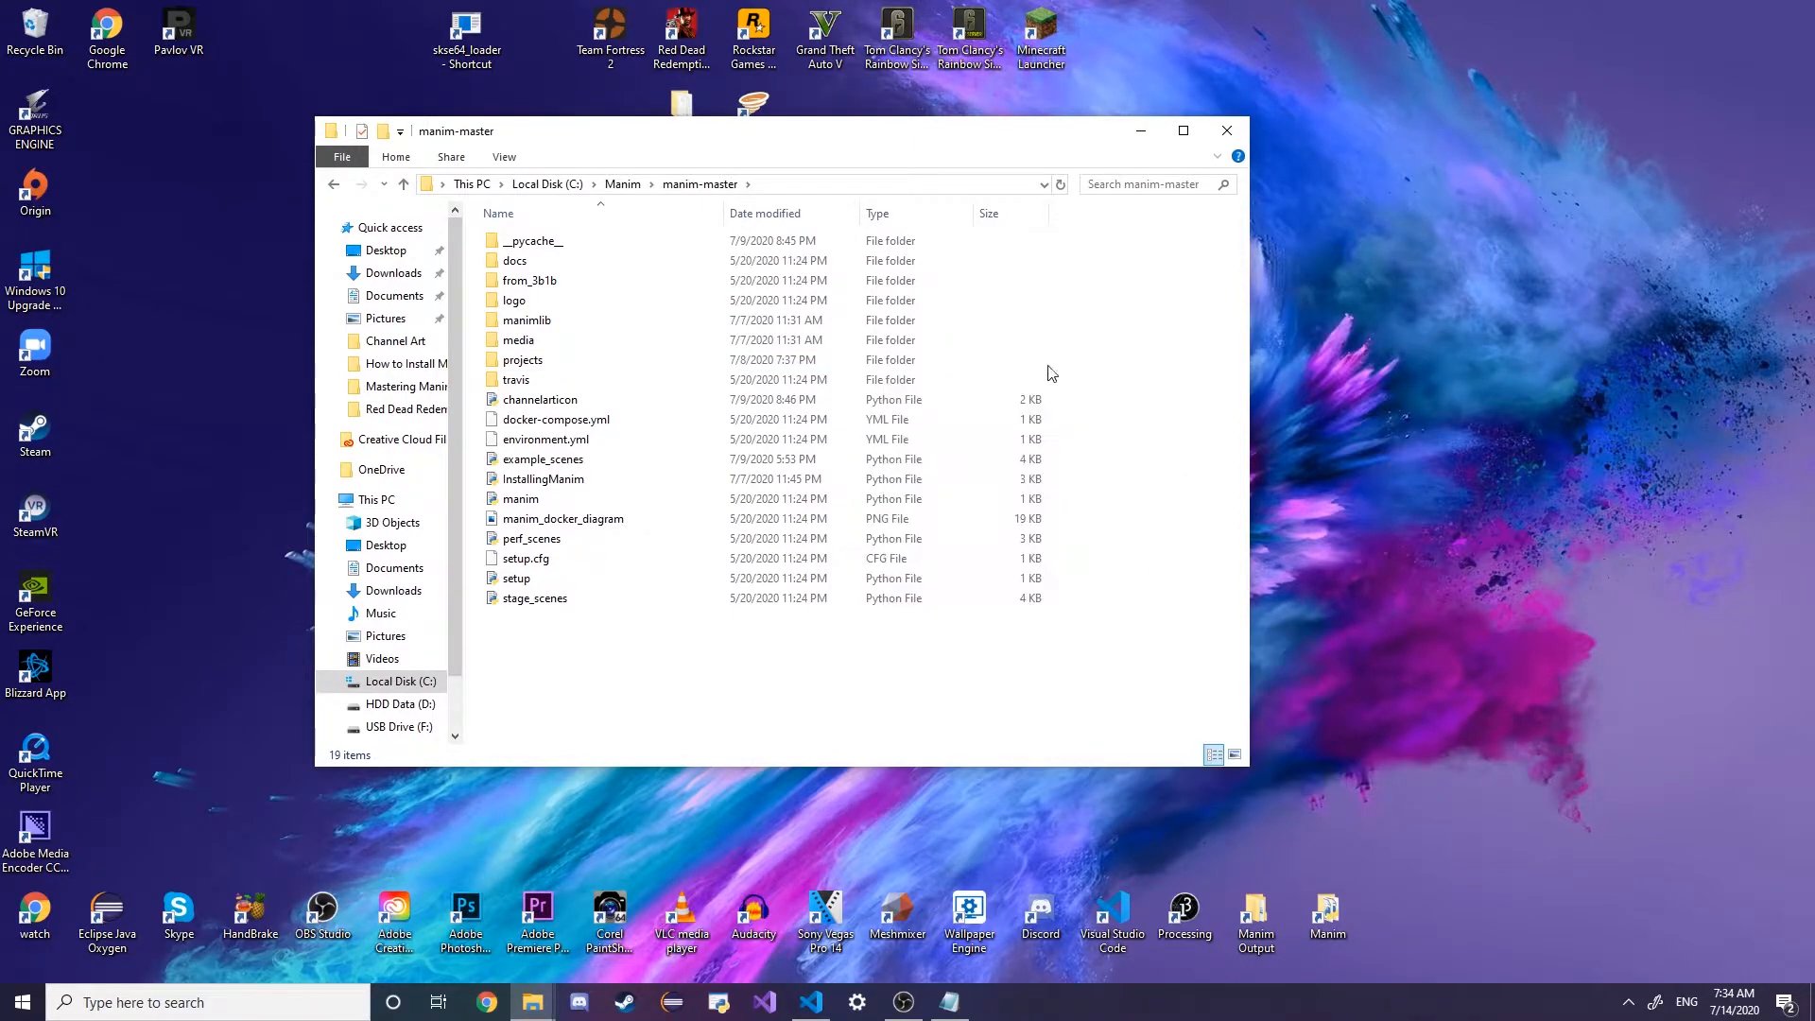
pyautogui.click(523, 359)
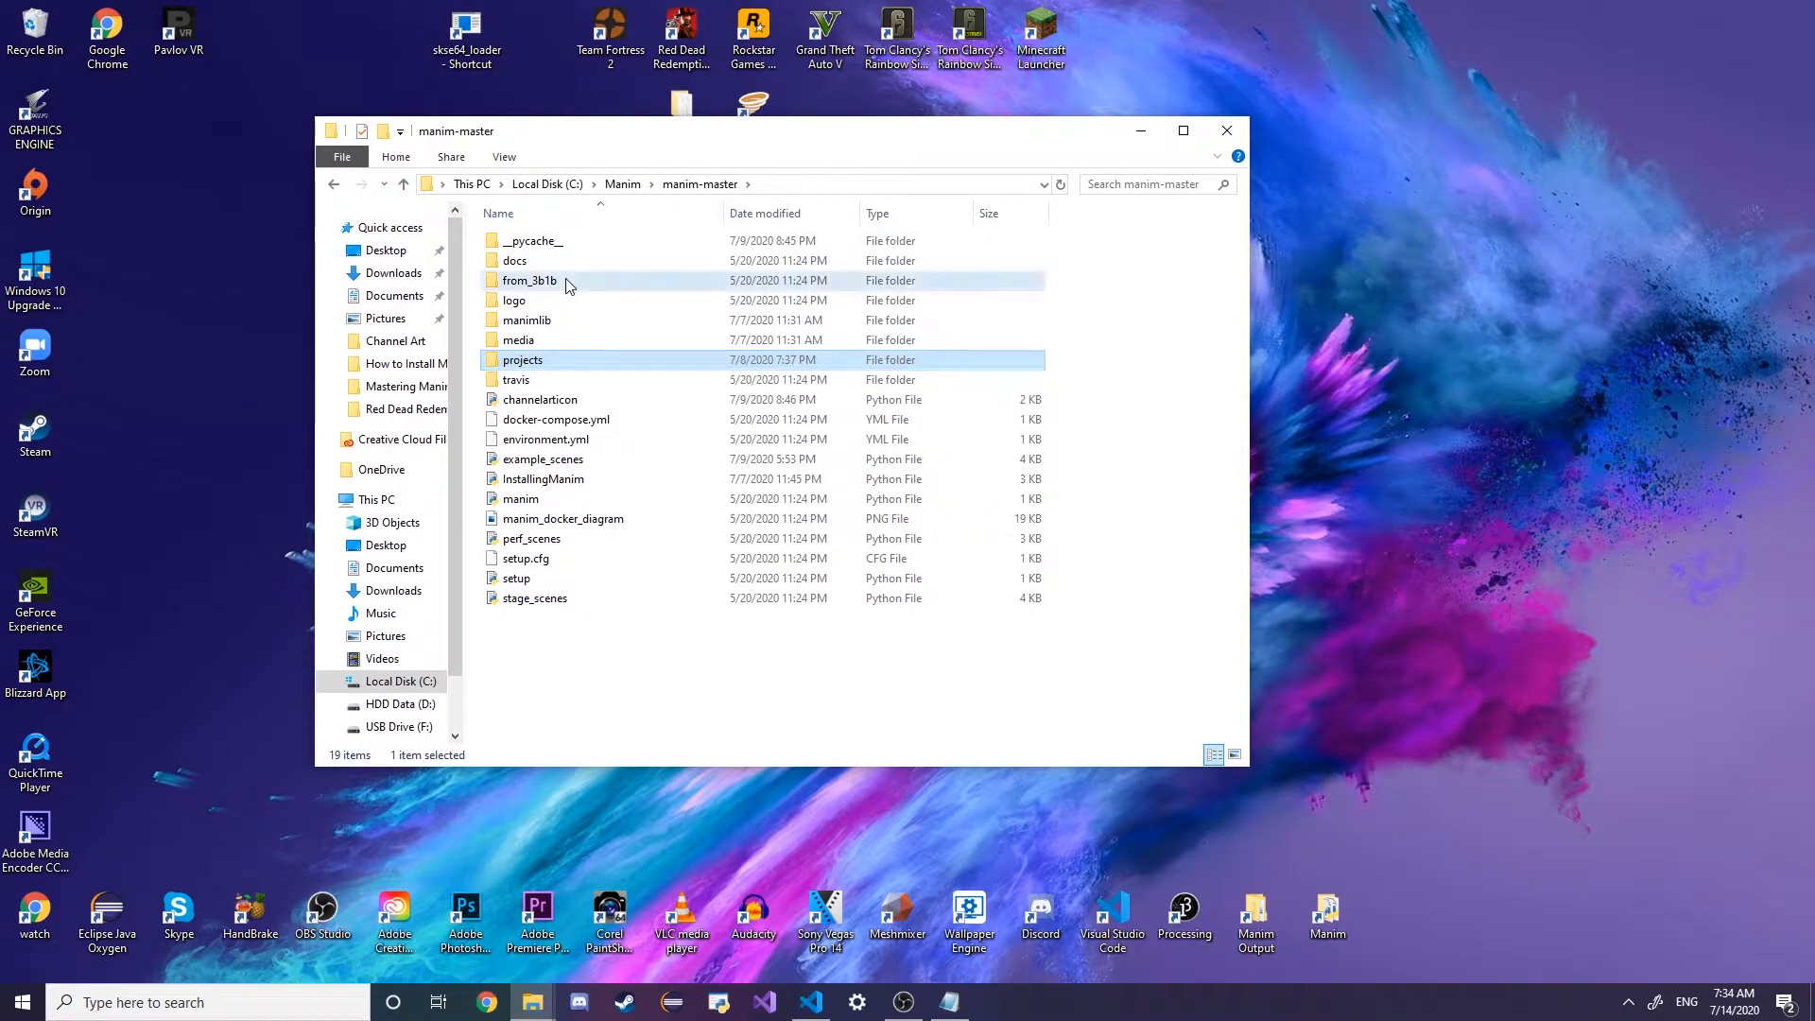
# Descend through from_3b1b and old into the eola folder of chapter files
pyautogui.doubleClick(529, 281)
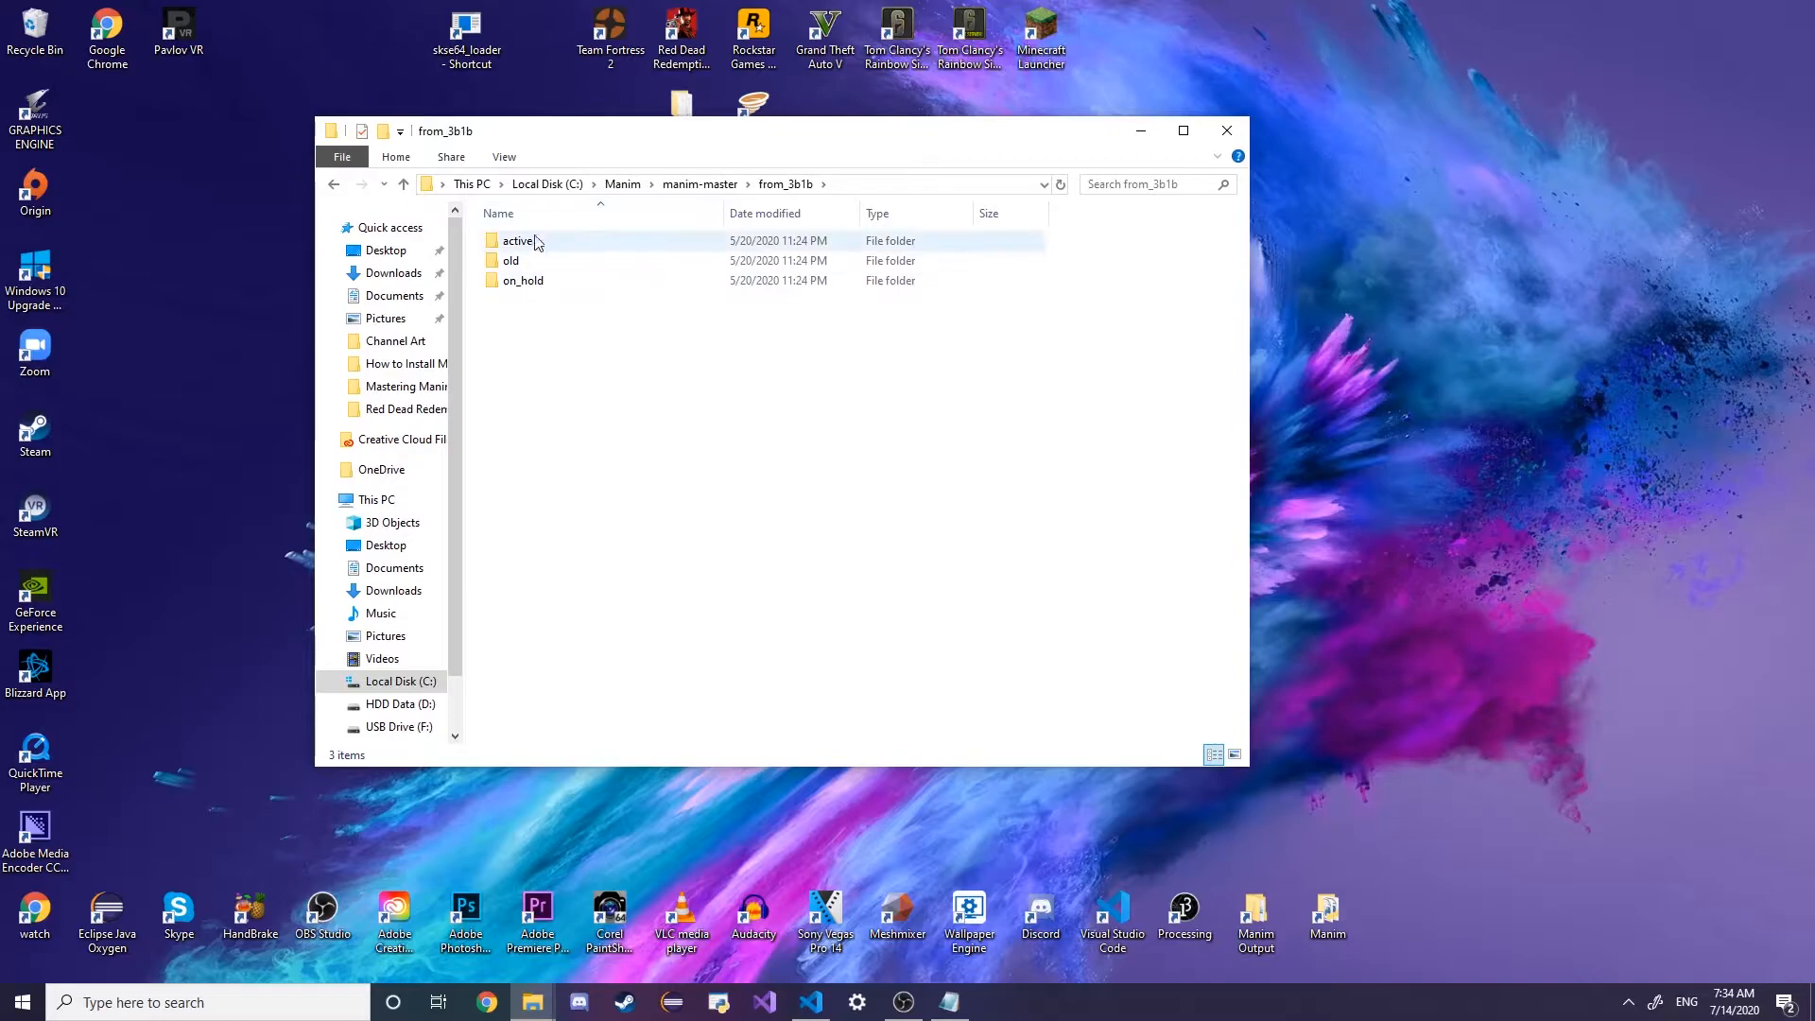
pyautogui.doubleClick(511, 260)
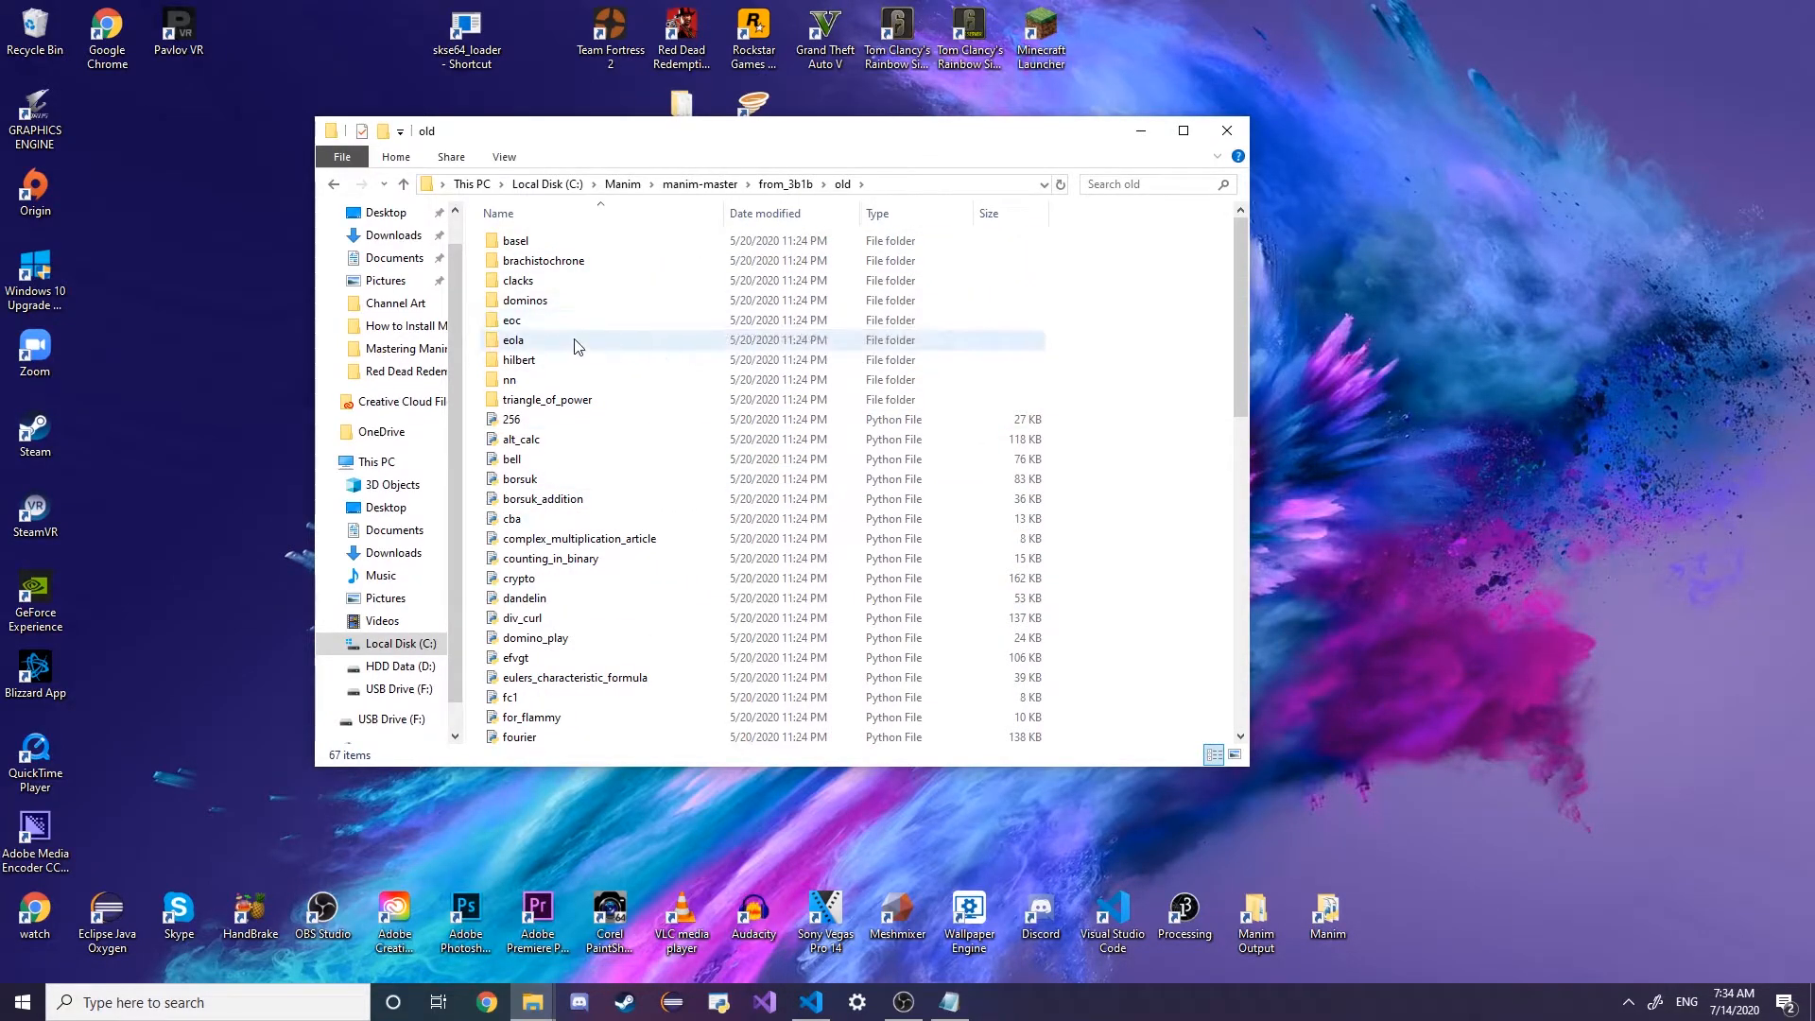
pyautogui.doubleClick(514, 340)
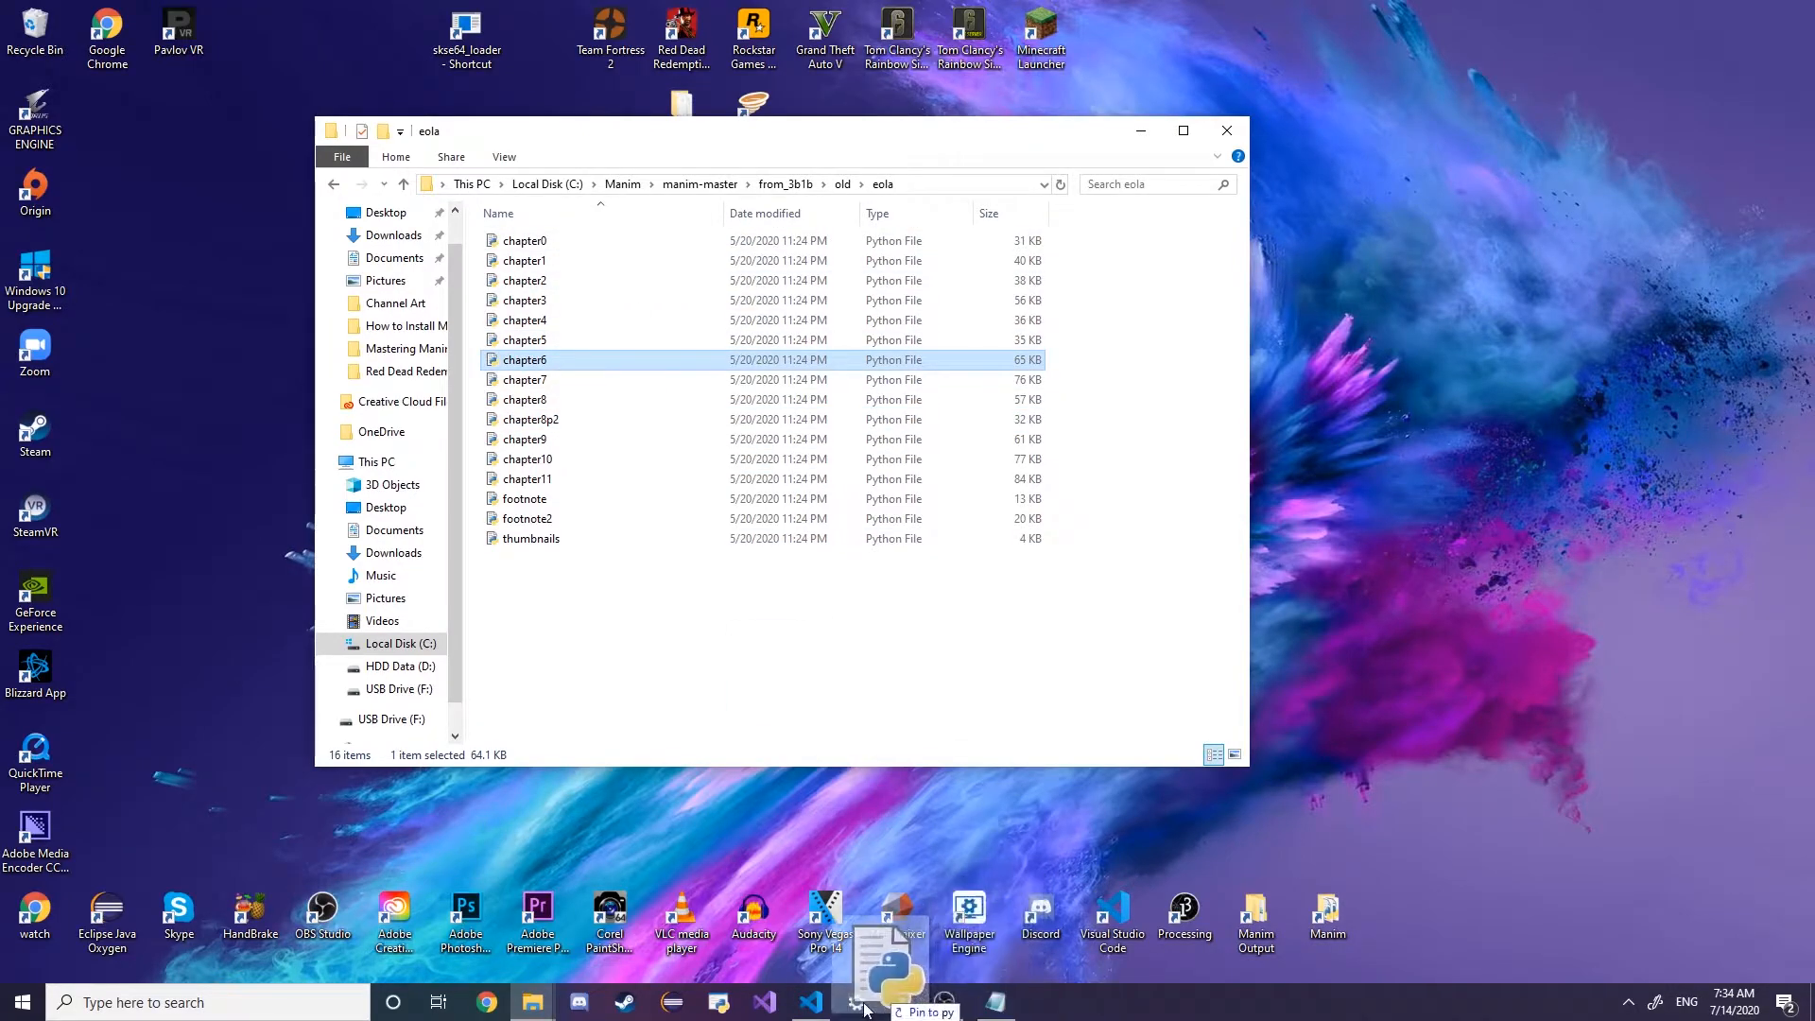
# Bring up chapter6.py and look at the NoComputations class near the top
pyautogui.click(811, 1003)
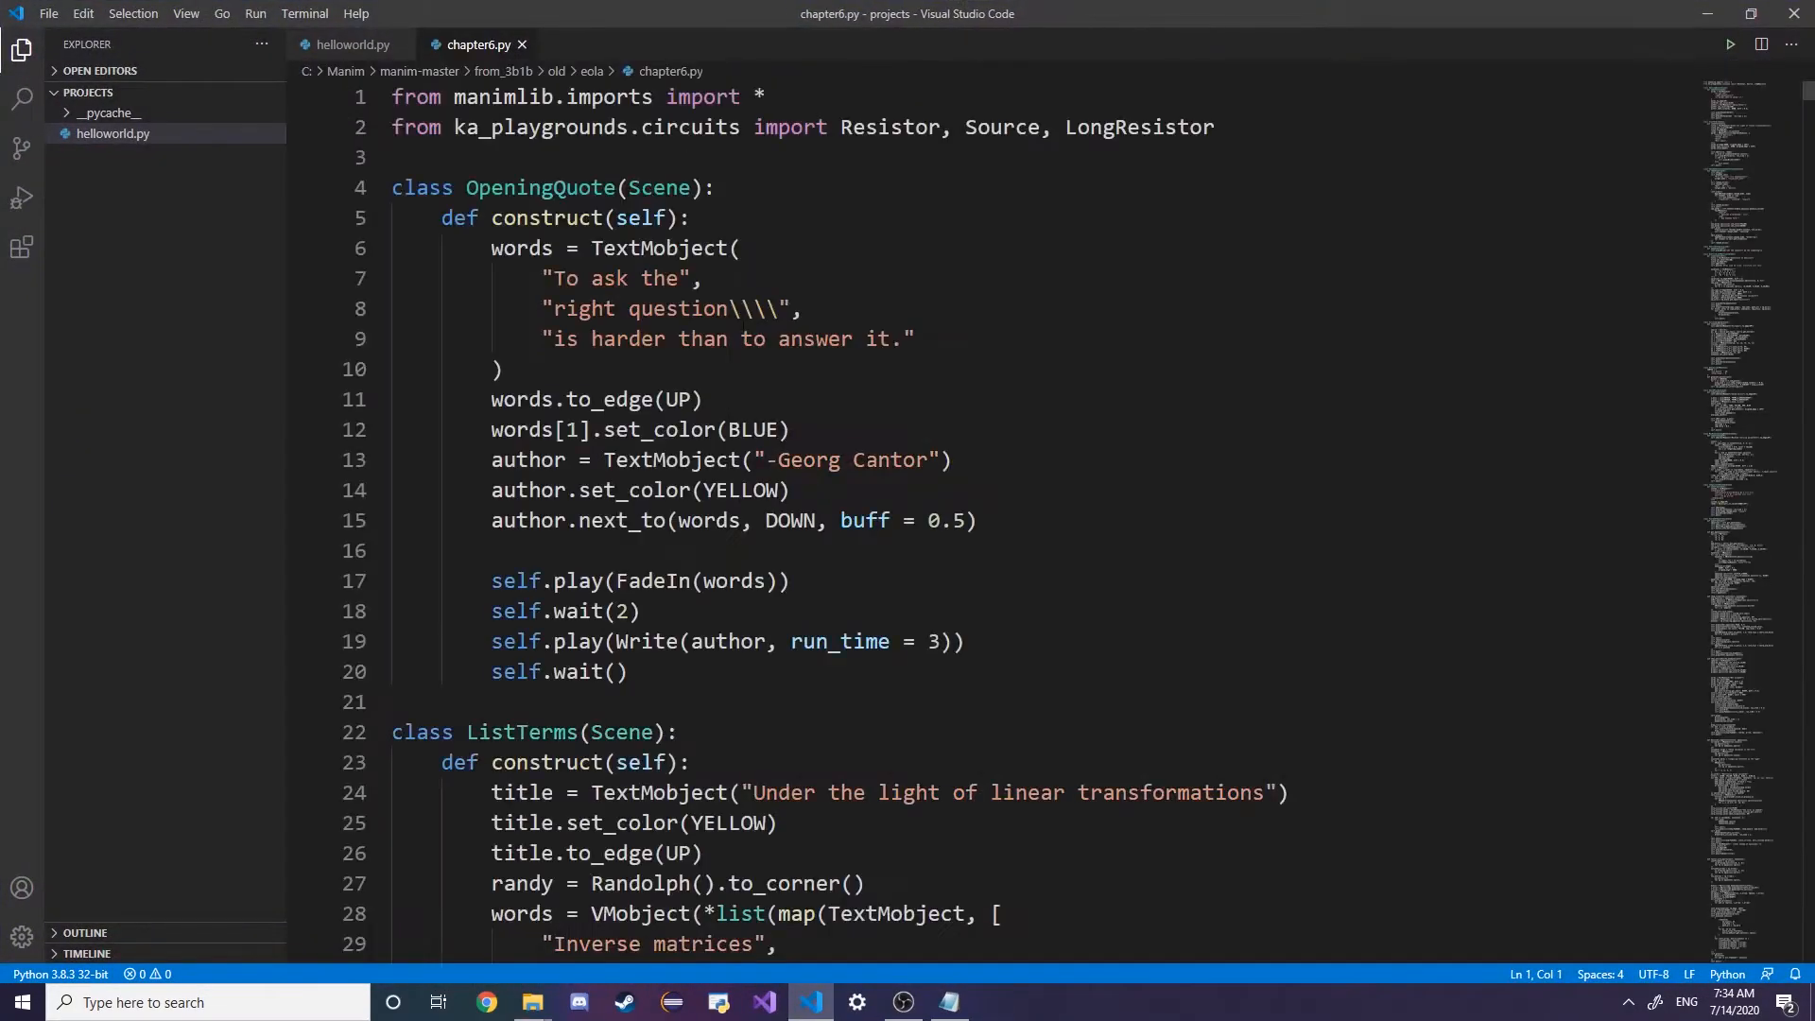
pyautogui.scroll(-3)
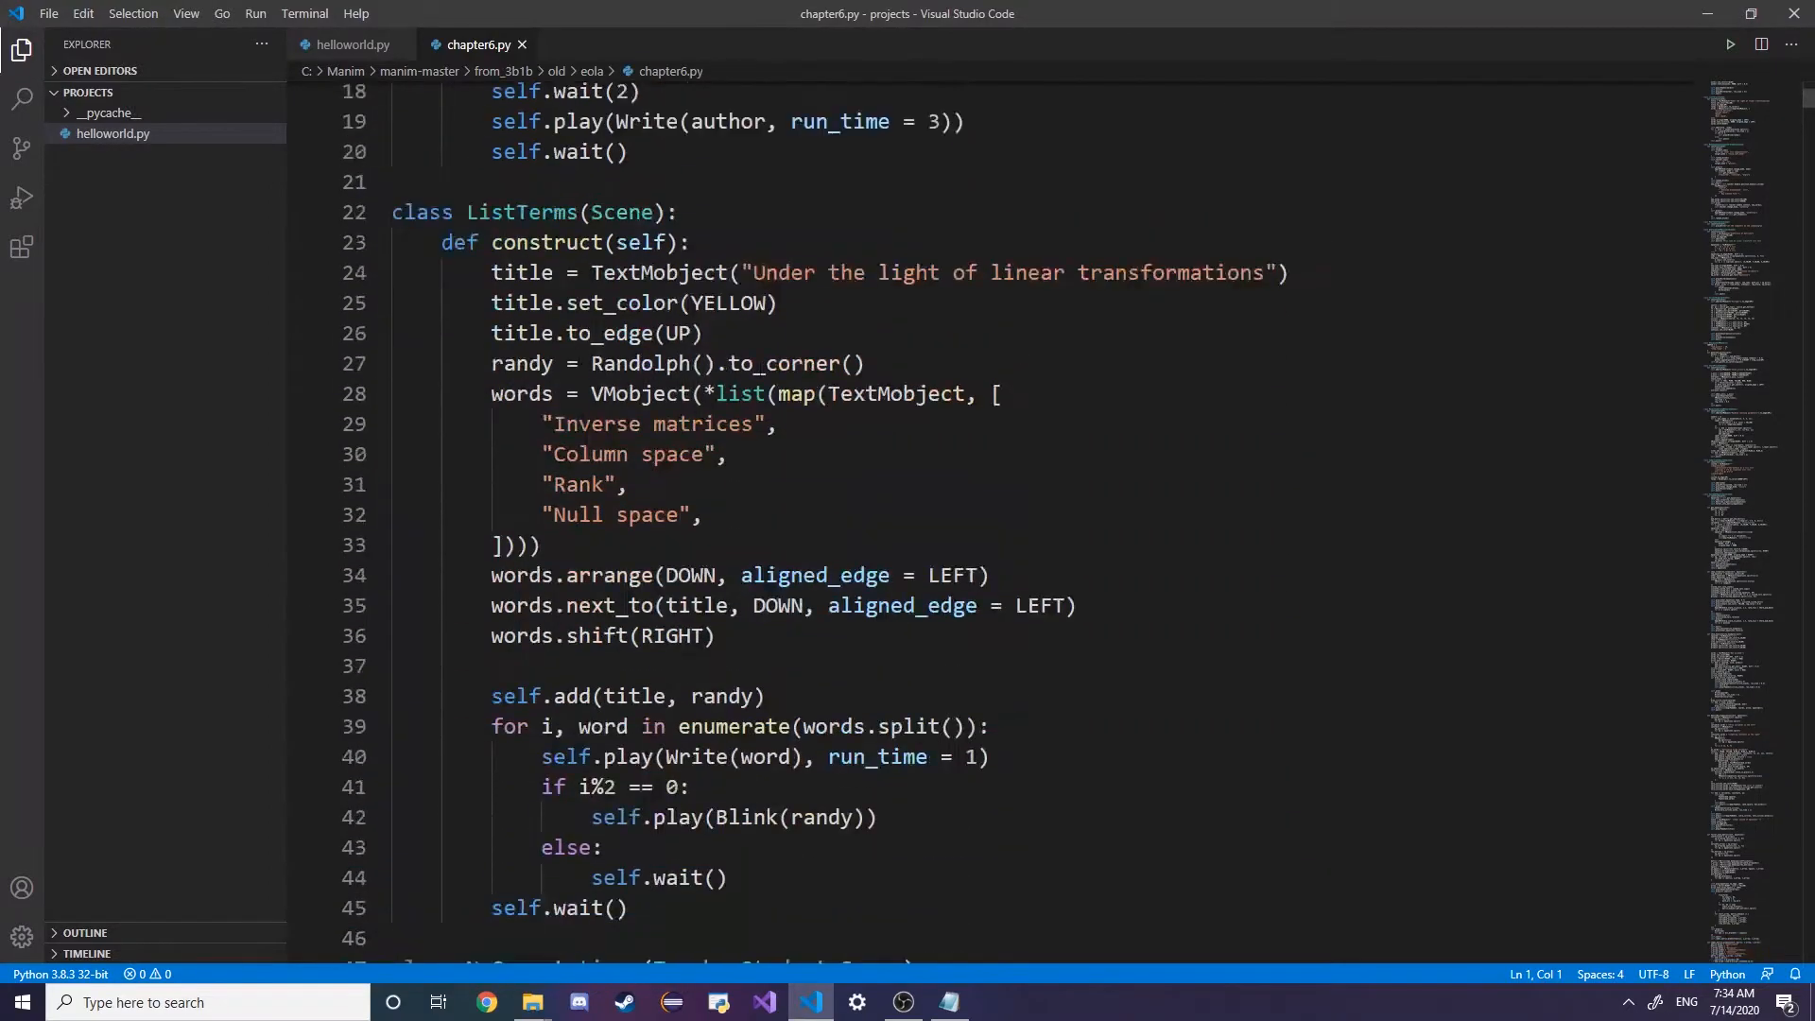
pyautogui.scroll(-3)
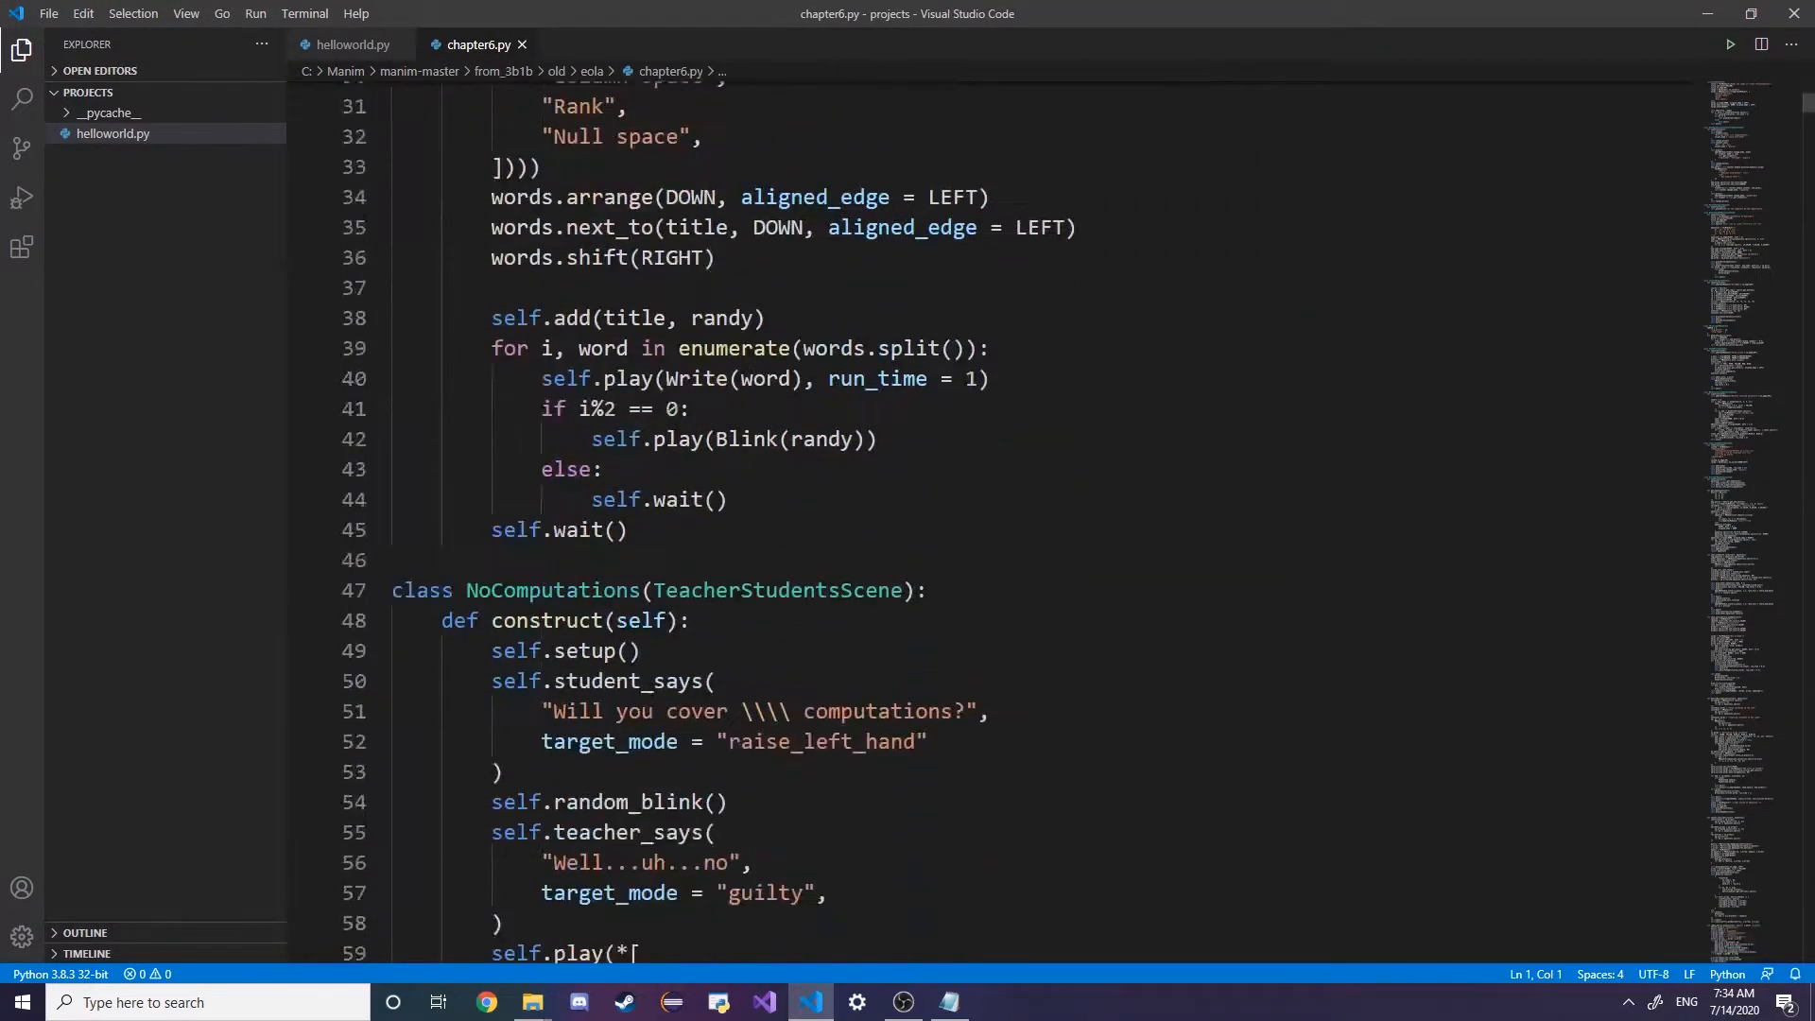
pyautogui.scroll(-3)
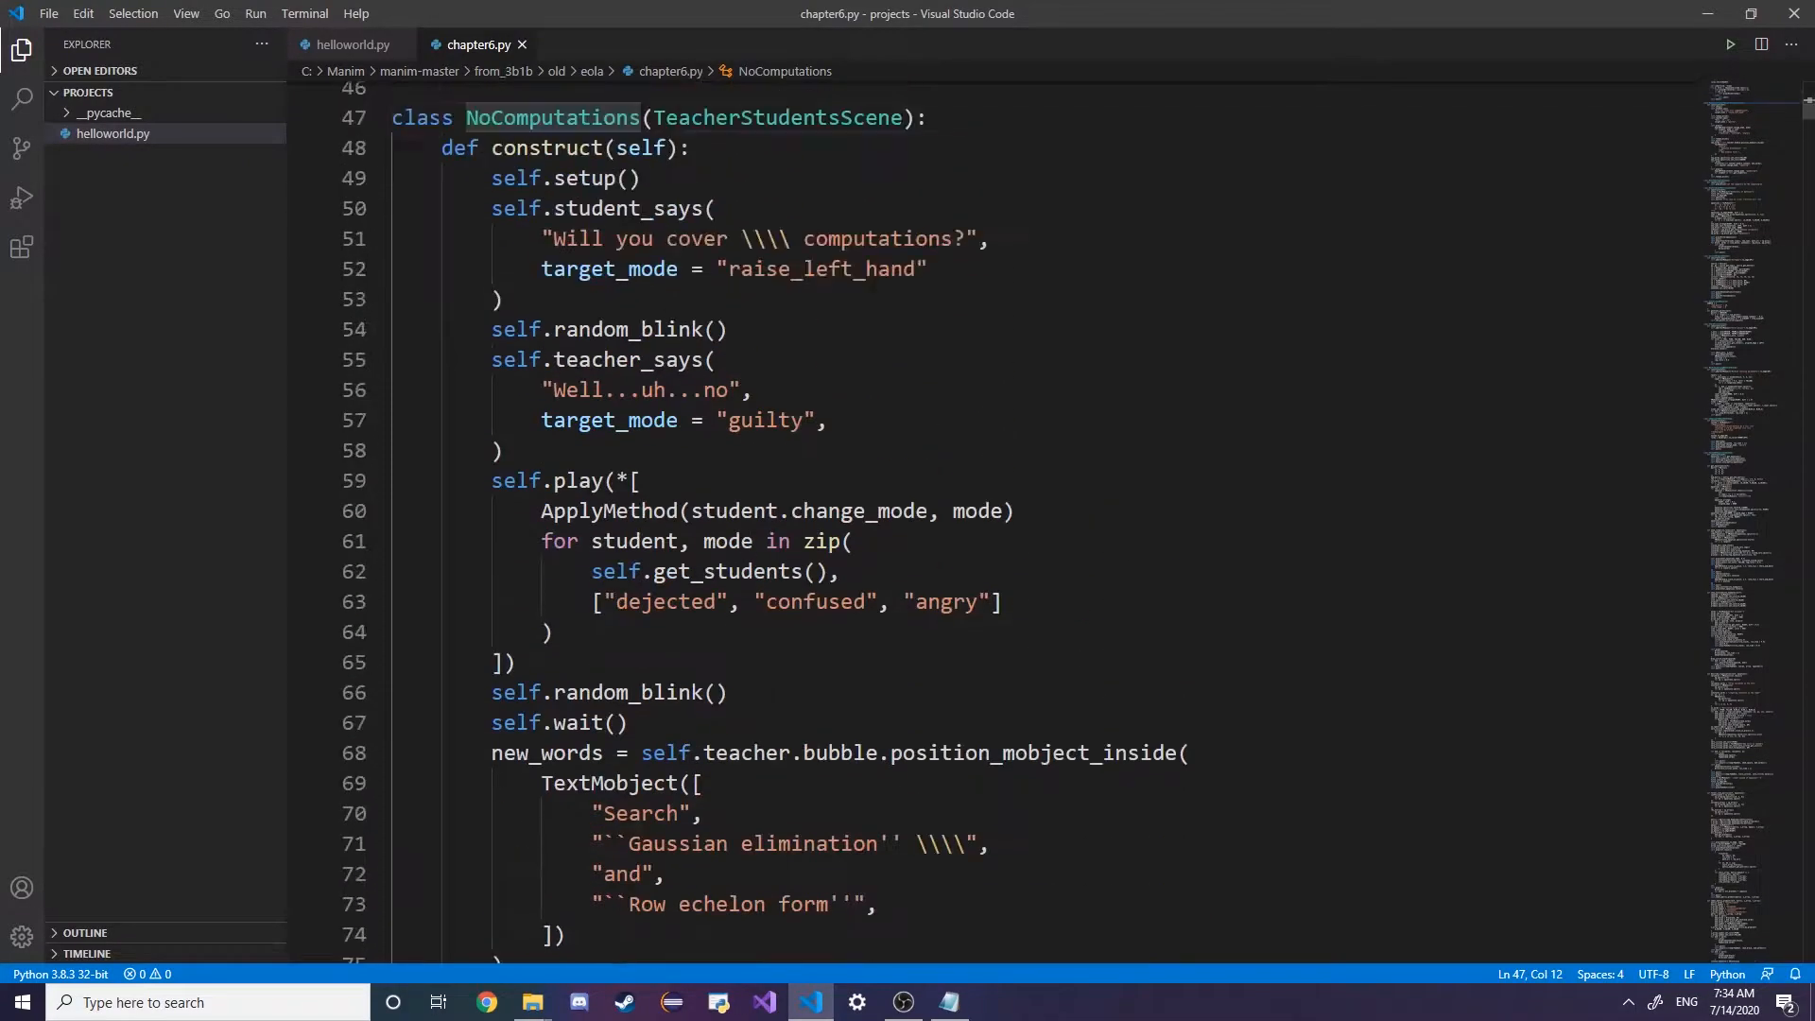
pyautogui.scroll(3)
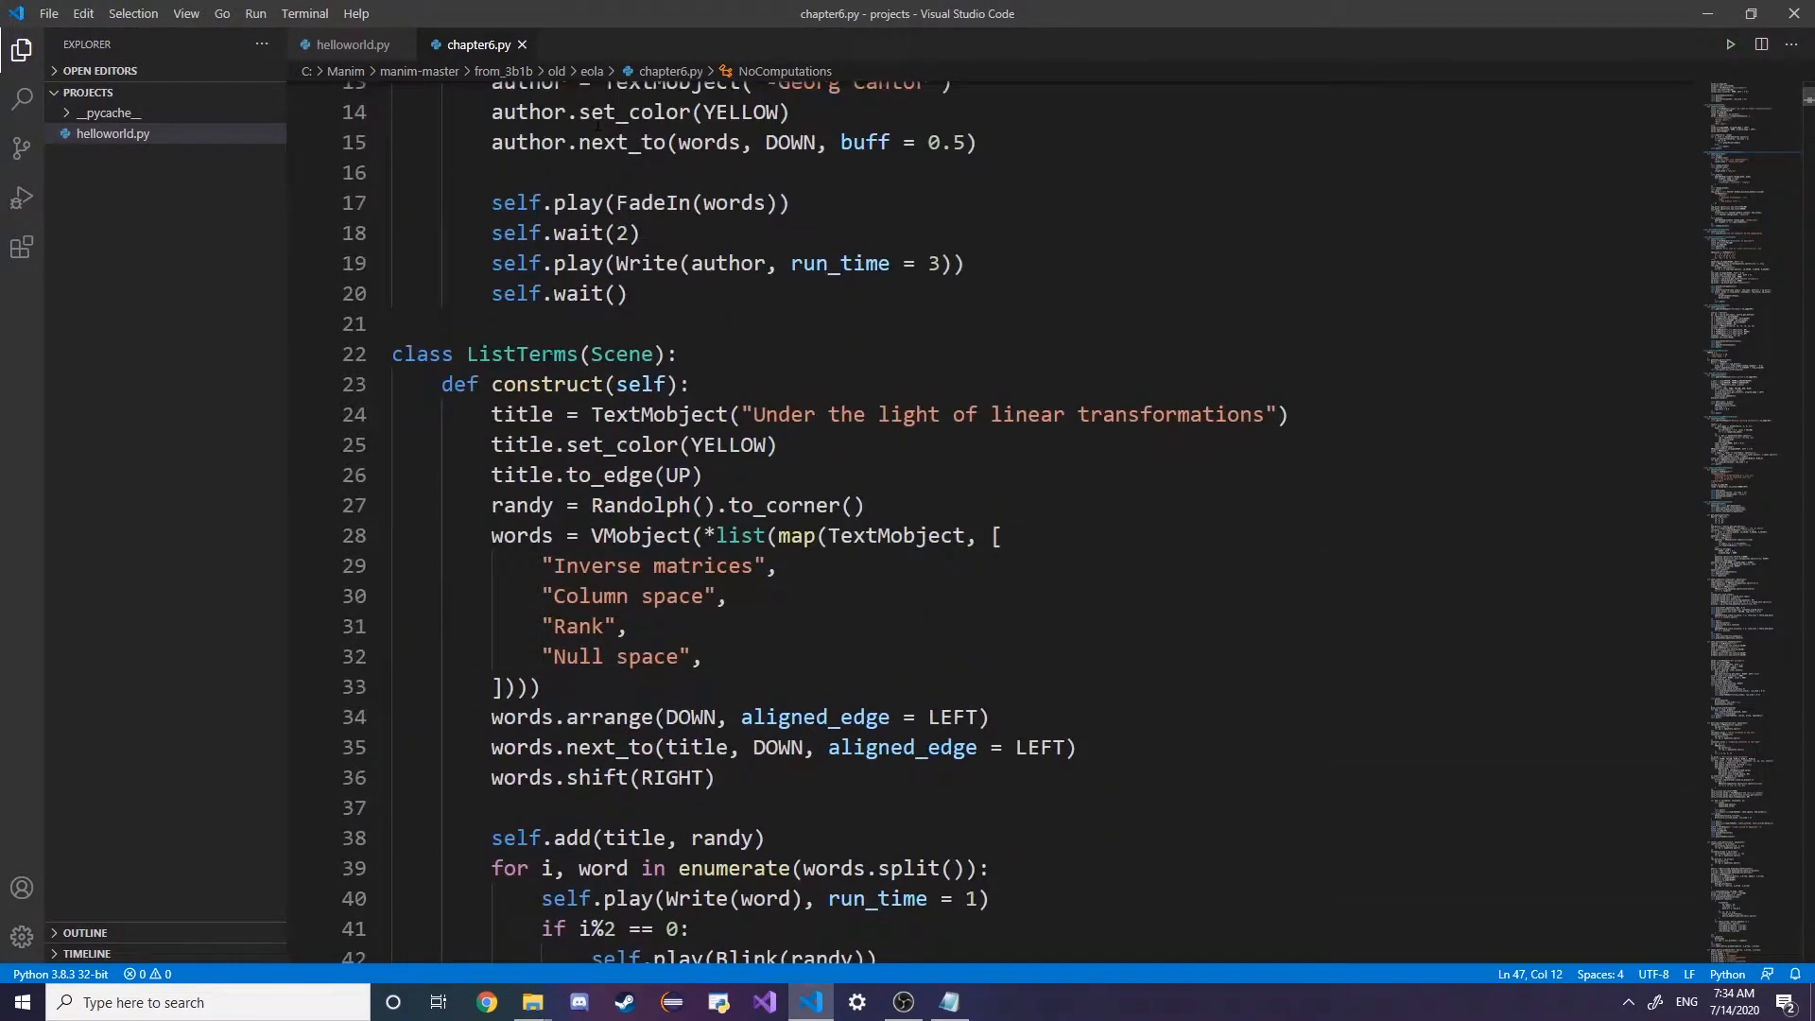
pyautogui.doubleClick(522, 354)
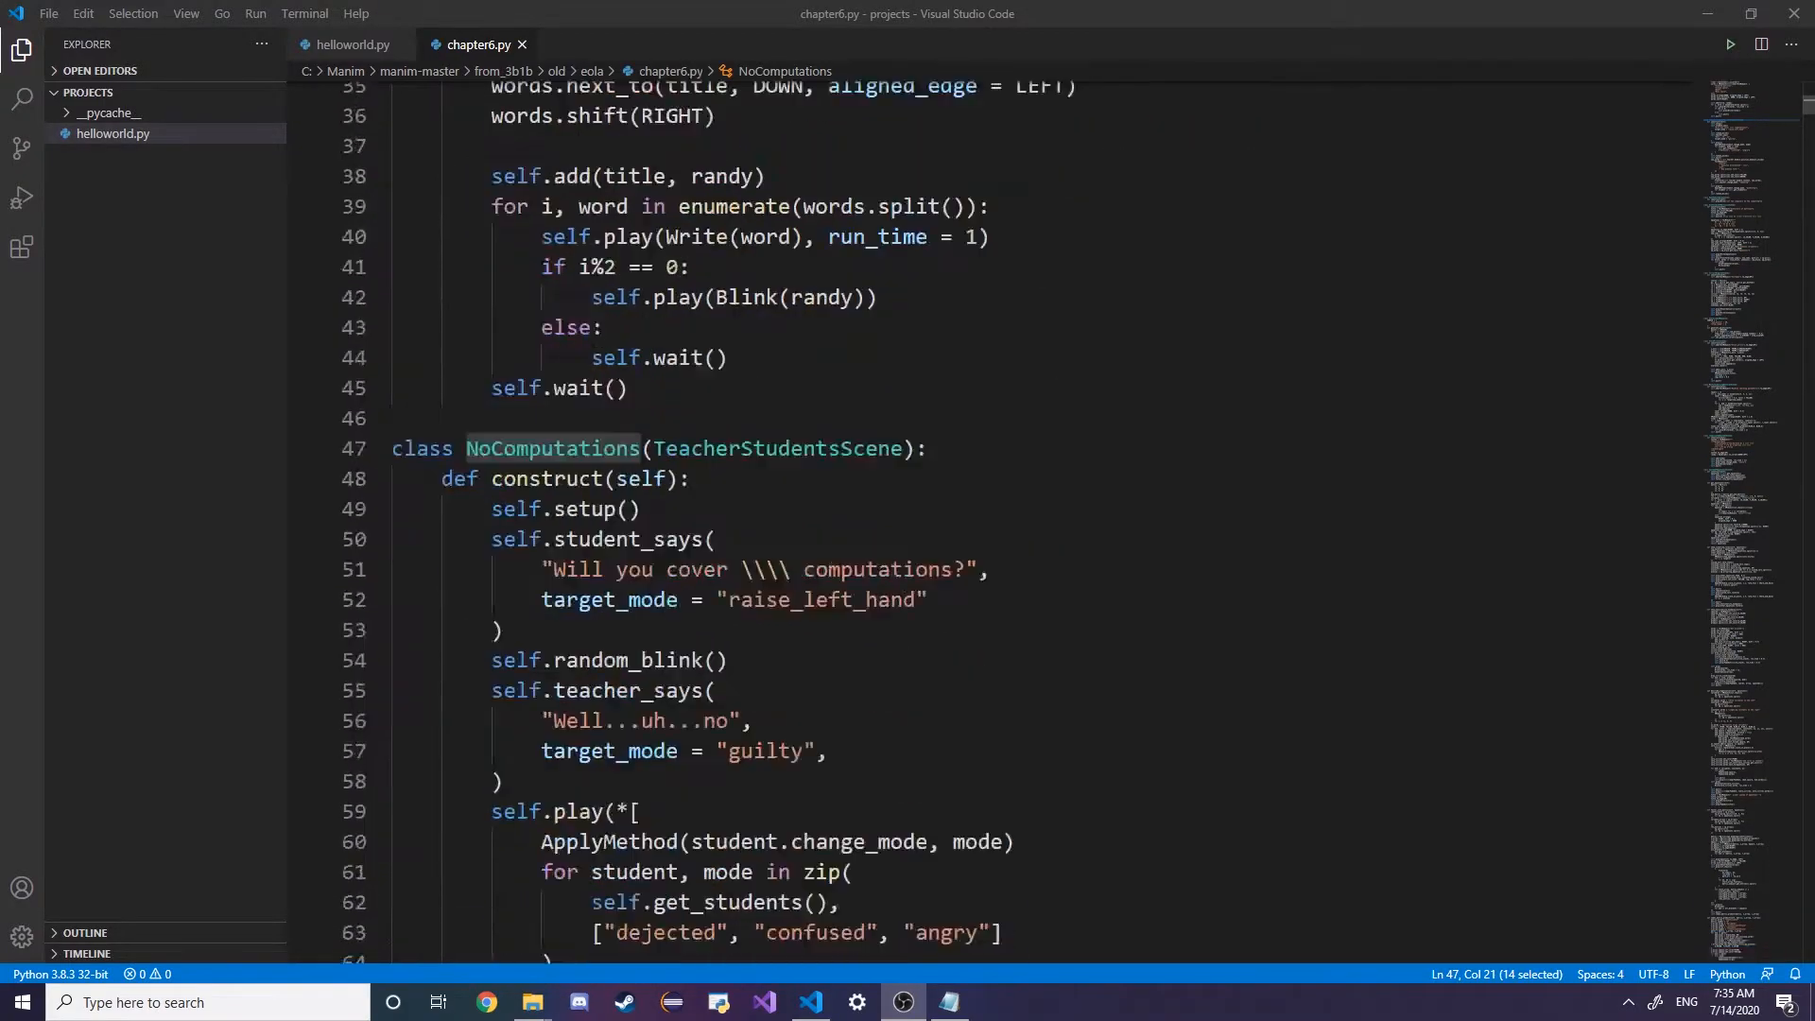
# Scroll down to the StockPrices scene and highlight the uses of self
pyautogui.scroll(-3)
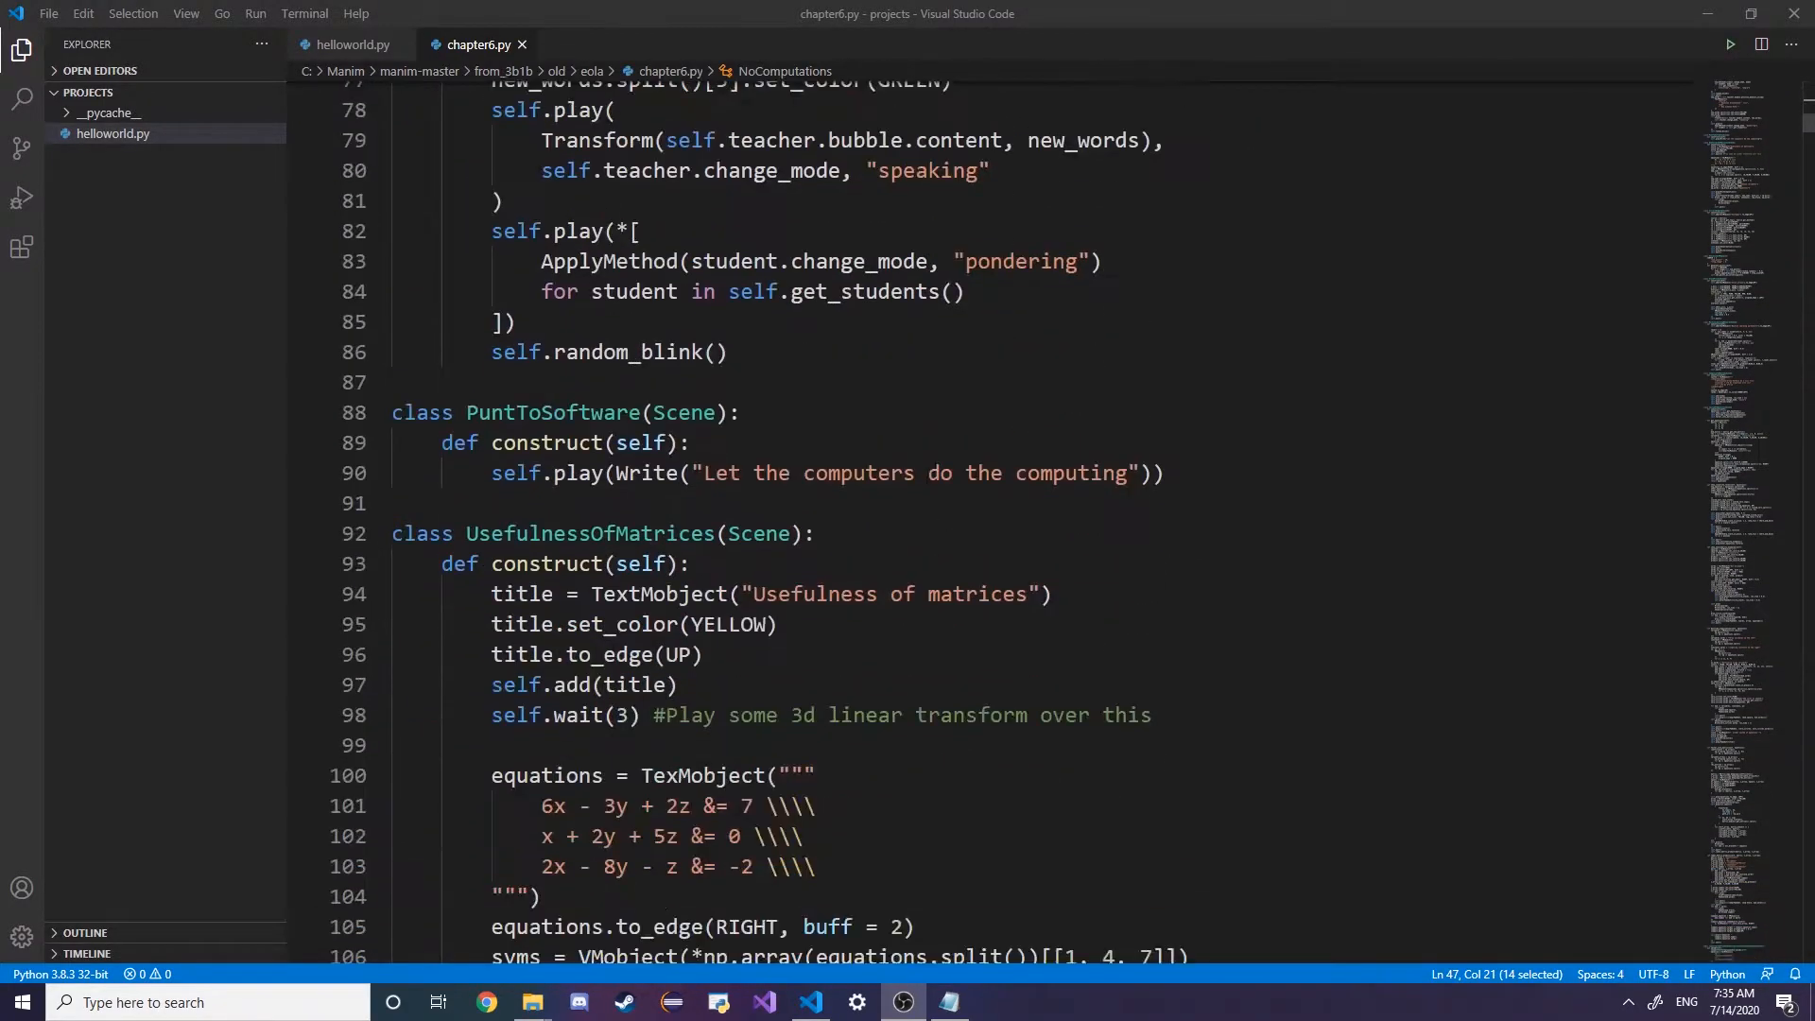
pyautogui.scroll(3)
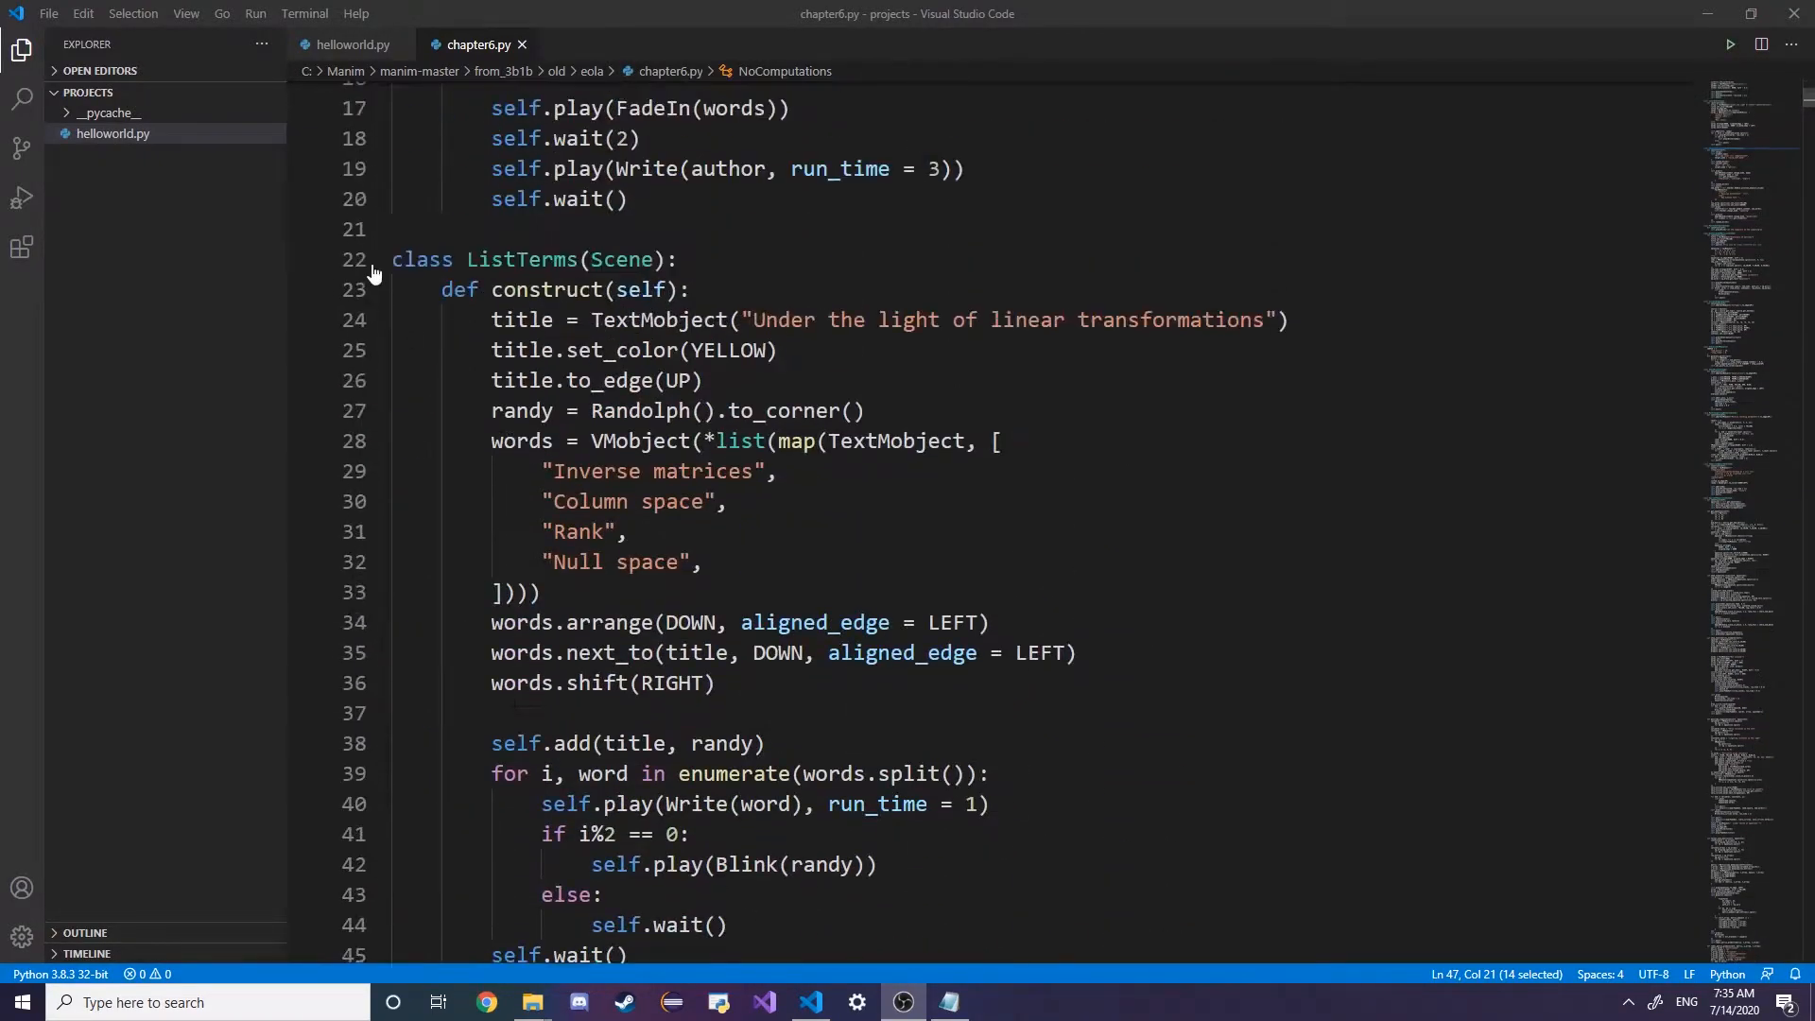
pyautogui.scroll(-3)
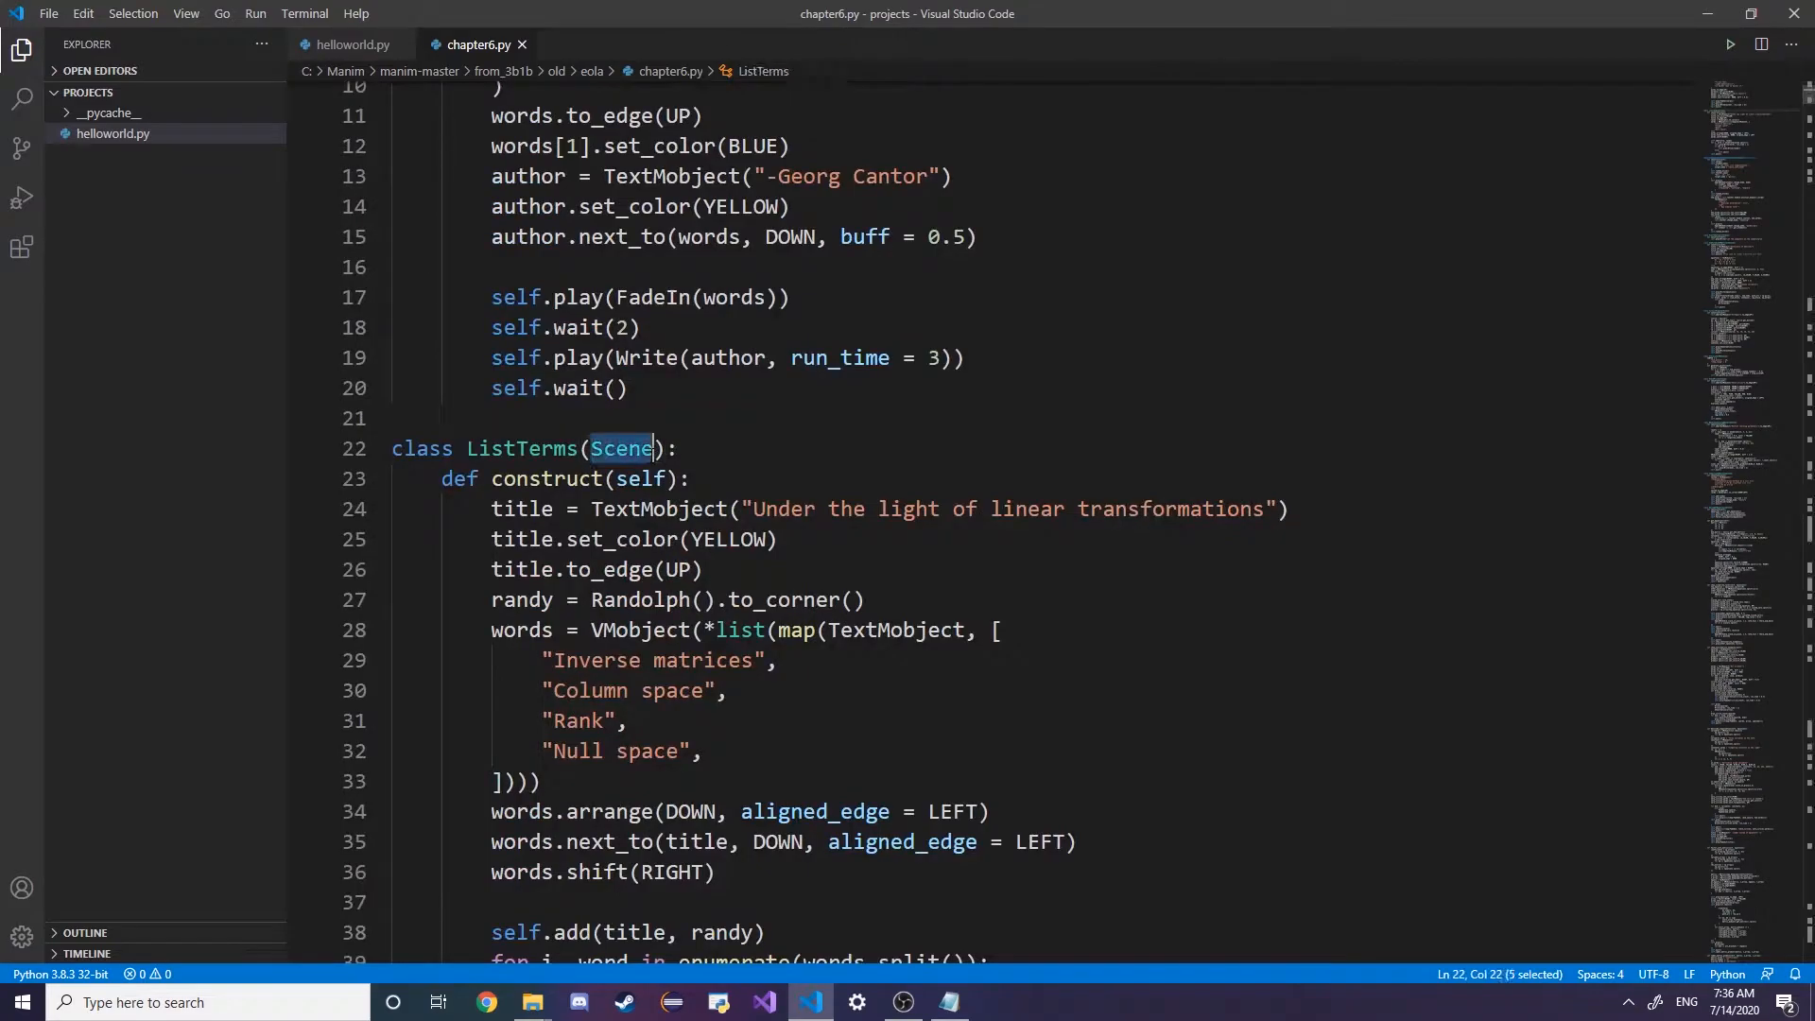
pyautogui.scroll(3)
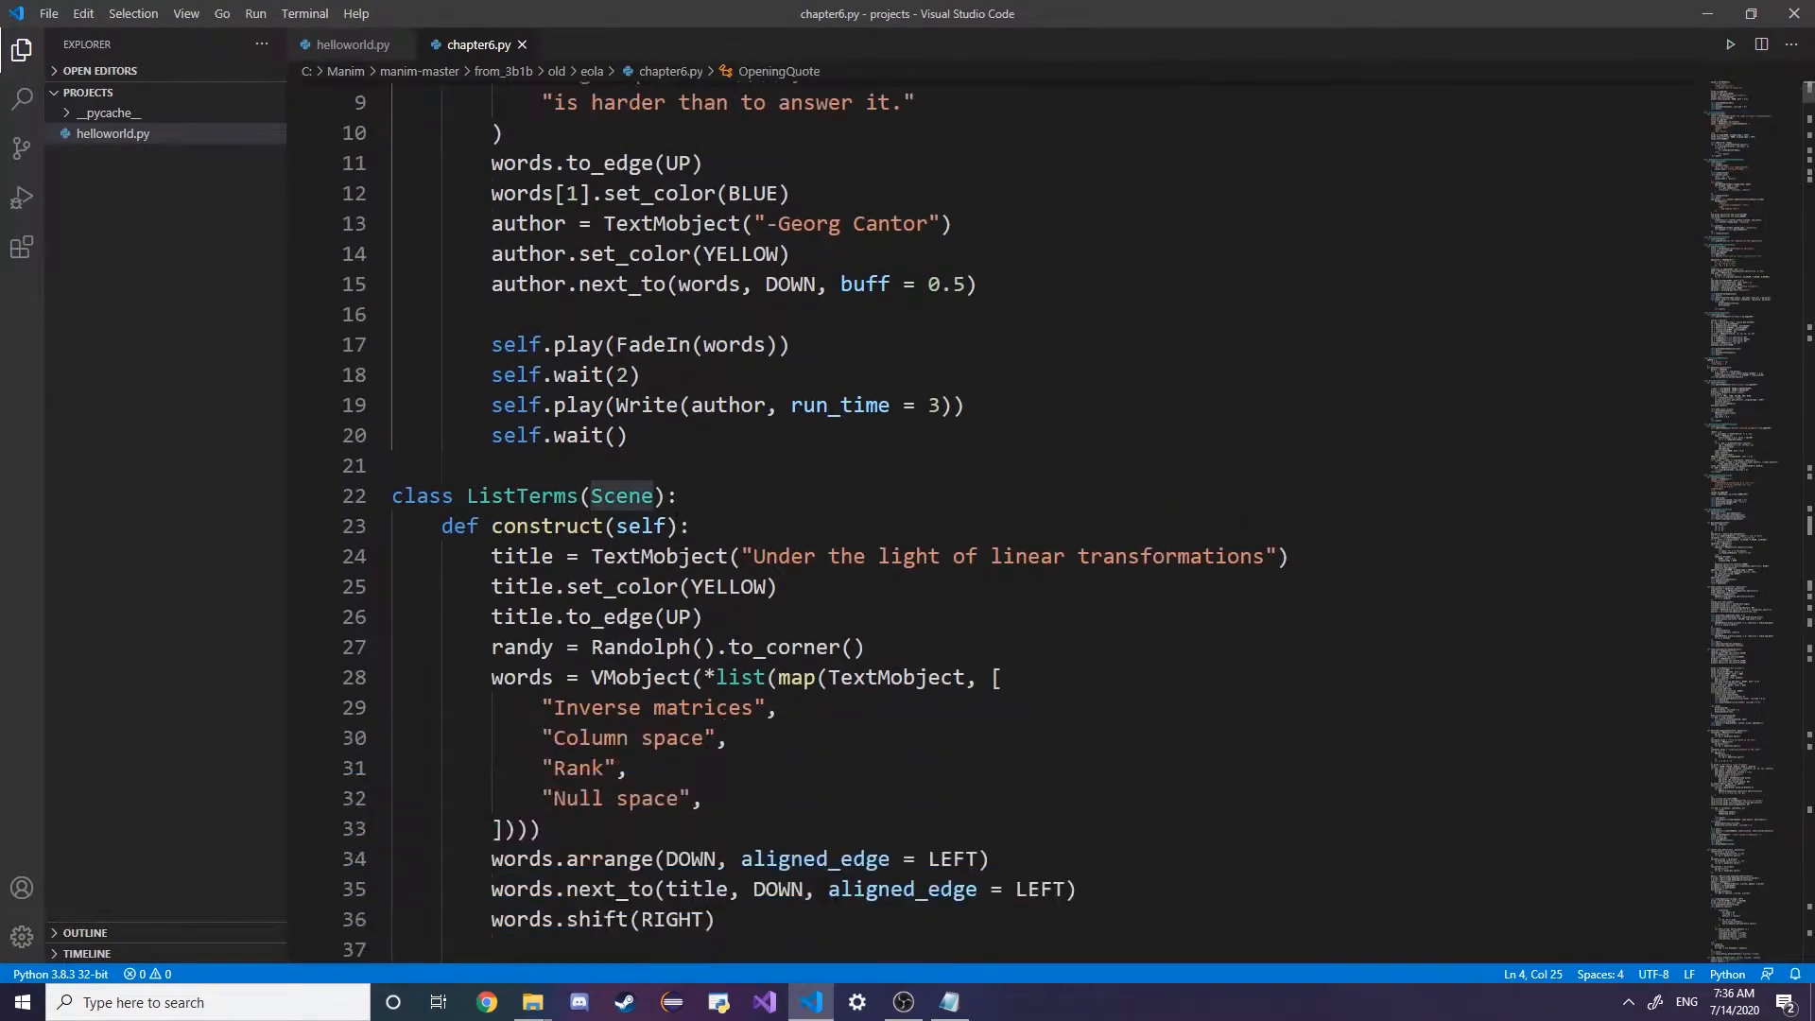
pyautogui.scroll(-3)
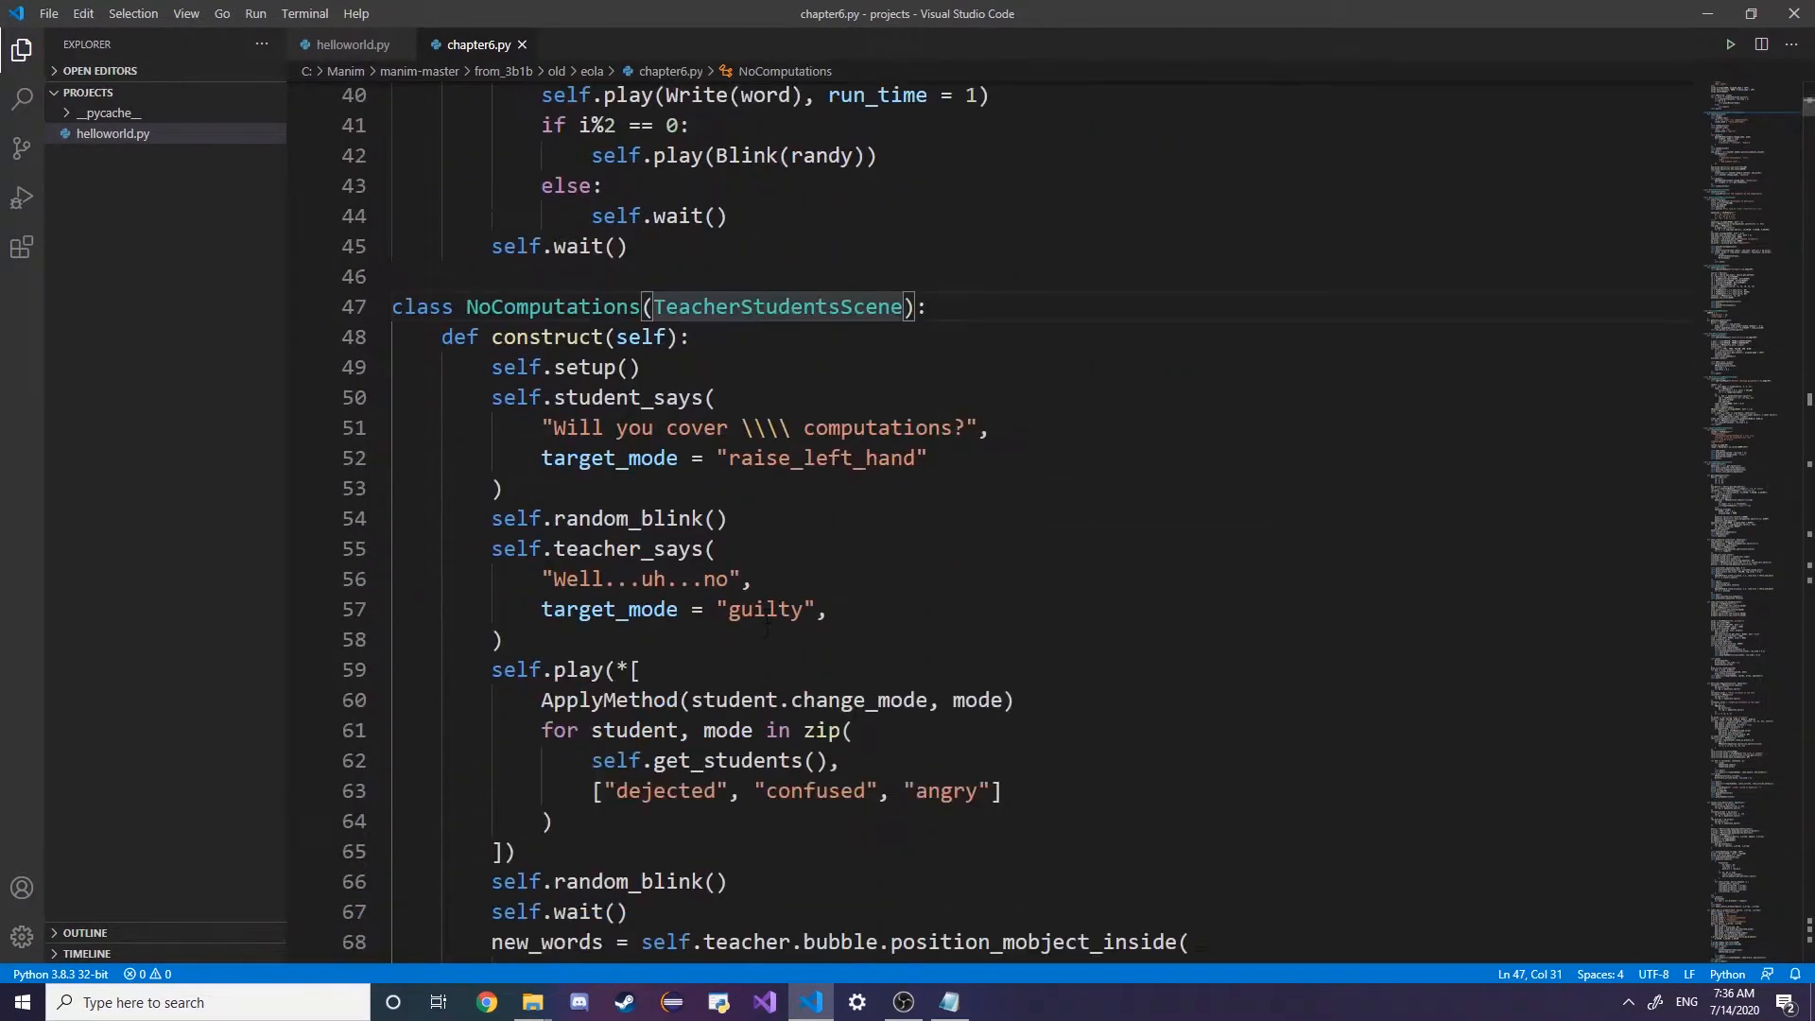
pyautogui.scroll(-3)
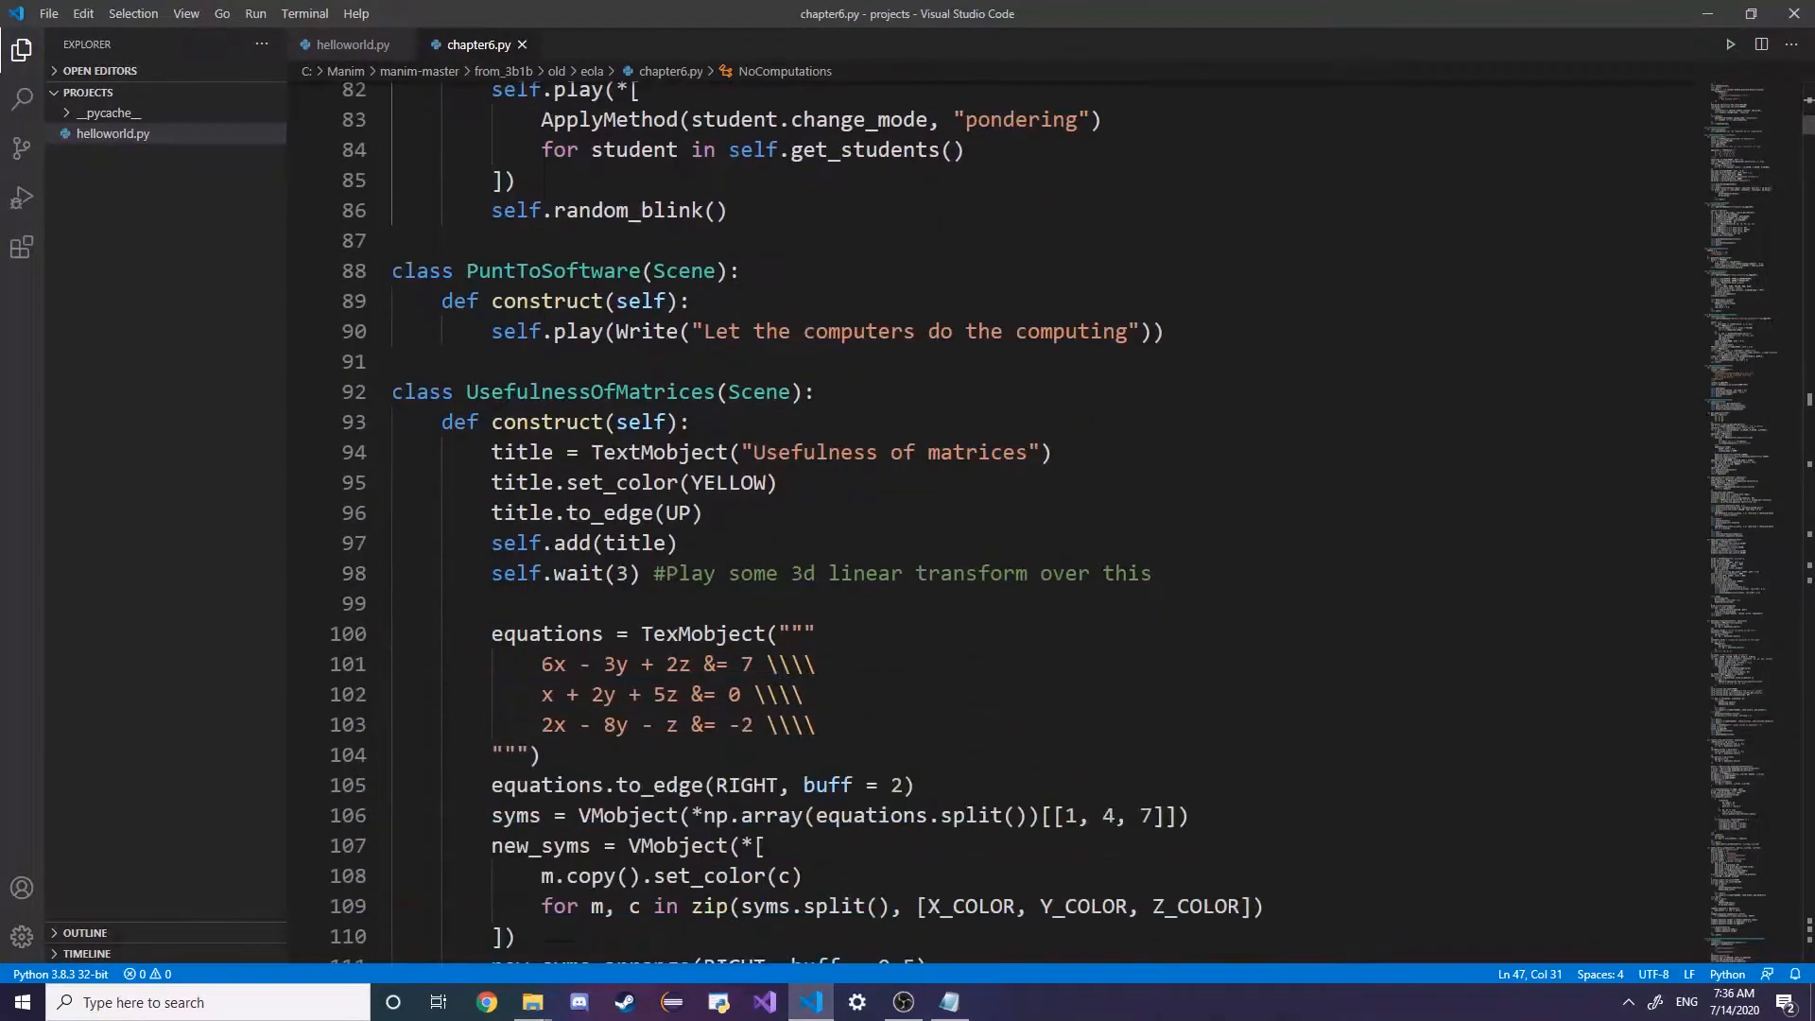
pyautogui.scroll(-3)
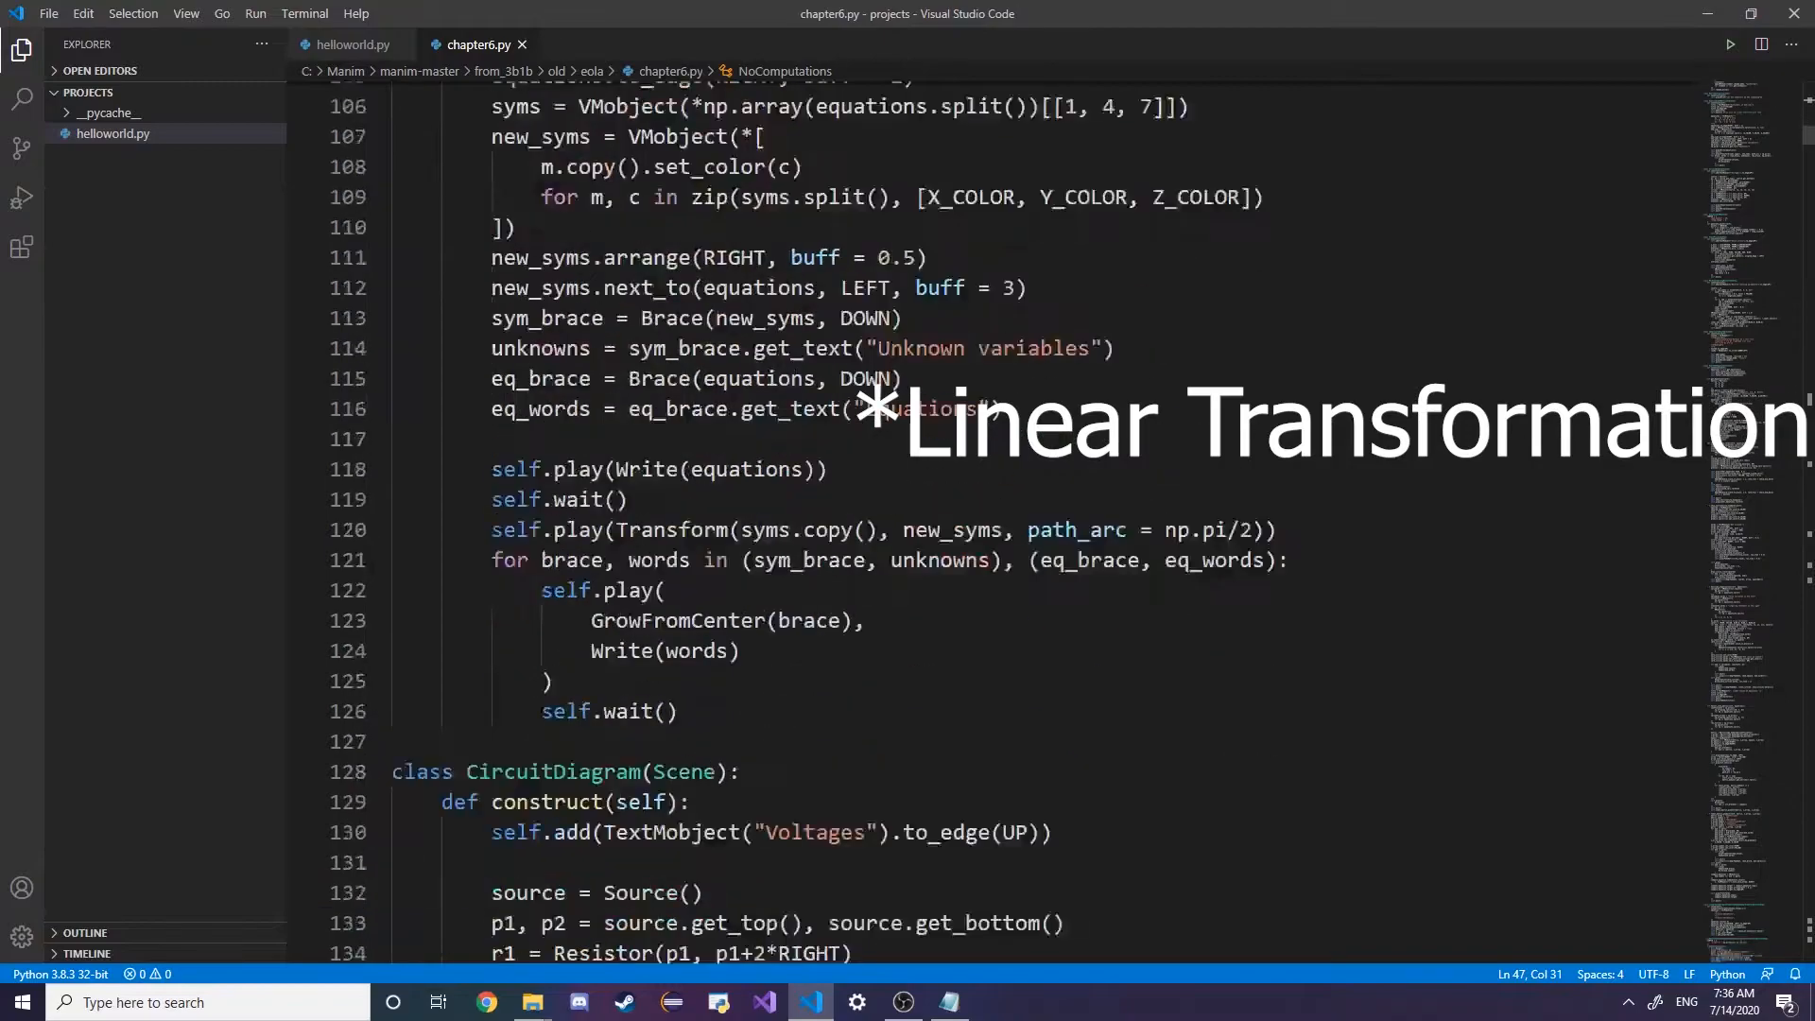
pyautogui.scroll(-3)
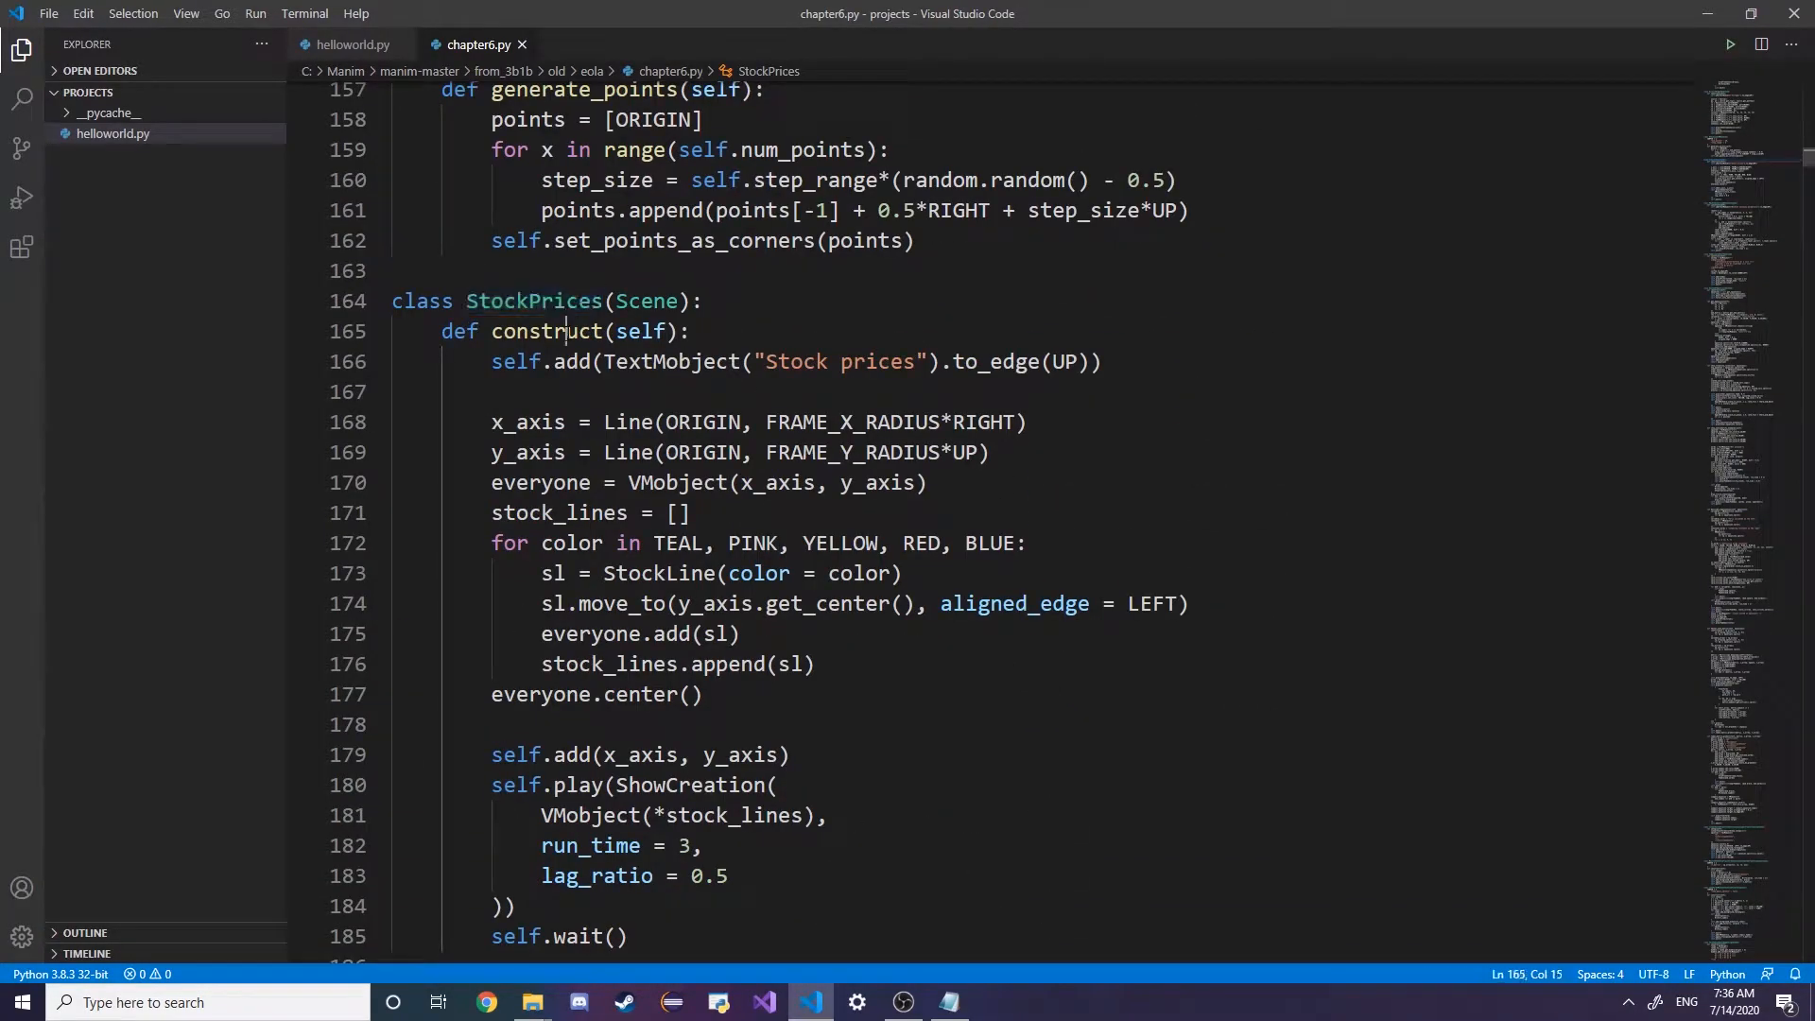
pyautogui.doubleClick(639, 331)
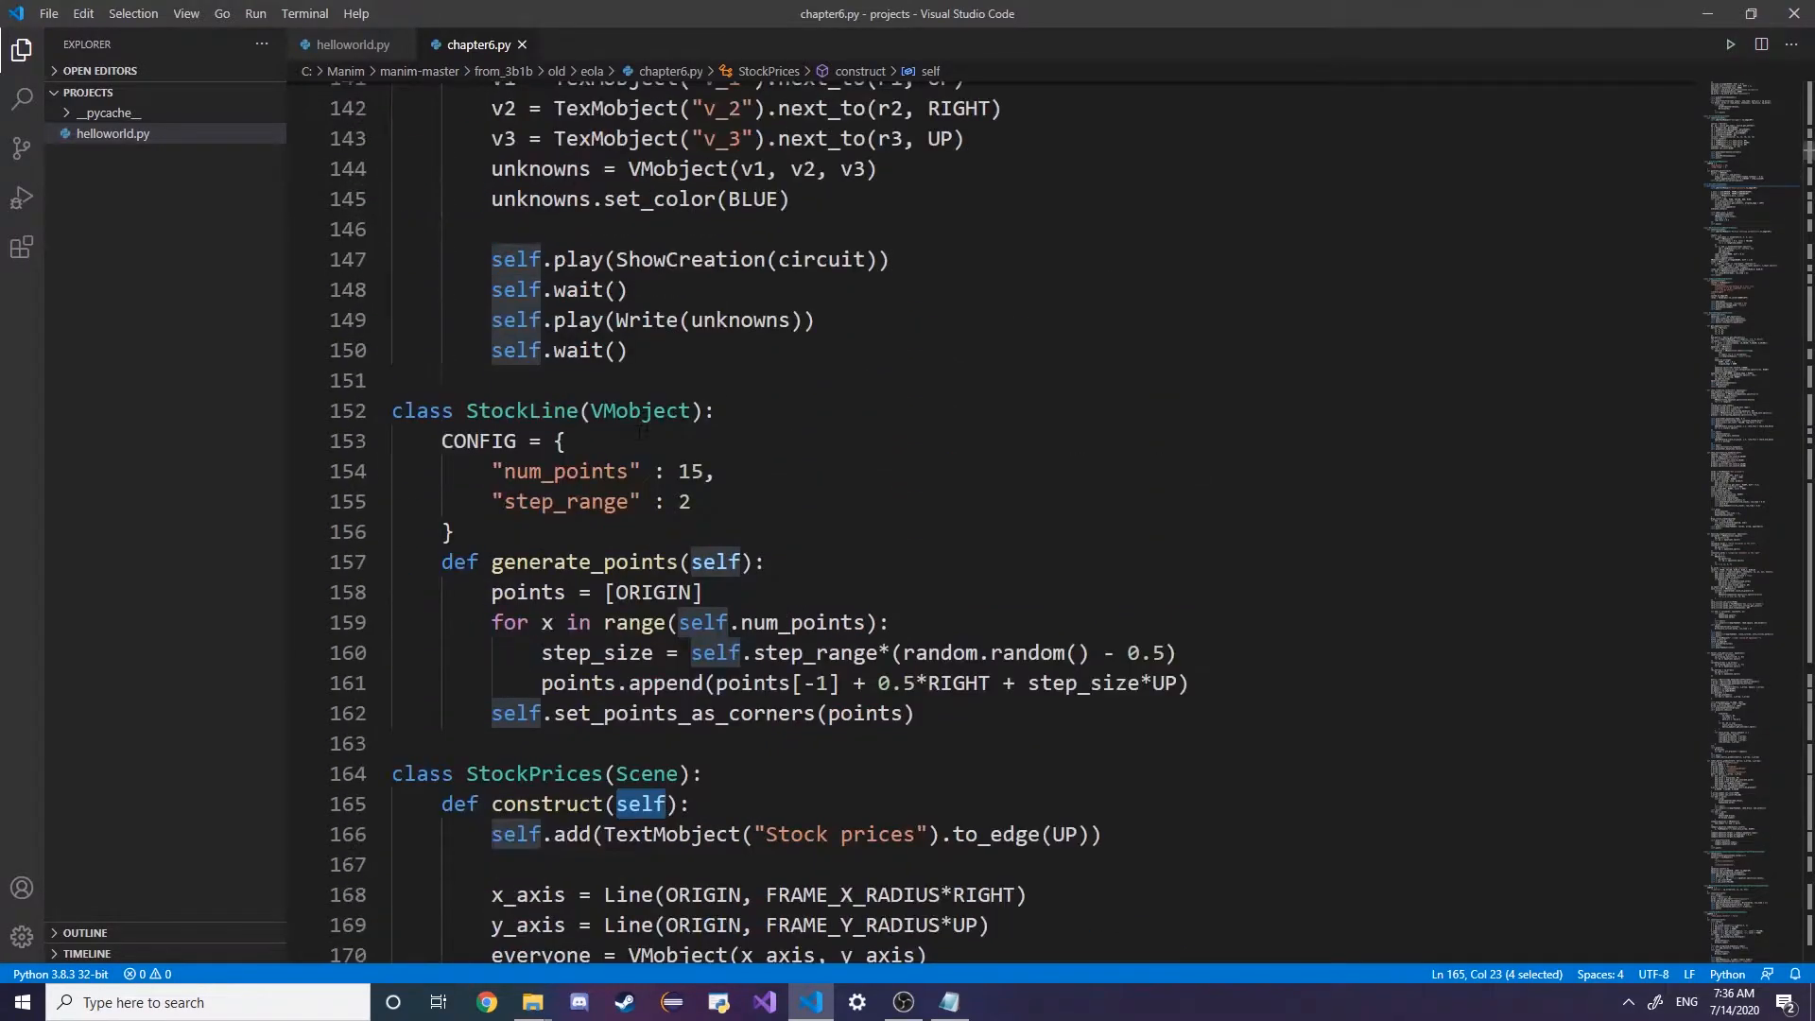
# Examine the self.add title line, highlighting TextMobject and to_edge
pyautogui.scroll(-3)
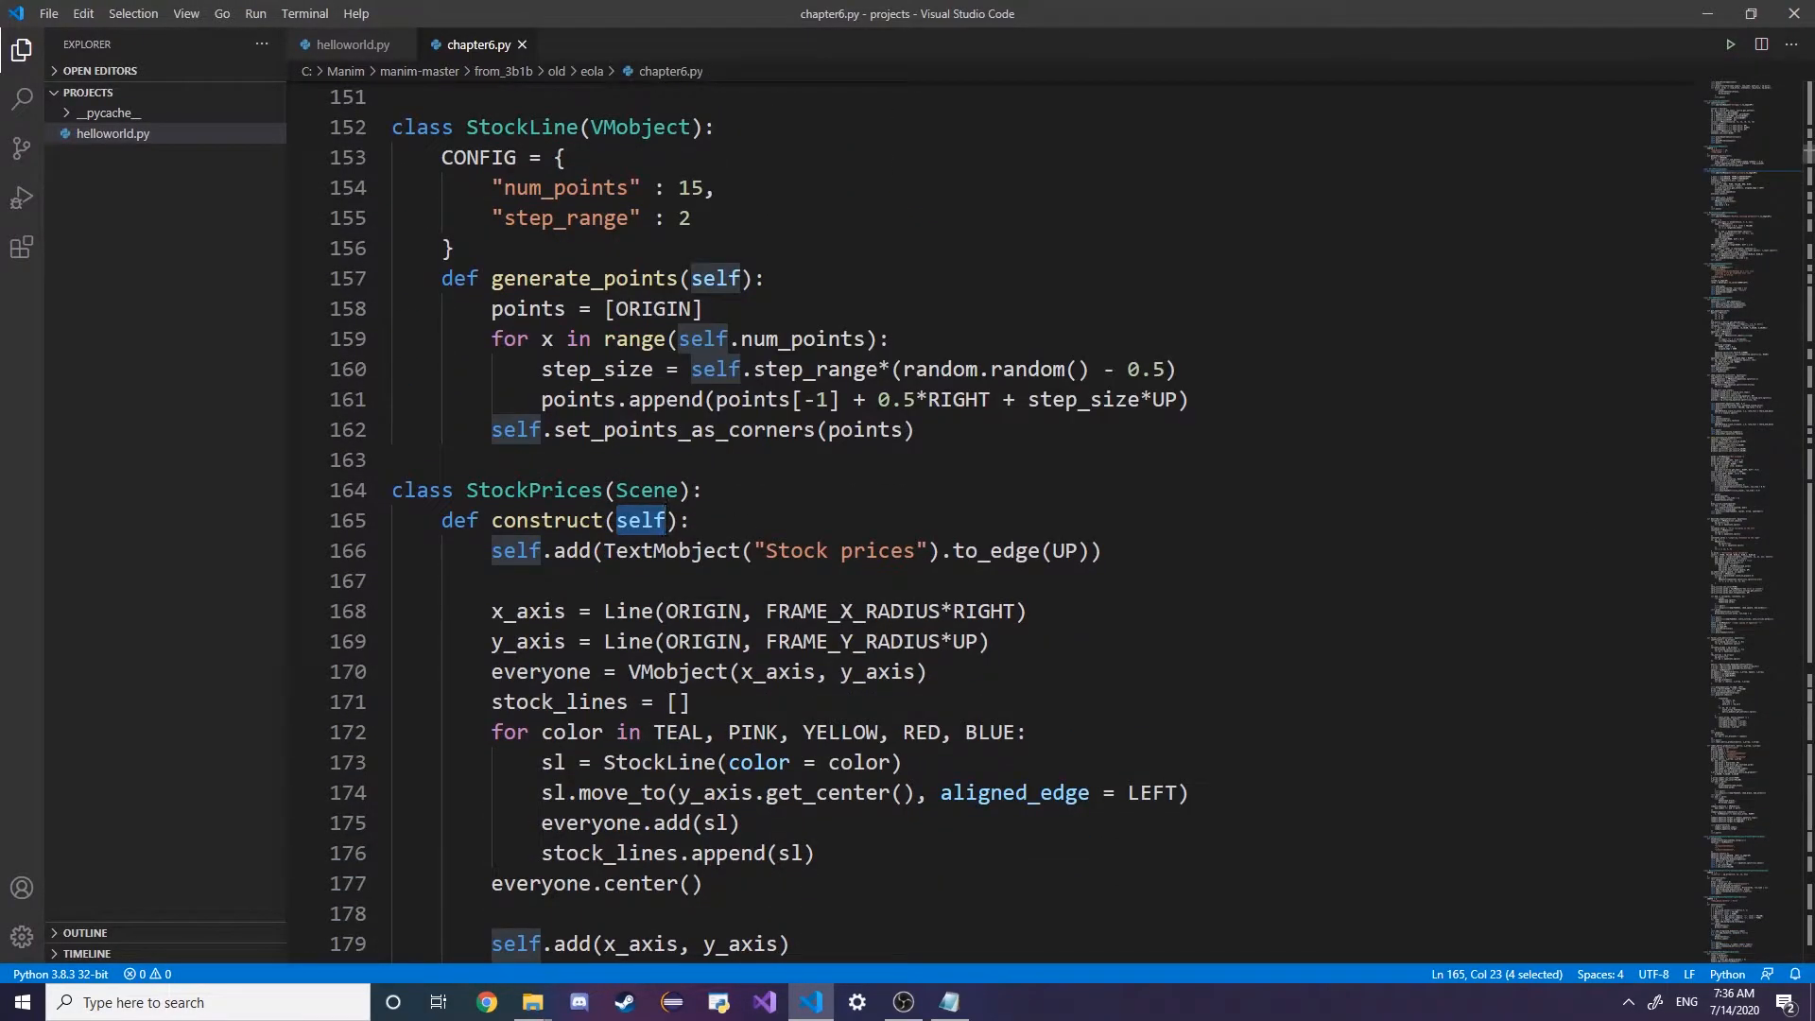
pyautogui.click(643, 520)
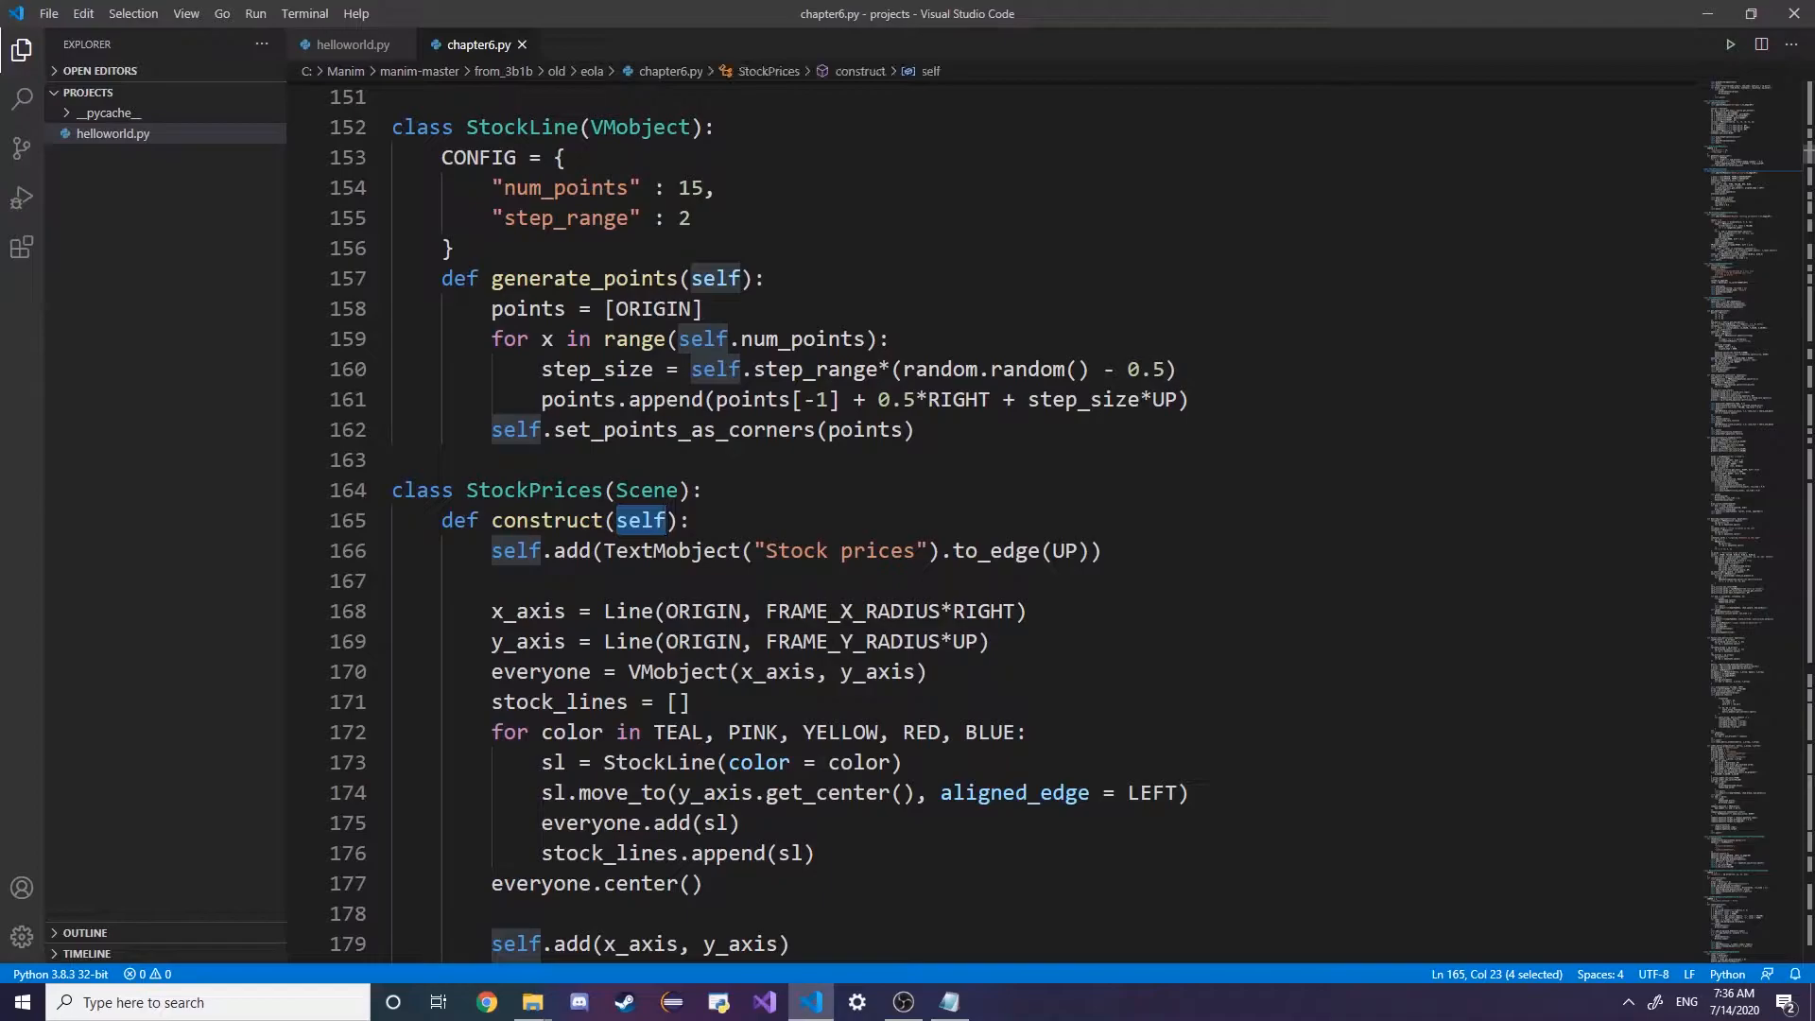
pyautogui.scroll(-3)
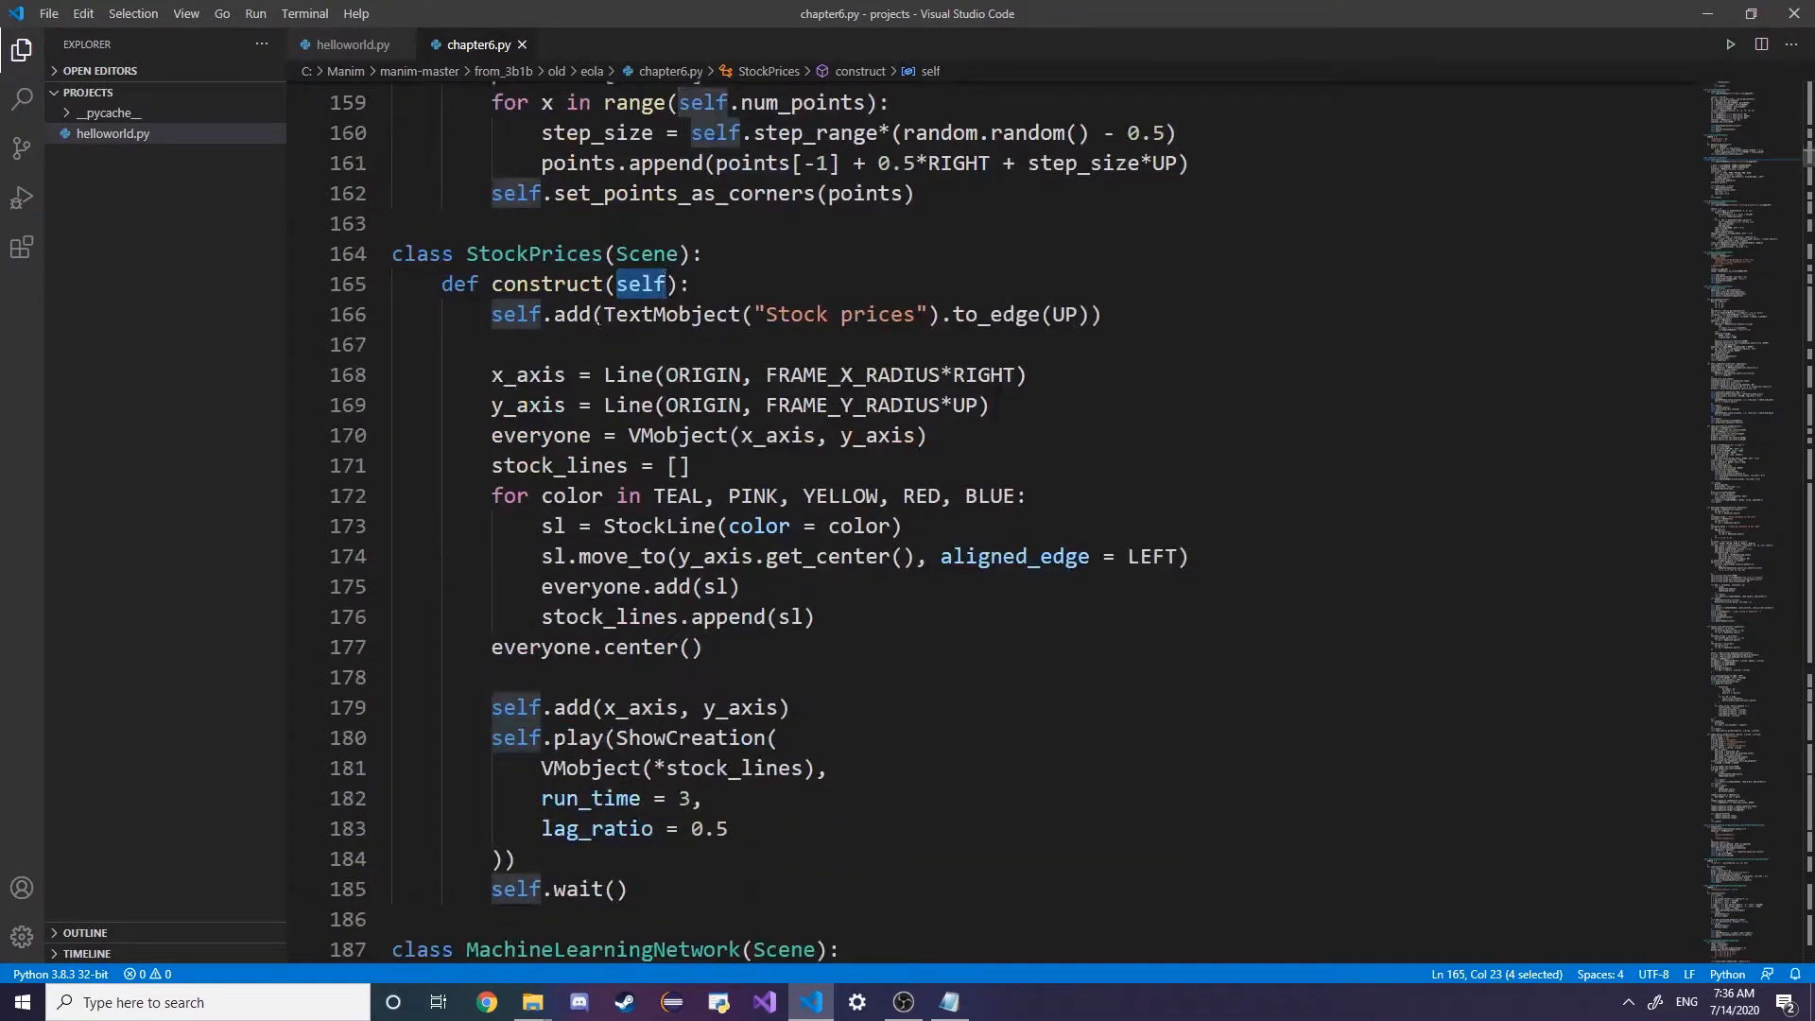
pyautogui.click(575, 314)
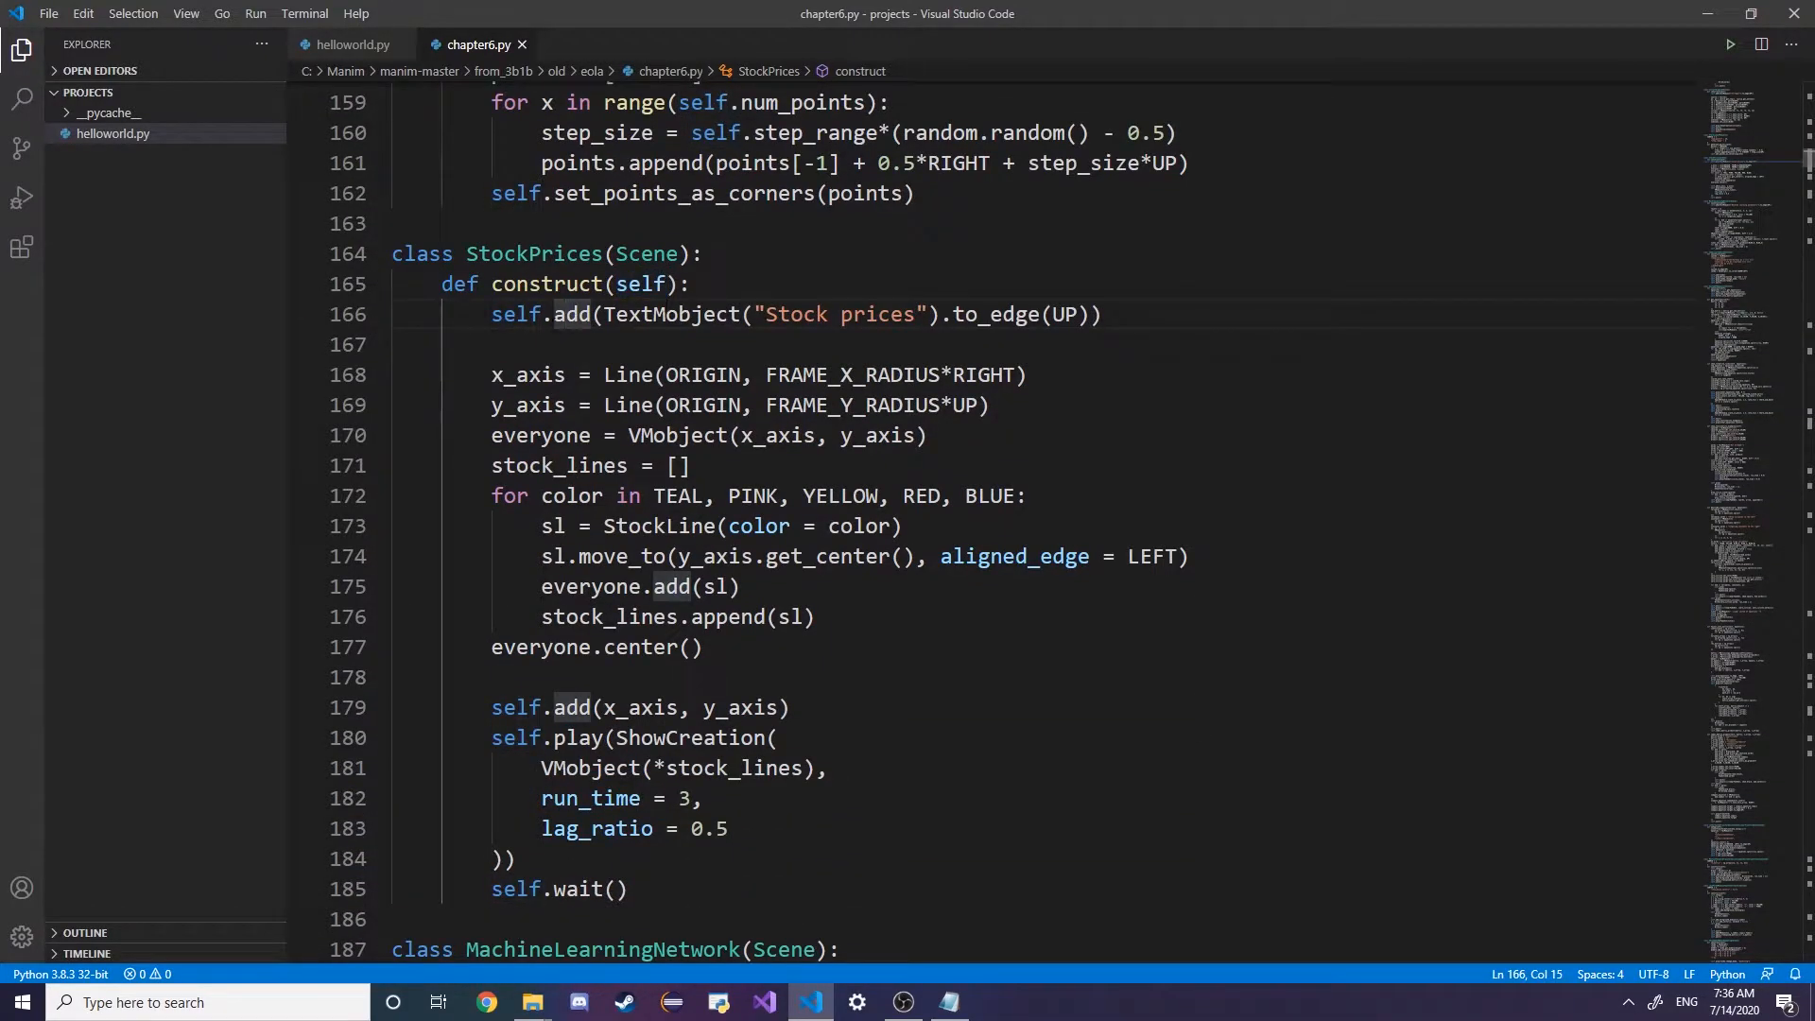
pyautogui.doubleClick(678, 313)
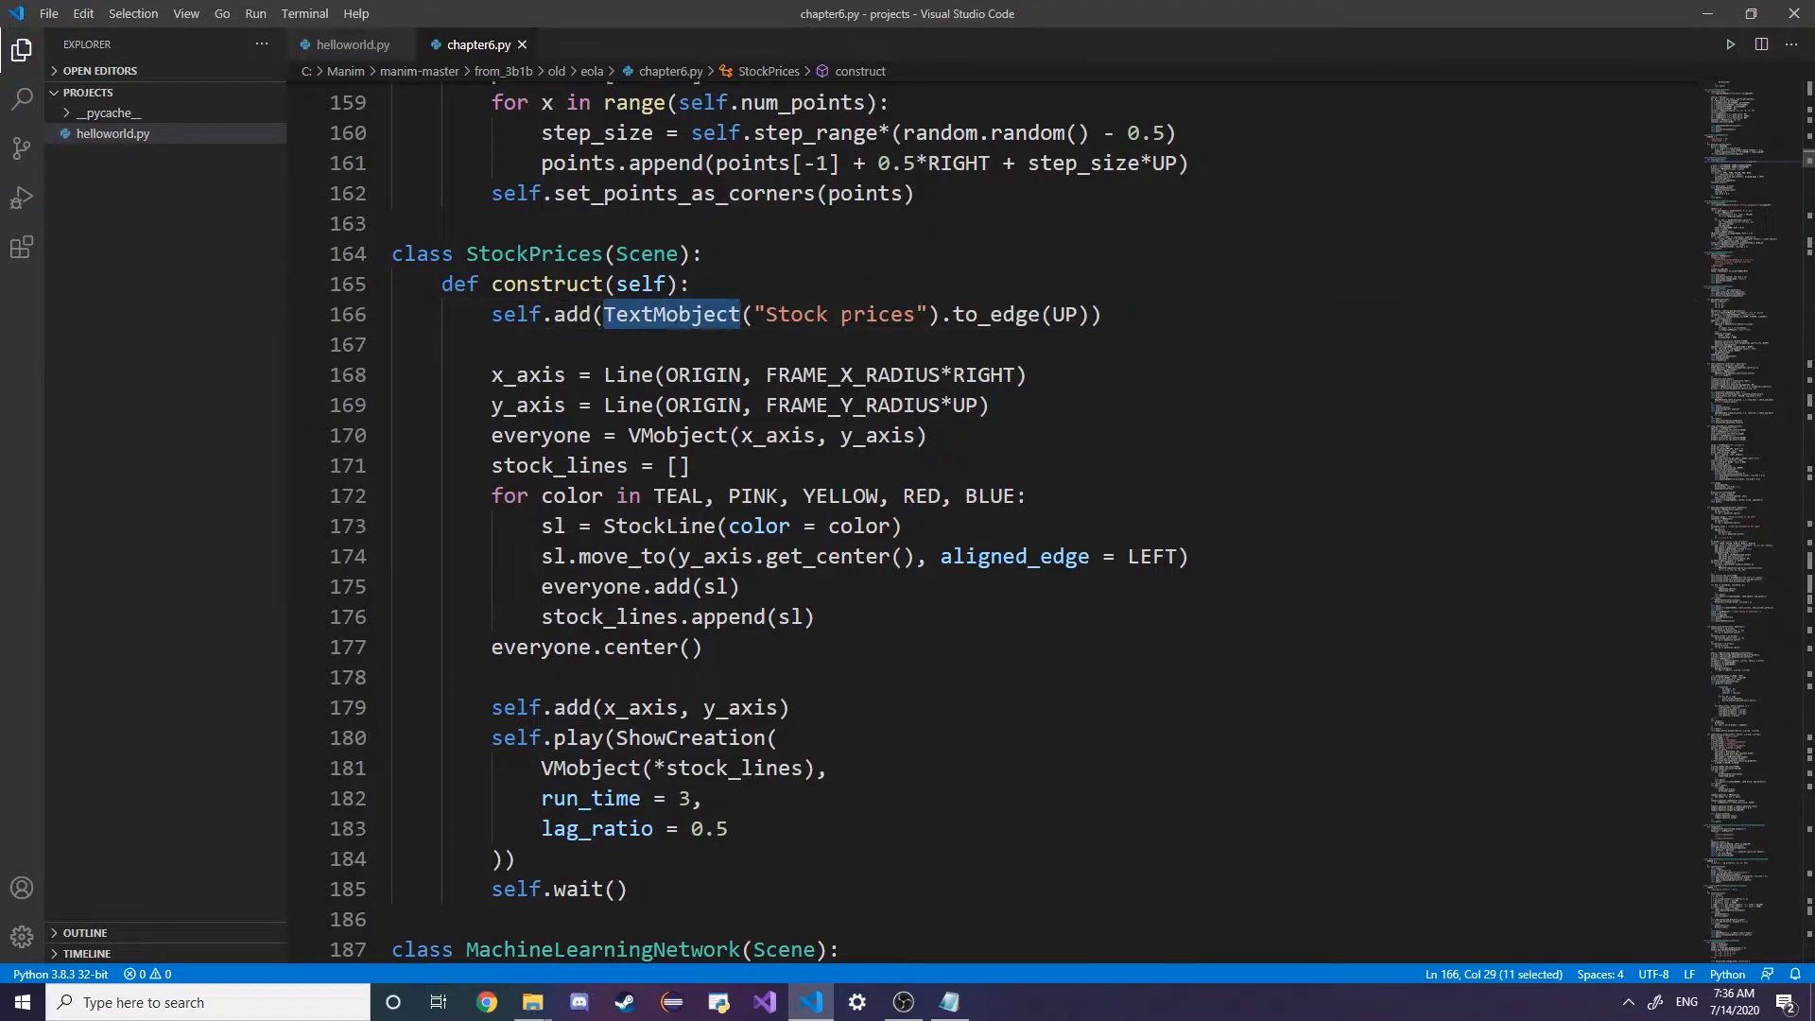
pyautogui.doubleClick(993, 314)
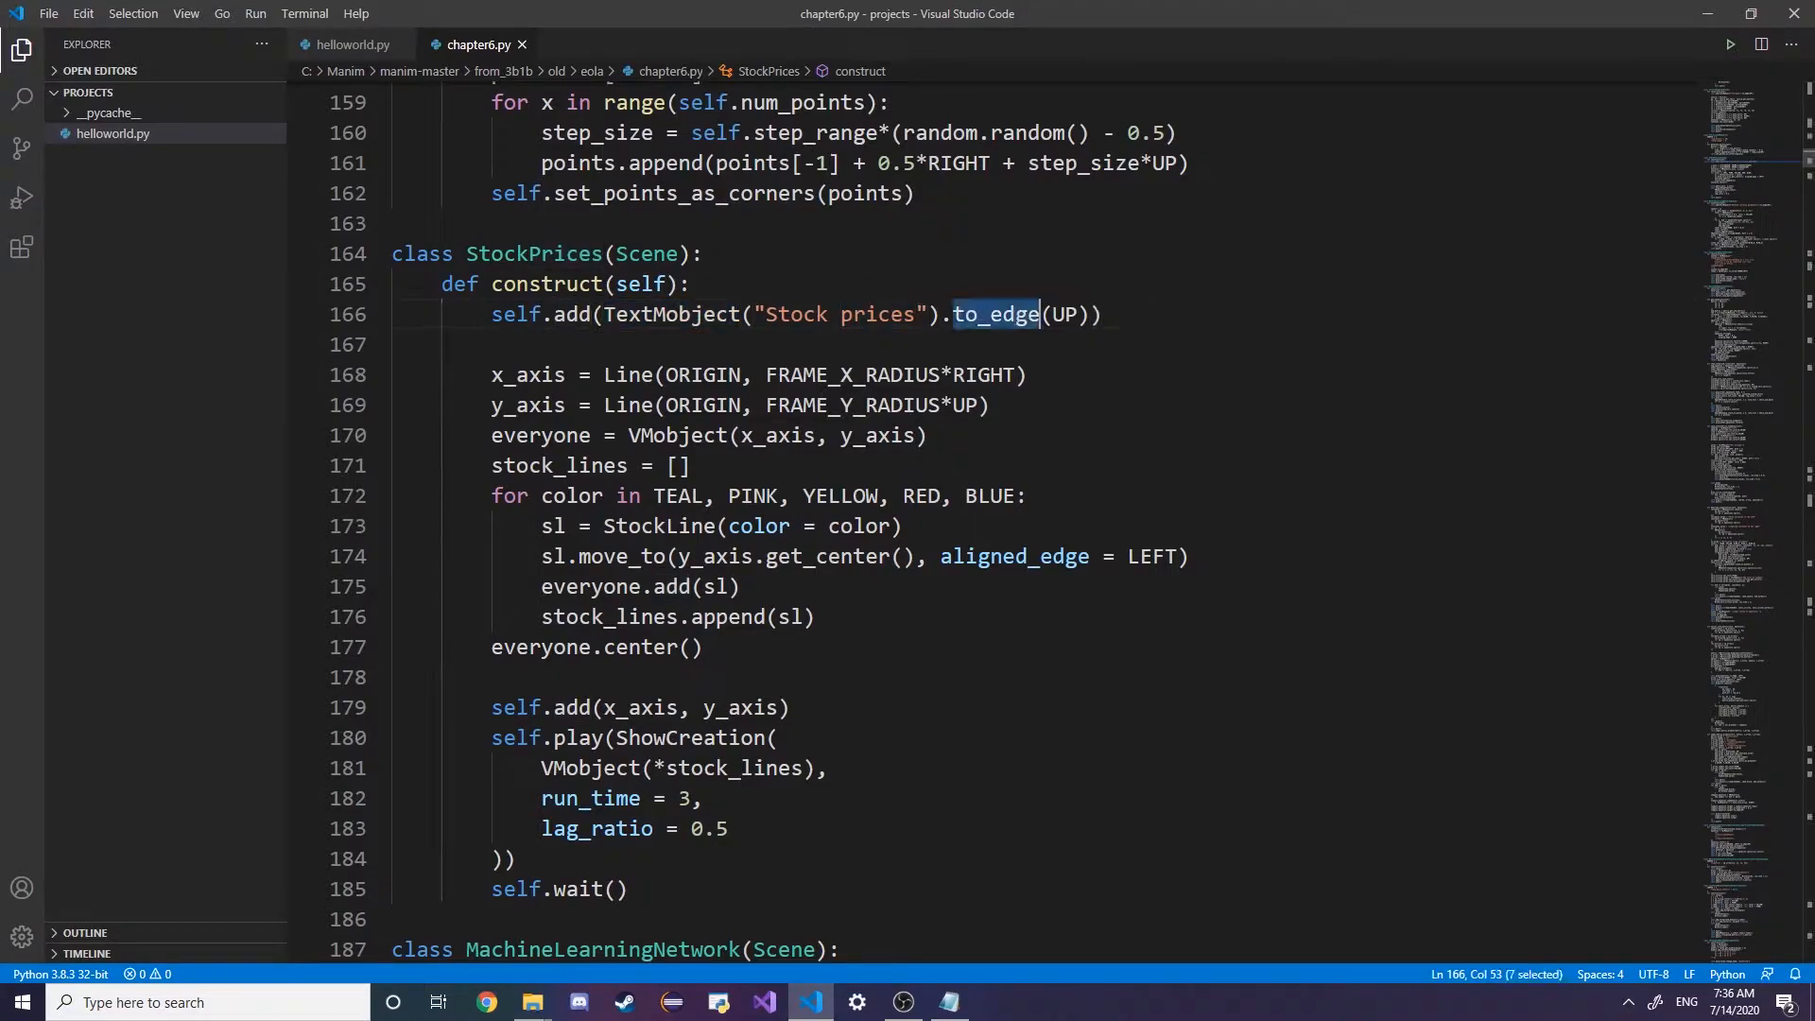
pyautogui.scroll(-3)
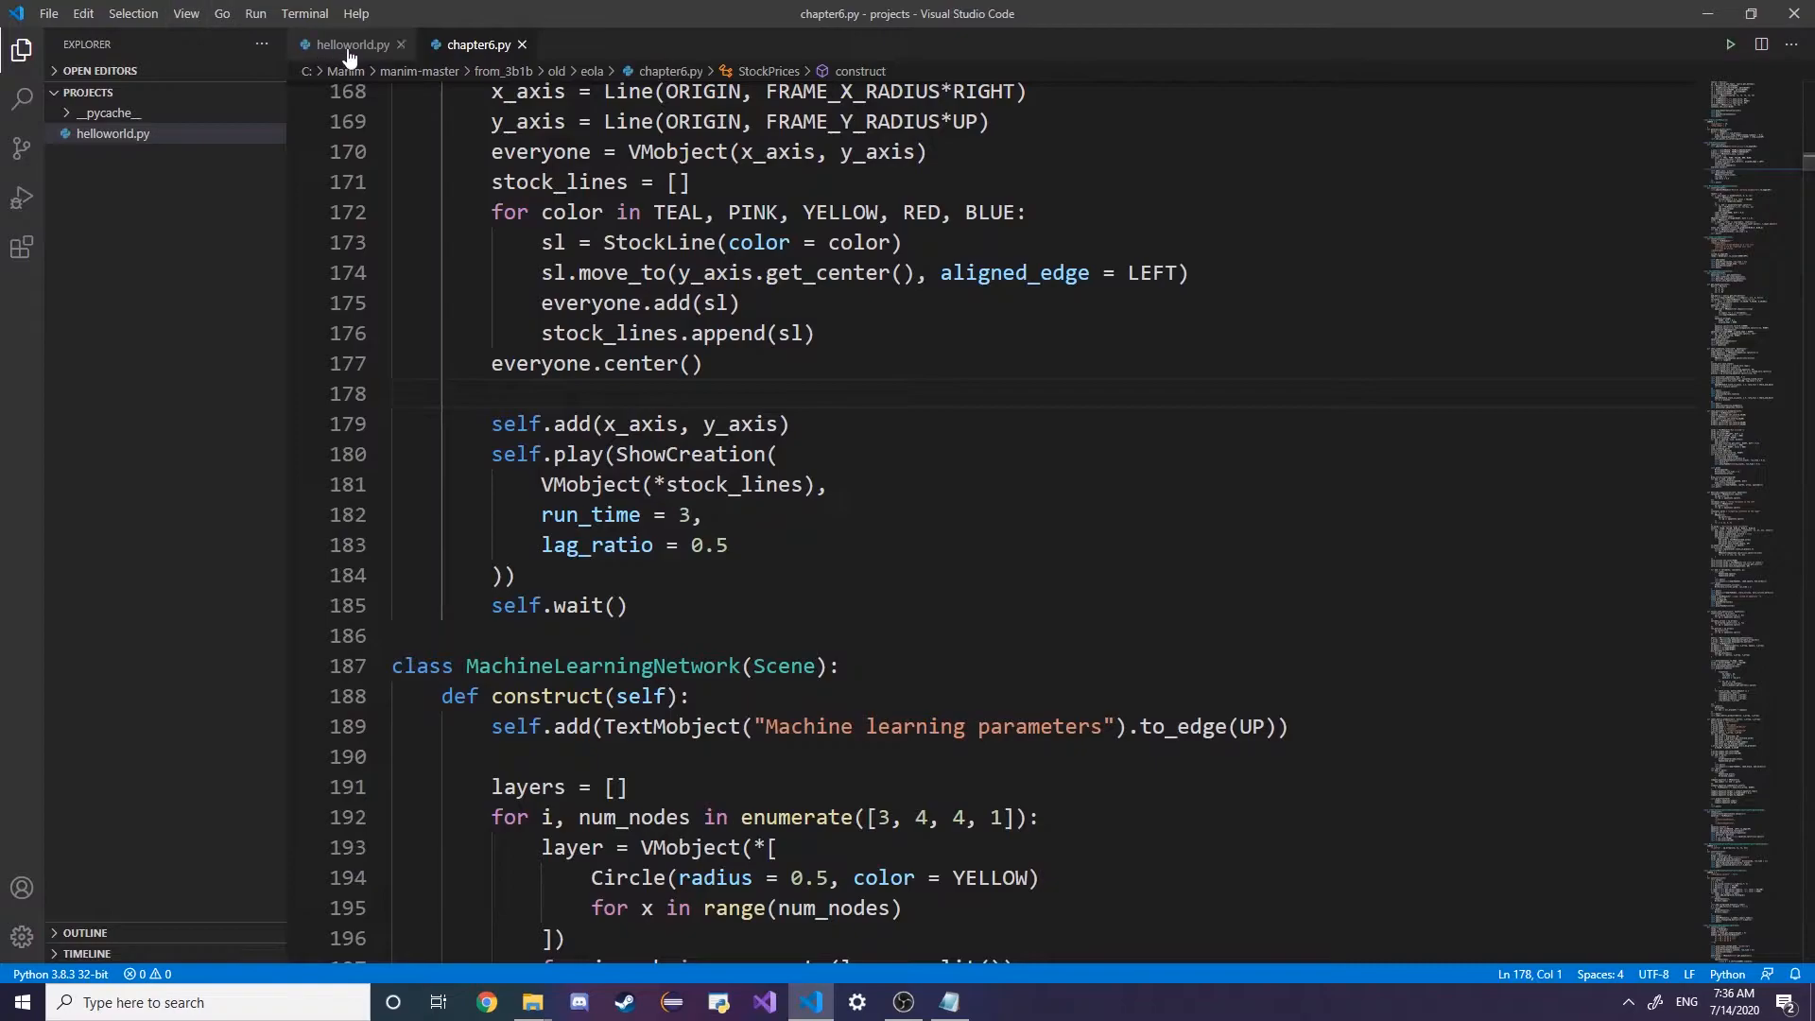
# Write 'from manimlib.imports import *' at the top of helloworld.py
pyautogui.click(352, 44)
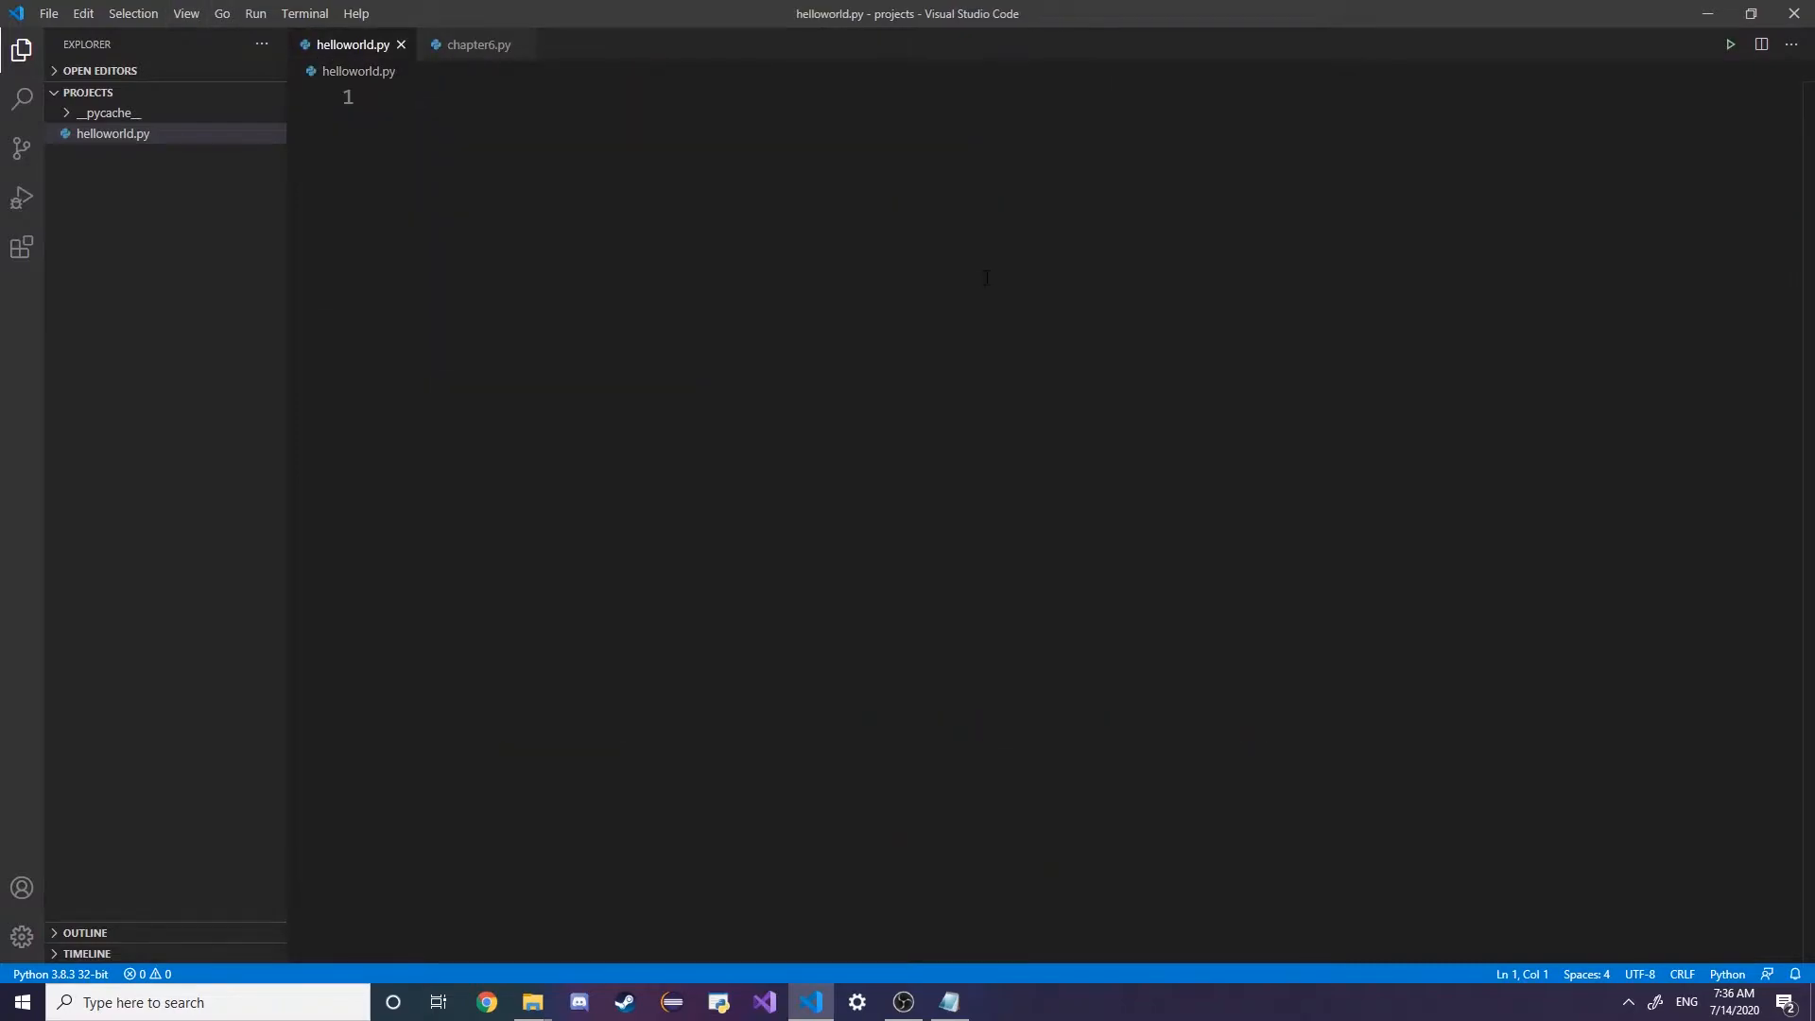
pyautogui.write('from')
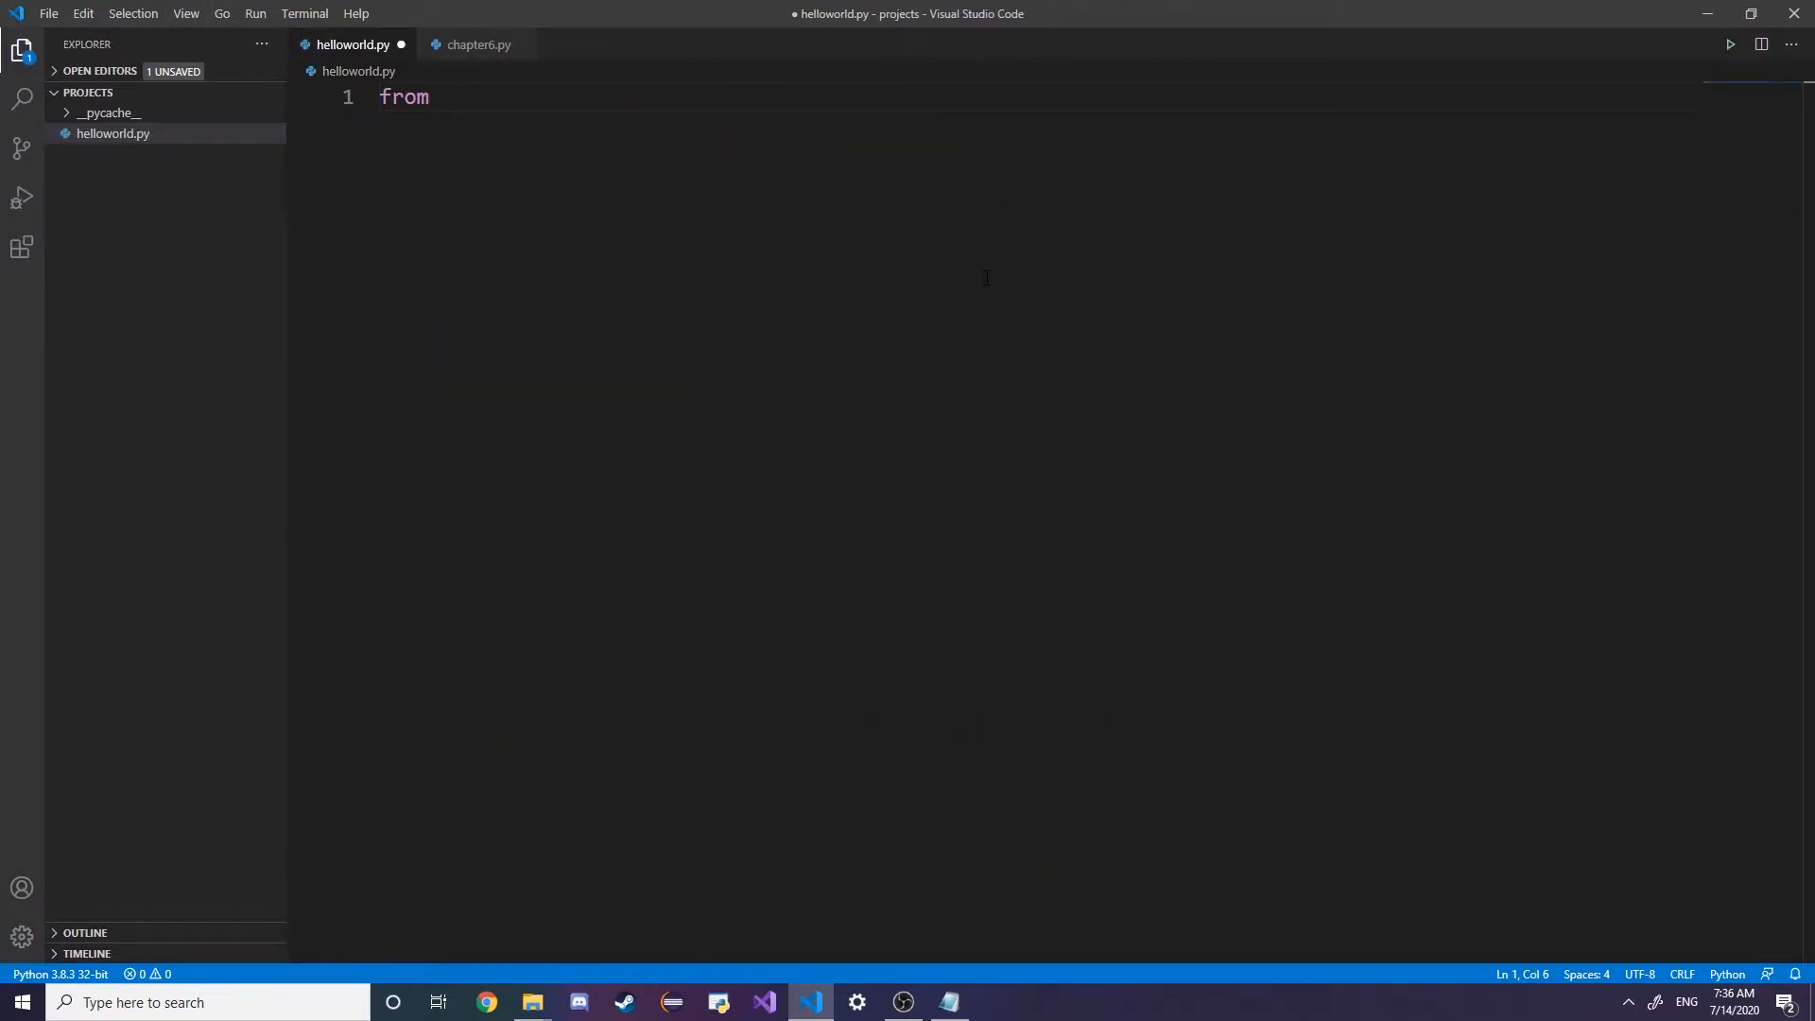
pyautogui.write('mani')
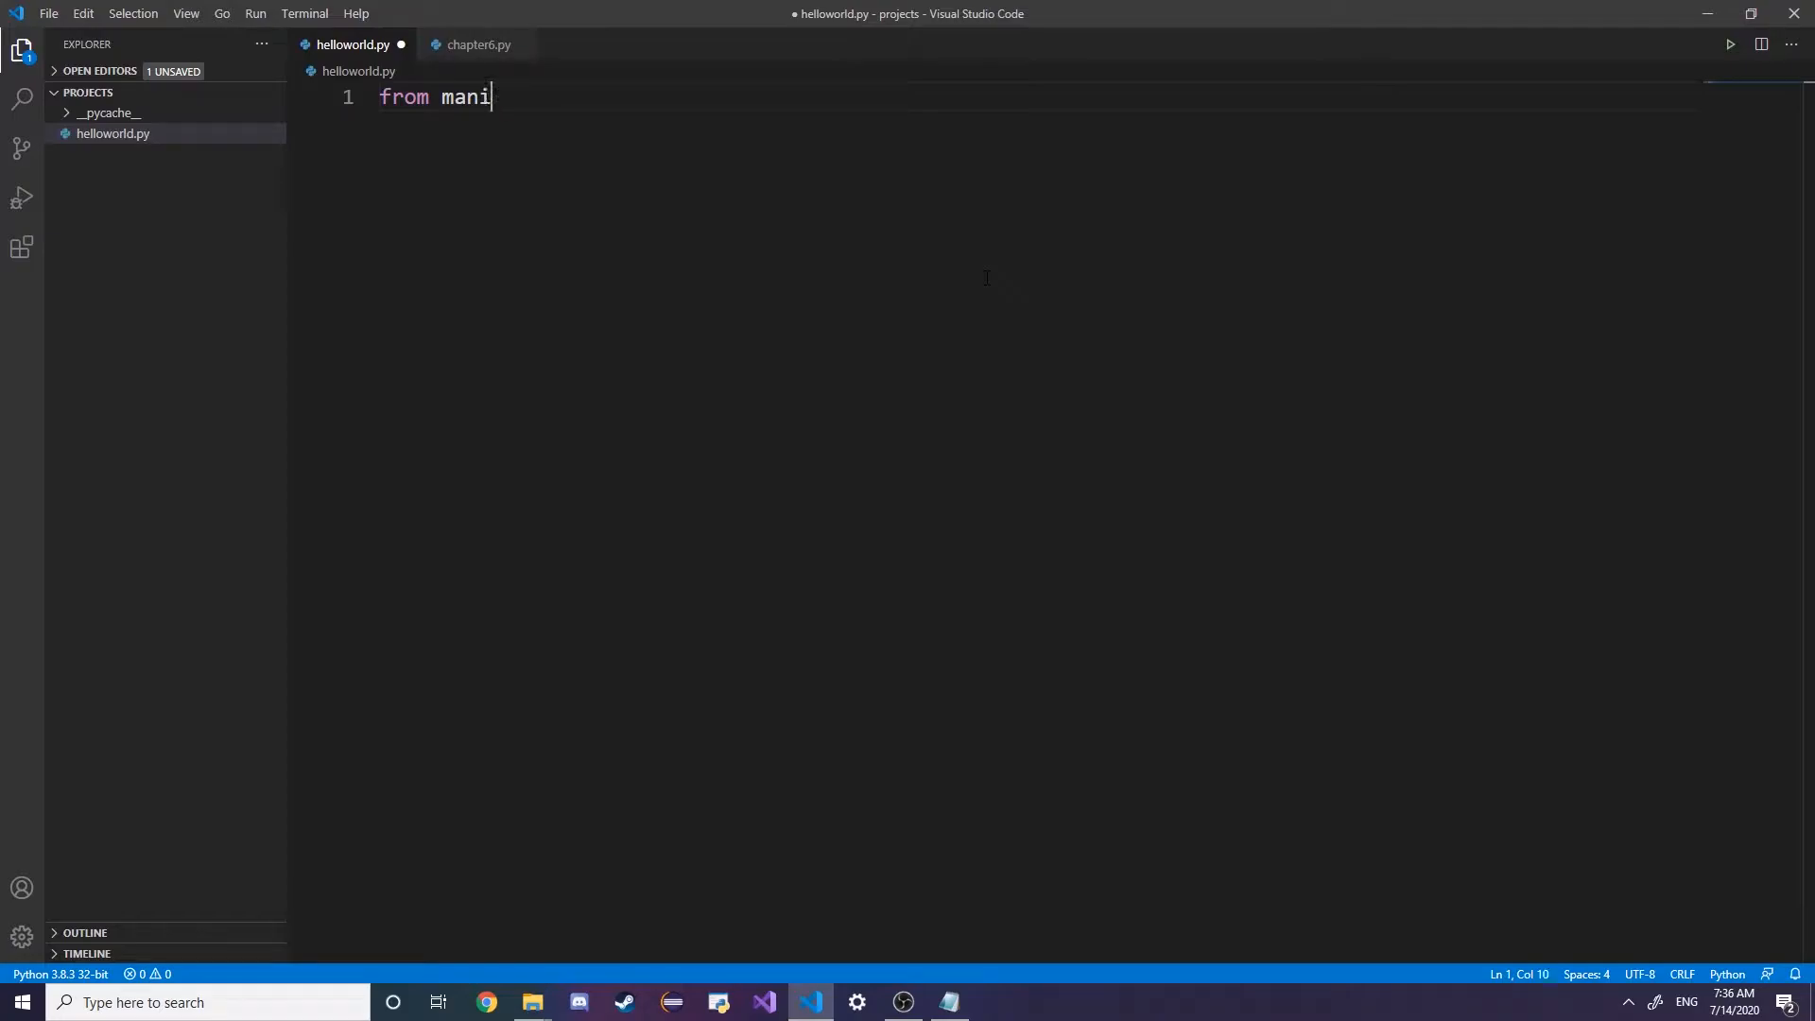
pyautogui.write('m')
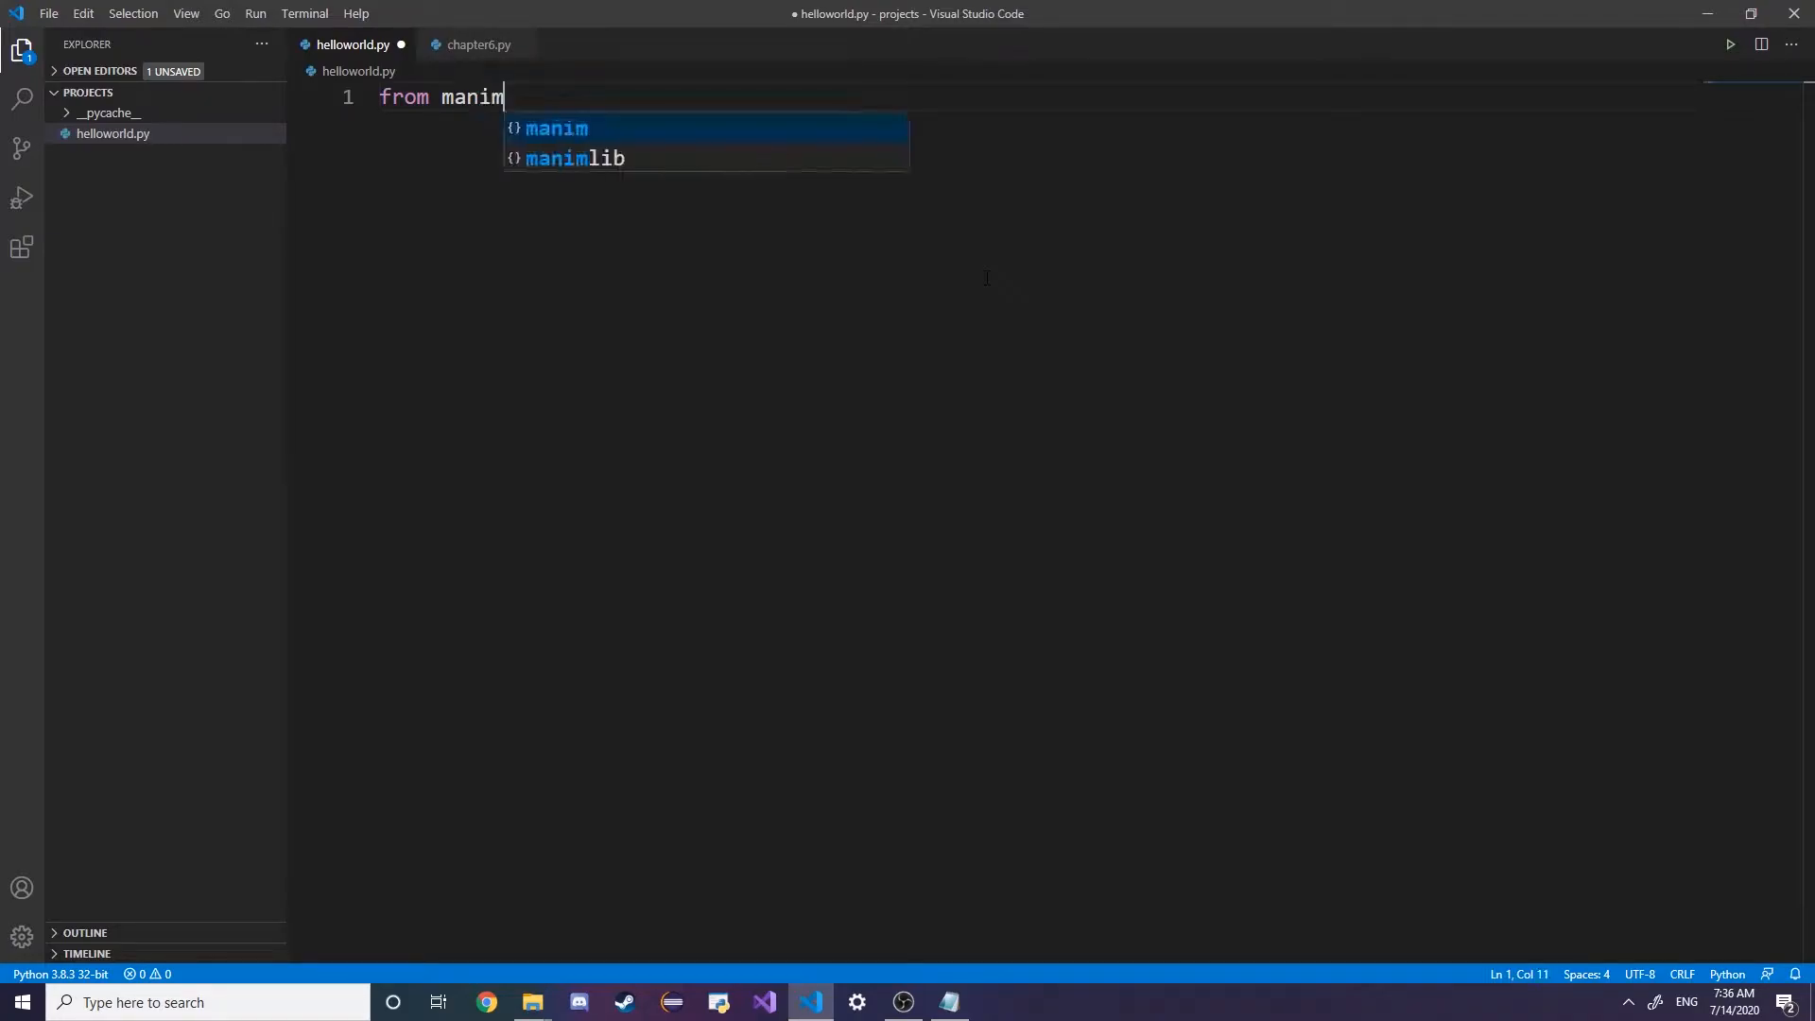
pyautogui.write('lib')
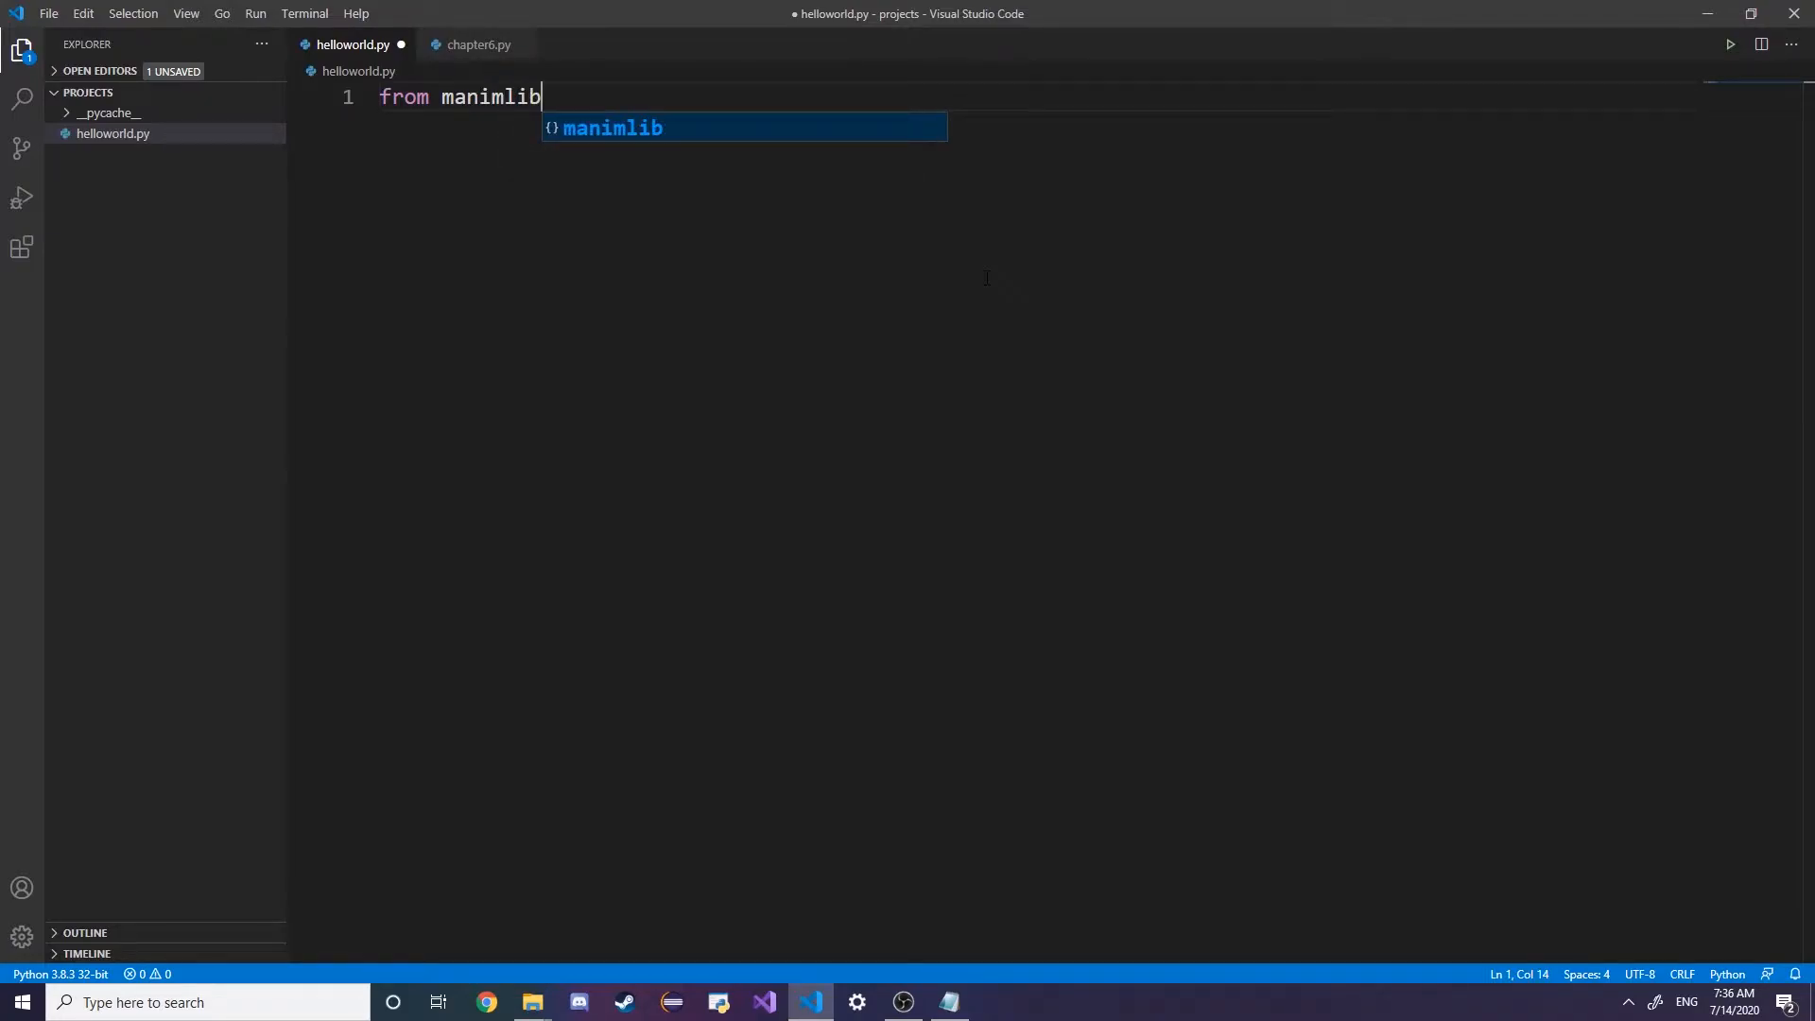
pyautogui.write('.import')
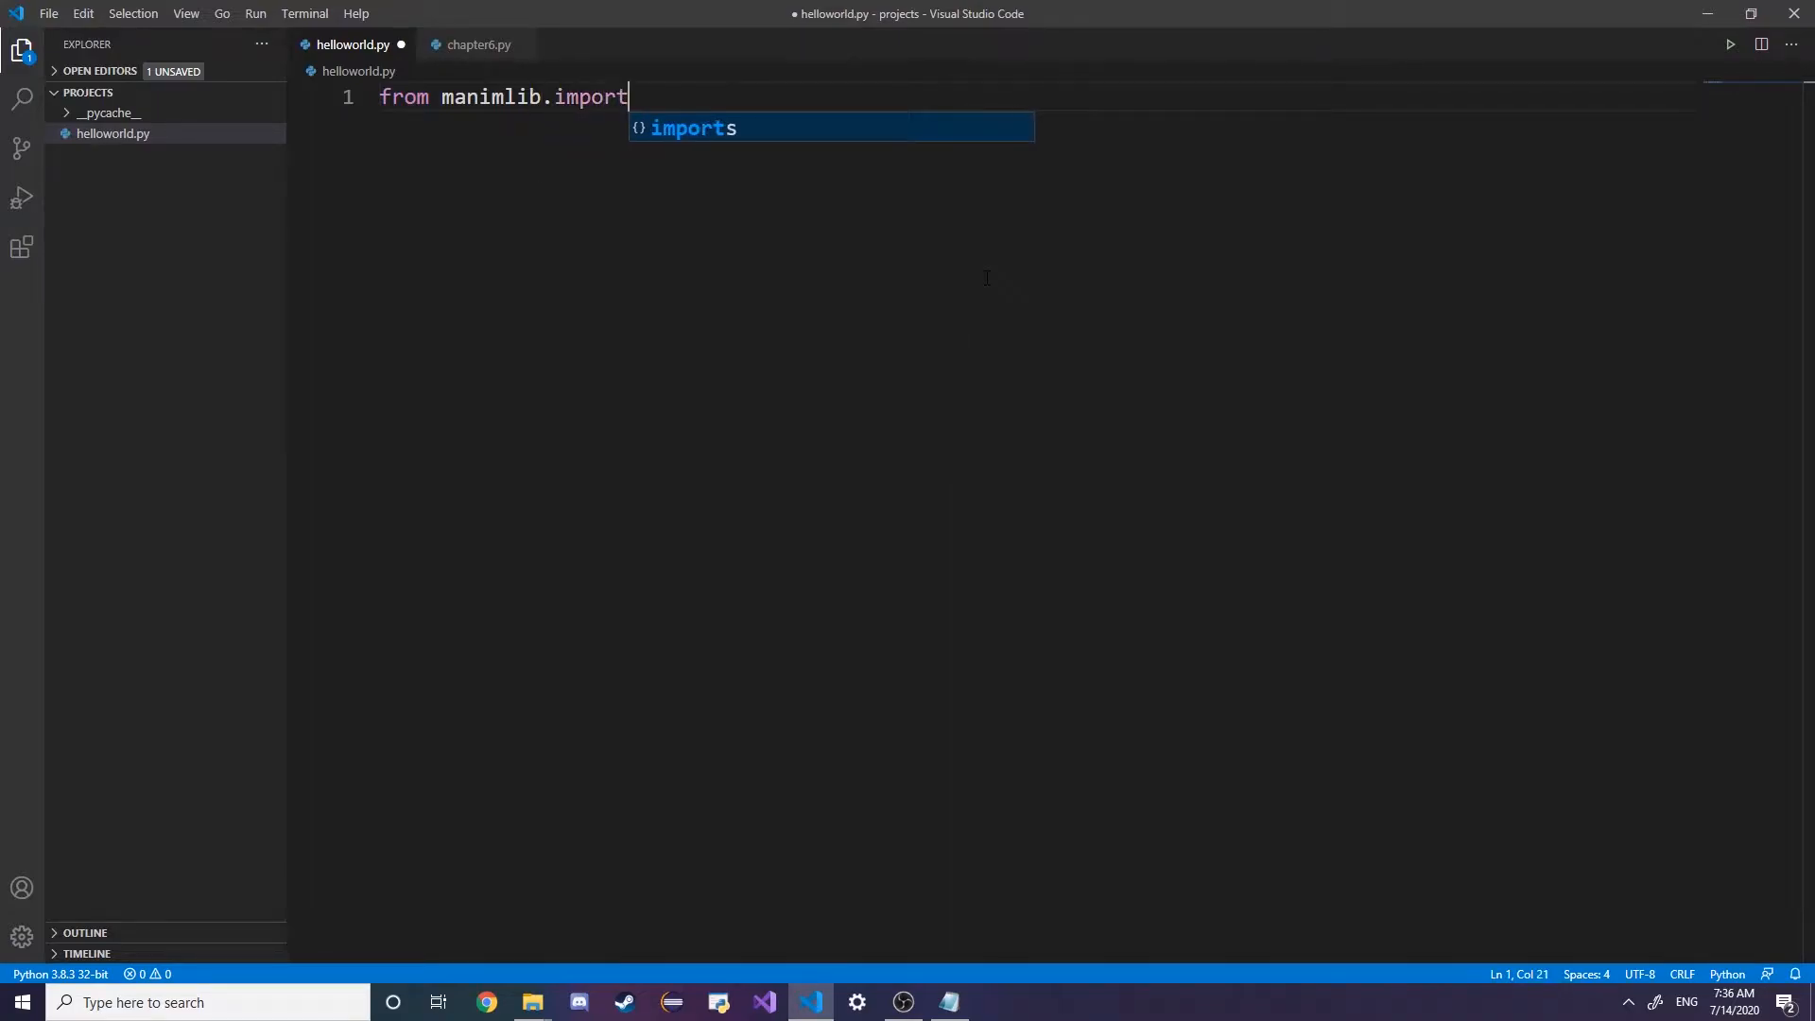
pyautogui.write('s import *')
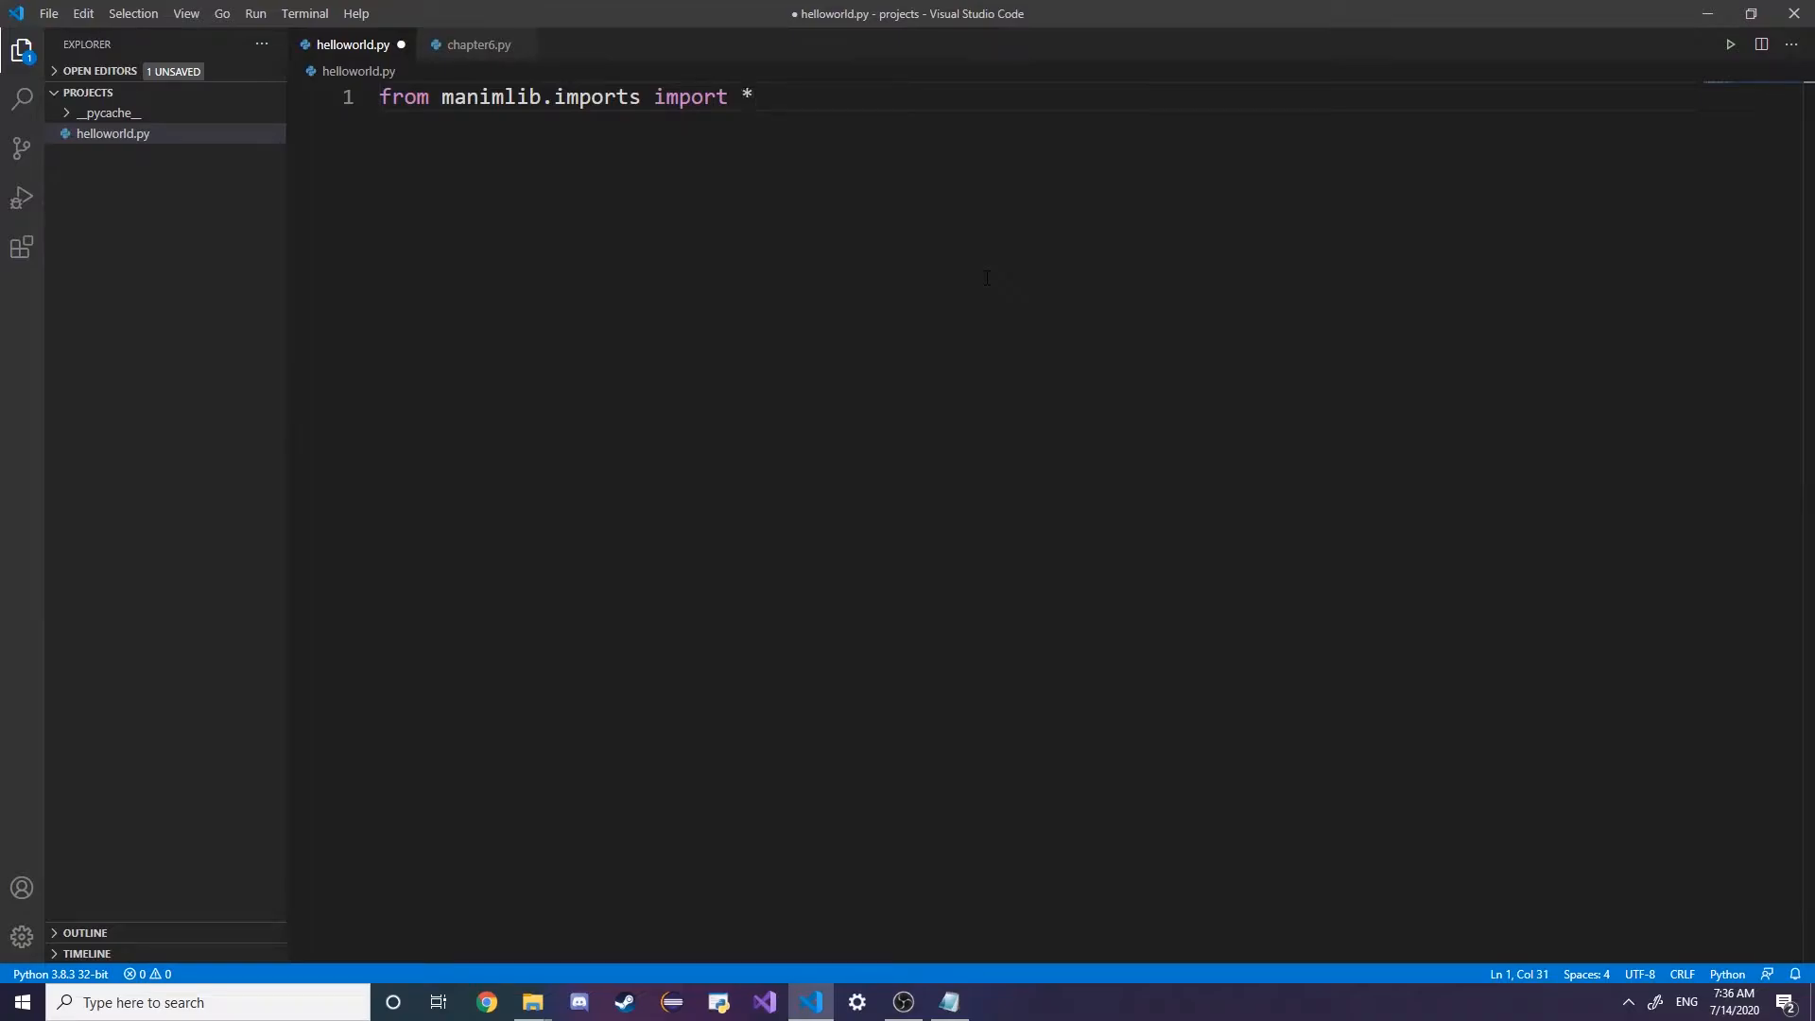
pyautogui.press('Enter')
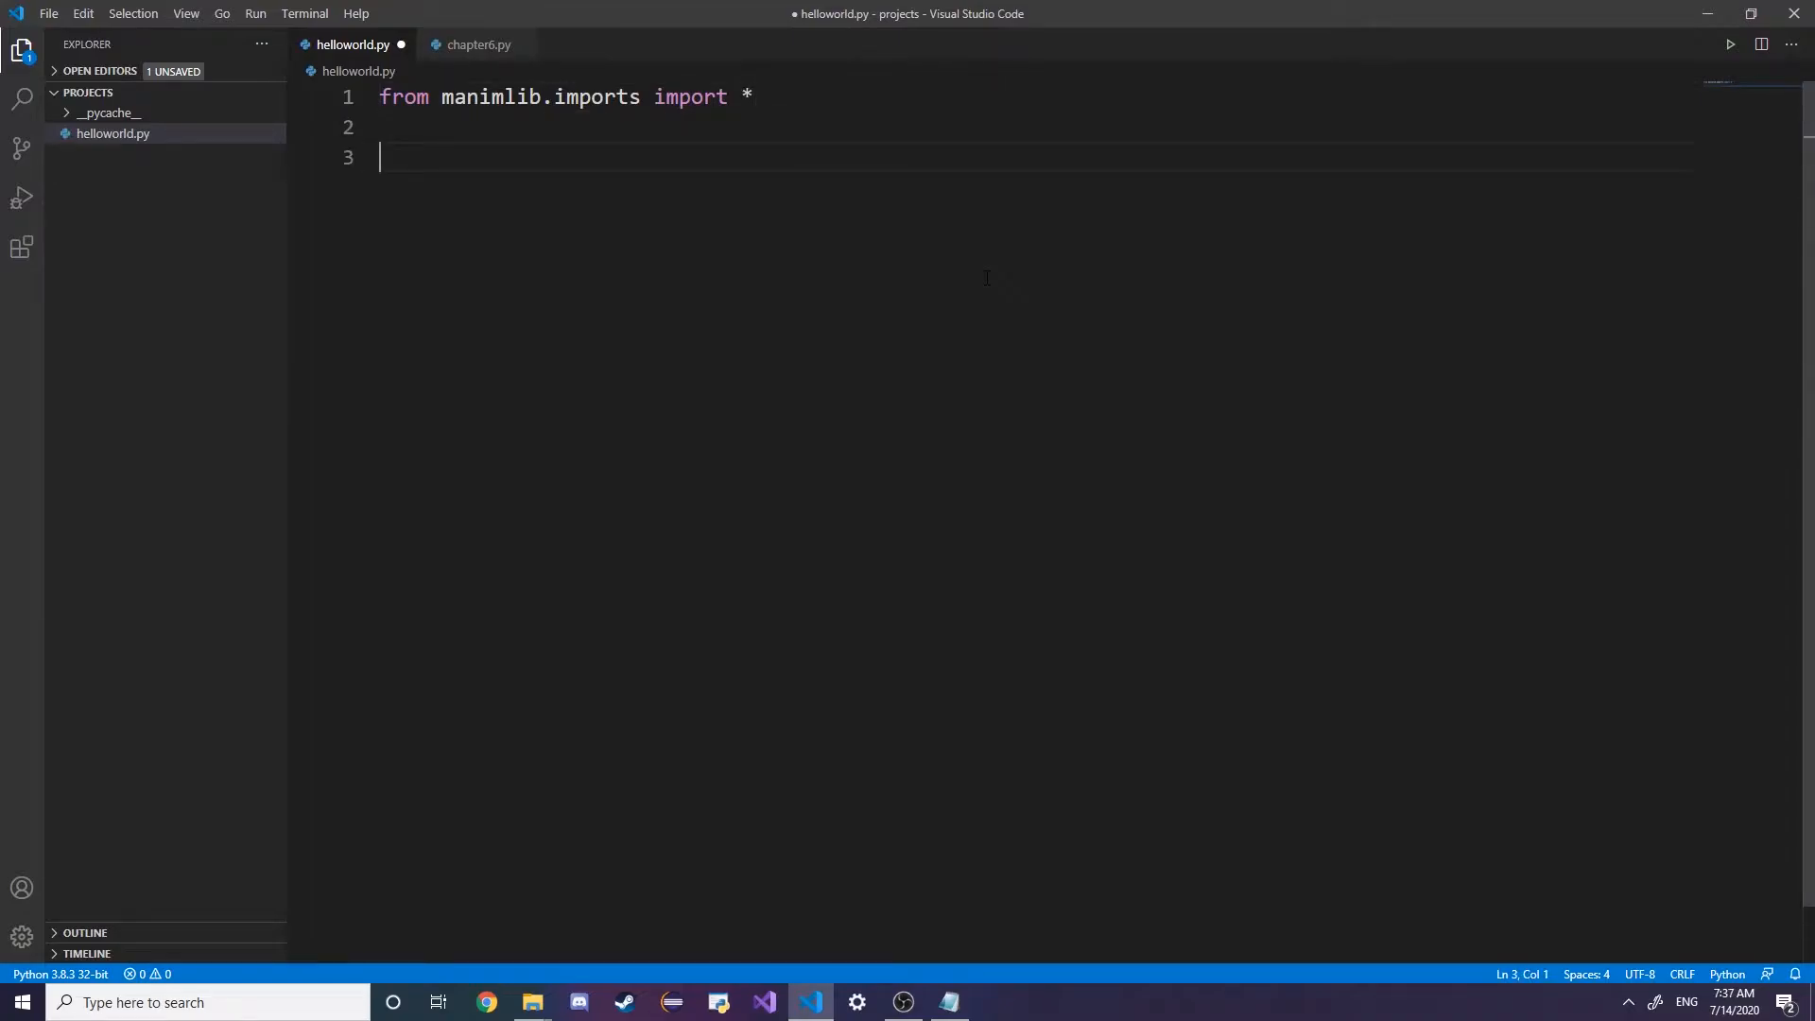
# Add the 'class helloWorld(Scene):' header, then return to chapter6.py
pyautogui.write('class hell')
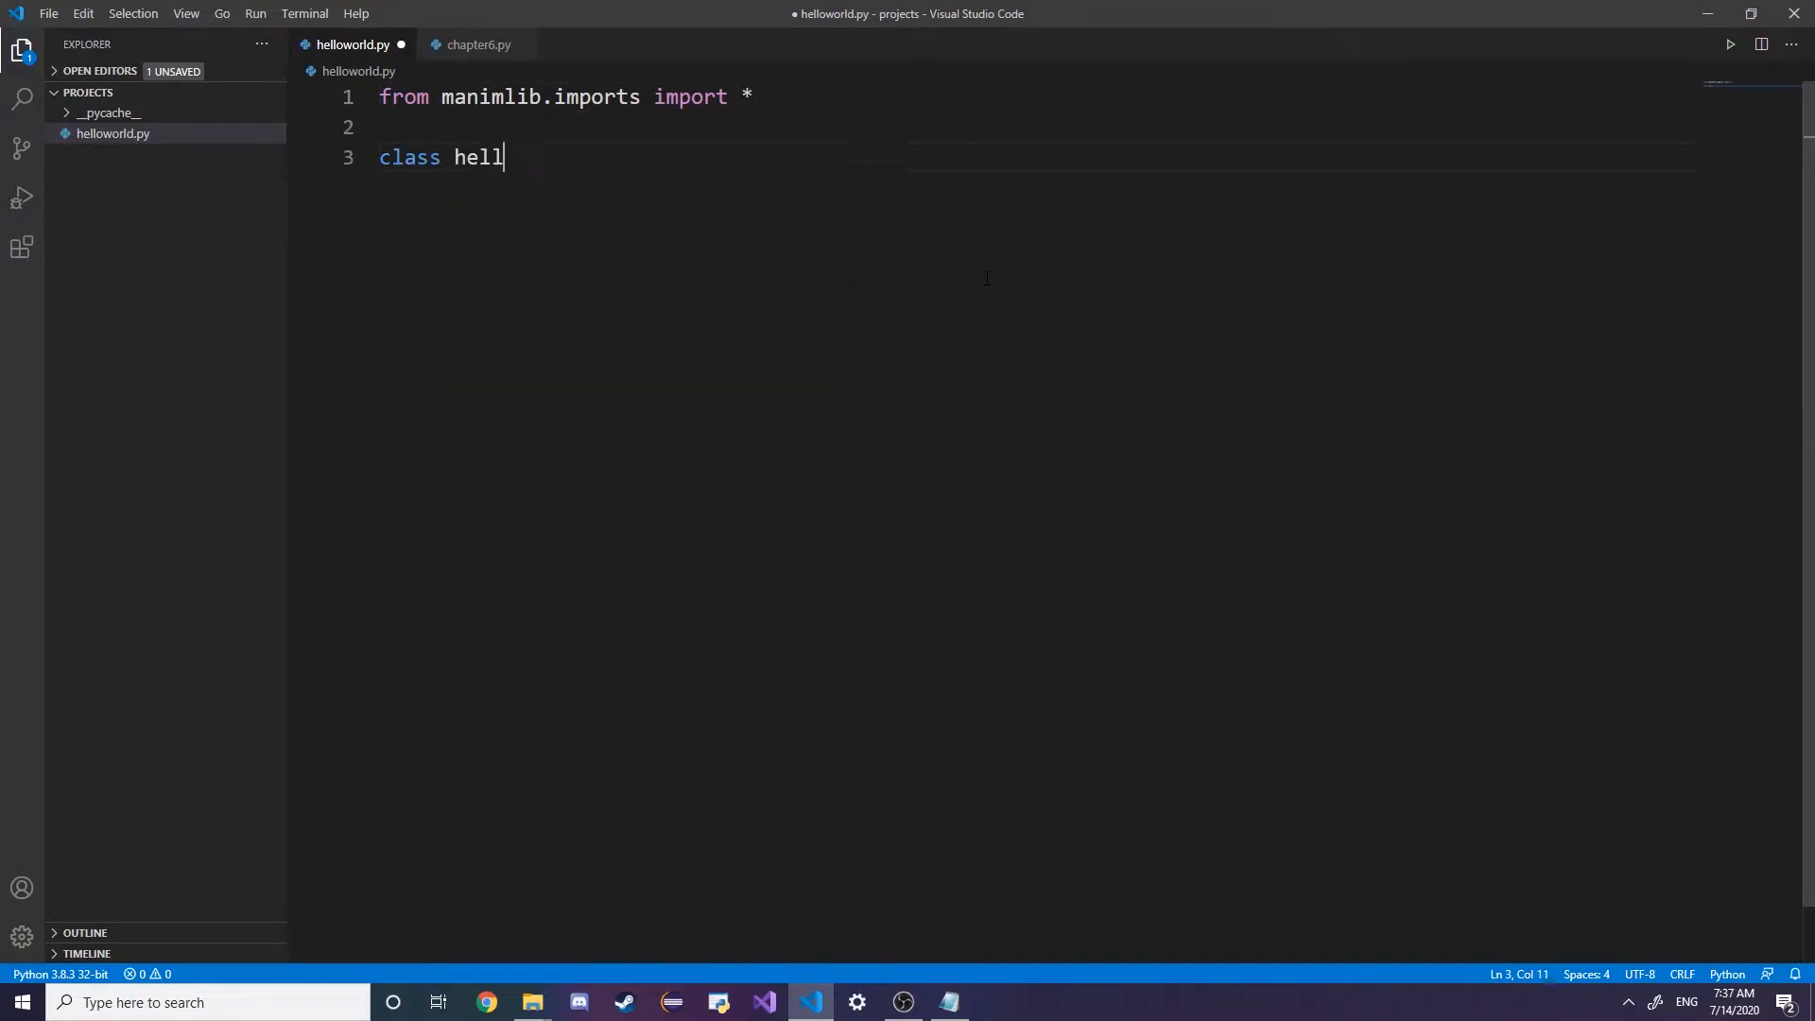
pyautogui.write('oWorld(s')
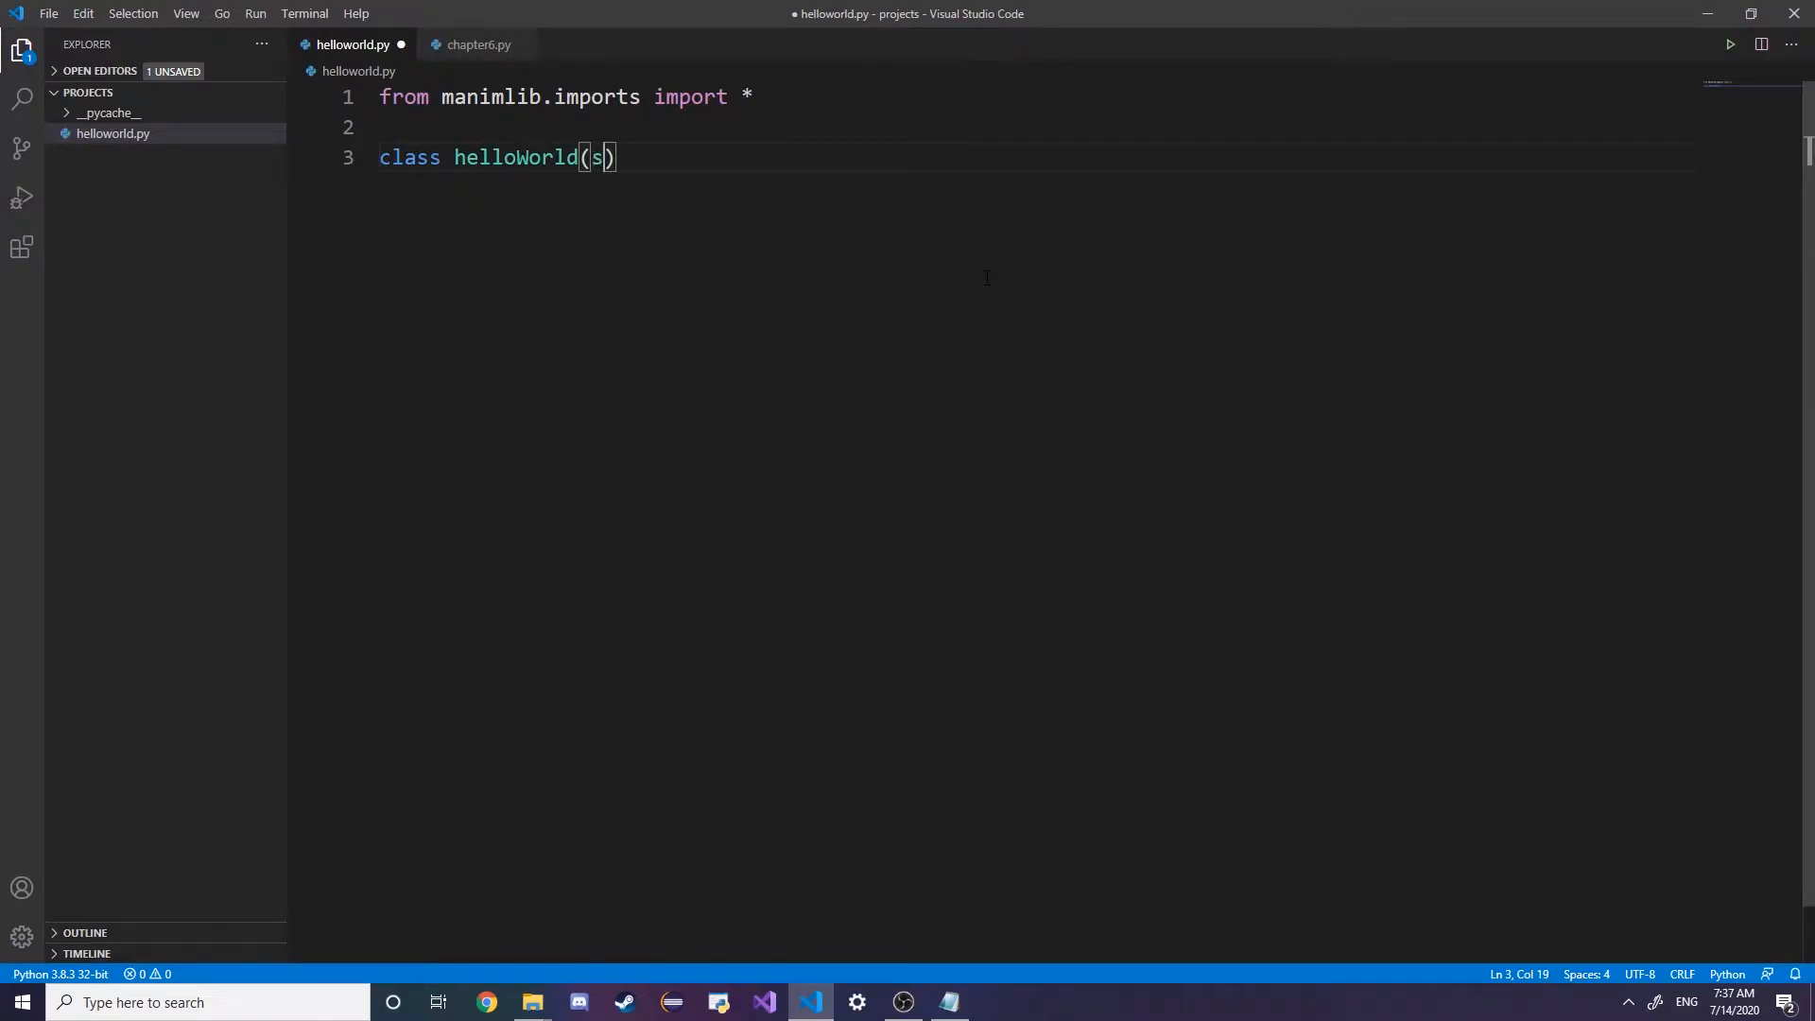
pyautogui.write('cene')
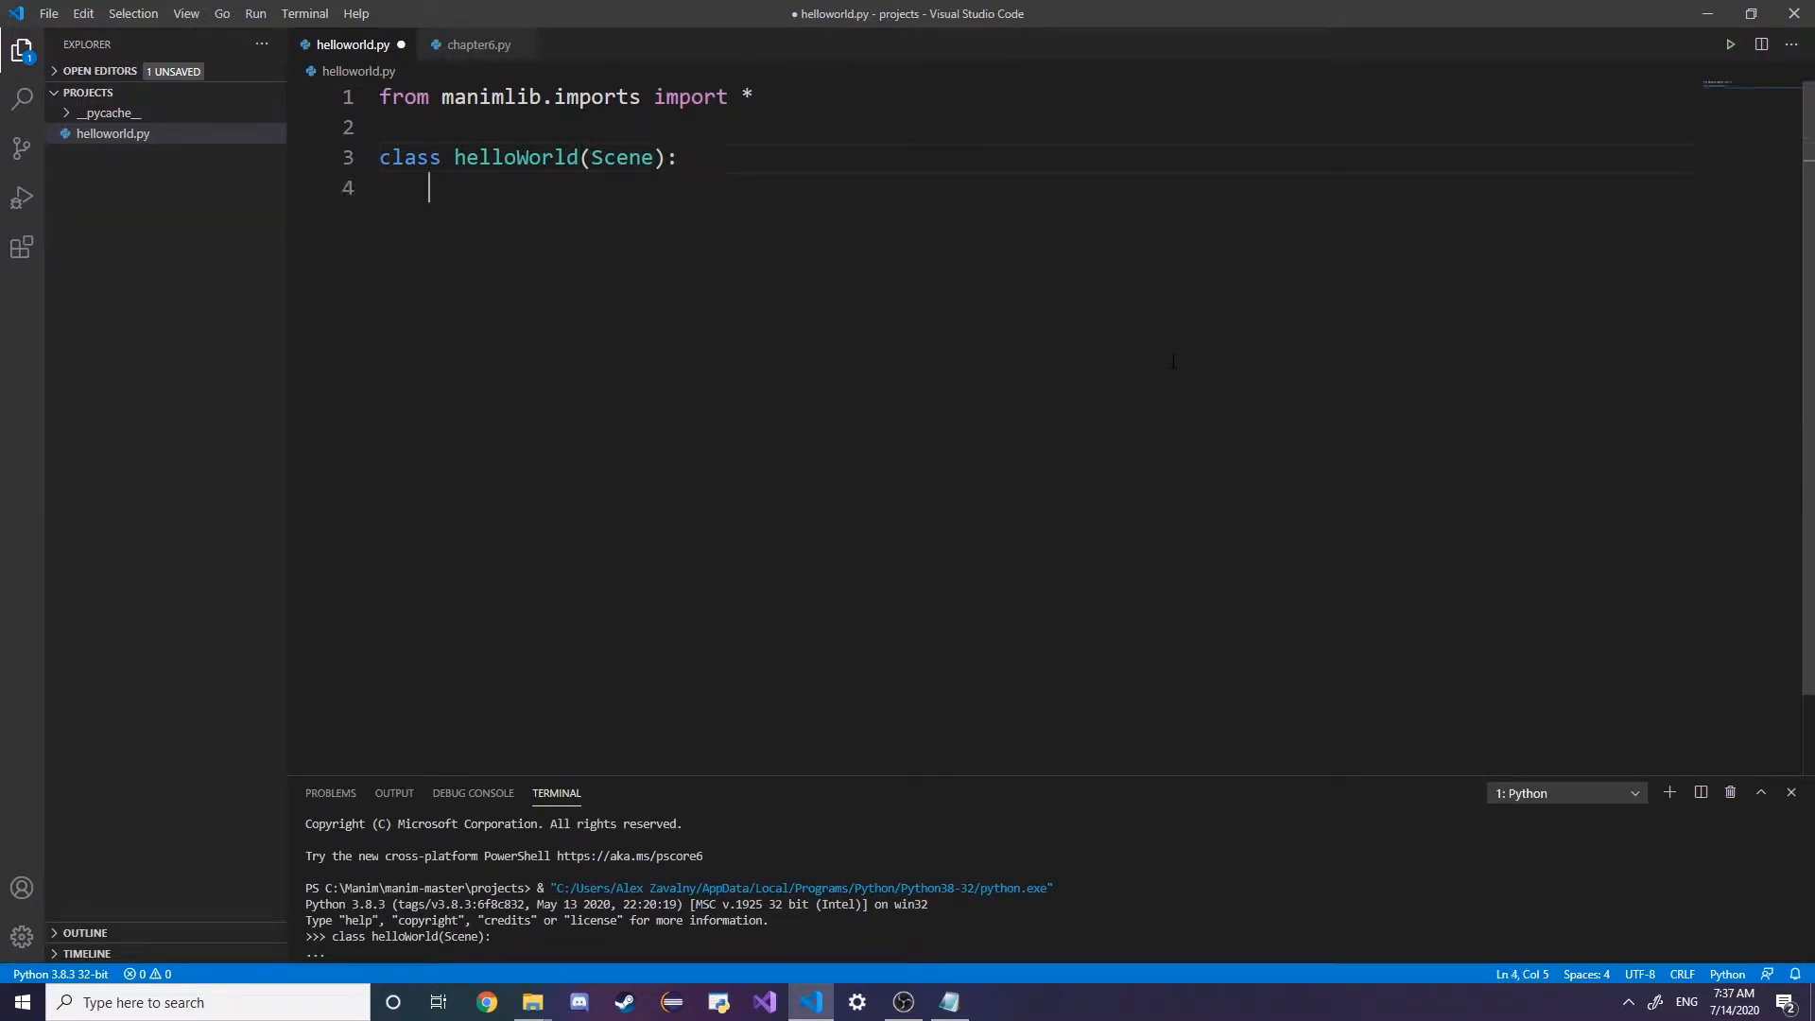
pyautogui.click(613, 158)
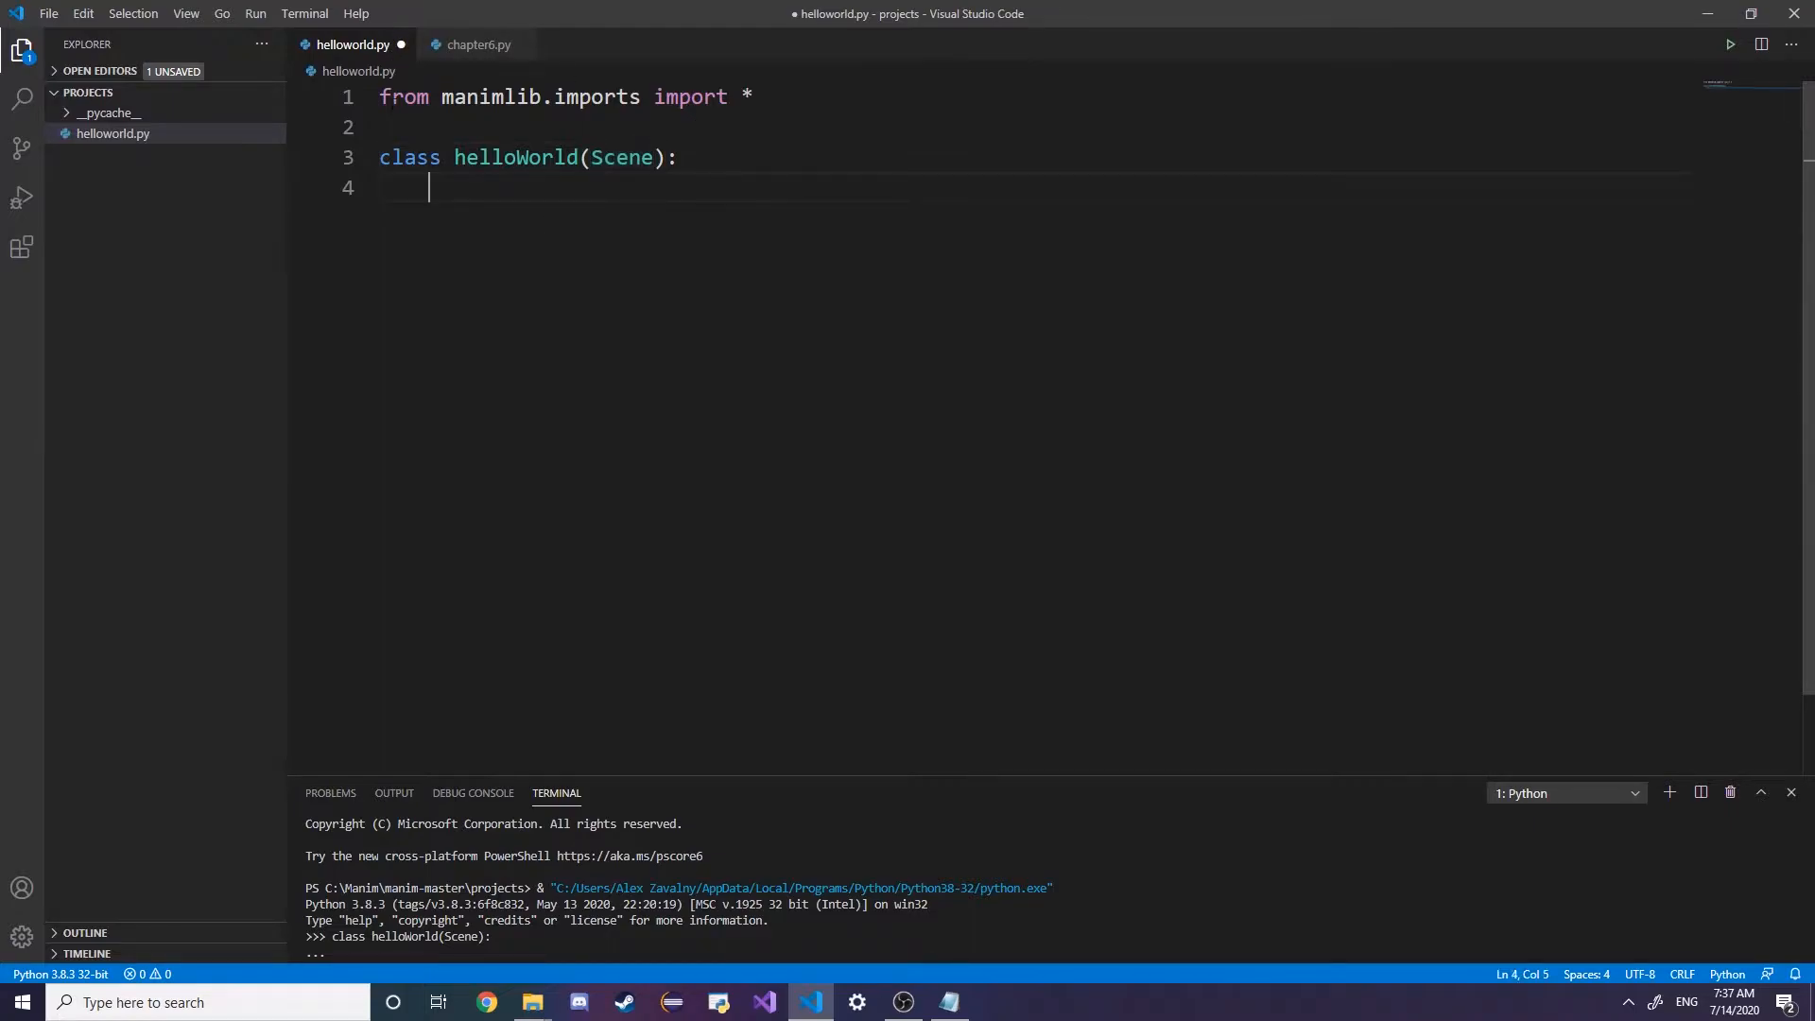
pyautogui.moveTo(1031, 363)
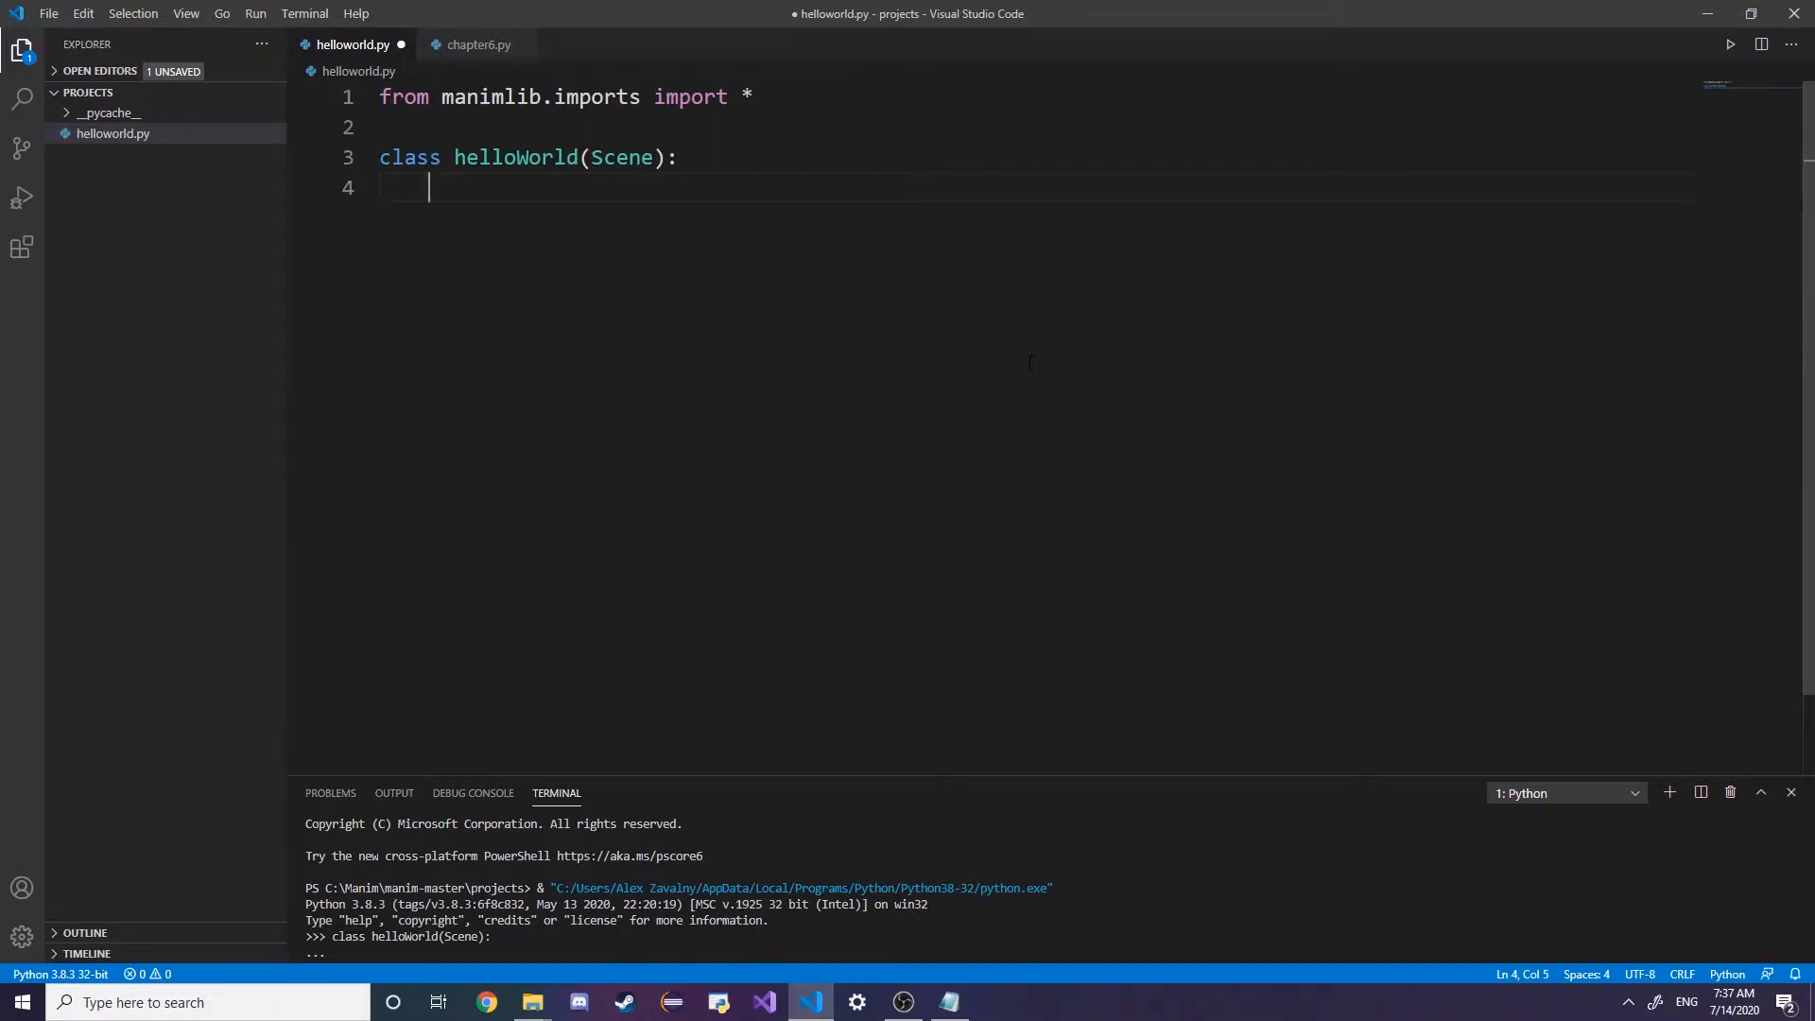
pyautogui.click(475, 44)
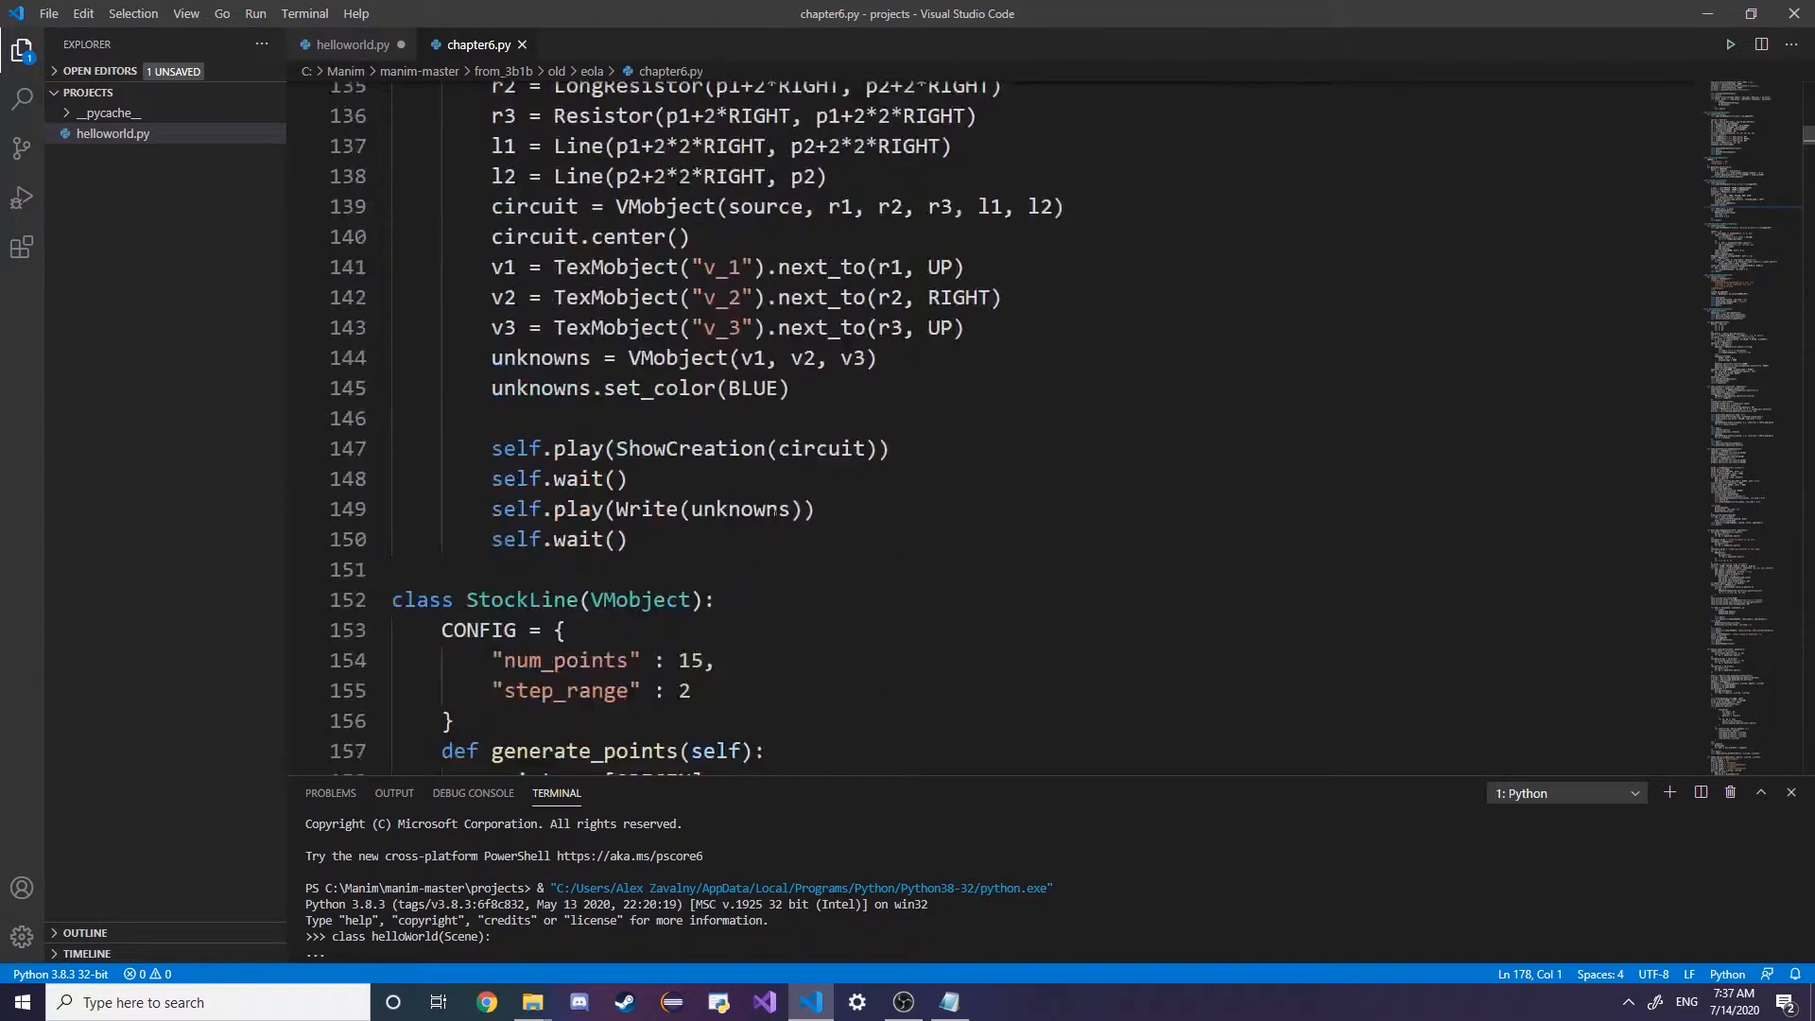
# Demo a helloWorld2(helloWorld) subclass in helloworld.py, then delete it again
pyautogui.click(350, 44)
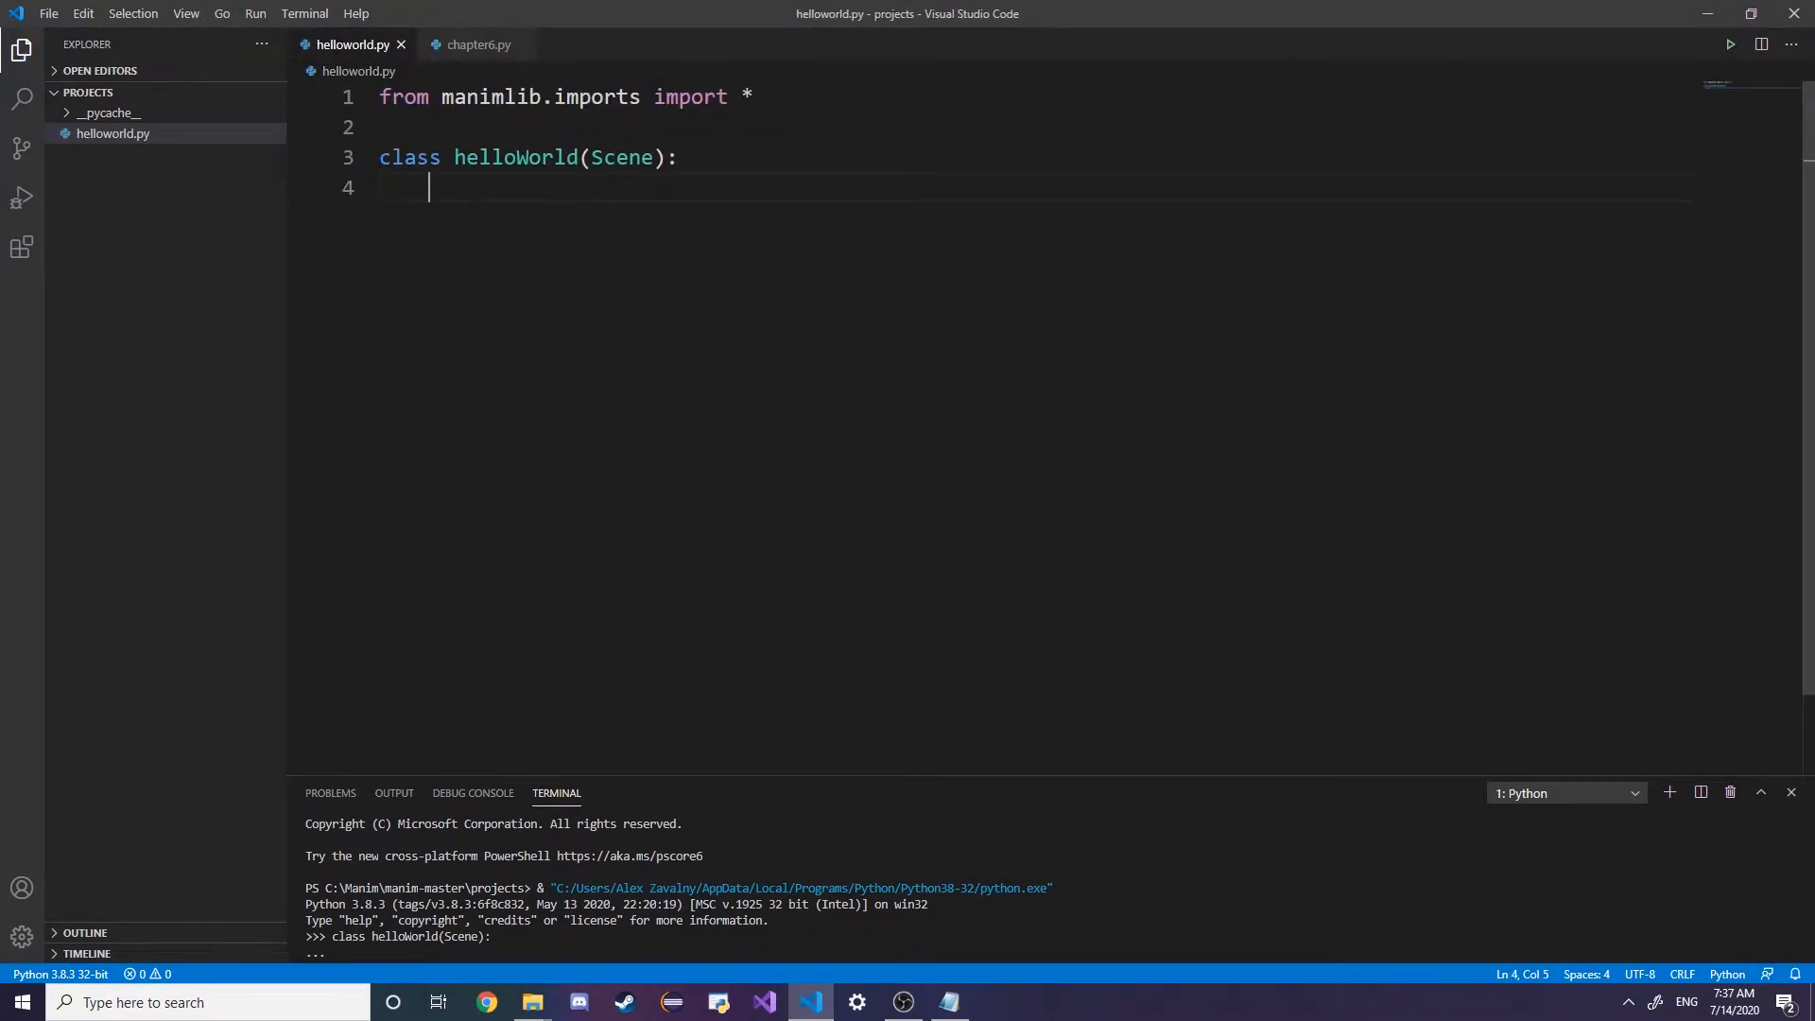
pyautogui.doubleClick(621, 157)
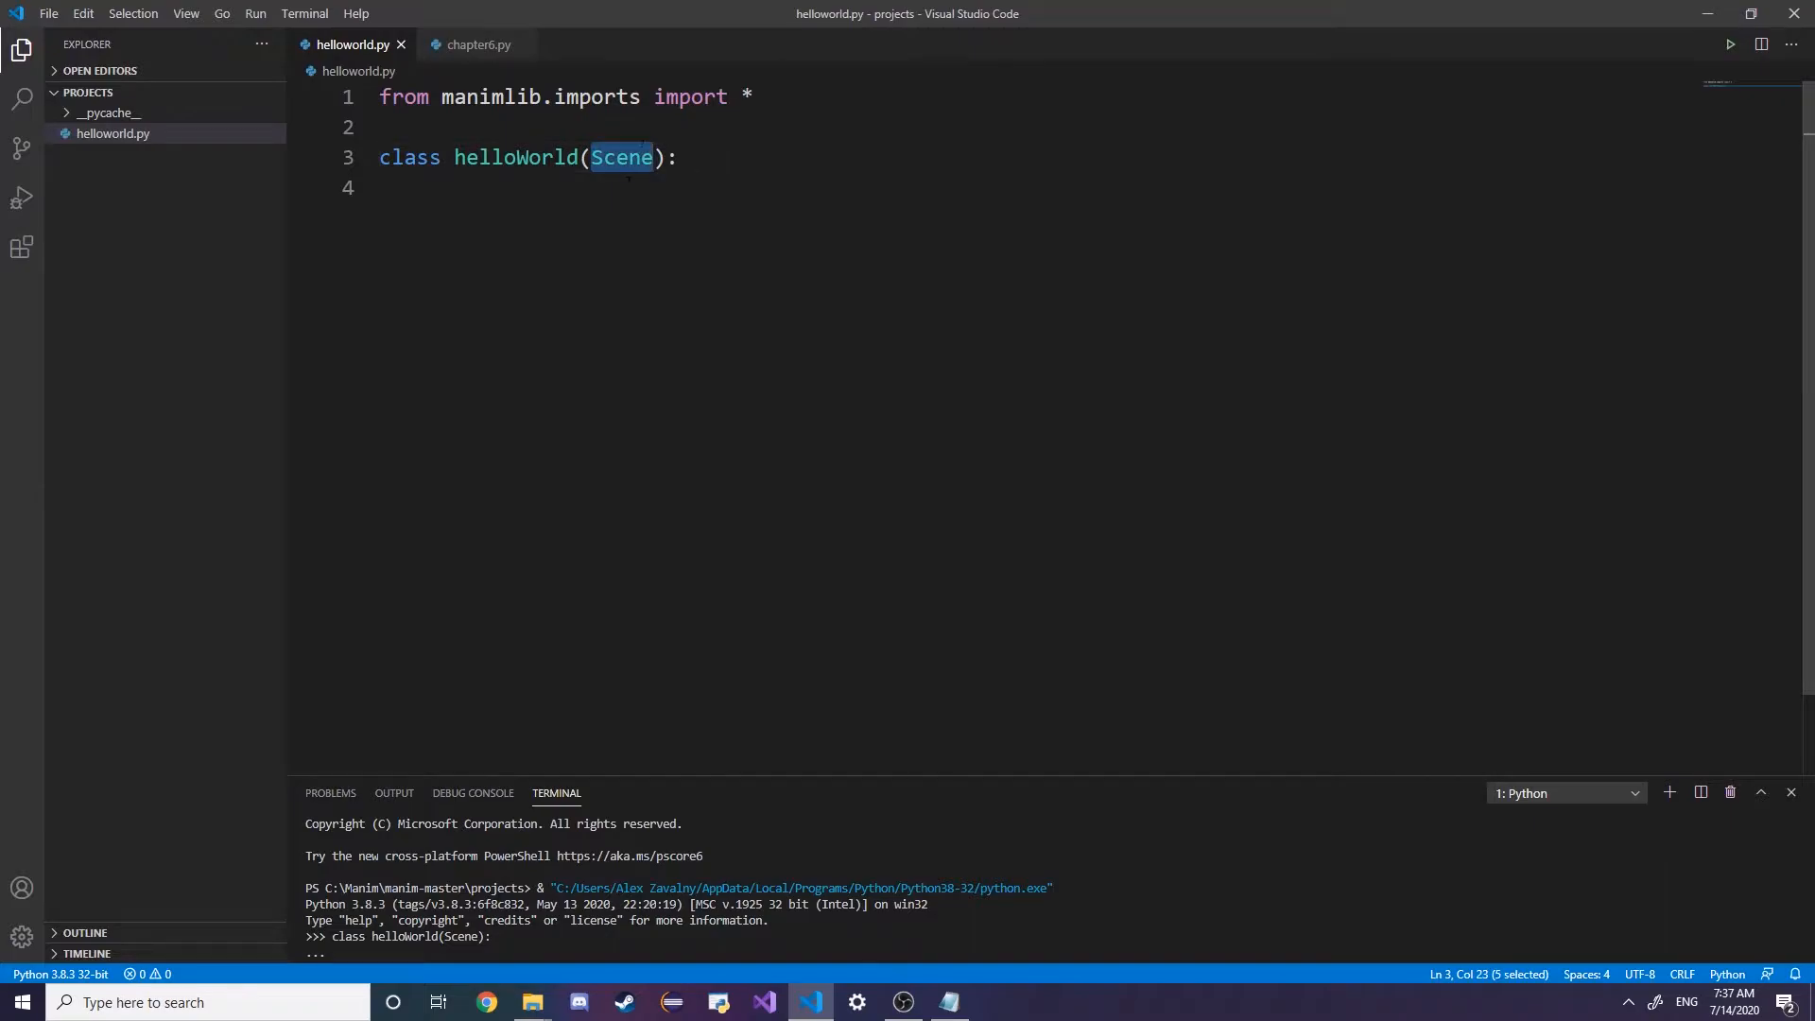
pyautogui.doubleClick(514, 157)
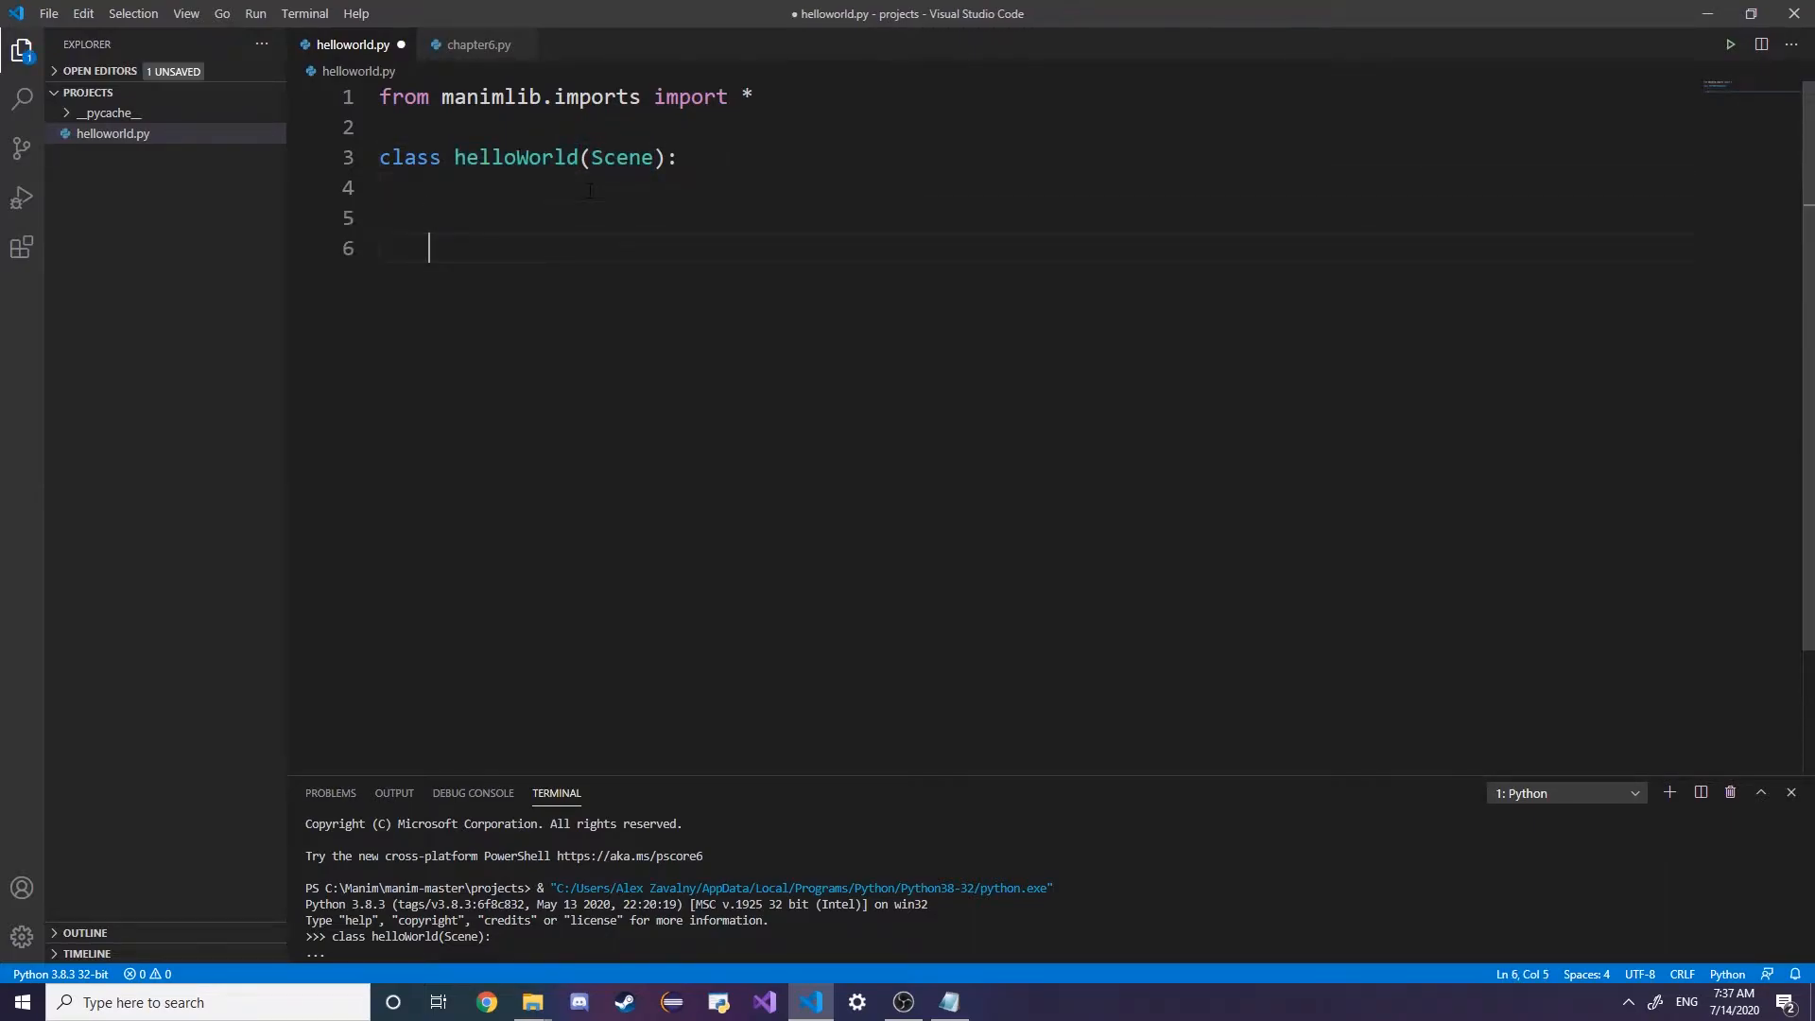
pyautogui.write('class')
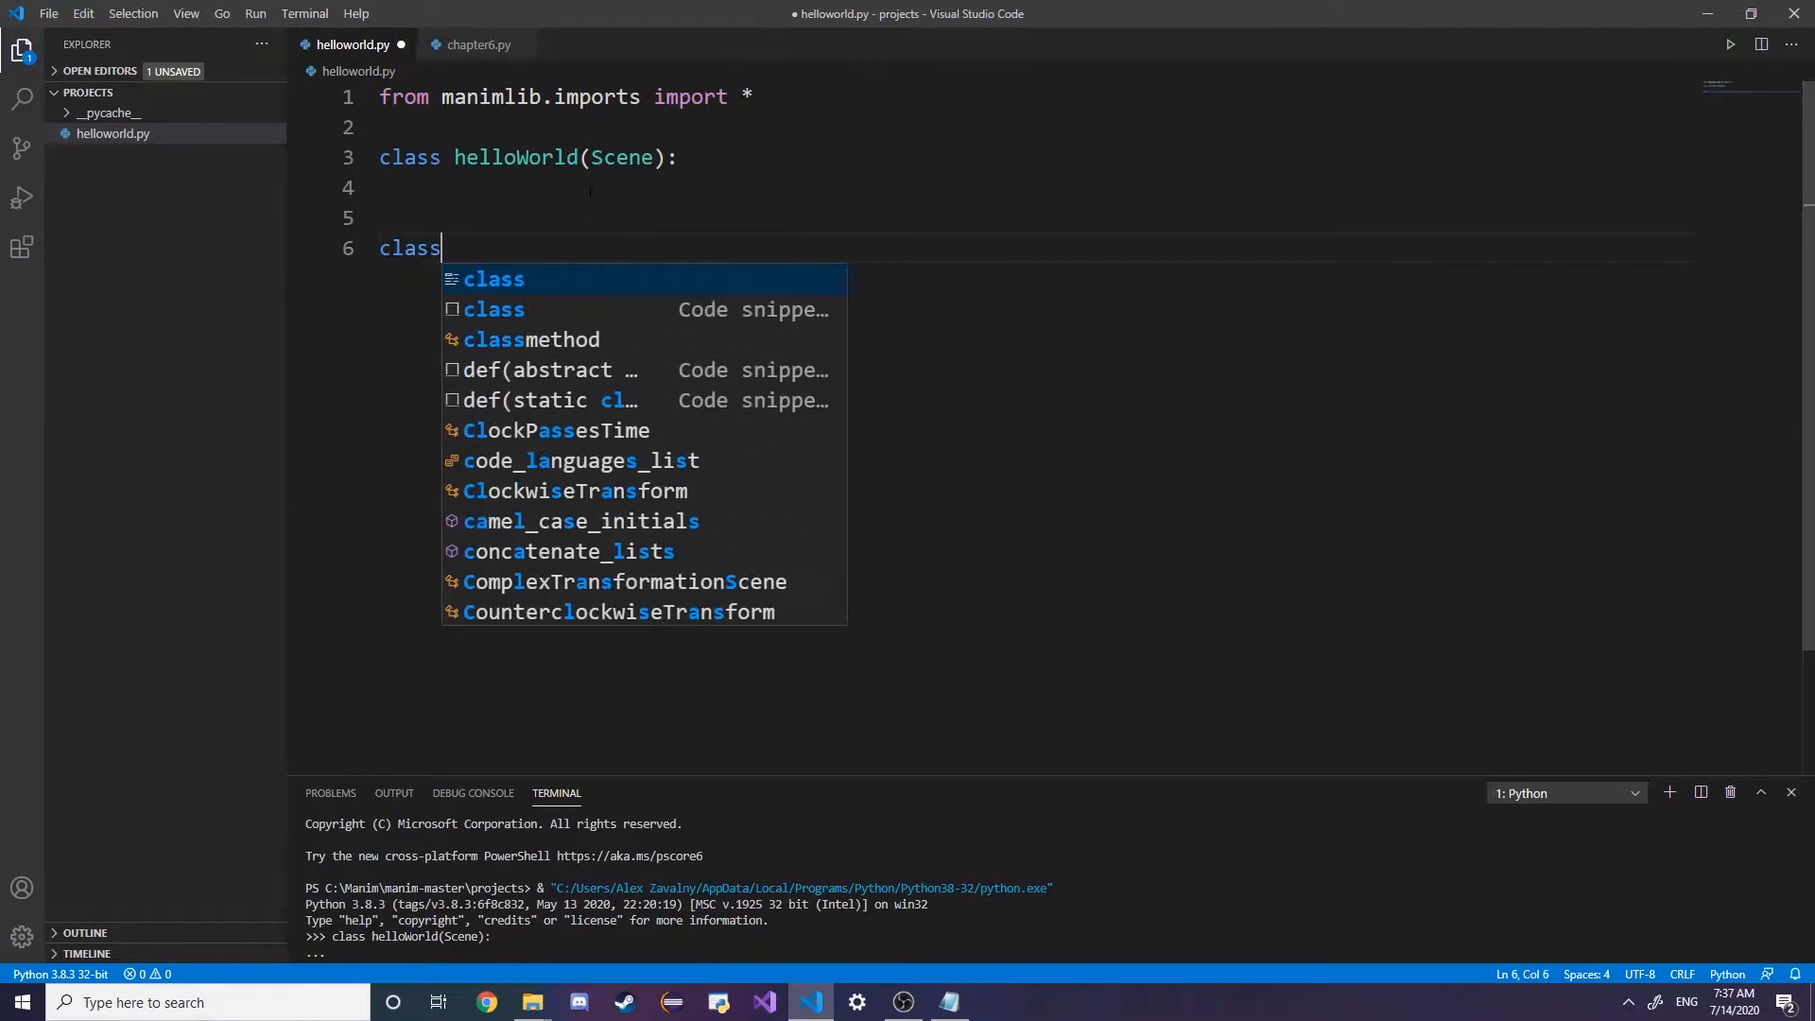
pyautogui.write('helloWorld')
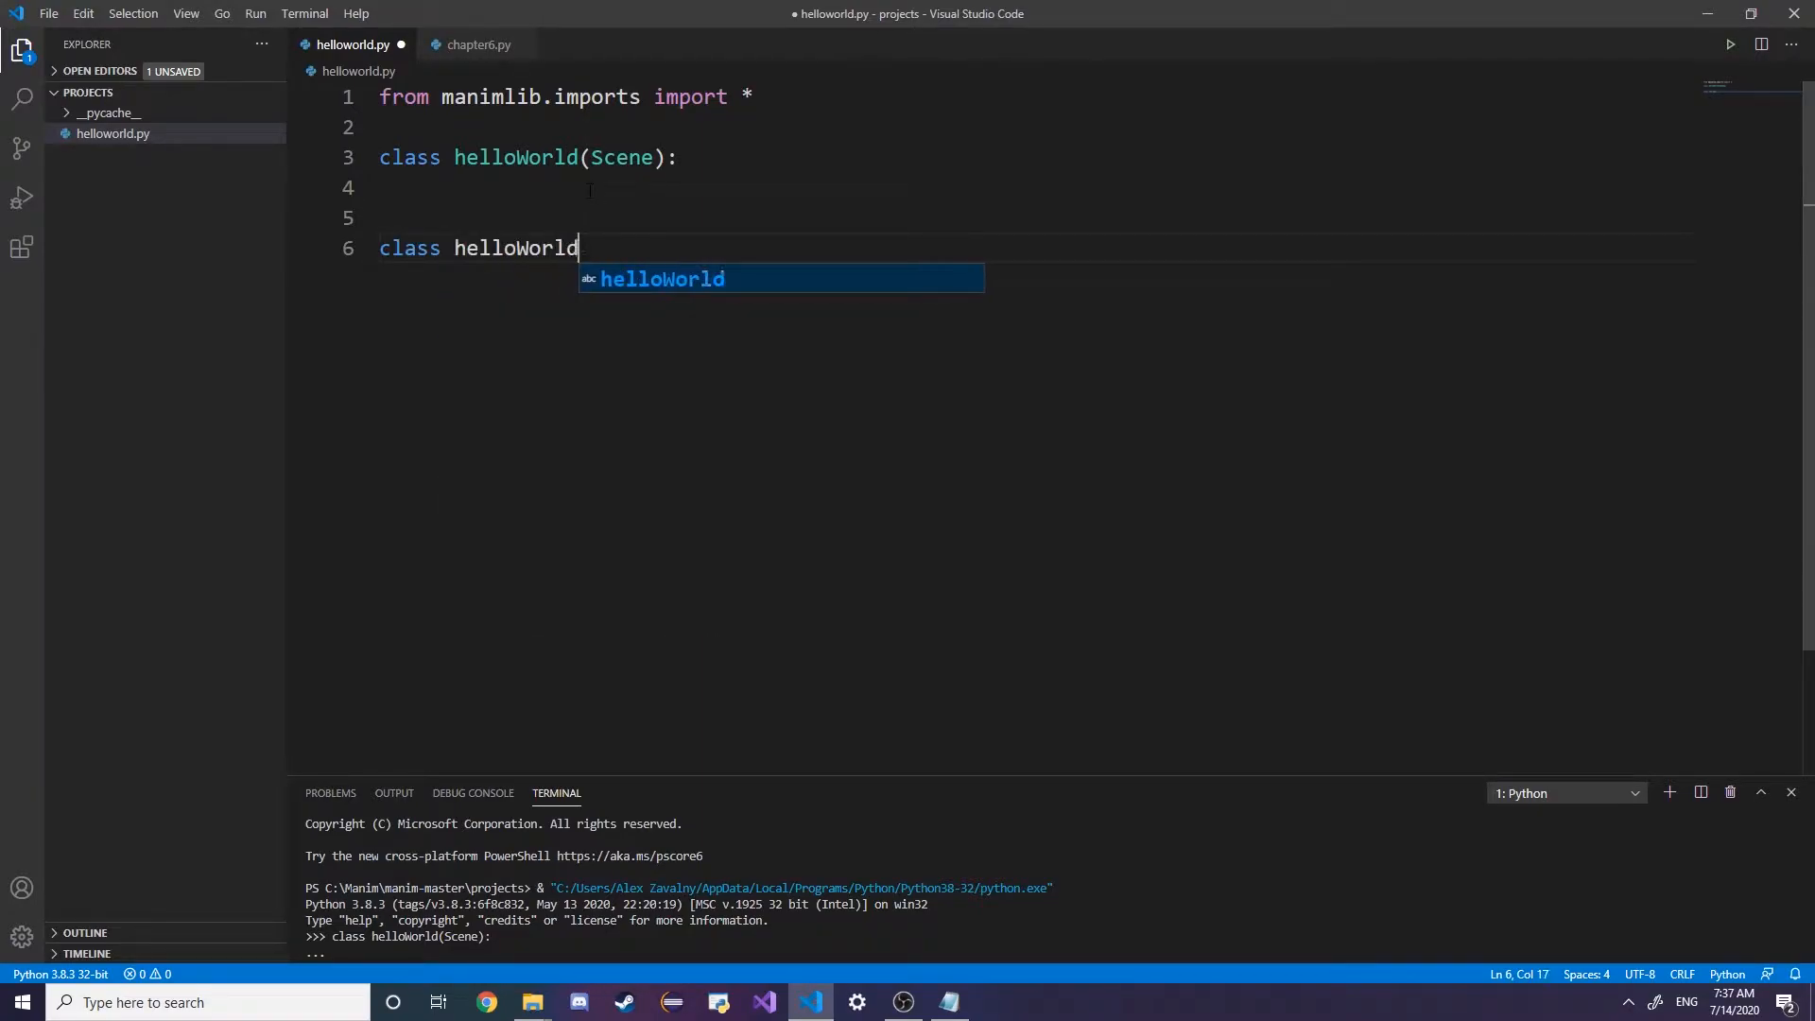
pyautogui.write('2(helloWorld):')
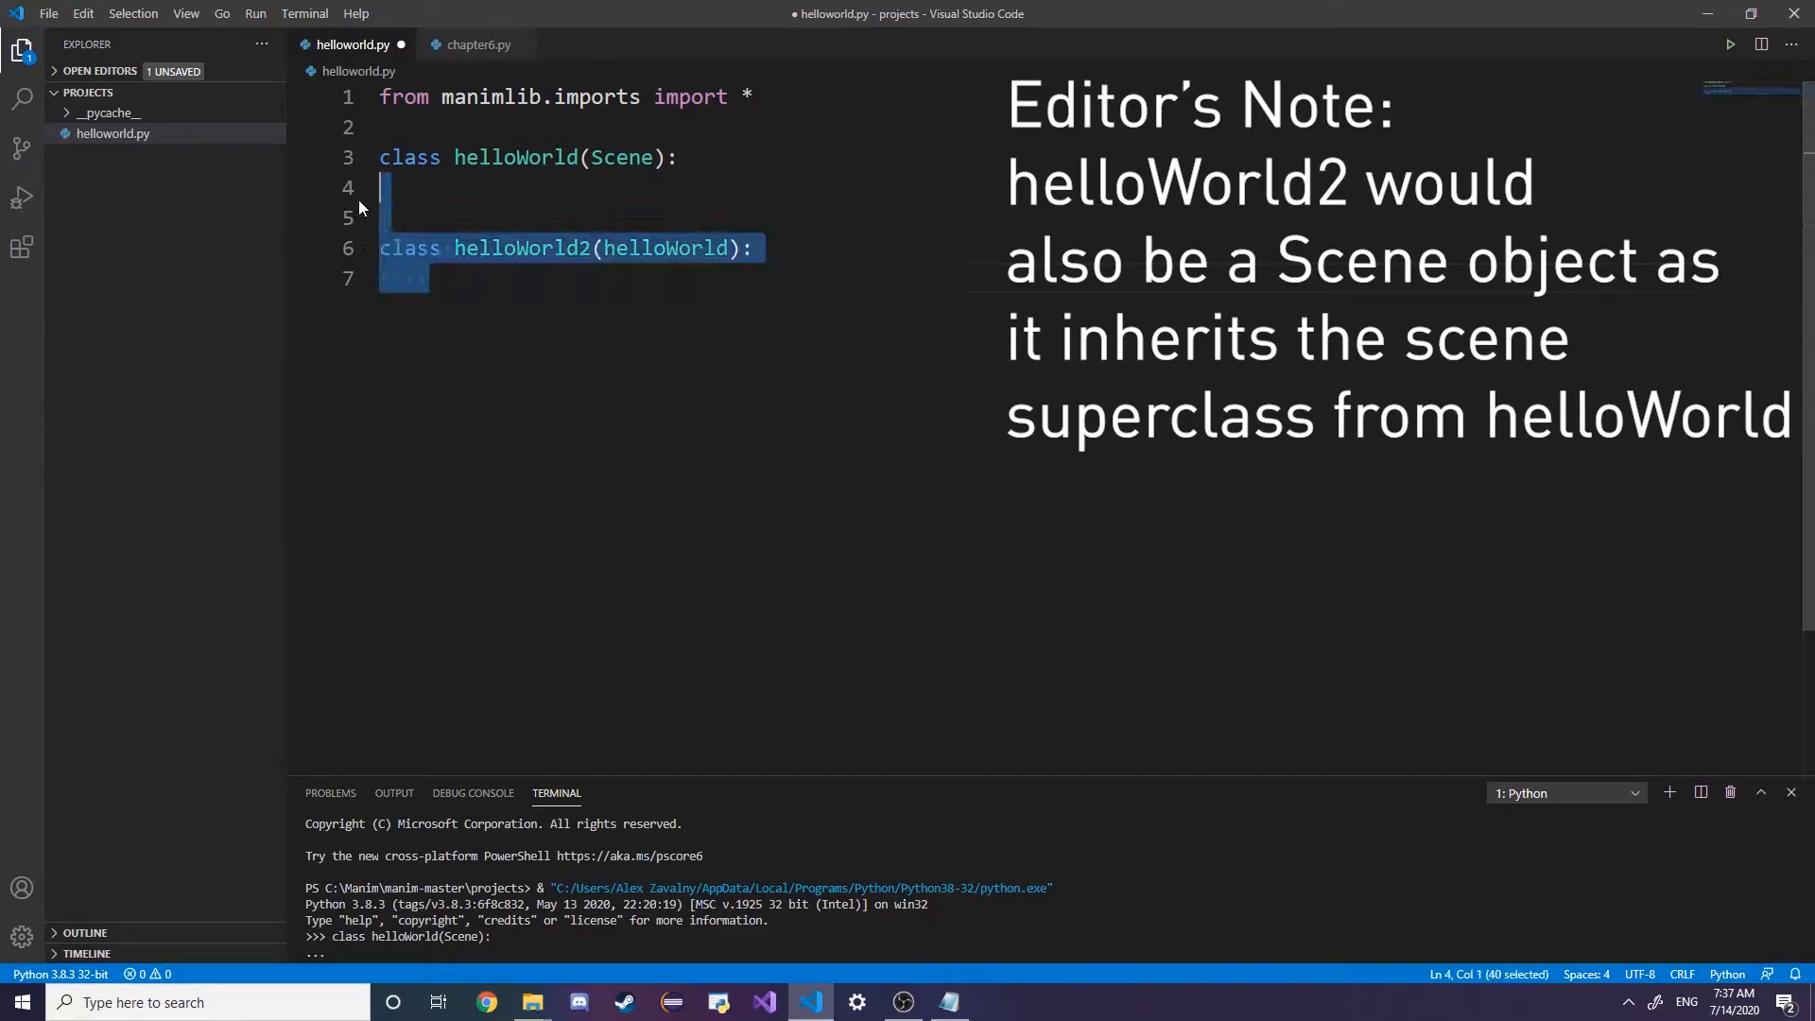
pyautogui.press('Delete')
pyautogui.write('def construc')
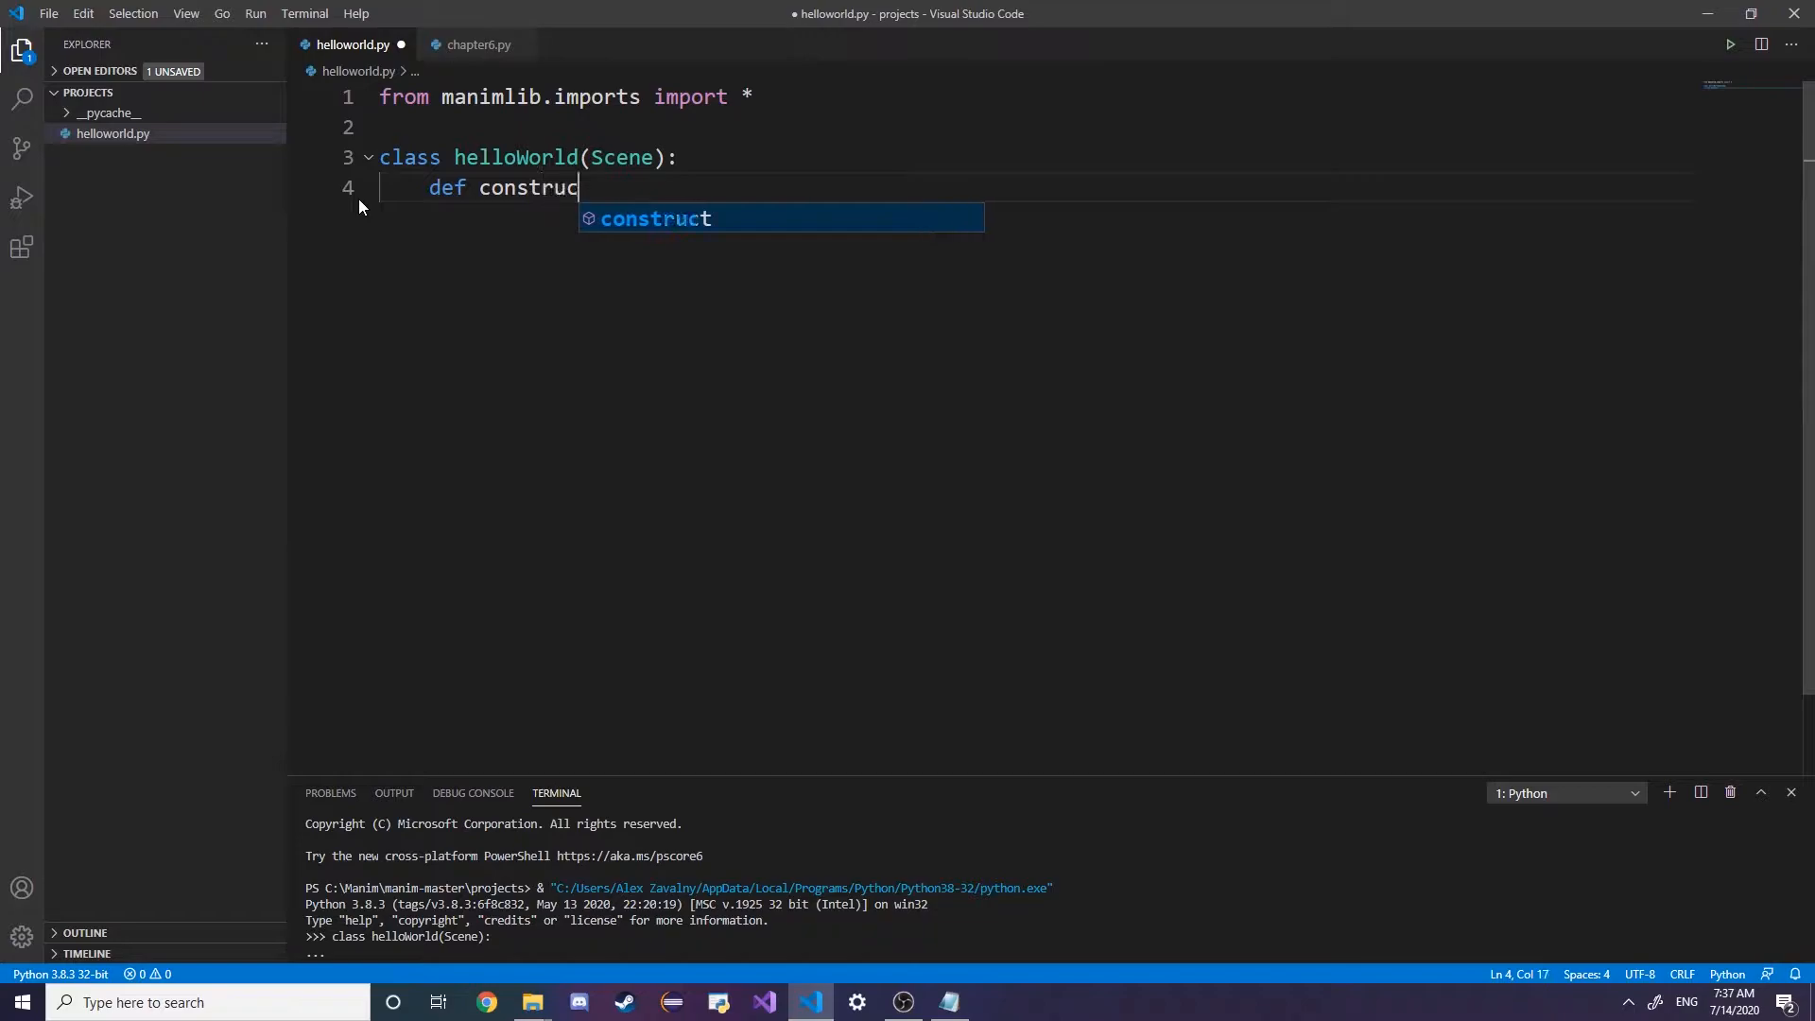
# Define construct(self) creating T = TextMobject("Hello World")
pyautogui.write('t(self)')
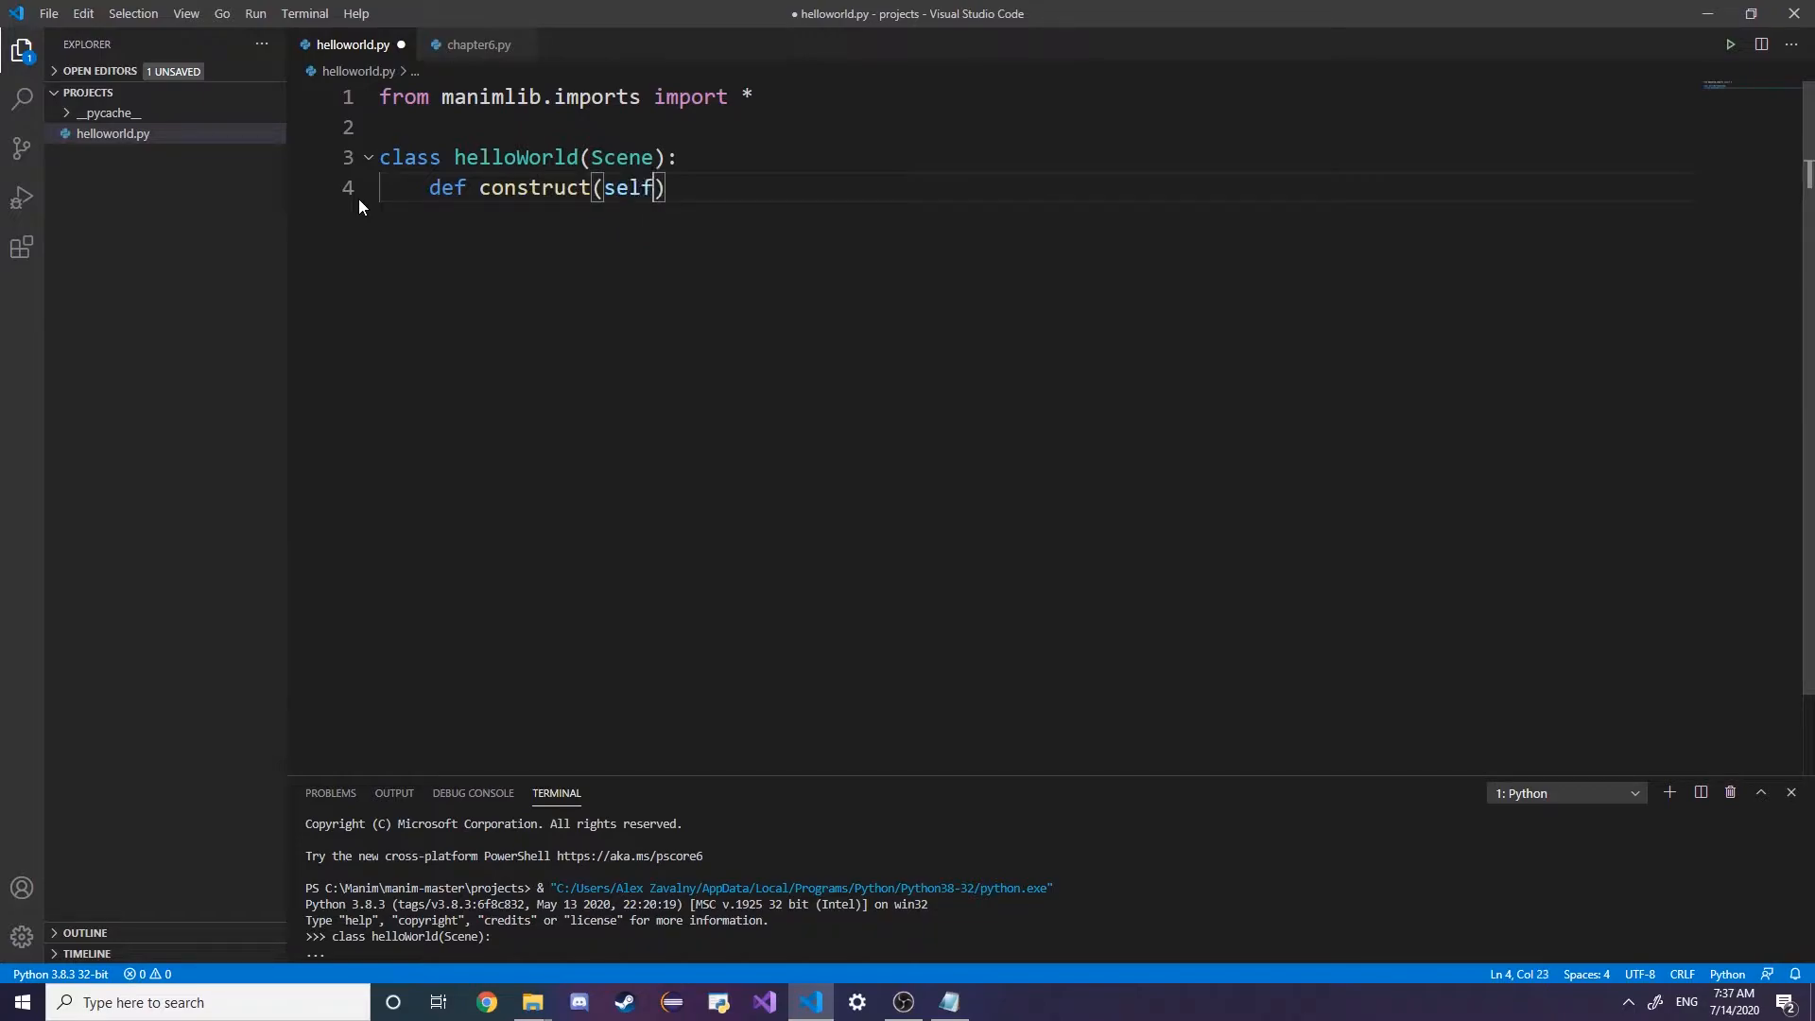
pyautogui.write(':')
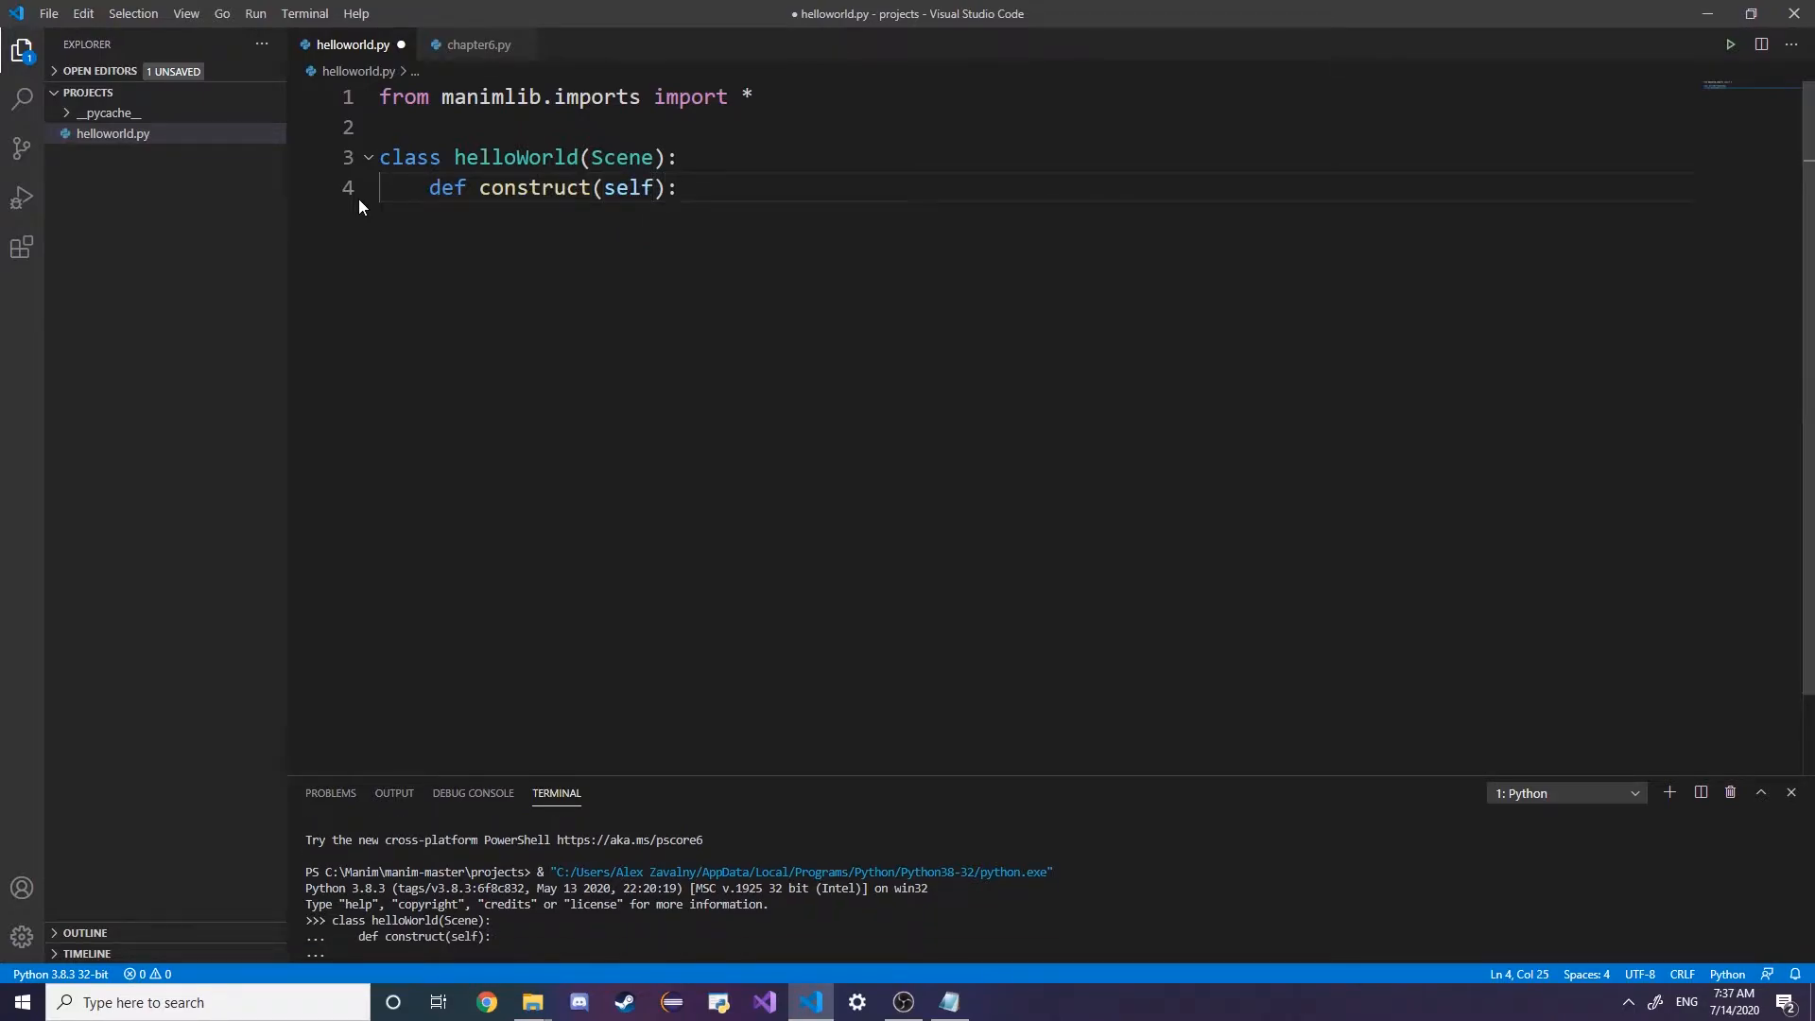
pyautogui.press('Enter')
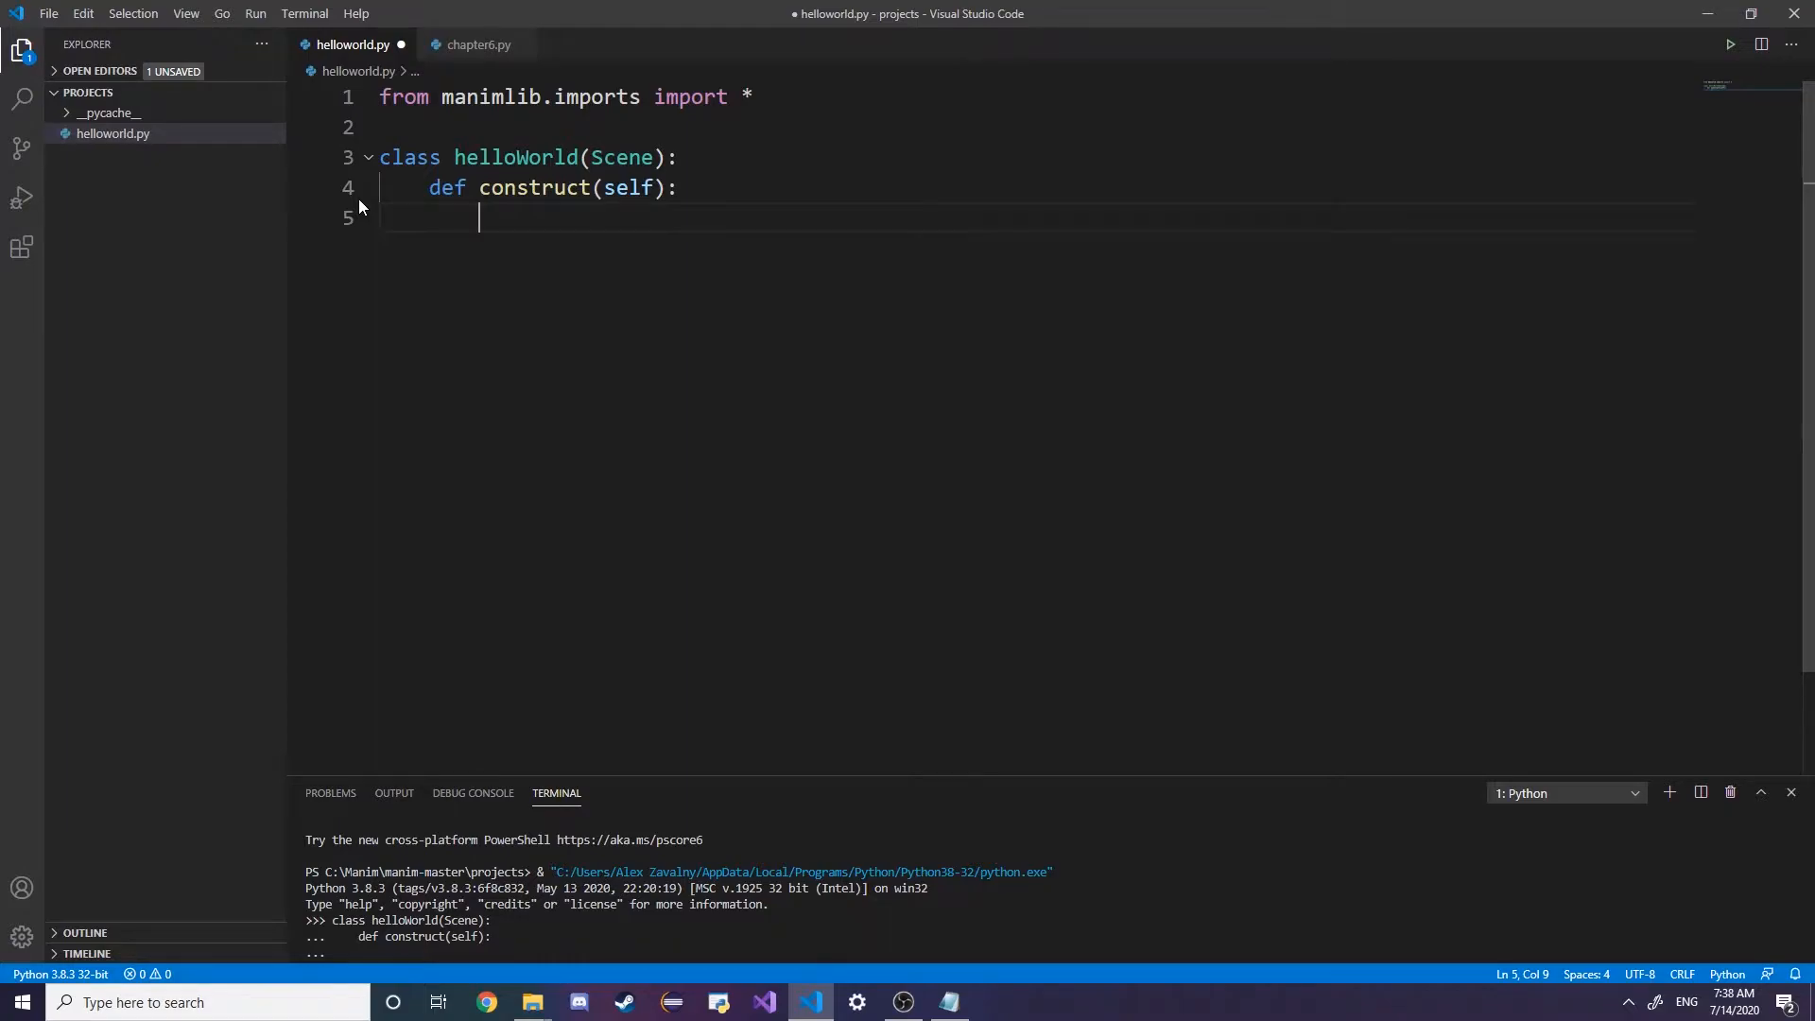
pyautogui.write('Text2')
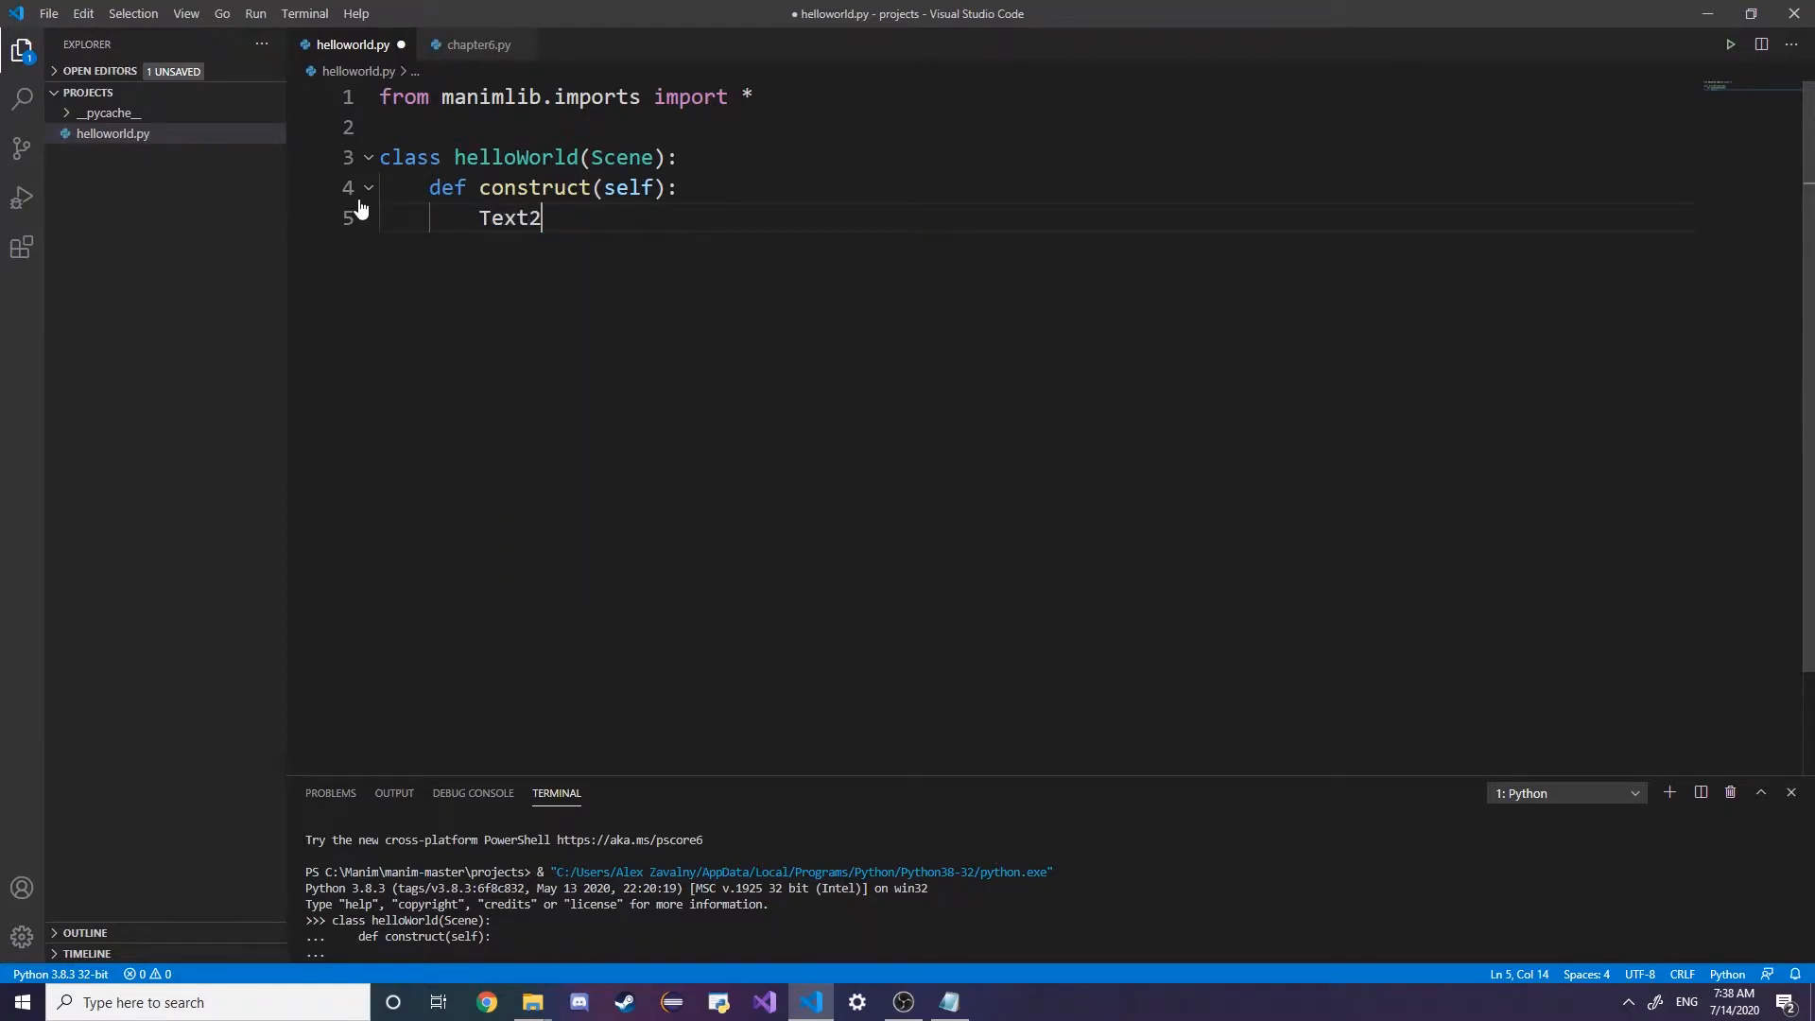
pyautogui.write('T =')
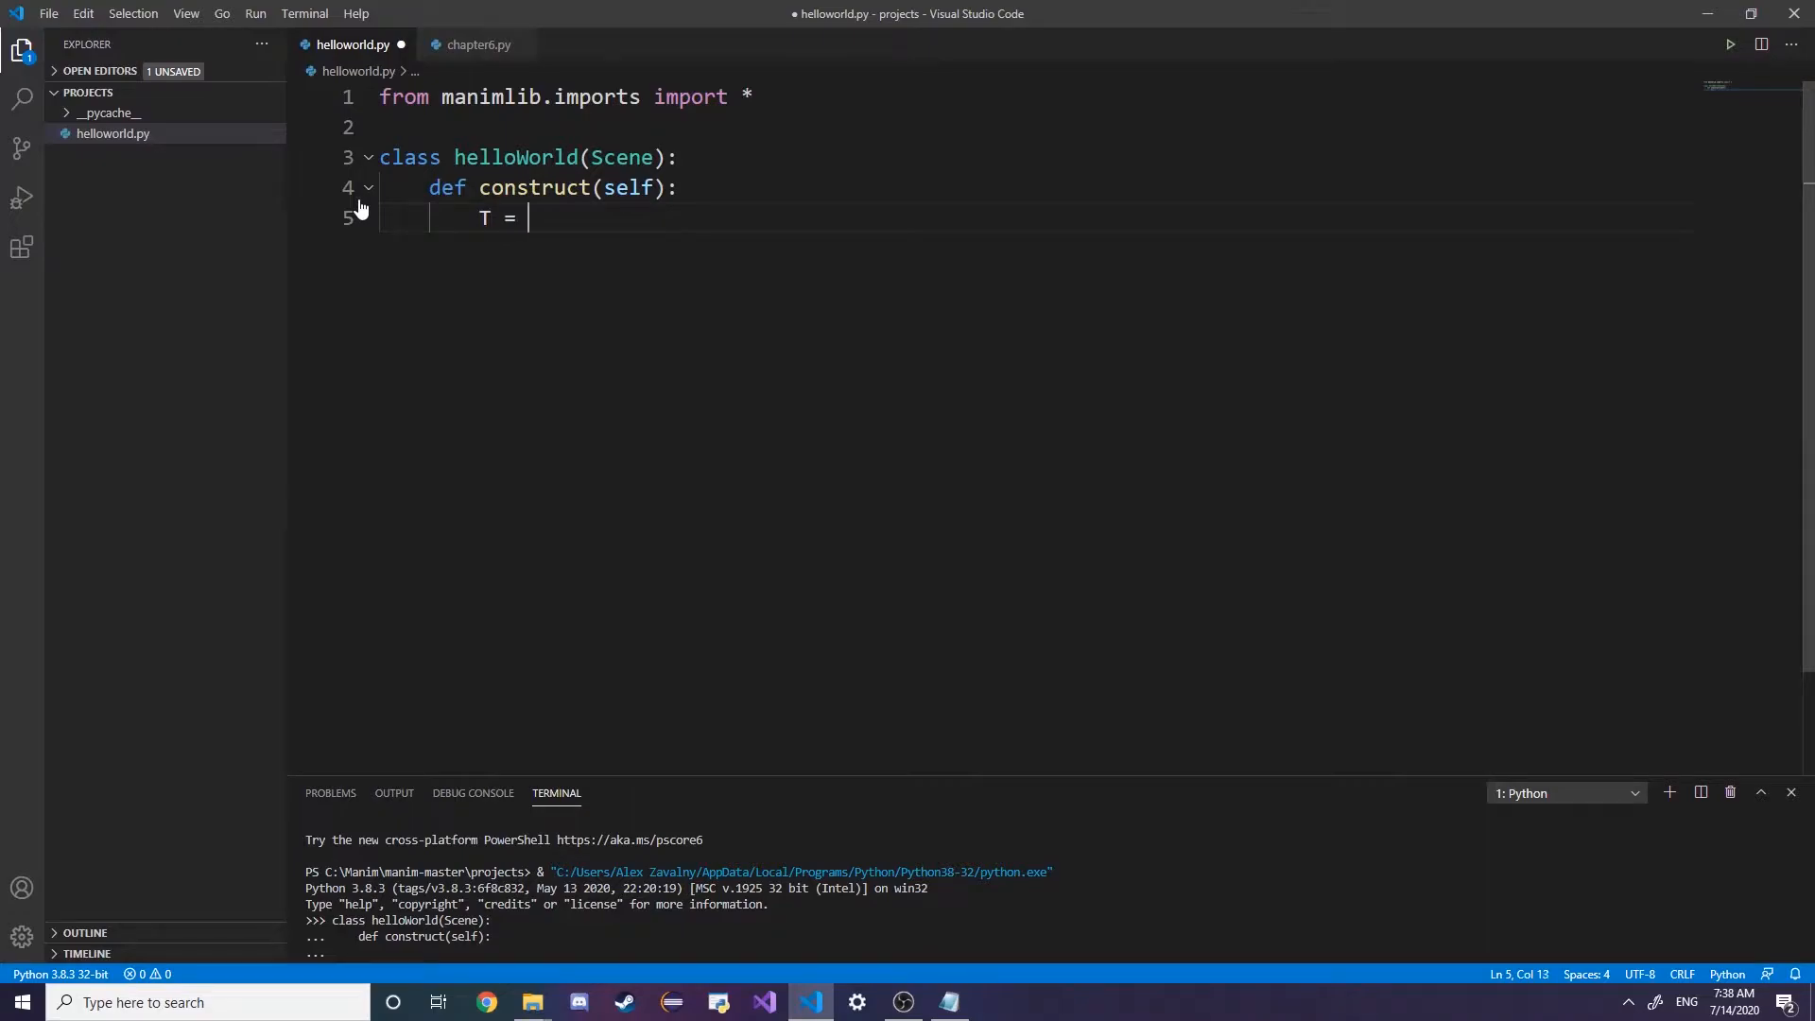
pyautogui.write('TextM')
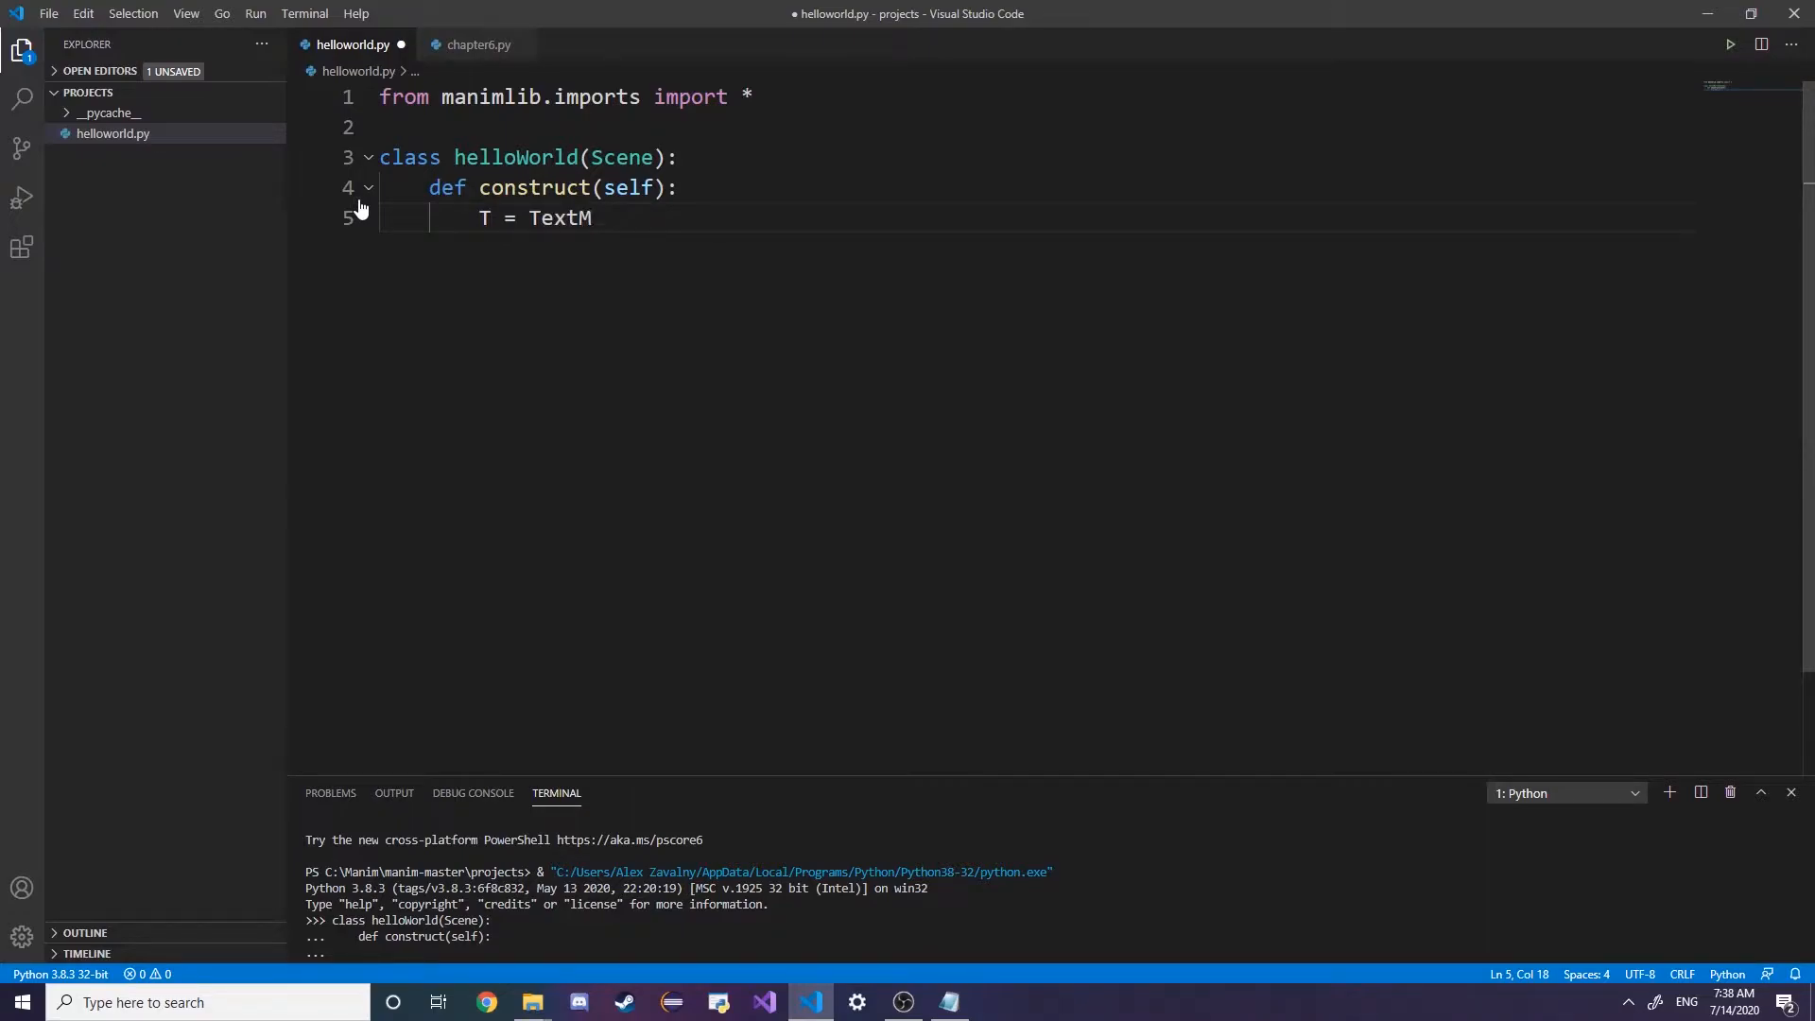
pyautogui.write('object()')
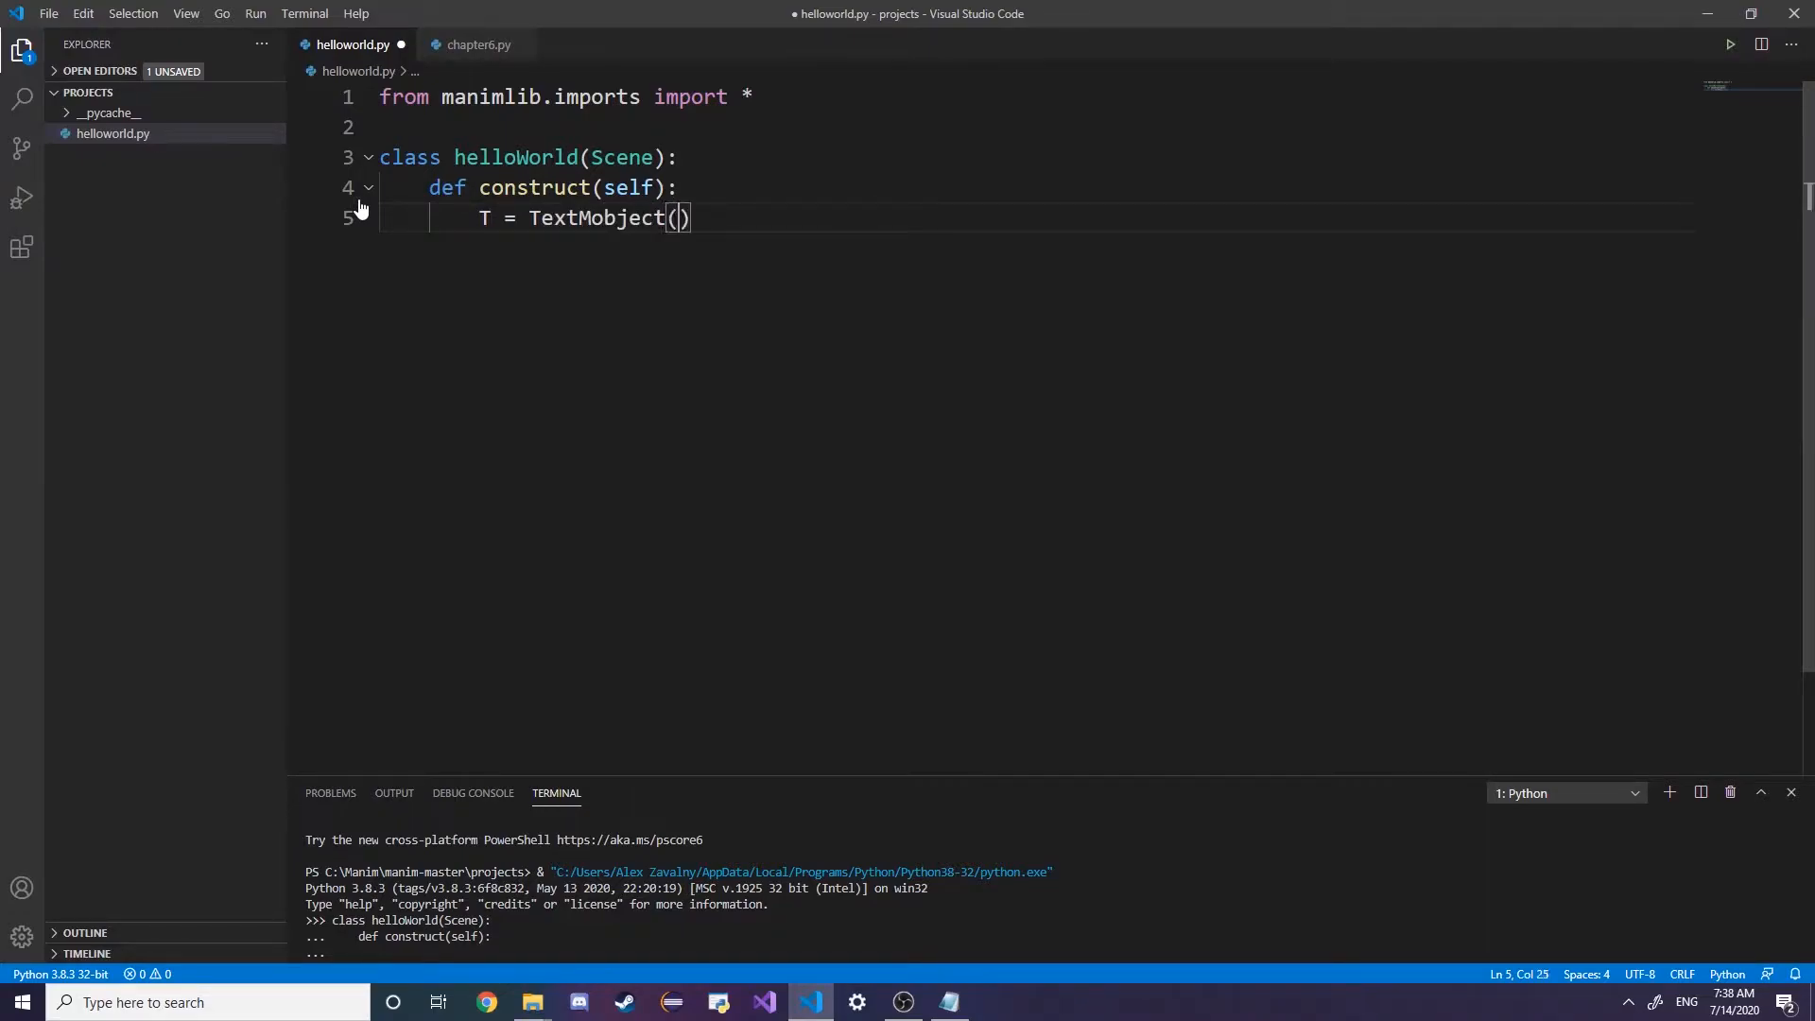
pyautogui.write('"Hell"')
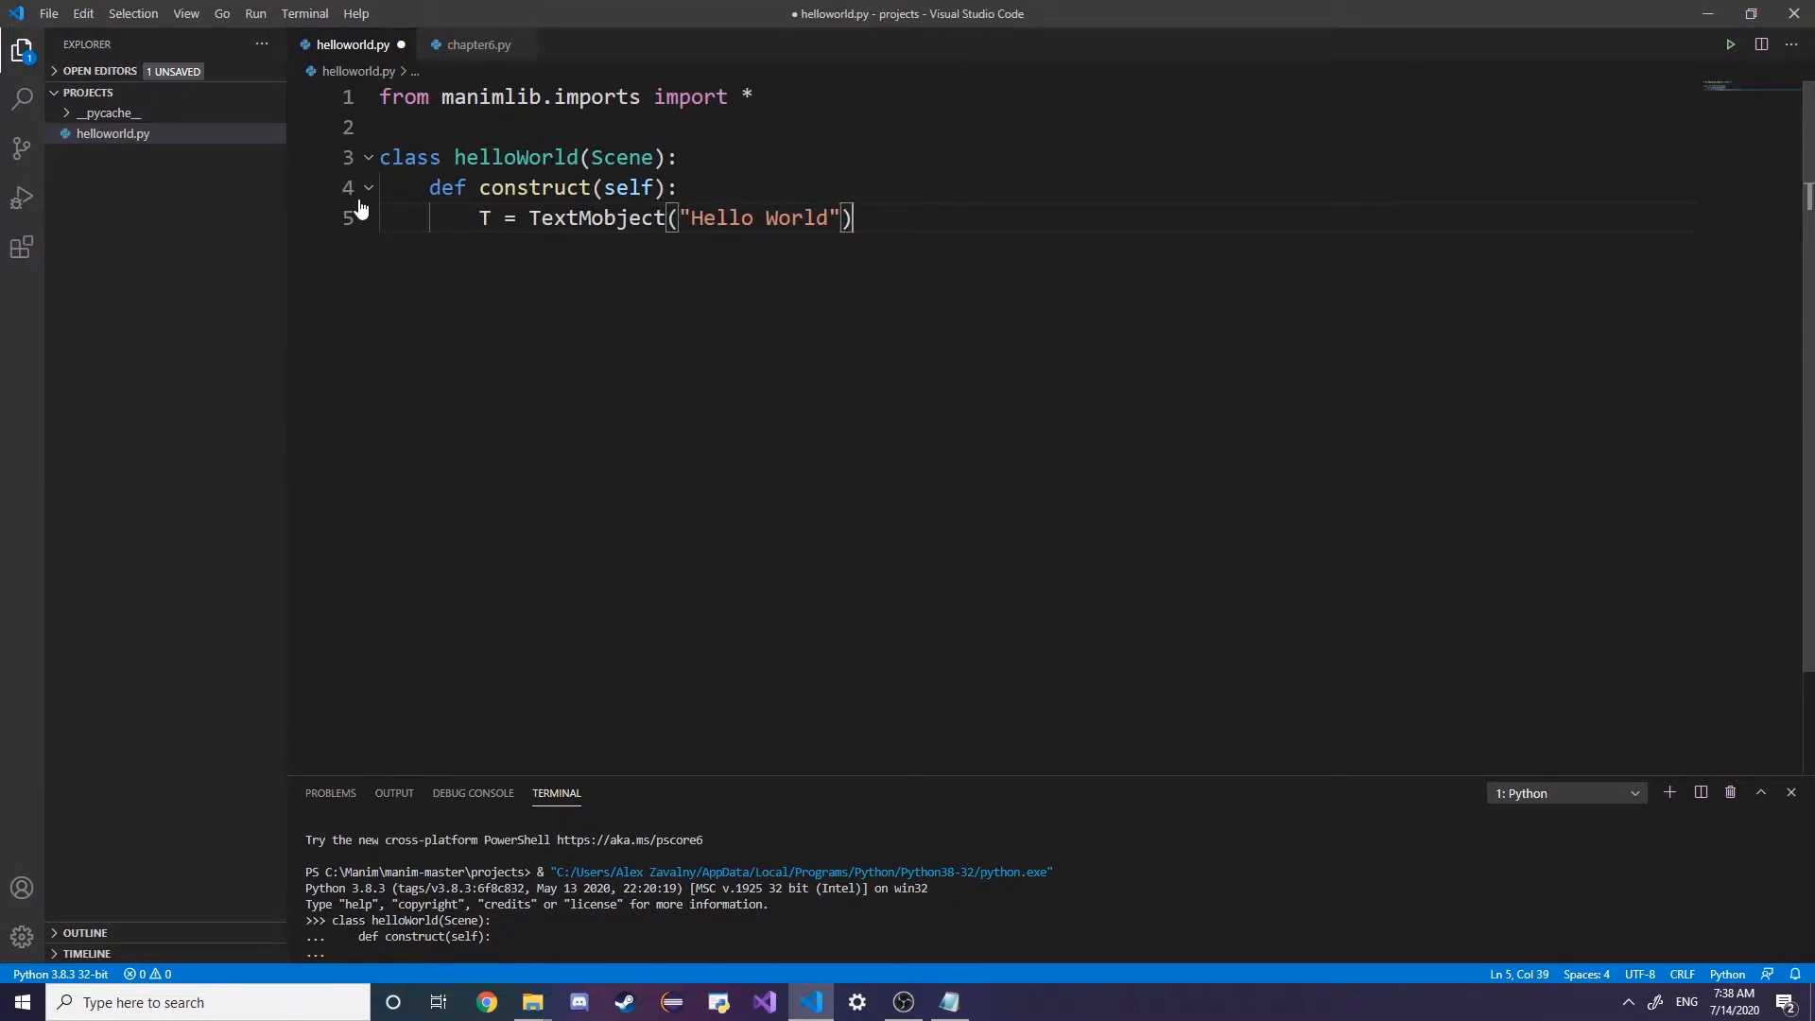
pyautogui.write(';')
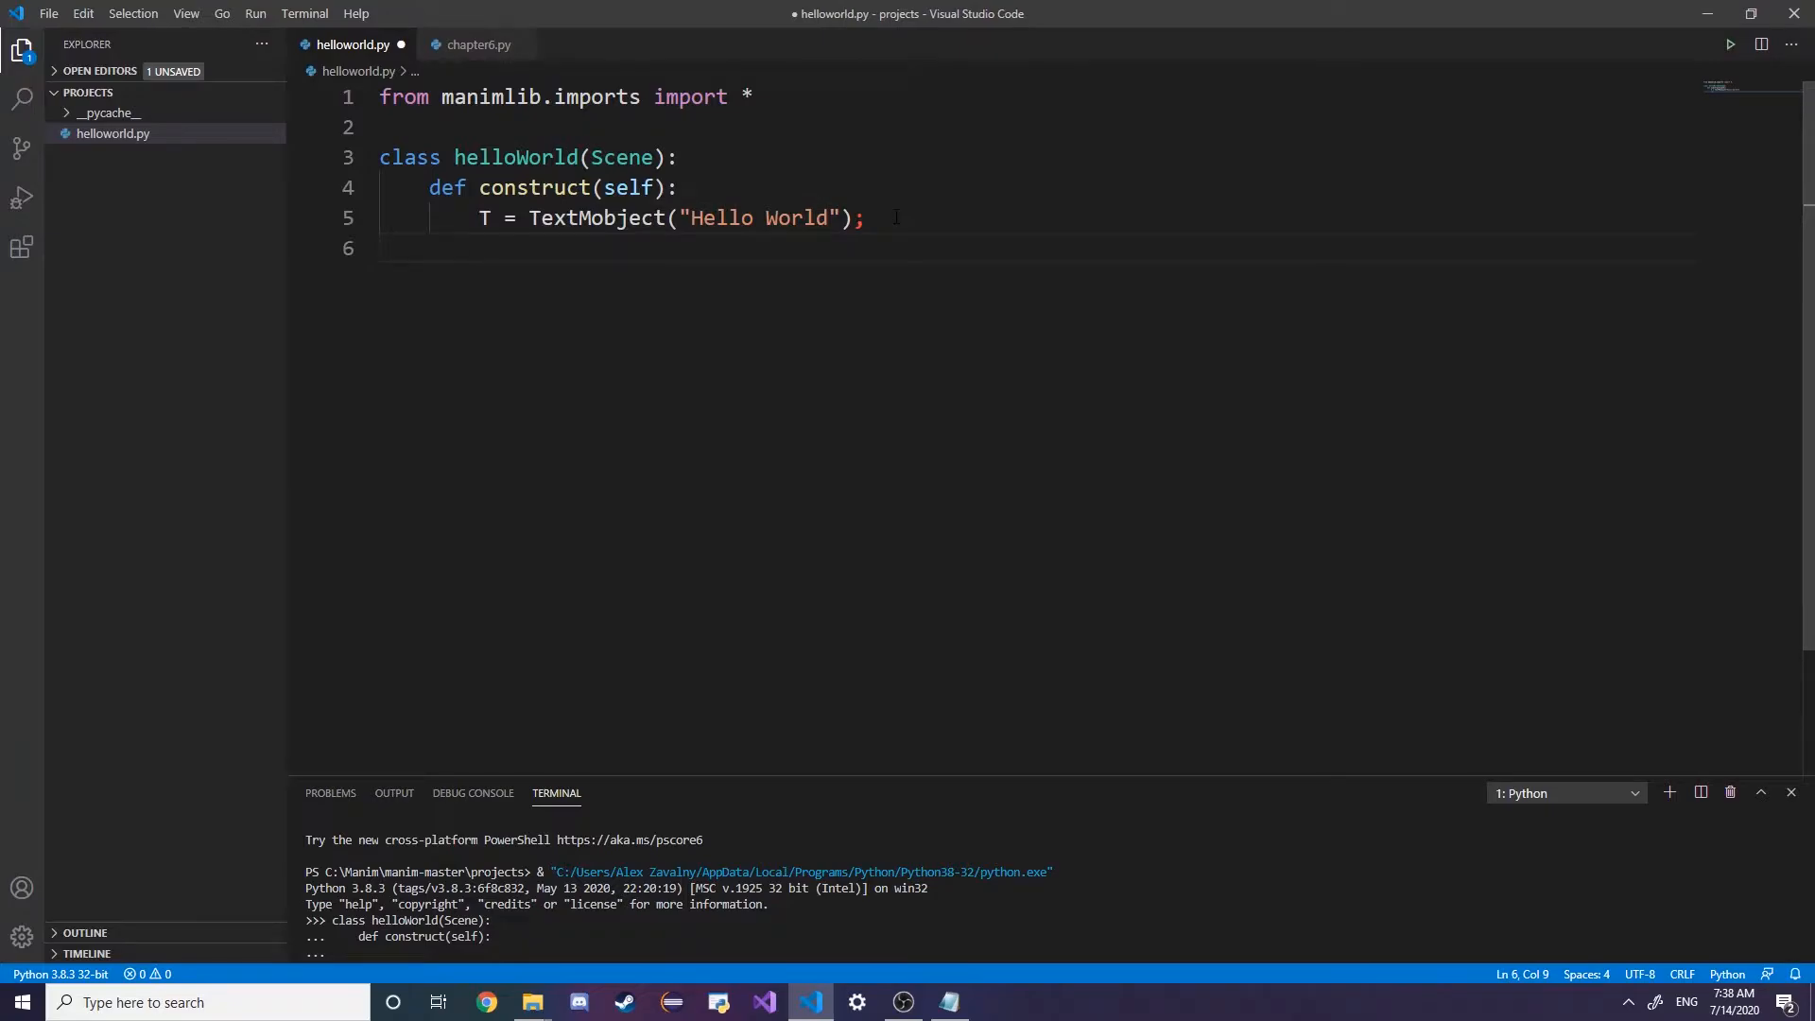
# Add the text to the scene with self.add(T) and save the file
pyautogui.write('self.')
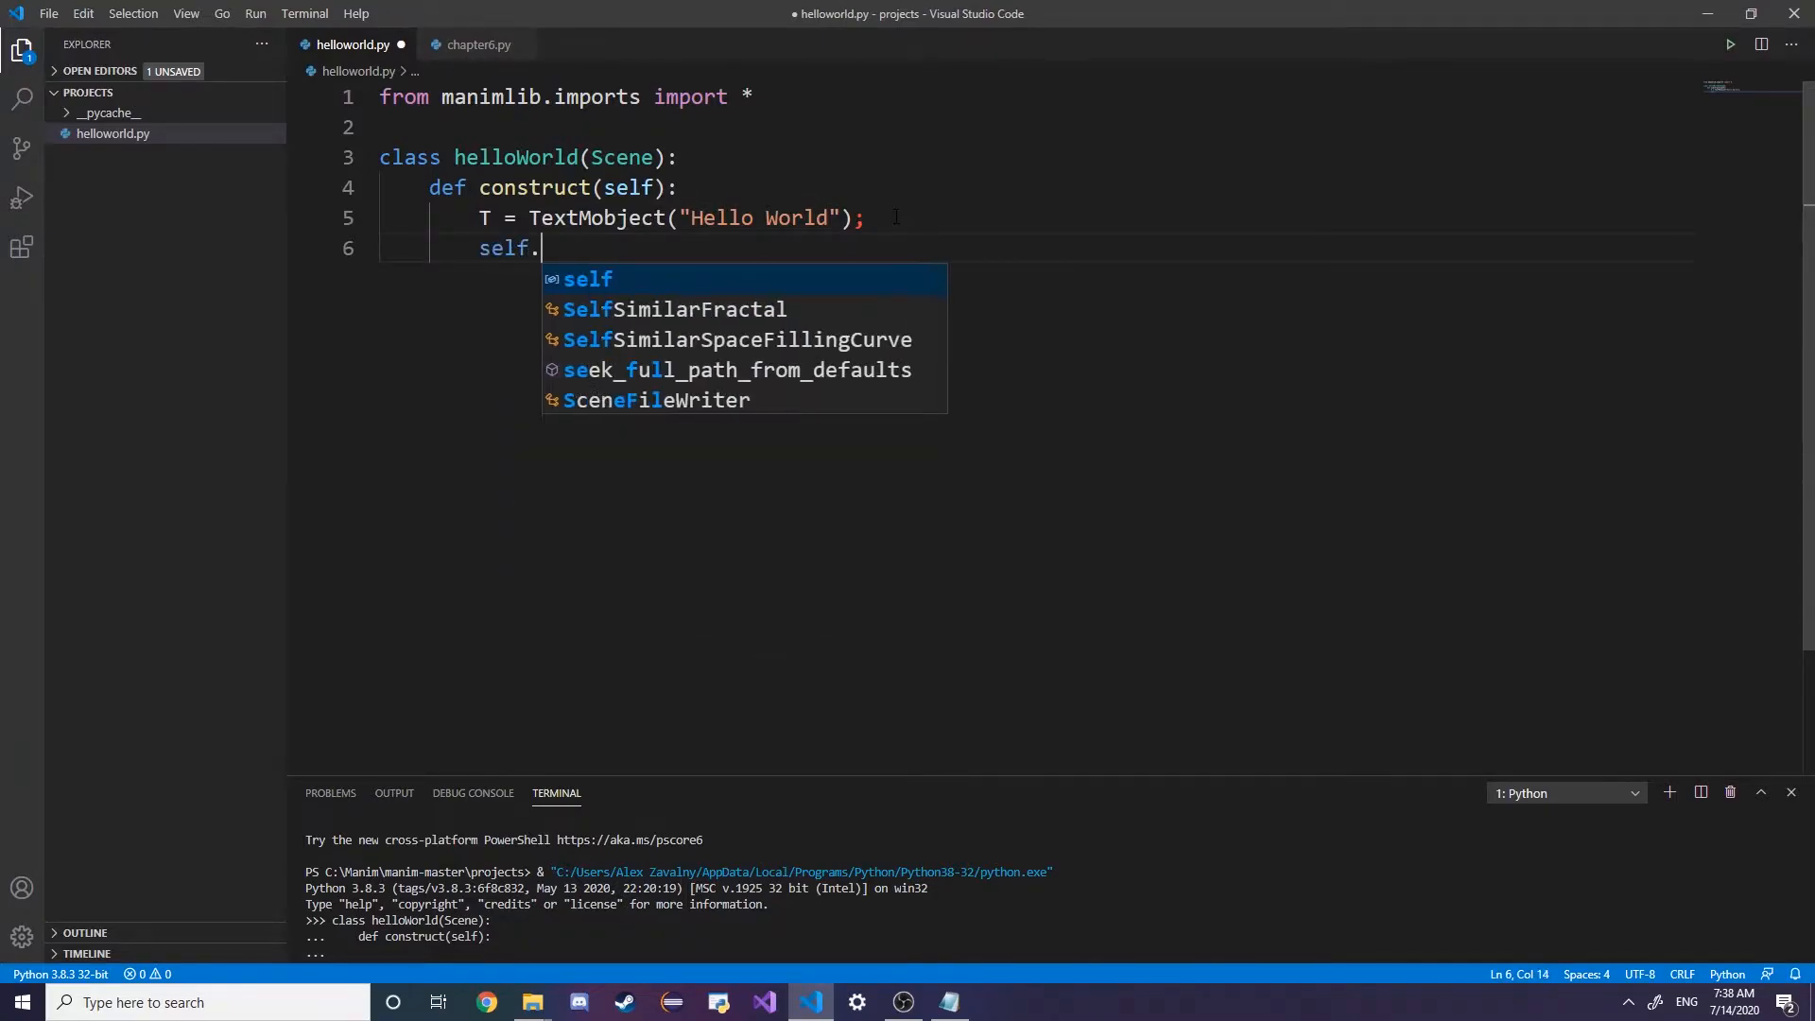
pyautogui.write('add')
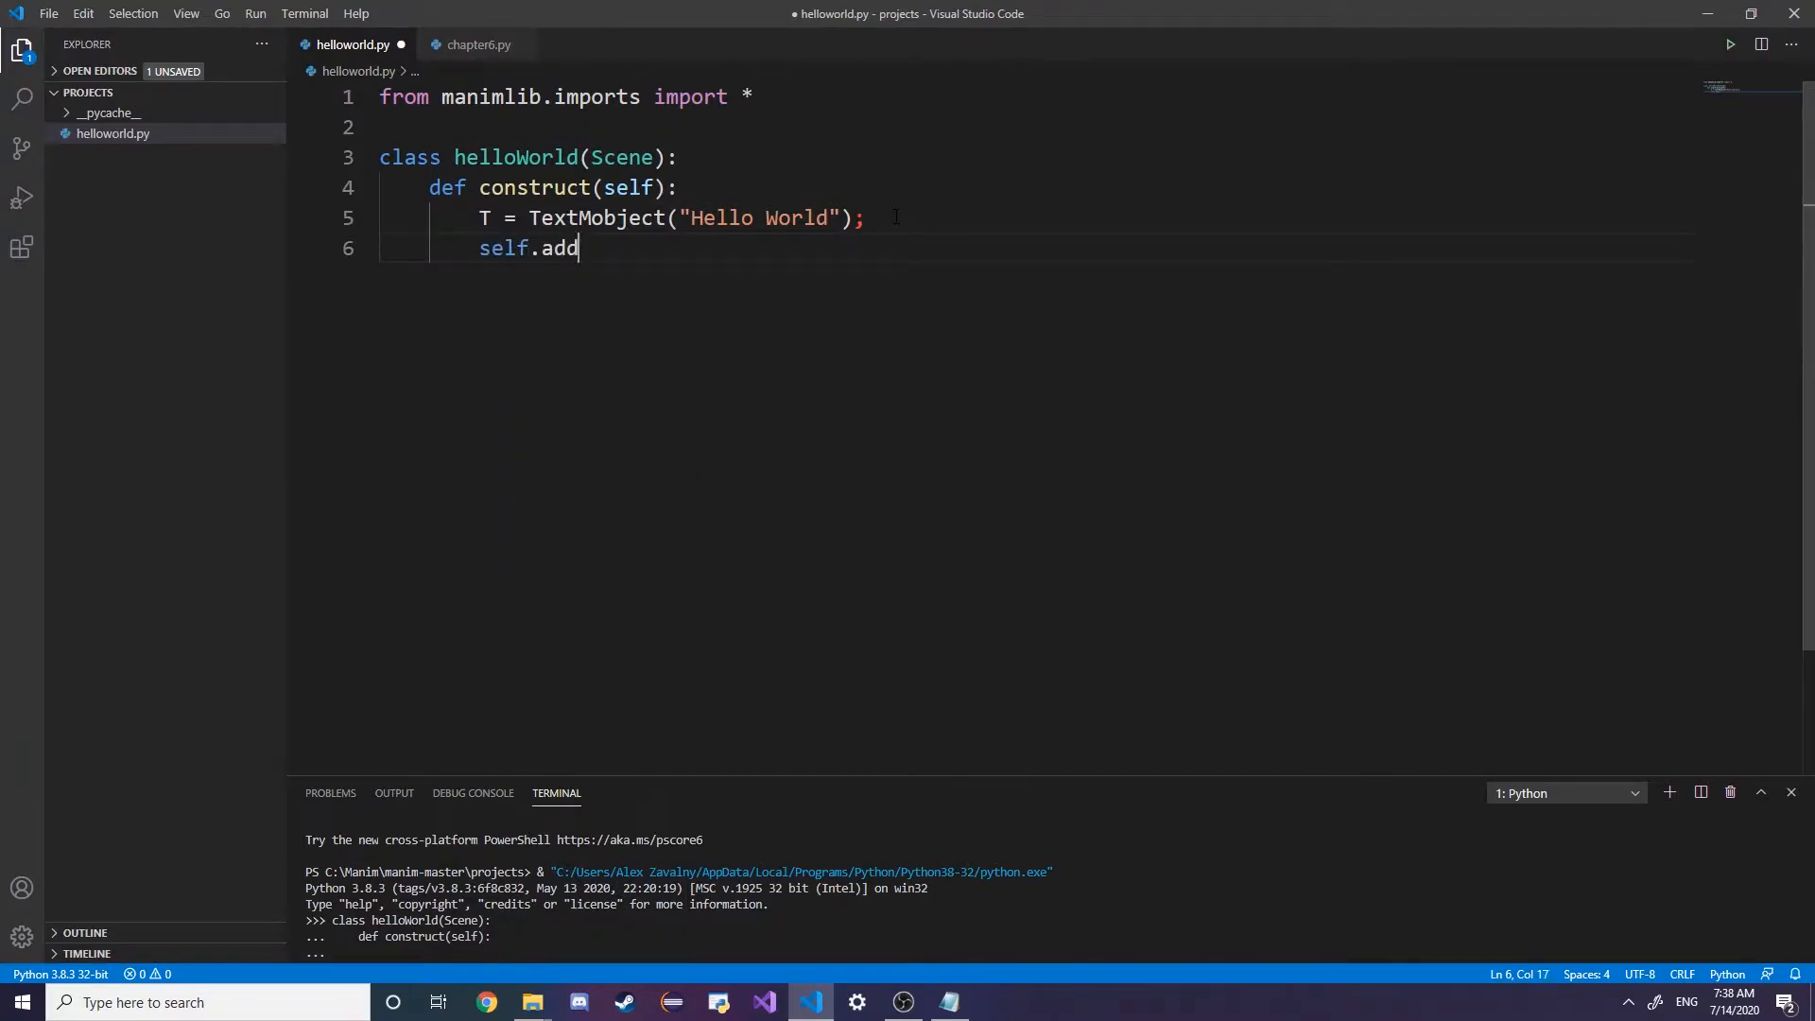
pyautogui.write('(T)')
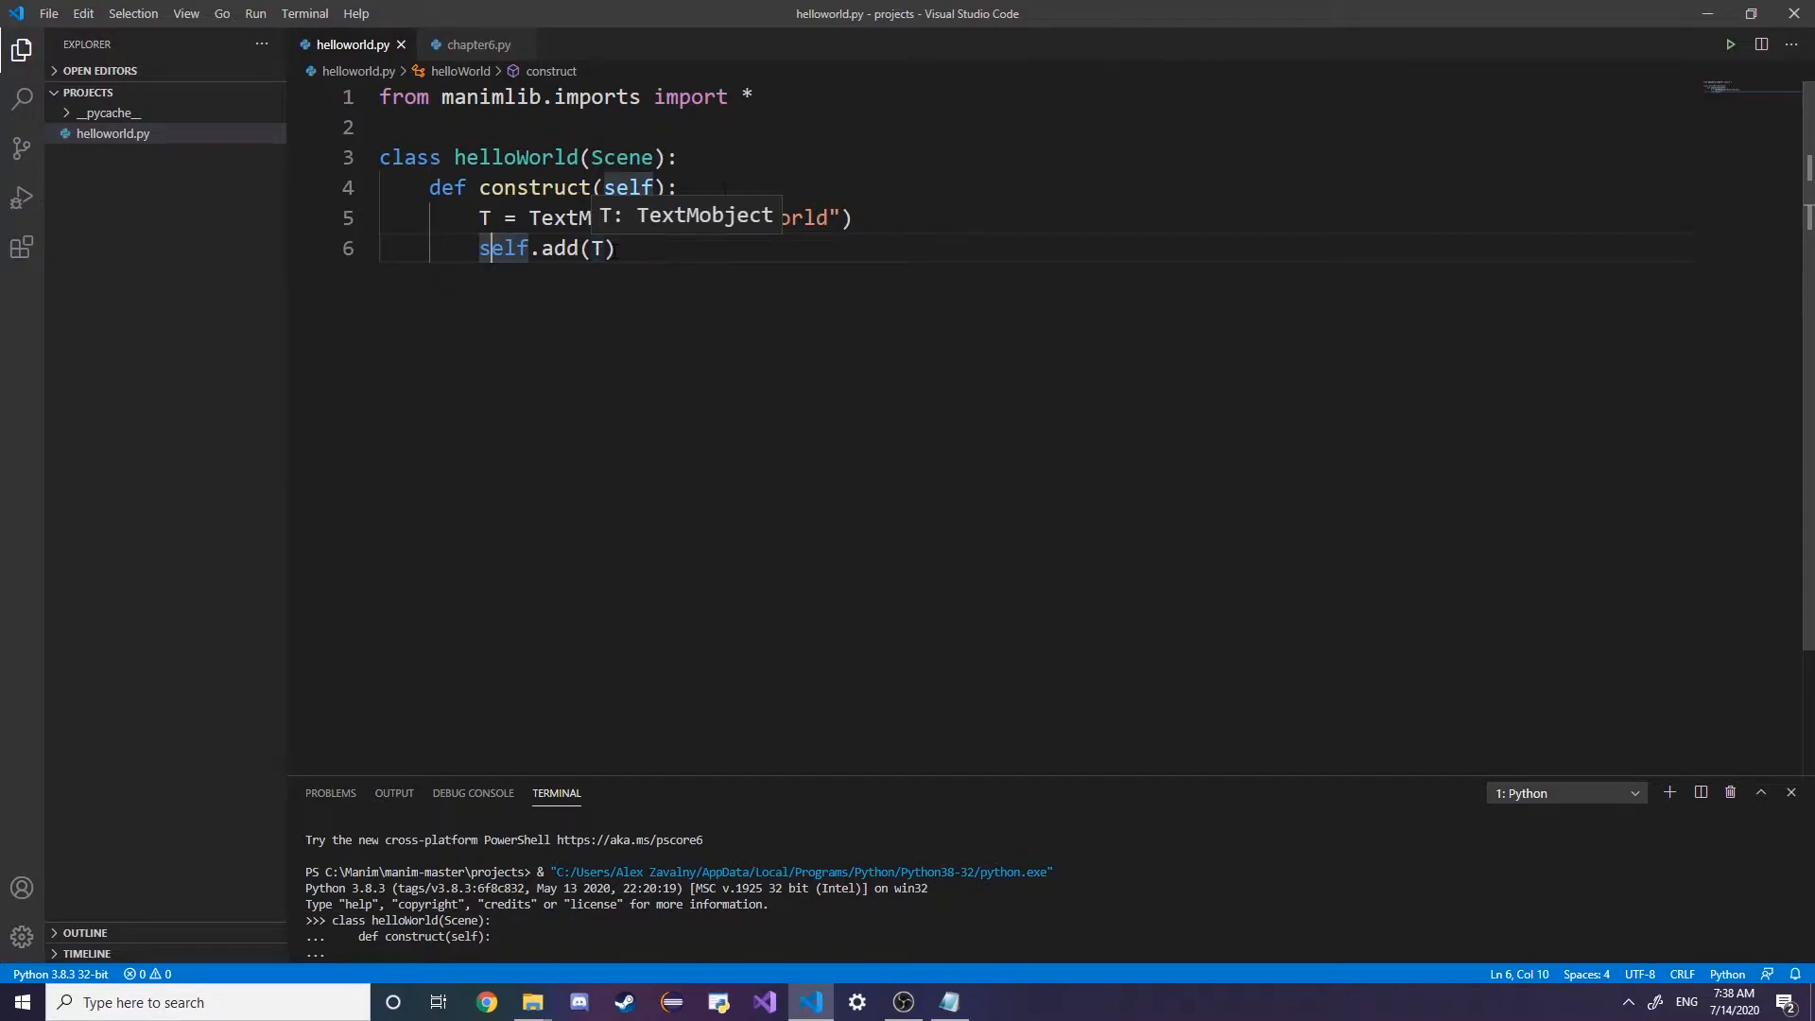
pyautogui.moveTo(532, 1002)
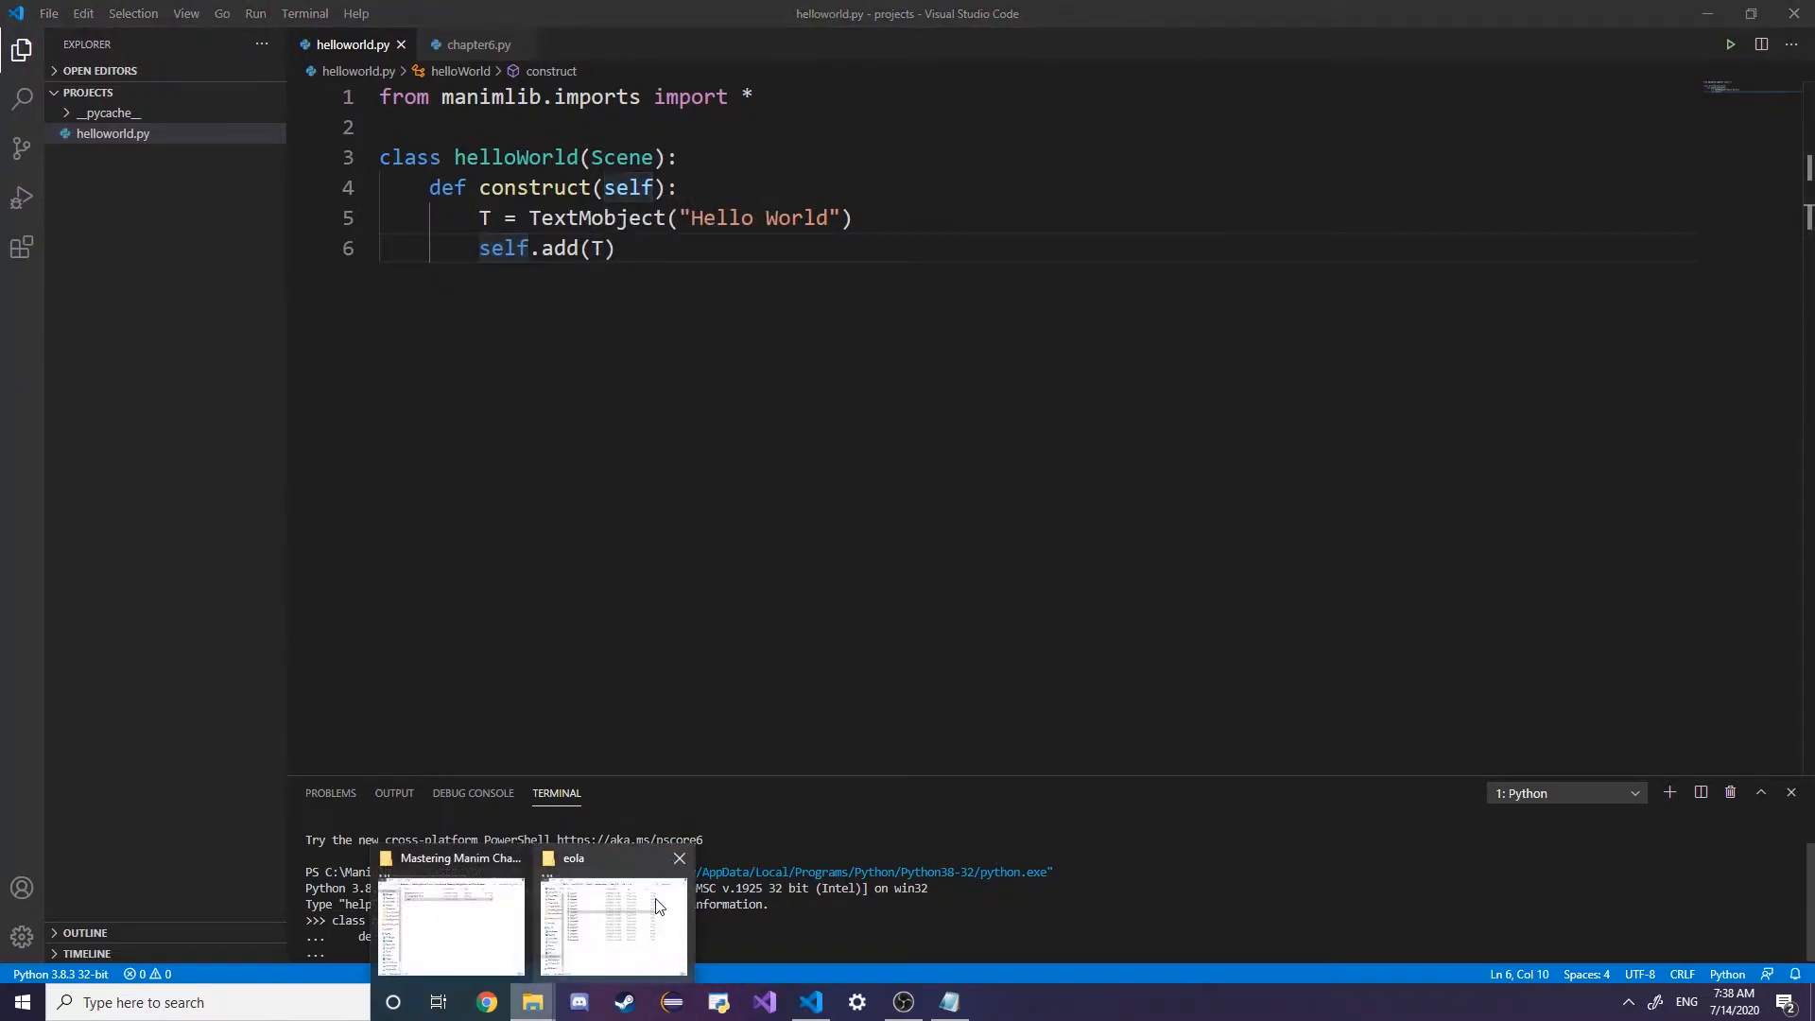
# Append self.wait() after self.add(T), save, and bring up the manim-master folder
pyautogui.click(613, 925)
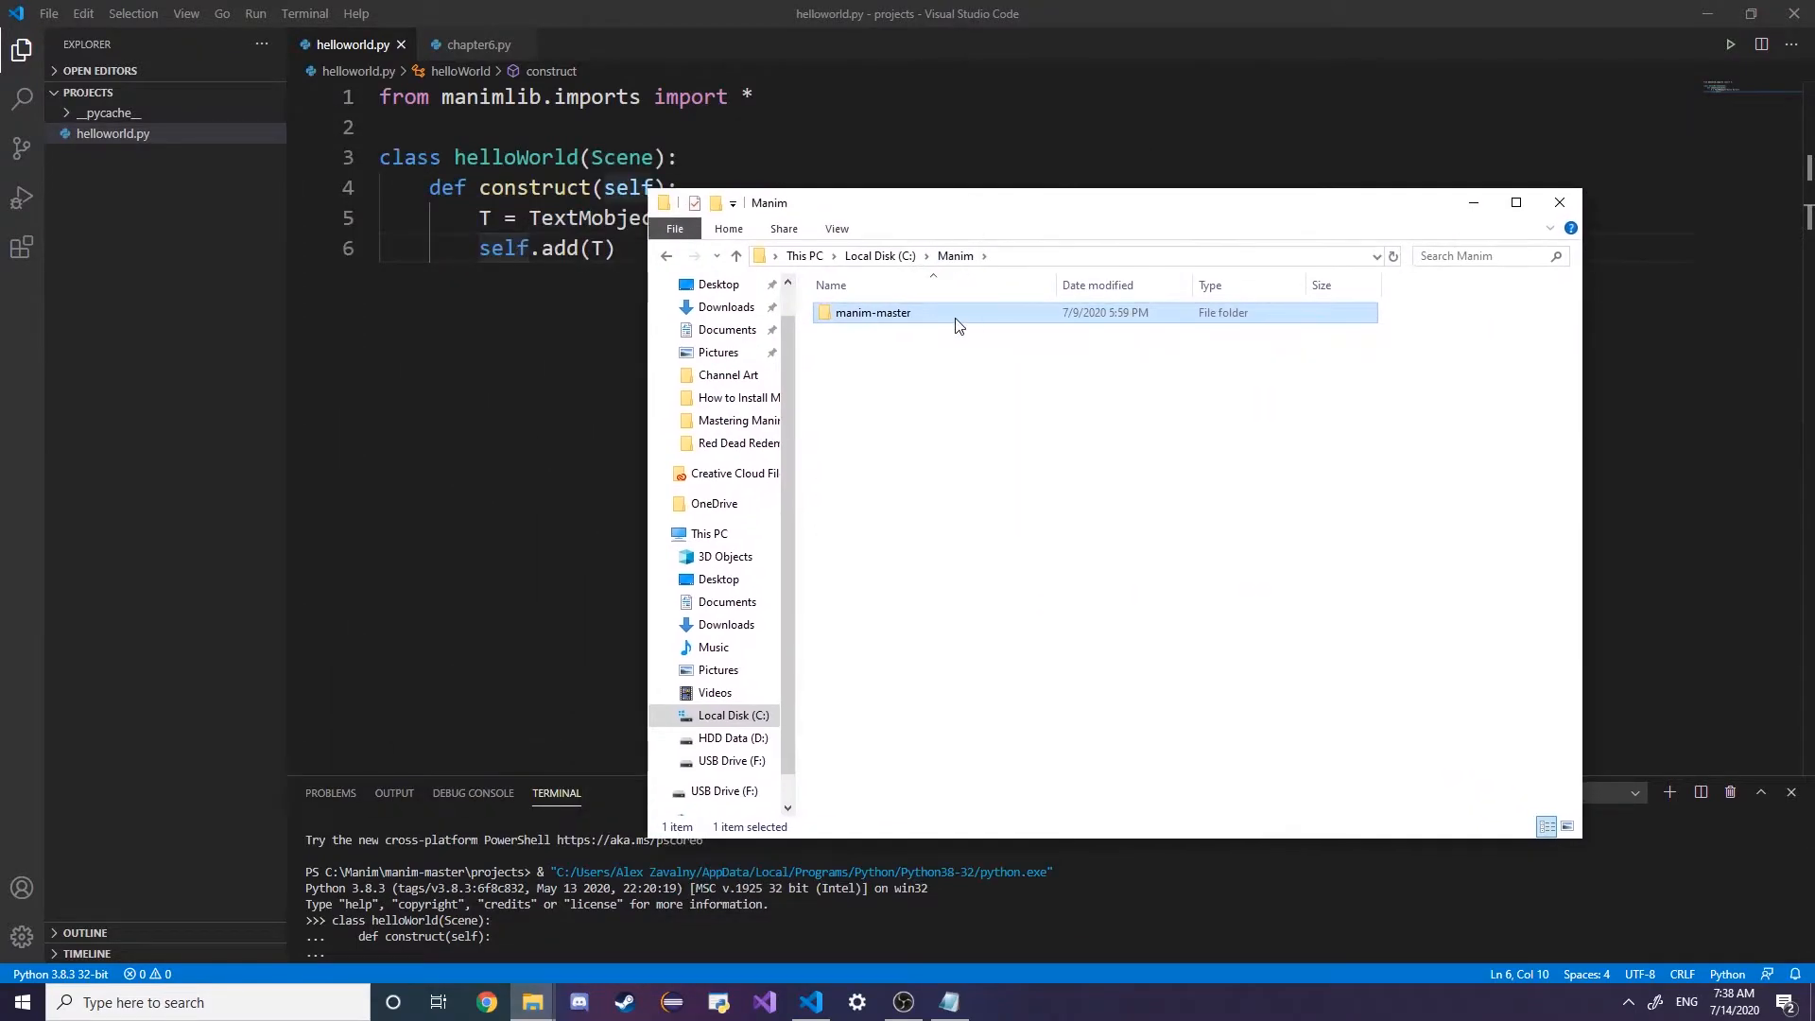
pyautogui.click(1559, 202)
pyautogui.write('self.')
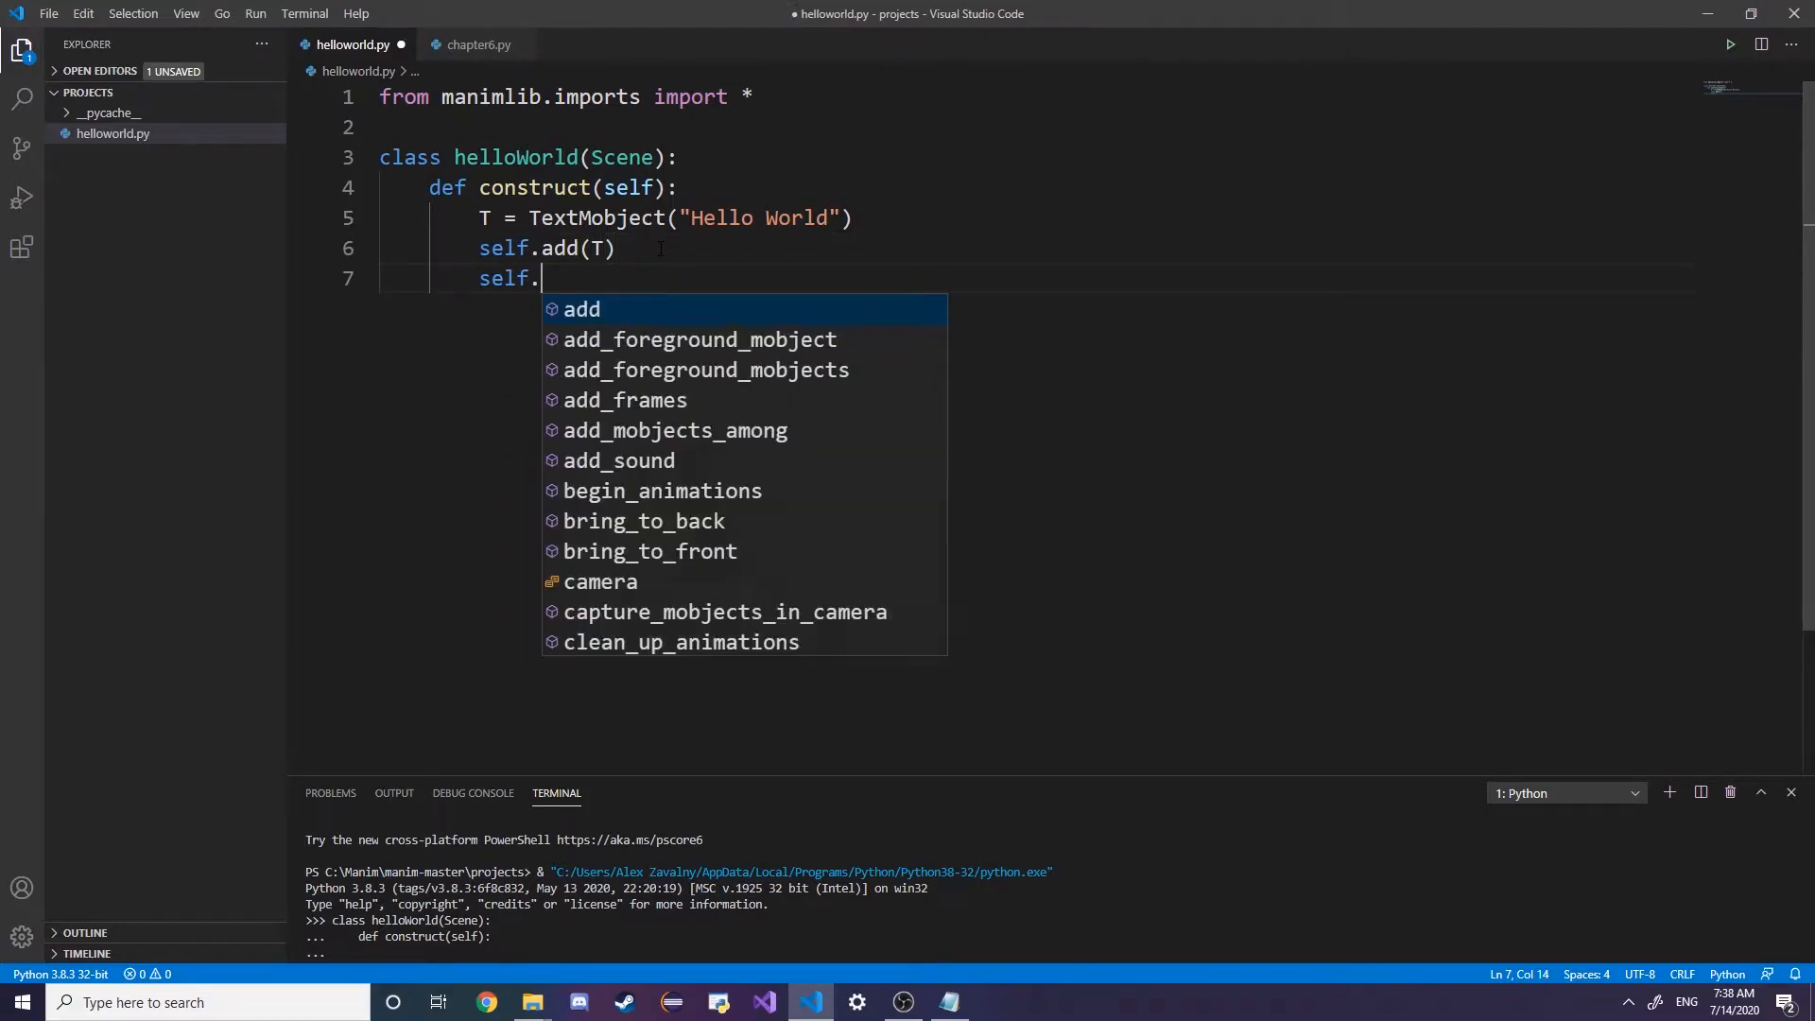
pyautogui.write('wait()')
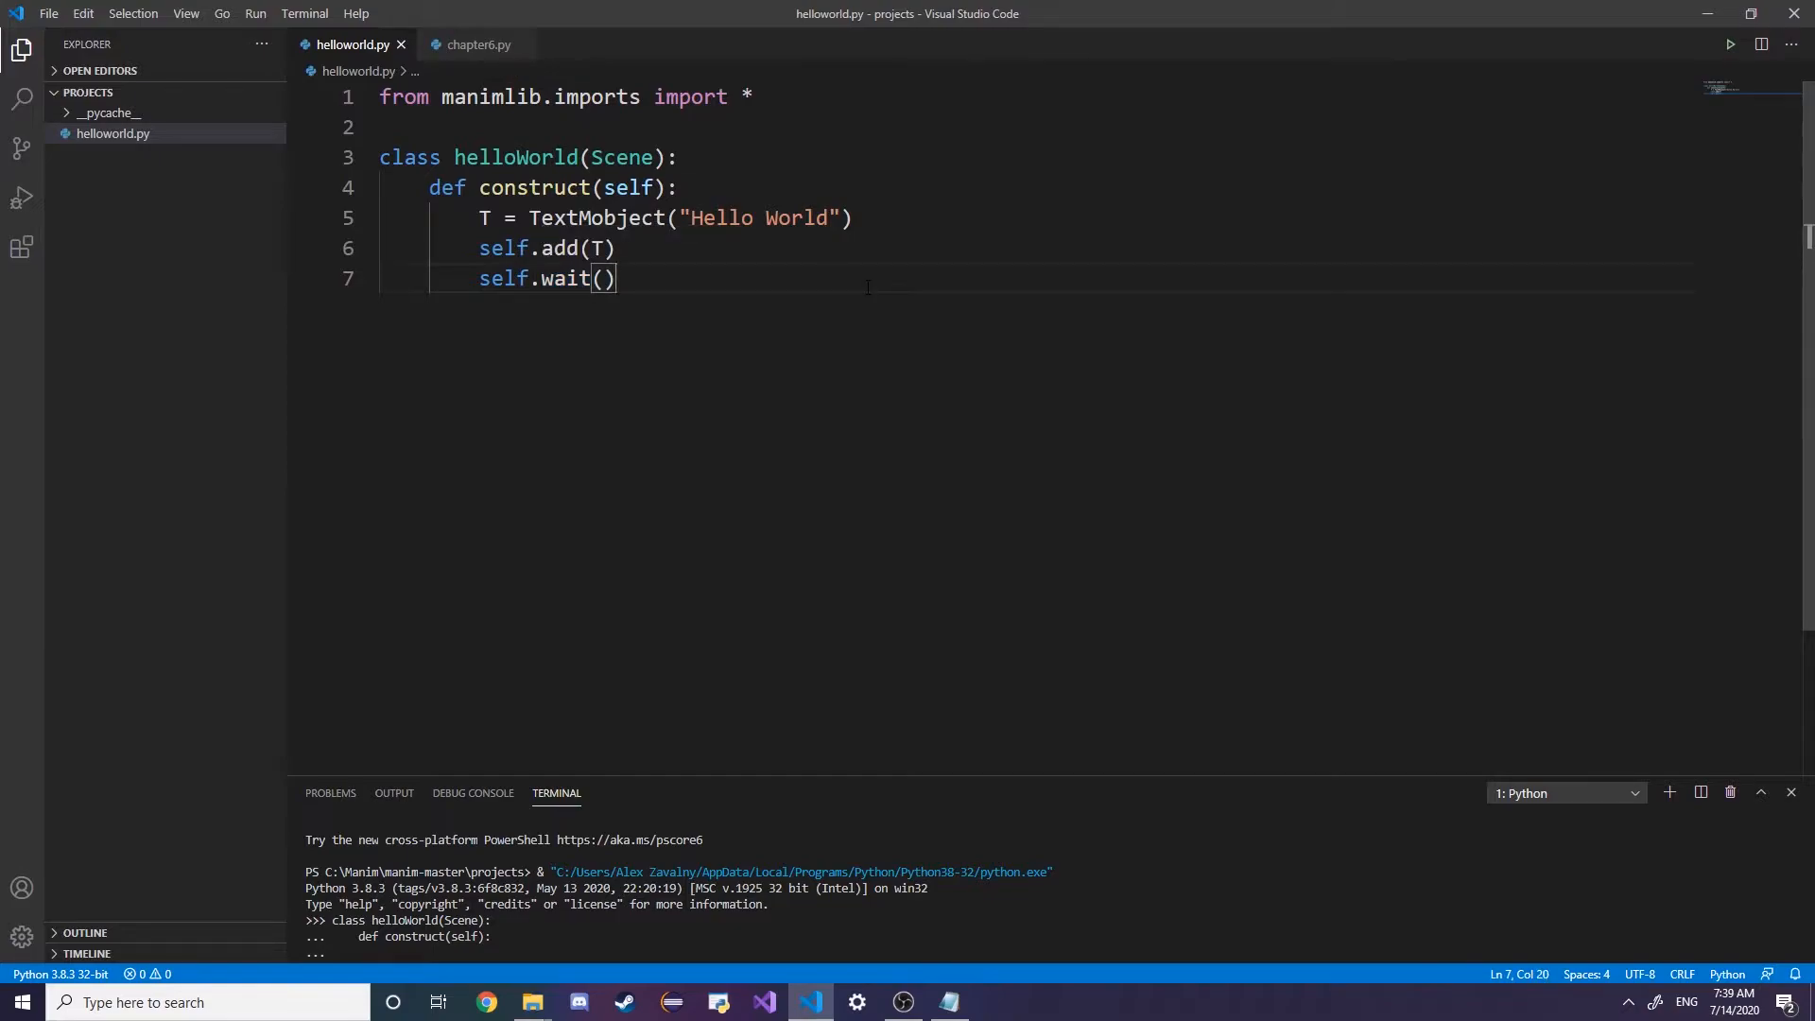
pyautogui.doubleClick(561, 248)
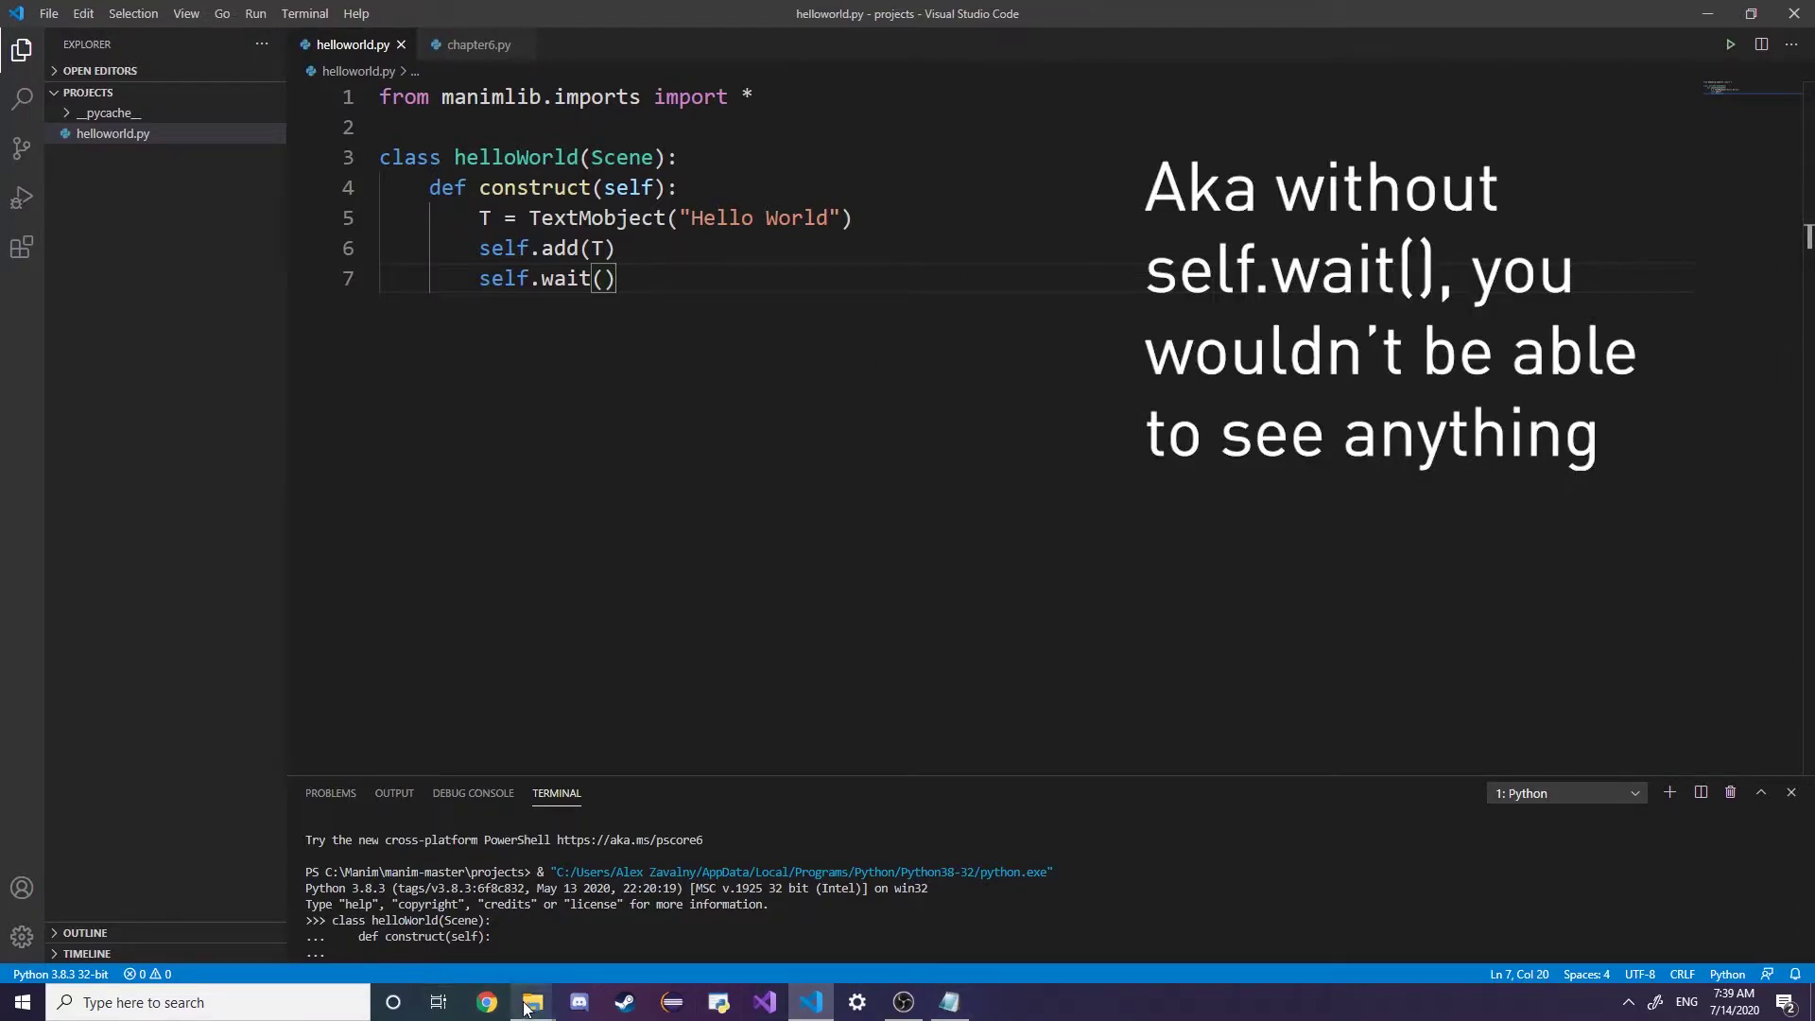
pyautogui.click(530, 1002)
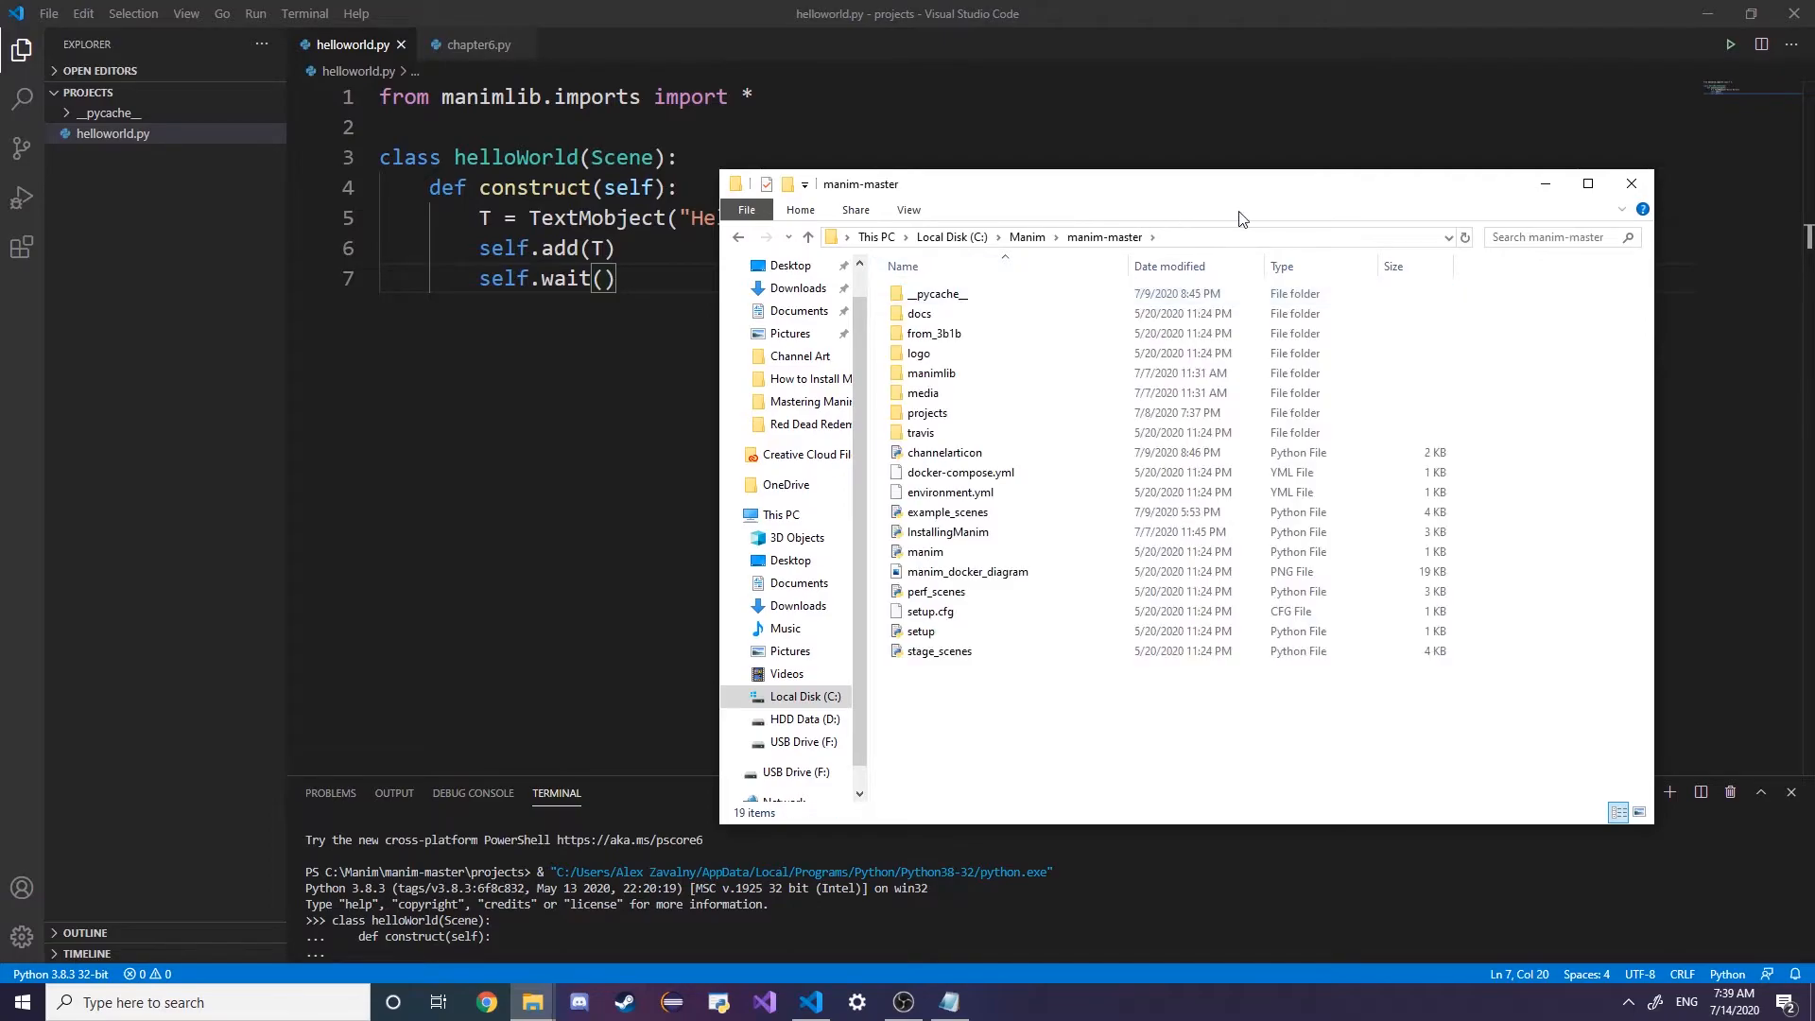
# Launch a command prompt at the manim-master folder via the address bar (cmd)
pyautogui.write('cm')
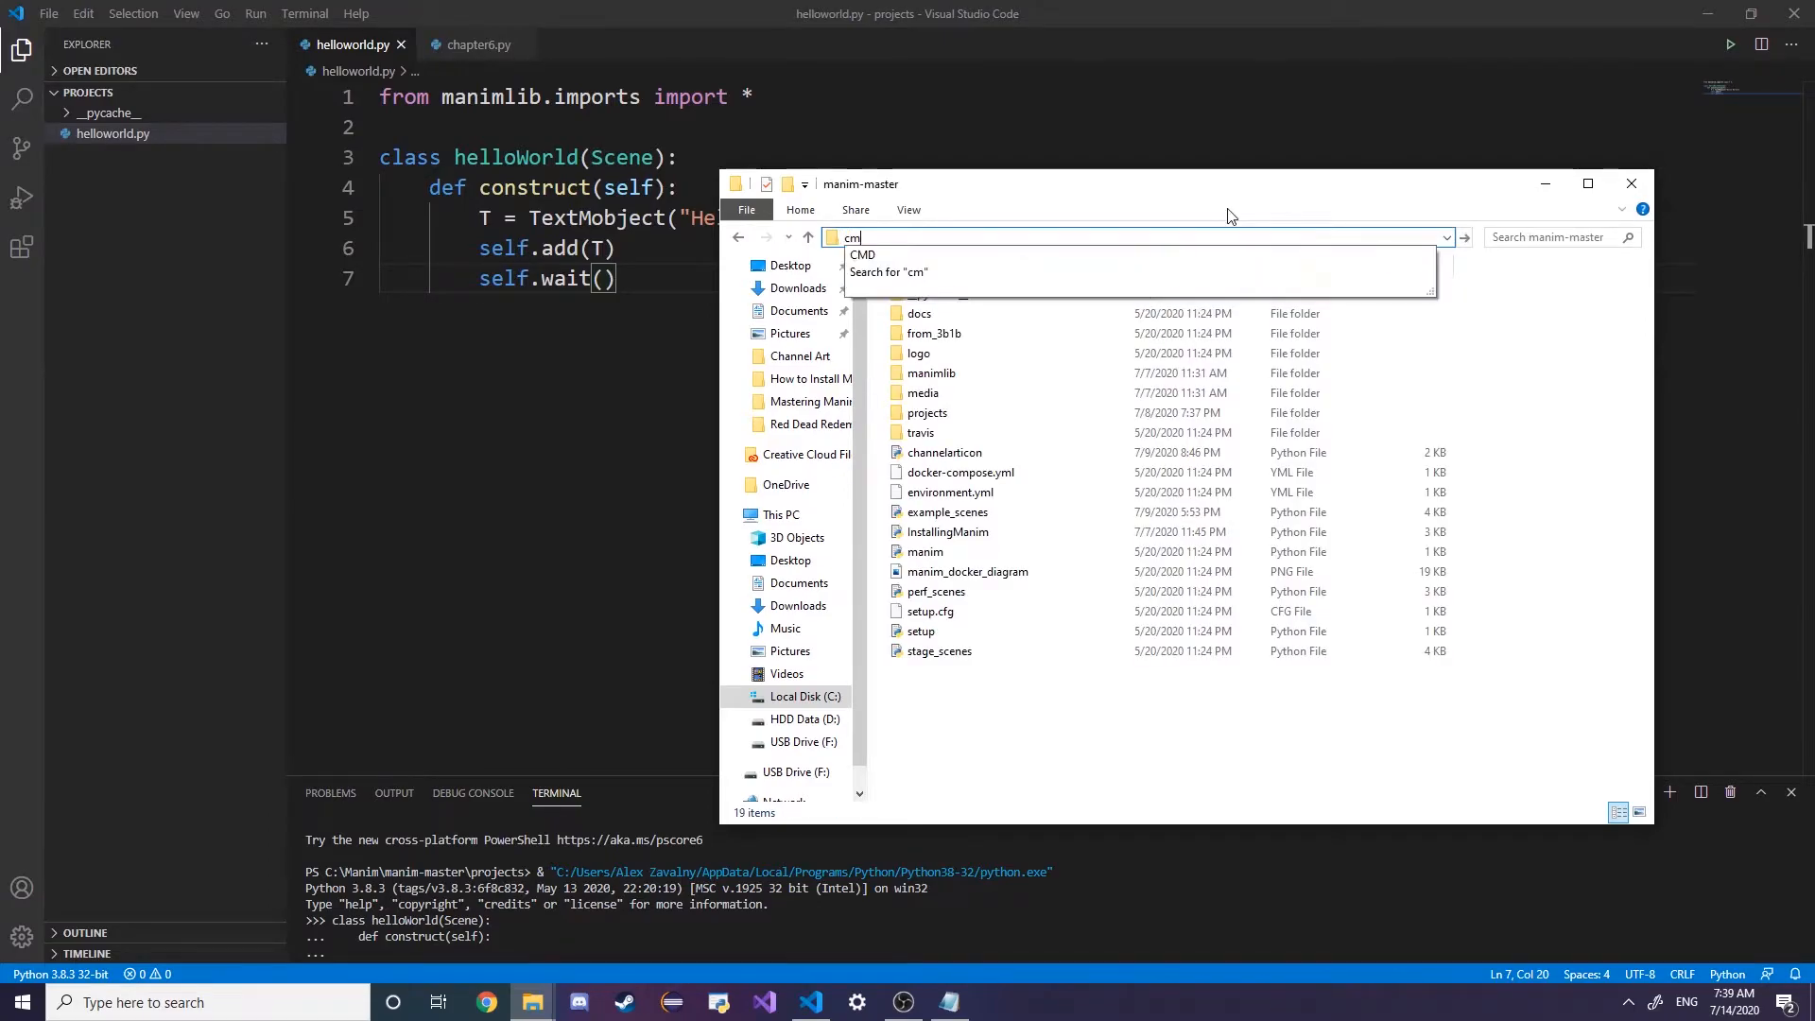
pyautogui.press('Enter')
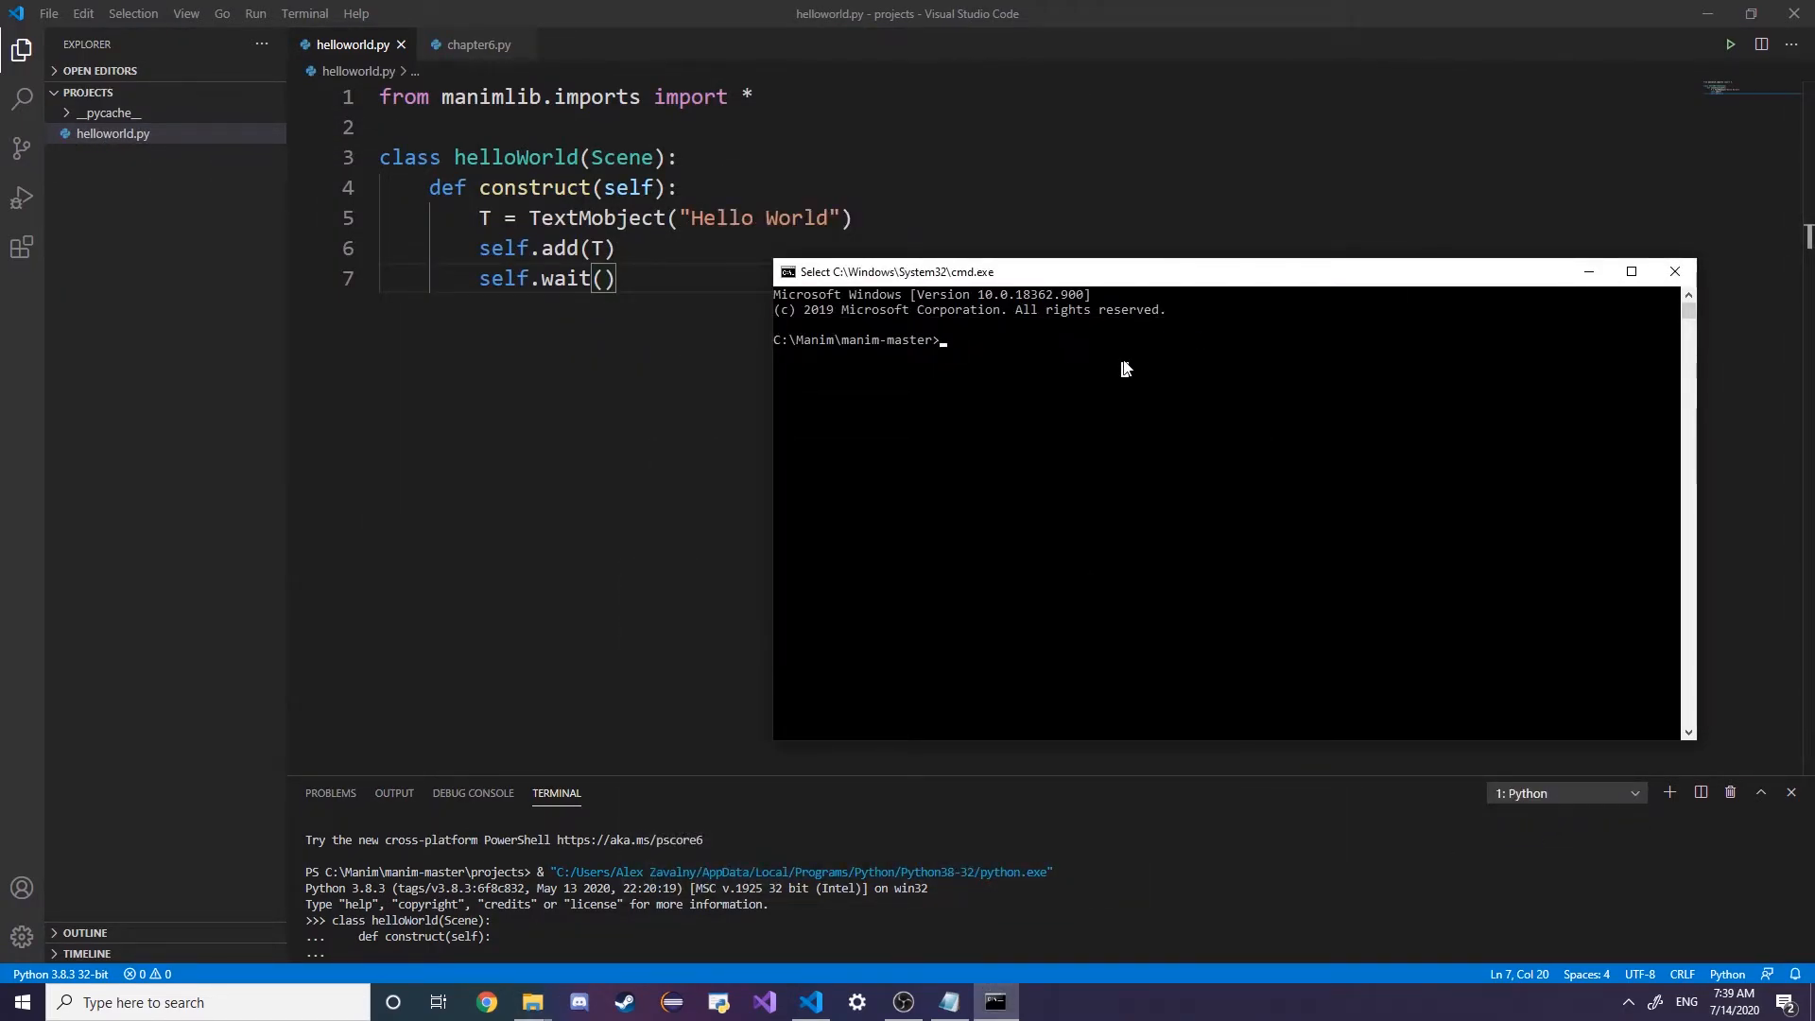
# Run python -m manim projects\helloworld.py helloWorld -pl to render and preview the scene
pyautogui.write('python -m manim')
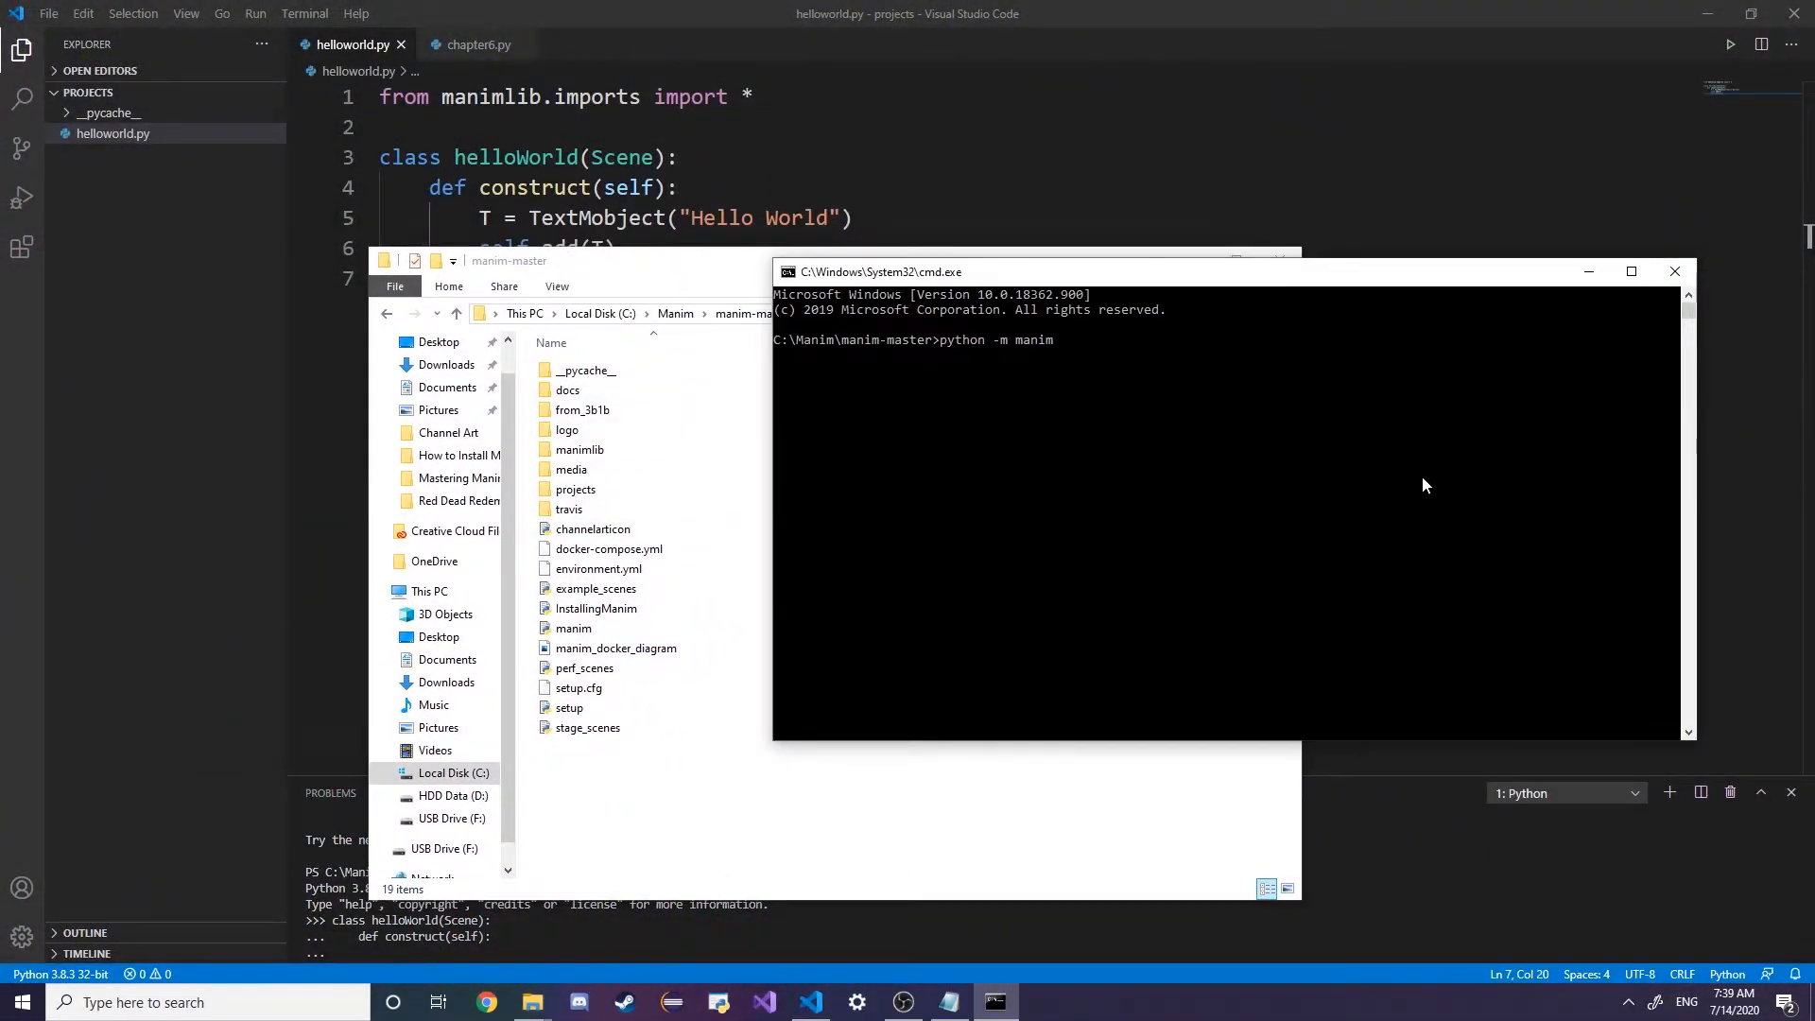
pyautogui.write('projects\\')
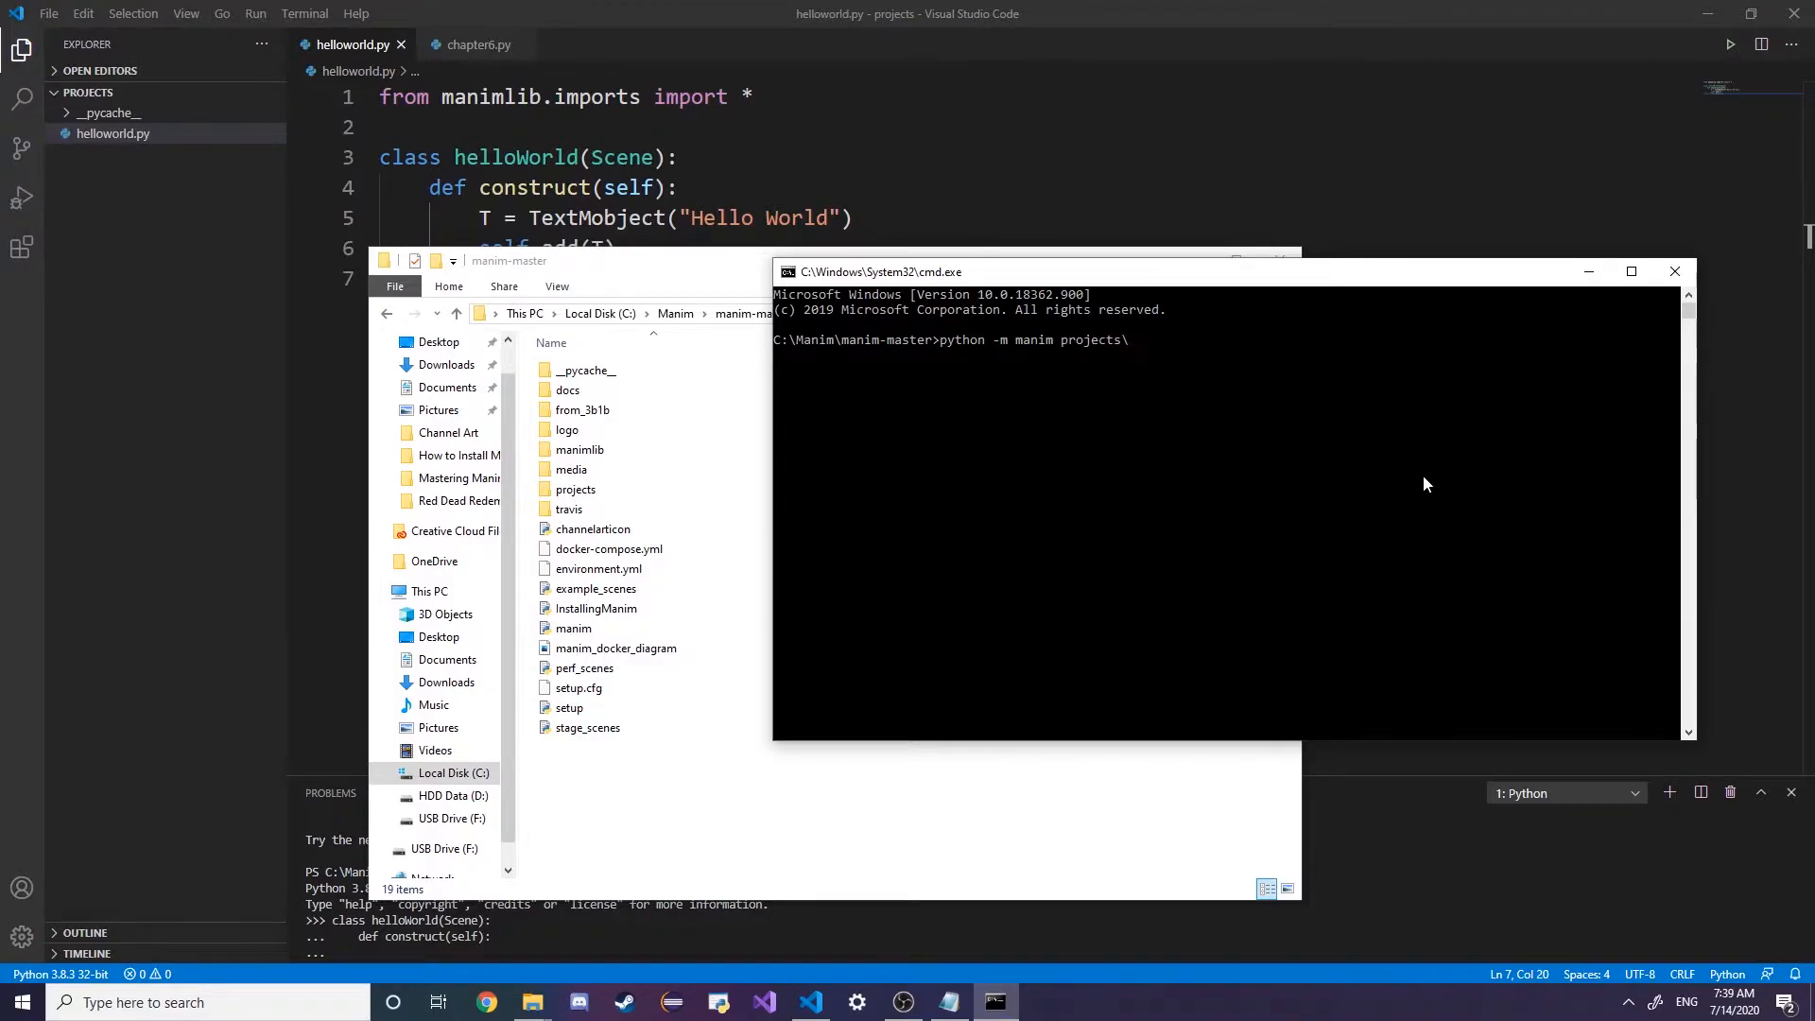
pyautogui.click(575, 489)
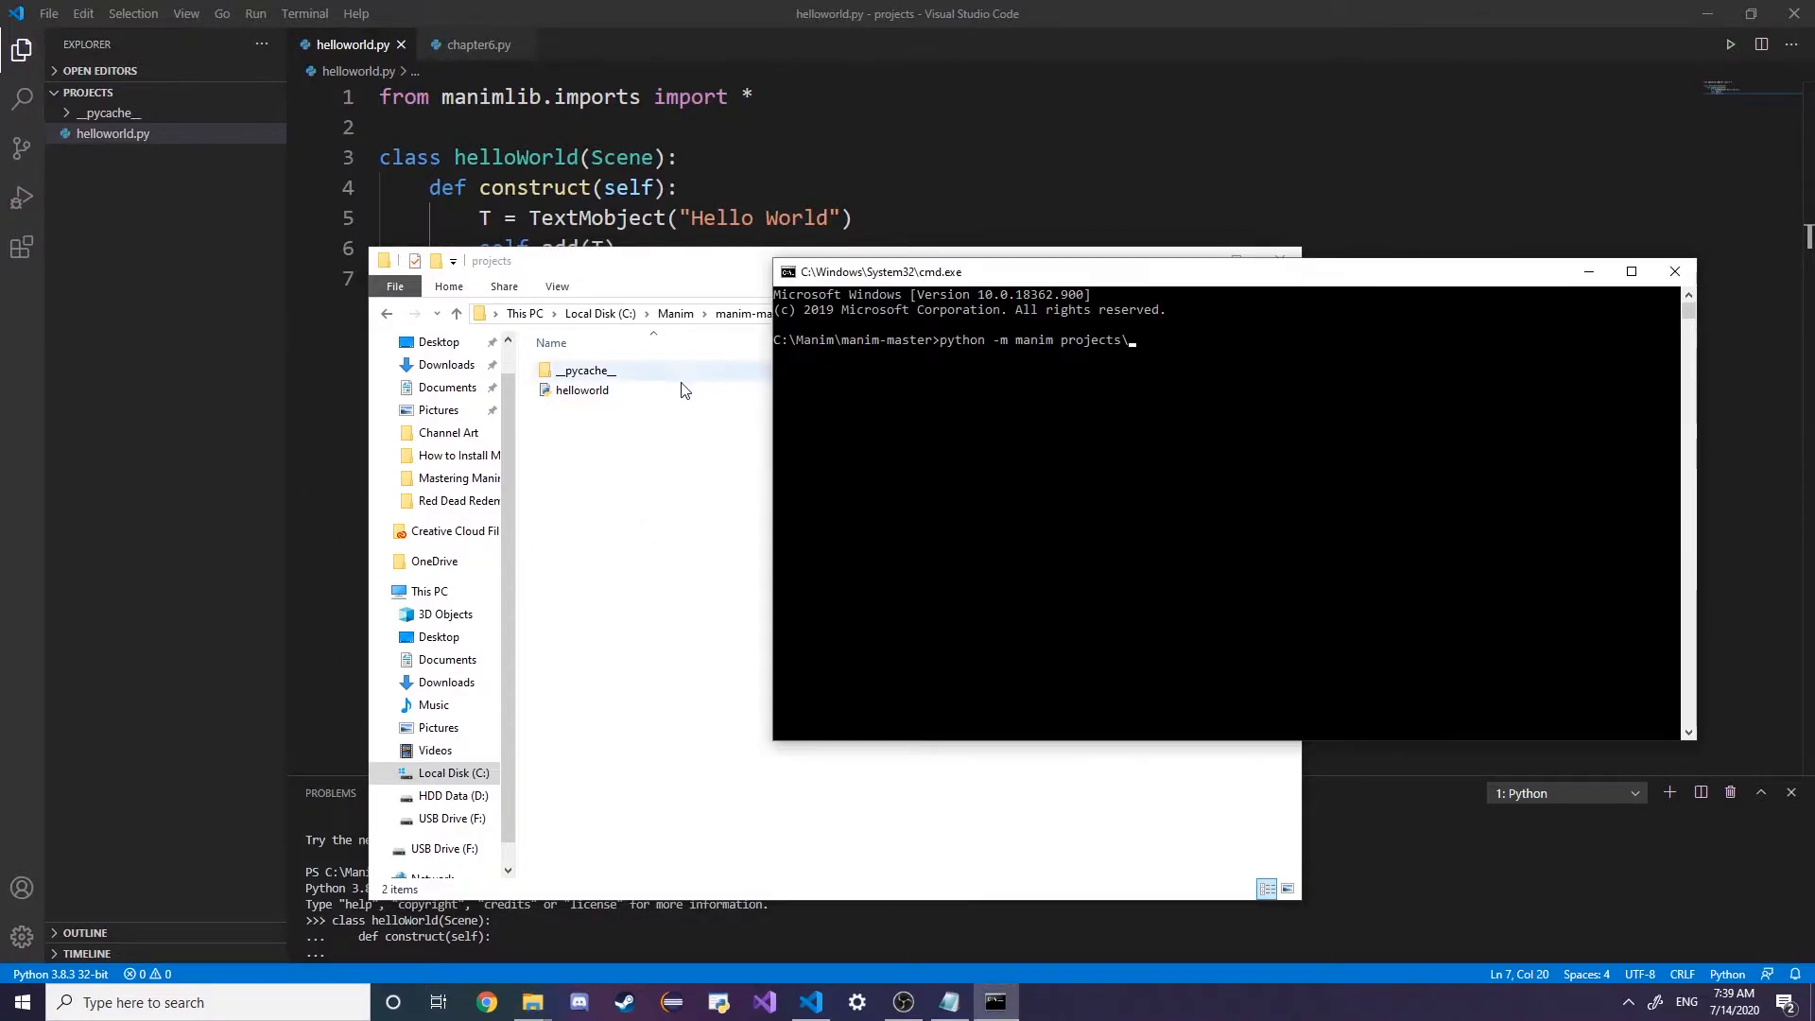
pyautogui.moveTo(1382, 356)
pyautogui.write('helloworl')
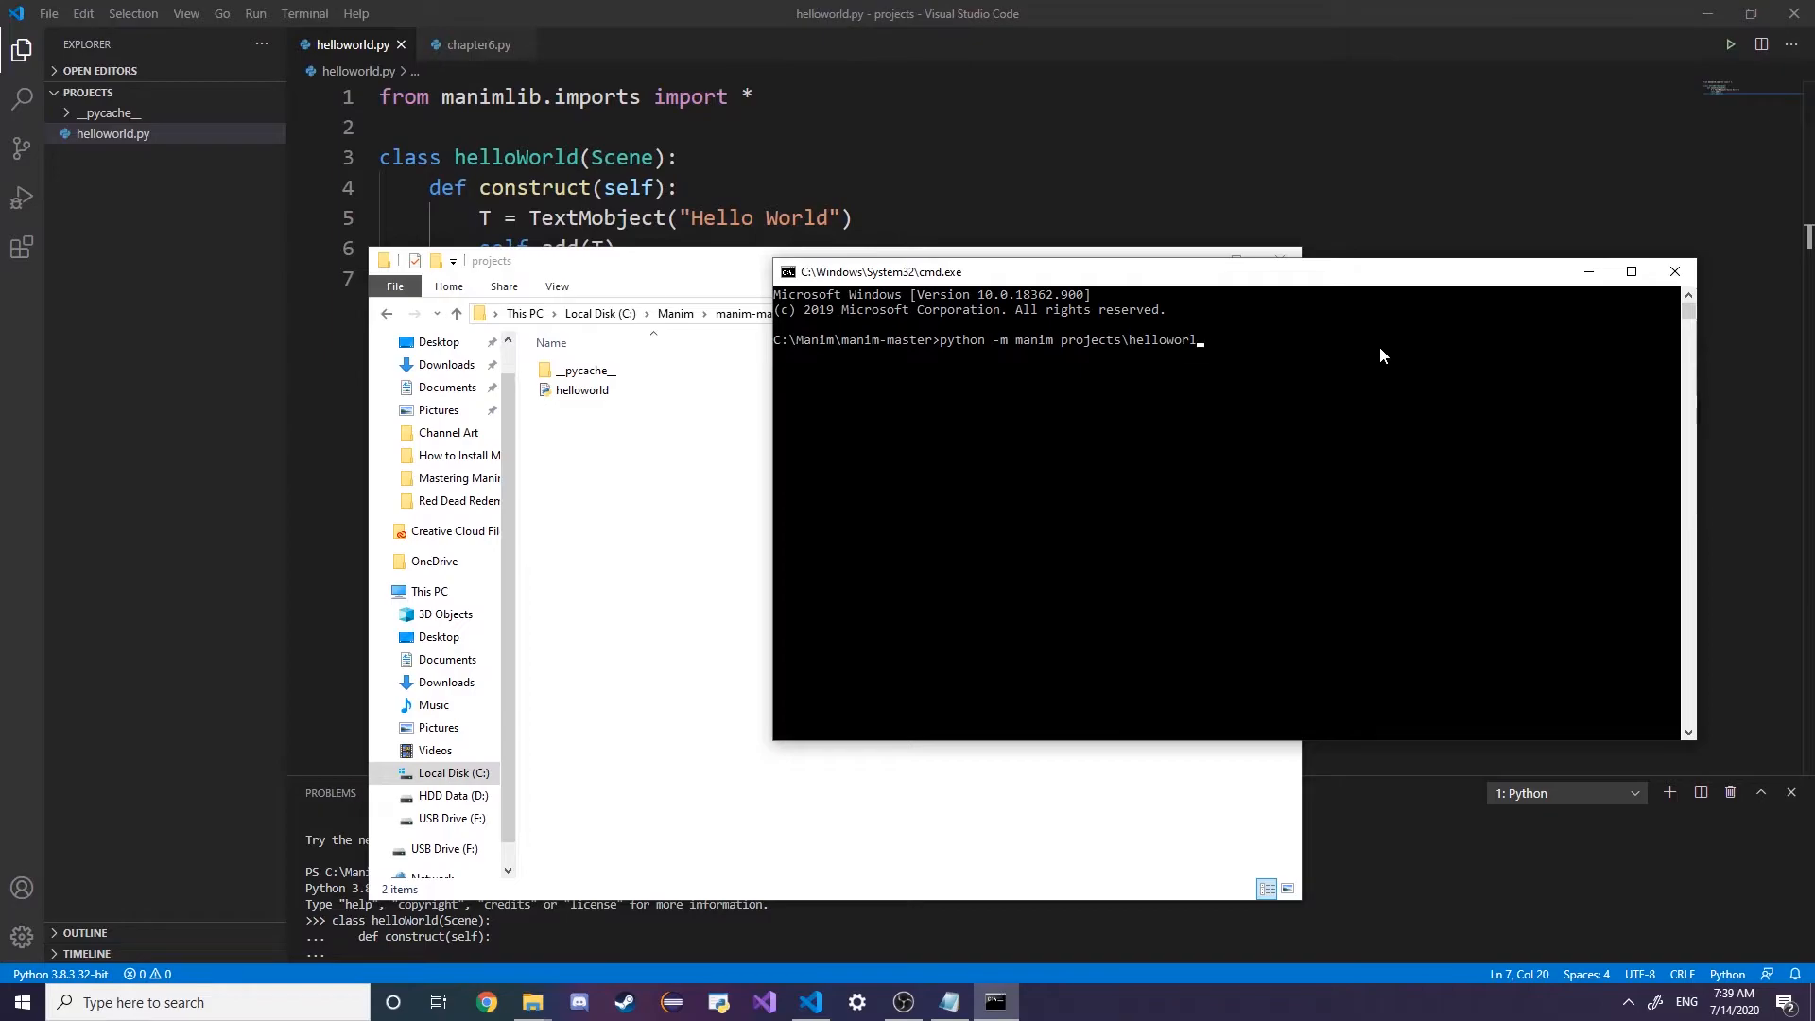
pyautogui.write('d.py')
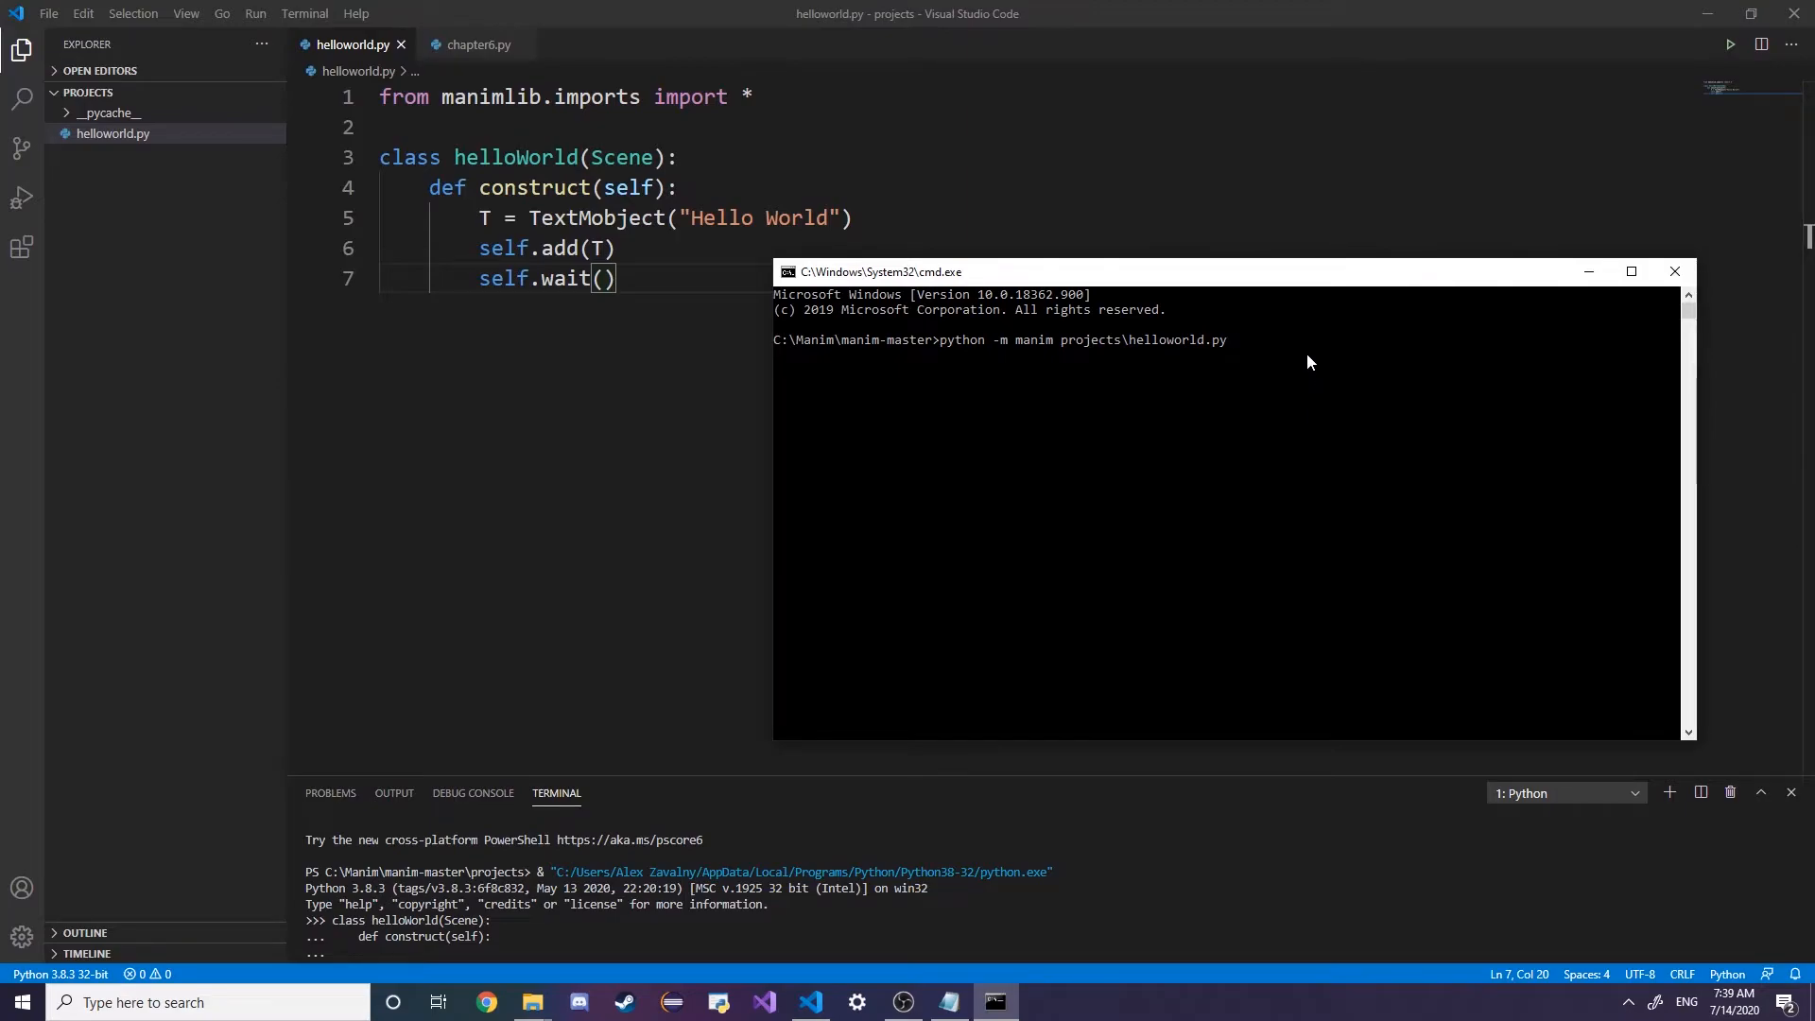
pyautogui.write('hello')
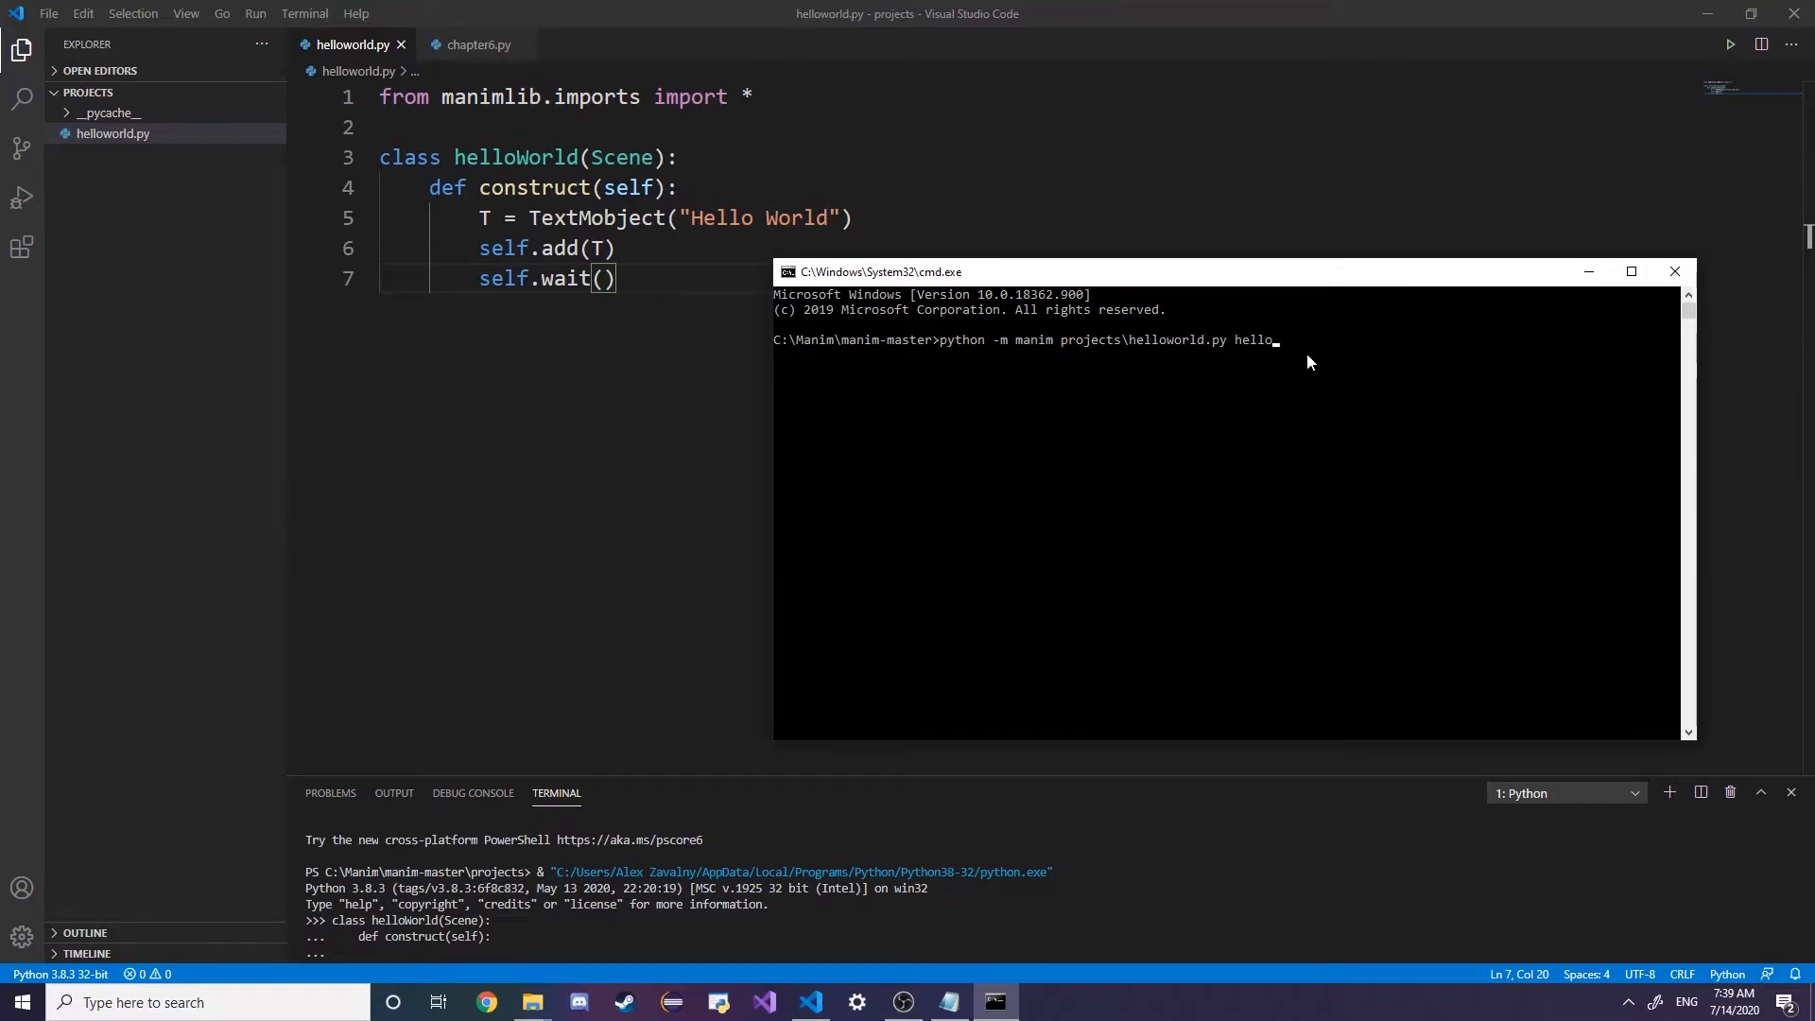
pyautogui.write('World')
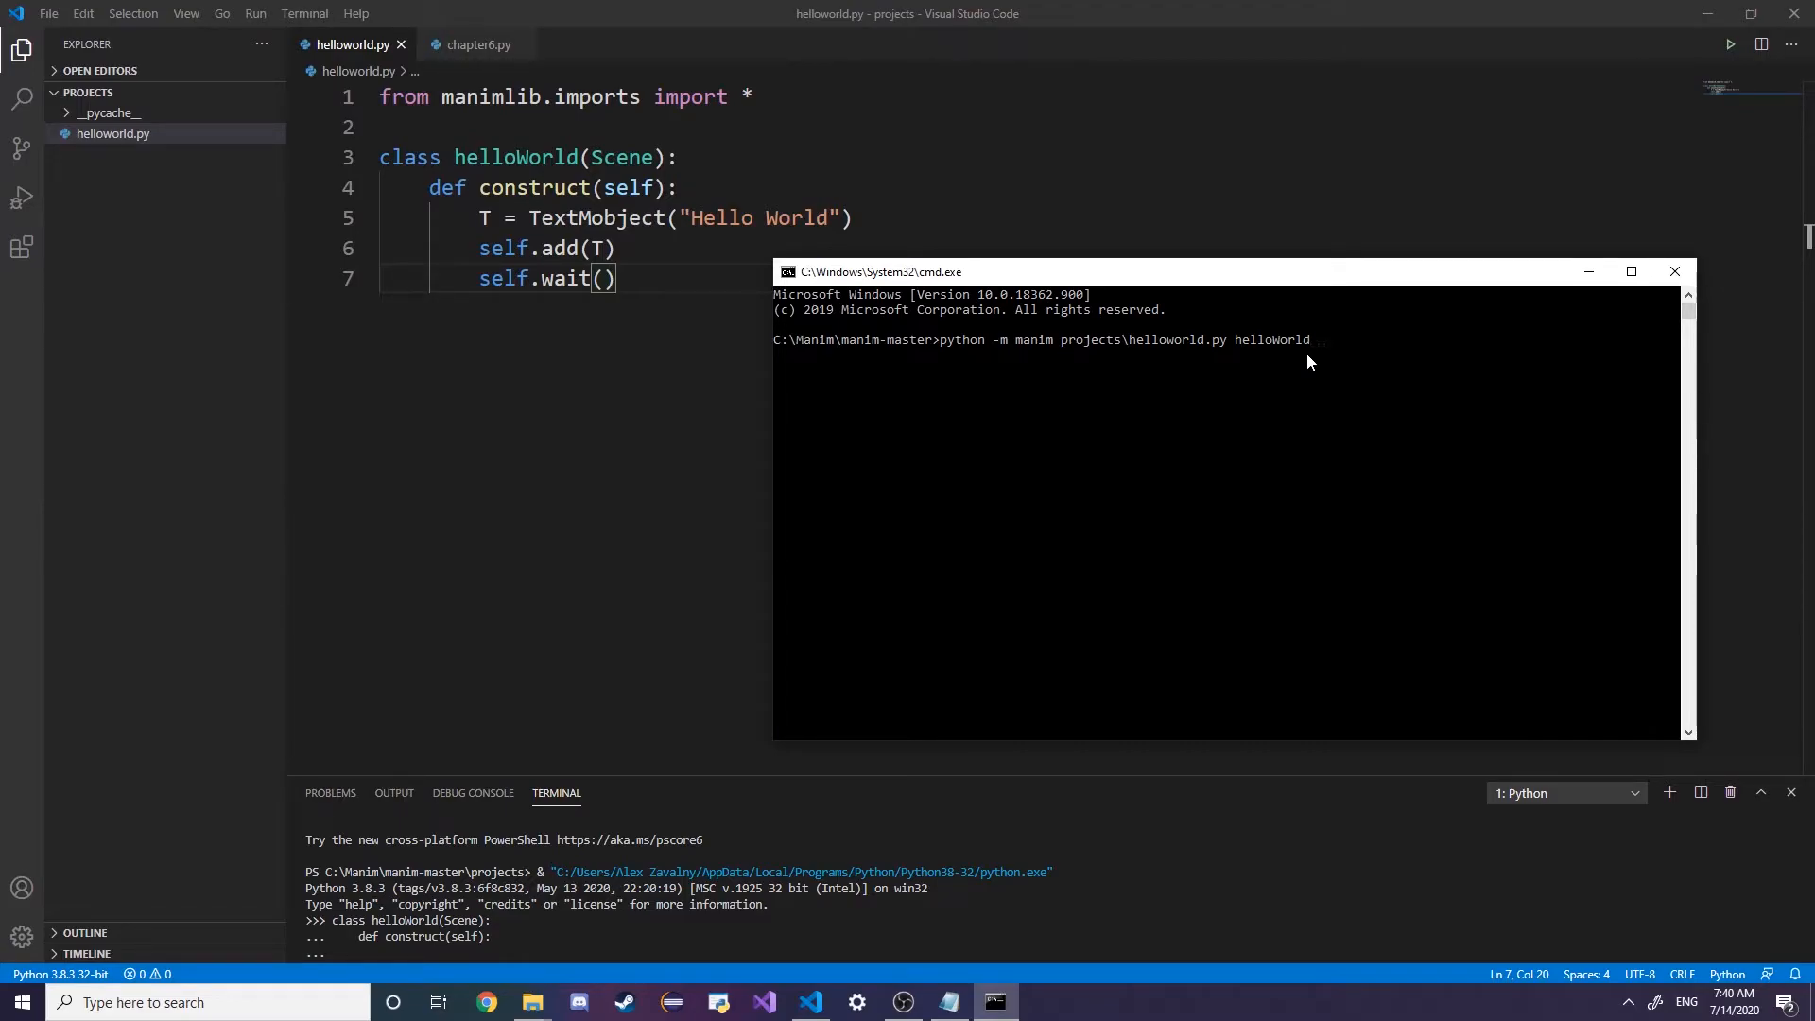
pyautogui.write('-pl')
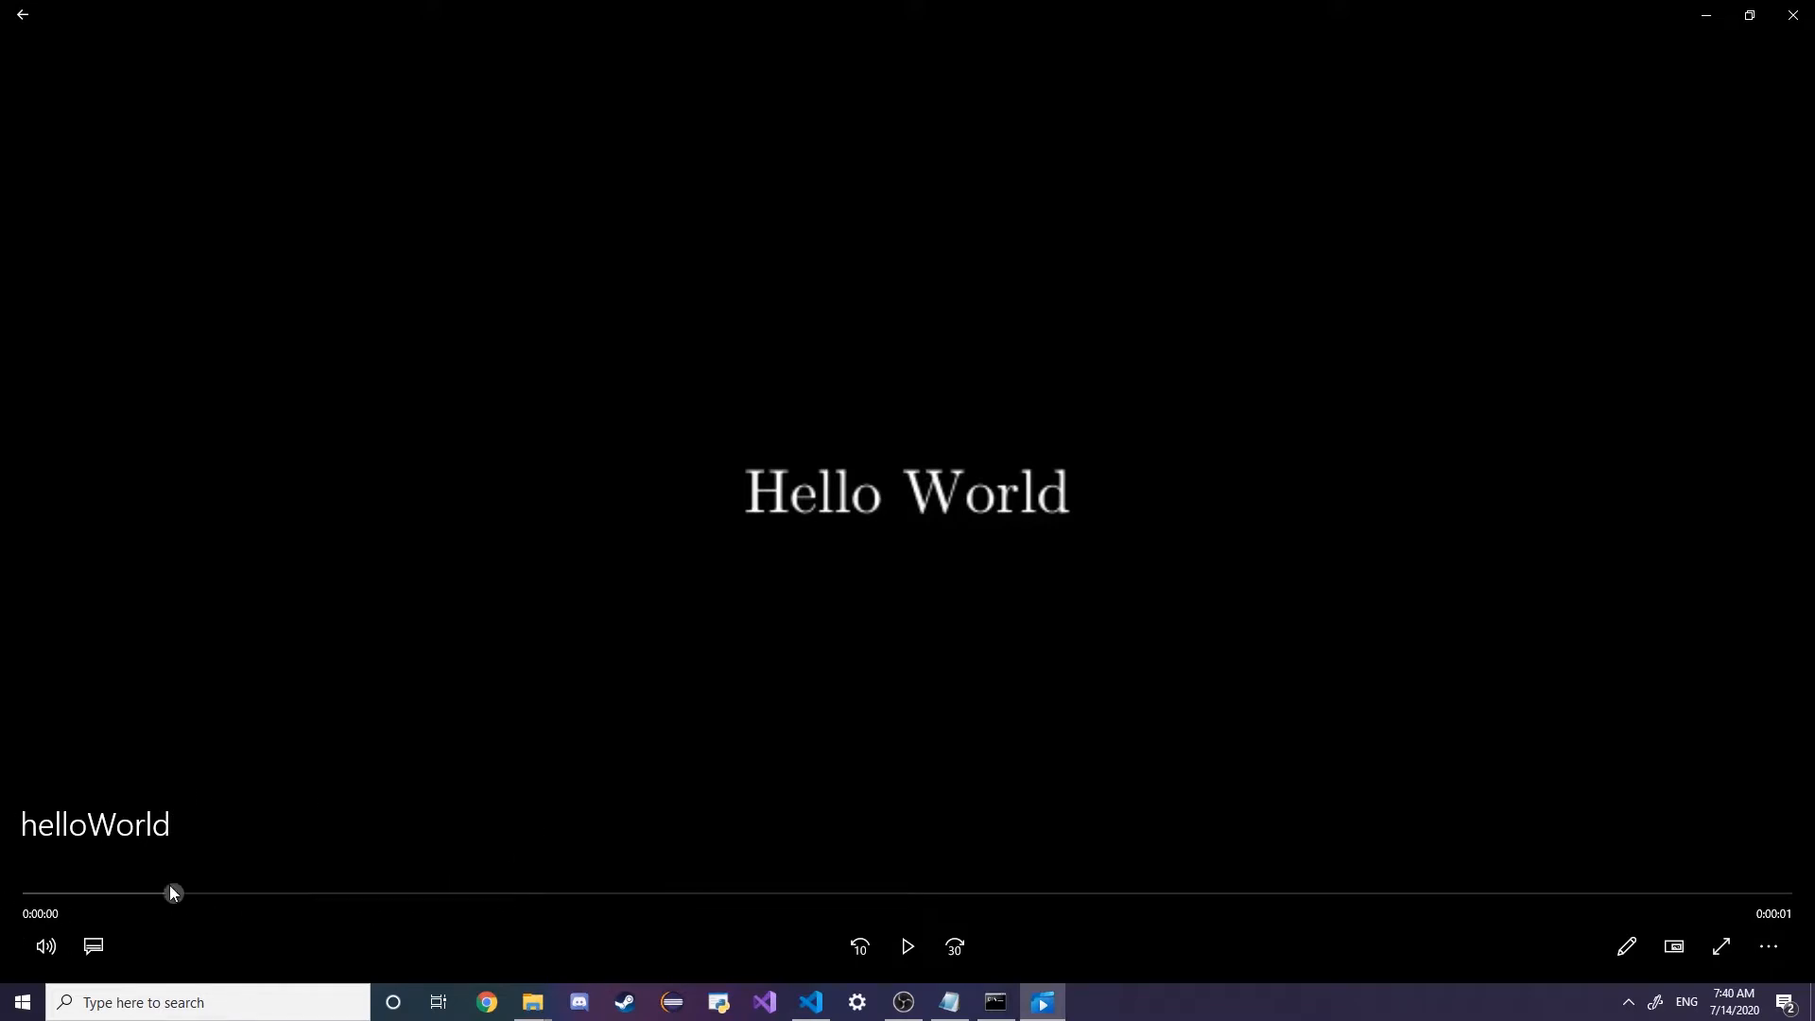
# Replay the rendered helloWorld.mp4 clip and close the Movies & TV player
pyautogui.click(908, 947)
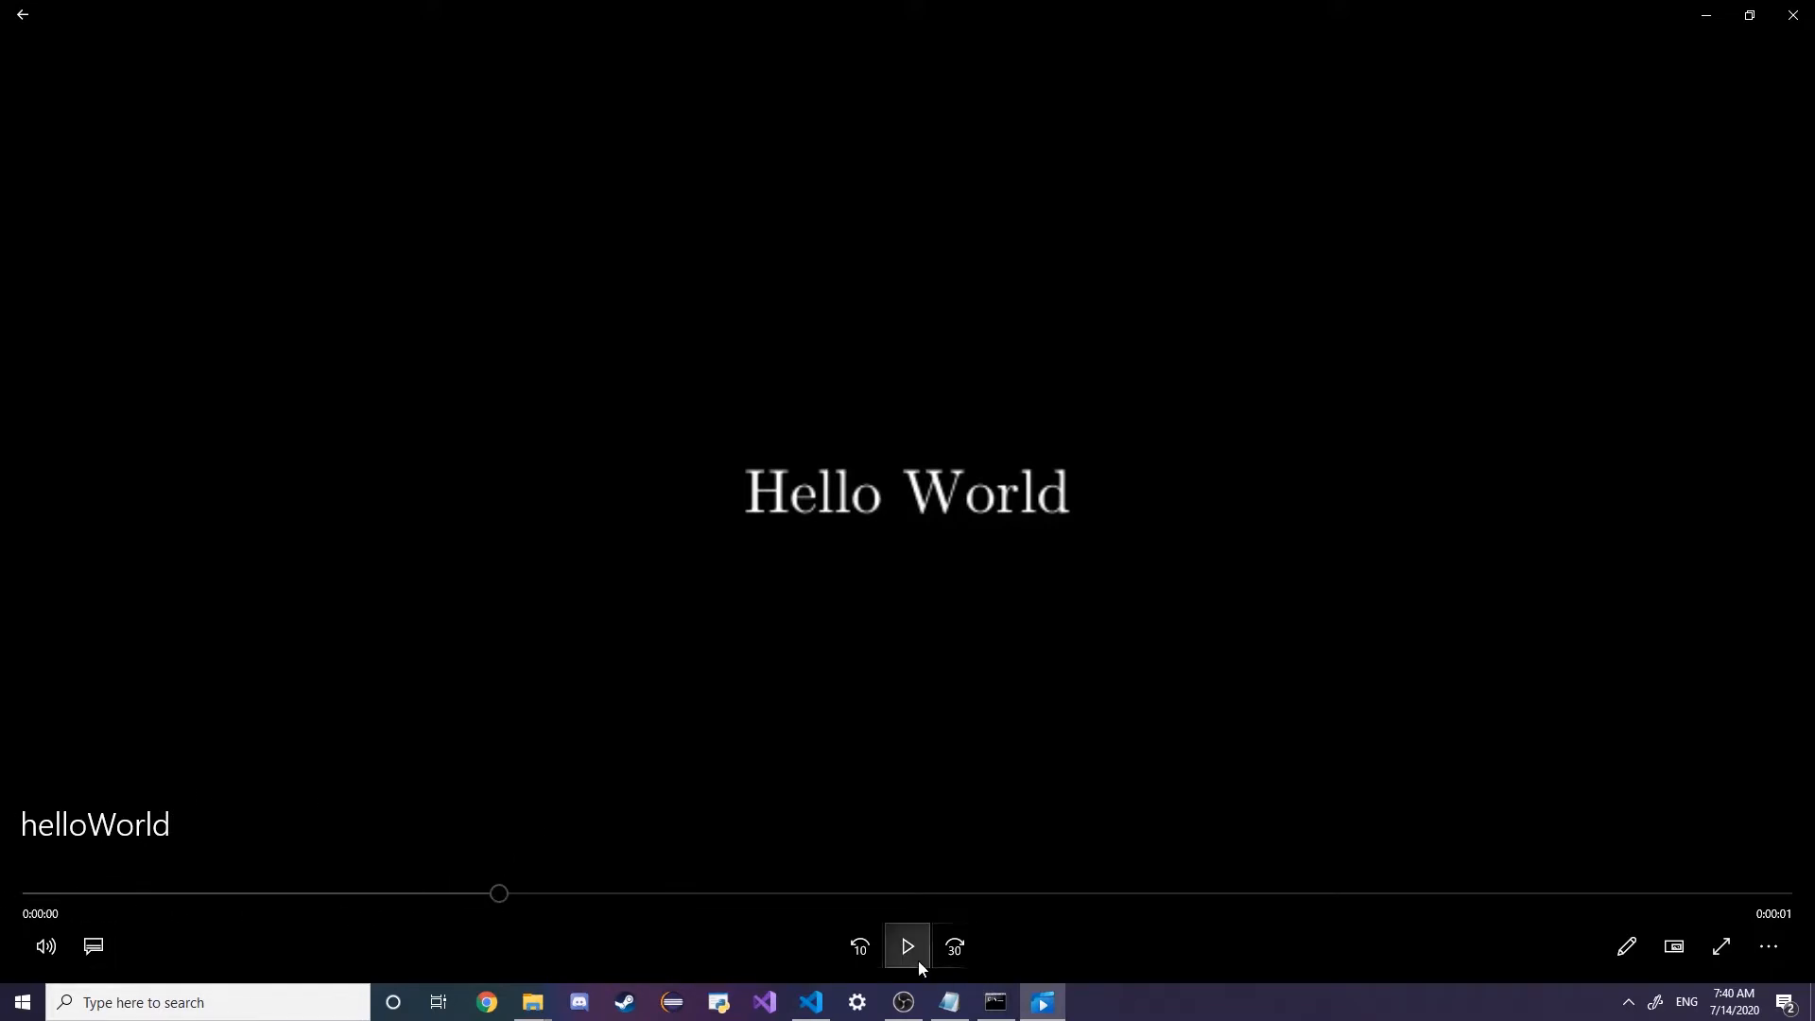
pyautogui.click(907, 947)
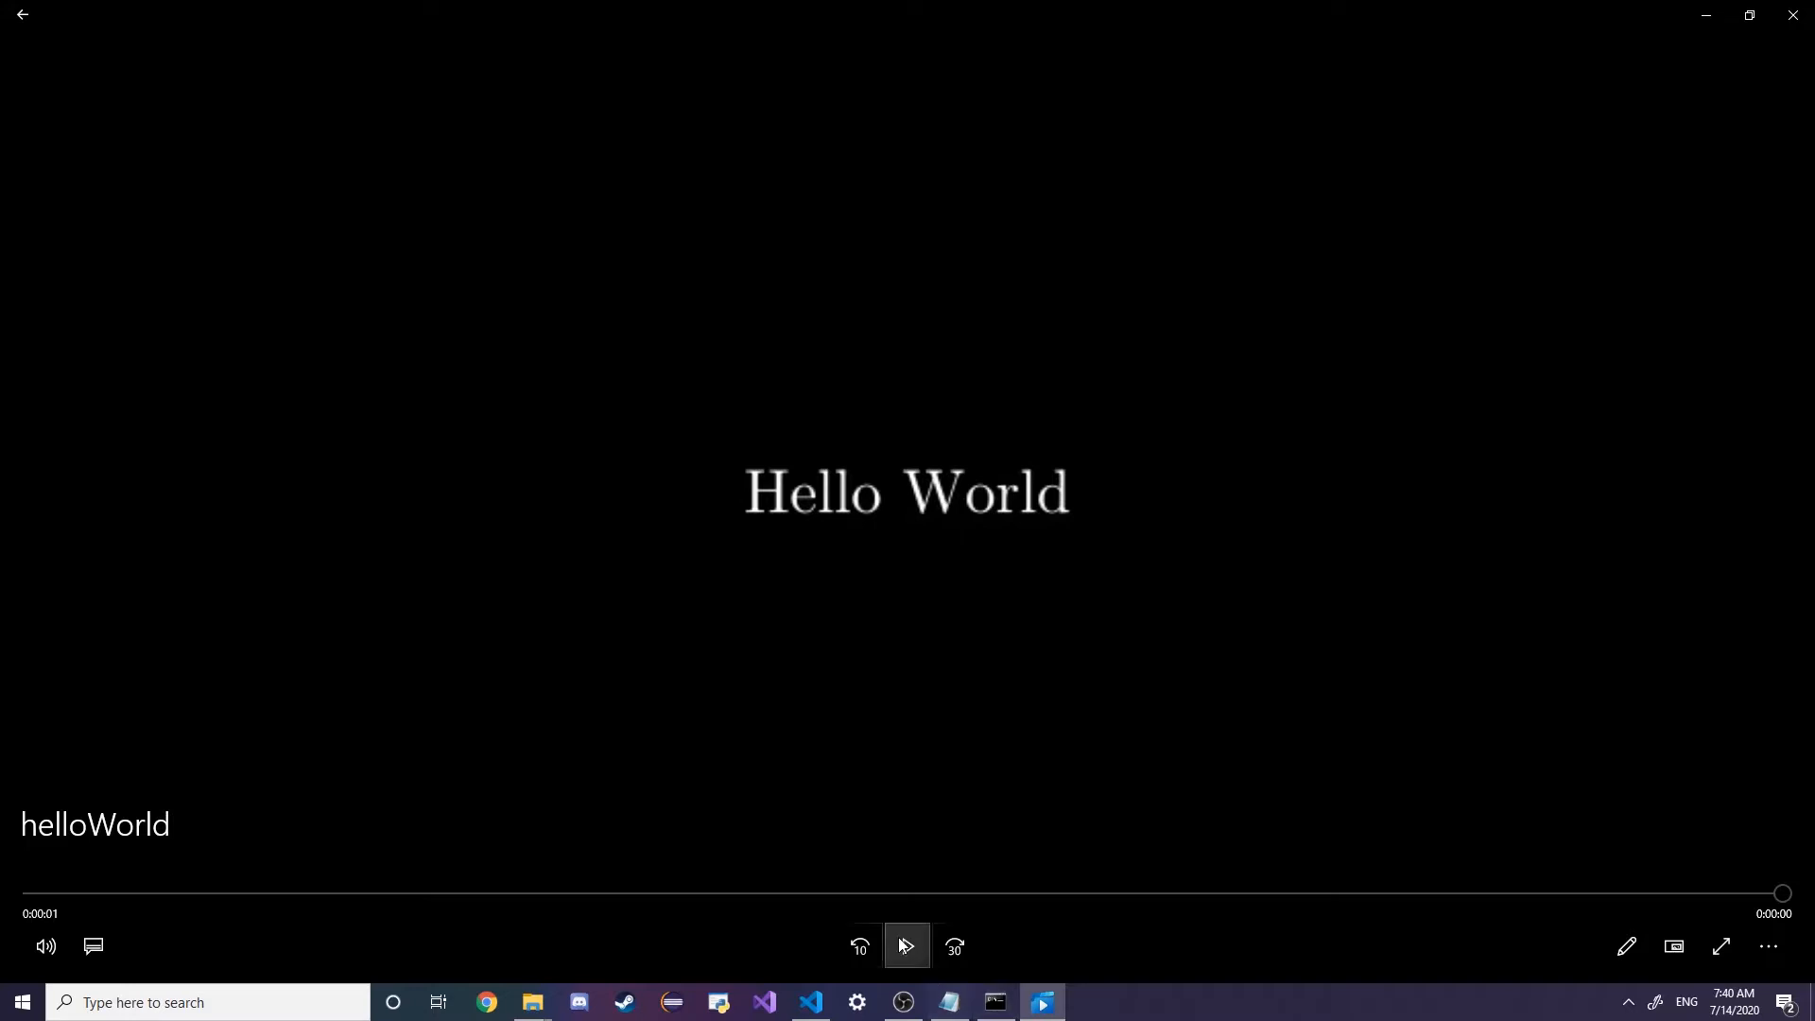
pyautogui.click(906, 946)
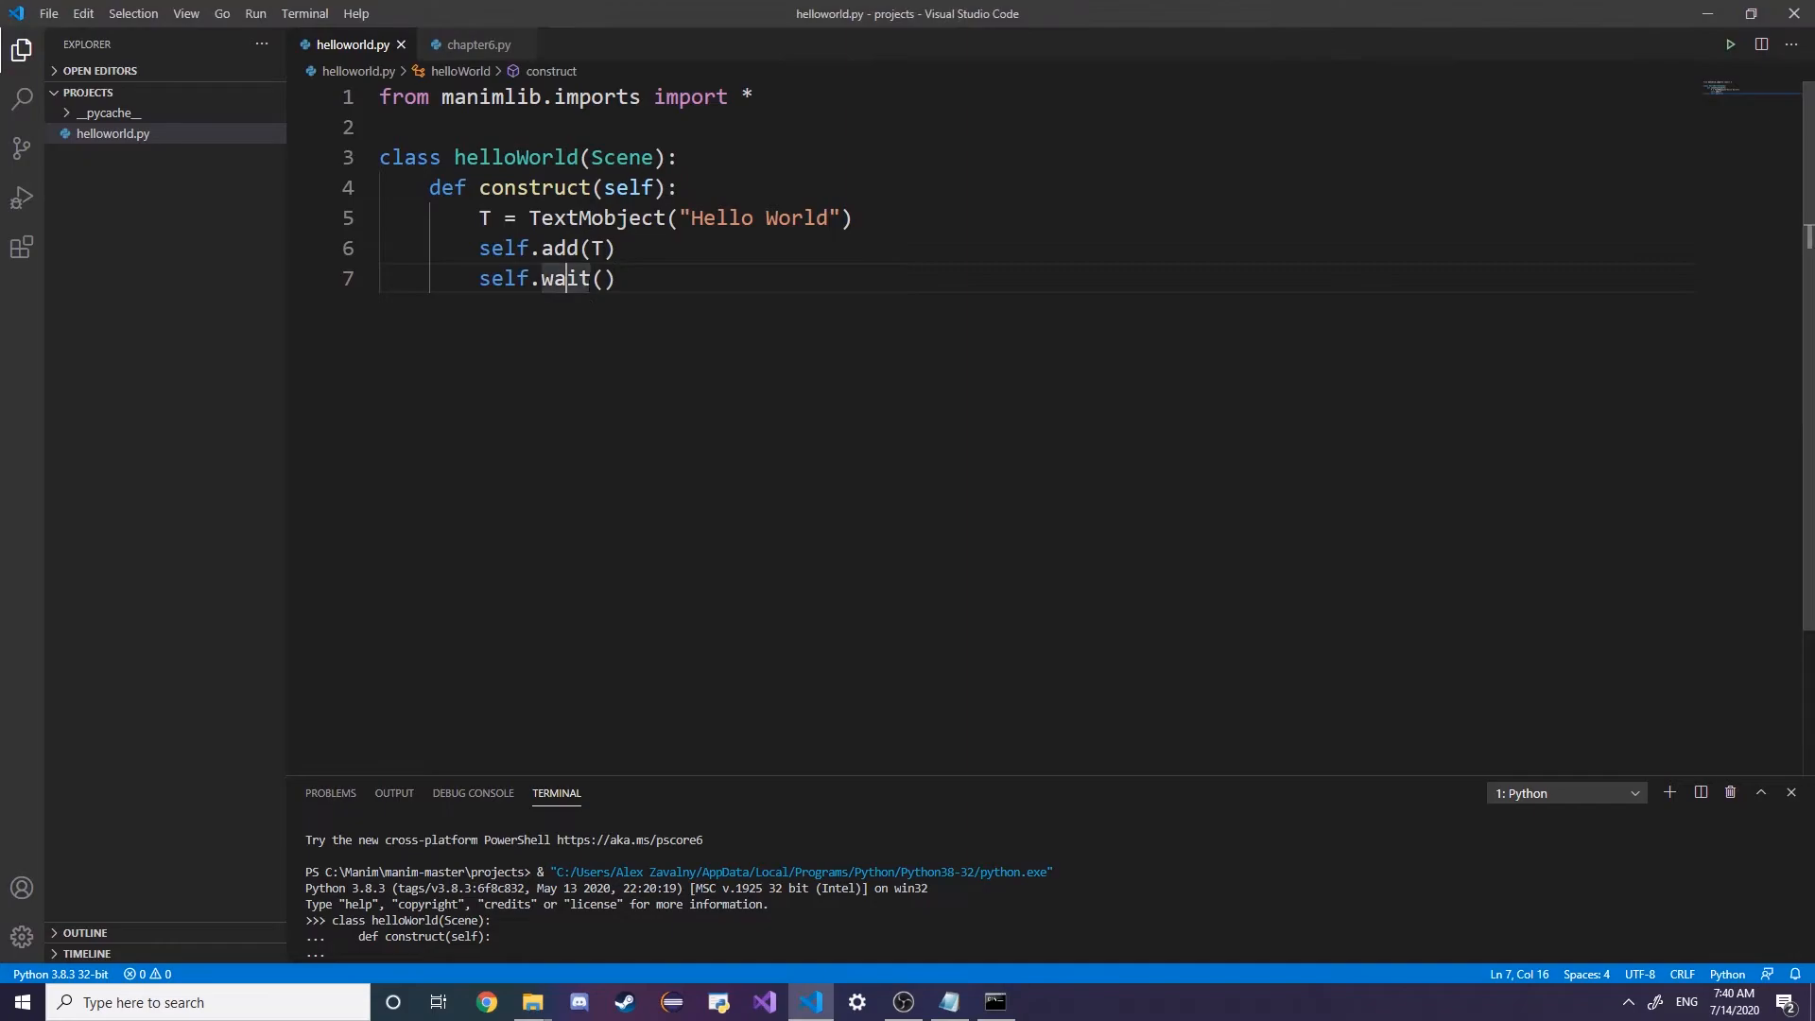
# Replace self.add(T) with self.play(Write(T), run_time=4) and save
pyautogui.doubleClick(566, 278)
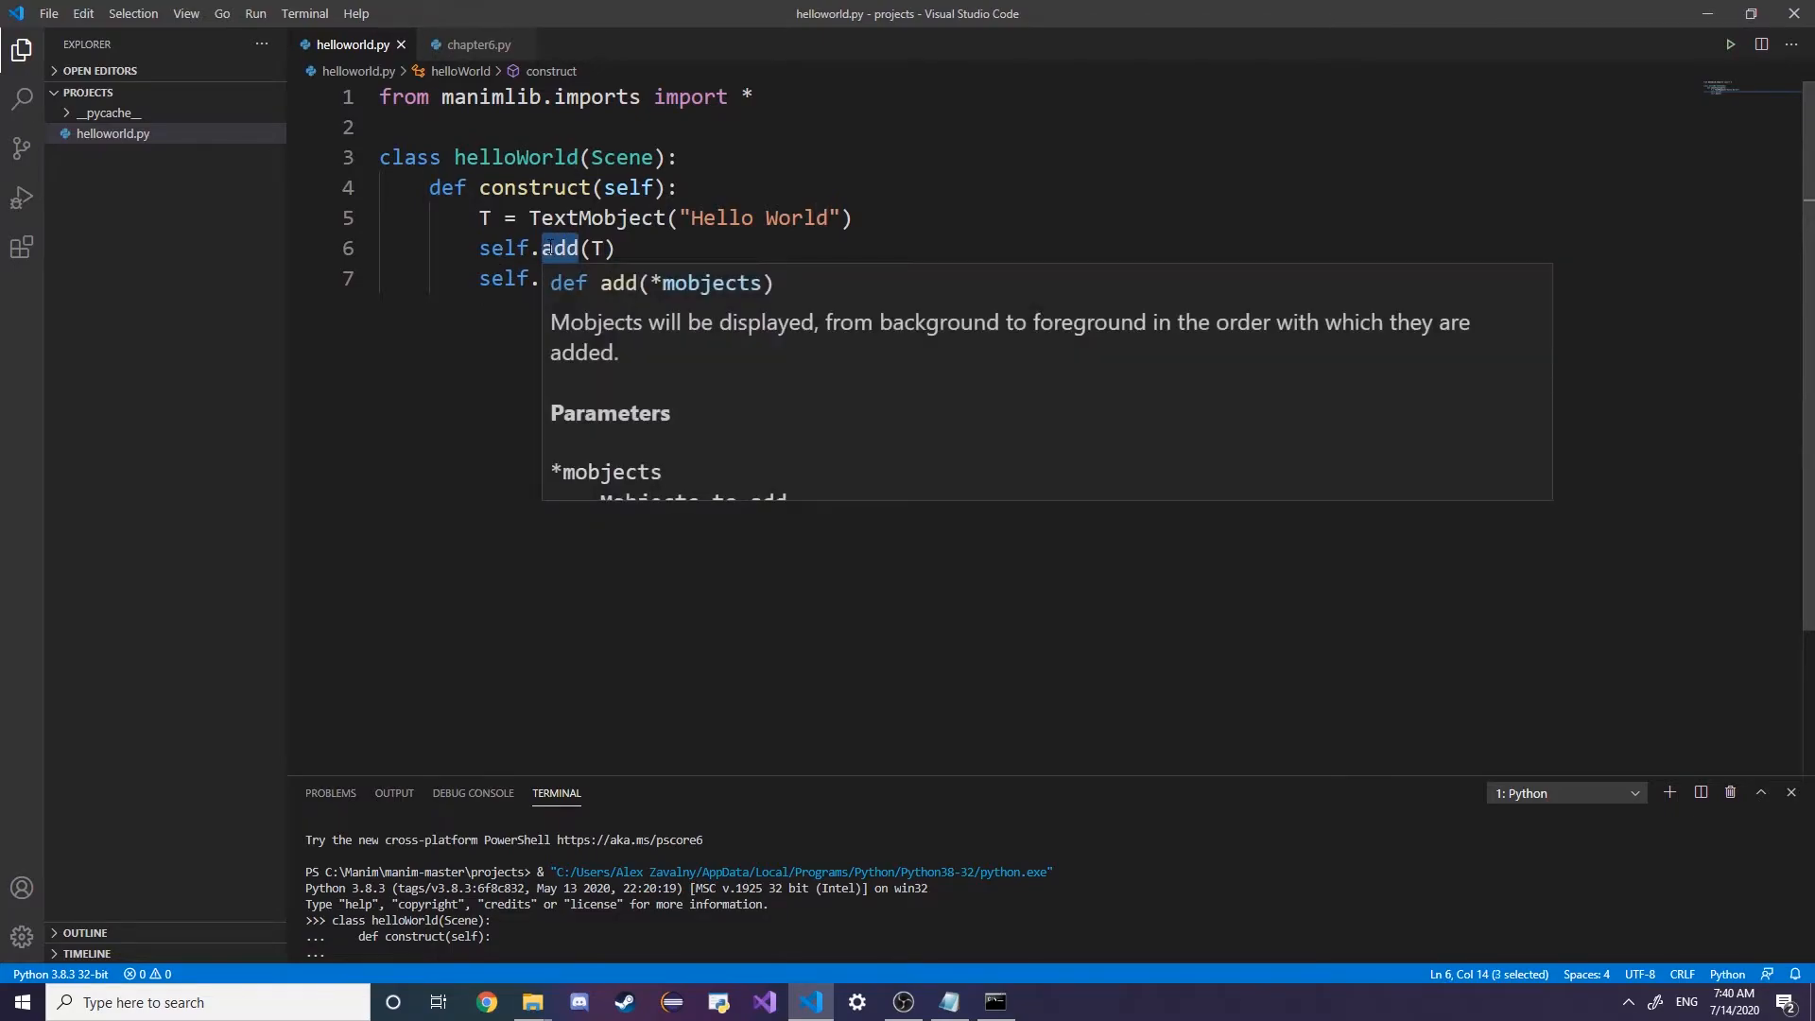
pyautogui.write('playu')
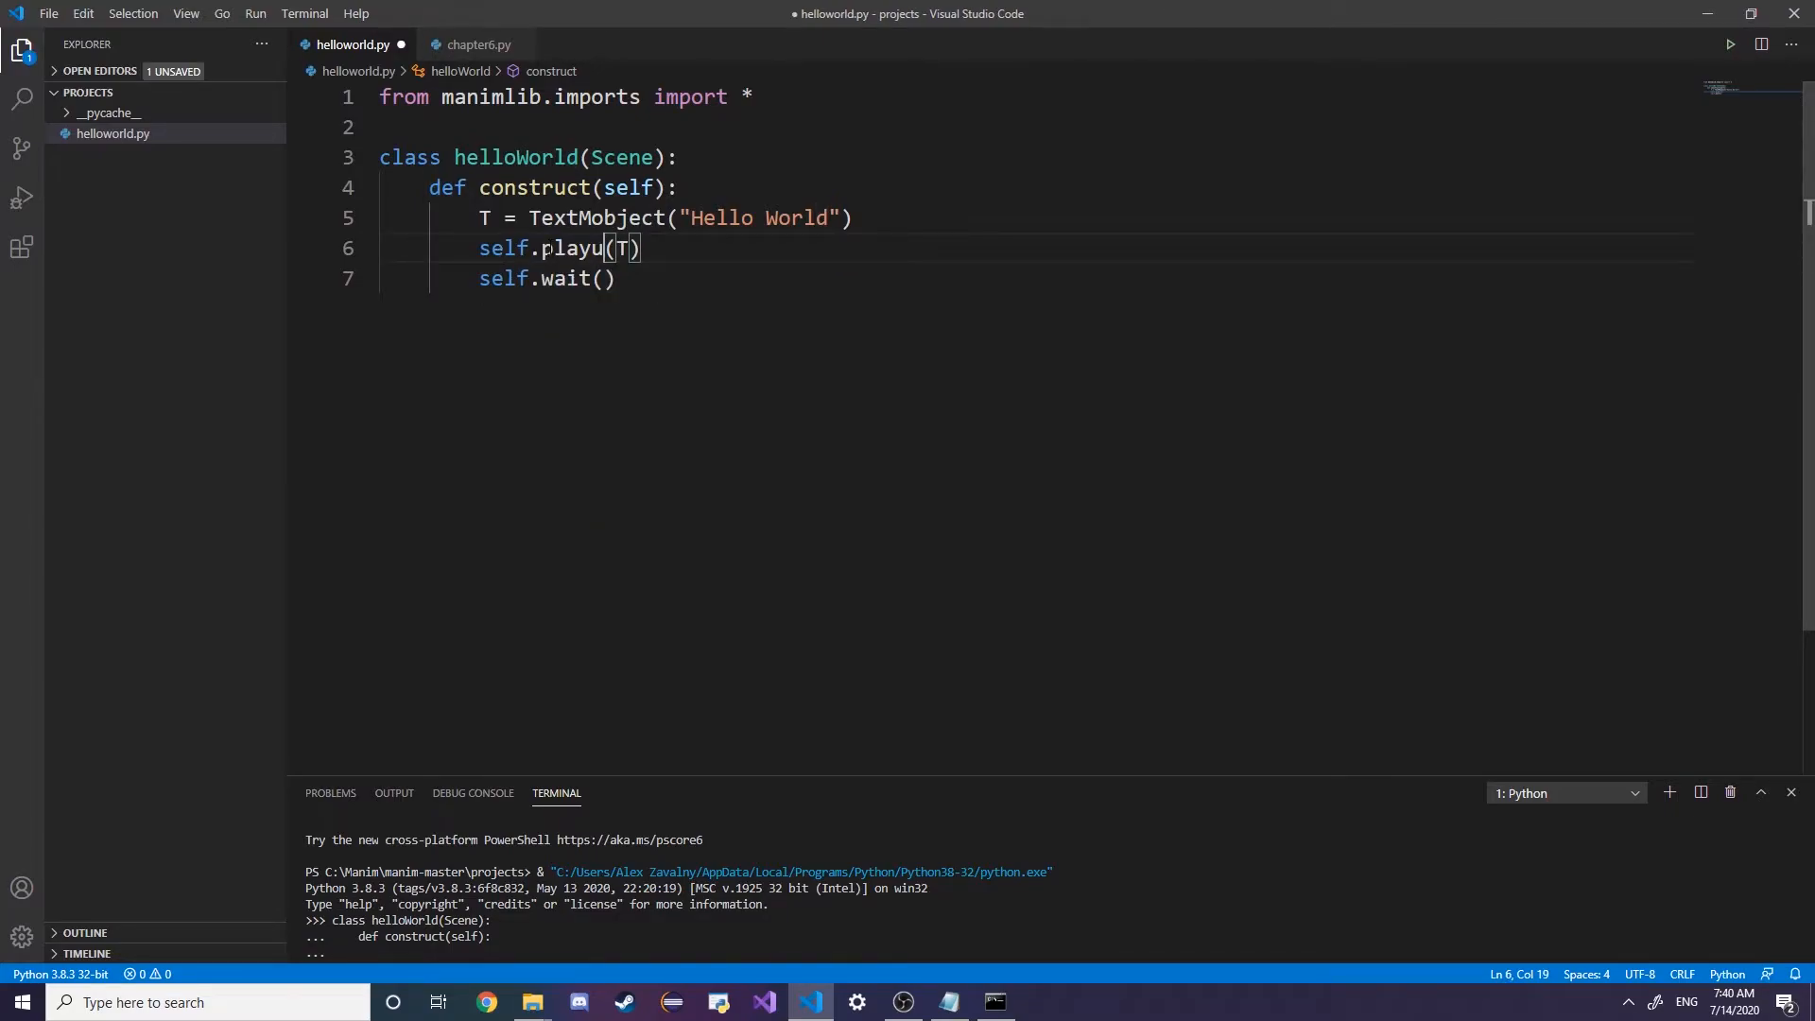
pyautogui.press('Backspace')
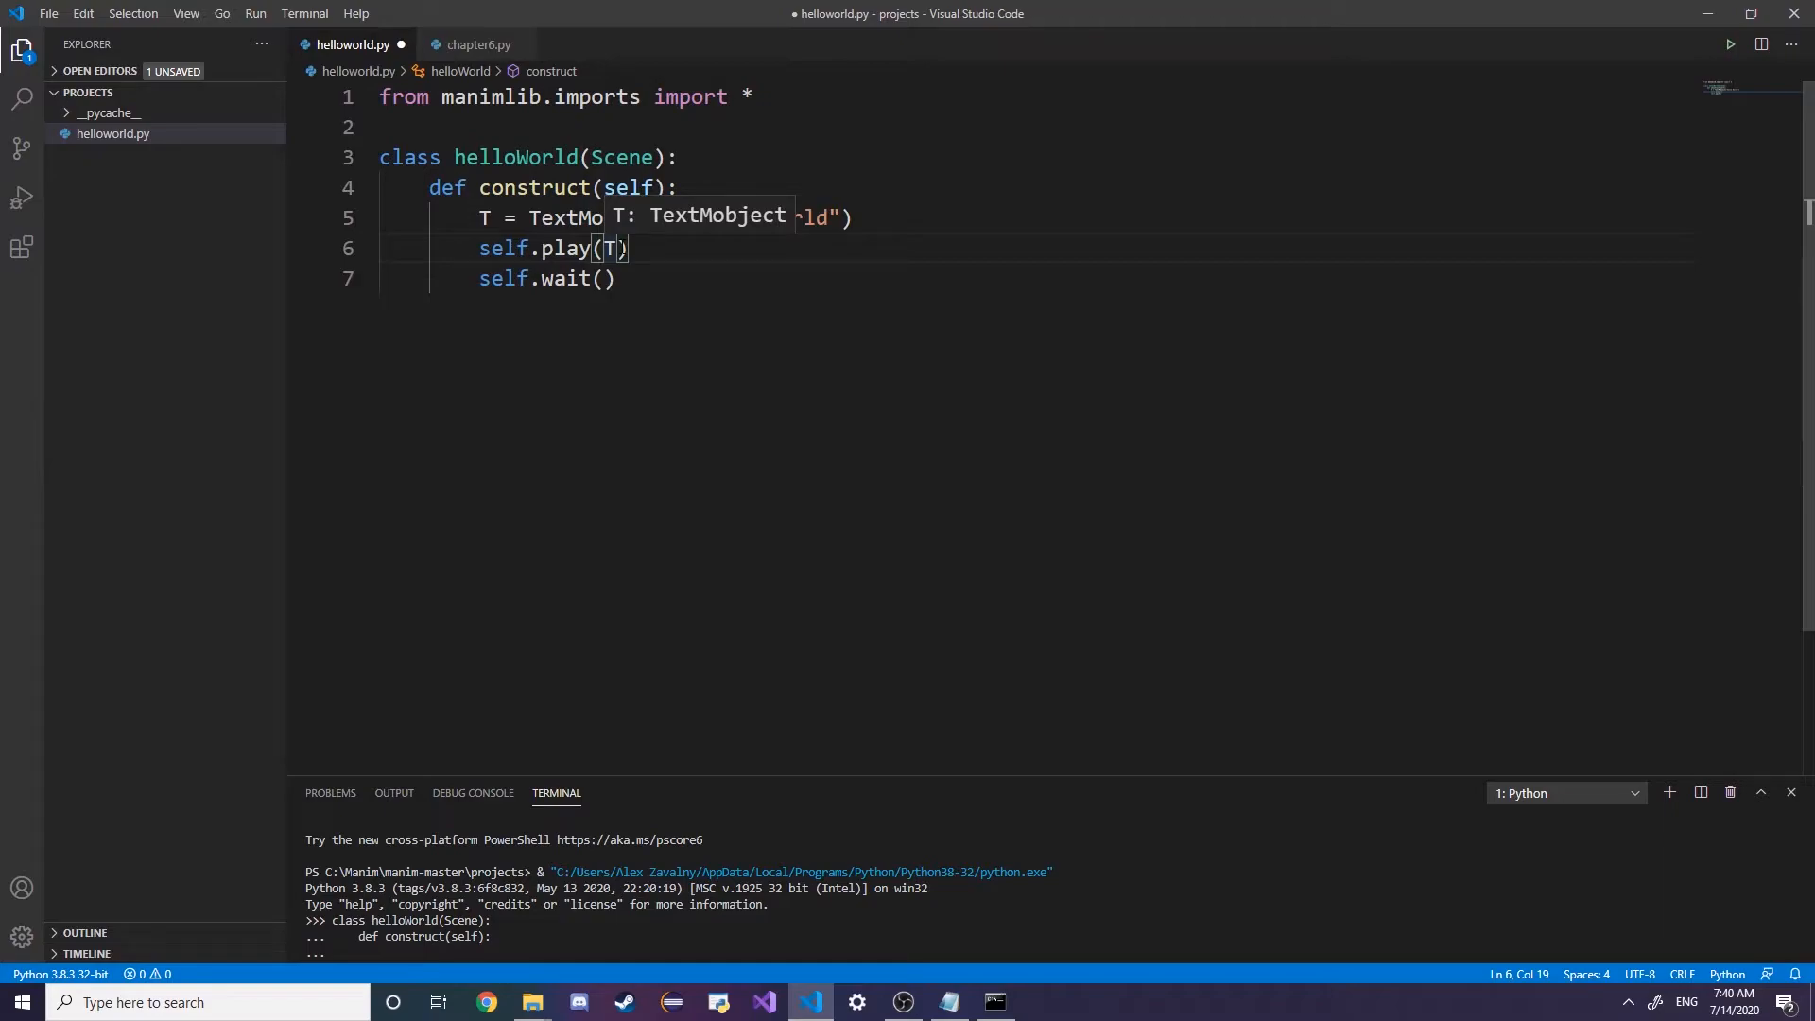
pyautogui.write('Write(')
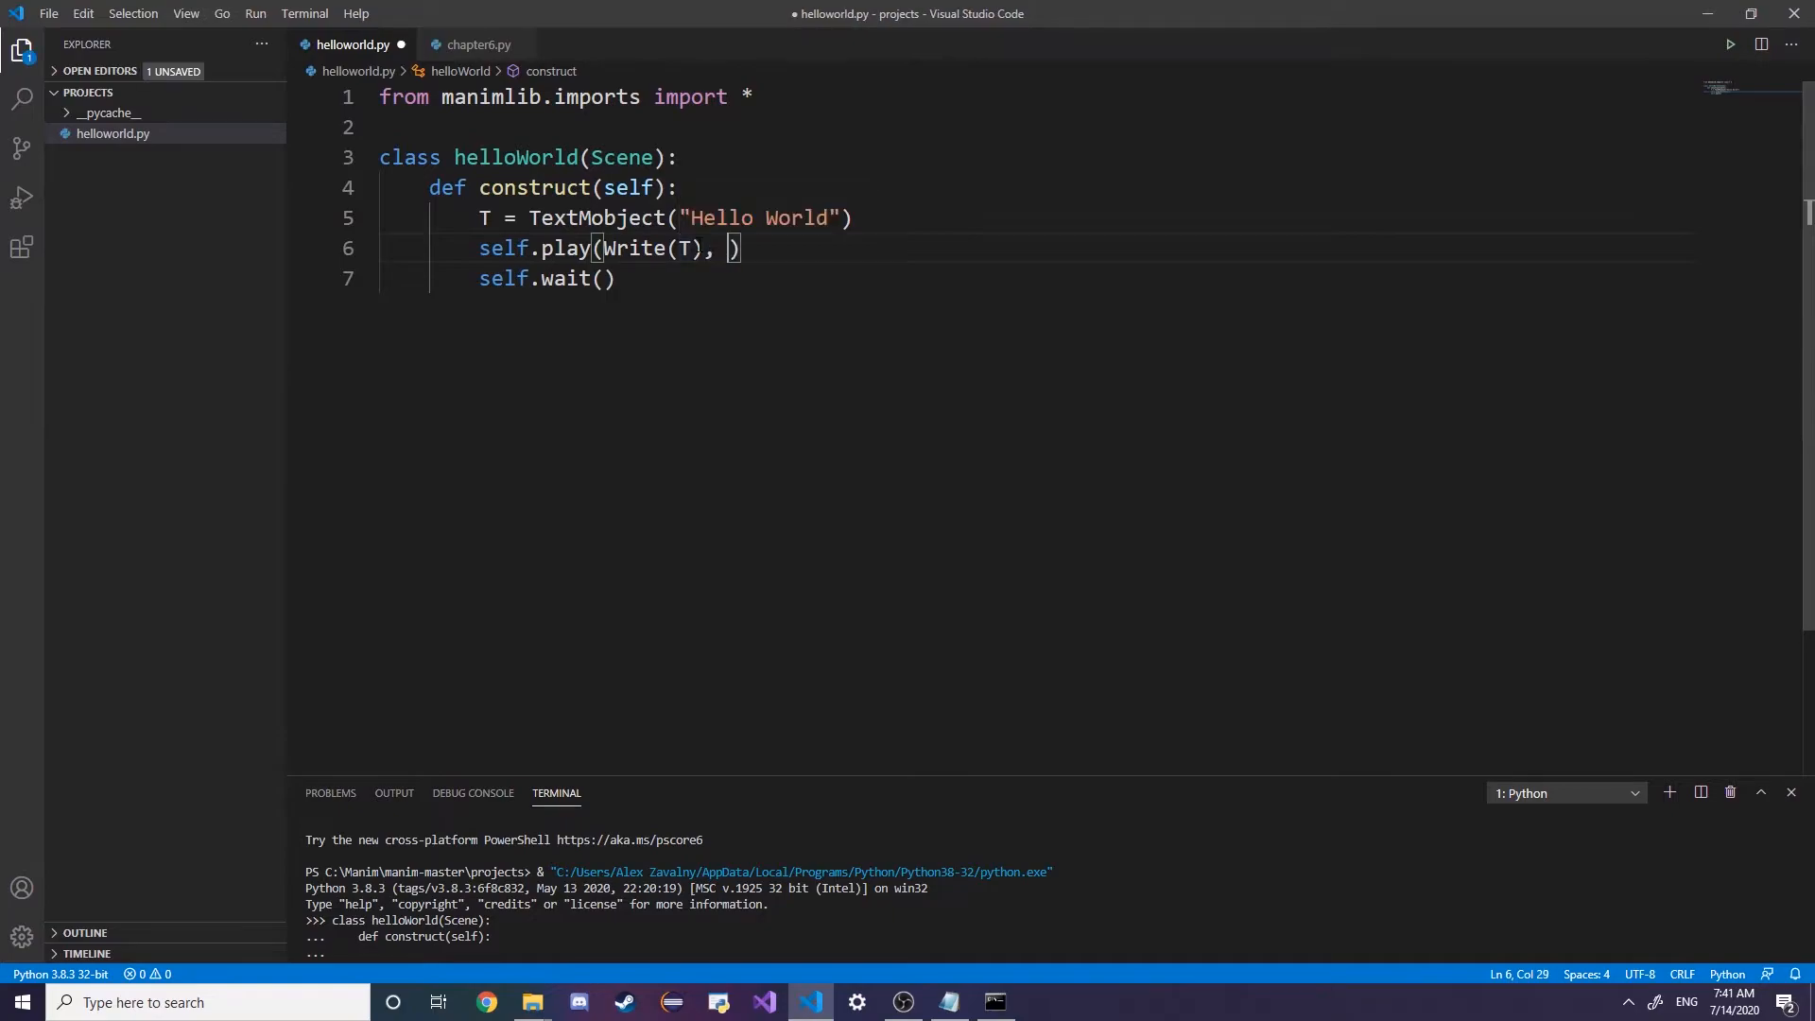
pyautogui.write('run')
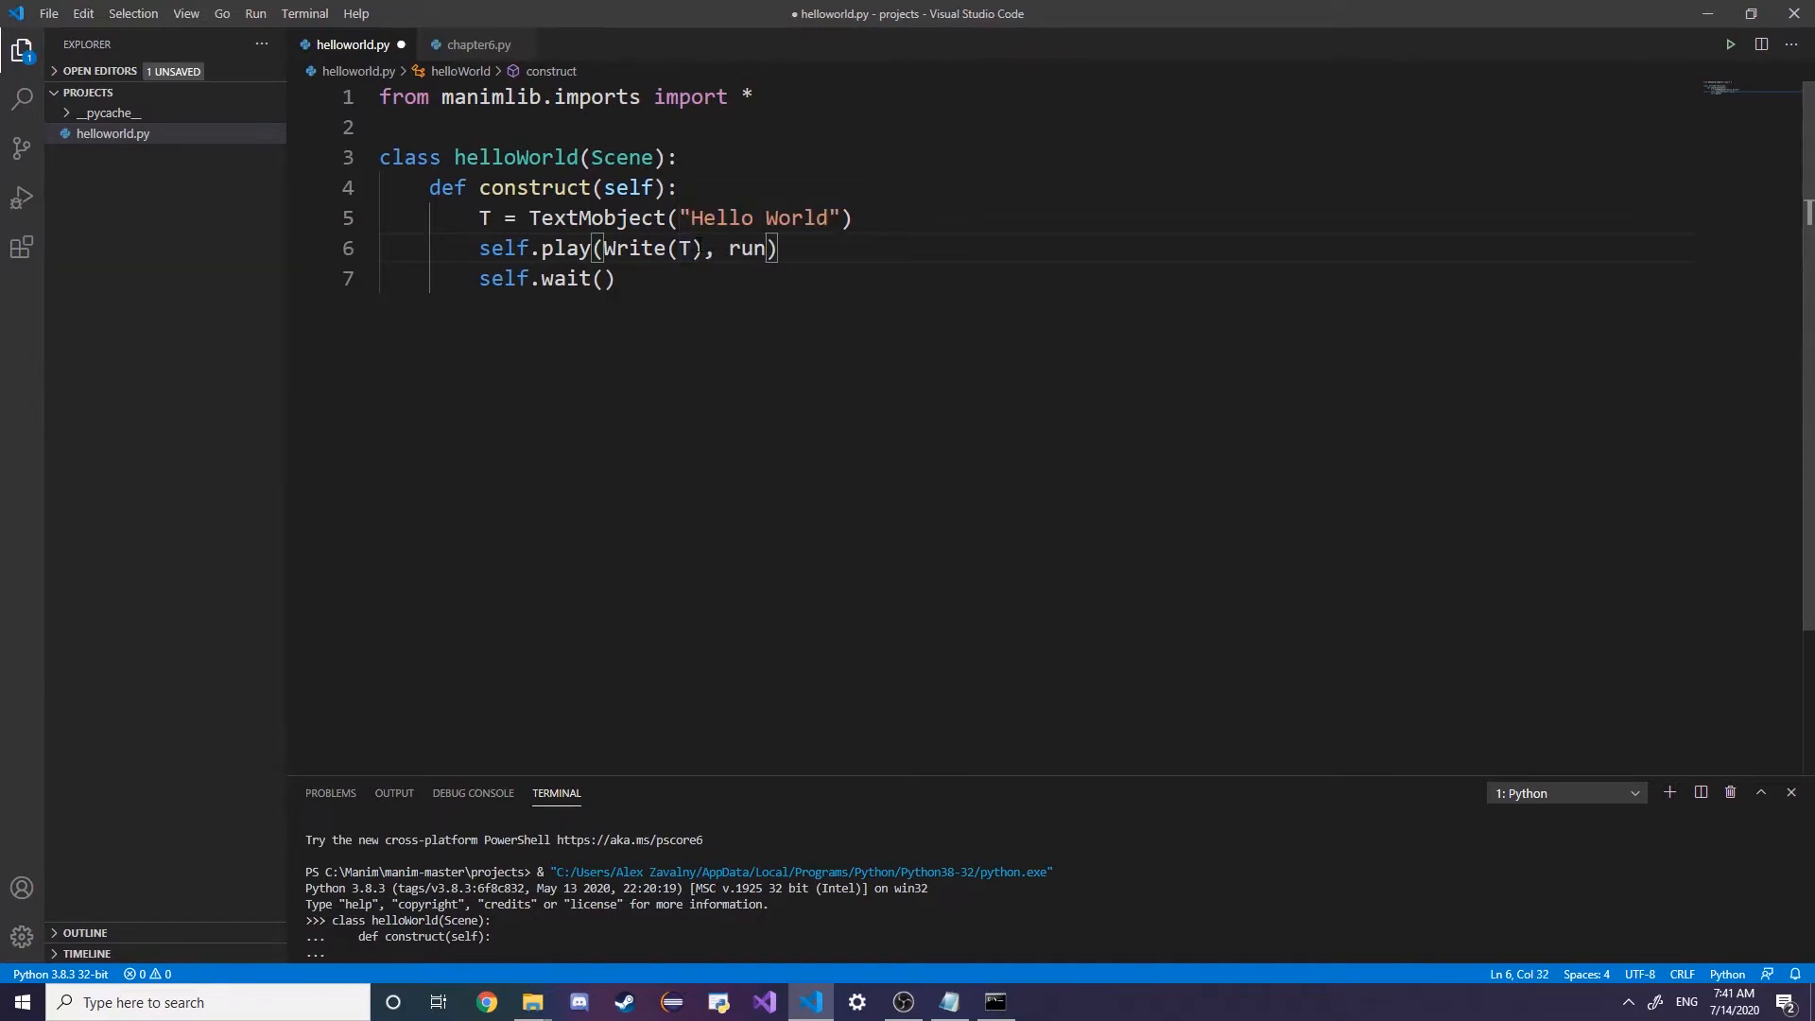
pyautogui.write('_time')
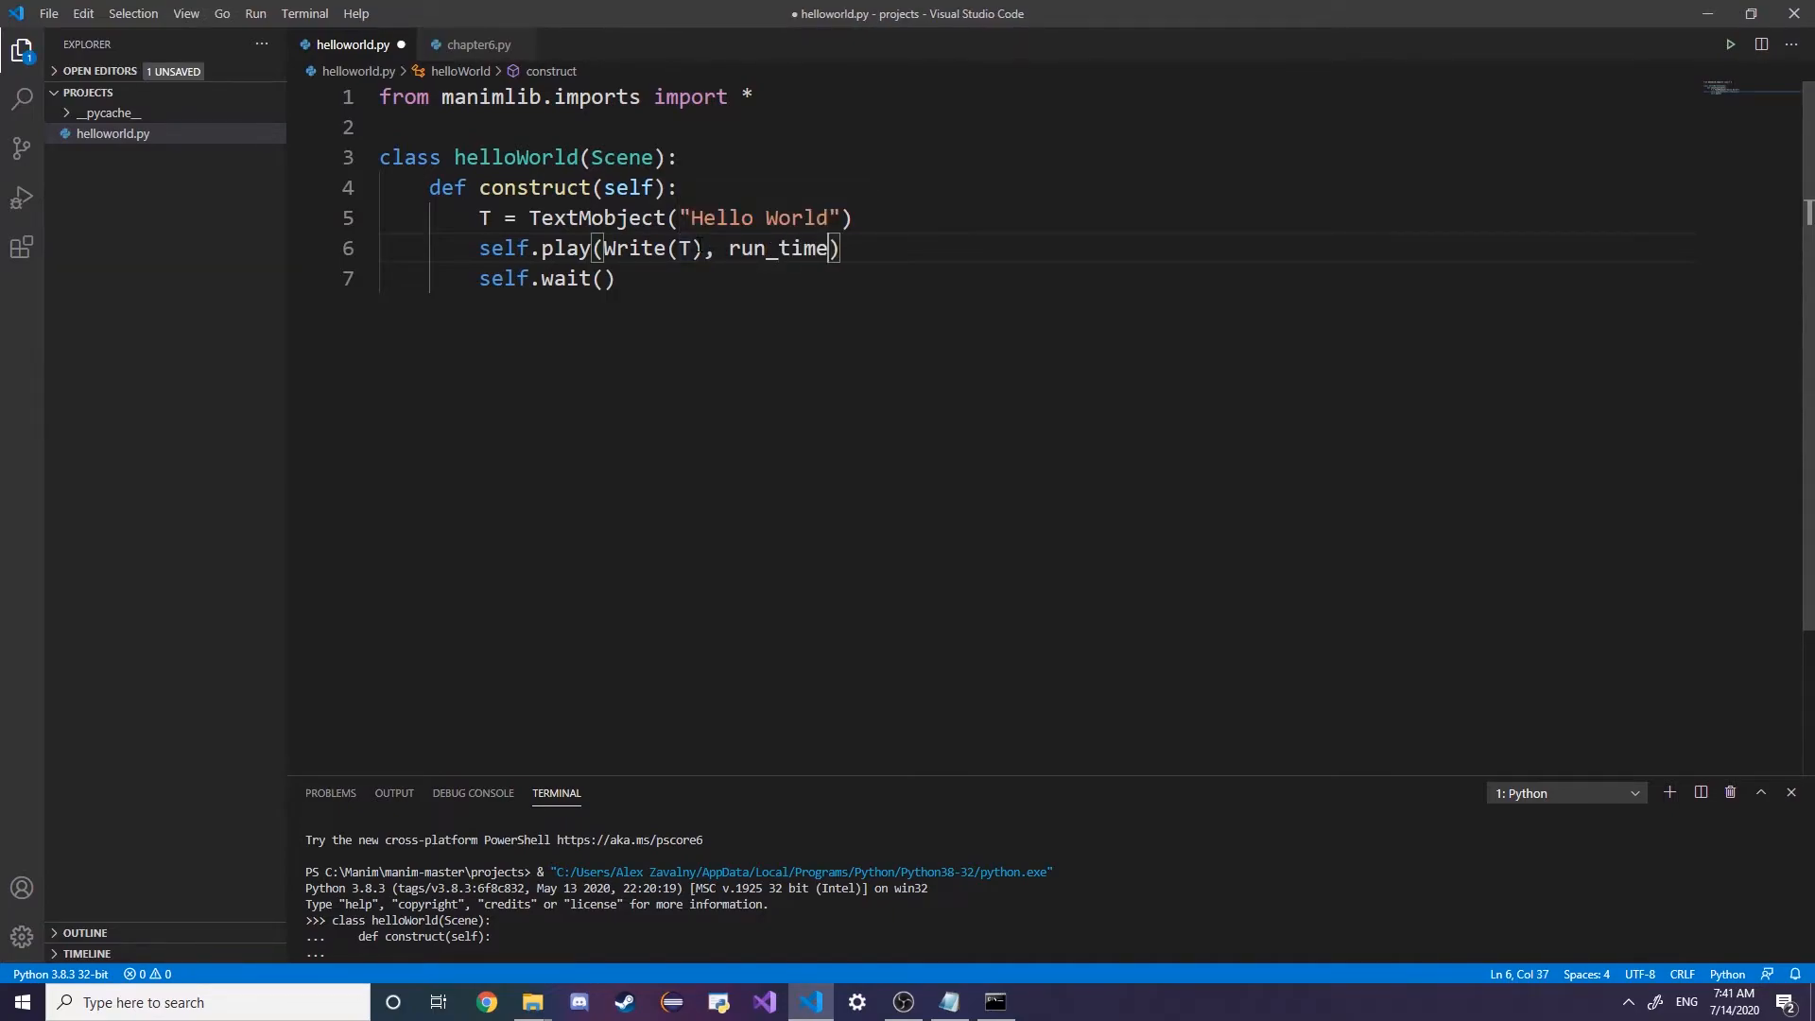
pyautogui.write('=')
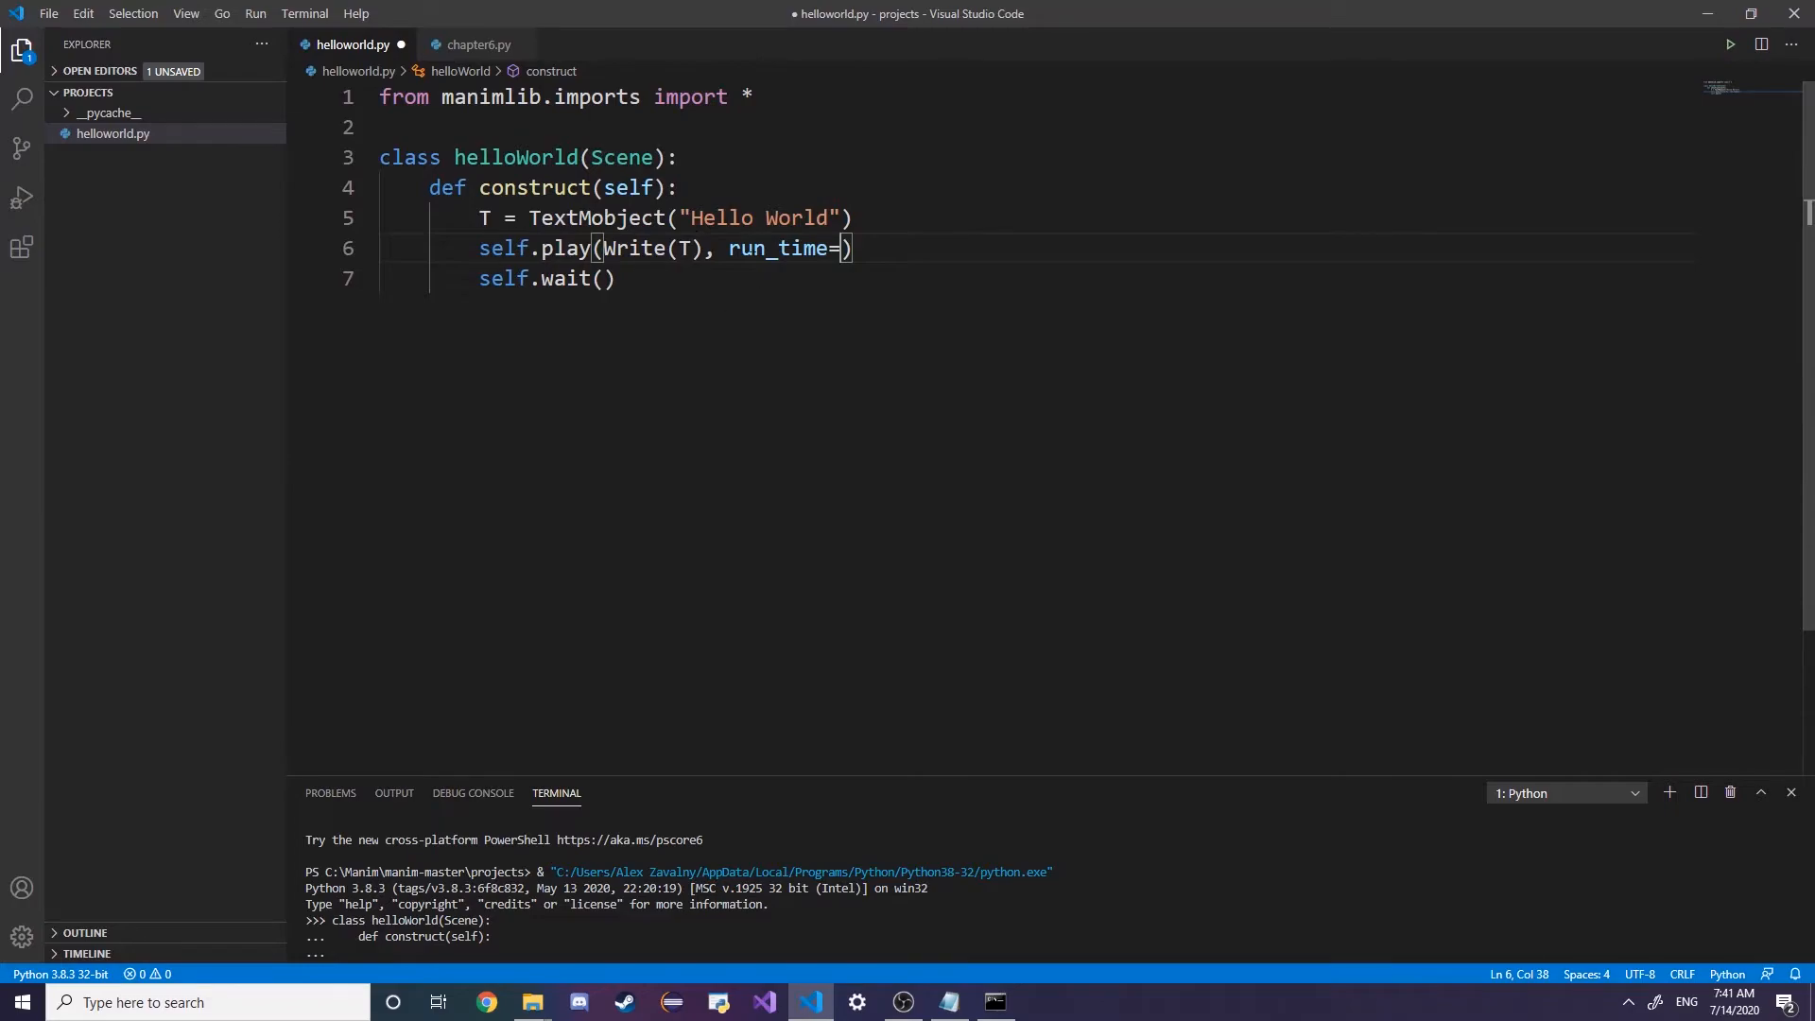
pyautogui.write('4')
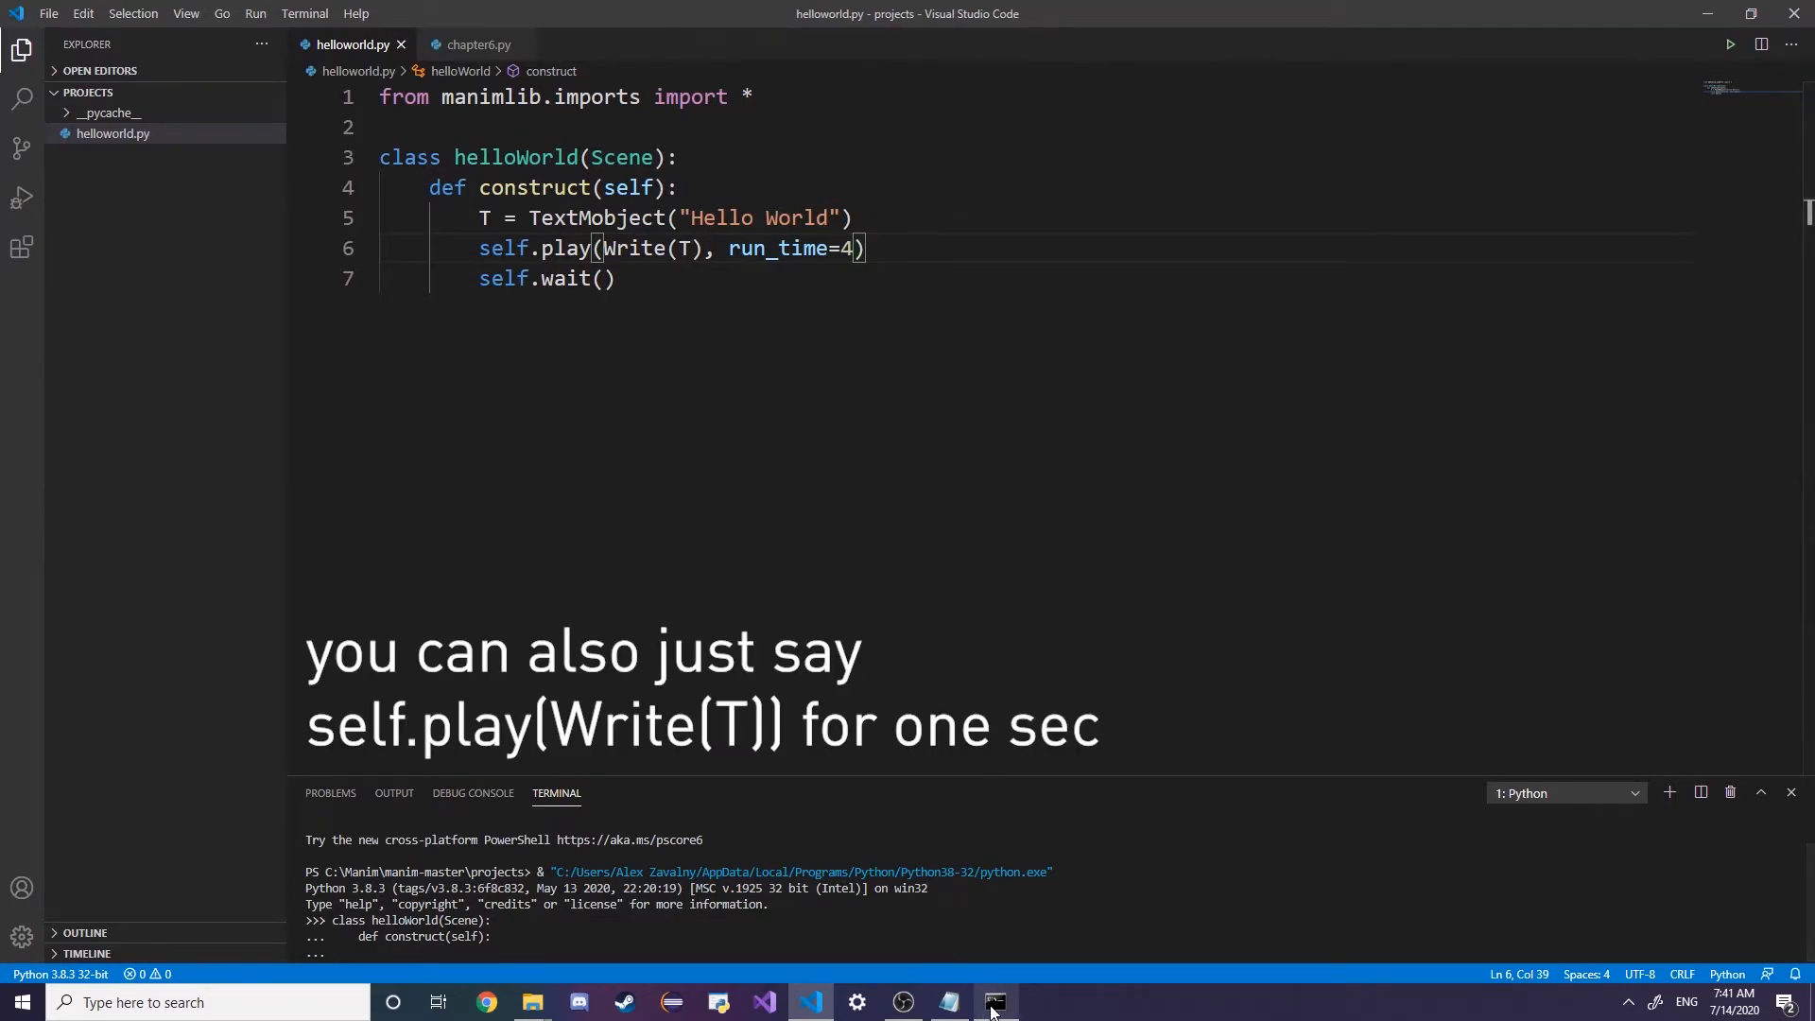
# Rerun the manim command with -s to save a helloWorld.png still image
pyautogui.click(994, 1002)
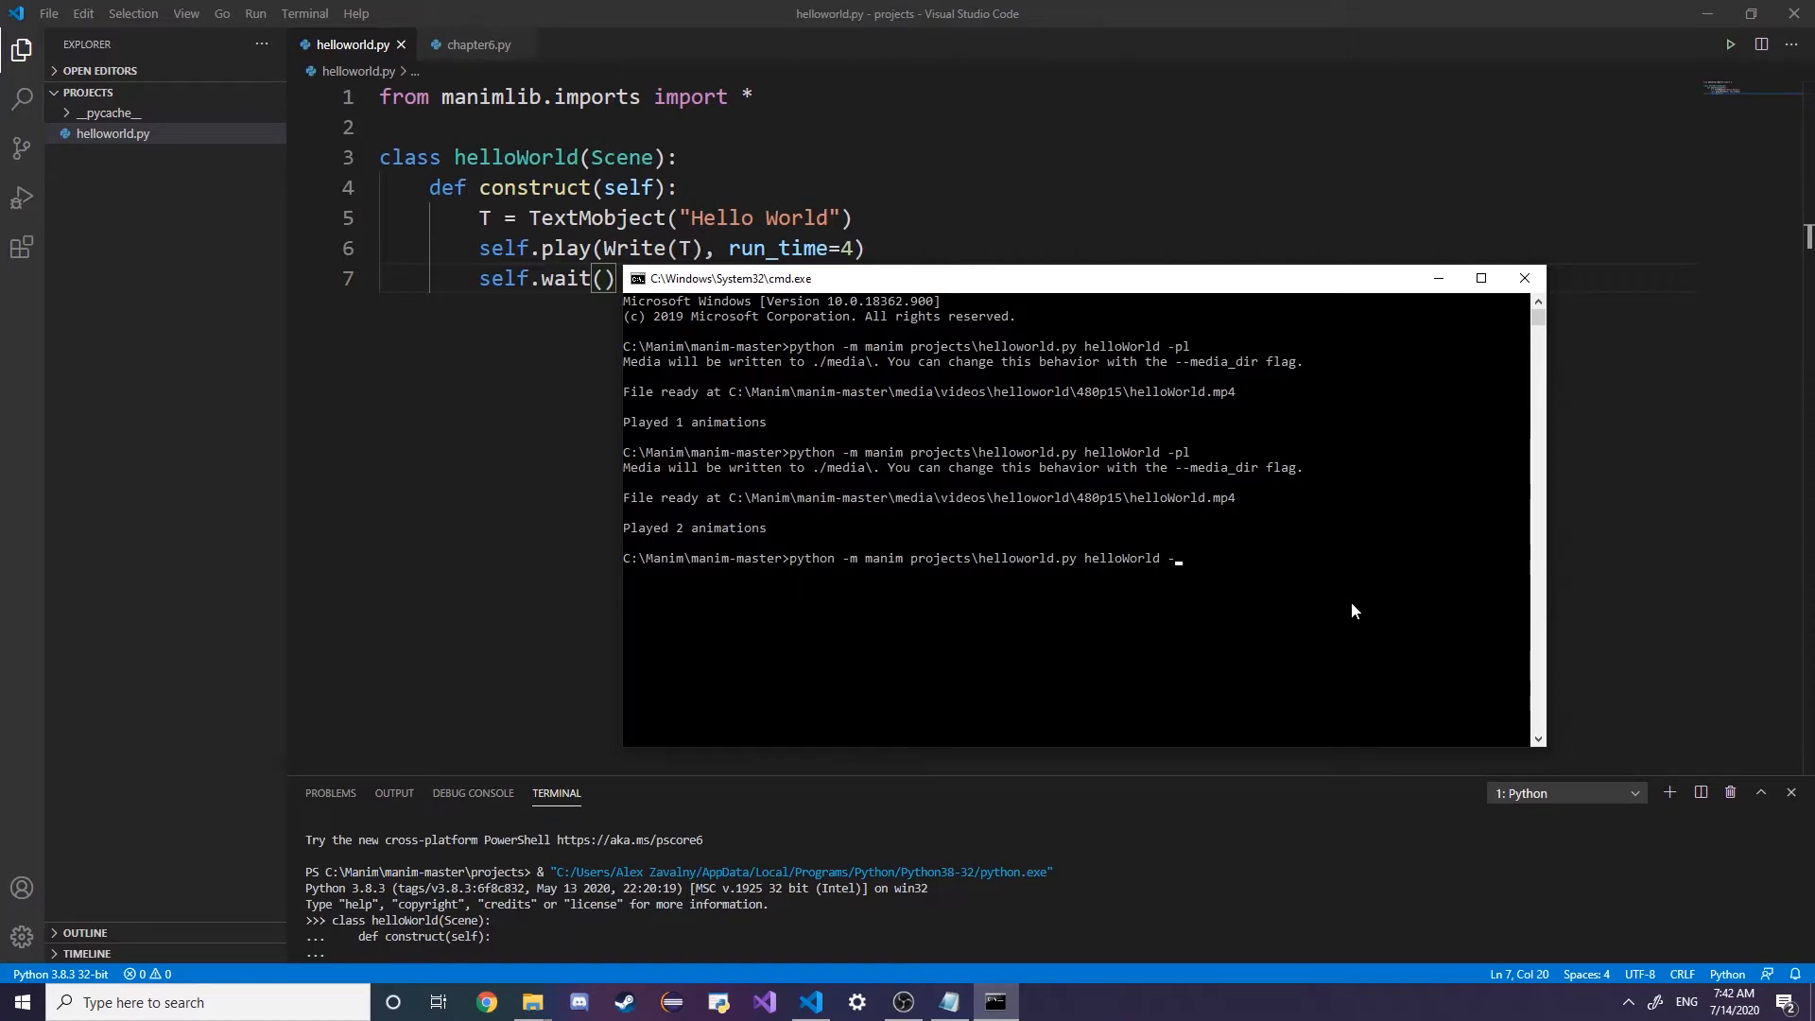
pyautogui.write('s')
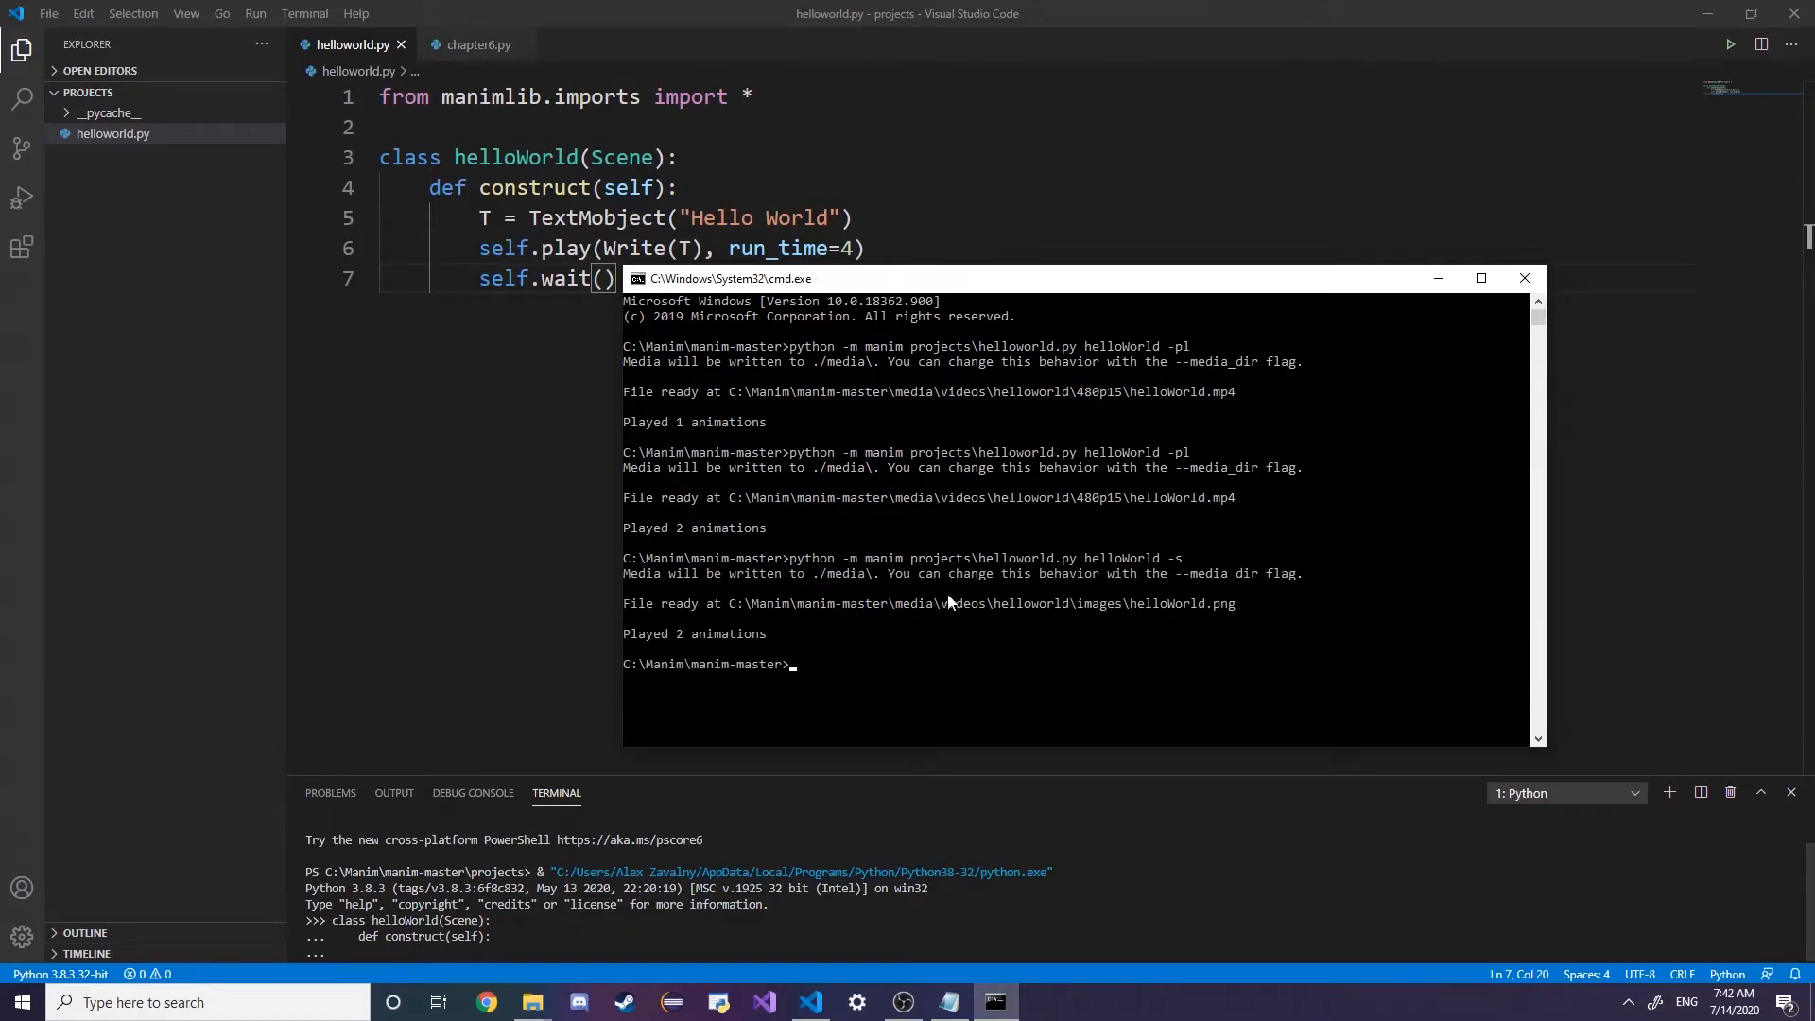
pyautogui.moveTo(873, 337)
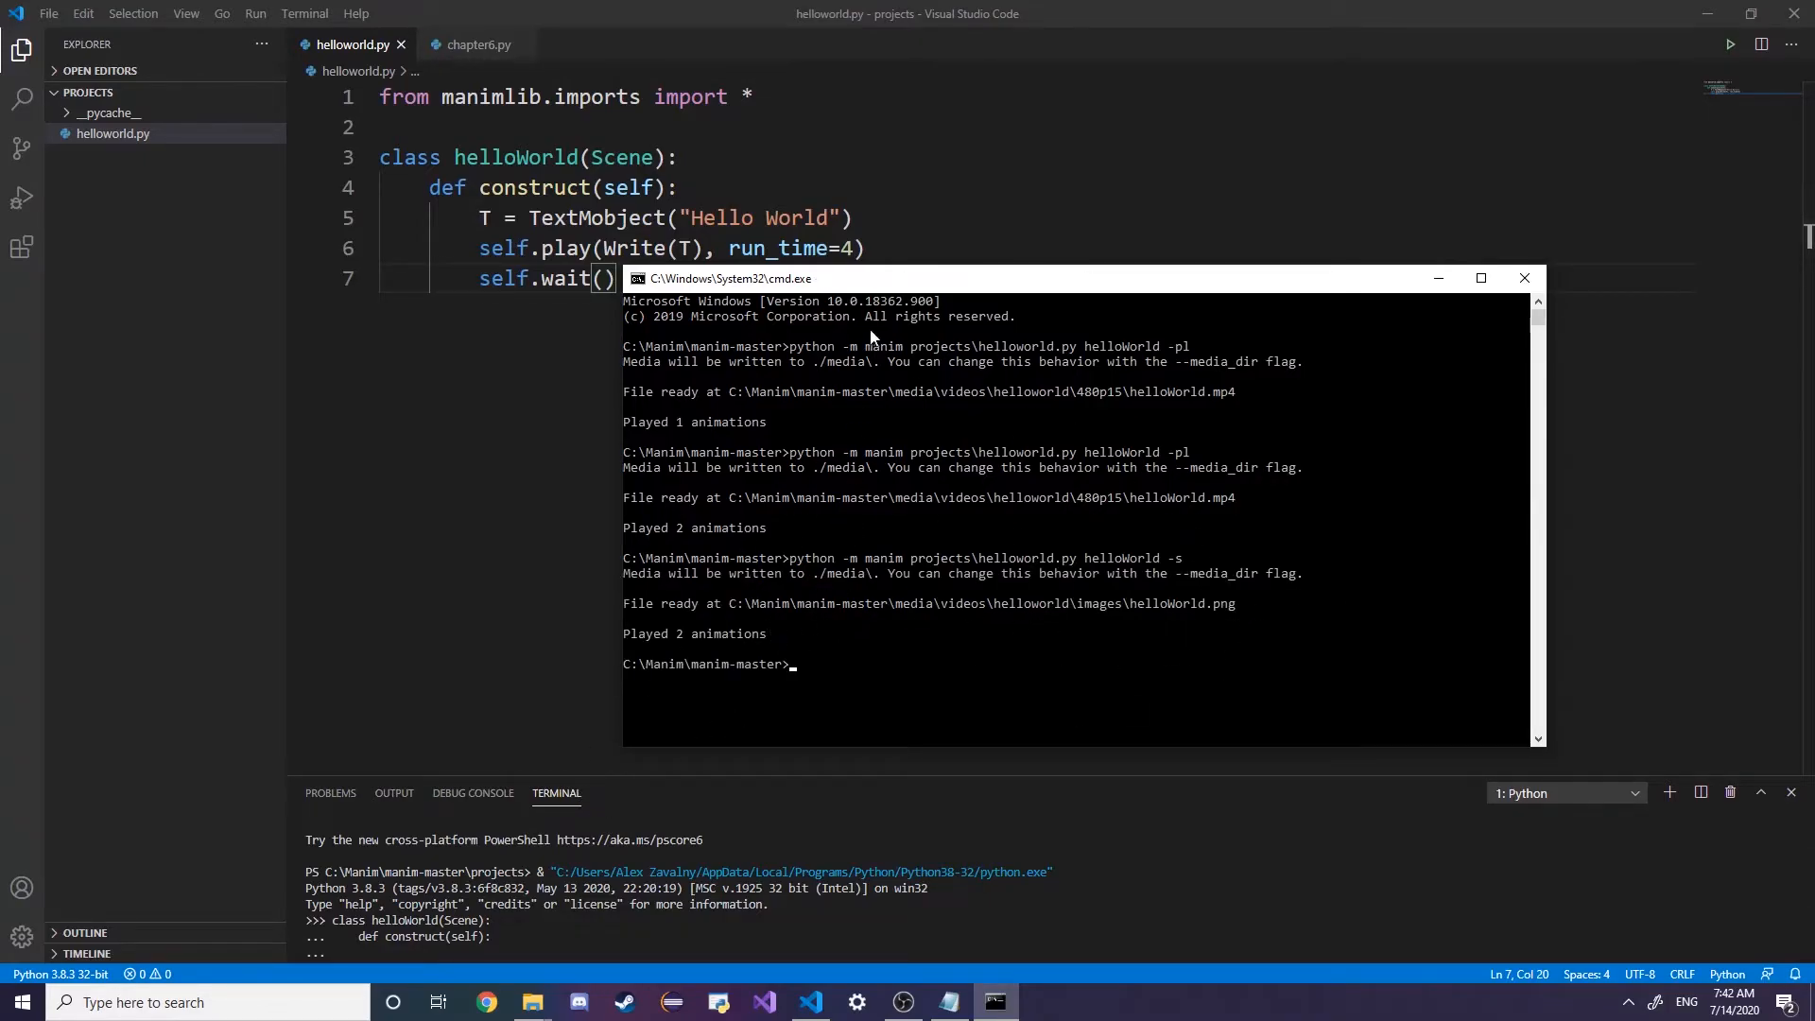
pyautogui.moveTo(1022, 416)
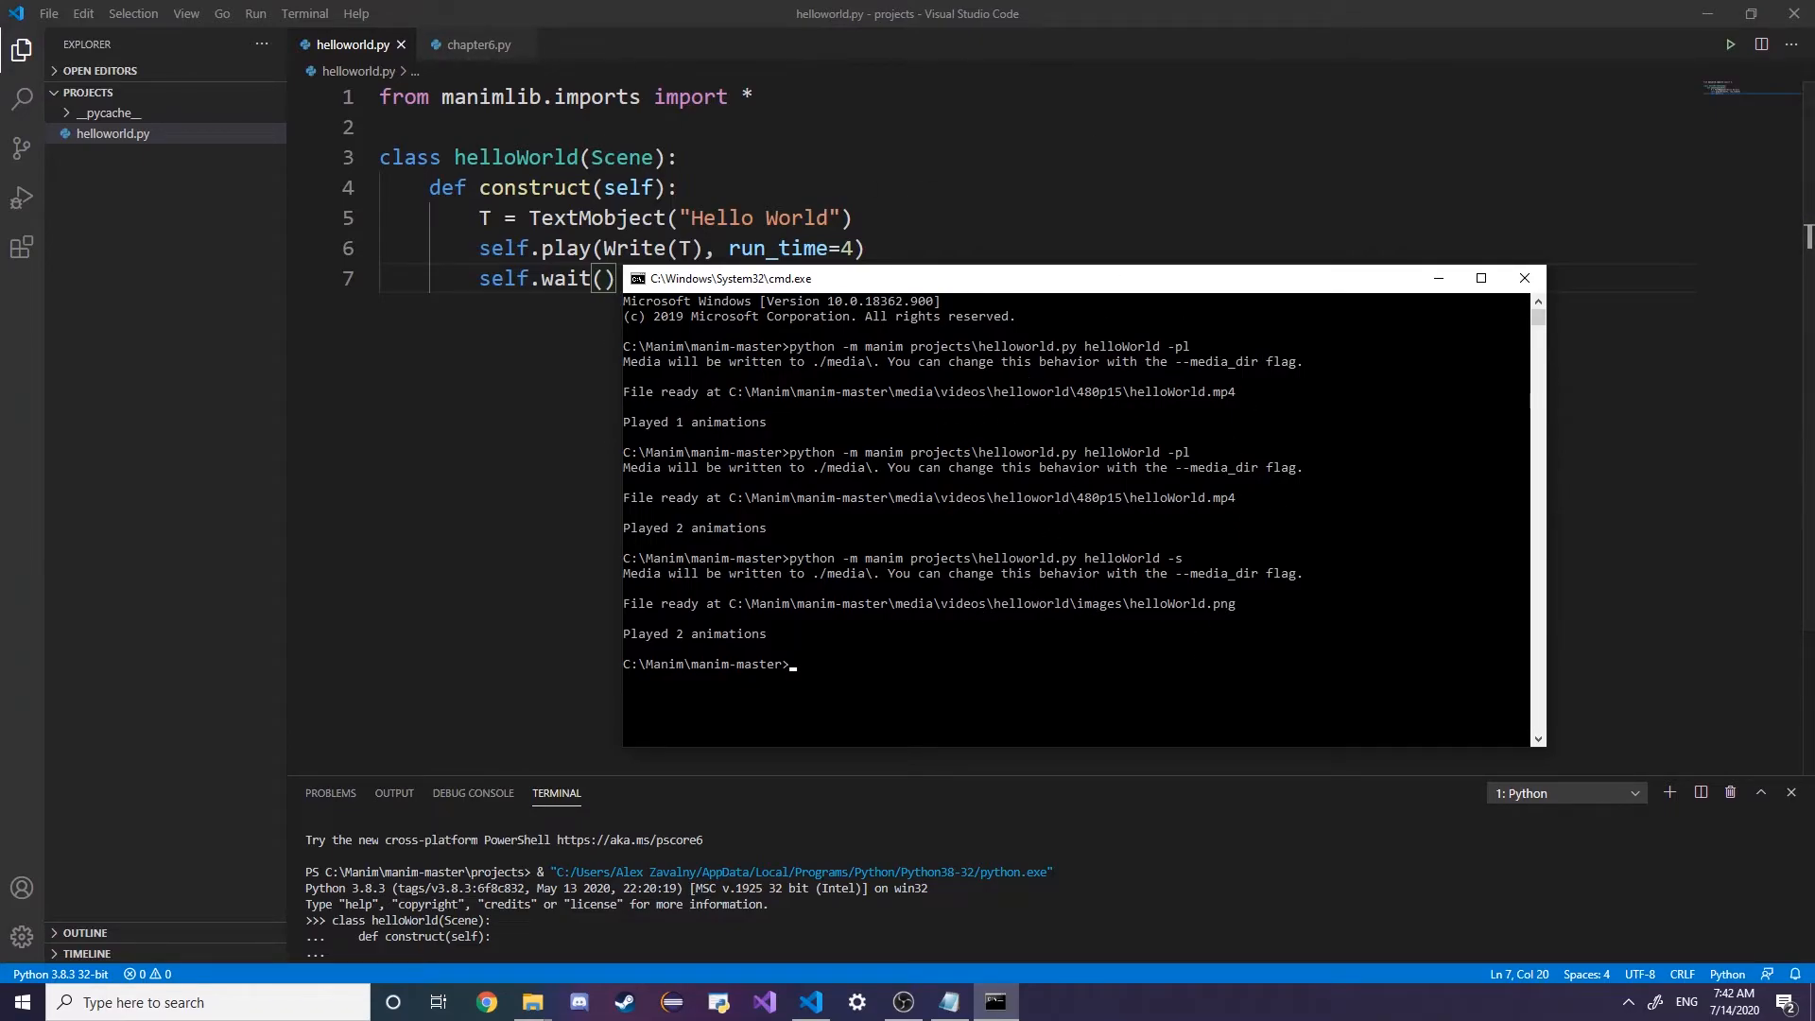
pyautogui.moveTo(532, 1003)
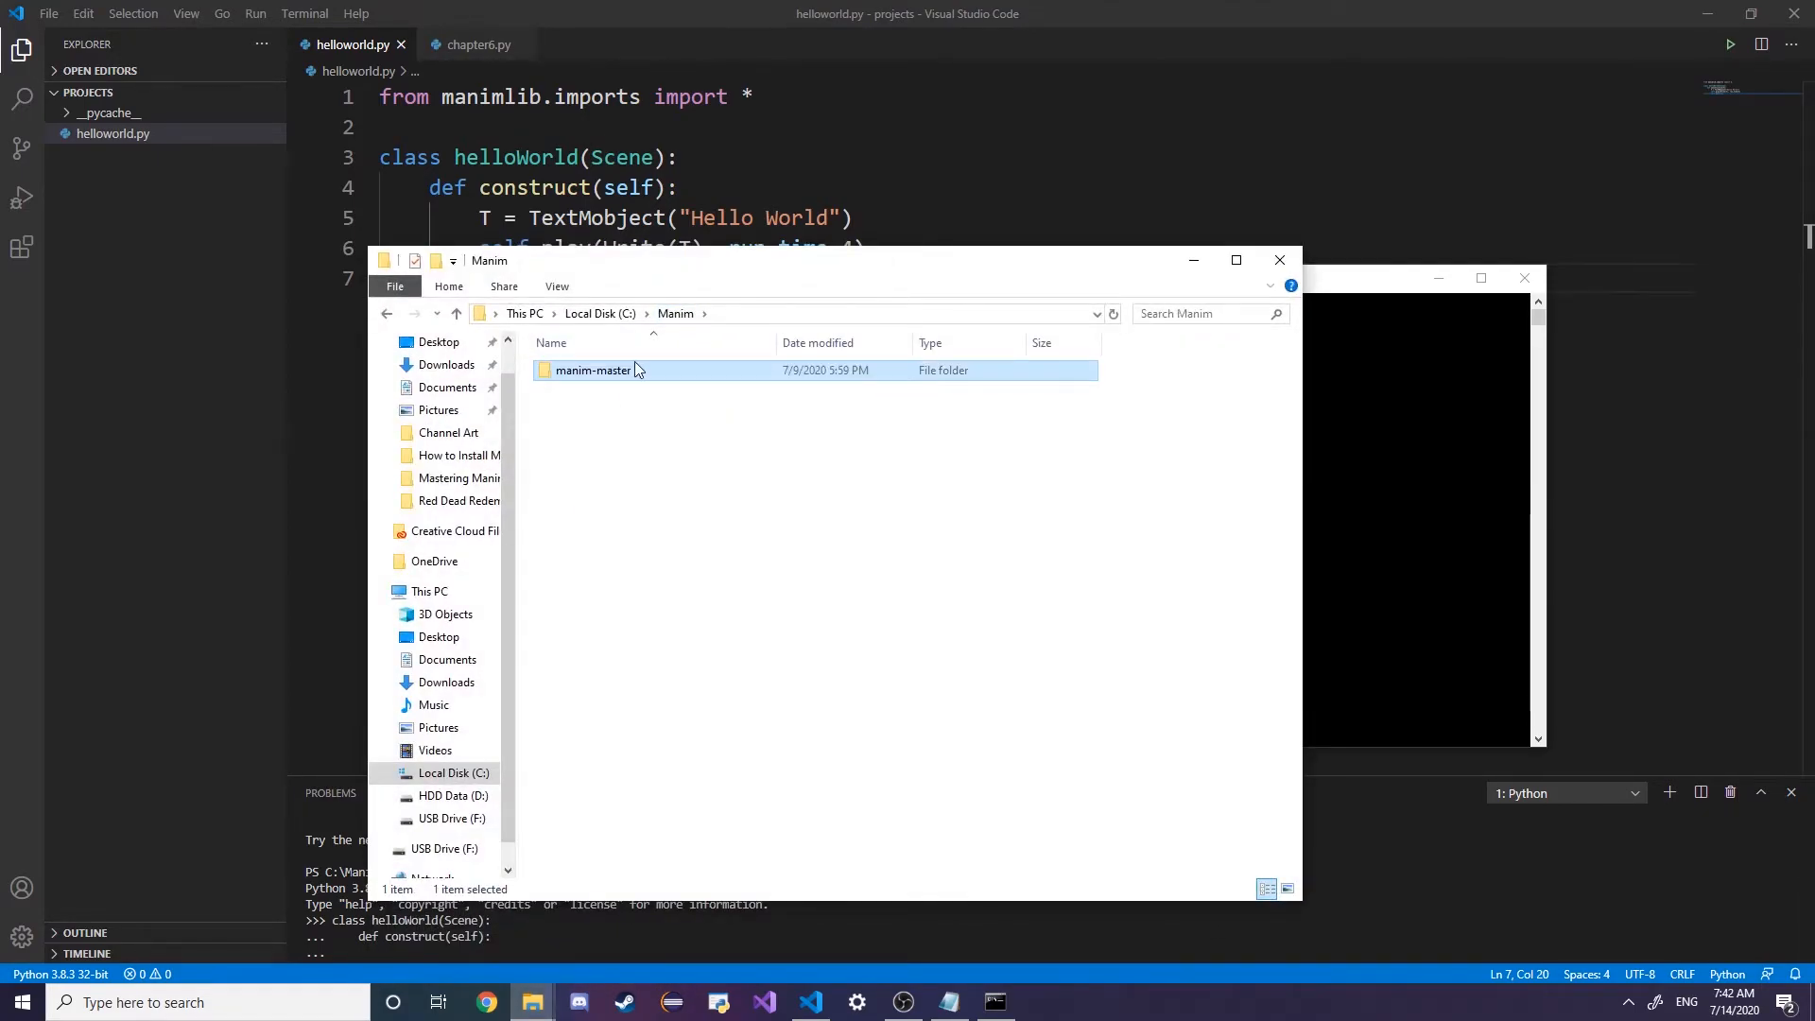
# Browse to media/videos/helloworld/images and view the rendered helloWorld.png
pyautogui.doubleClick(592, 369)
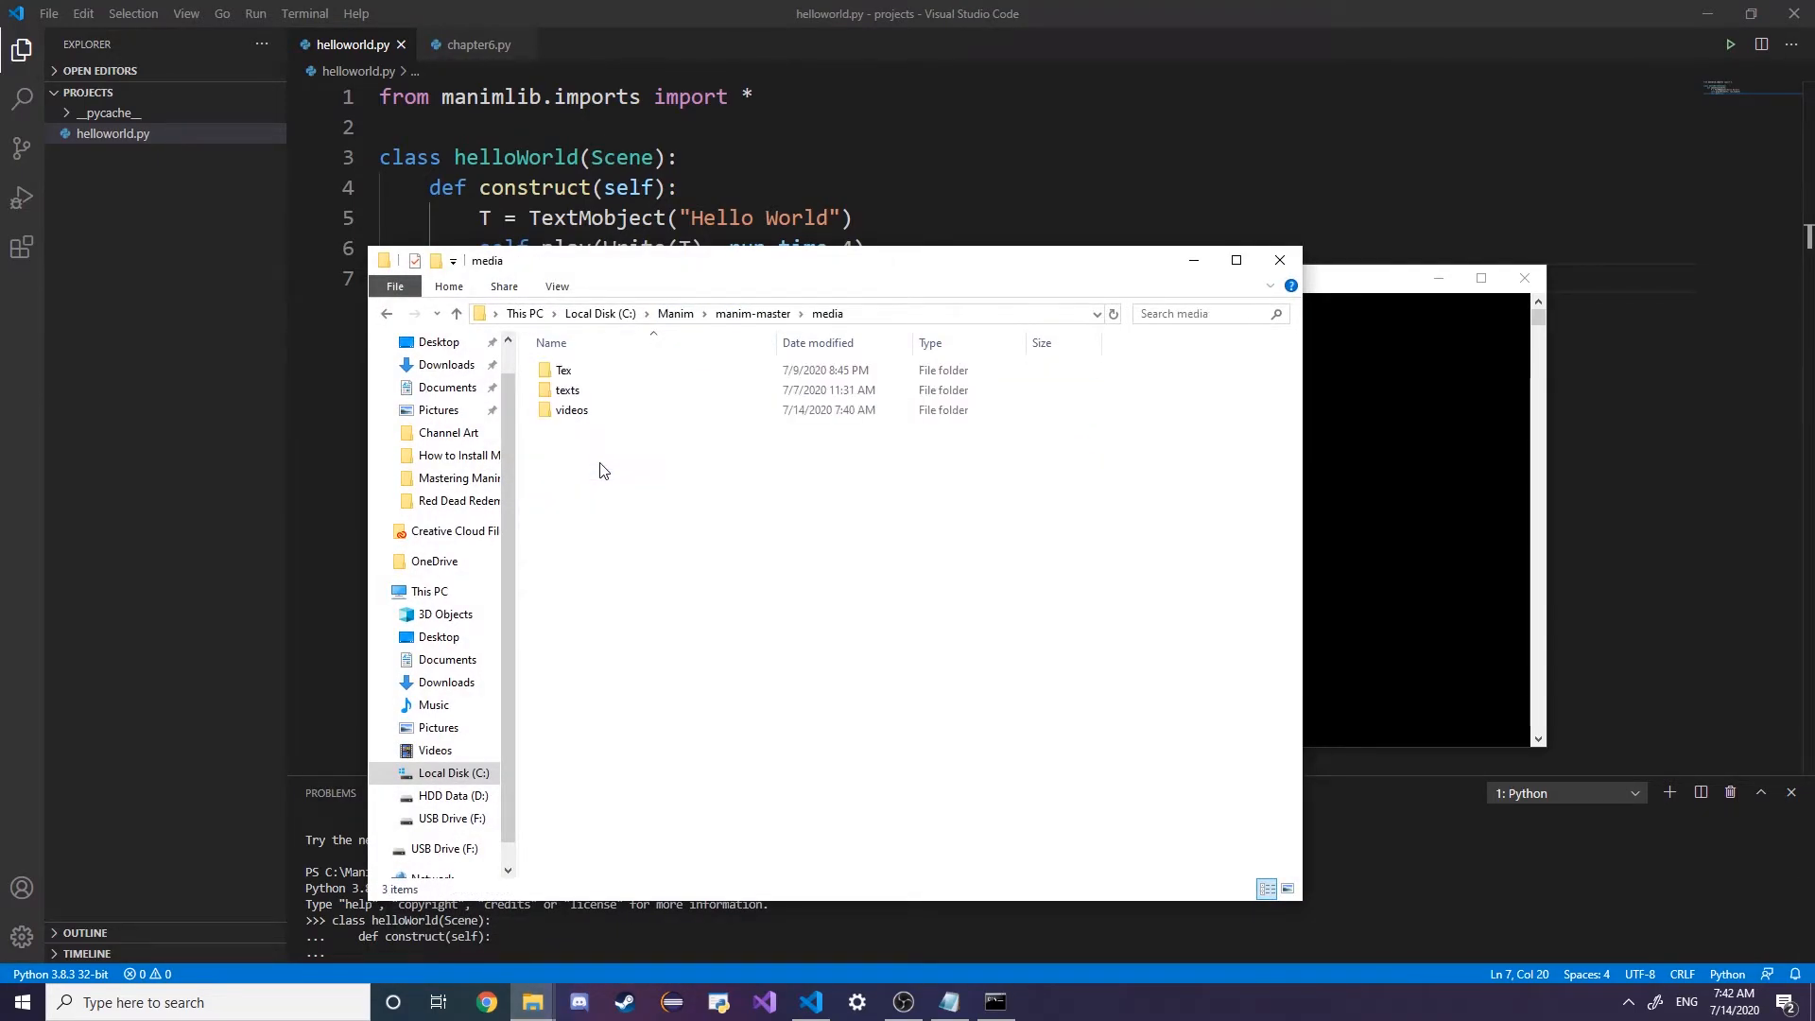
pyautogui.click(567, 390)
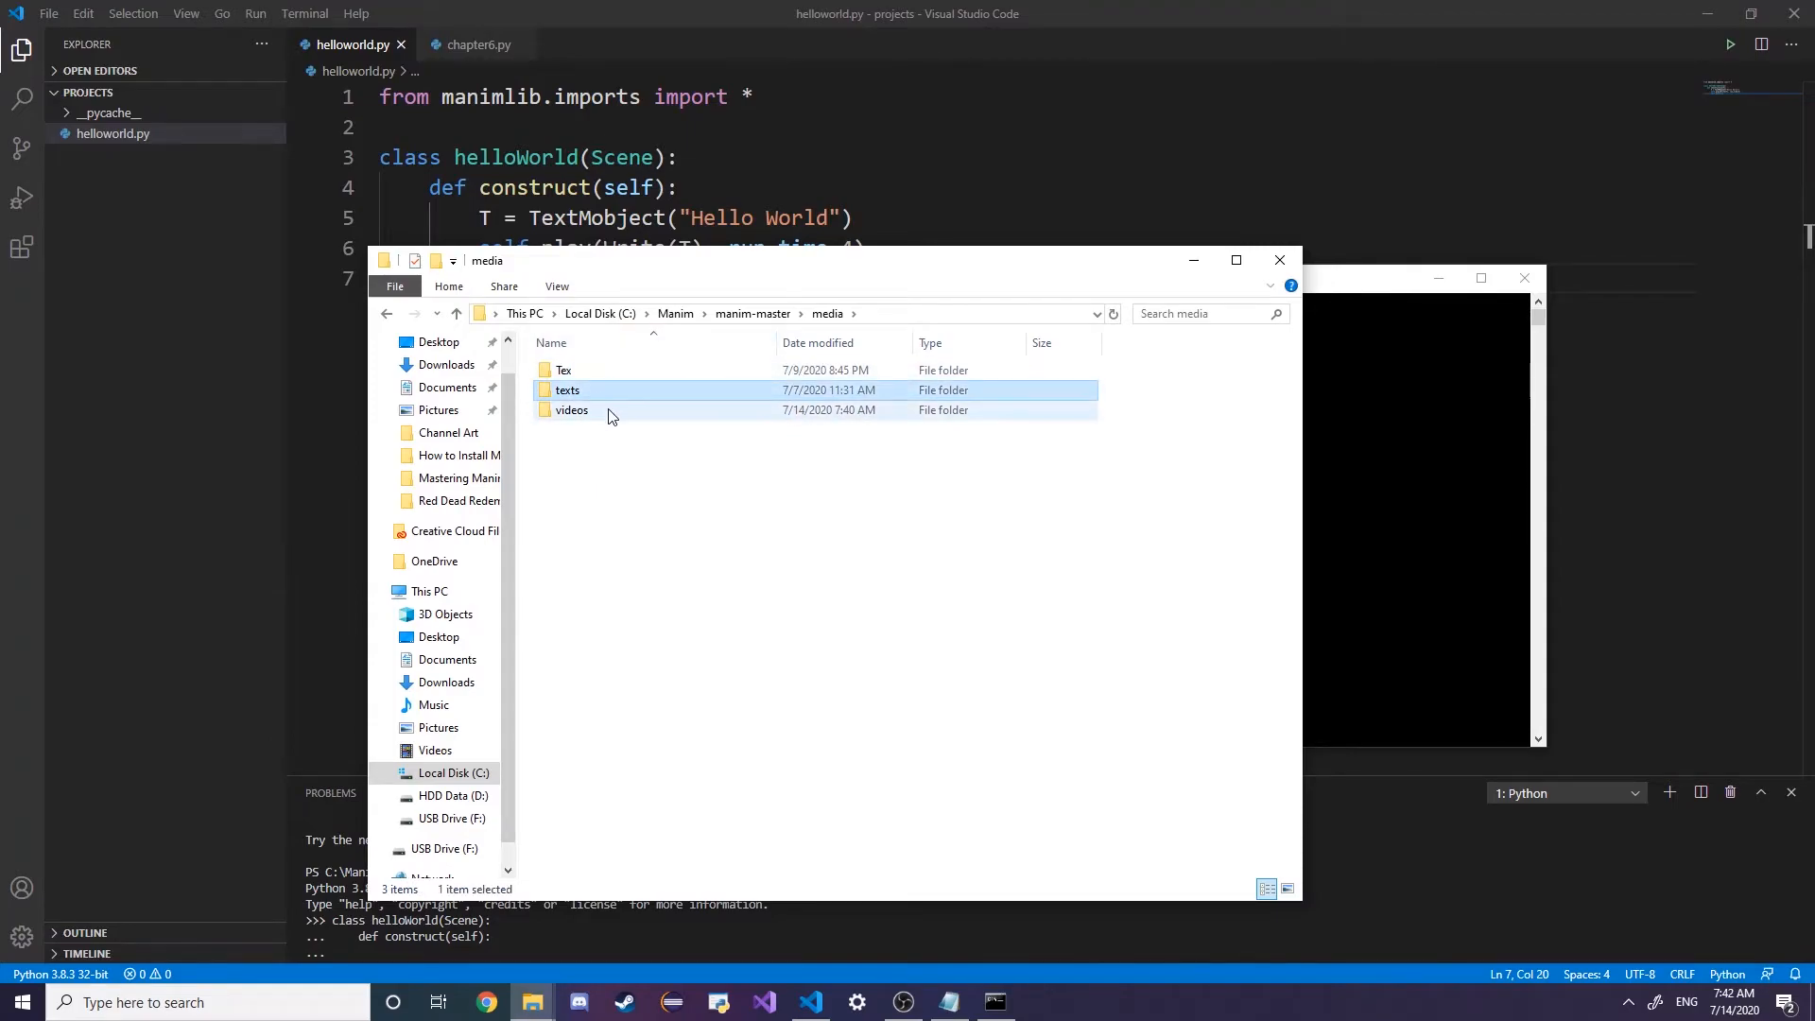
pyautogui.doubleClick(571, 411)
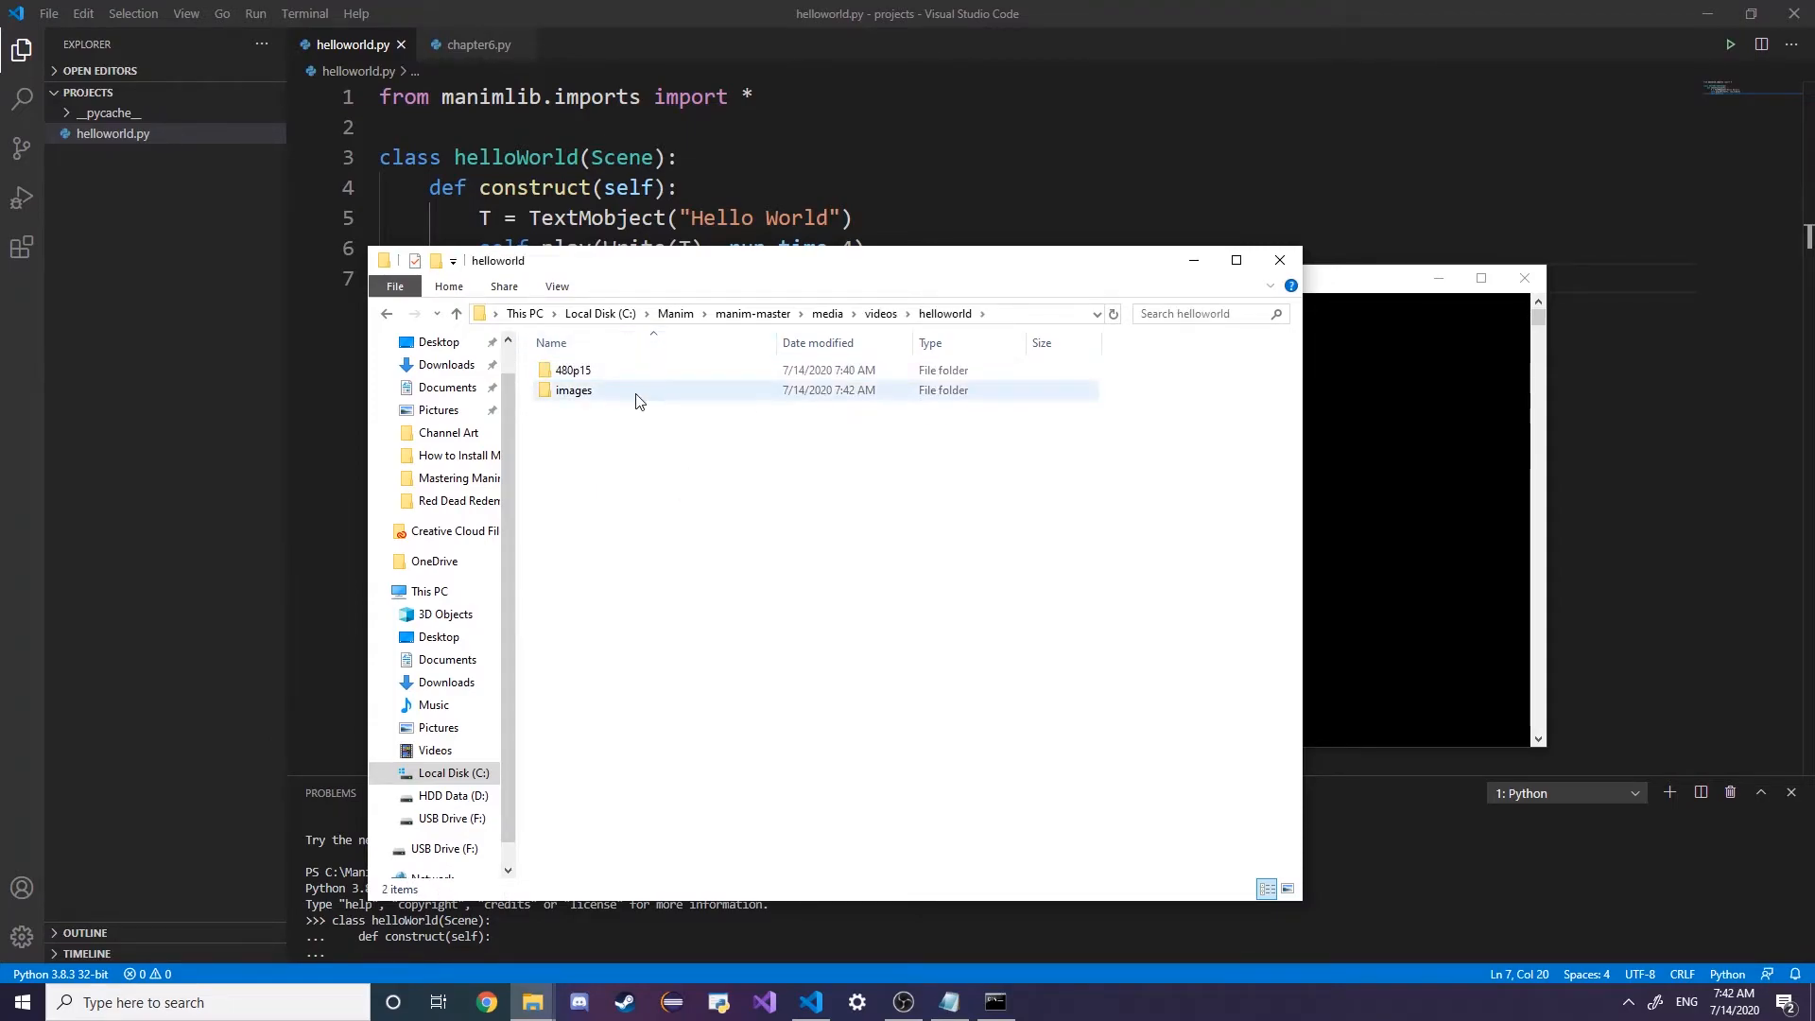
pyautogui.doubleClick(574, 390)
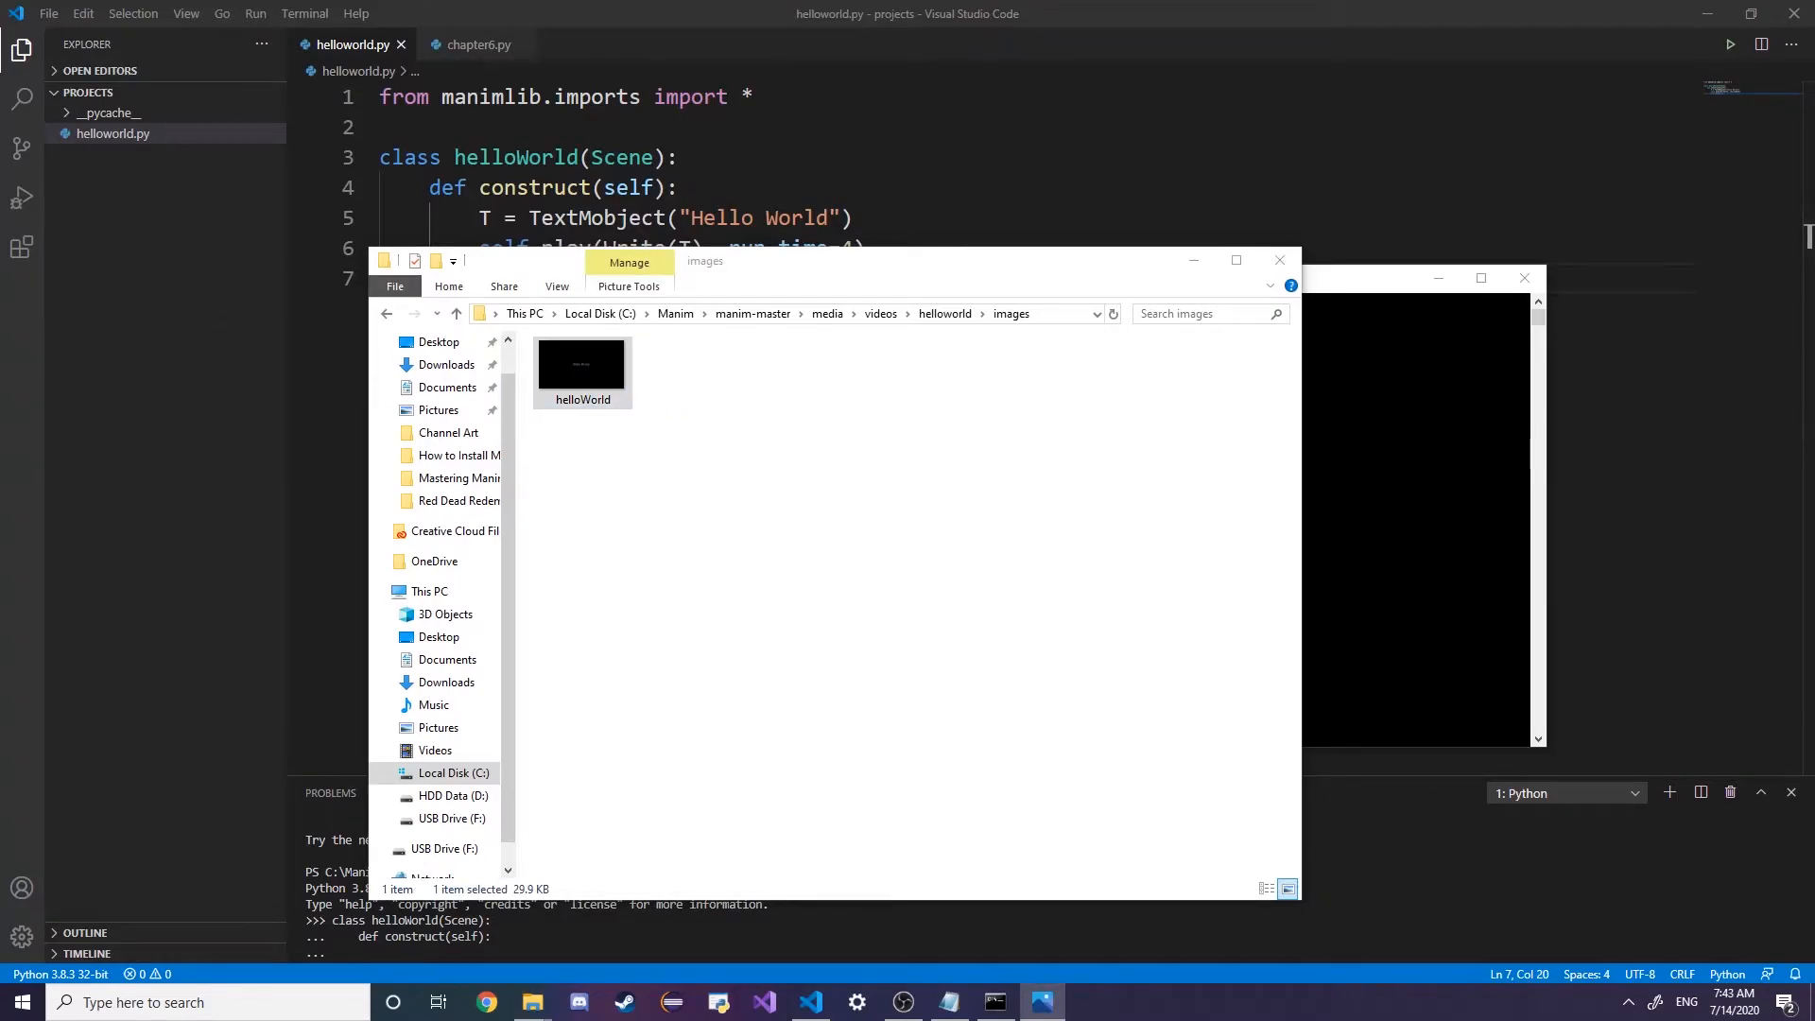
pyautogui.doubleClick(580, 363)
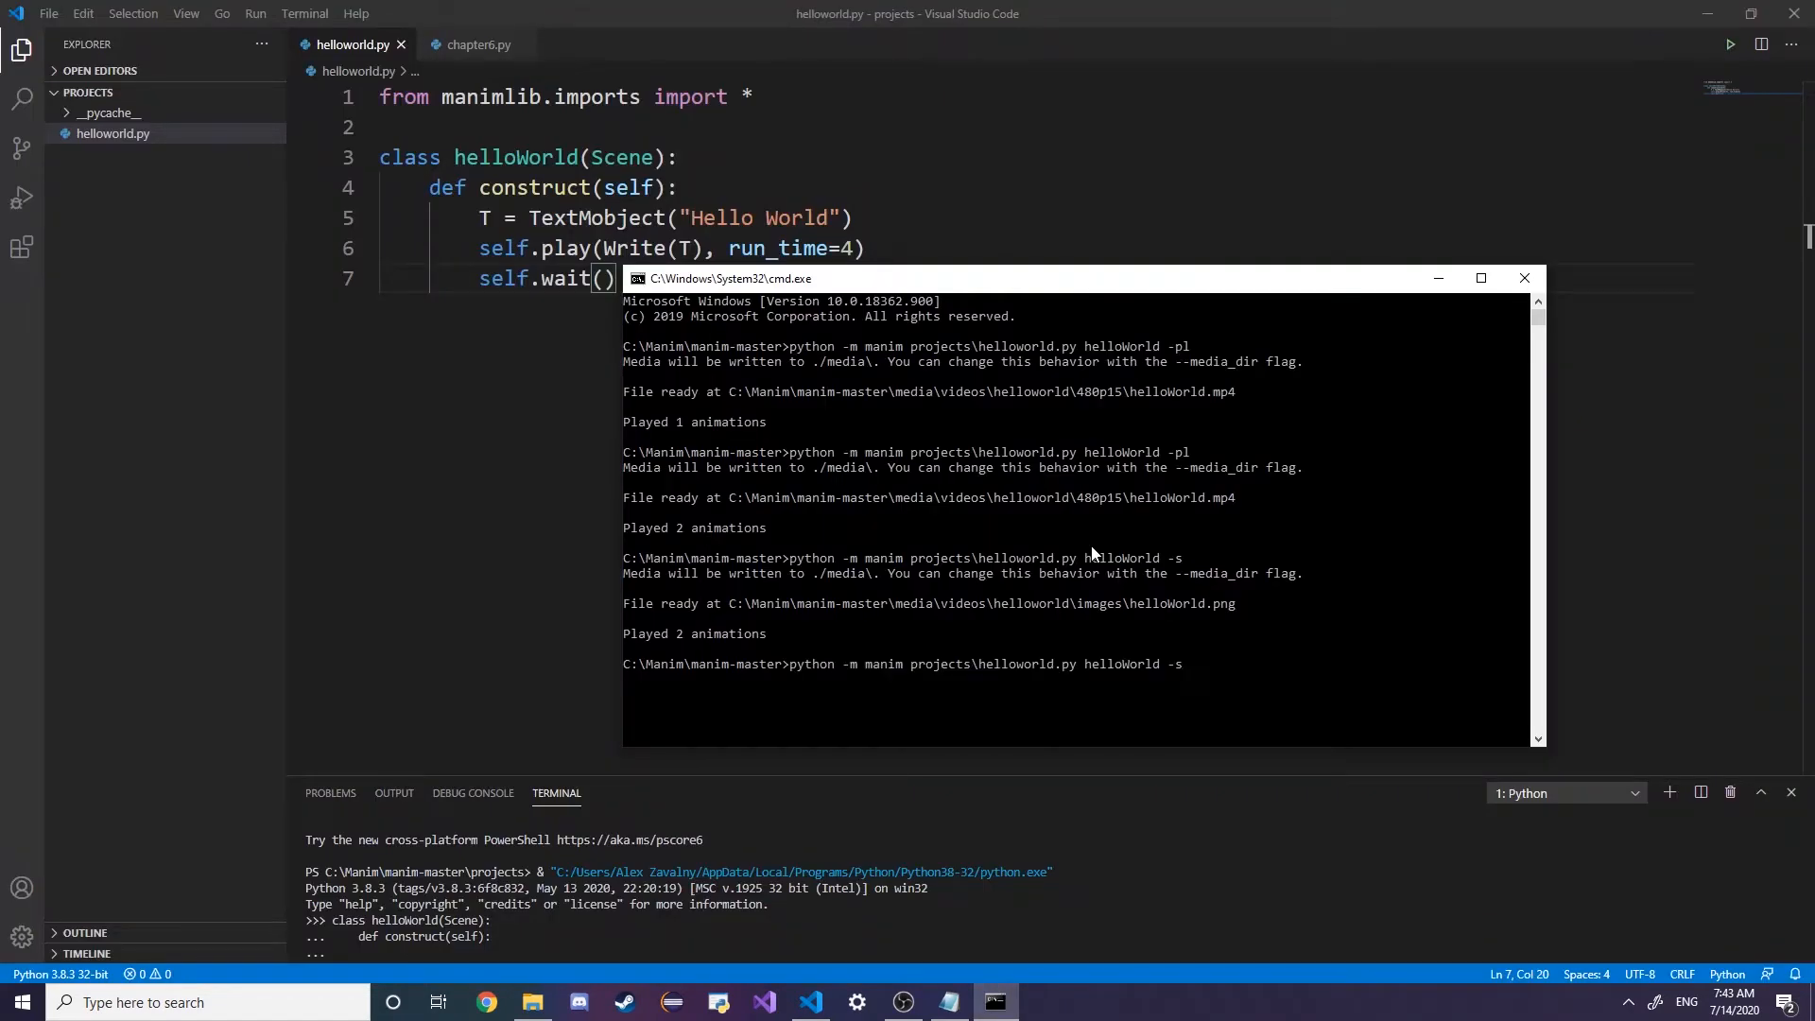
# Rerun the manim command with -pl to render and preview the helloWorld video
pyautogui.write('p')
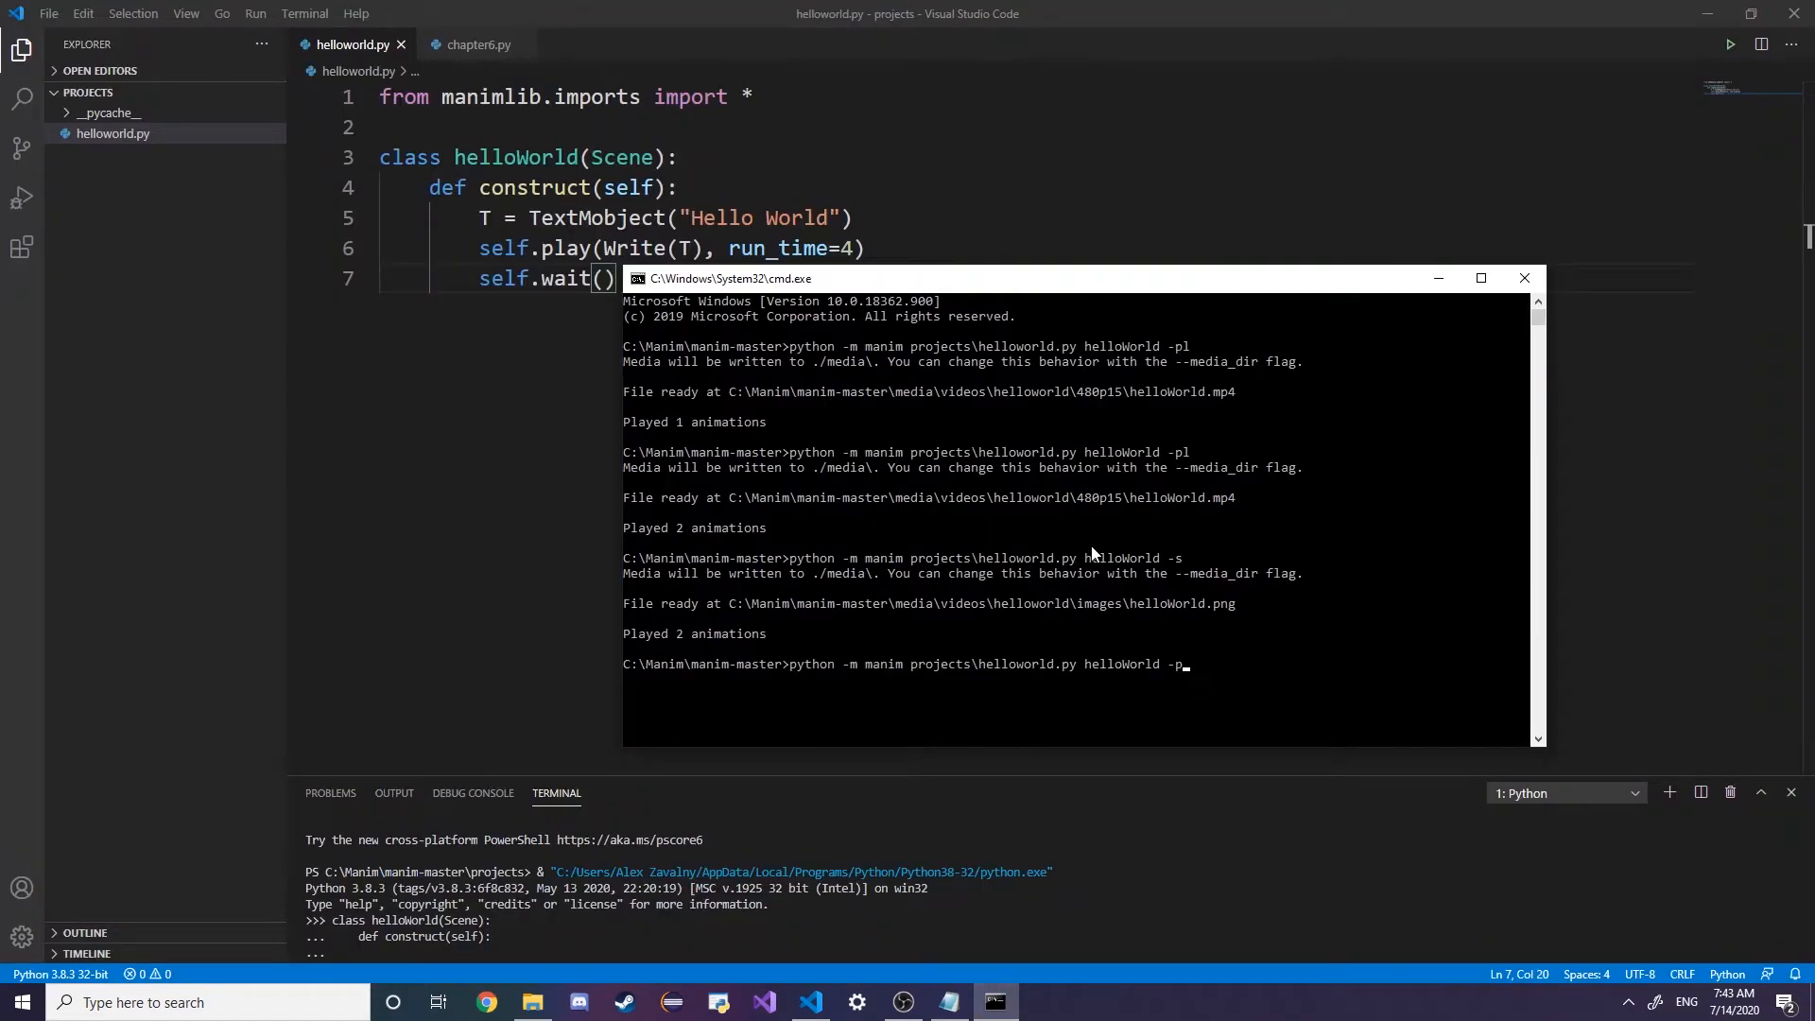
pyautogui.write('l')
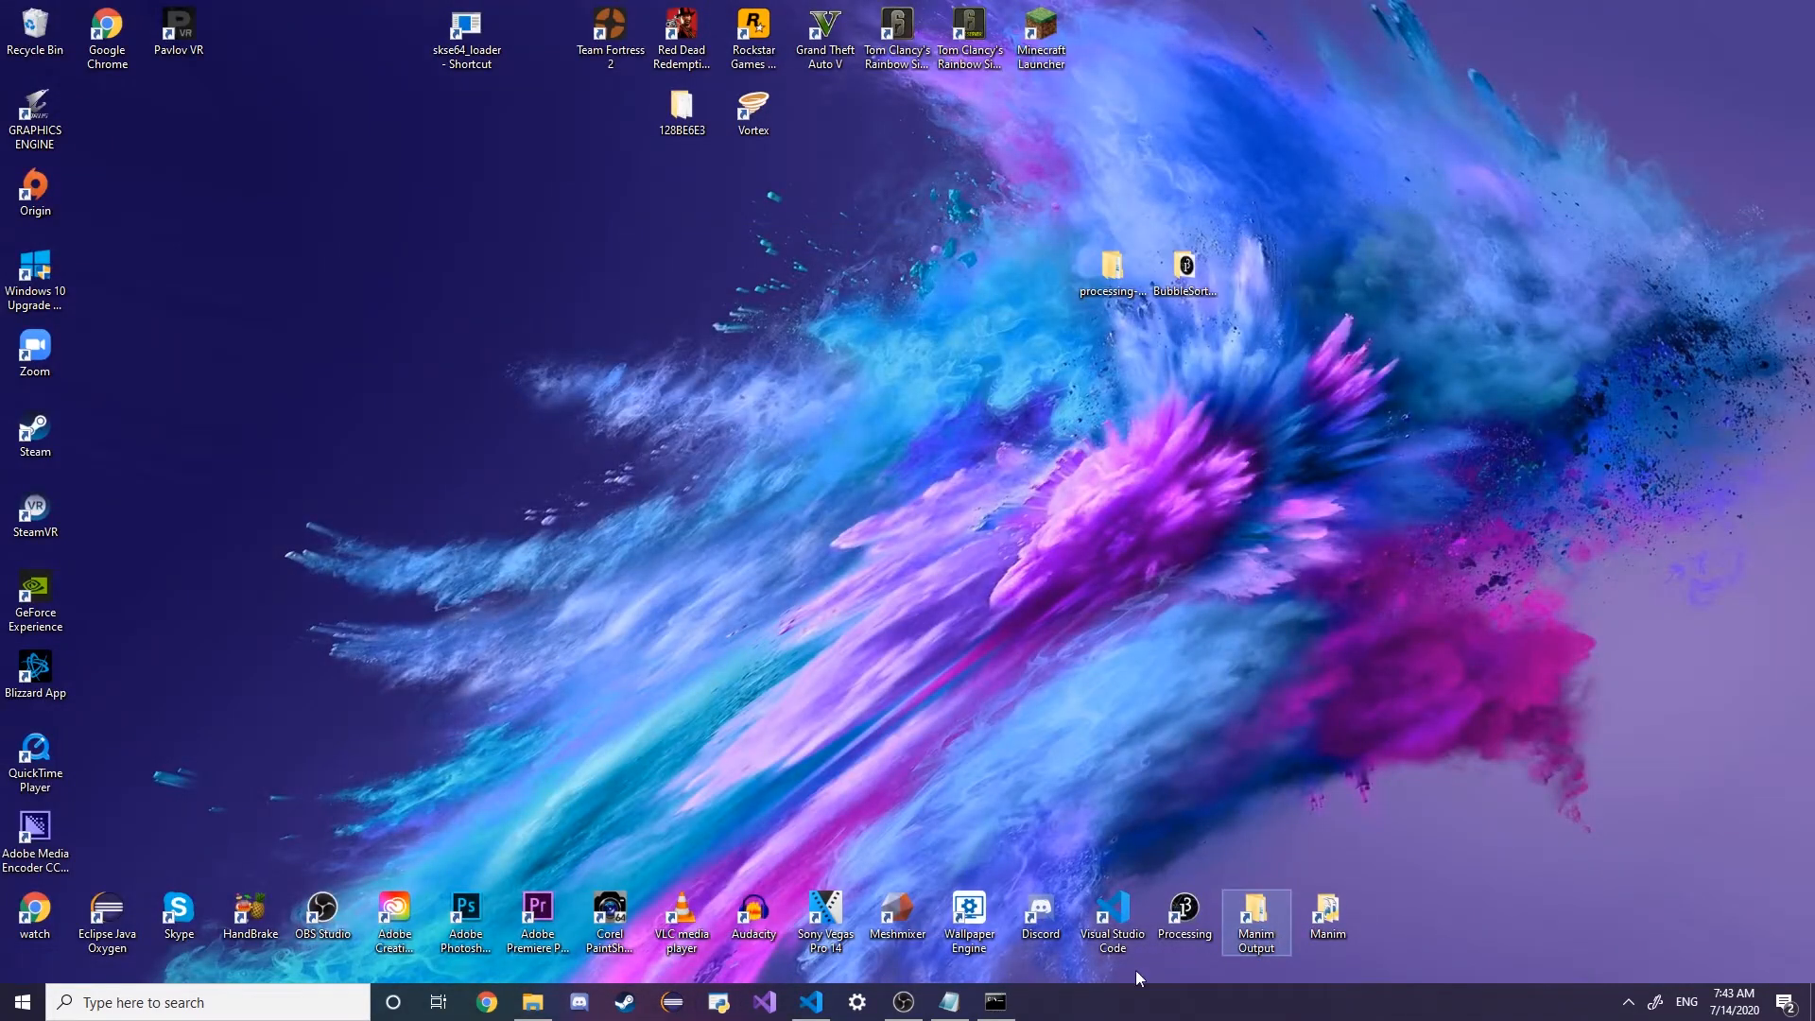
# Browse to media/videos/helloworld/1440p60 and play the new helloWorld video
pyautogui.click(808, 1002)
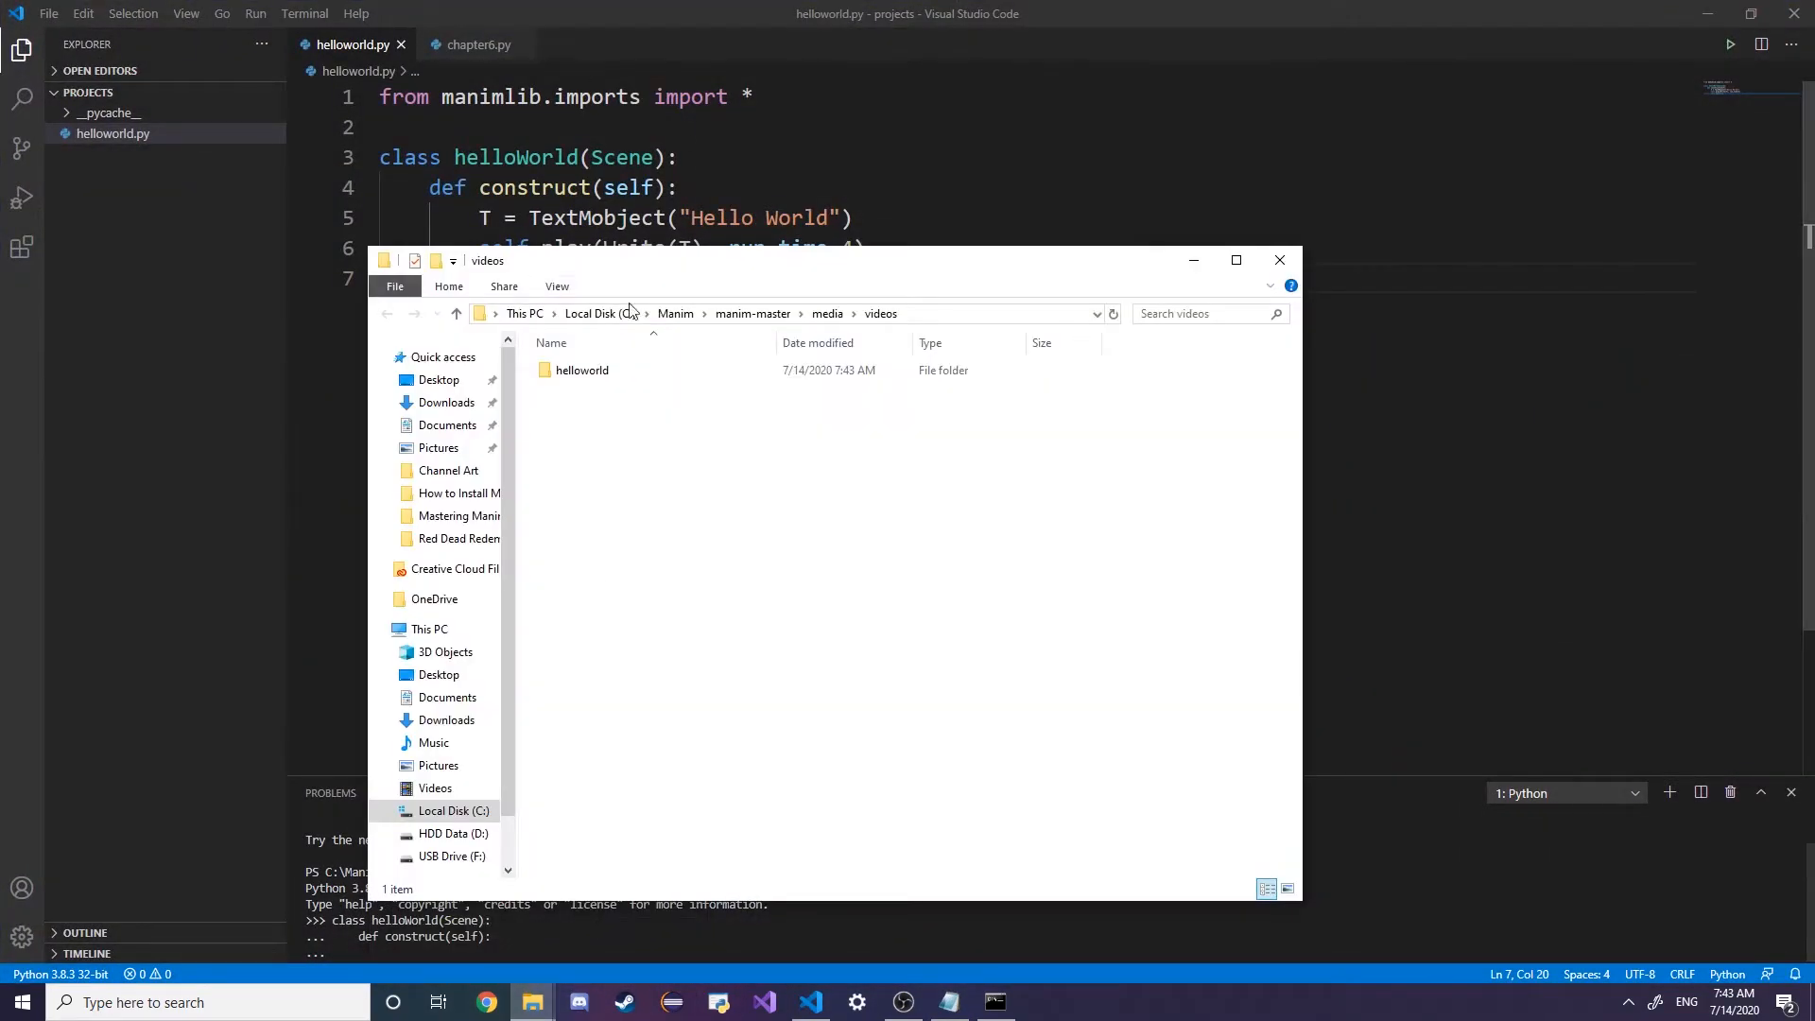
pyautogui.doubleClick(582, 370)
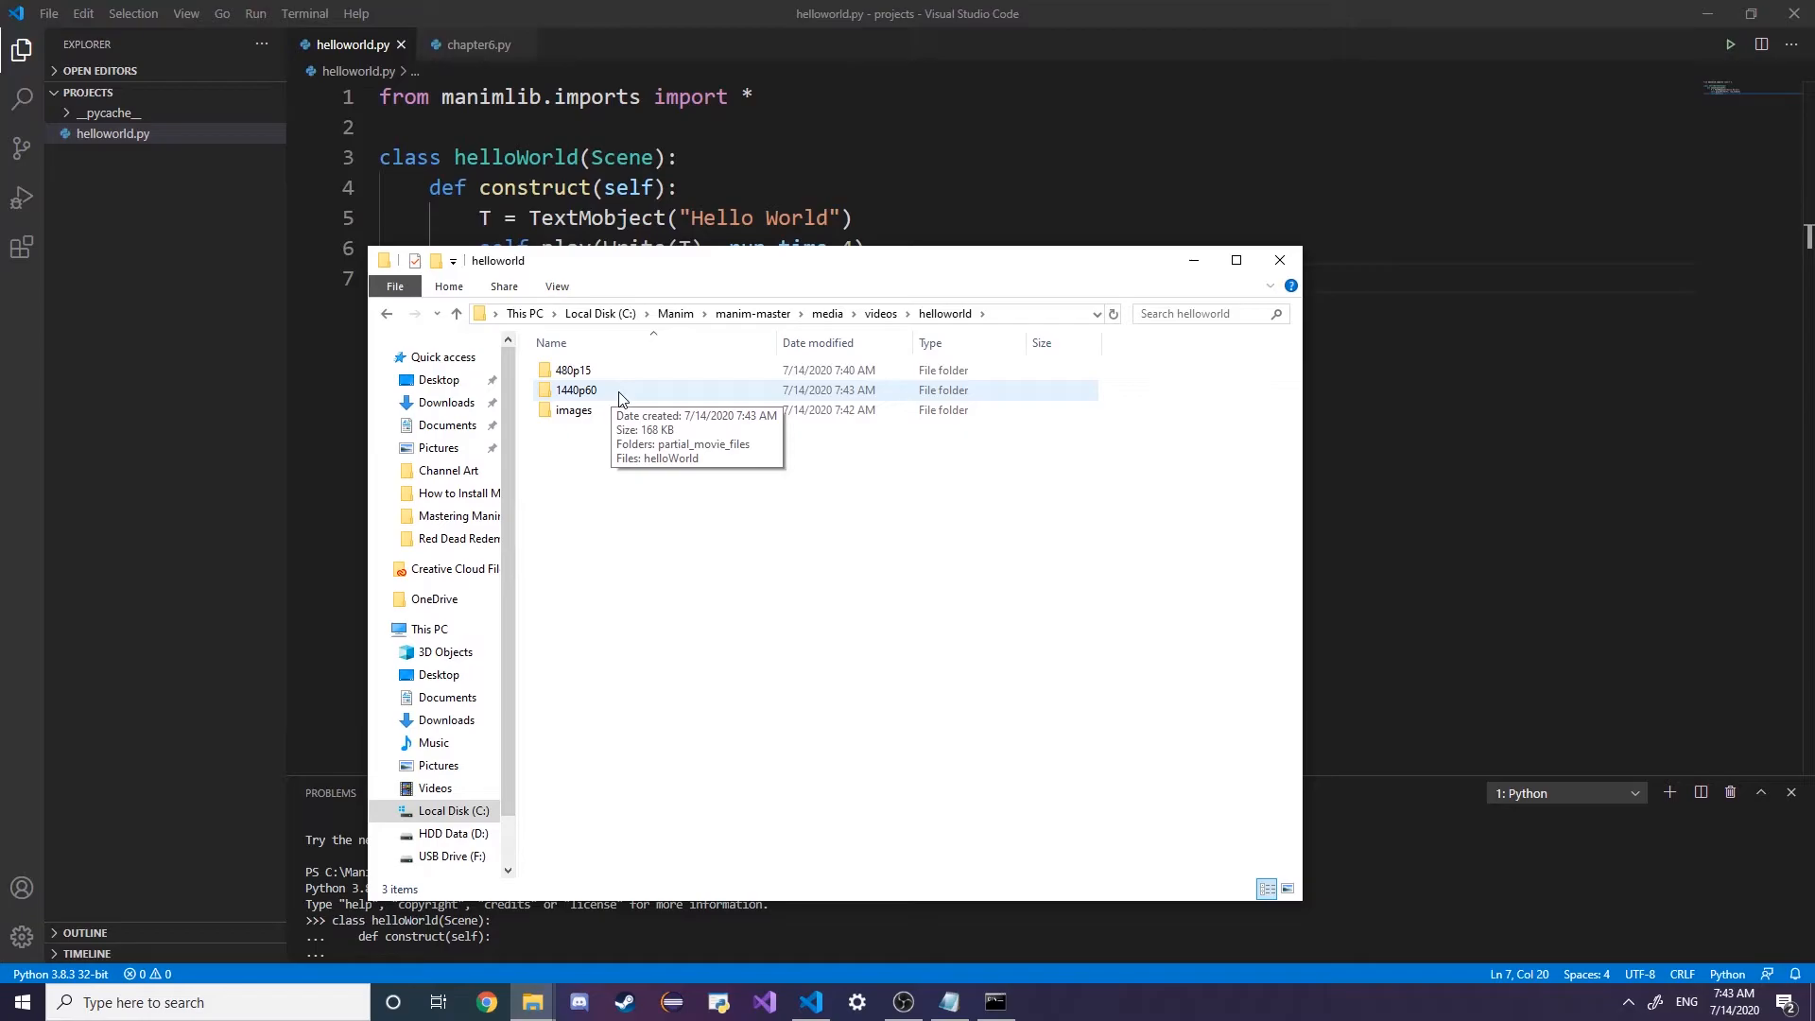
pyautogui.doubleClick(574, 390)
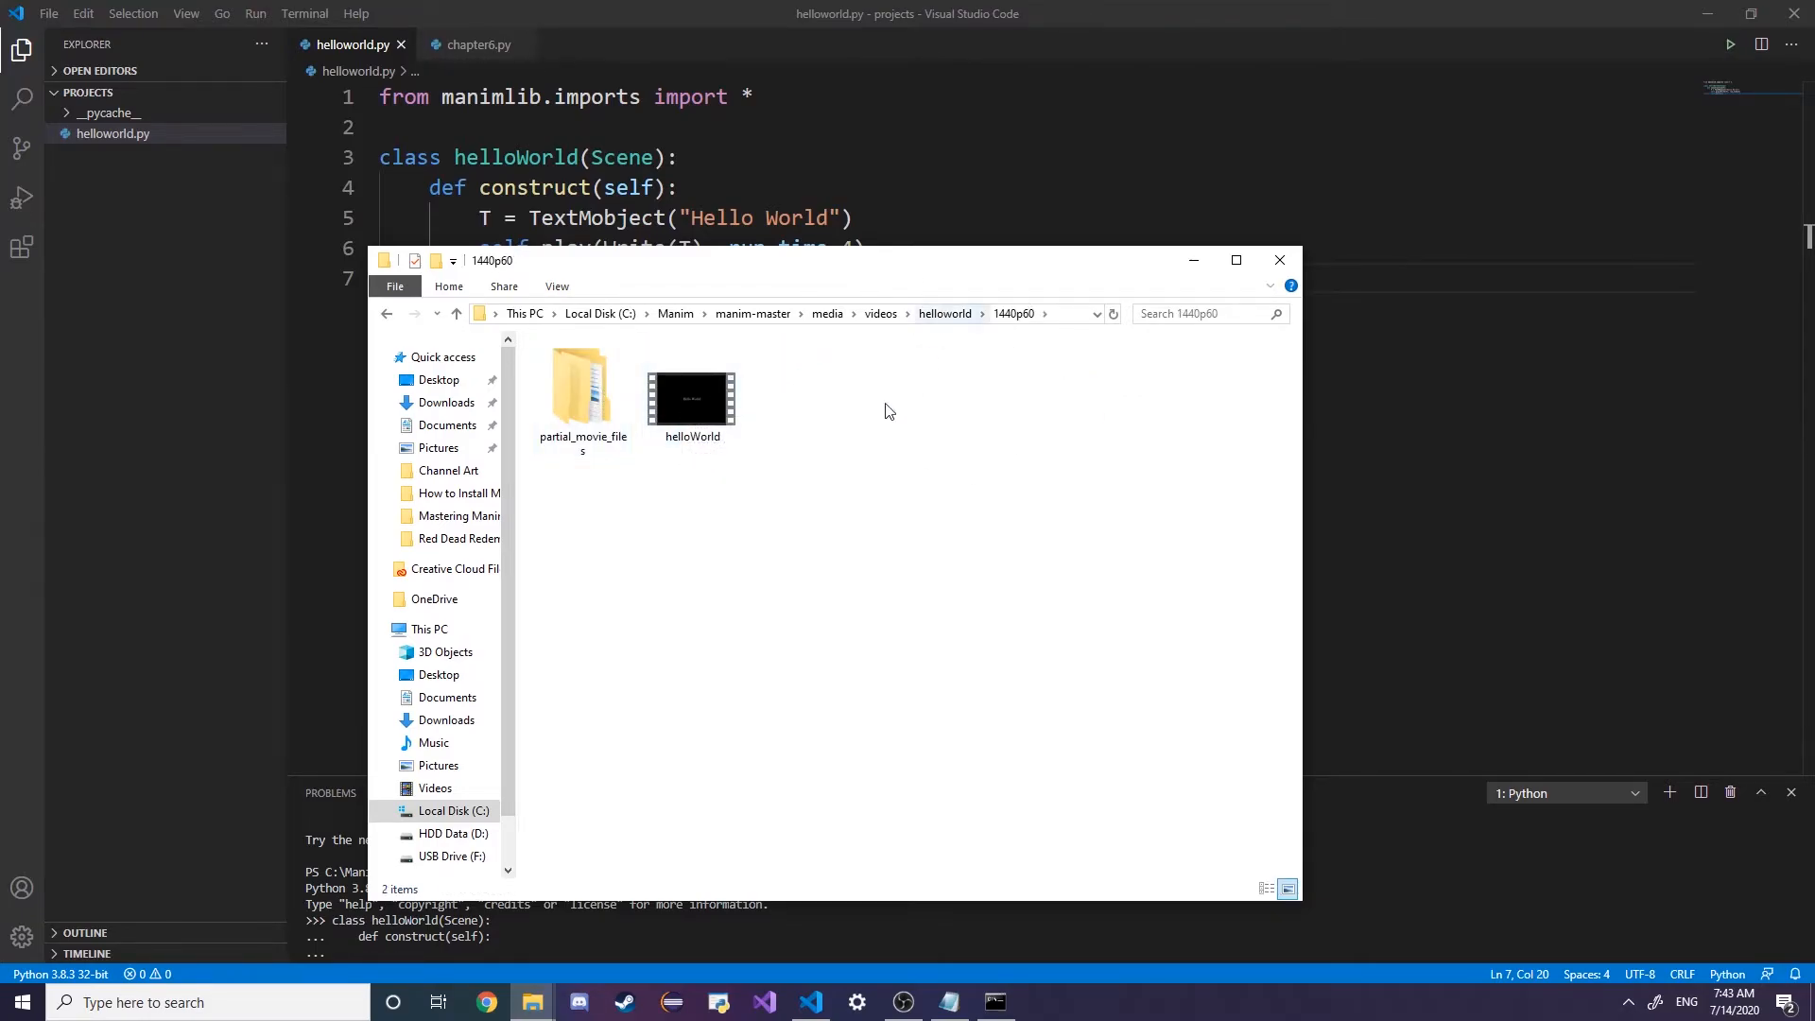
pyautogui.doubleClick(692, 399)
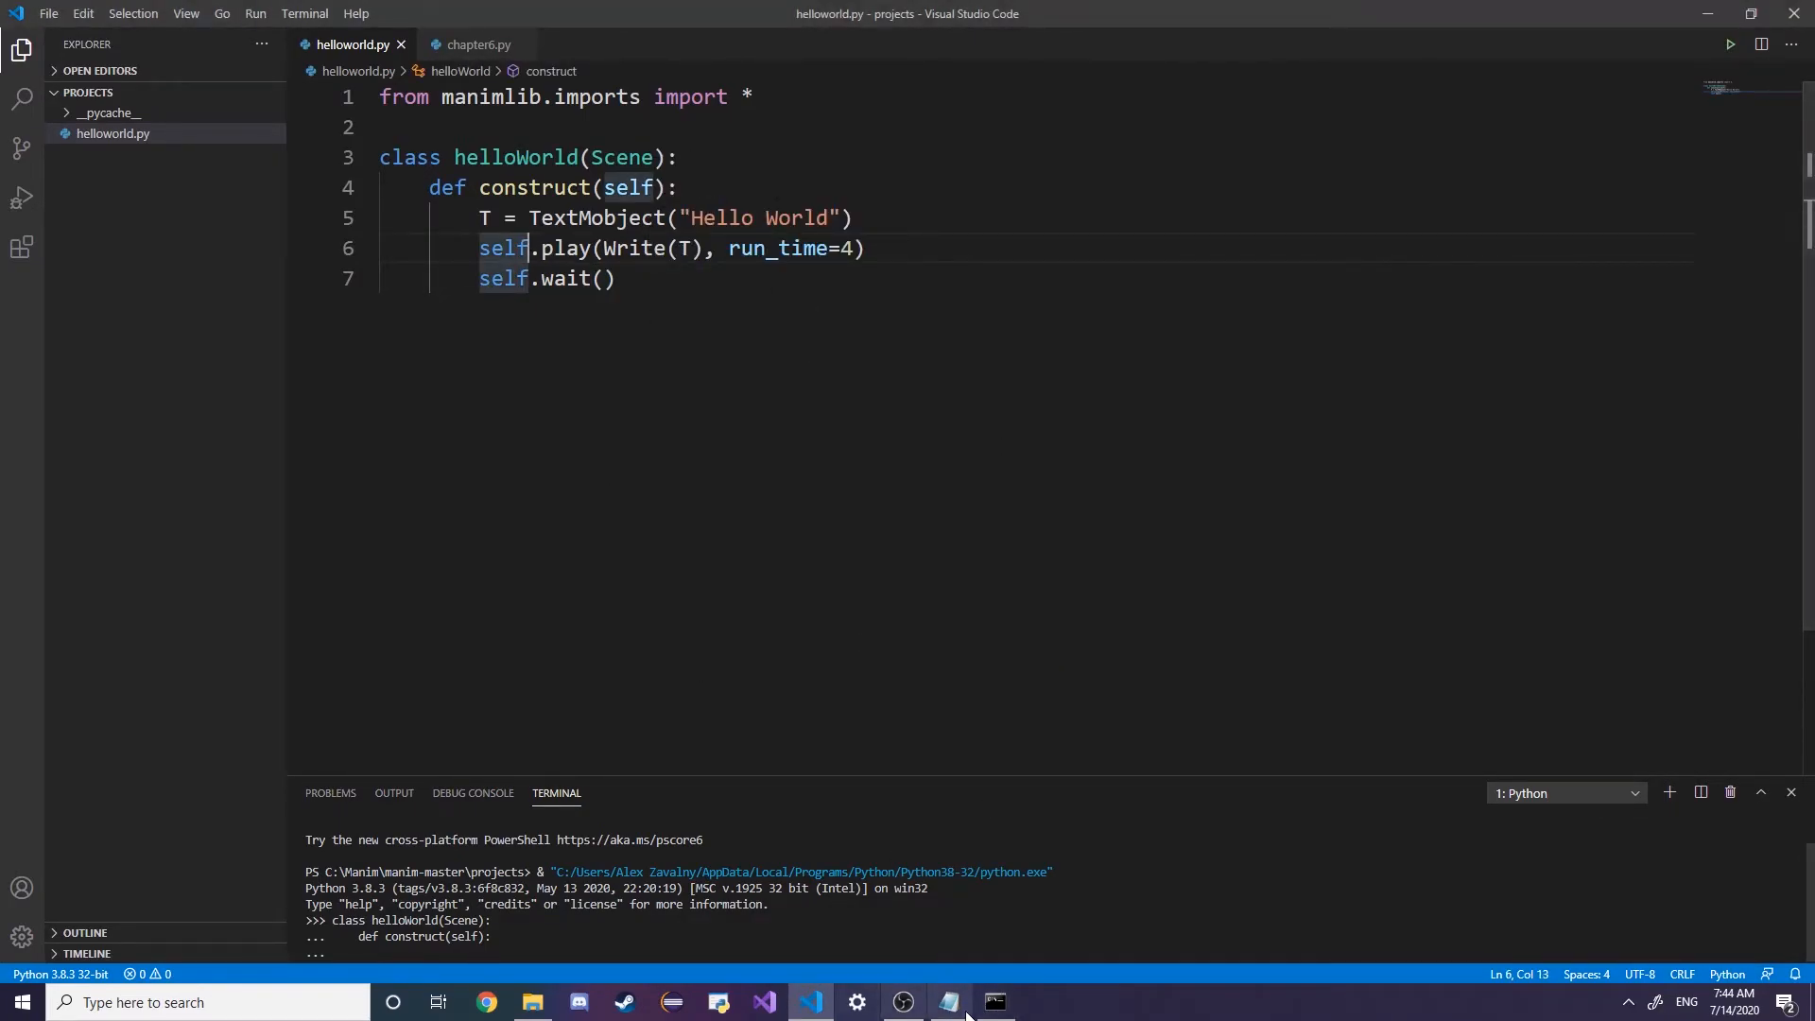
# Import numpy and add circle = Circle() and square = Square() to the construct method
pyautogui.click(994, 1003)
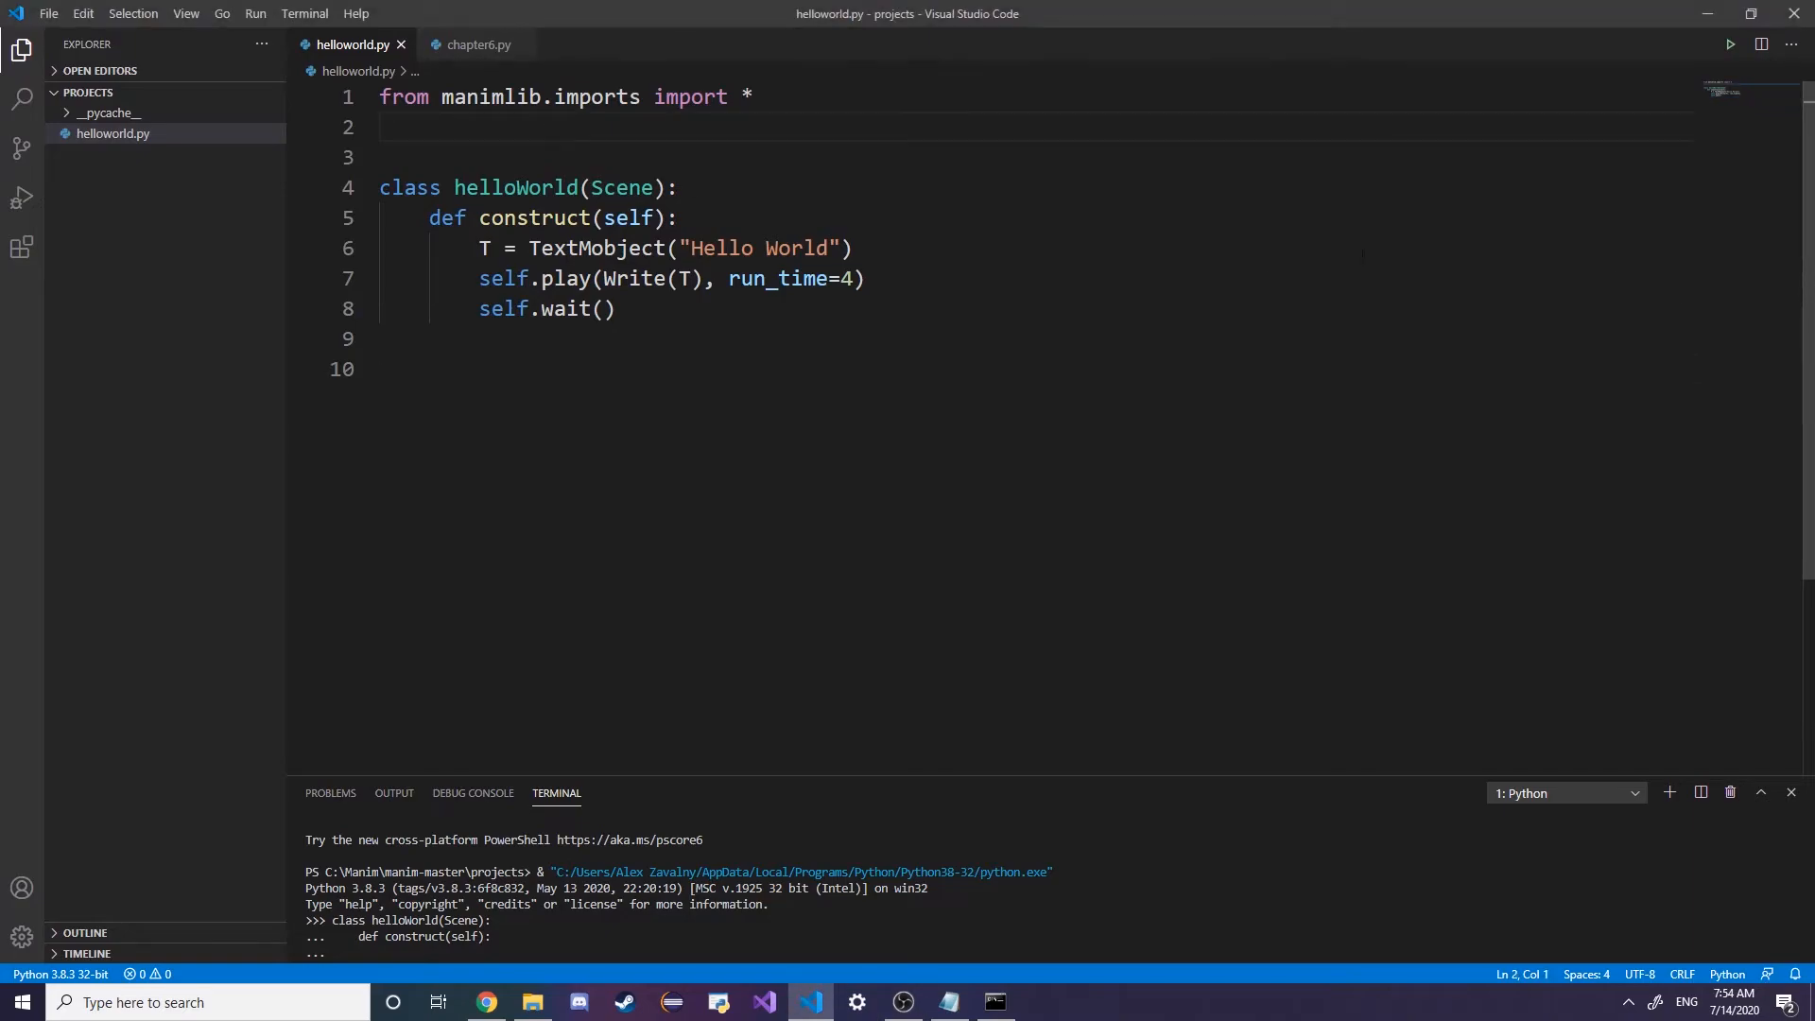
pyautogui.moveTo(818, 406)
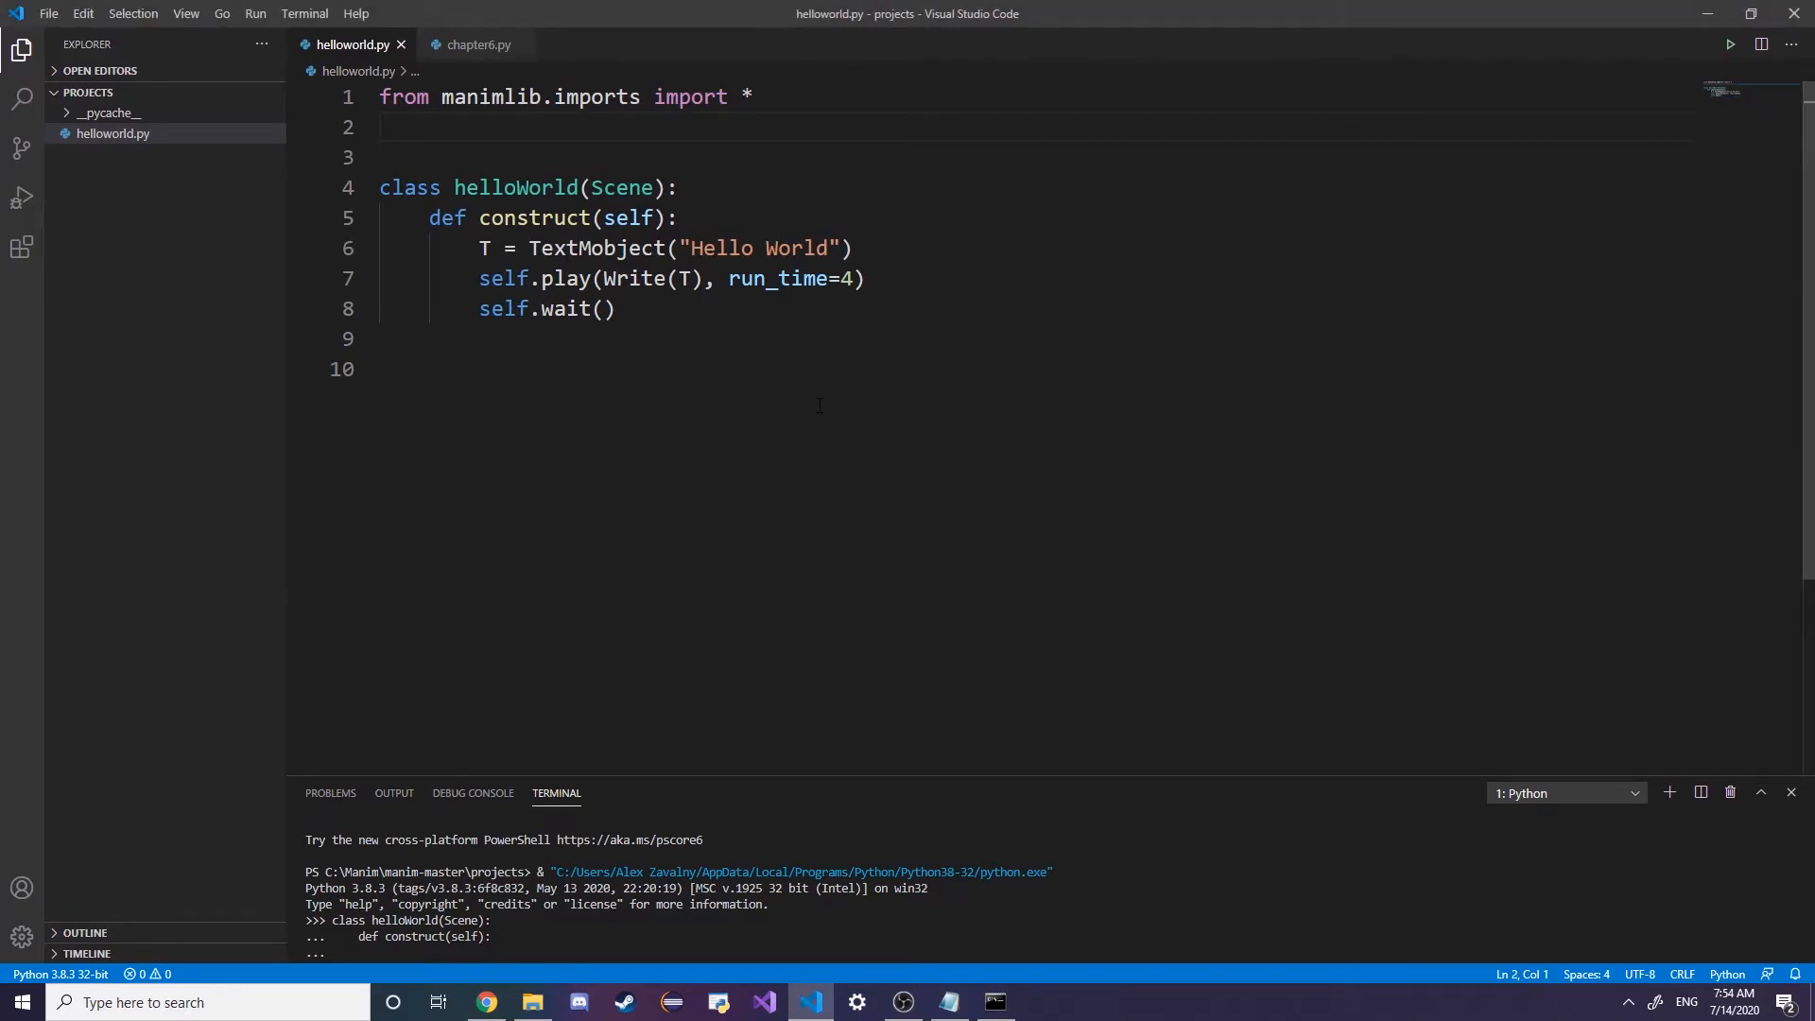
pyautogui.write('import numpy as np')
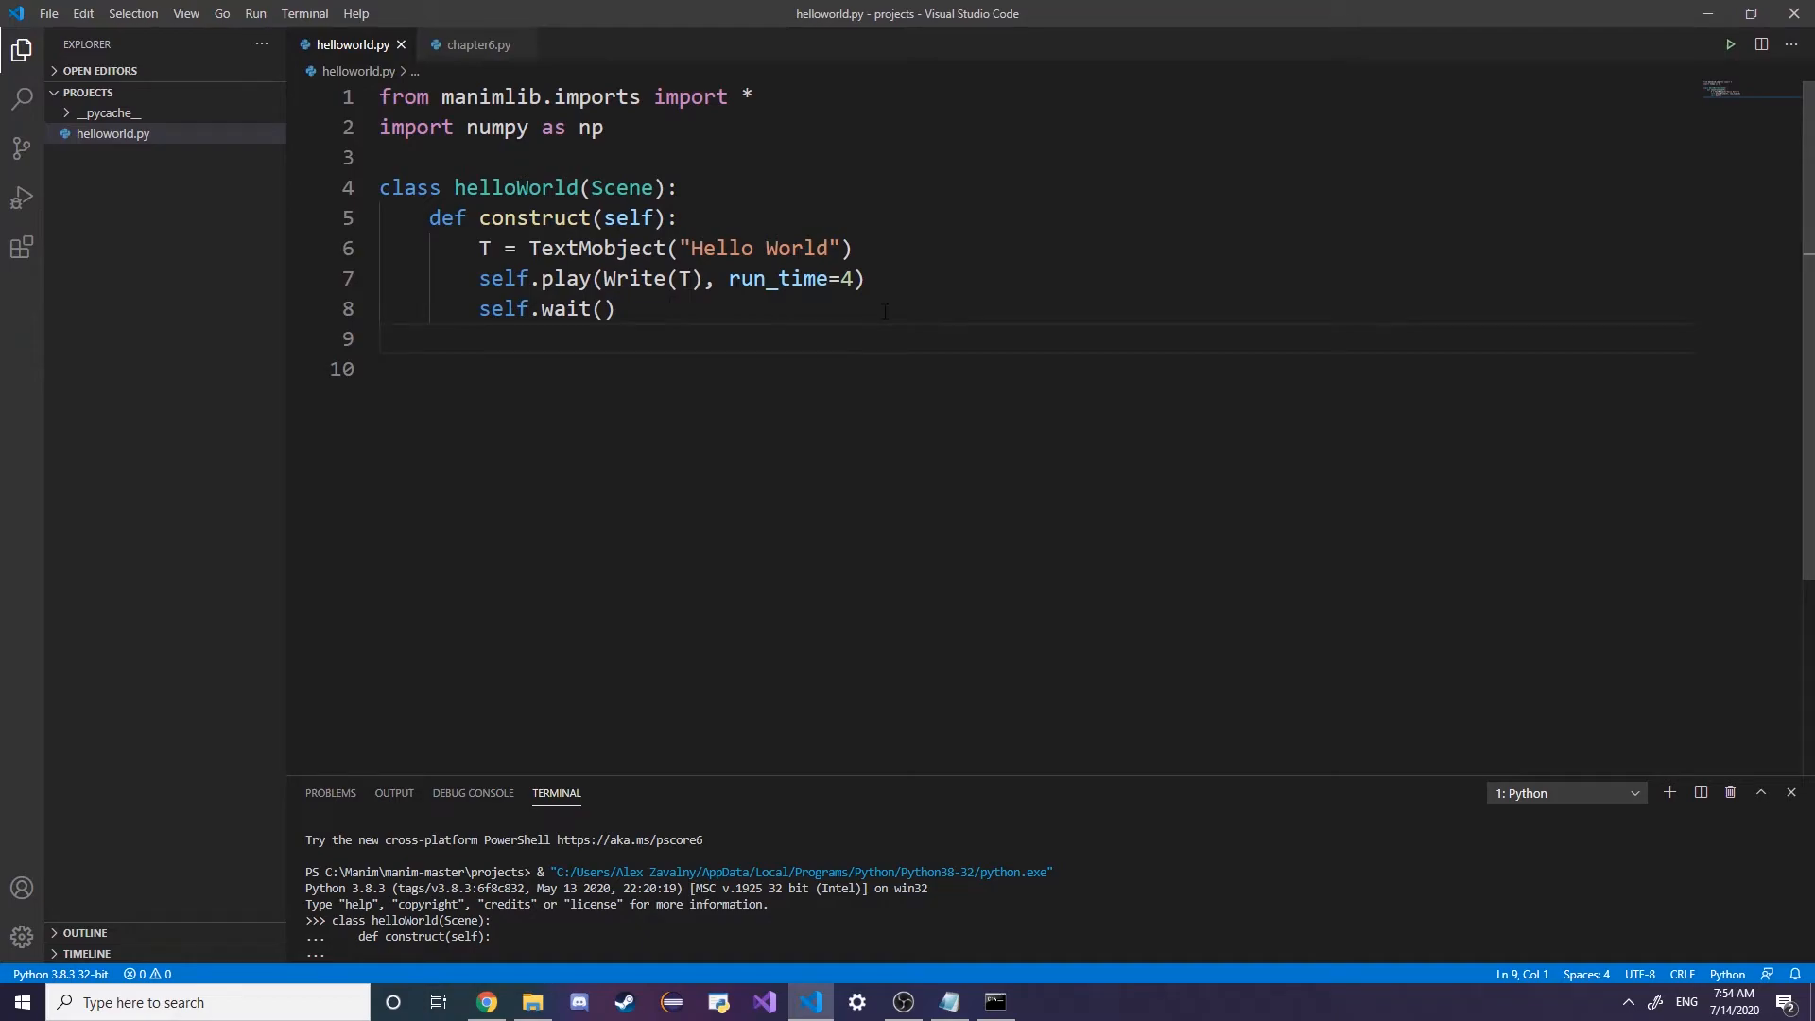
pyautogui.press('Enter')
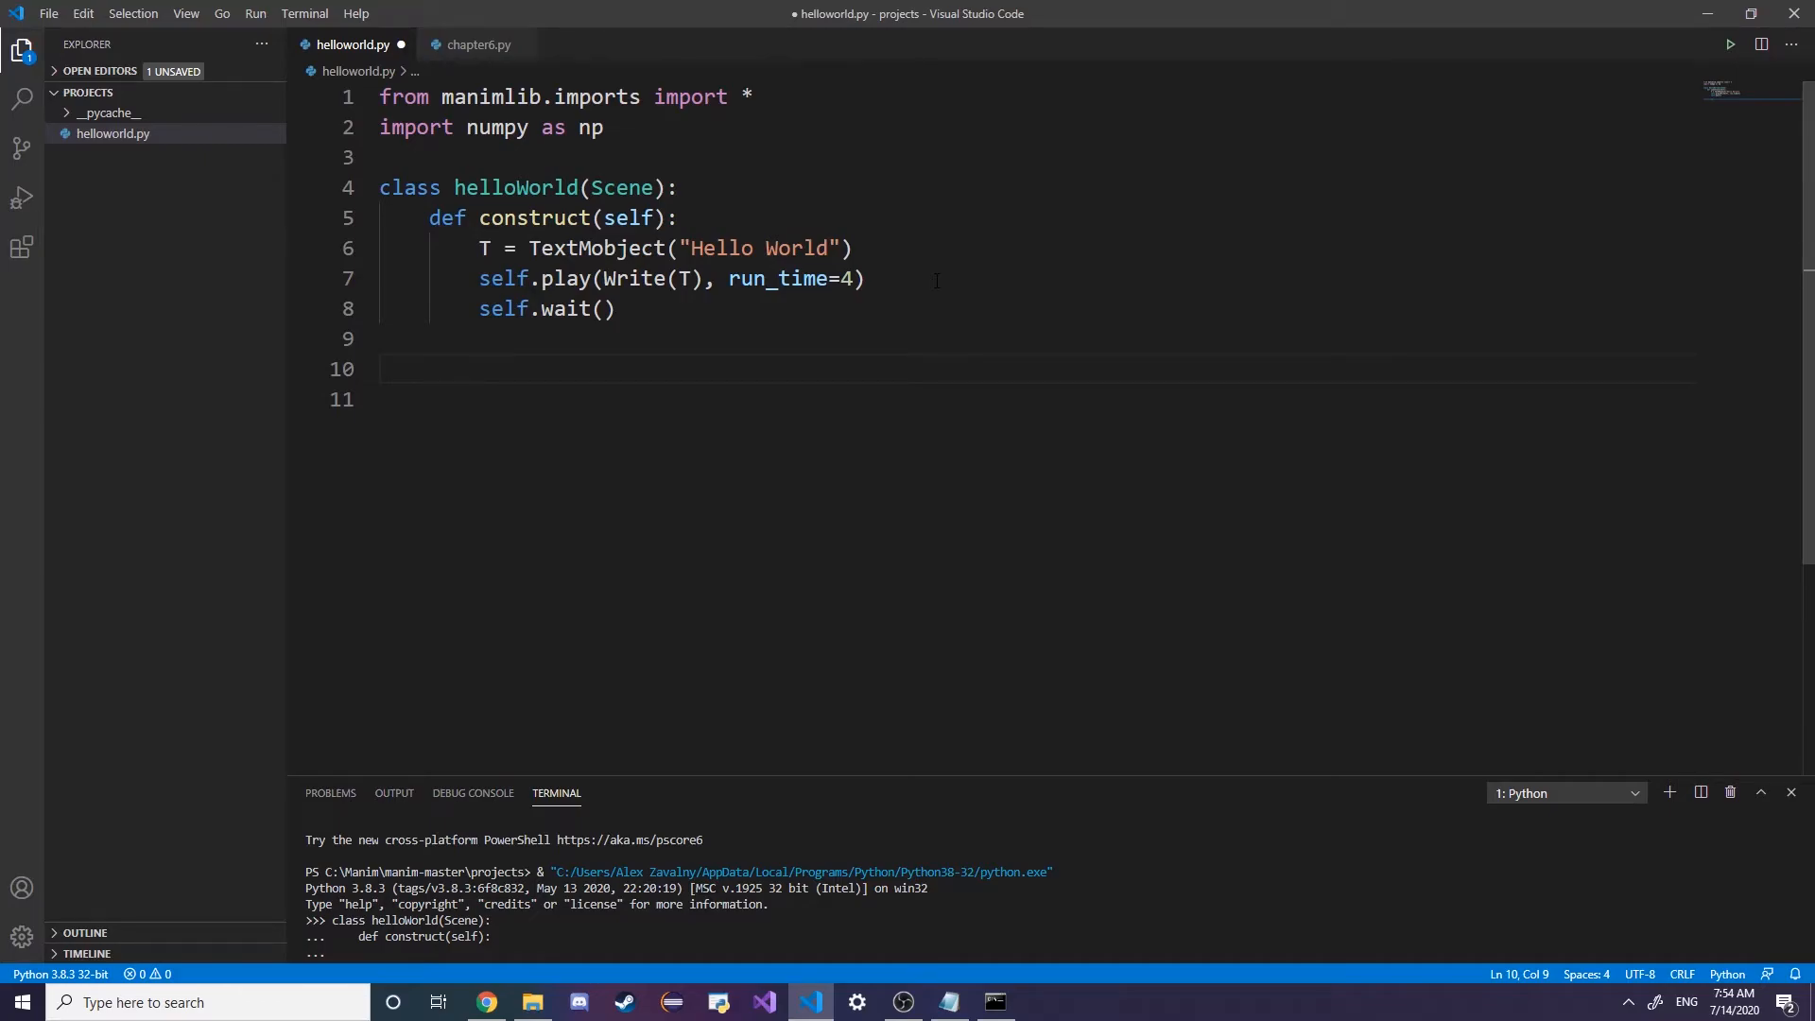
pyautogui.write('circle')
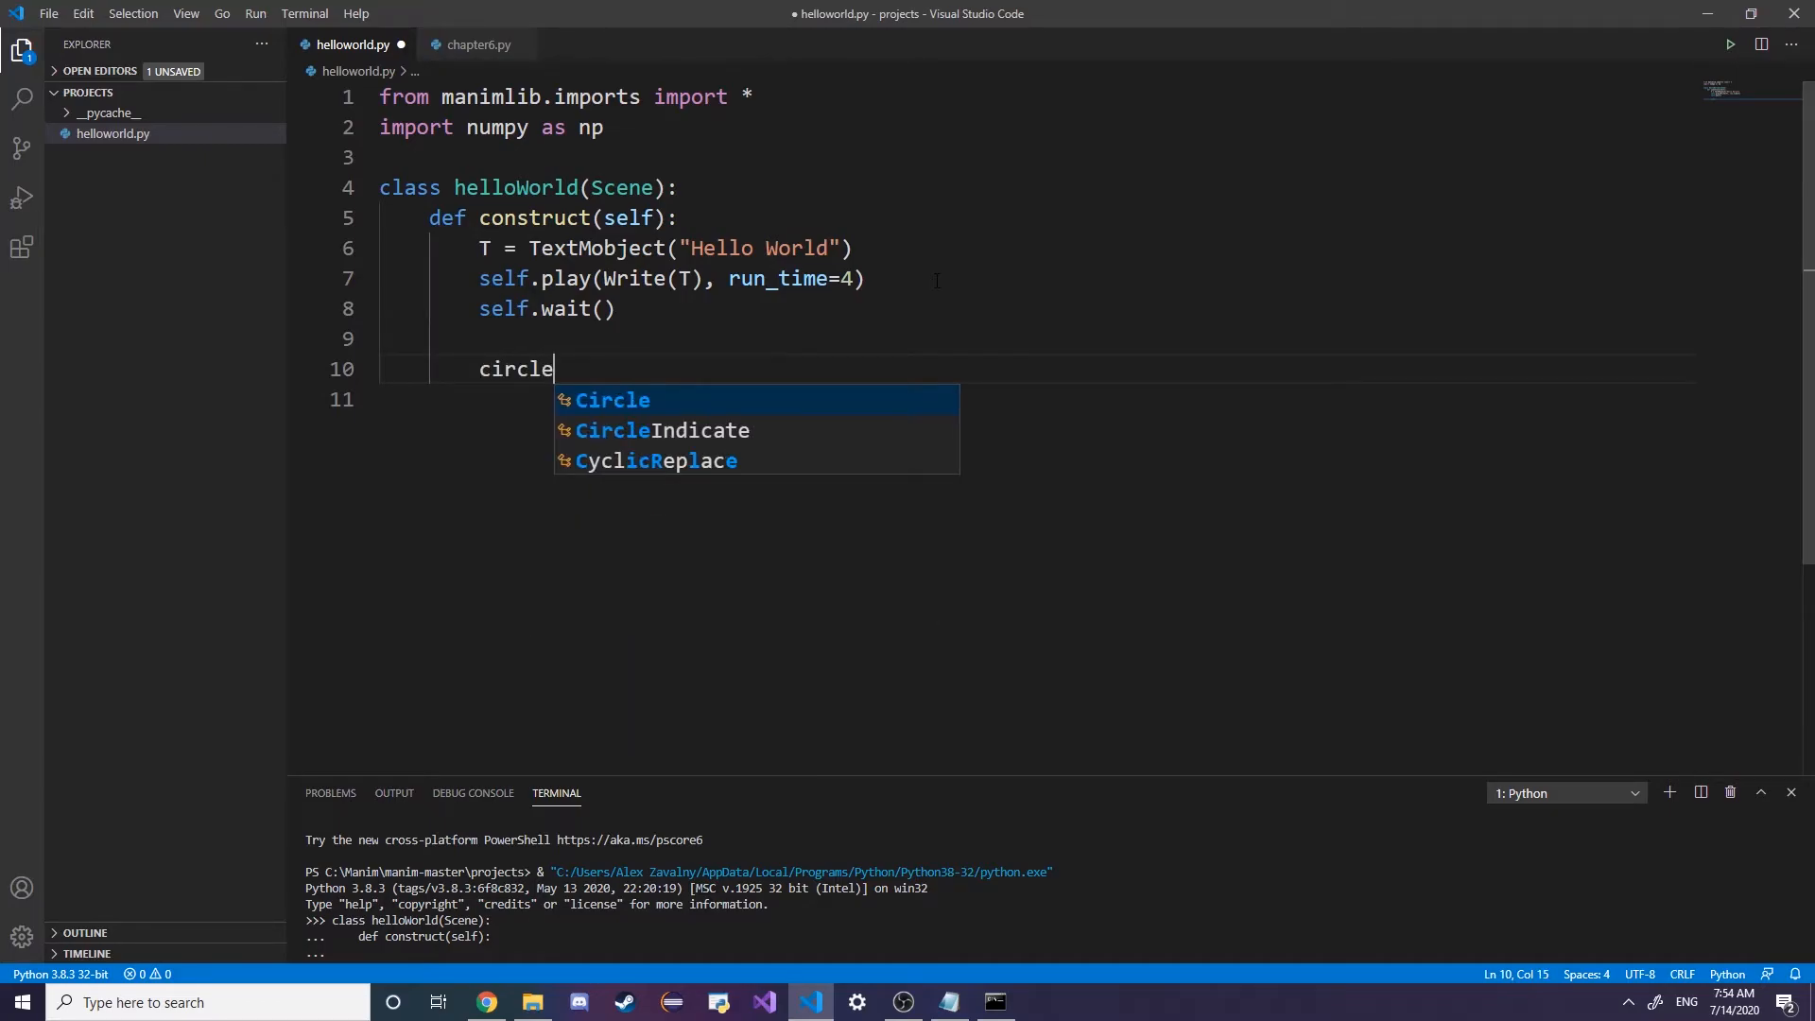
pyautogui.write('= Circle')
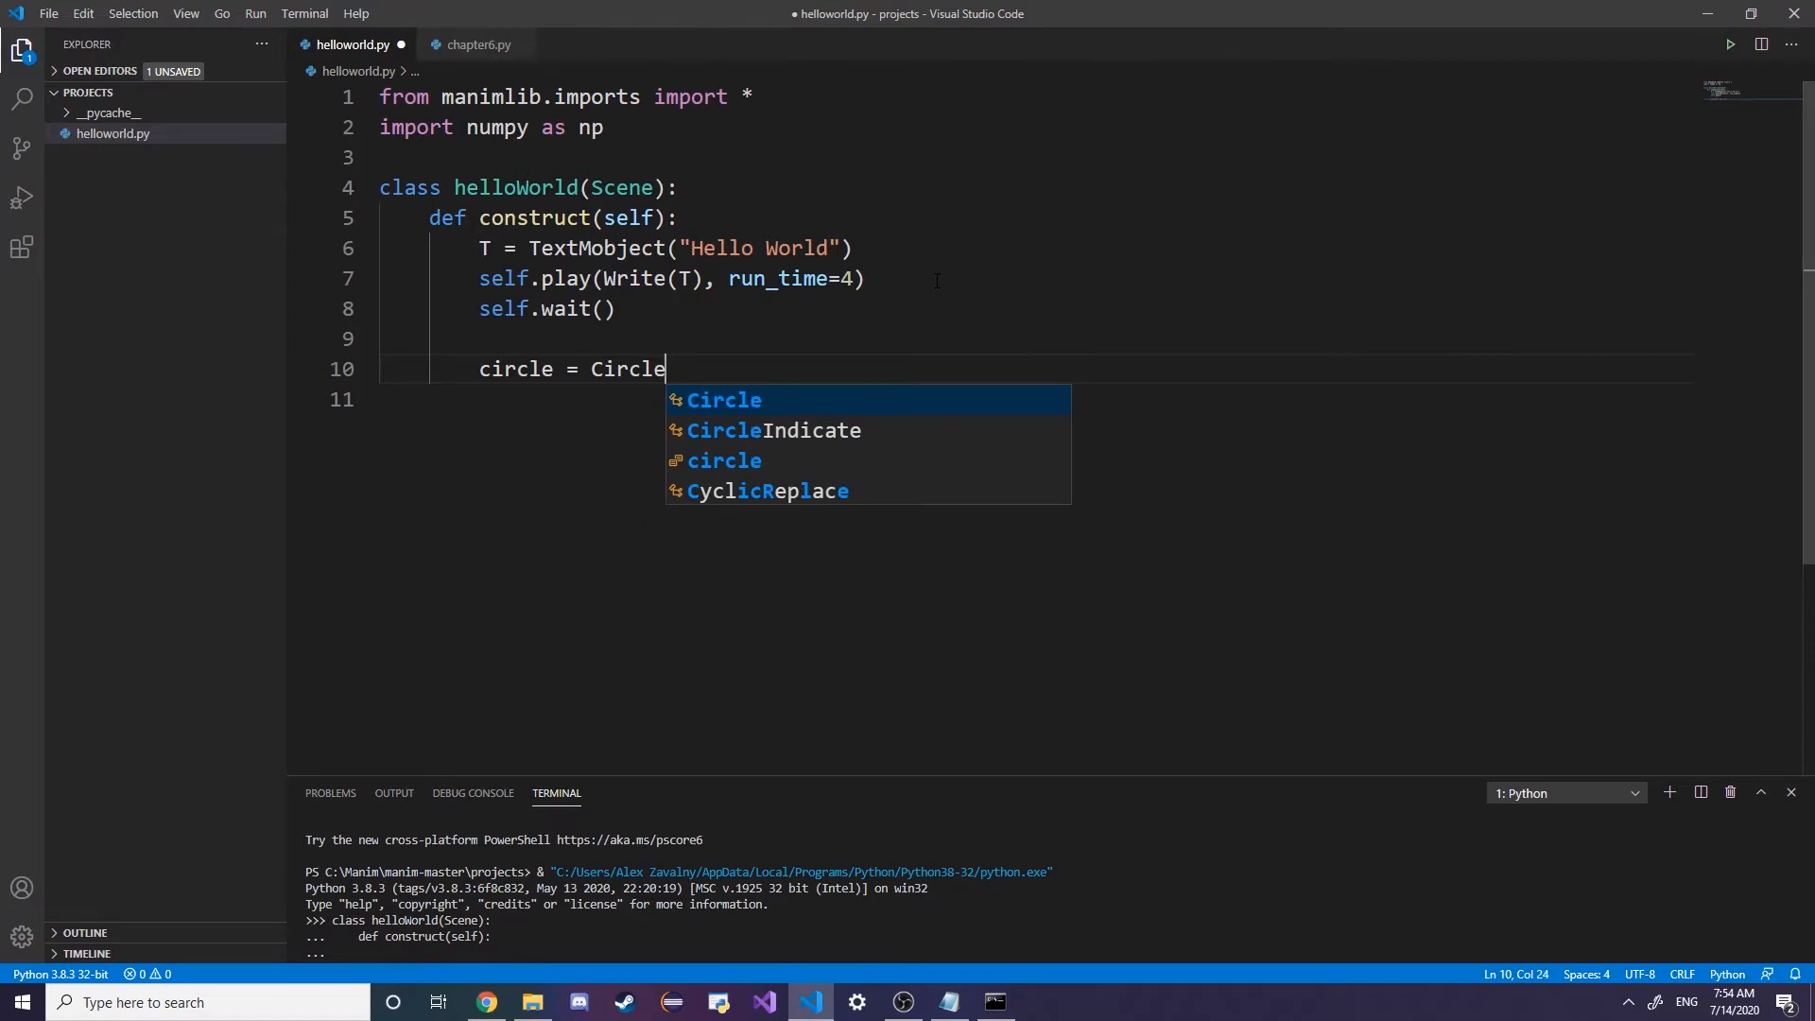
pyautogui.press('Enter')
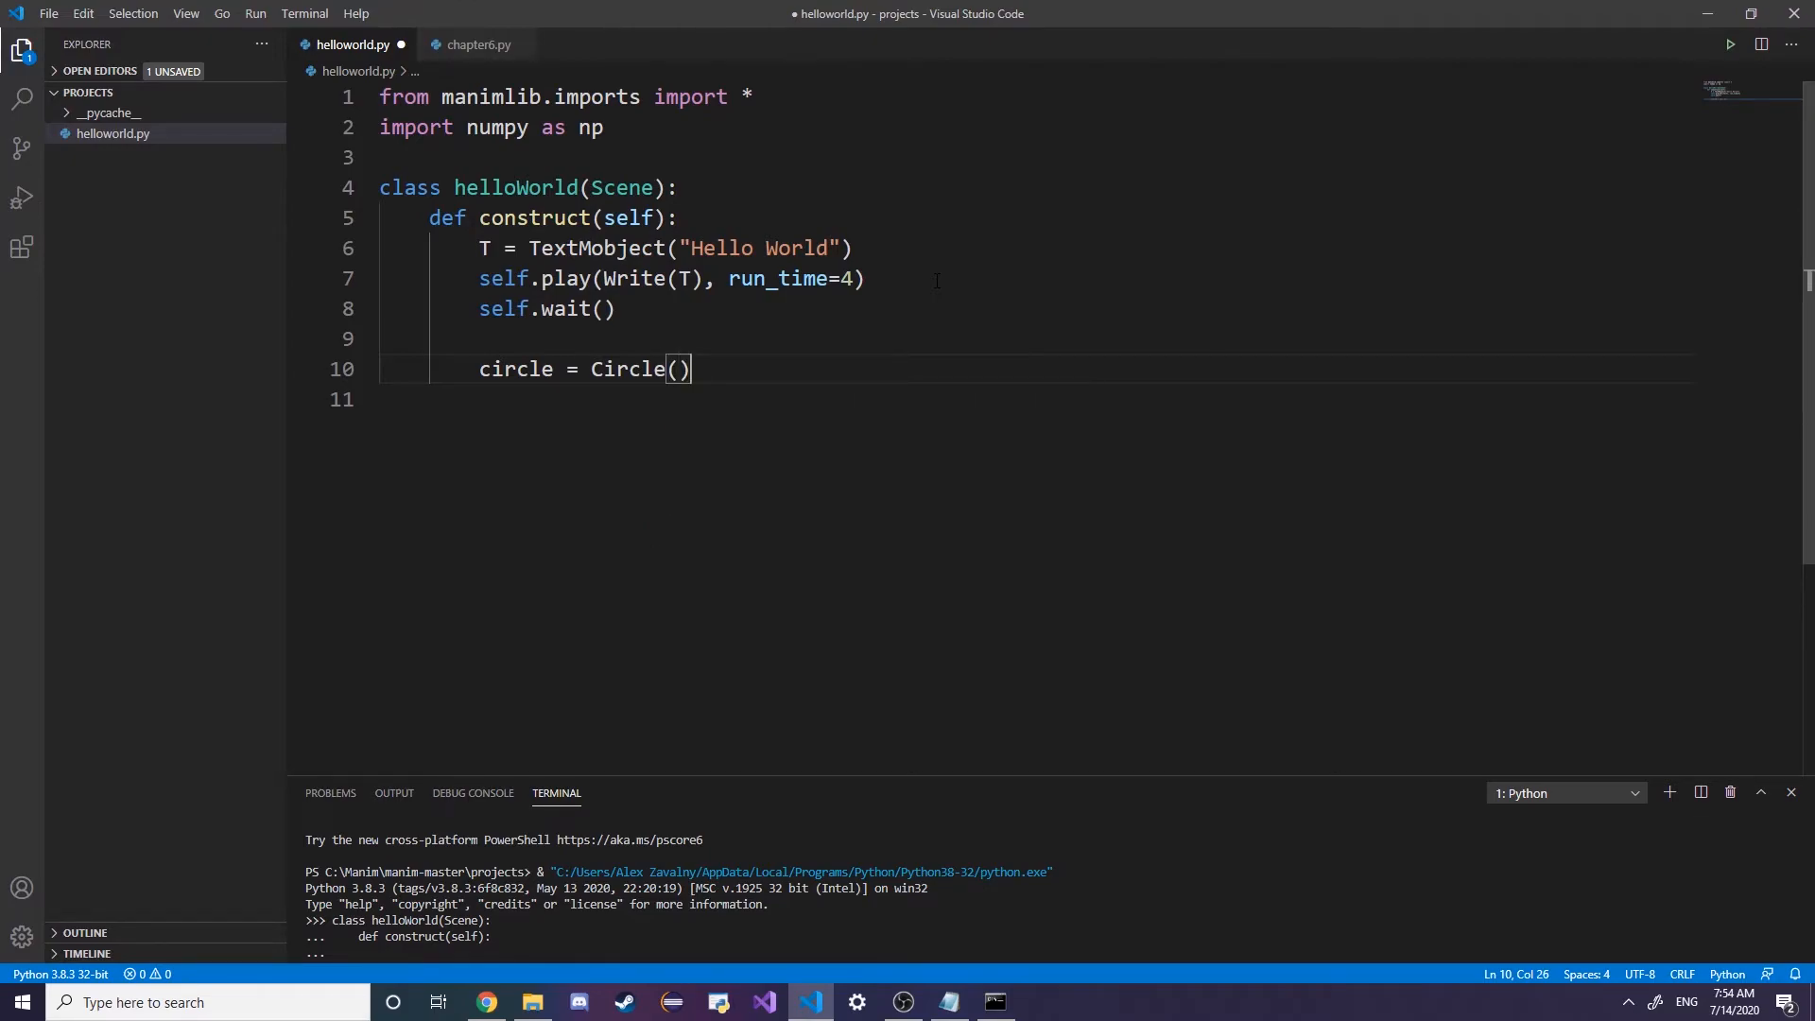
pyautogui.press('Enter')
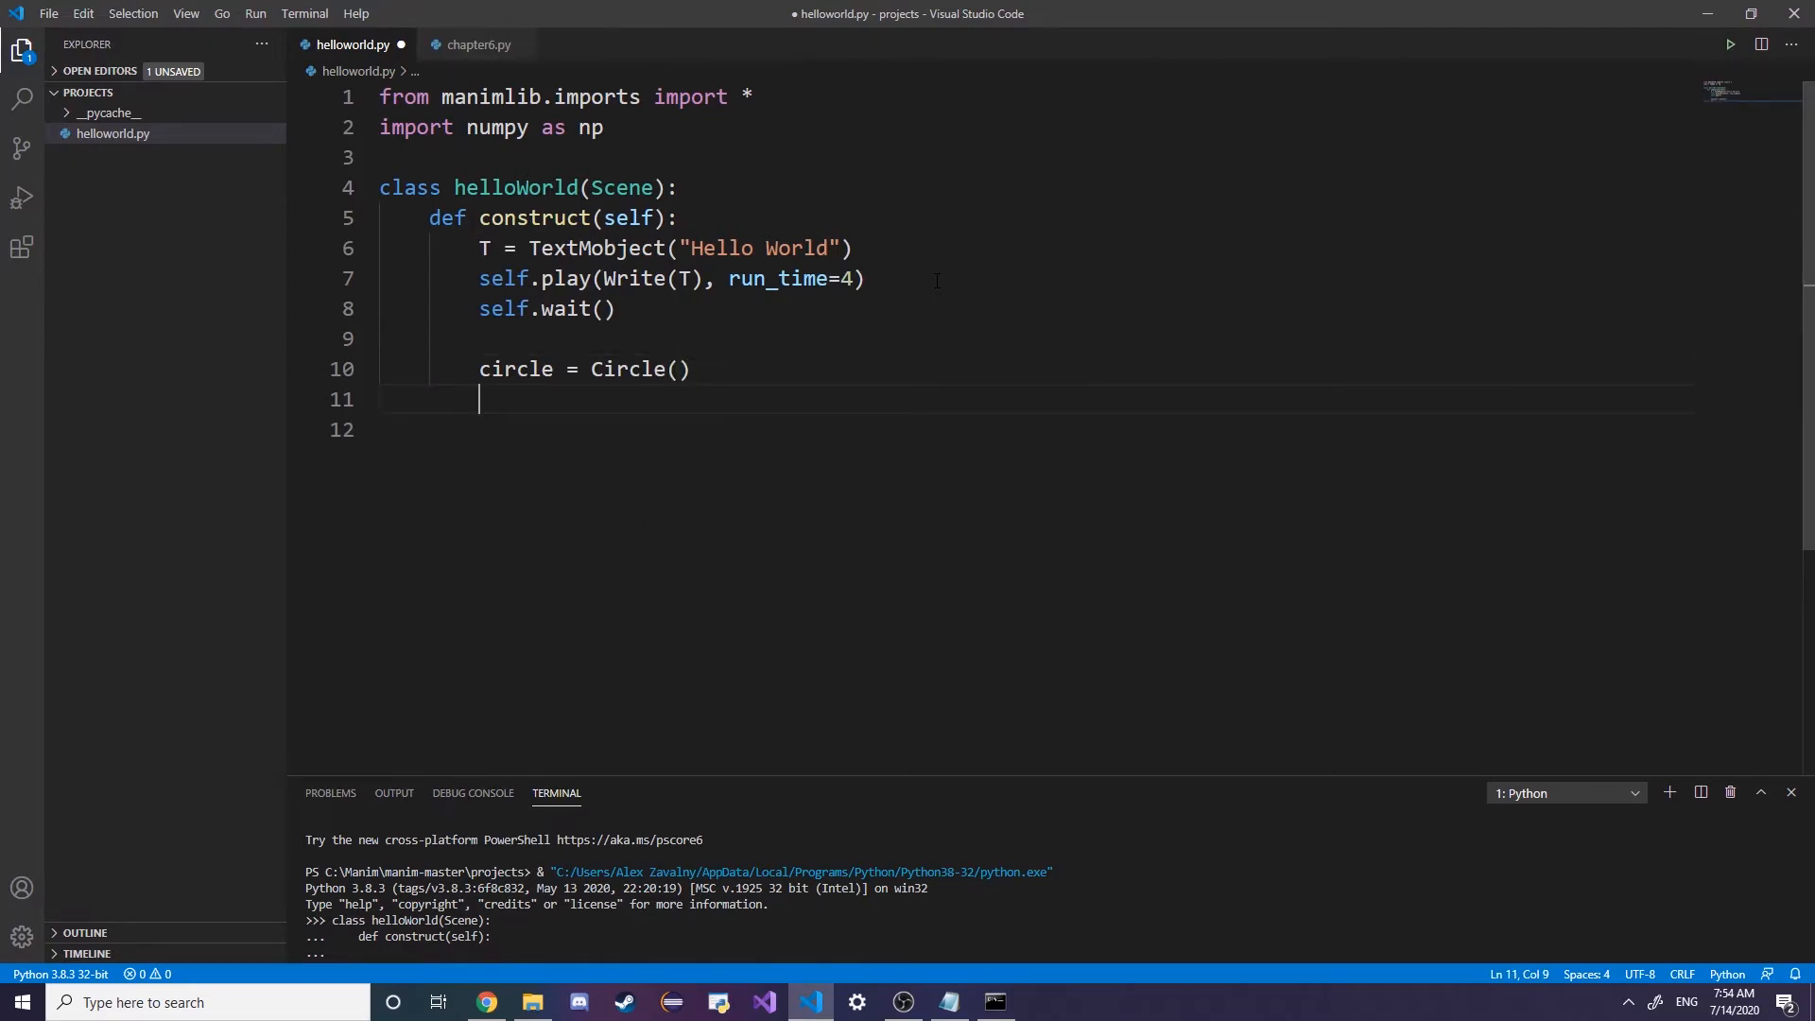
pyautogui.write('square')
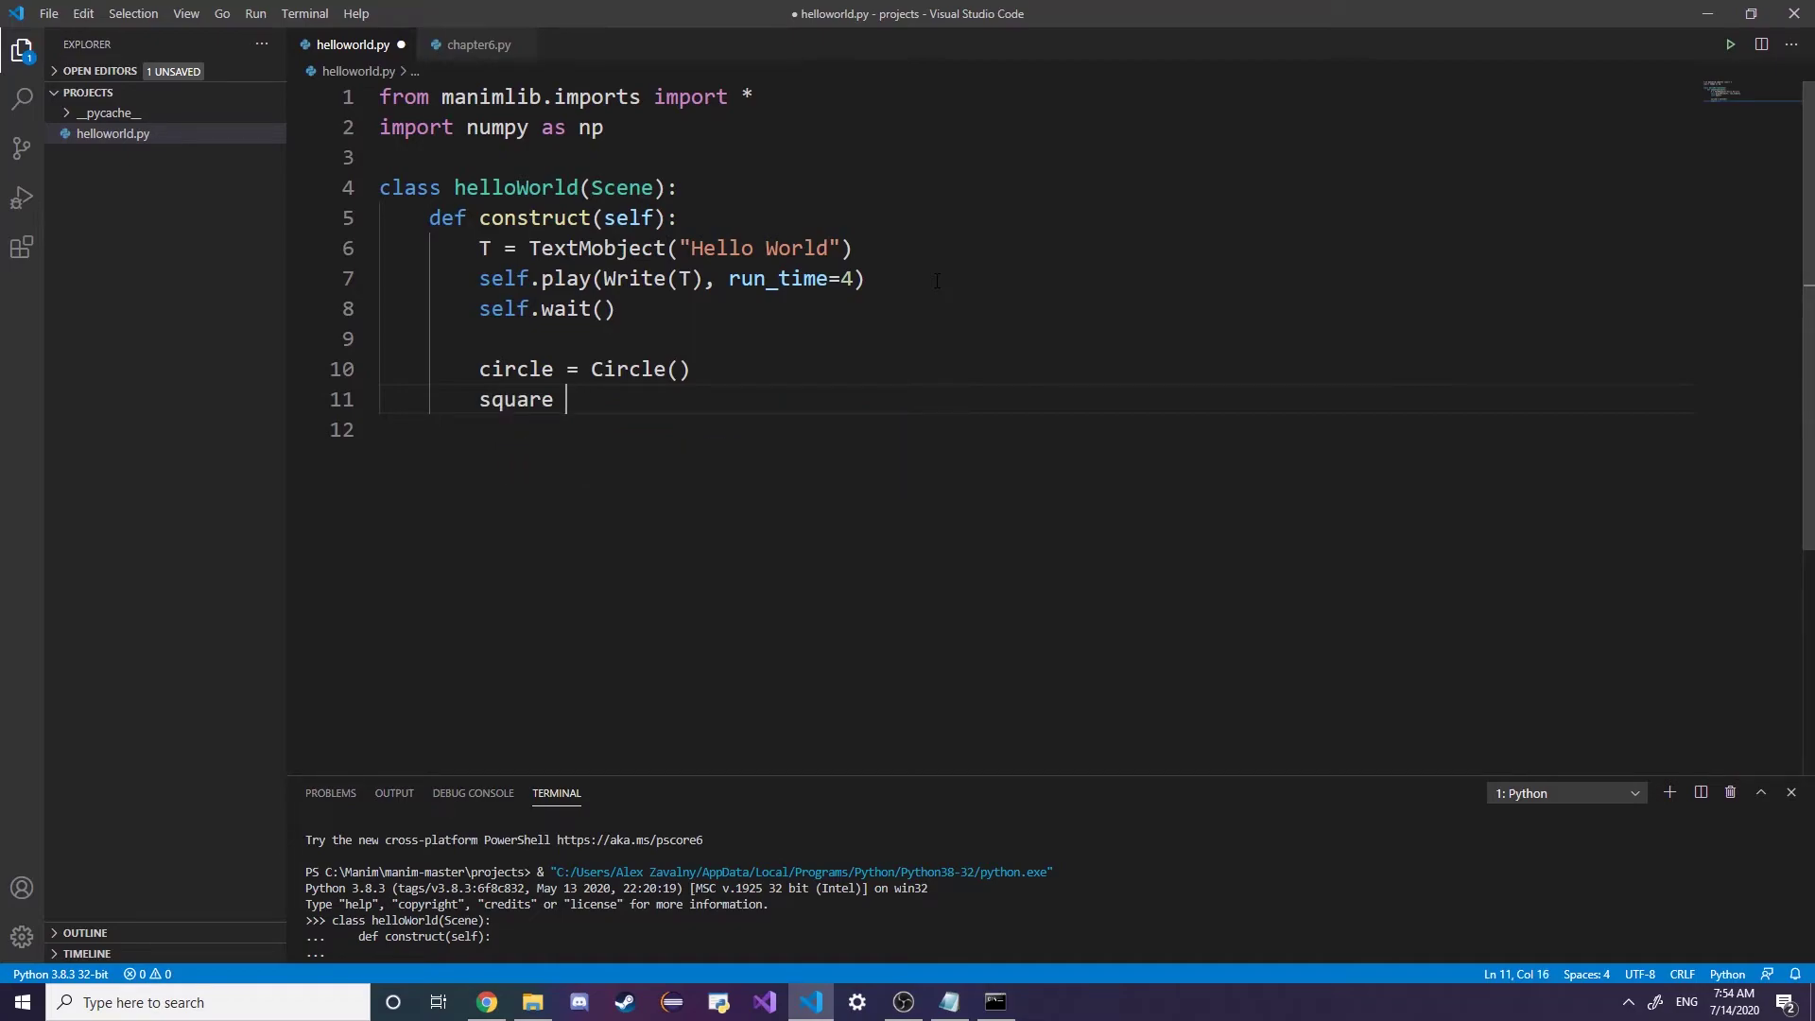
pyautogui.write('= Square()')
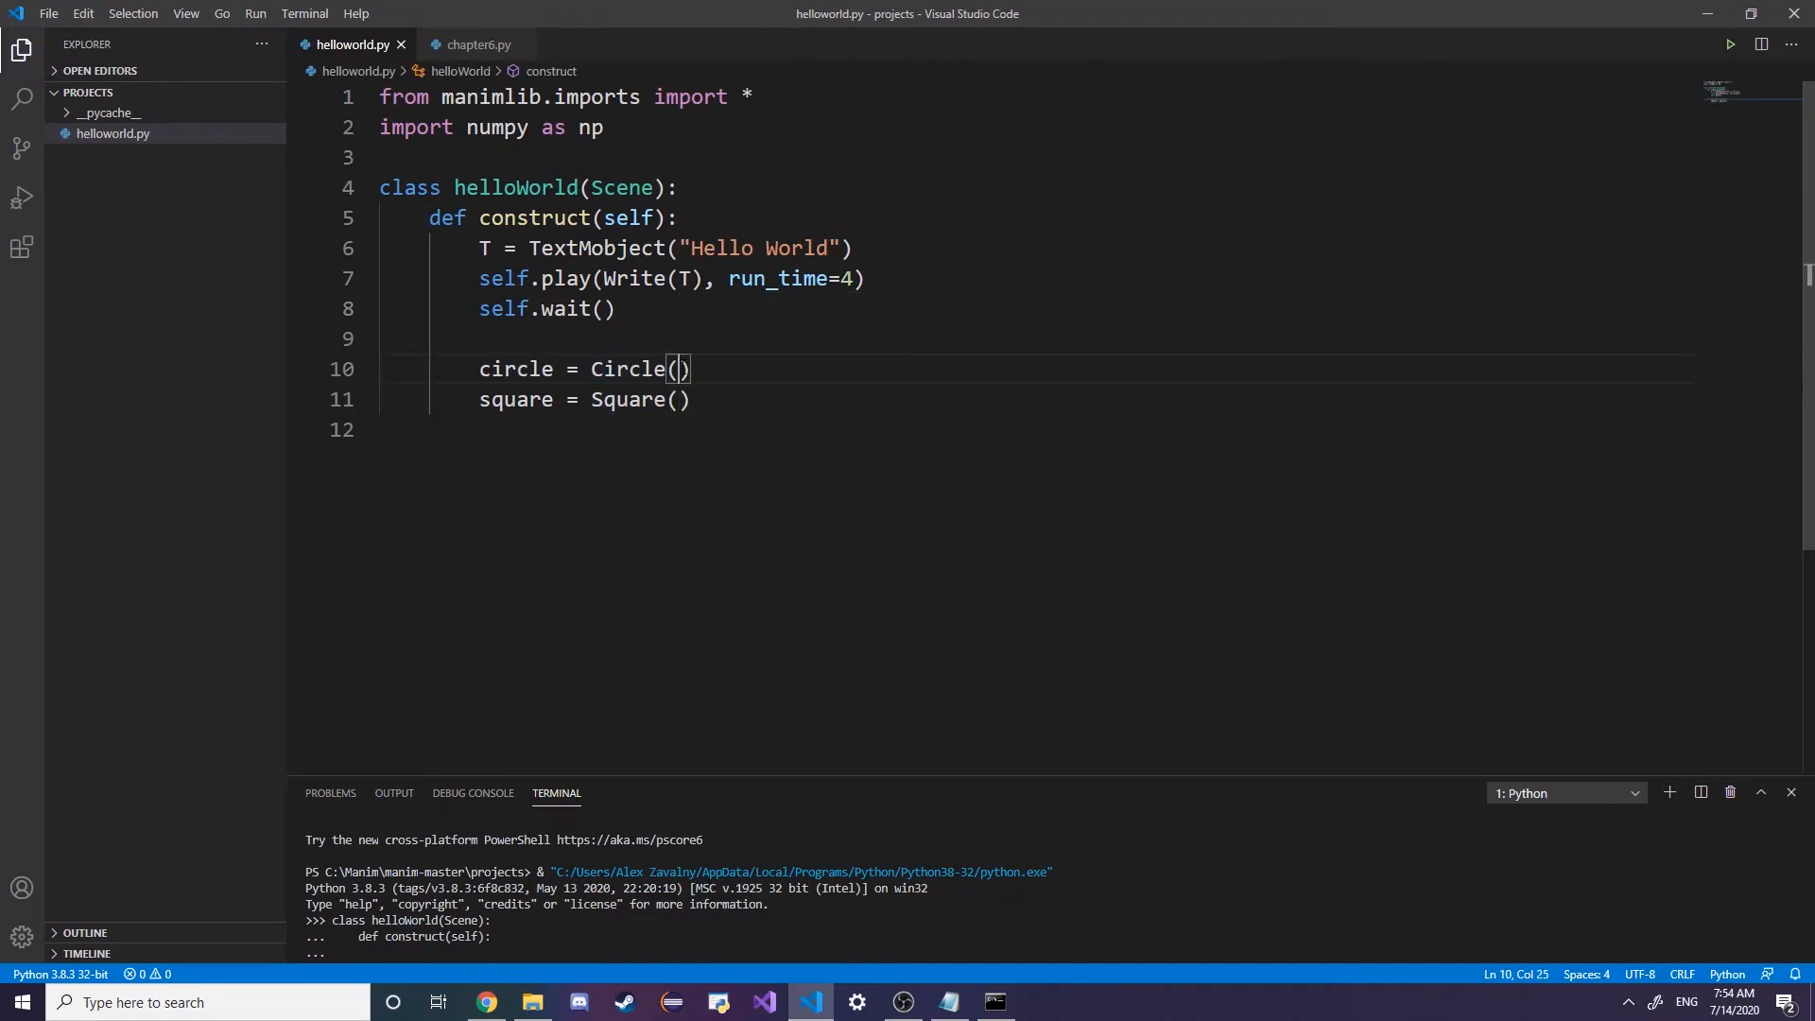
# Add line = Line(np.array([4,0,0]), np.array([6,0,0])) below the square
pyautogui.click(691, 399)
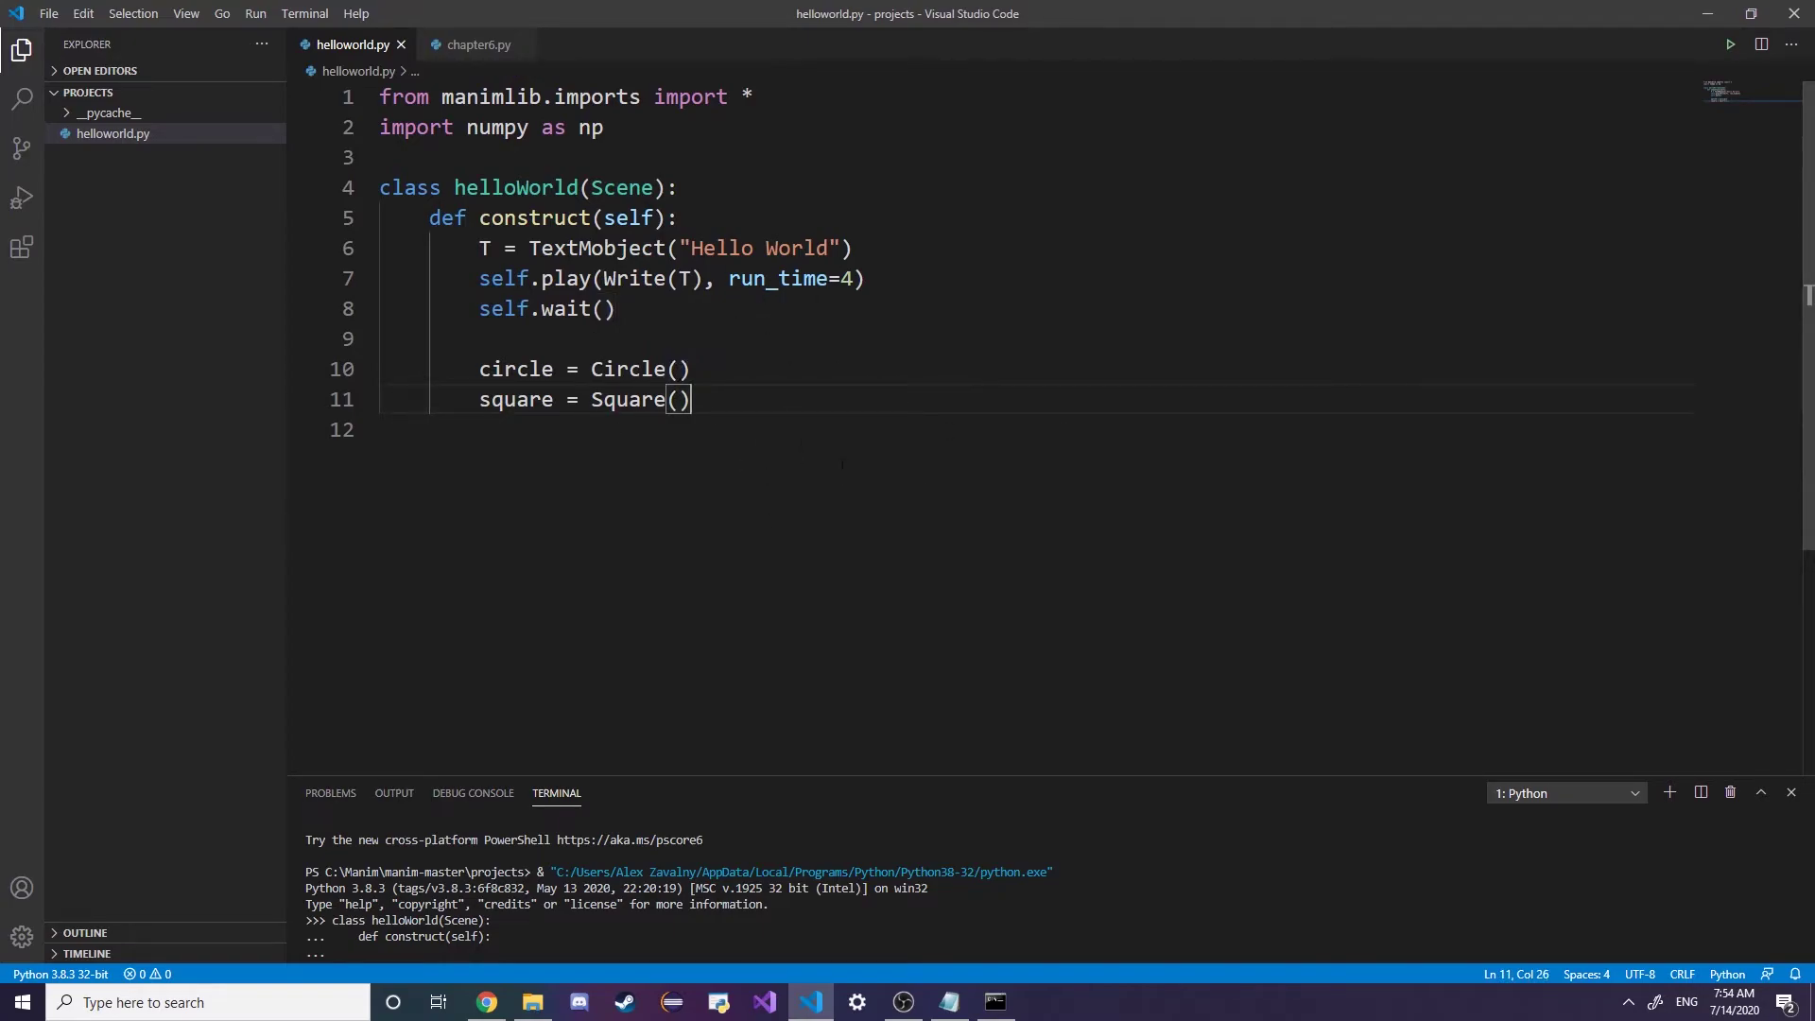
pyautogui.press('Enter')
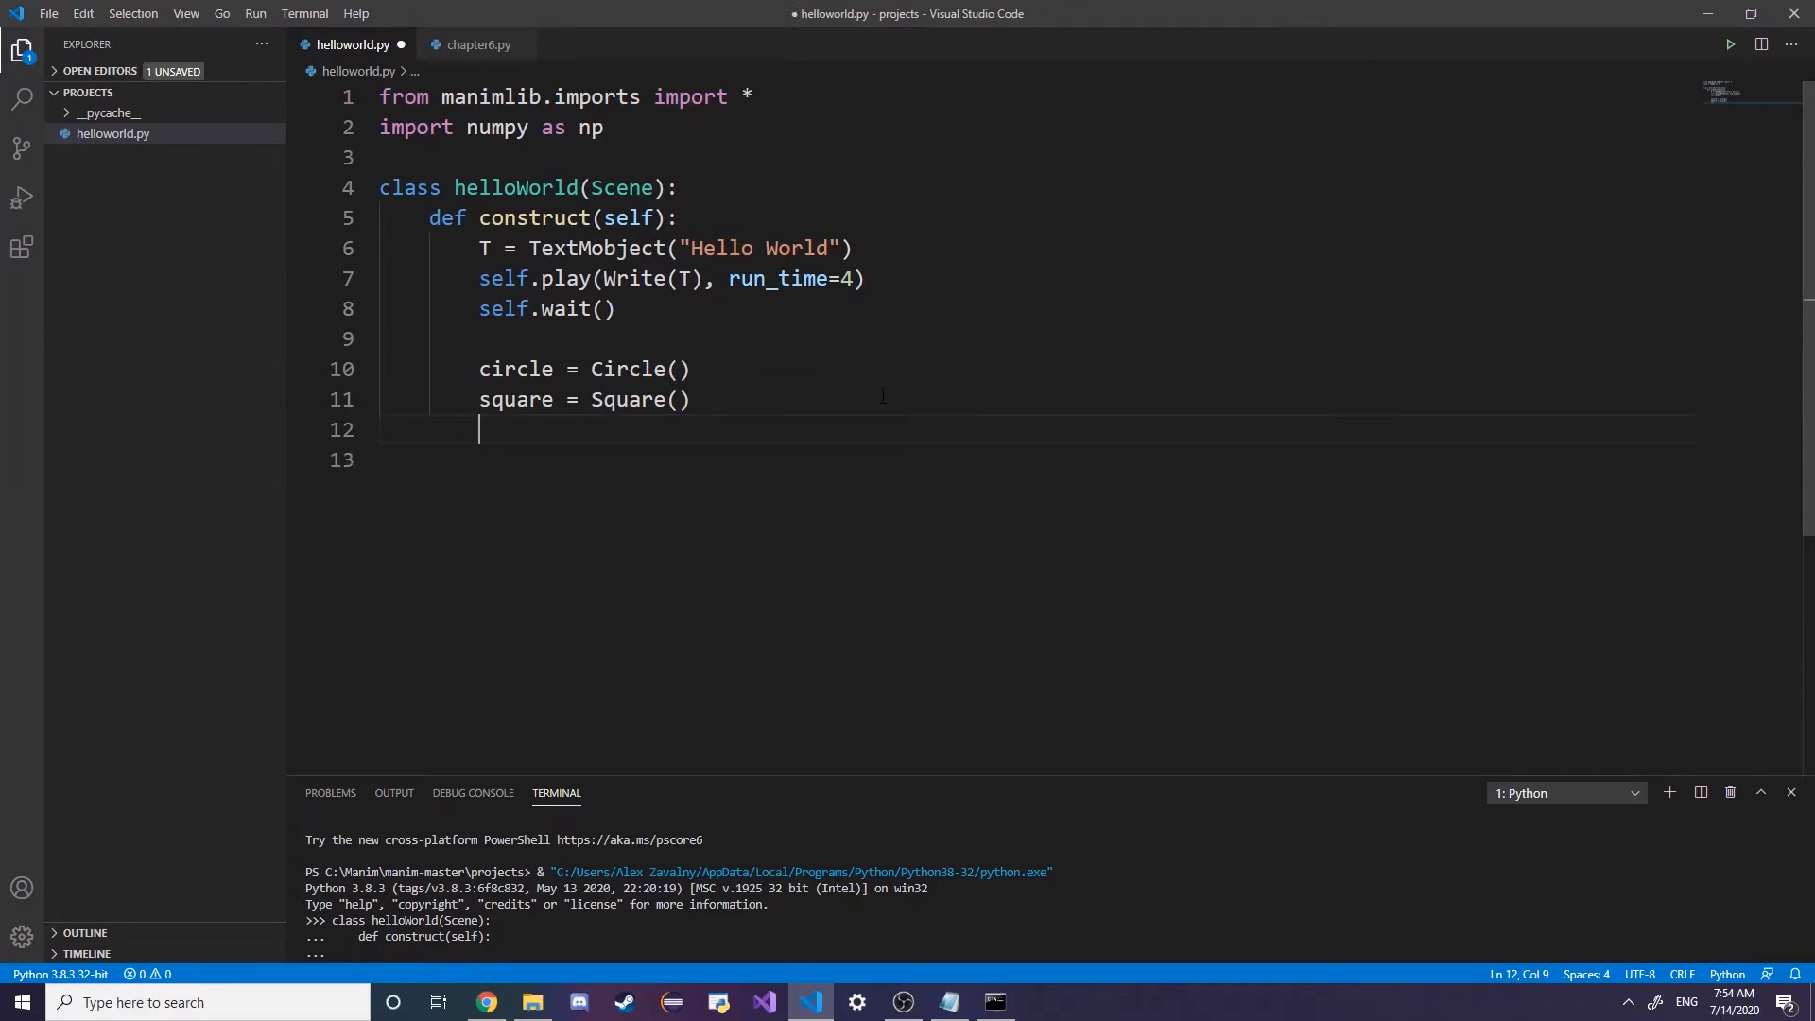
pyautogui.write('line =')
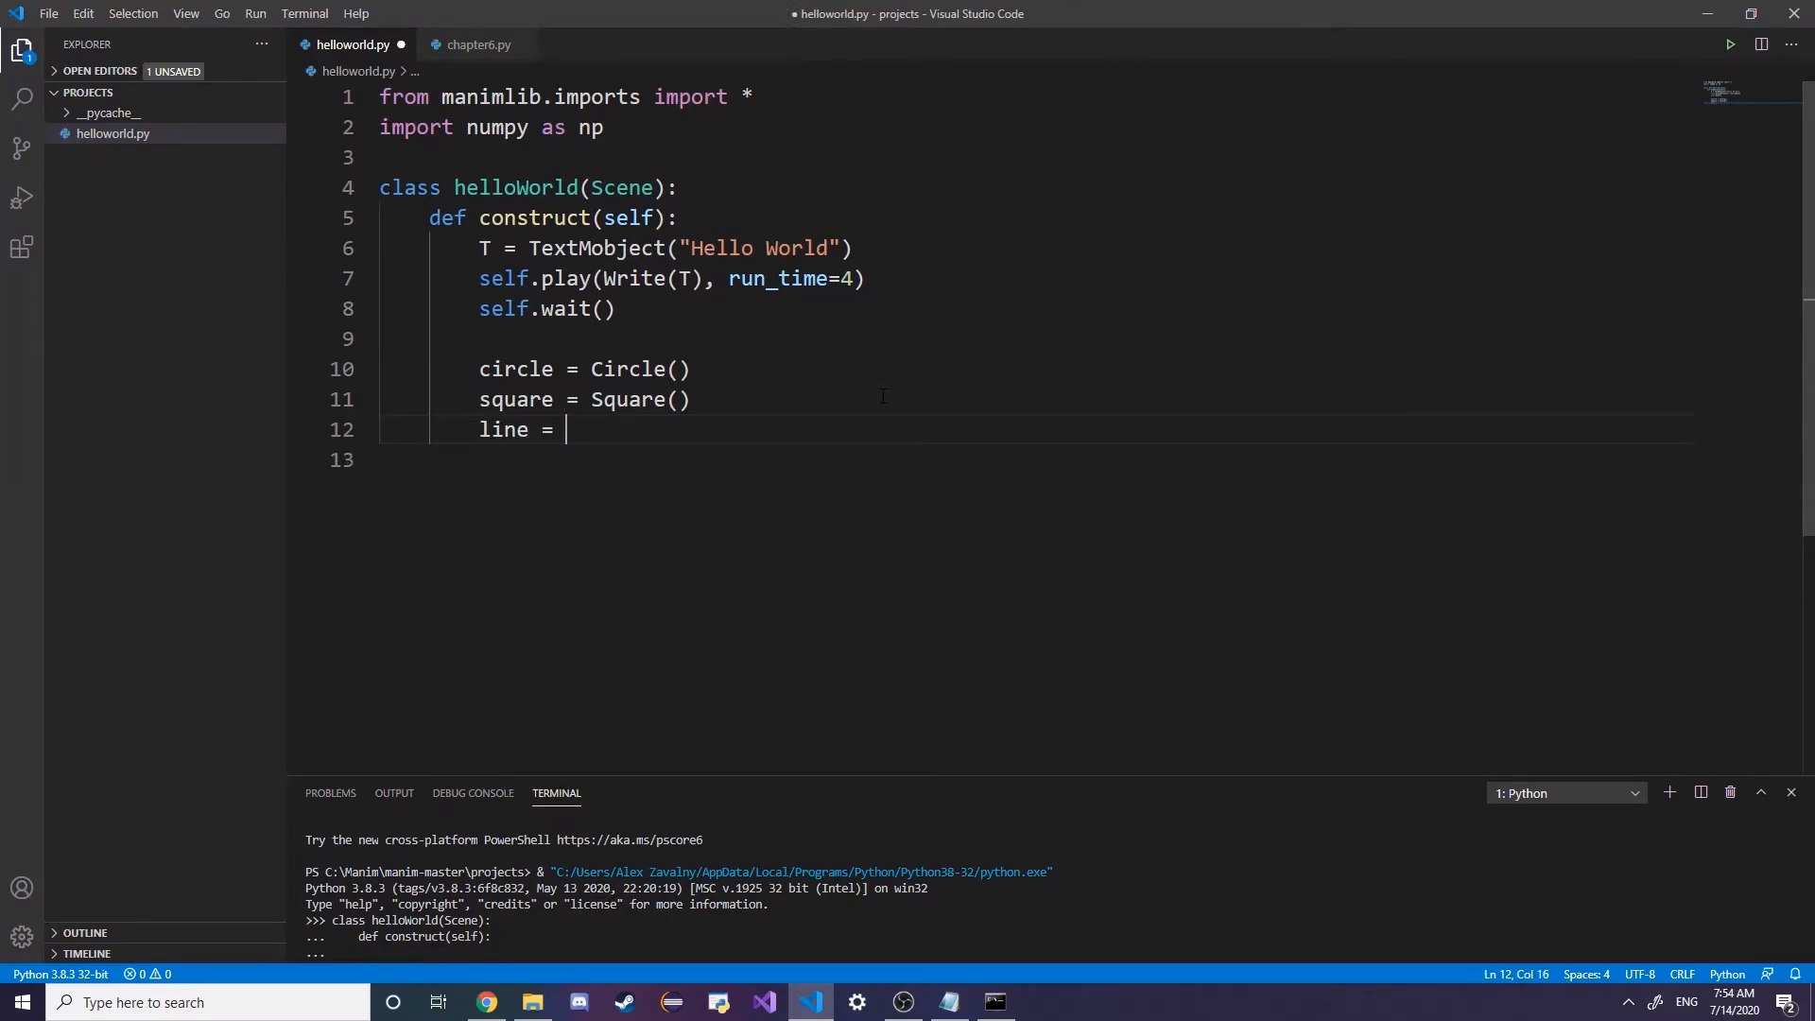
pyautogui.write('Line(')
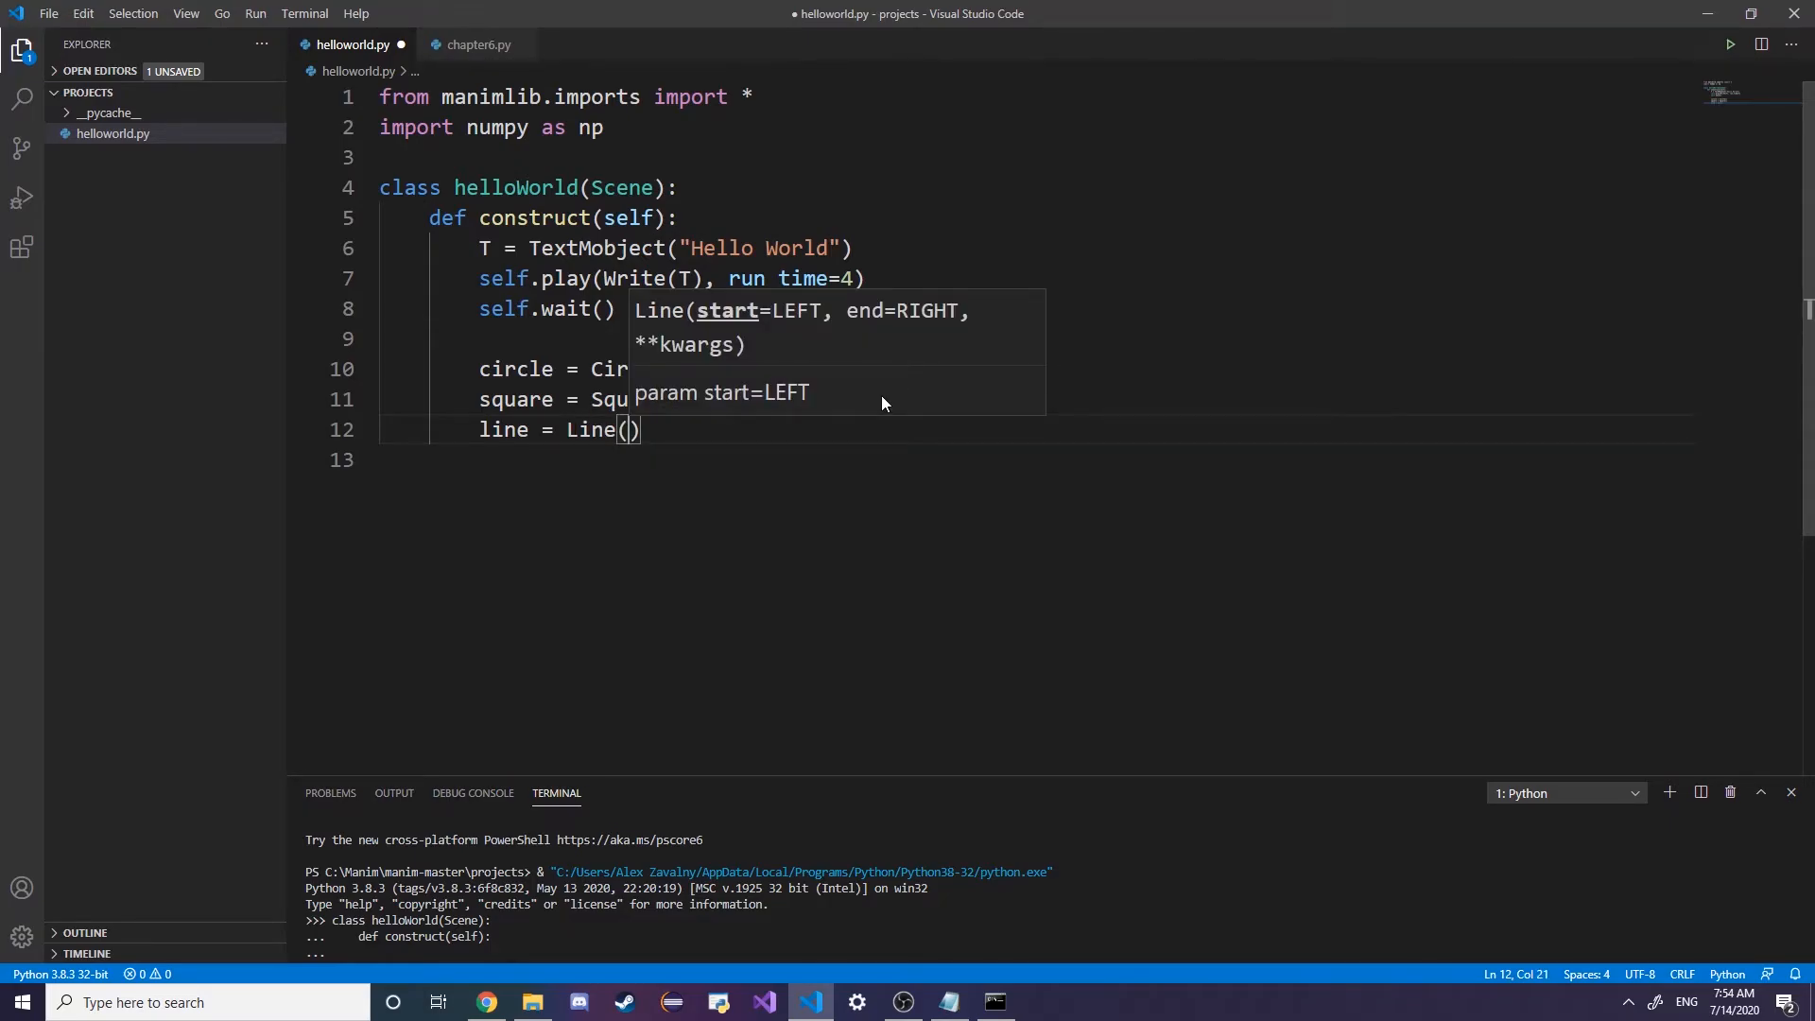
pyautogui.write('n')
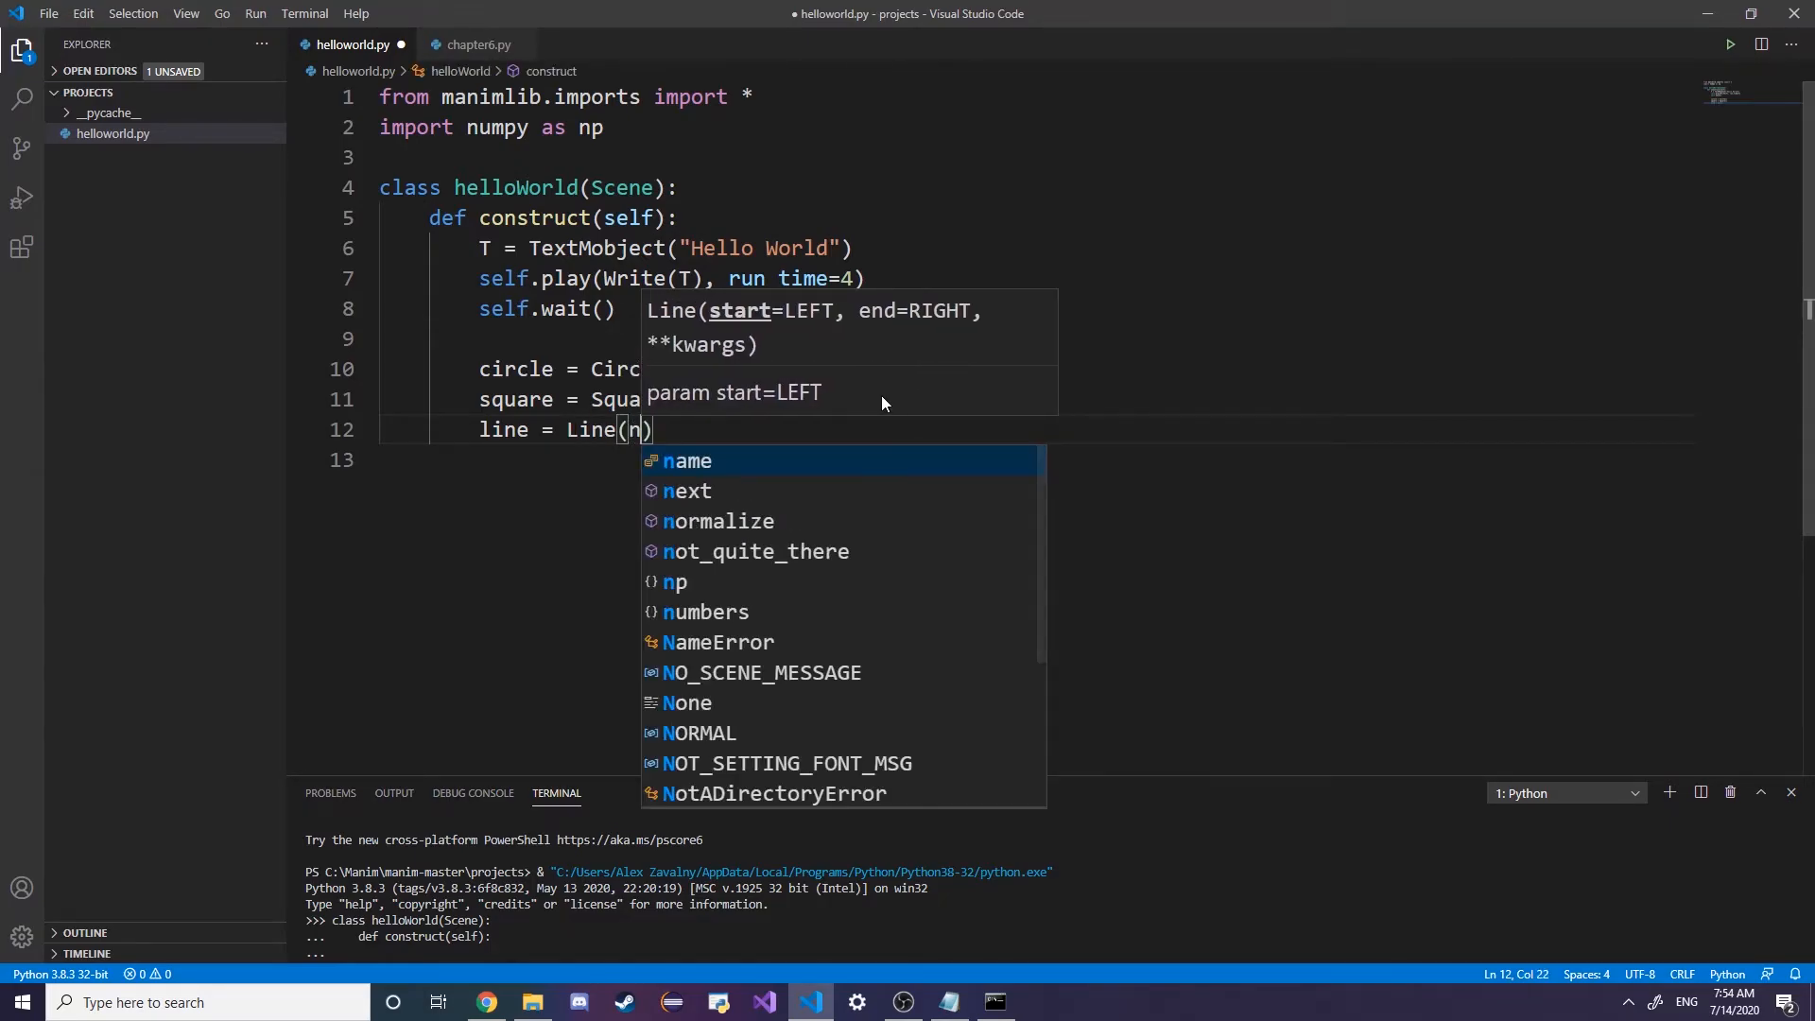
pyautogui.write('p.array')
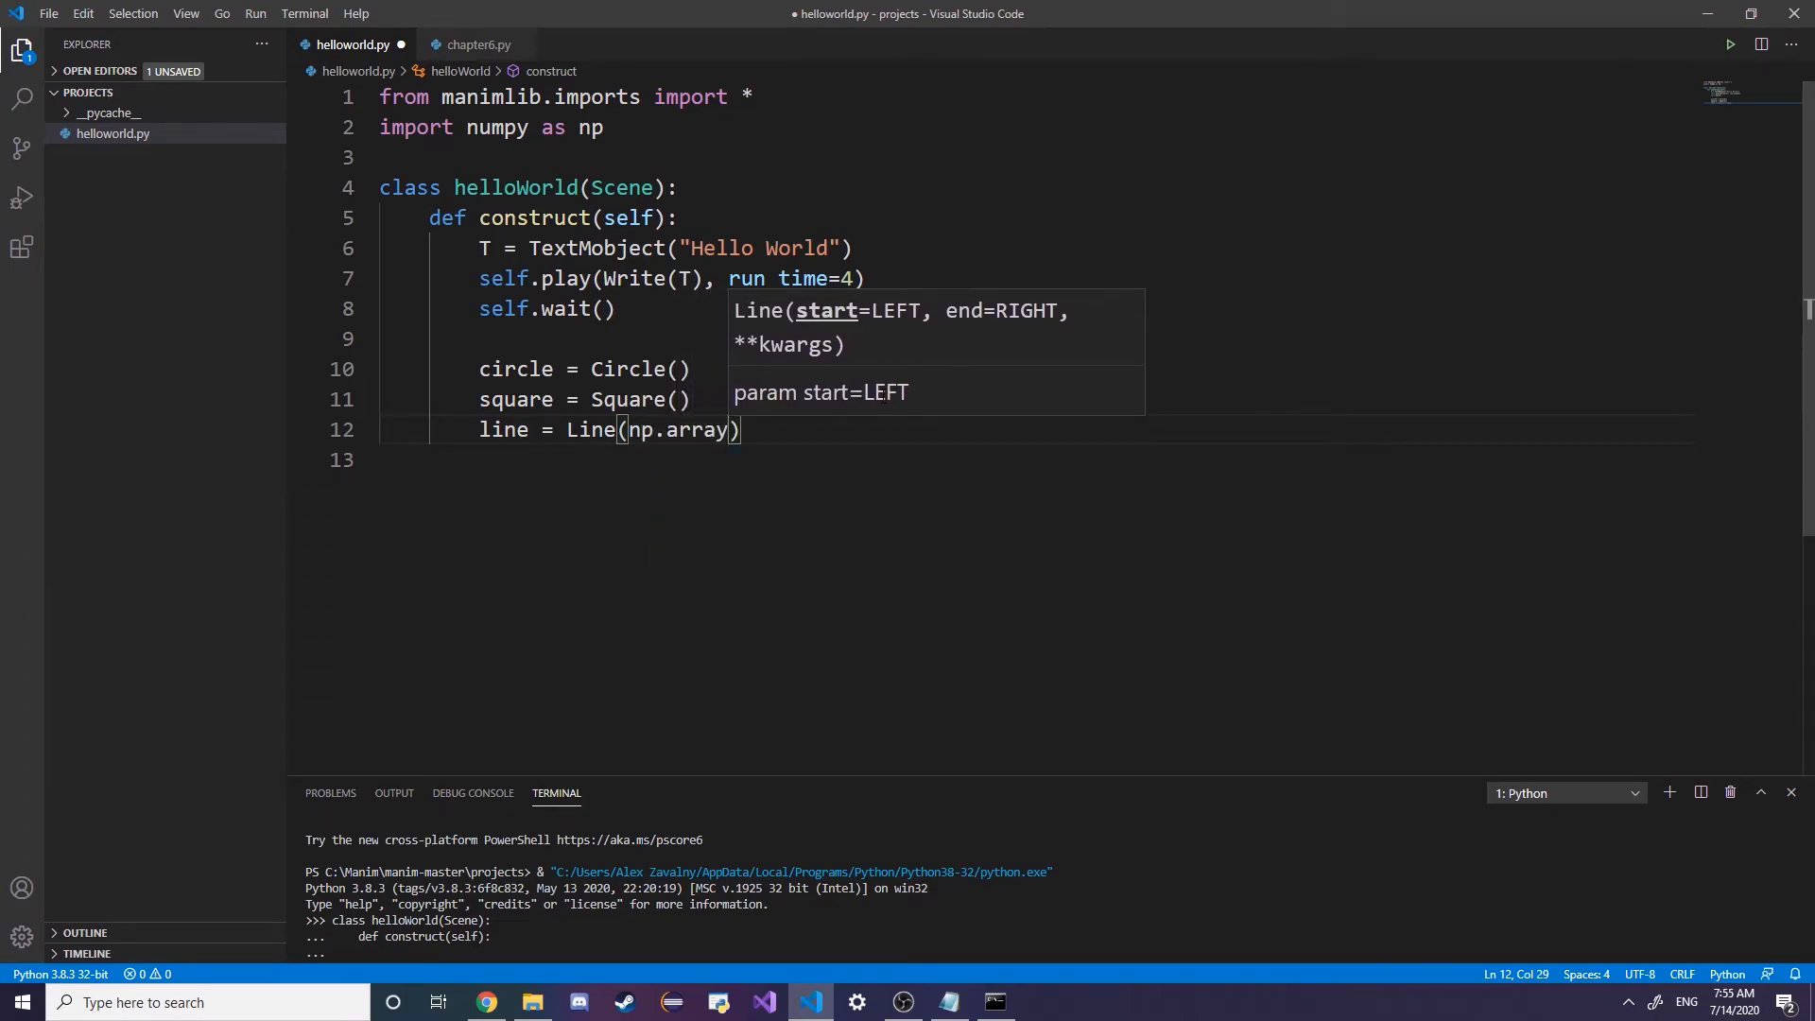
pyautogui.write('[]')
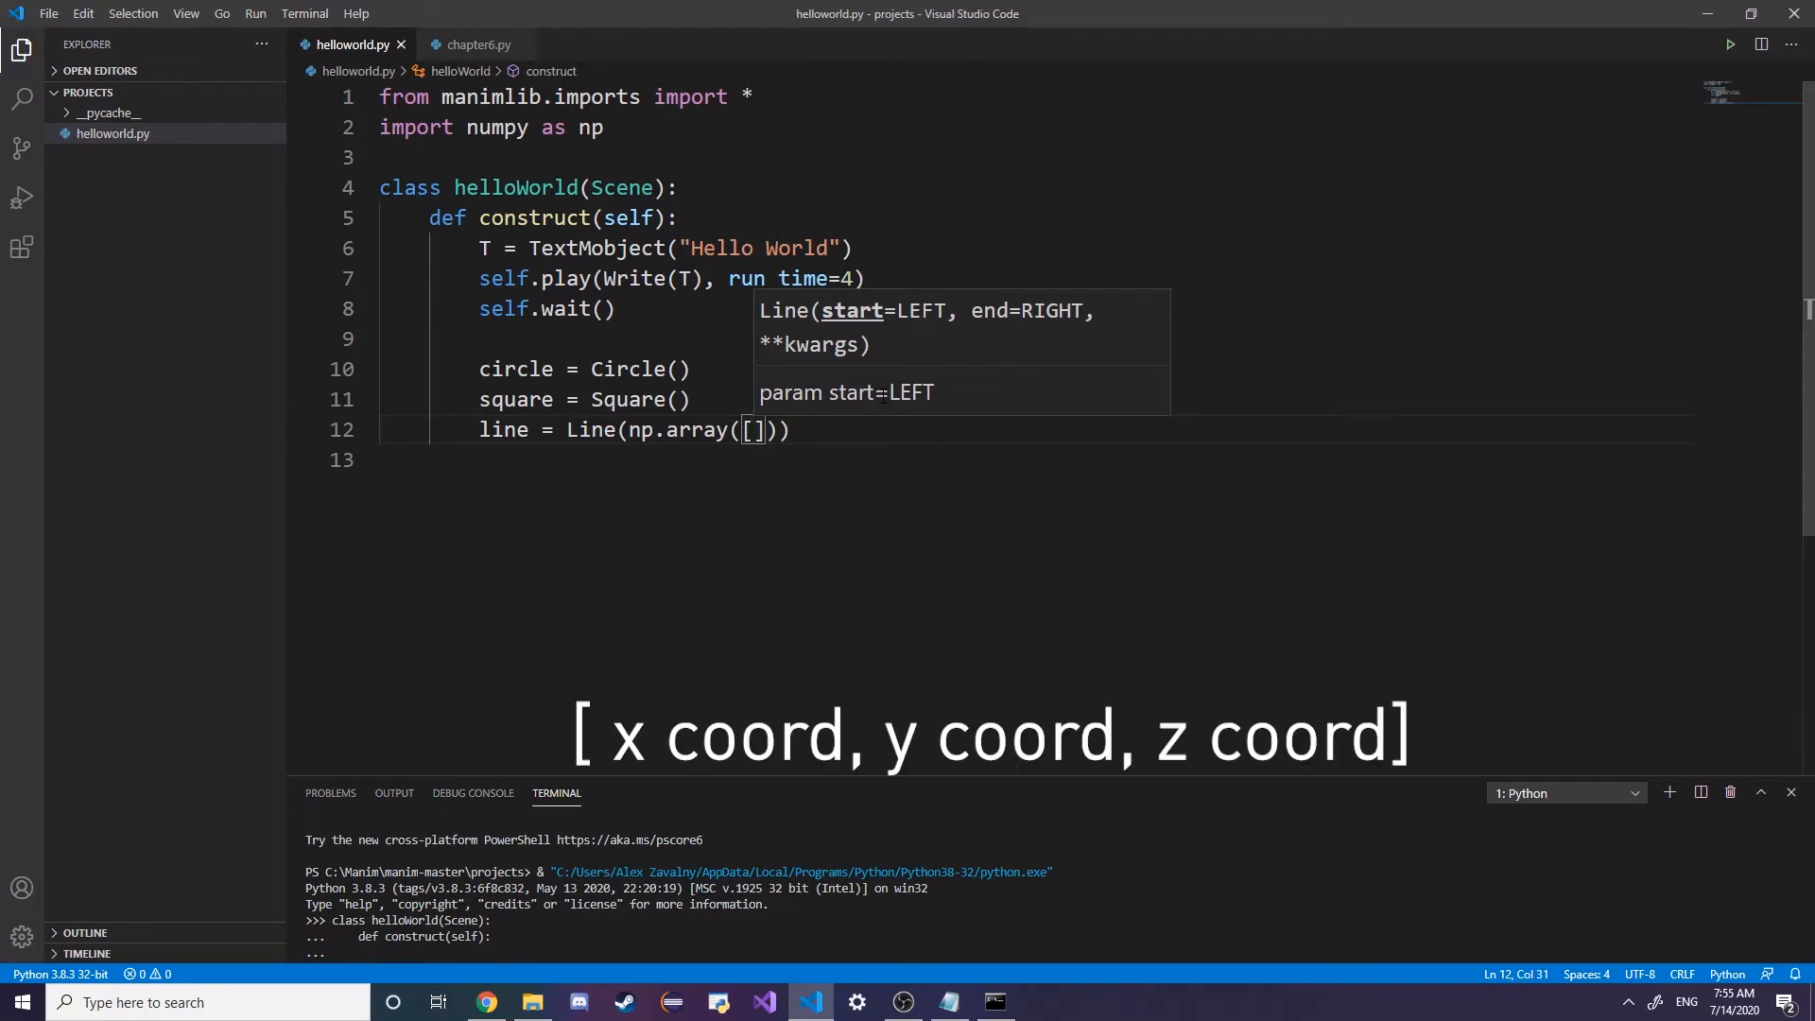
pyautogui.moveTo(882, 396)
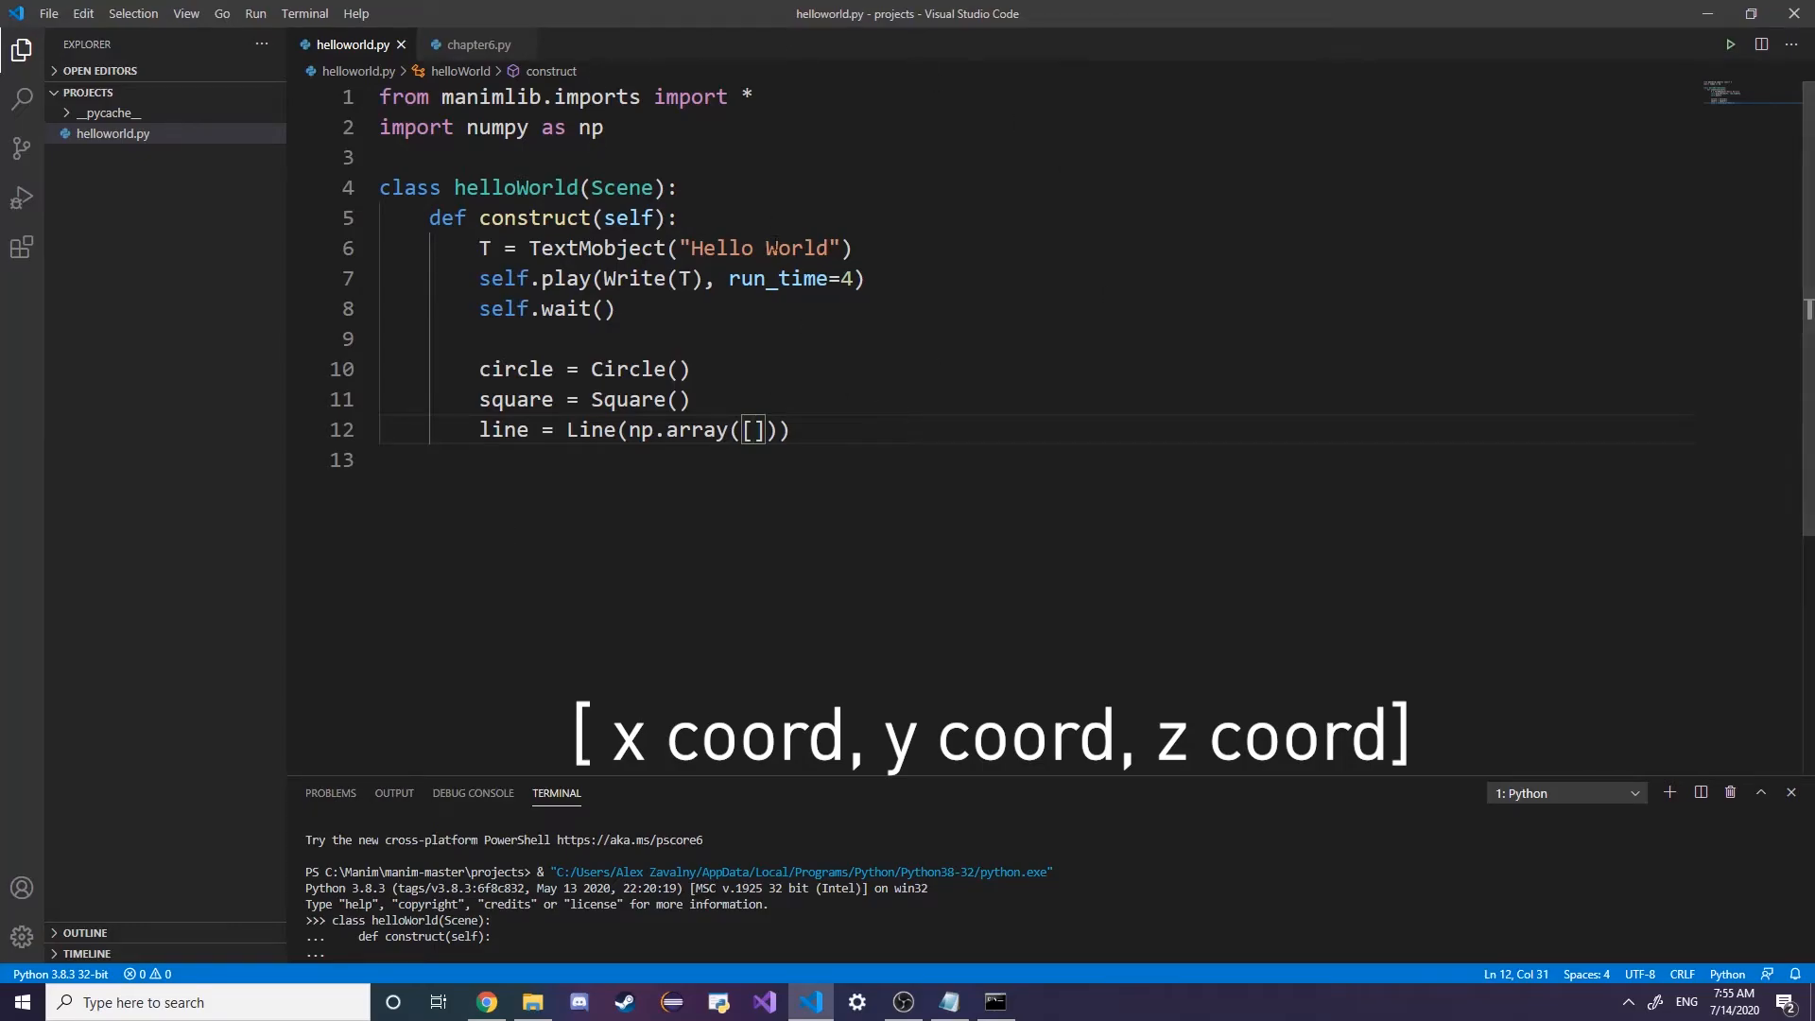
pyautogui.moveTo(1116, 348)
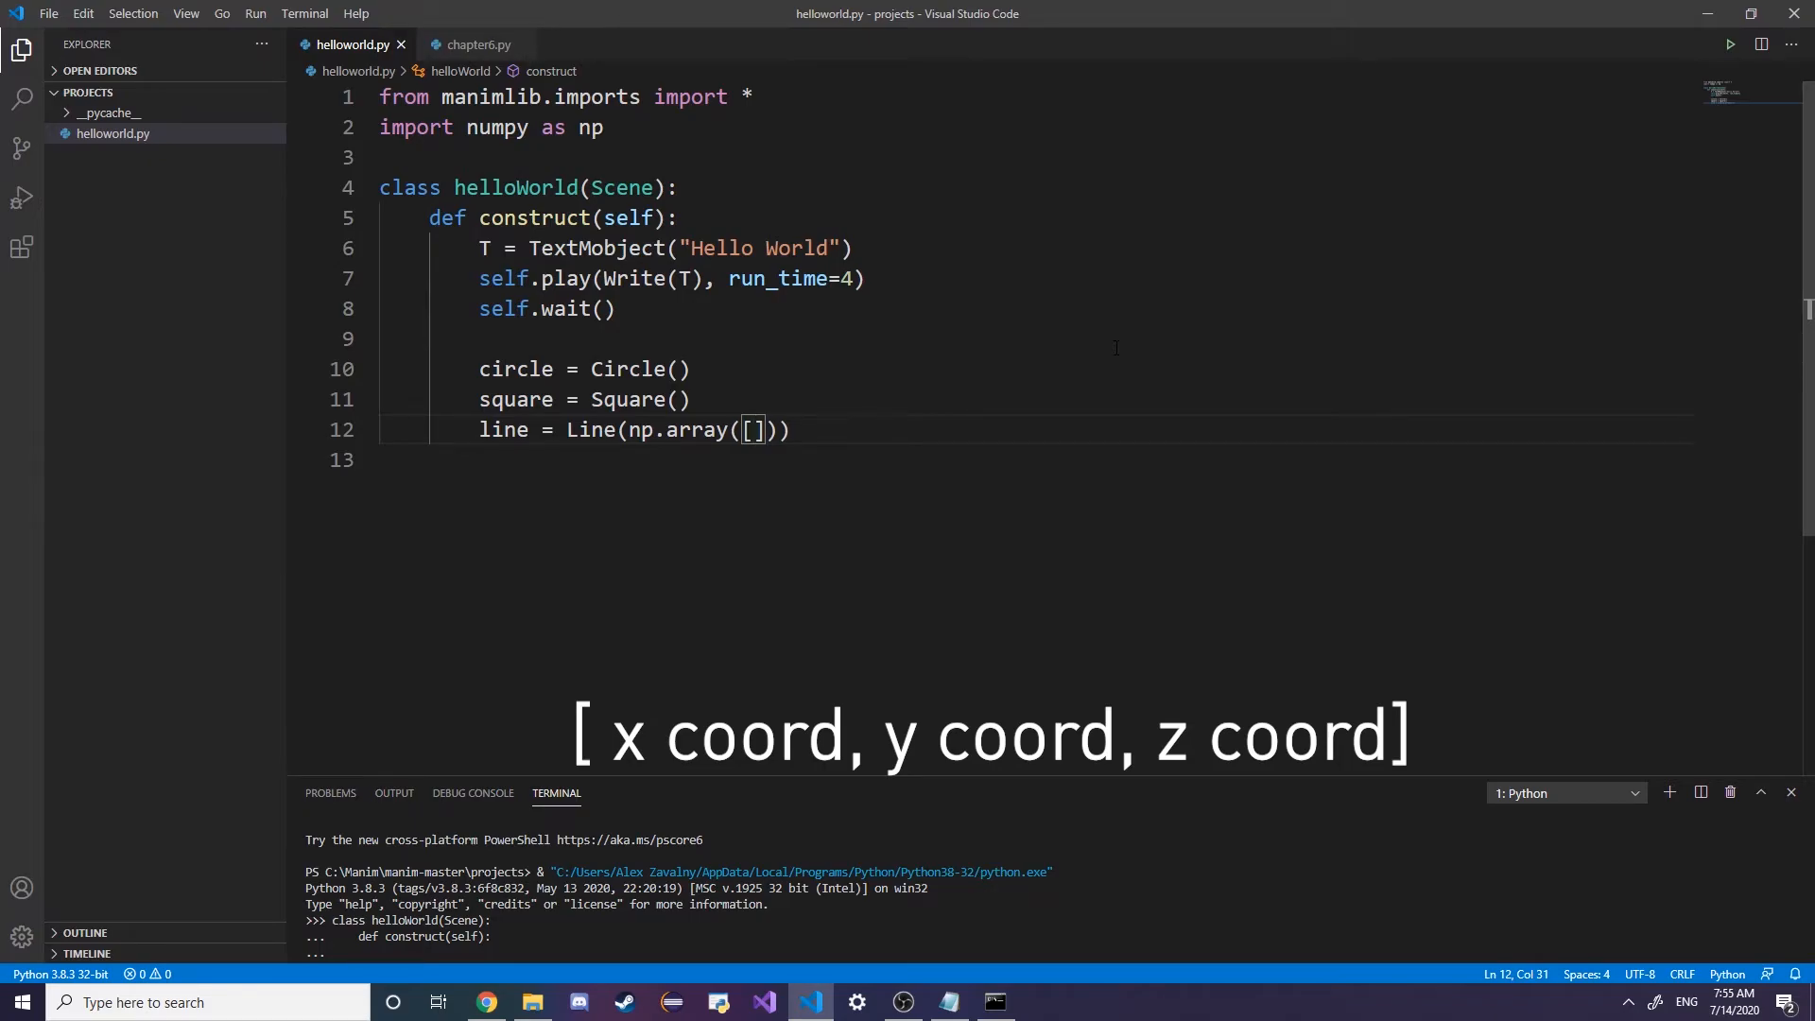
pyautogui.write('3')
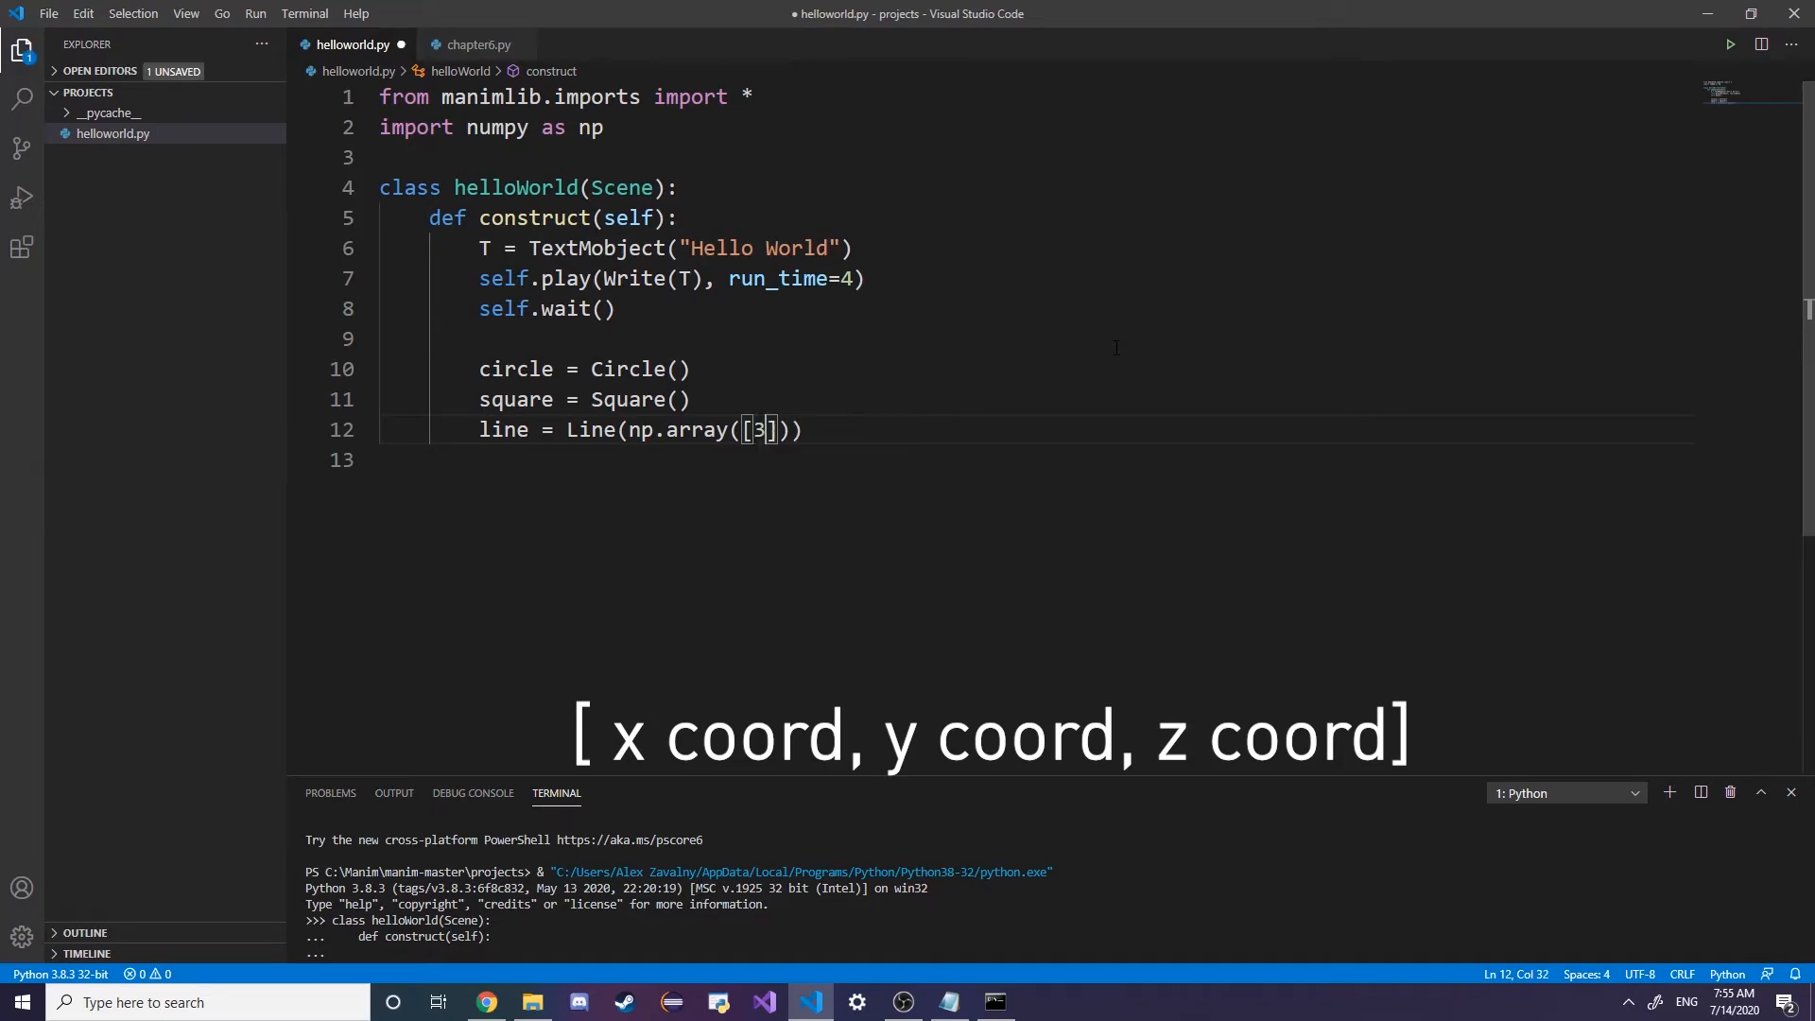
pyautogui.write('4')
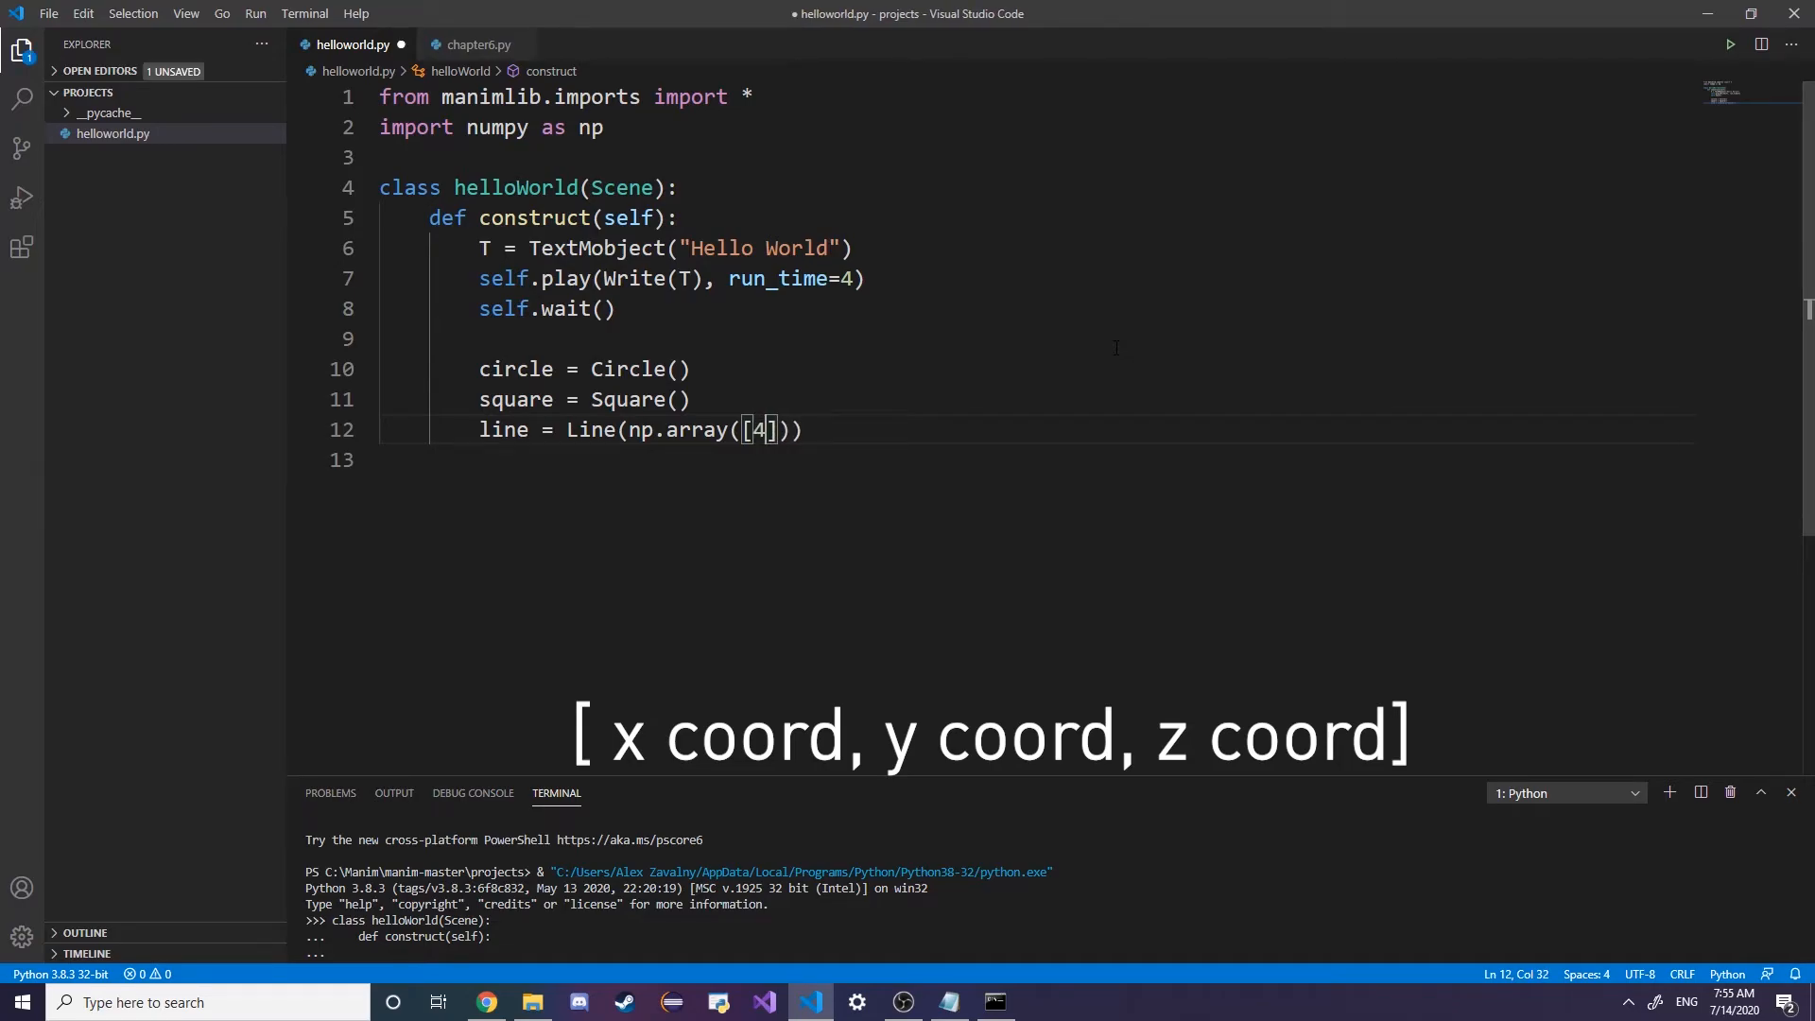
pyautogui.write(',0,0')
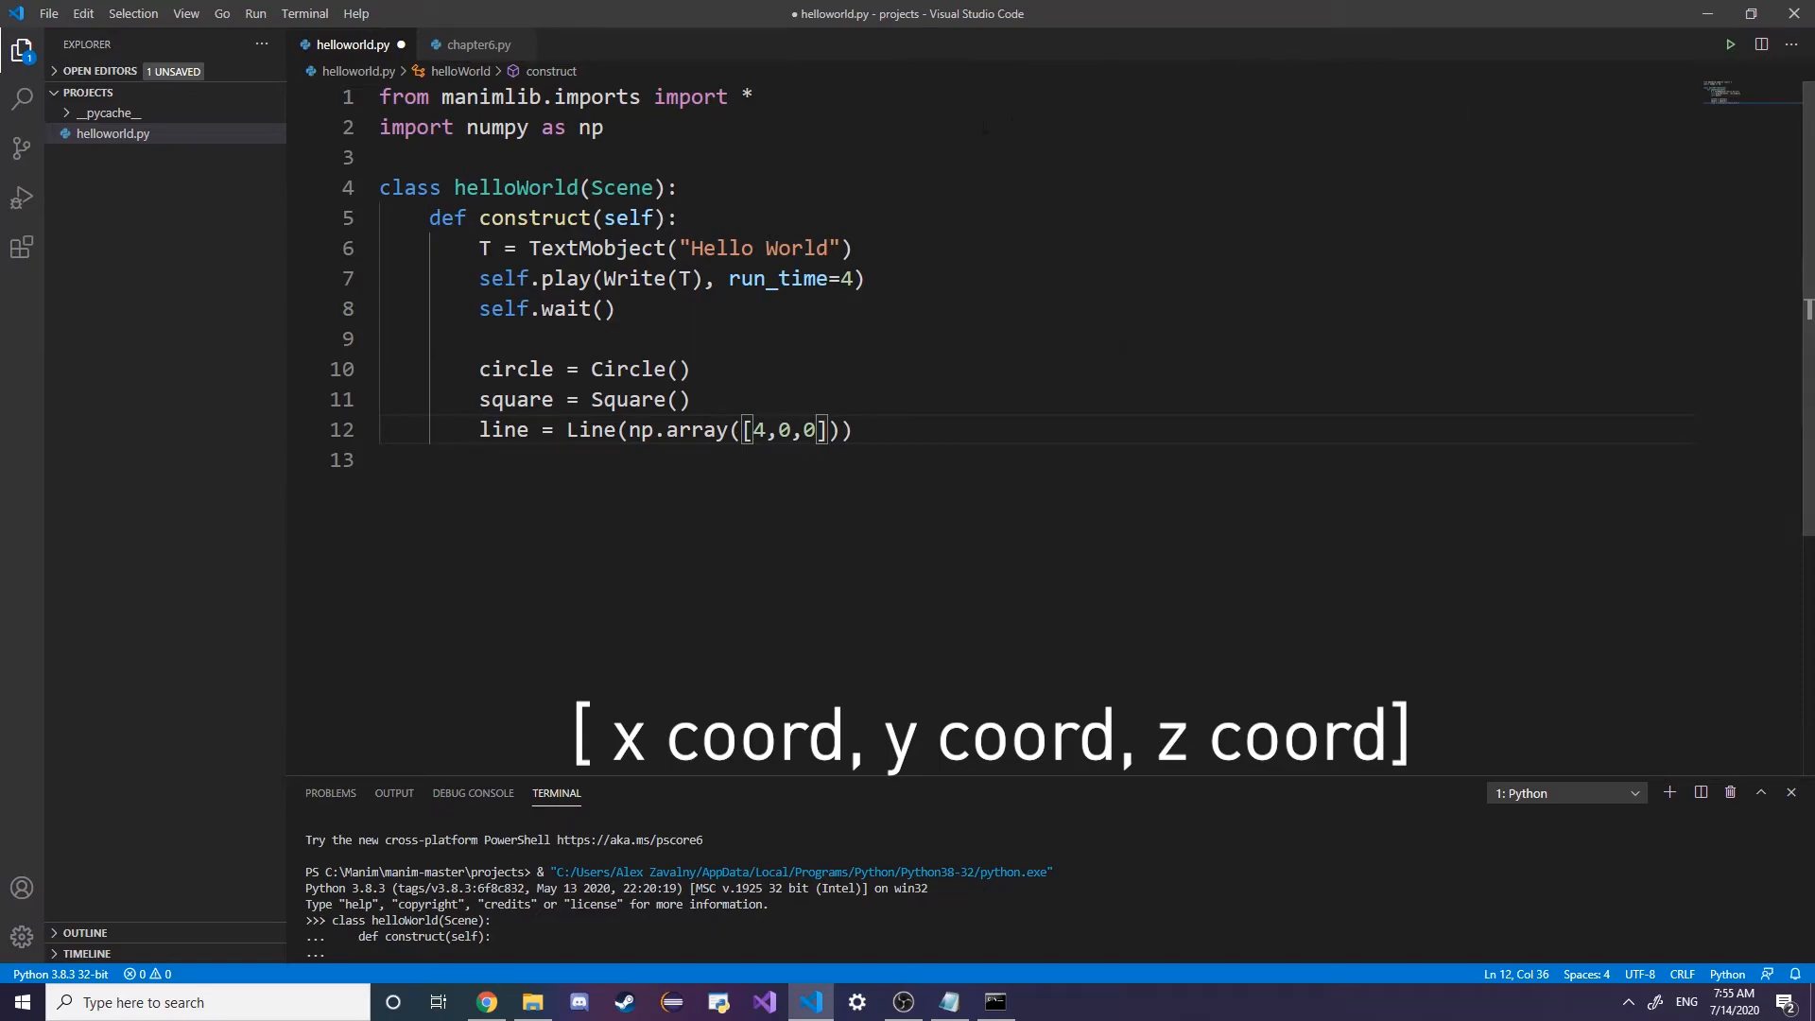
pyautogui.doubleClick(757, 430)
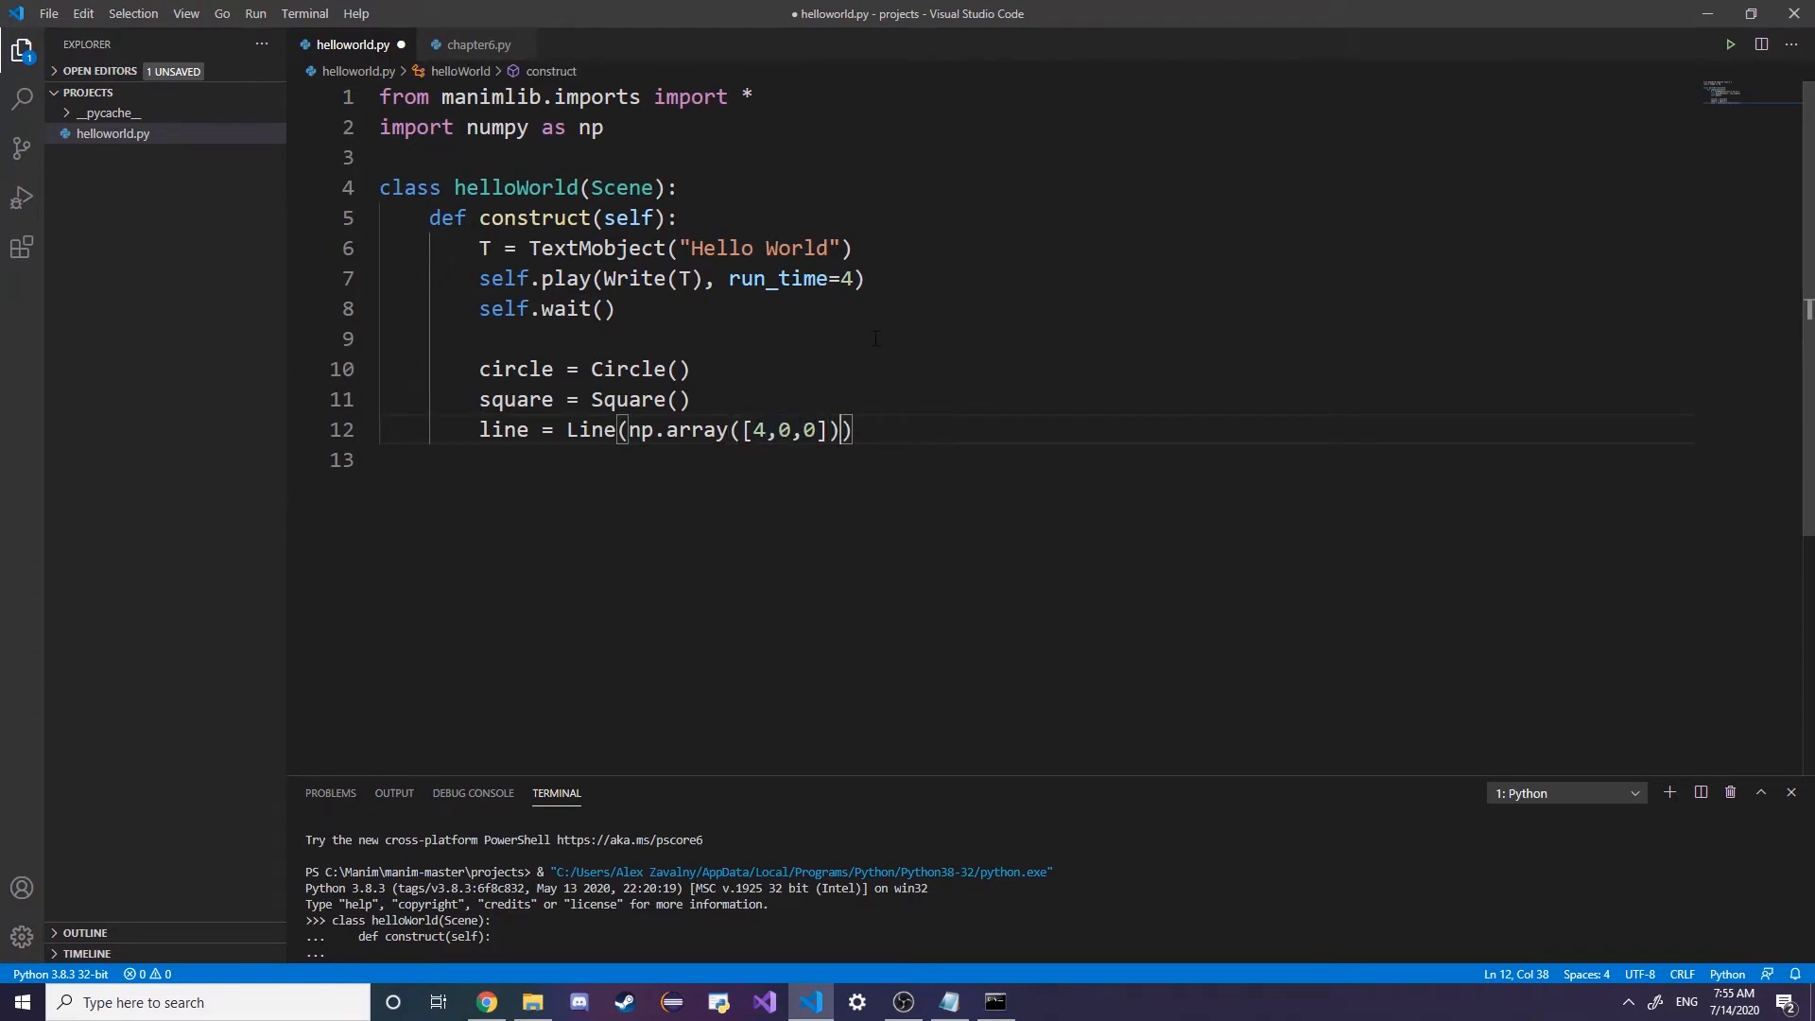
pyautogui.write(',')
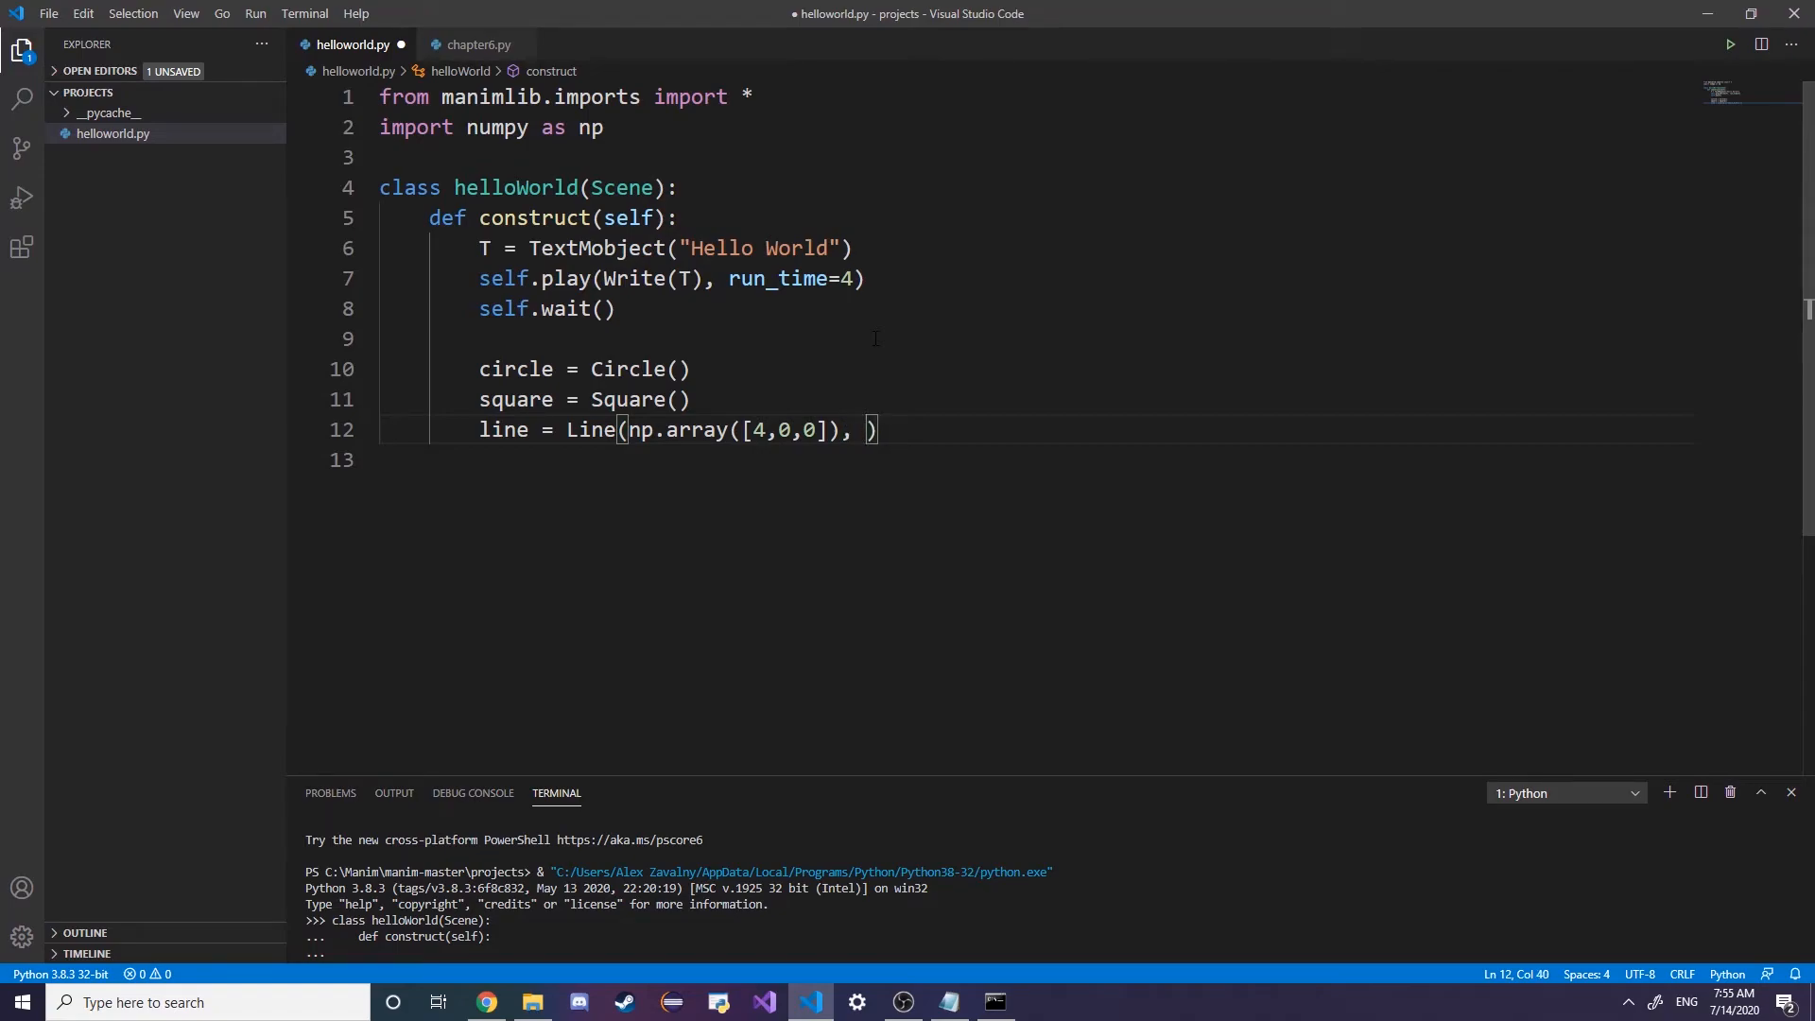
pyautogui.write('np.array([')
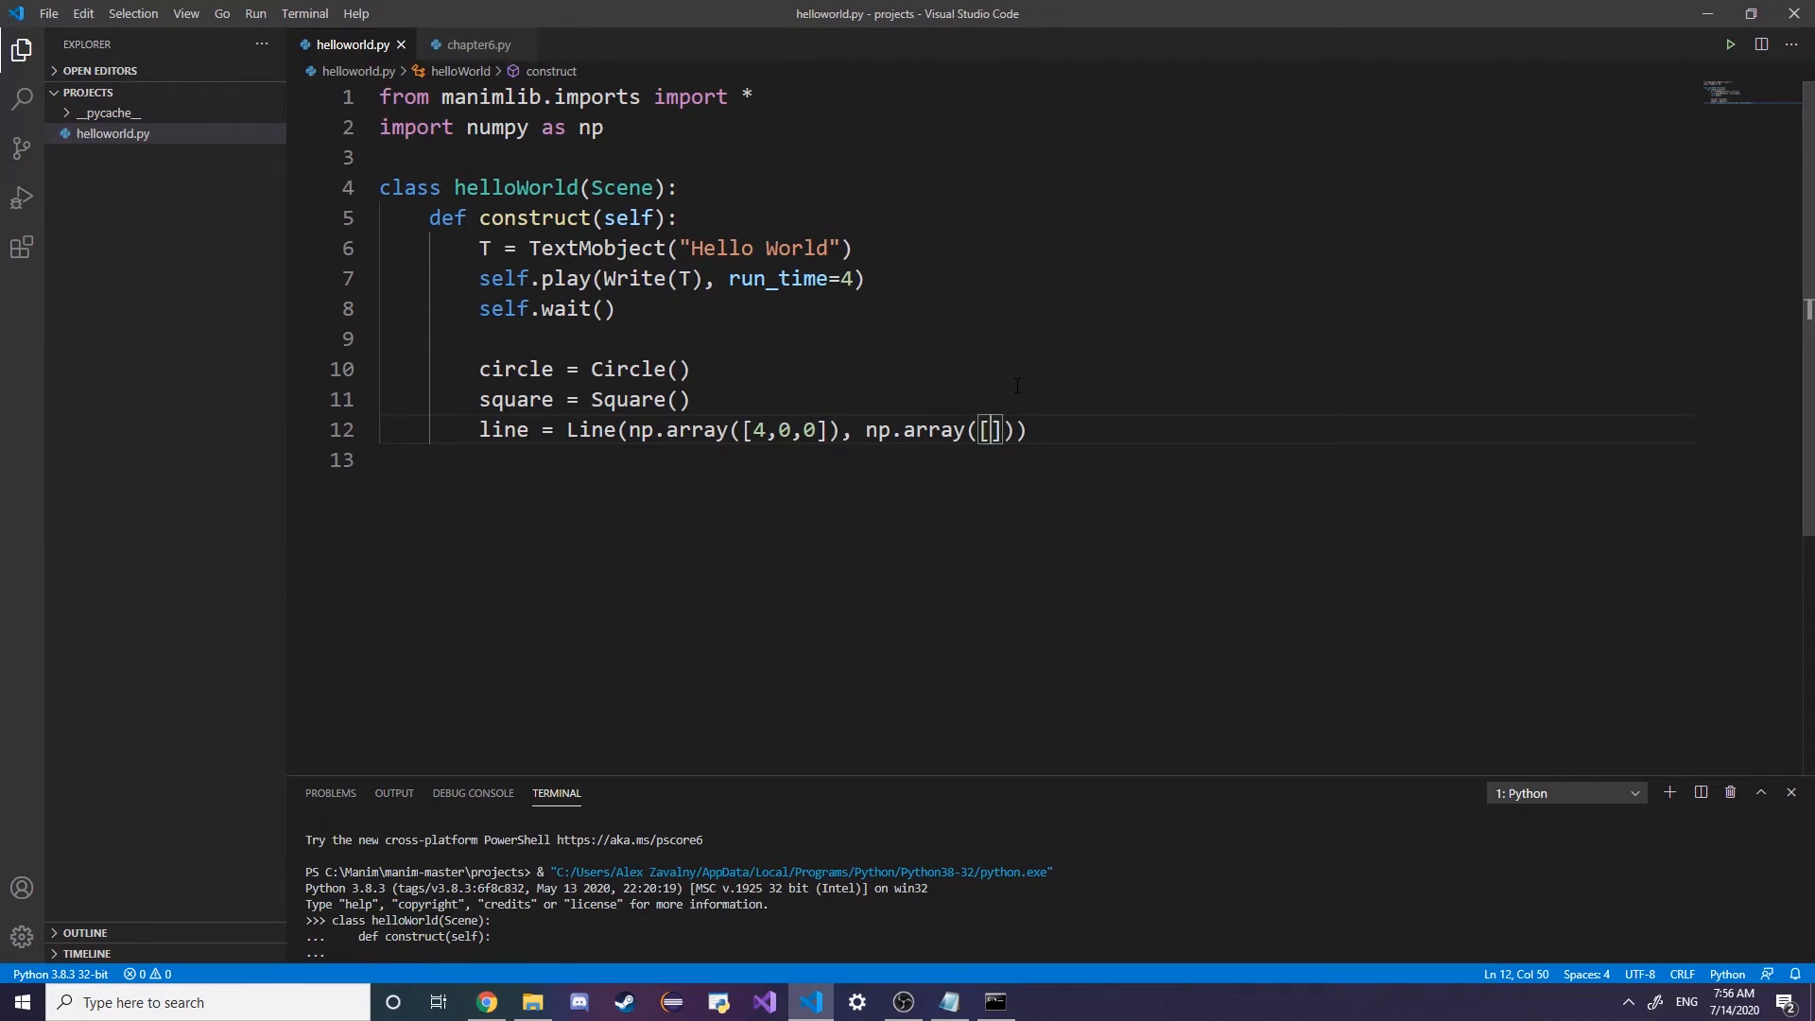
pyautogui.write('6,')
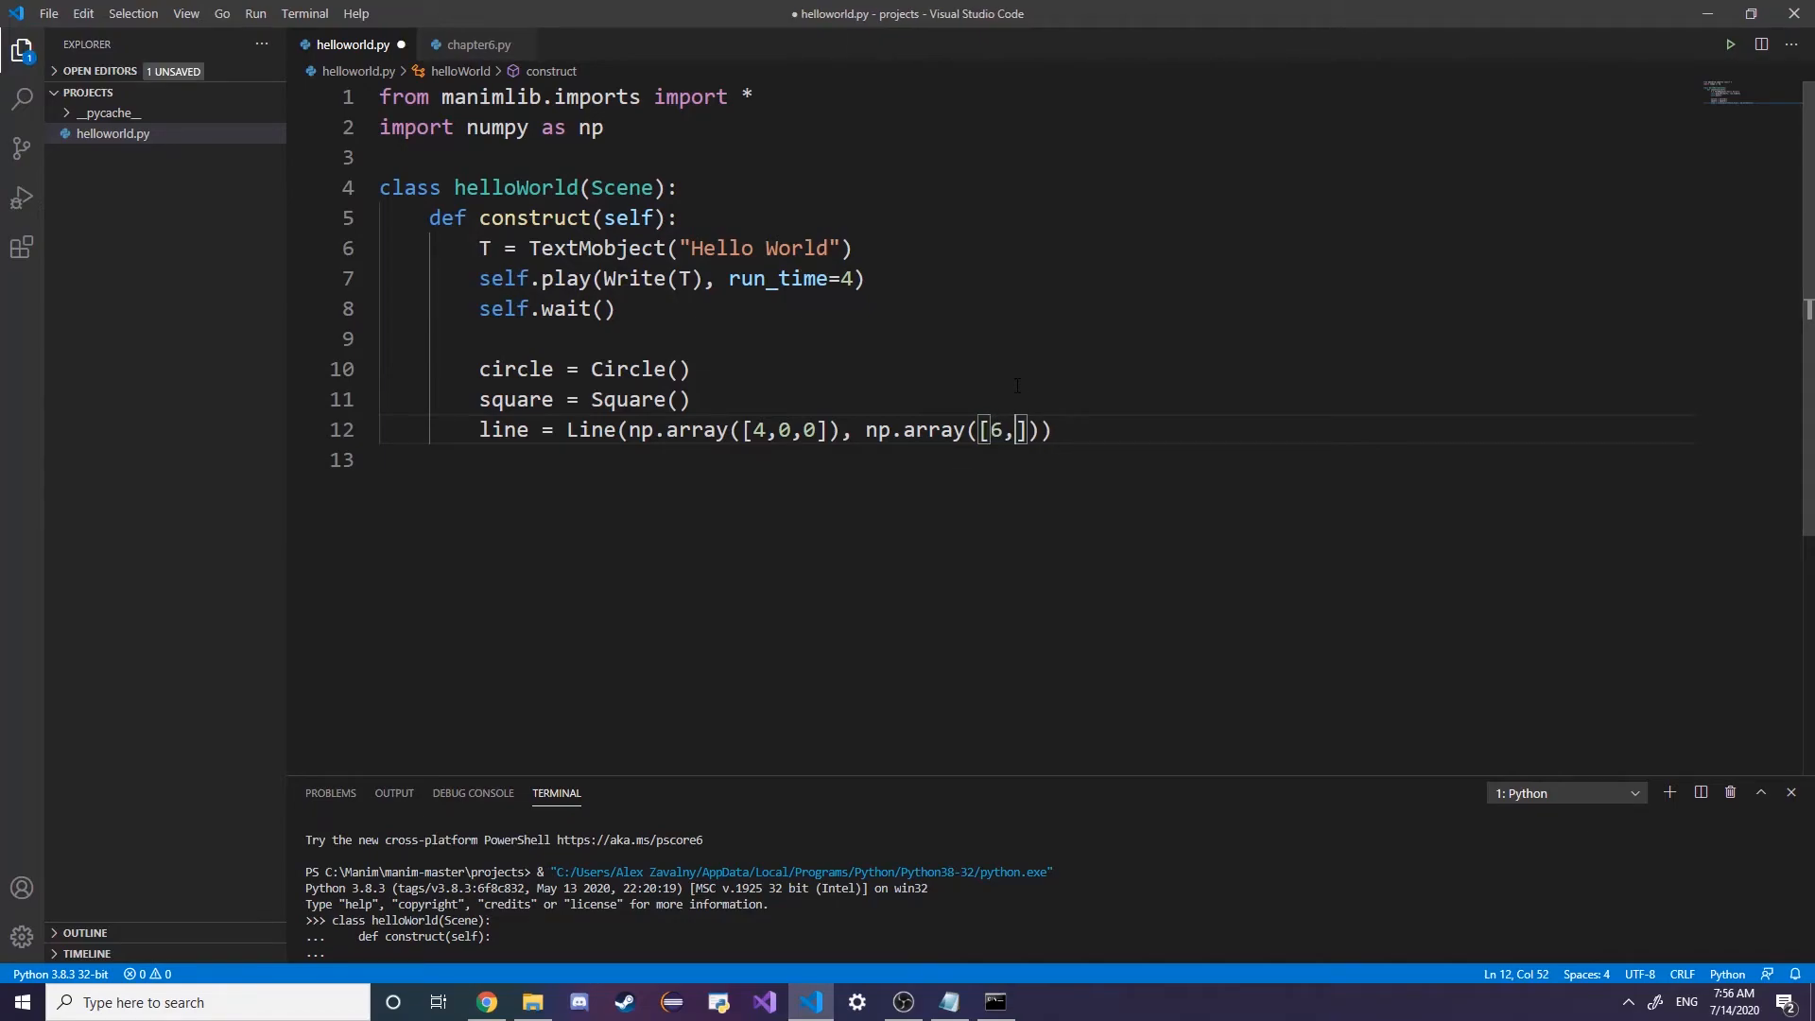
pyautogui.write('0,0')
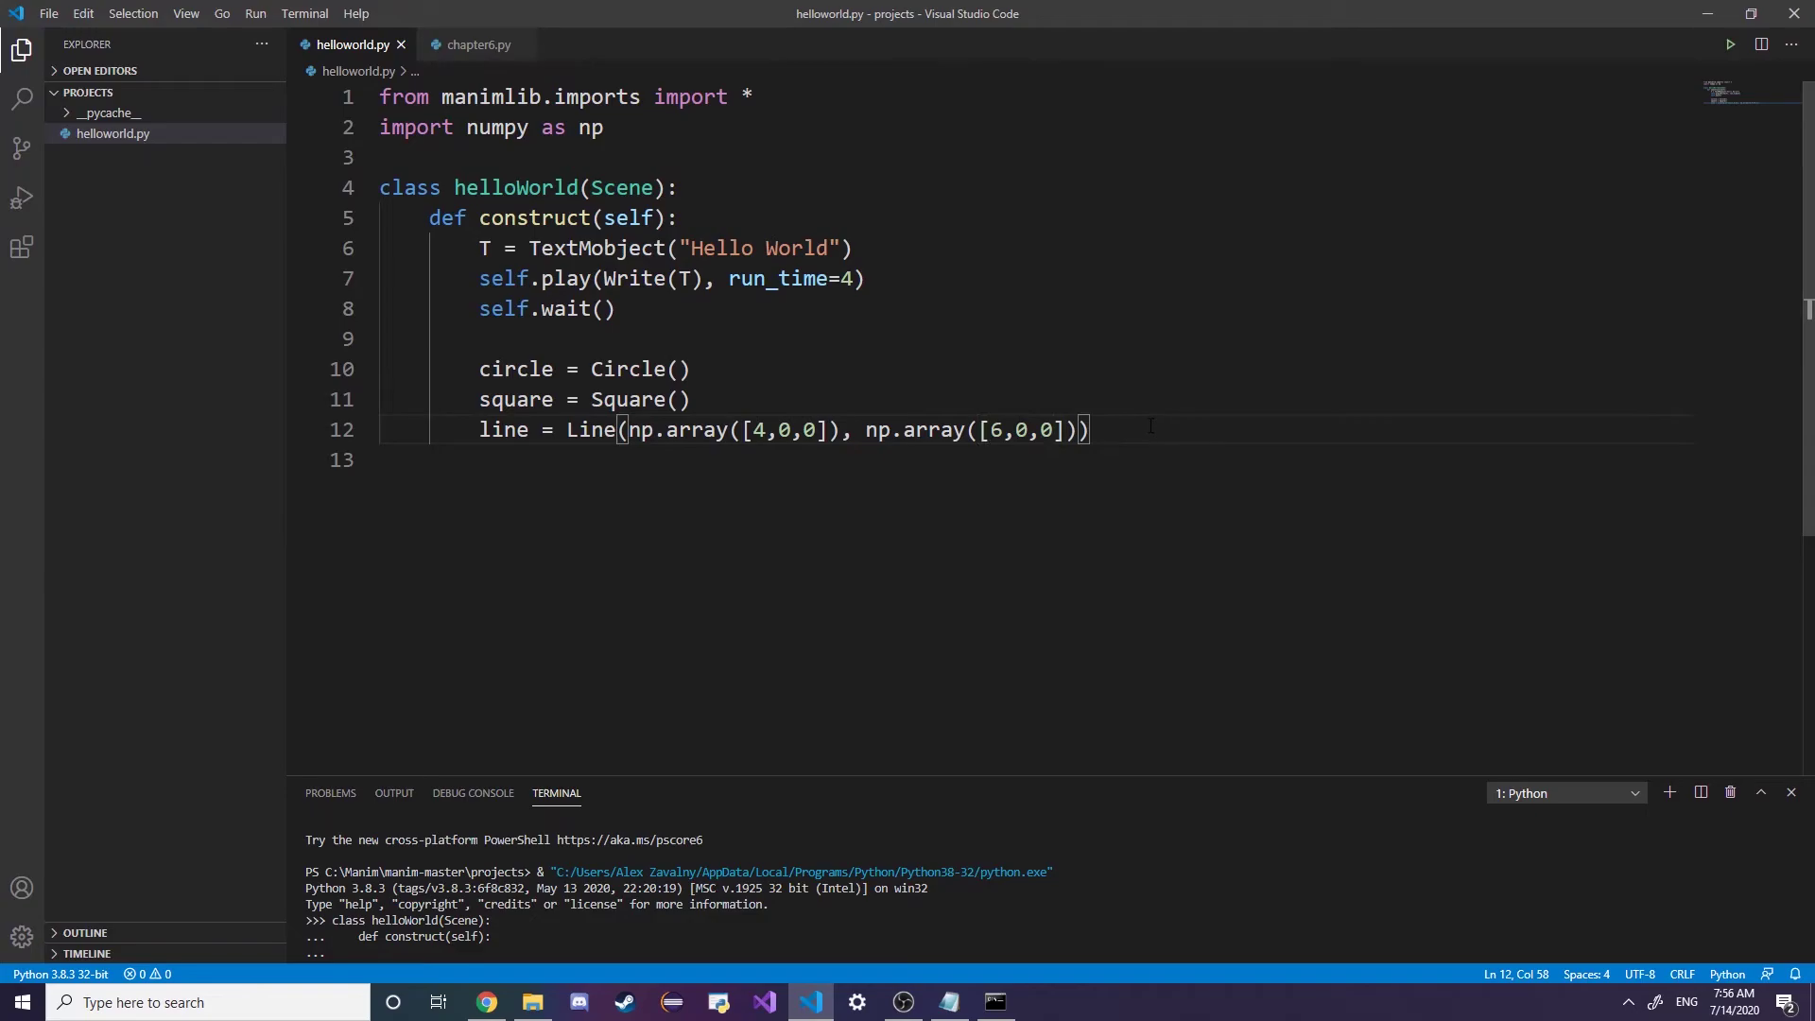
# Start triangle = Polygon( with its first vertex np.array([0,0,0])
pyautogui.press('Enter')
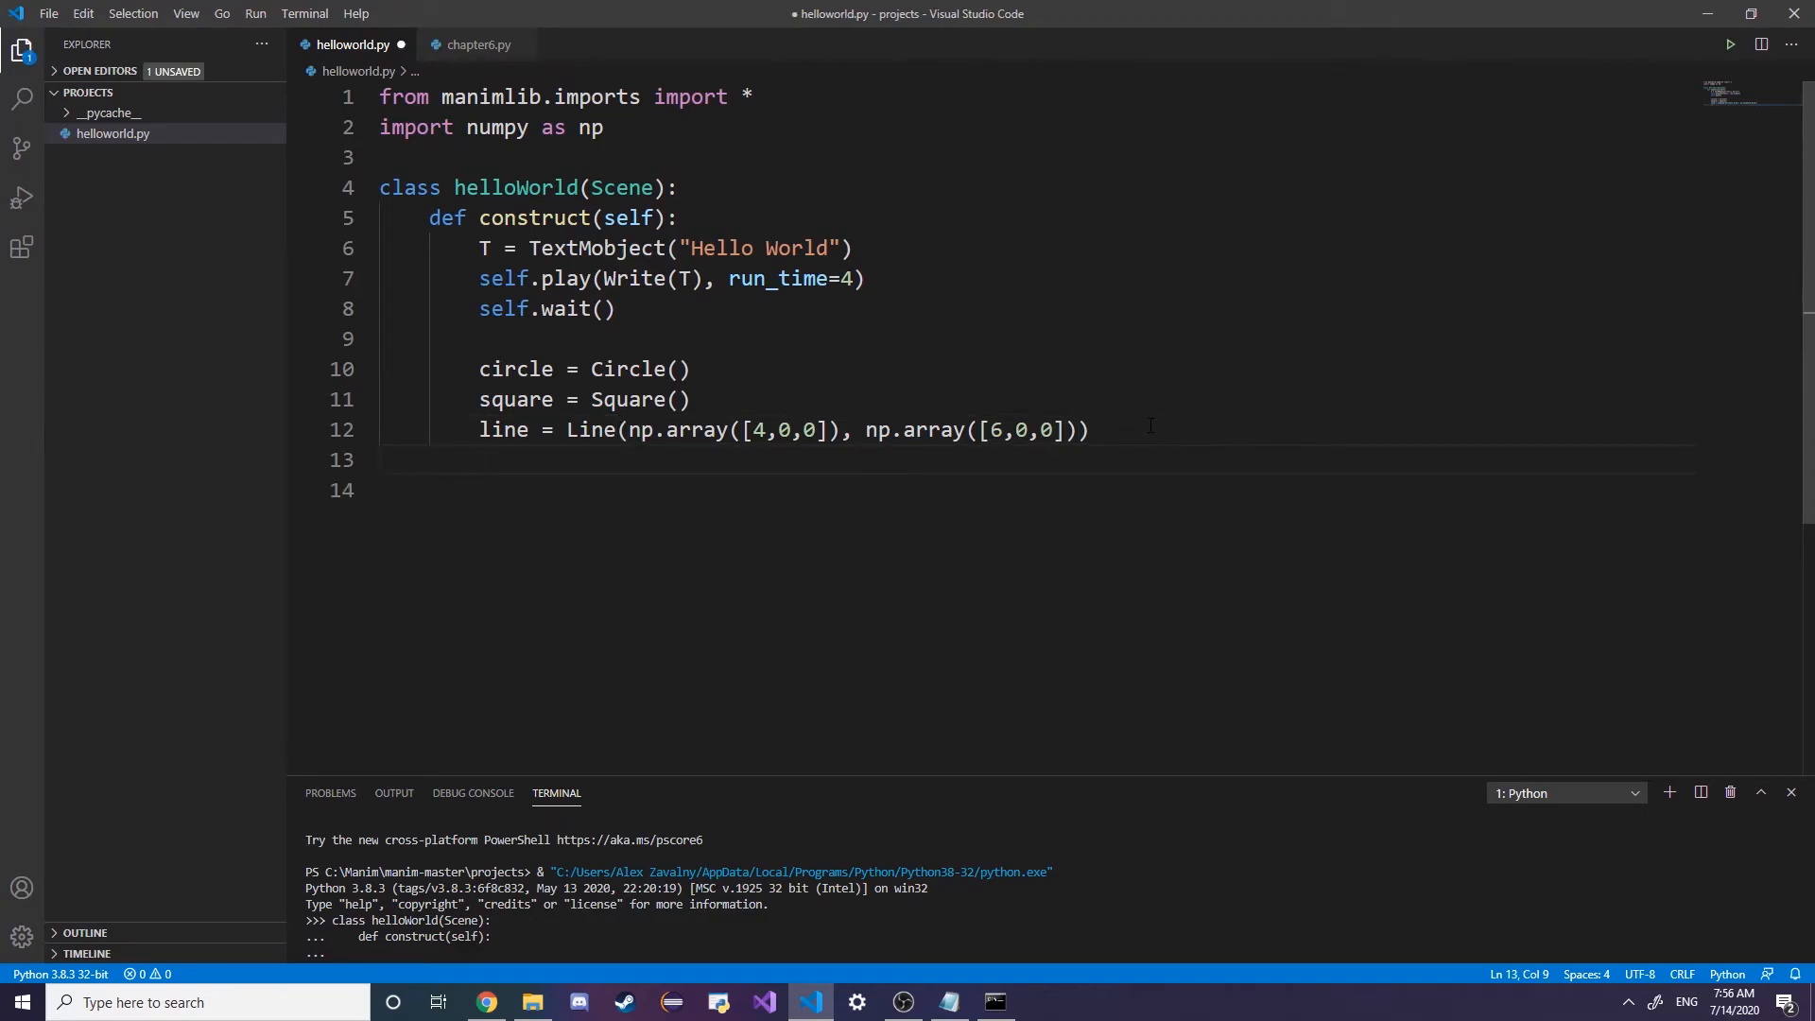
pyautogui.write('triangle')
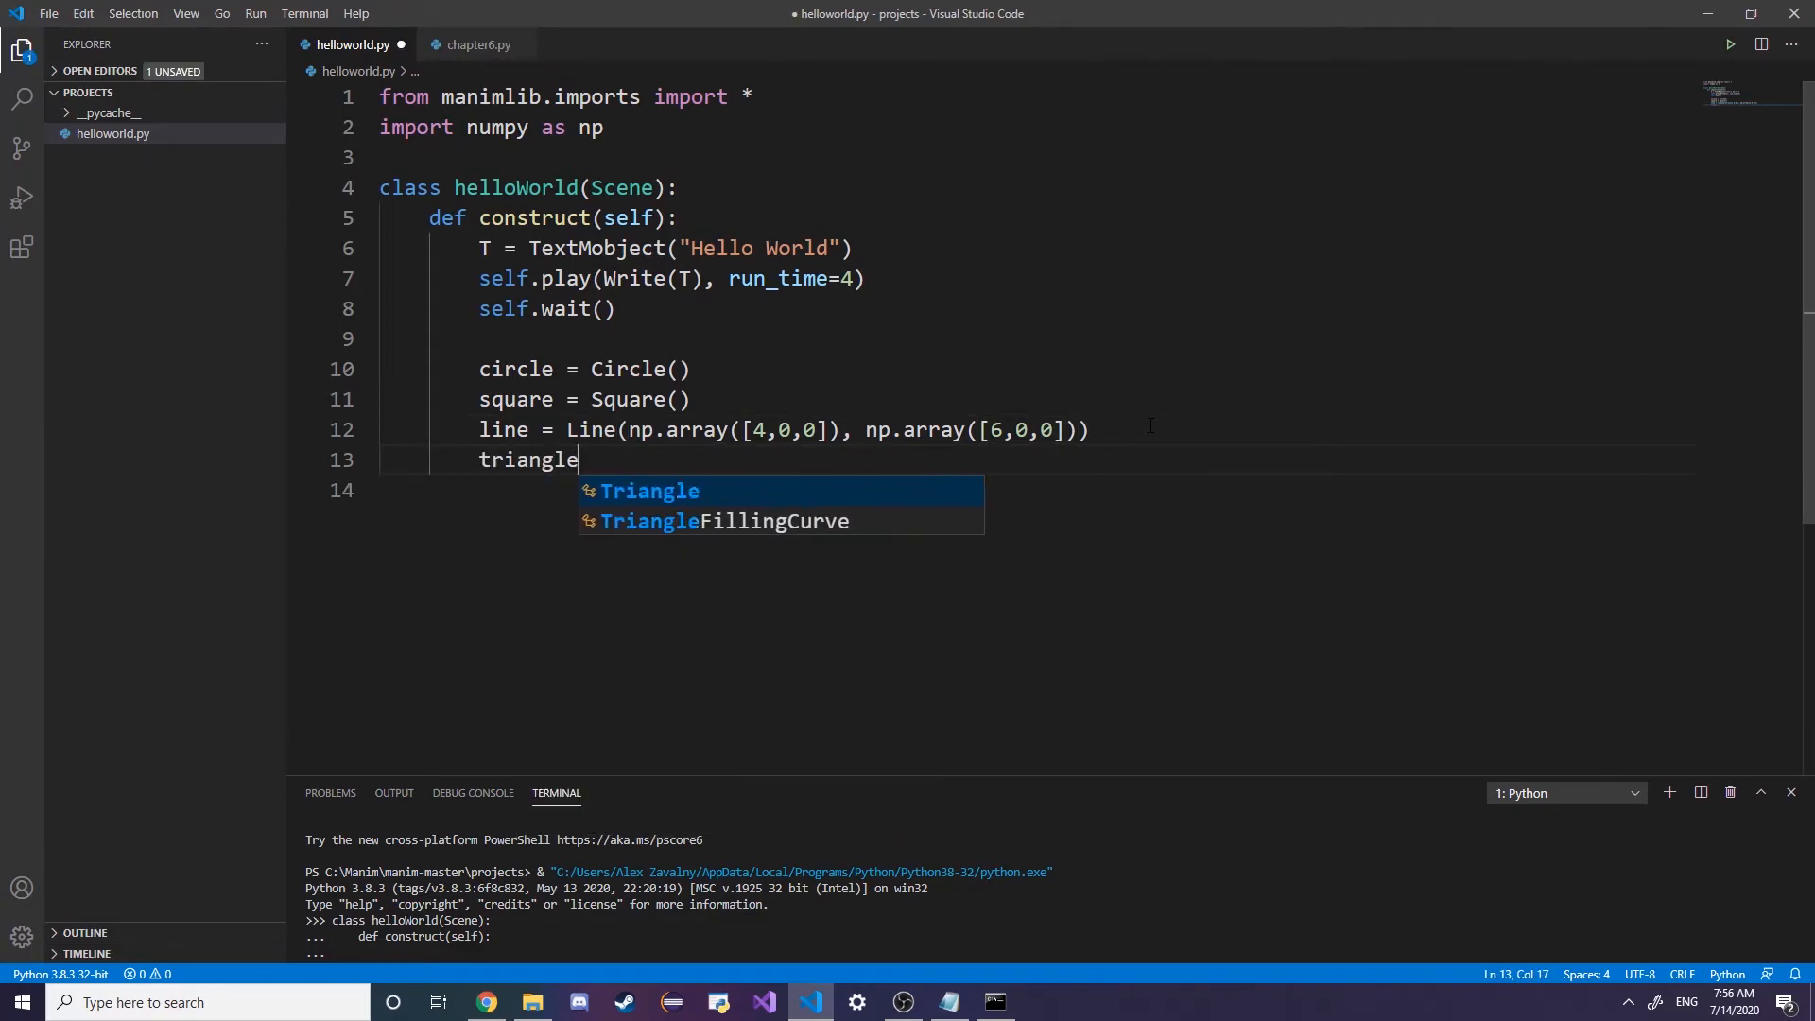
pyautogui.write('=')
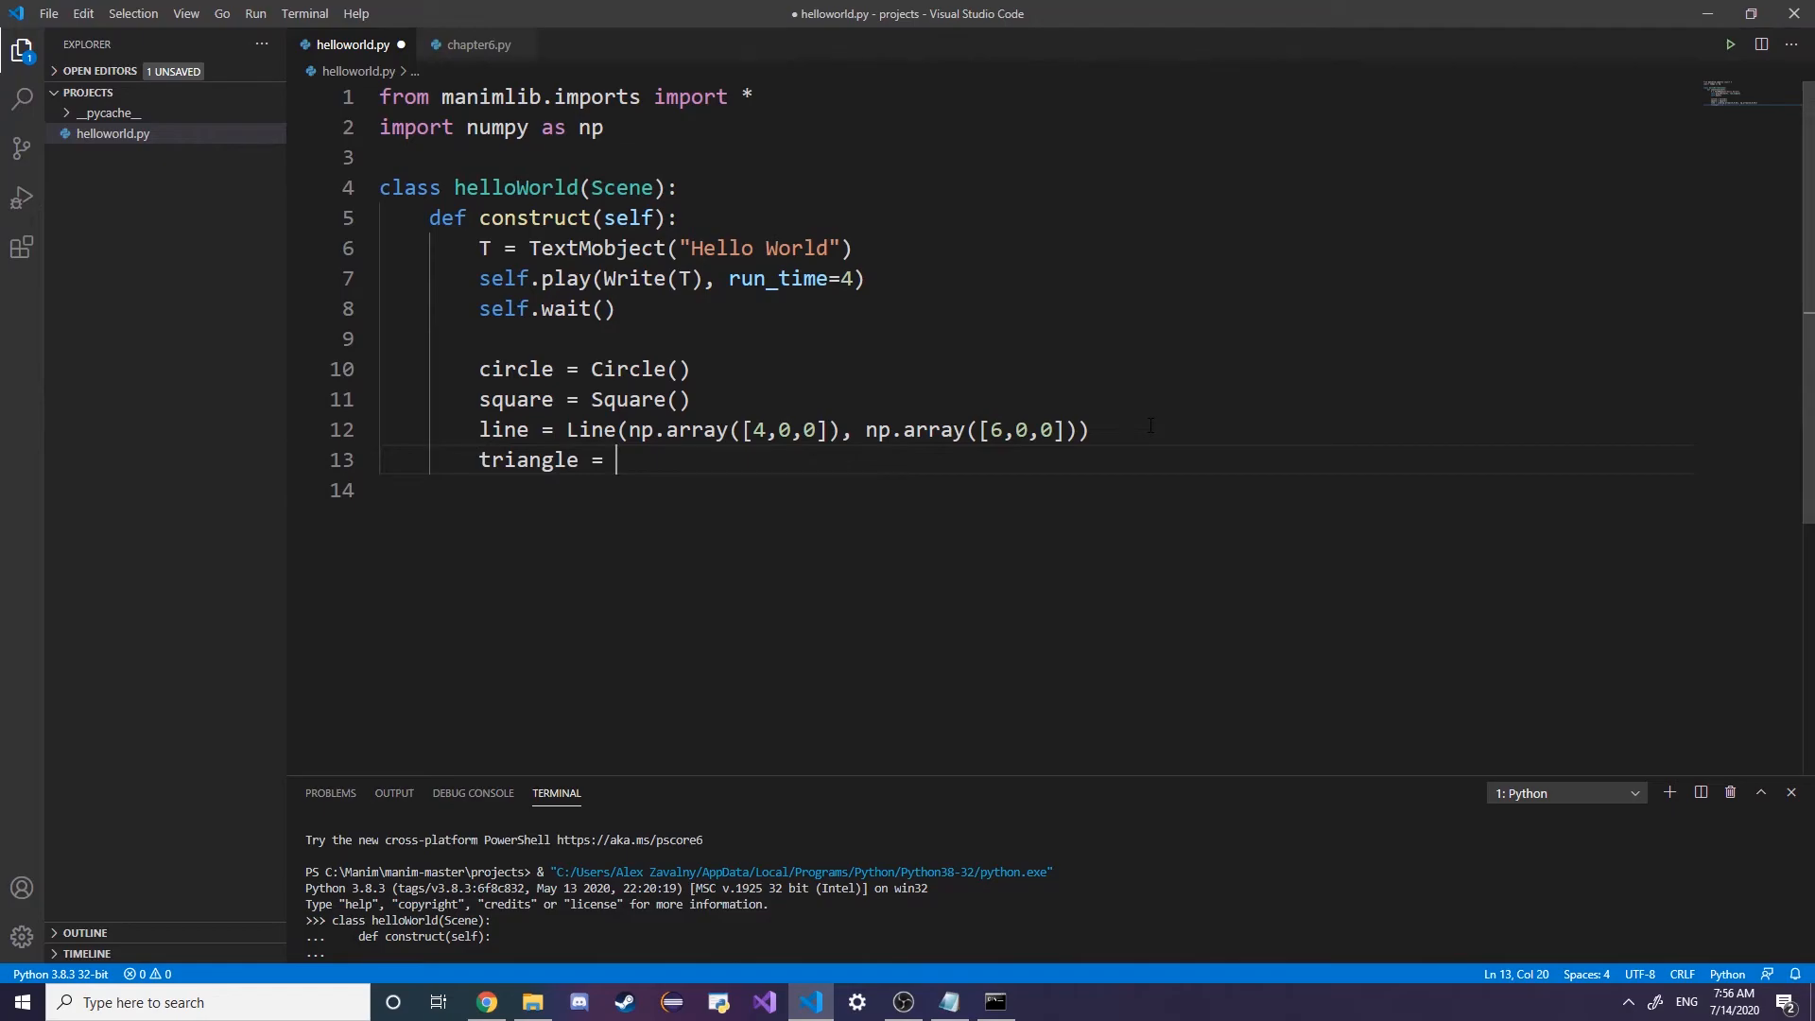
pyautogui.write('Polygo')
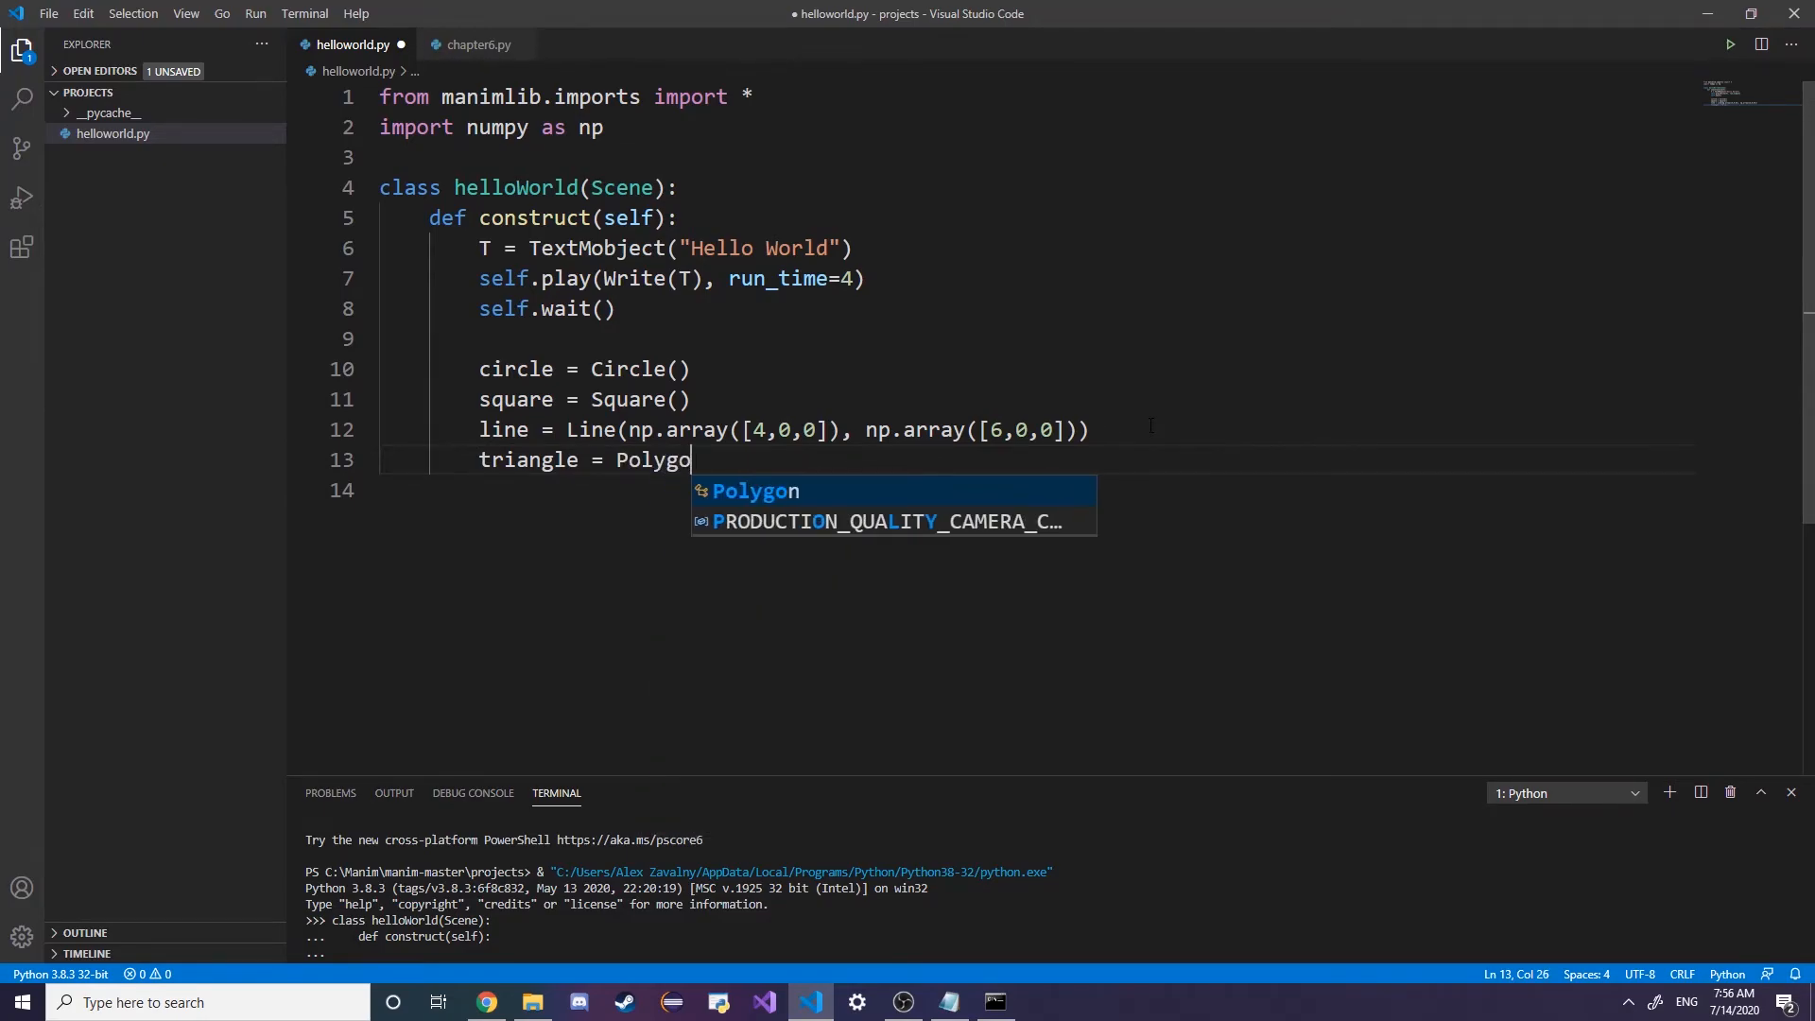
pyautogui.write('(np.array(')
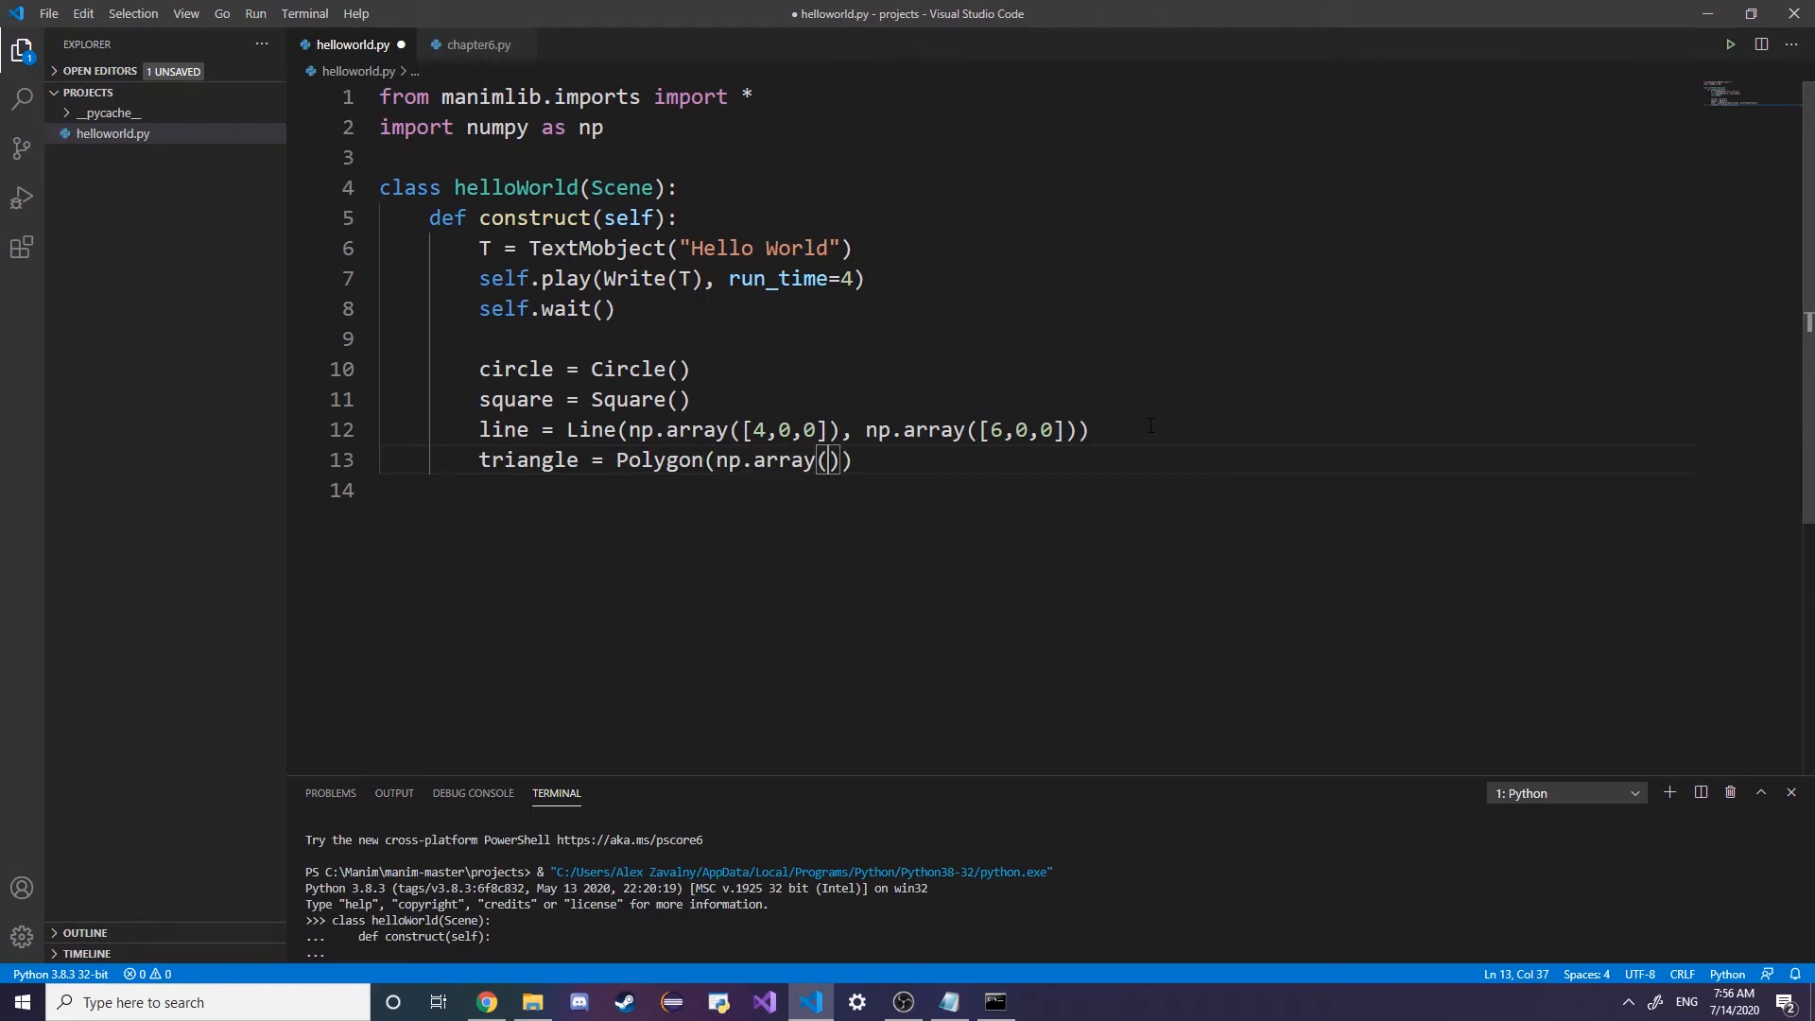
pyautogui.write('[')
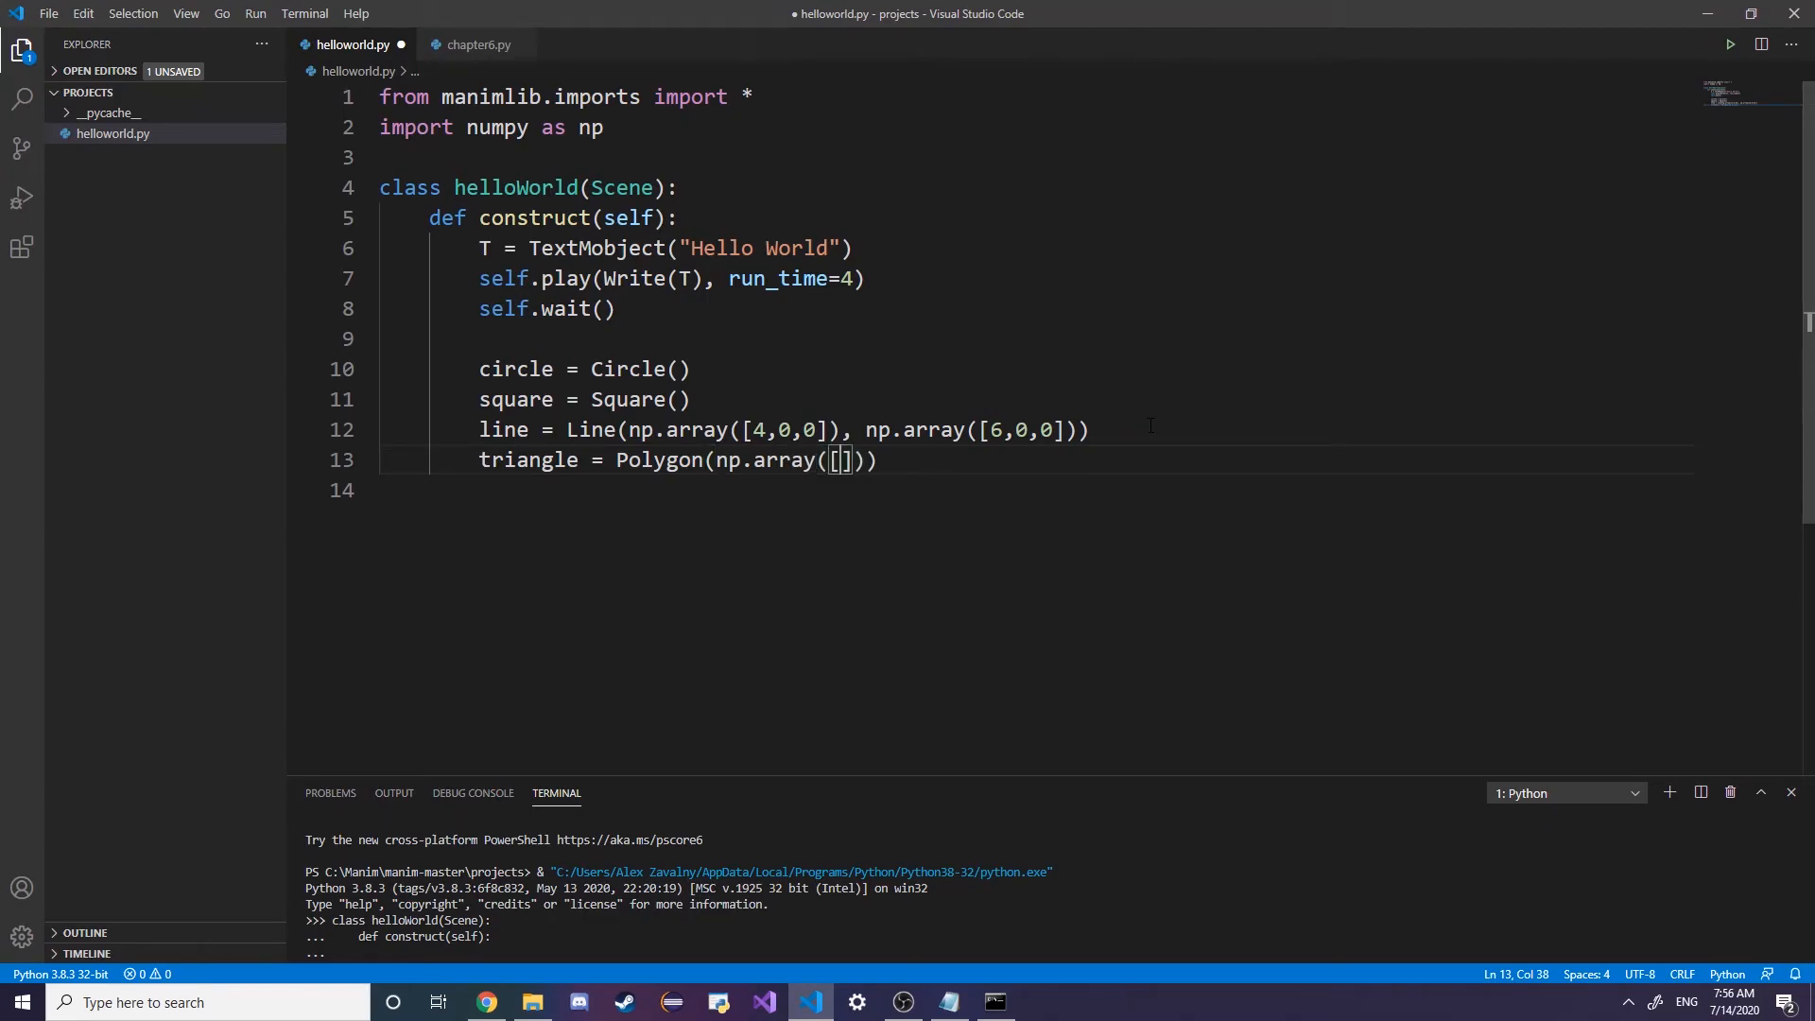
pyautogui.write('0,0')
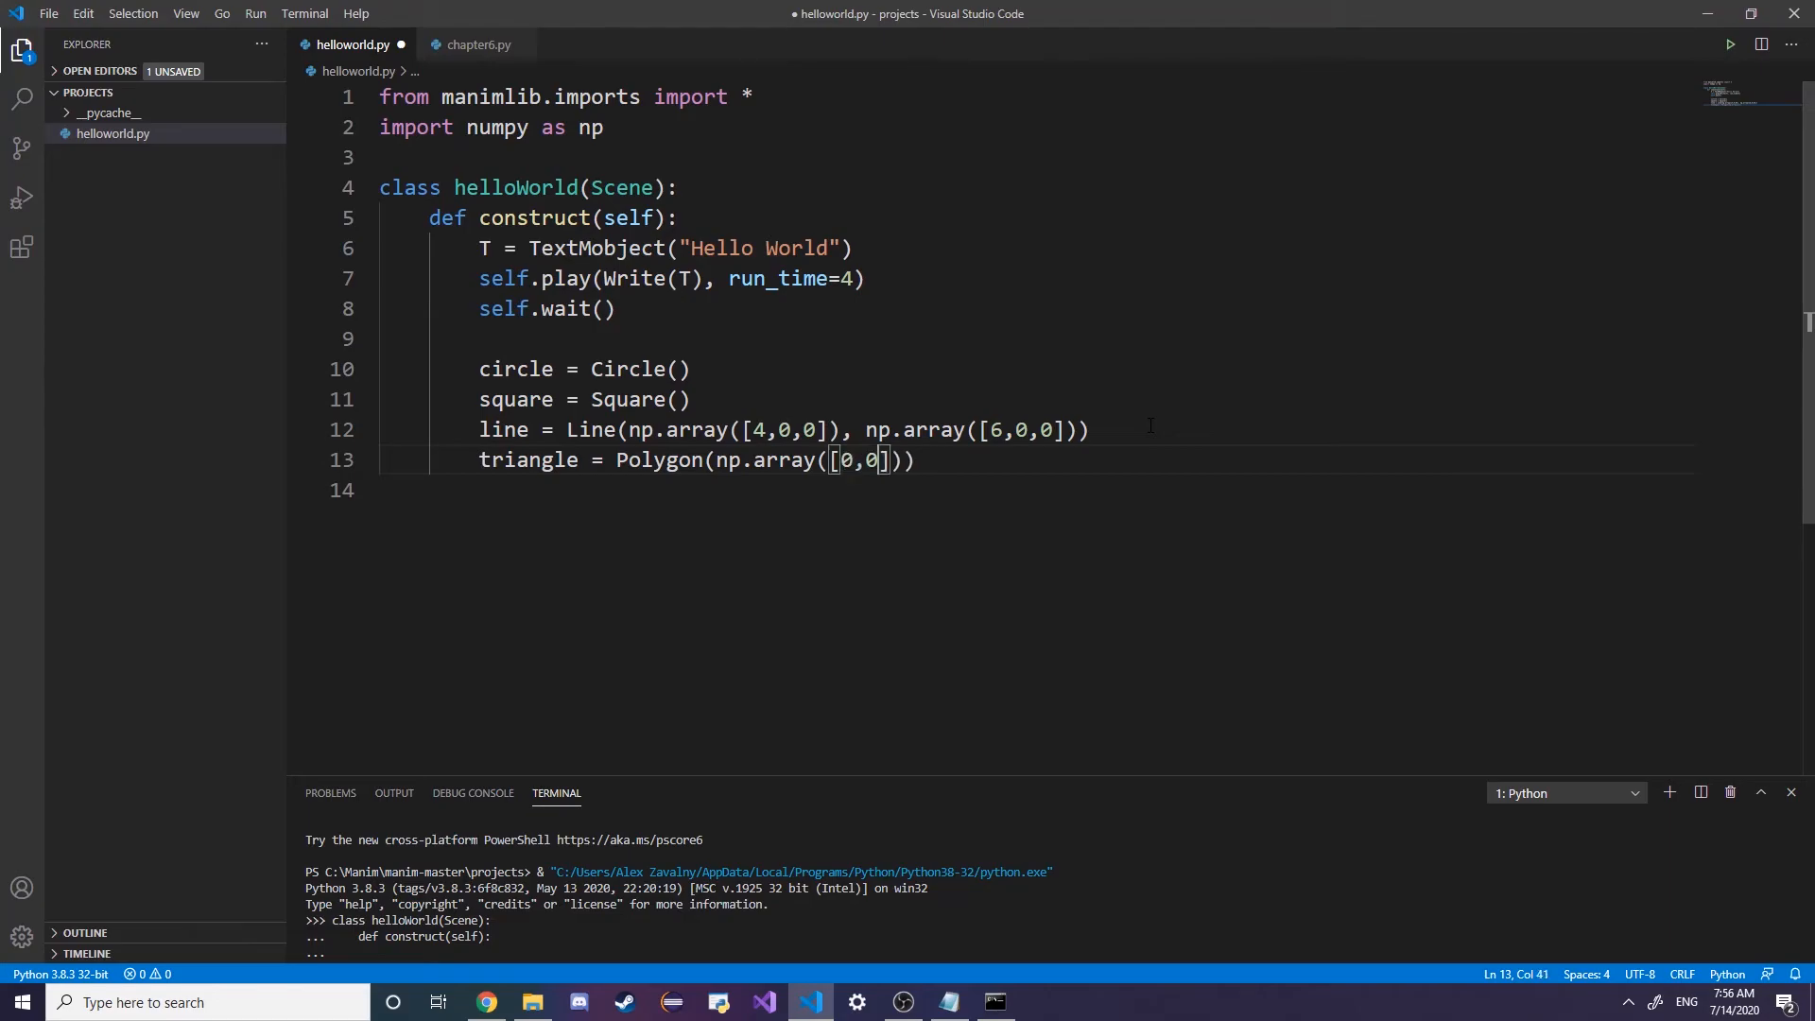
pyautogui.write(',0')
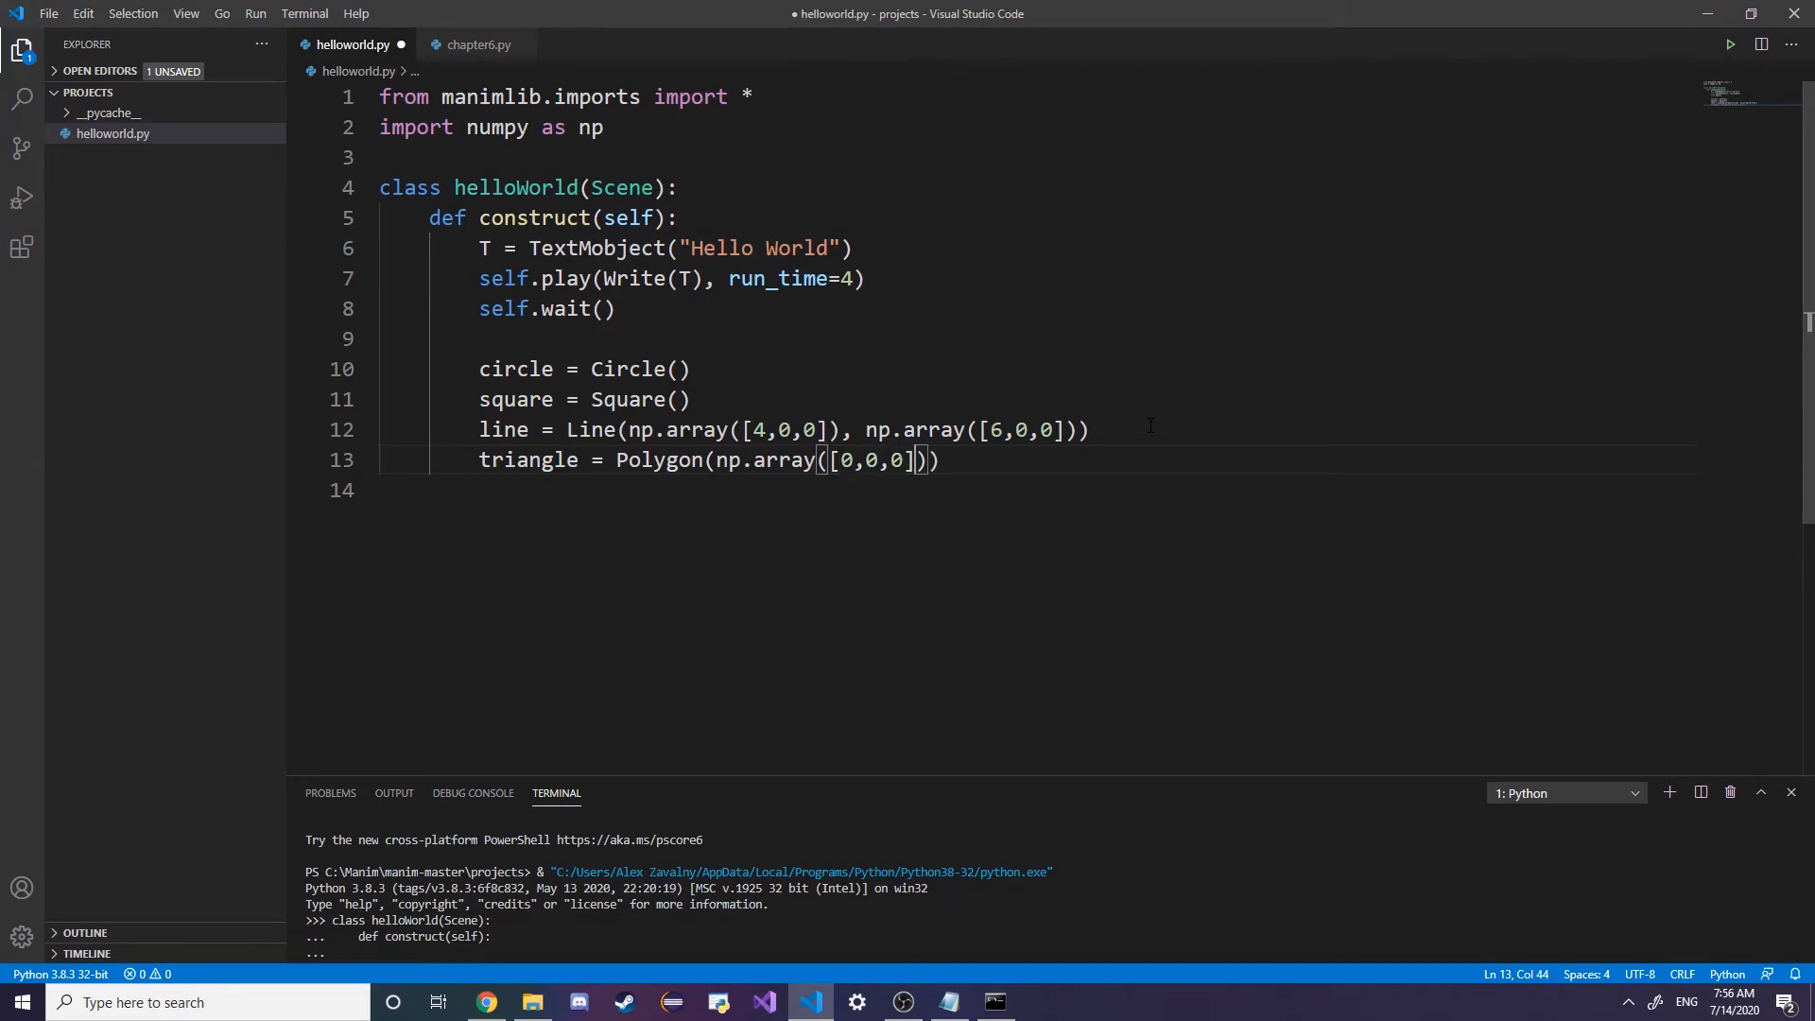
pyautogui.write('", "')
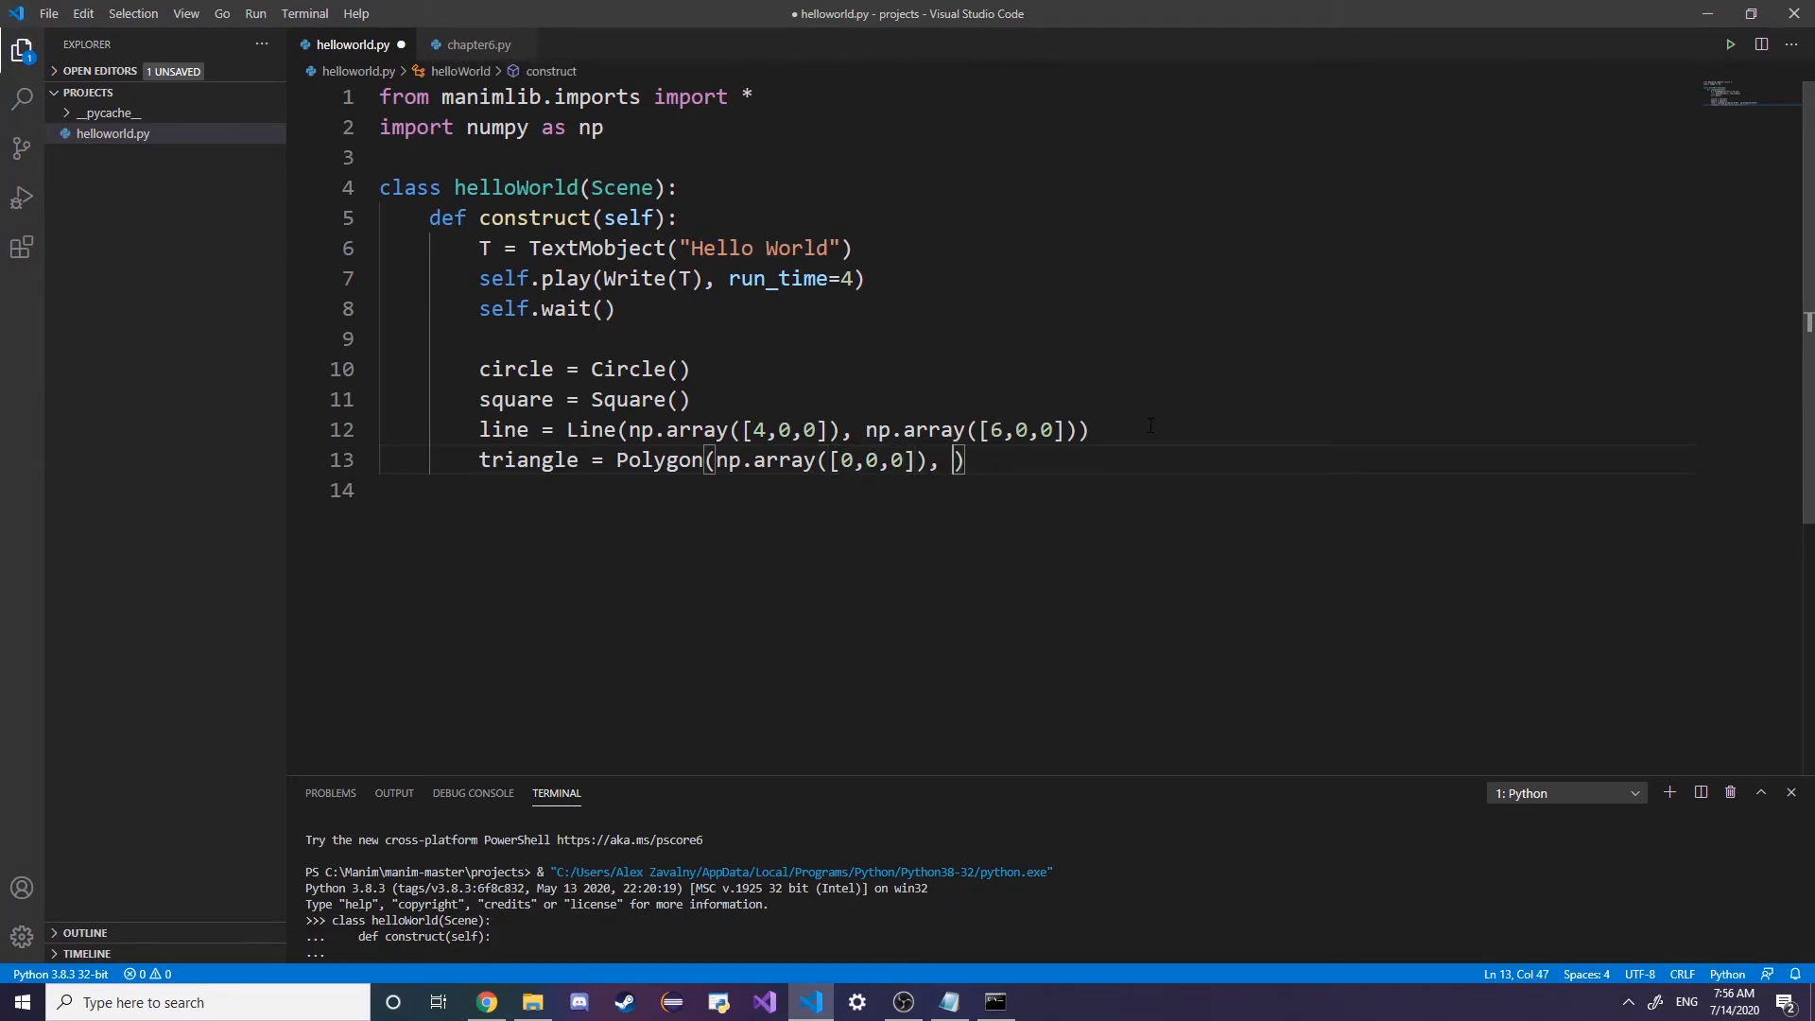
# Complete the triangle with vertices np.array([1,1,0]) and np.array([-1,-1,0]) and save
pyautogui.write('np.array([')
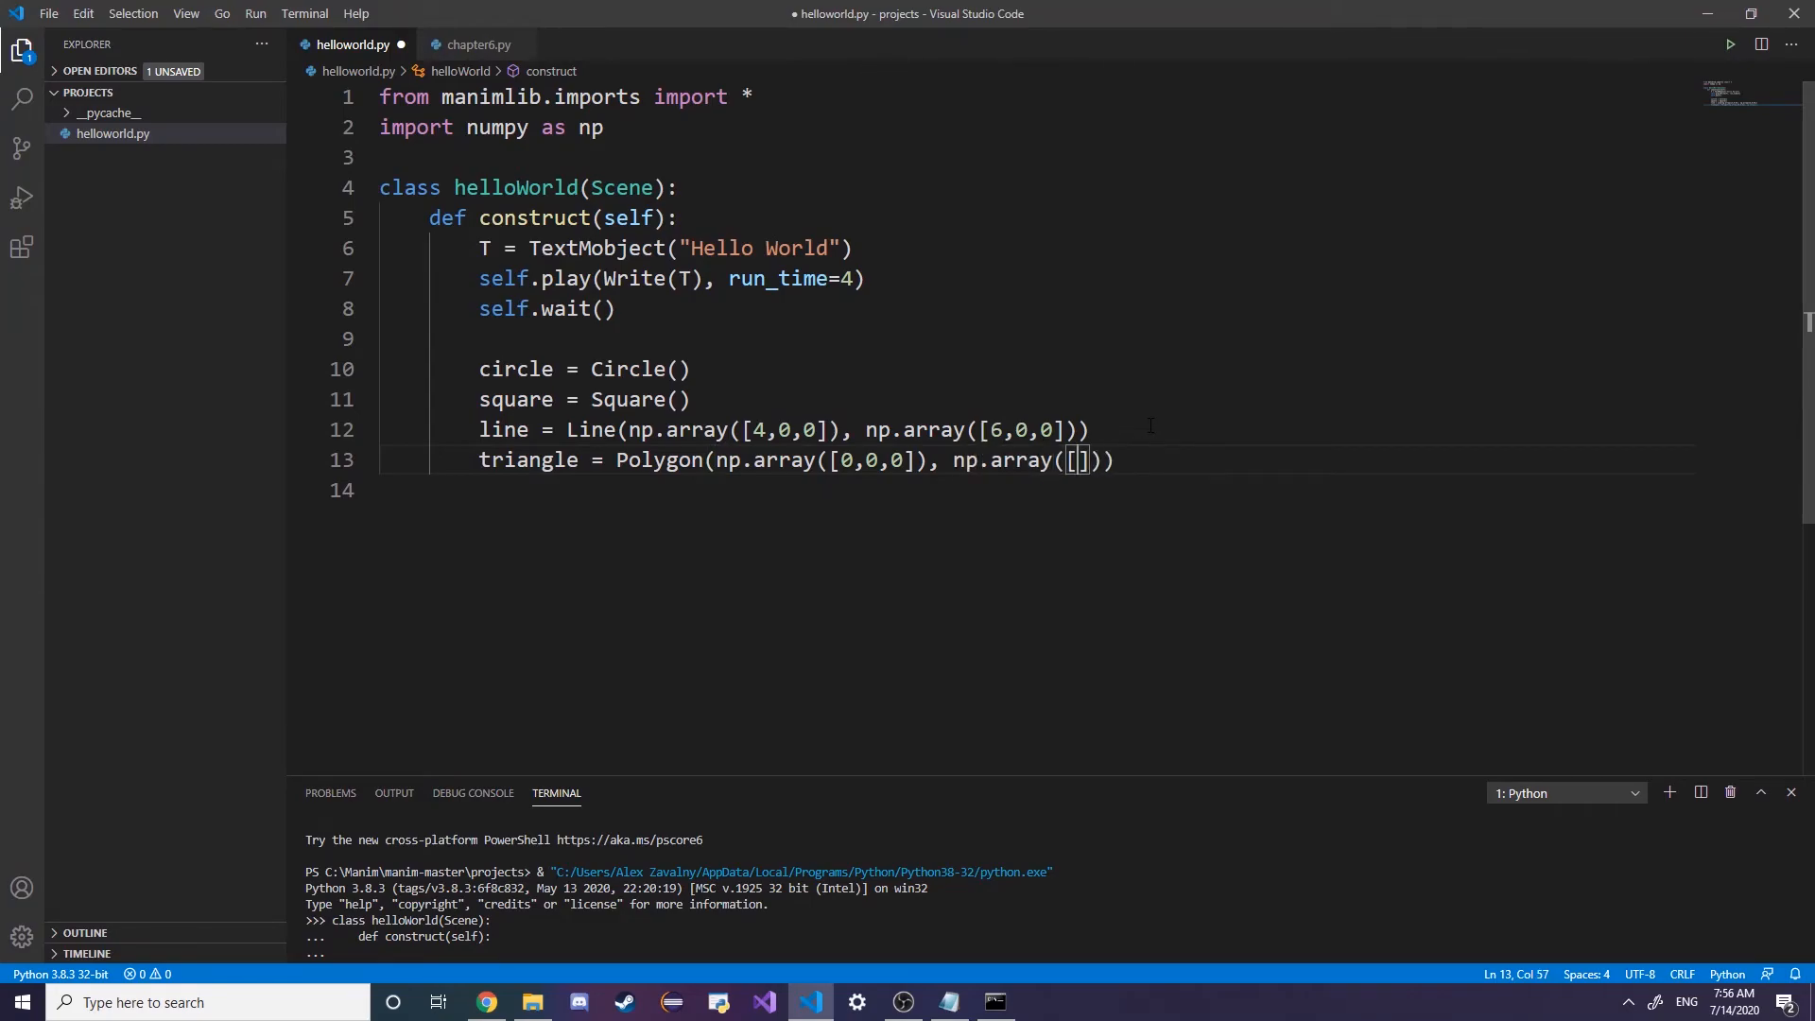
pyautogui.write('1,1')
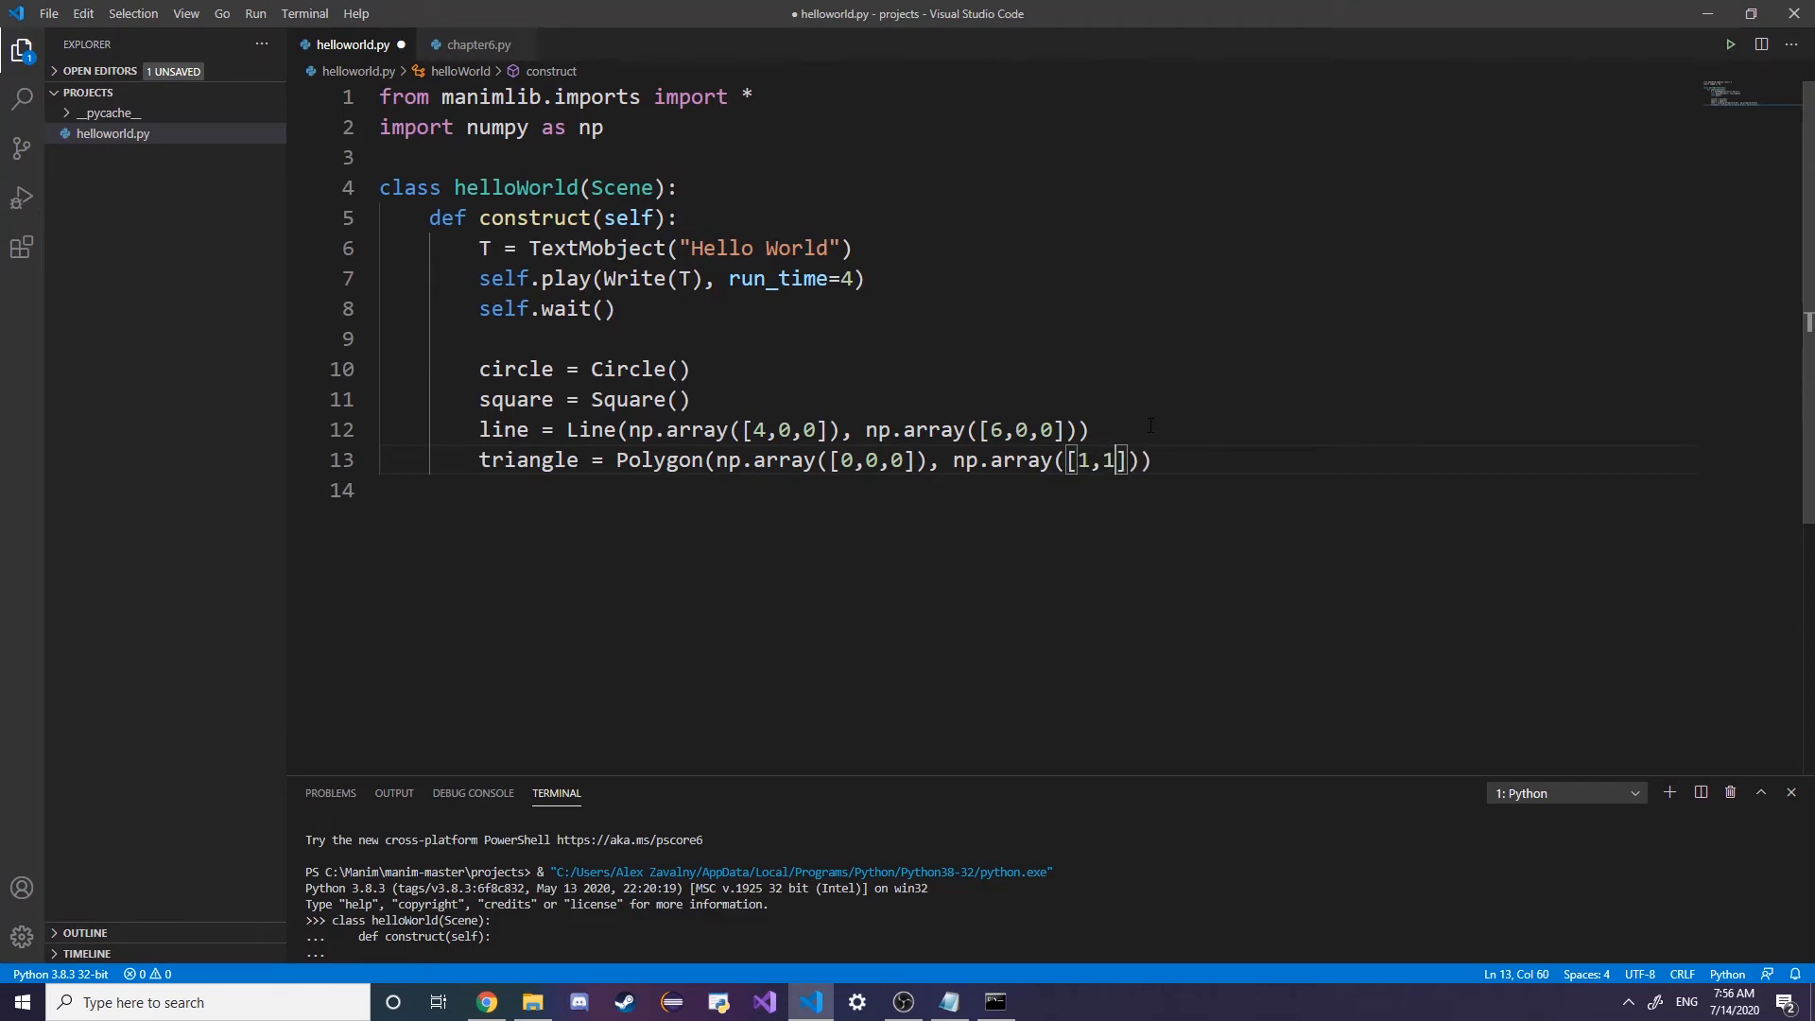
pyautogui.write(',0]), np.array([')
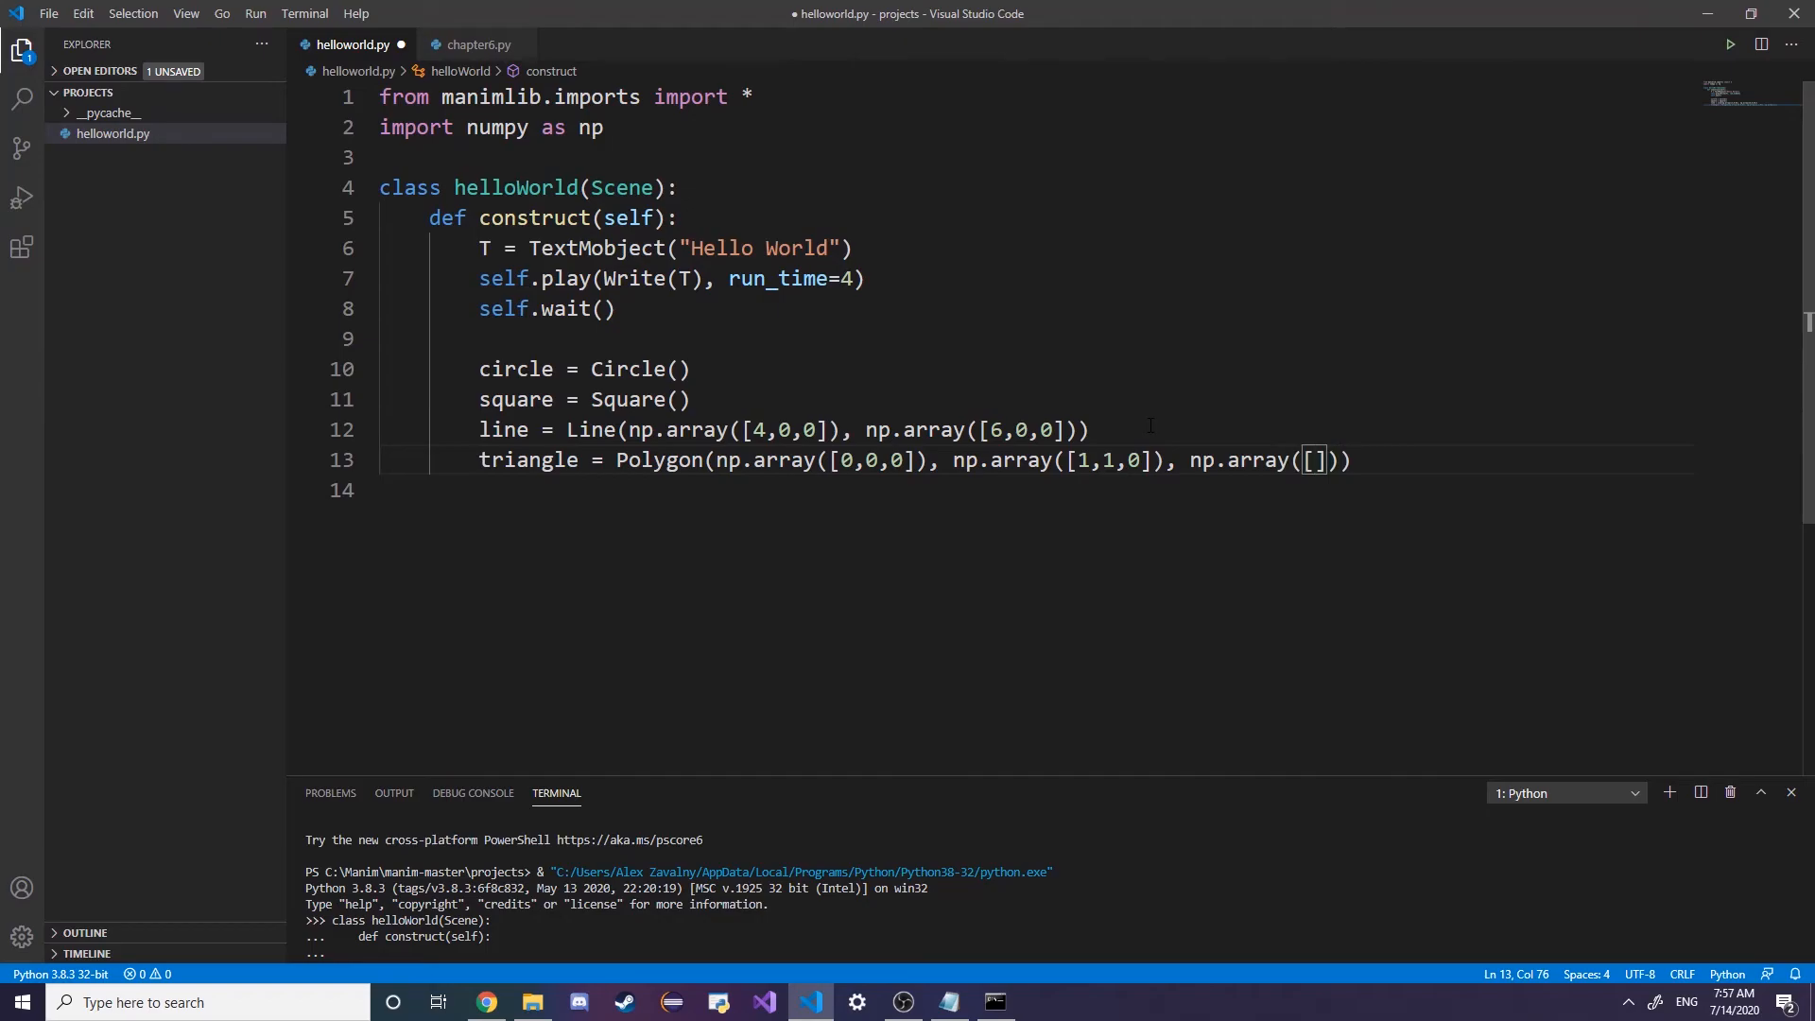
pyautogui.write('-')
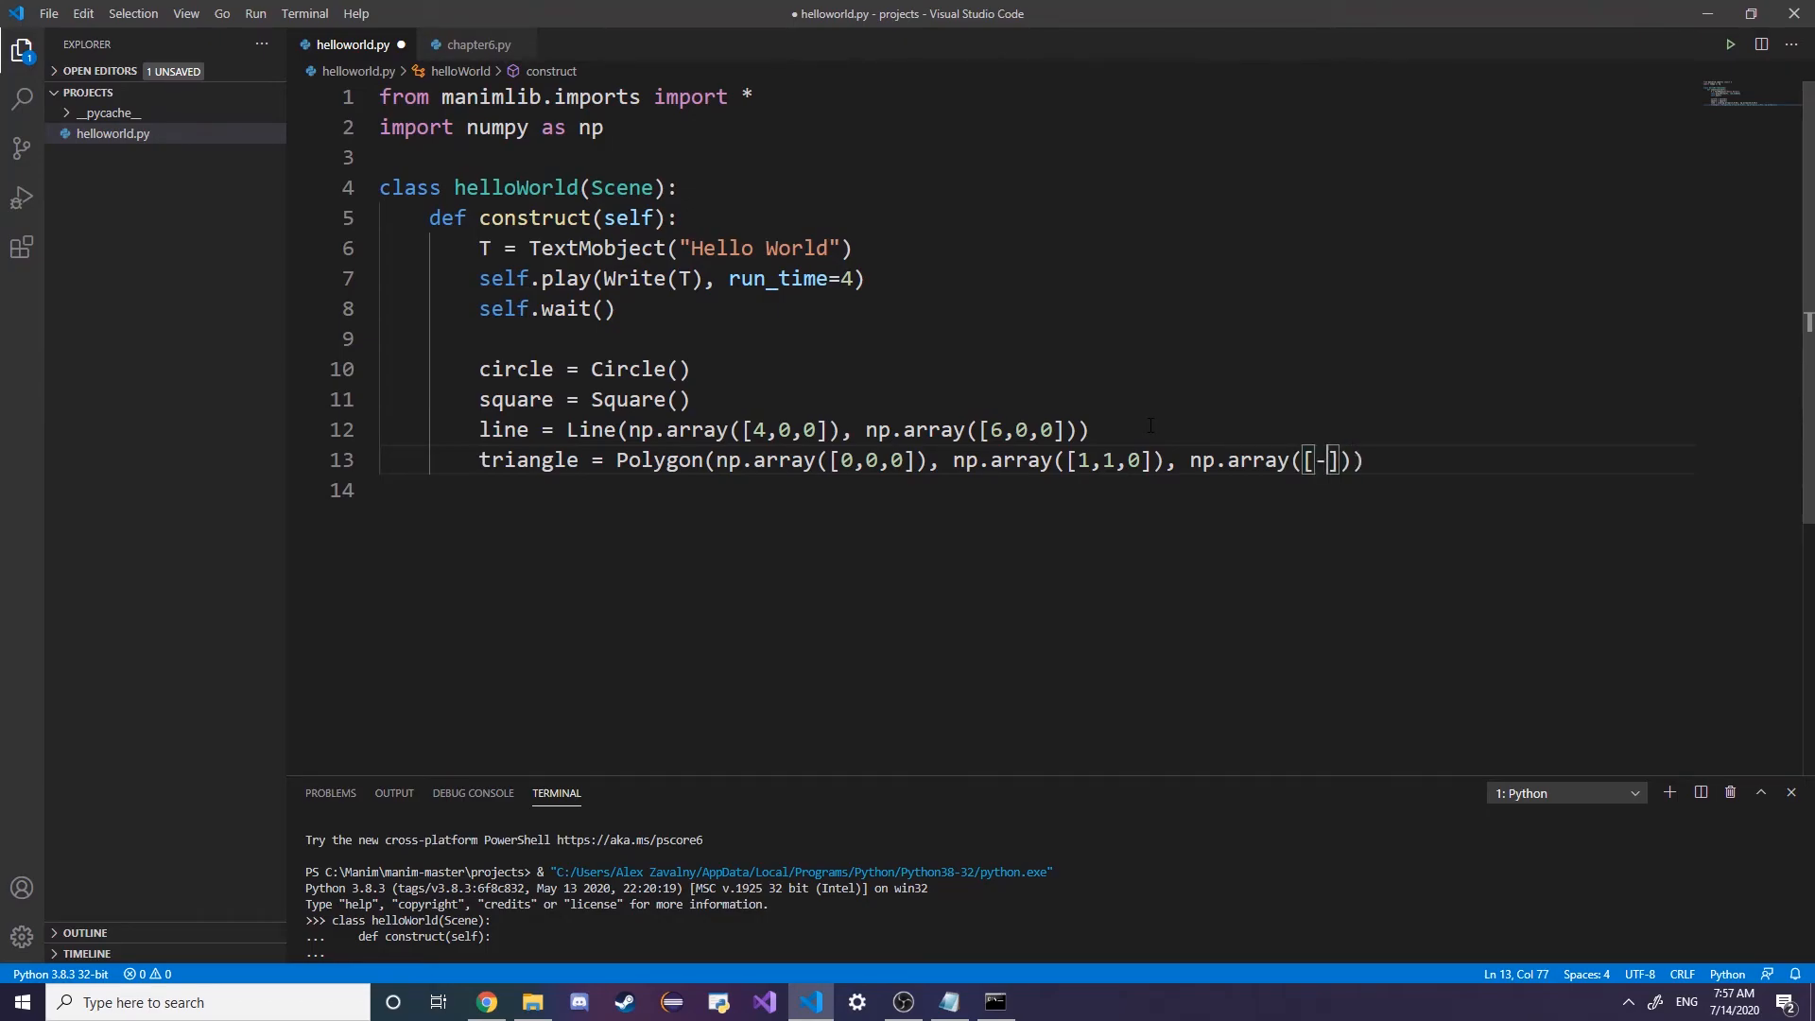
pyautogui.write('1,')
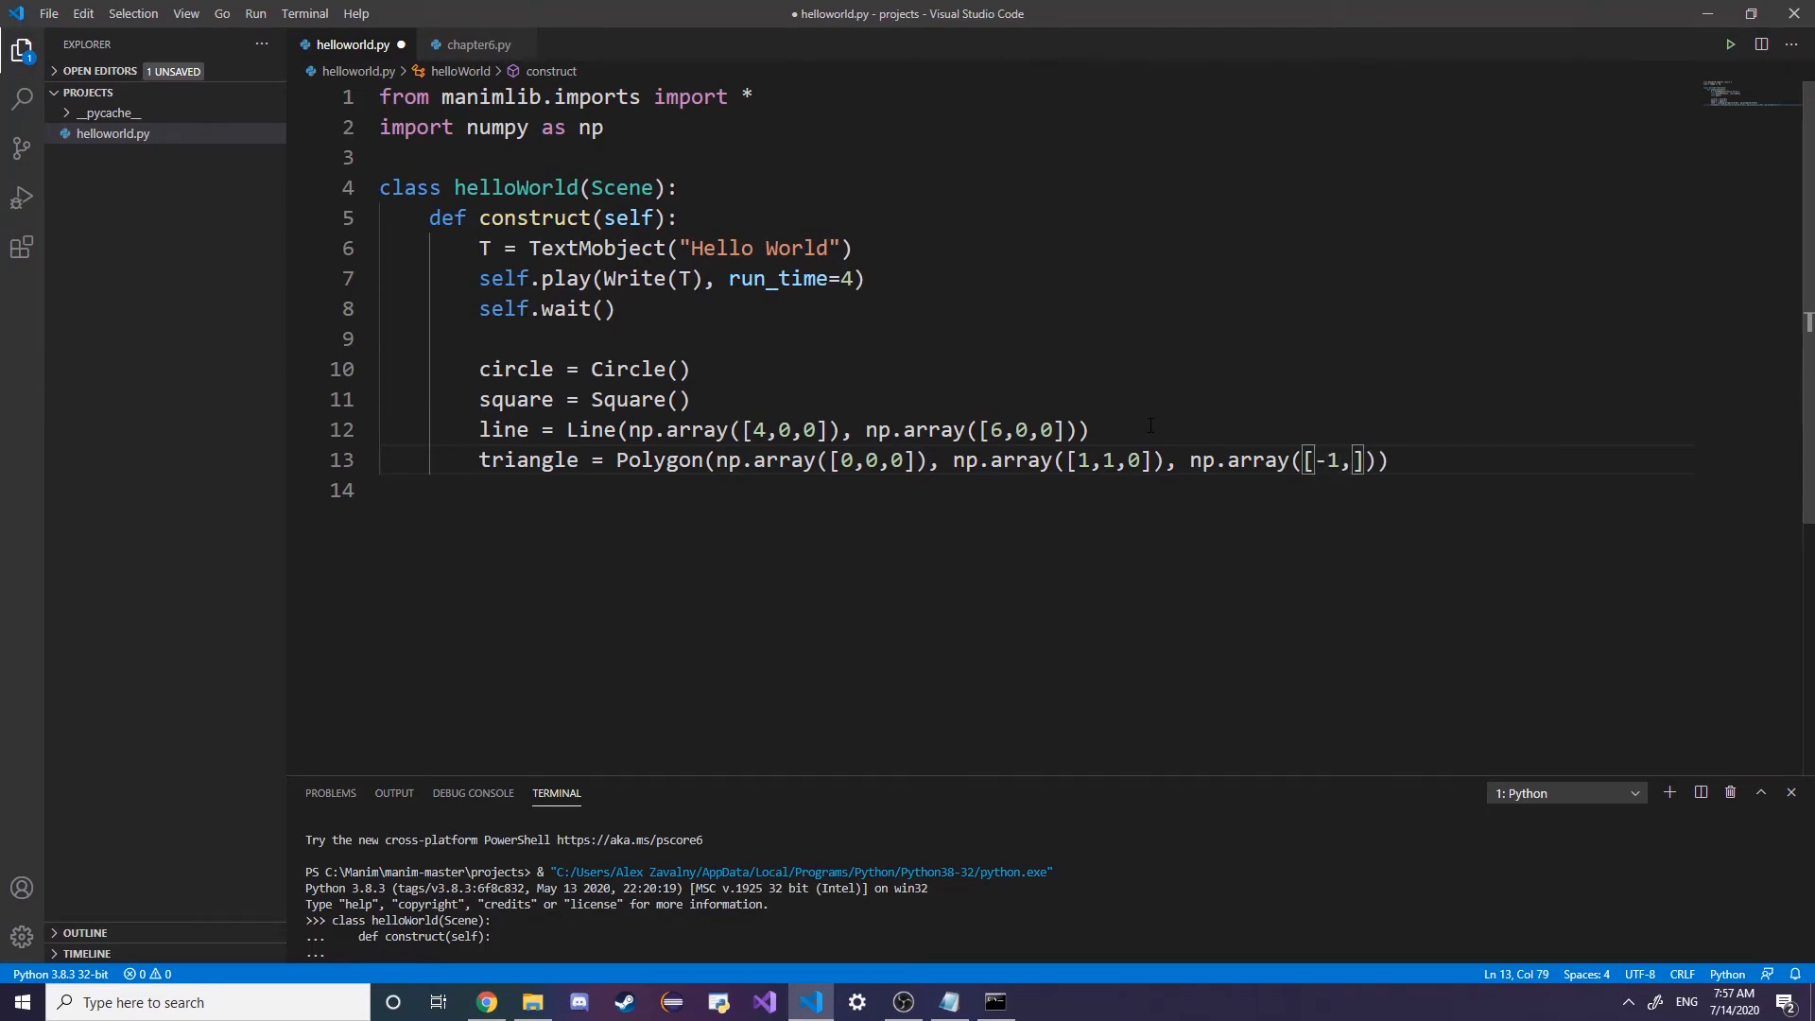
pyautogui.write('-1,')
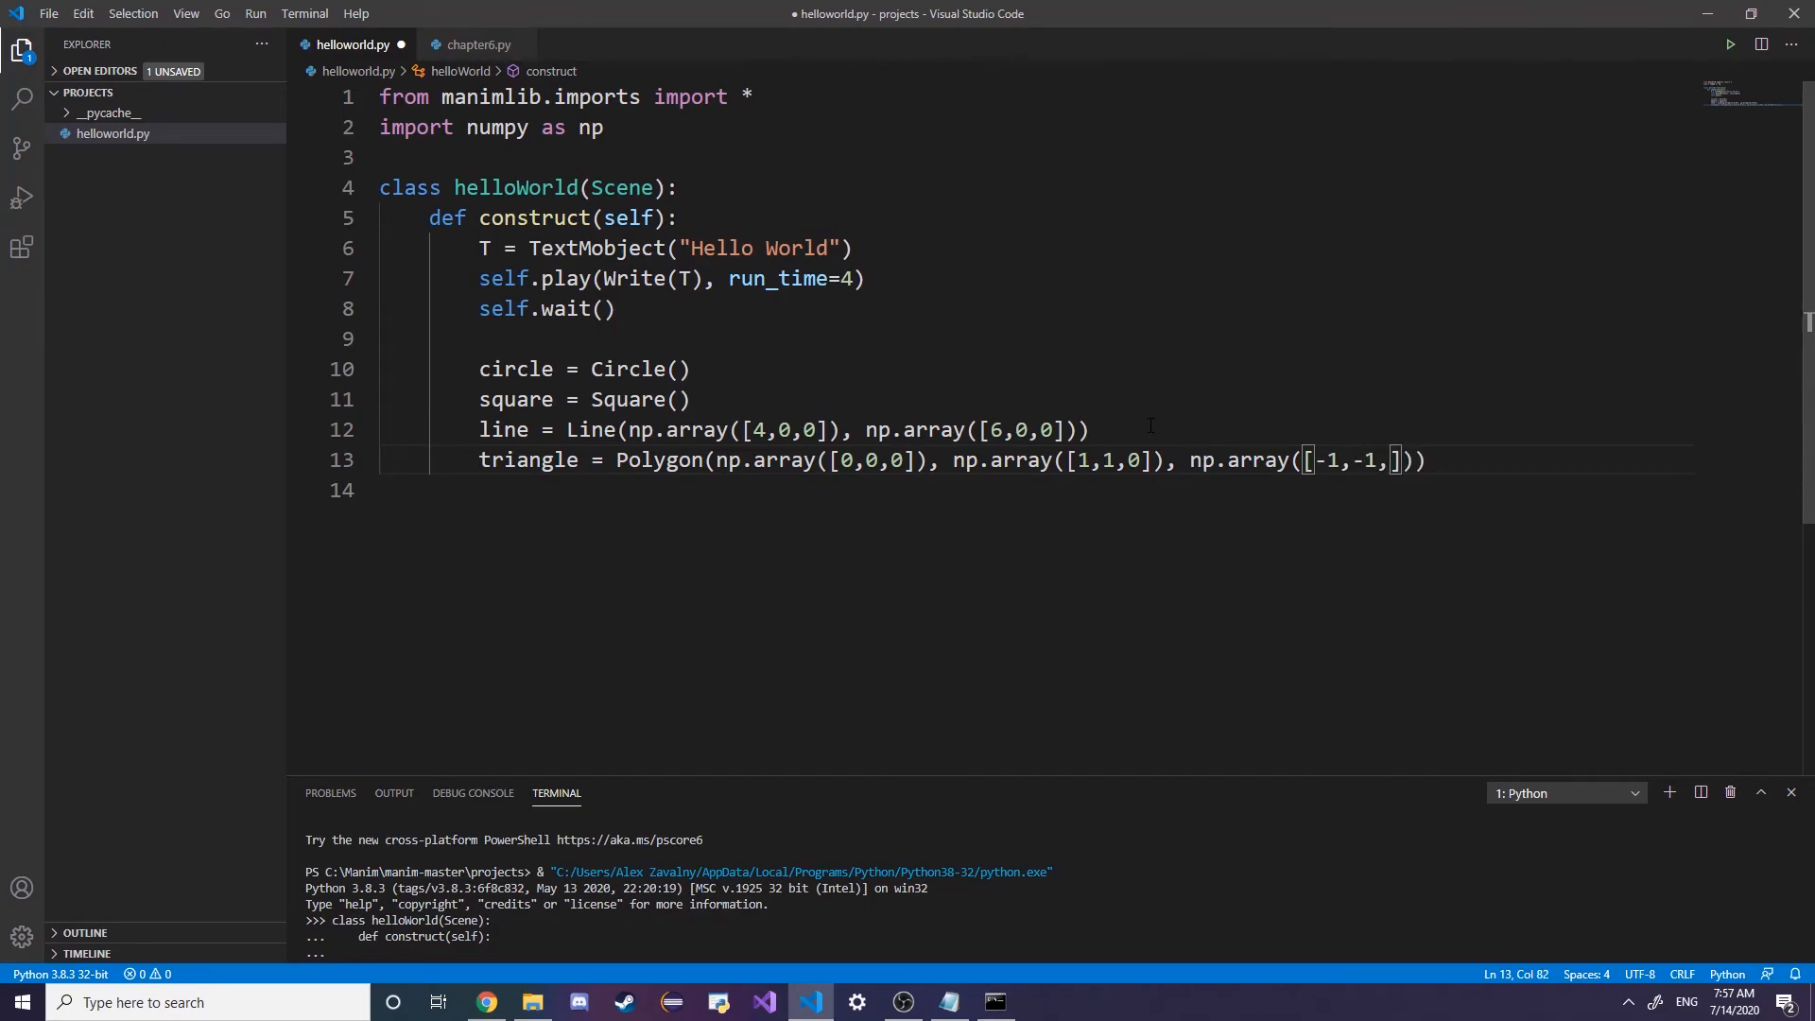
pyautogui.write('0')
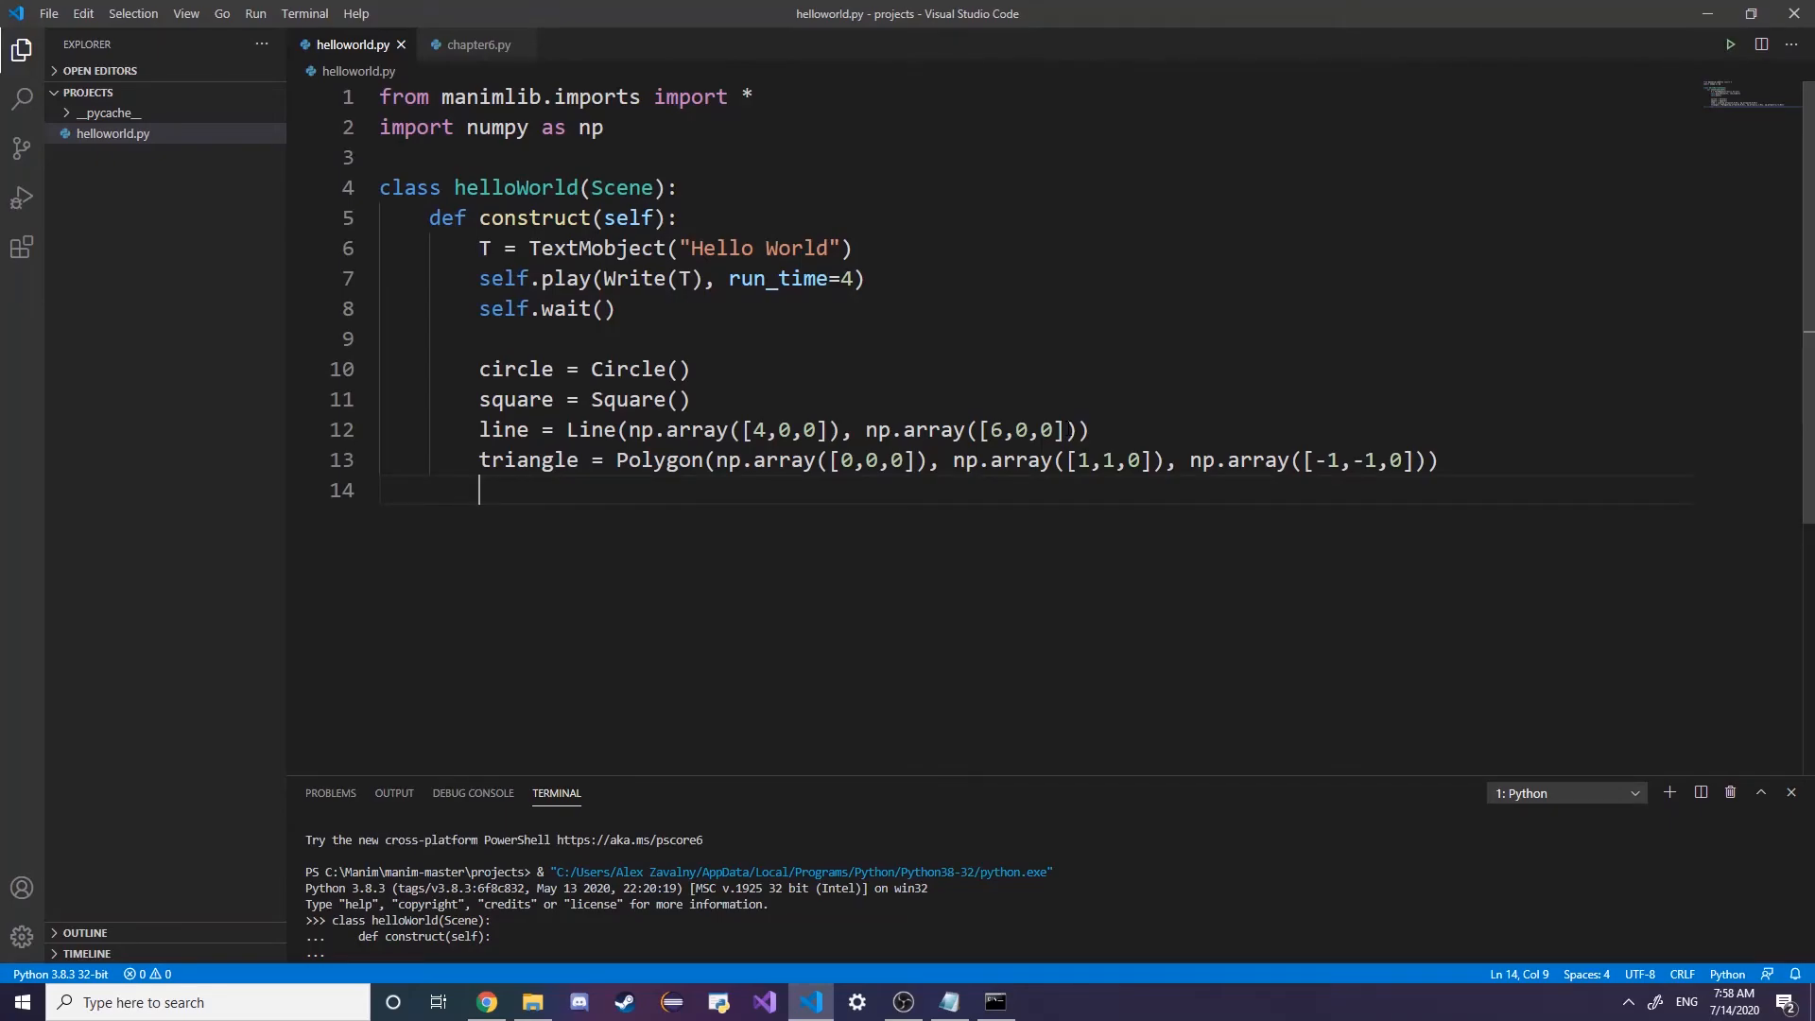
# Write self.play(ShowCreation(circle), run_time=...) for the circle
pyautogui.write('self.pla')
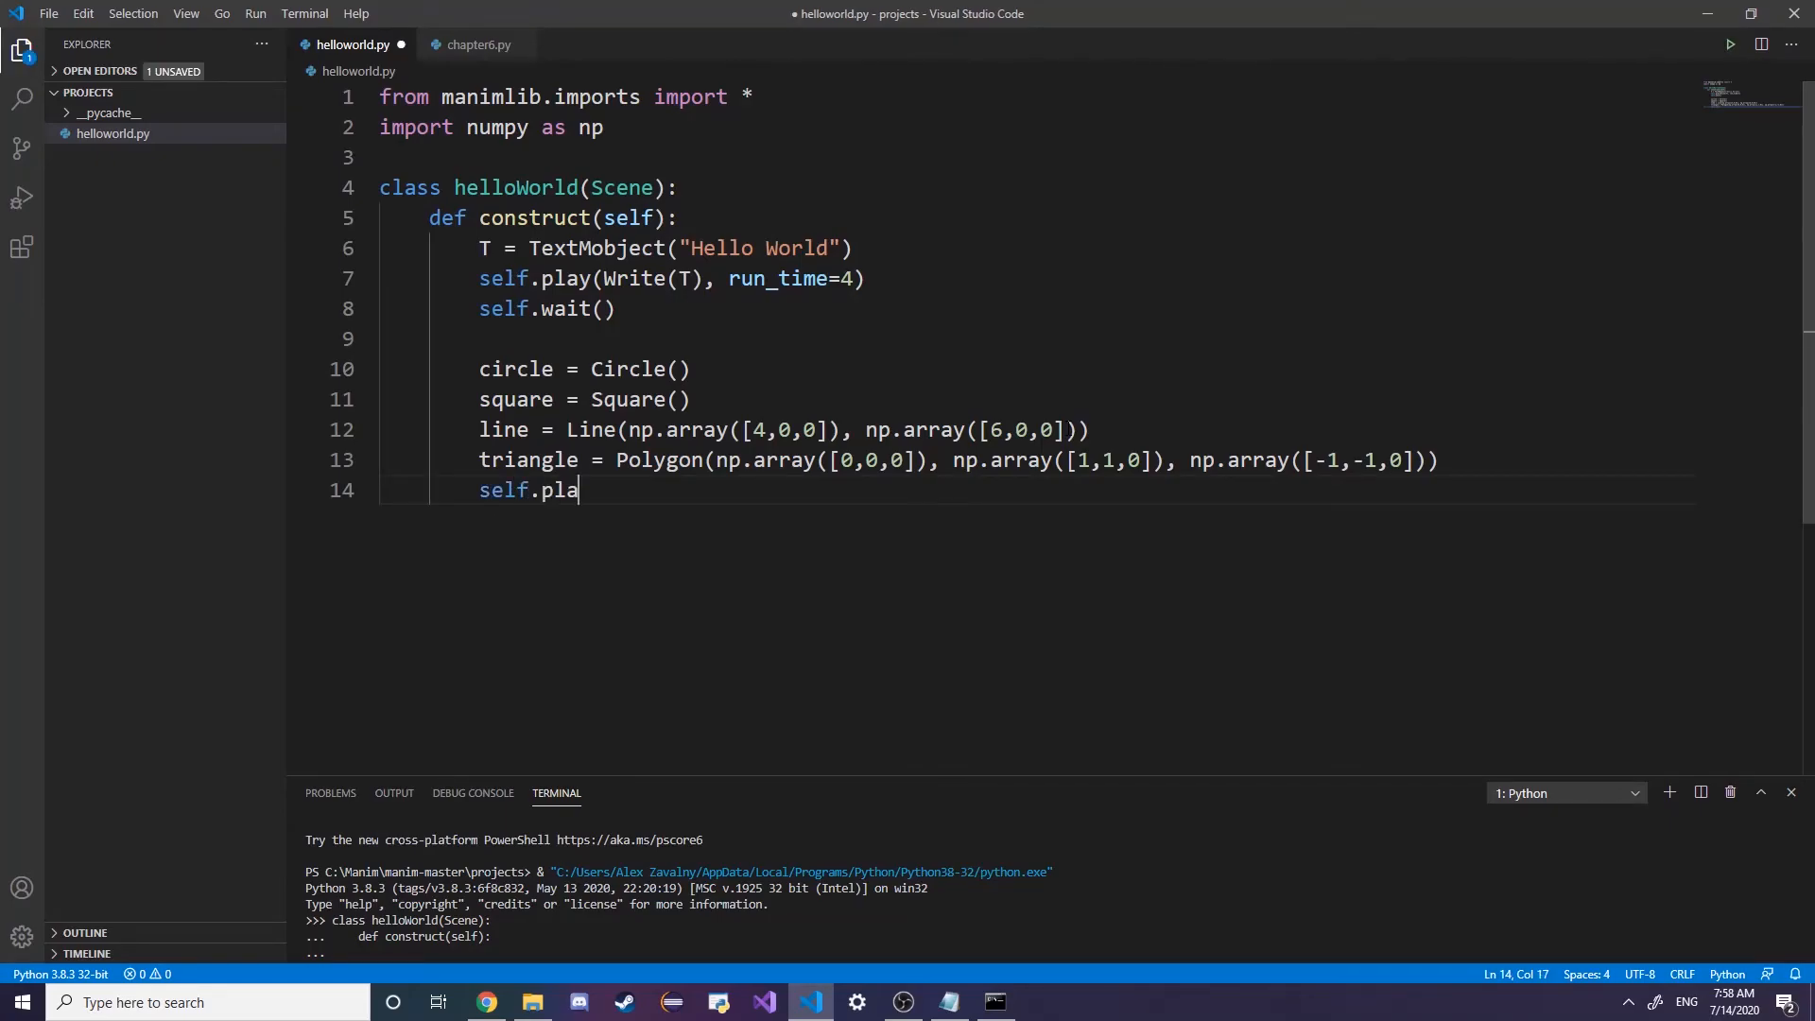
pyautogui.write('y()')
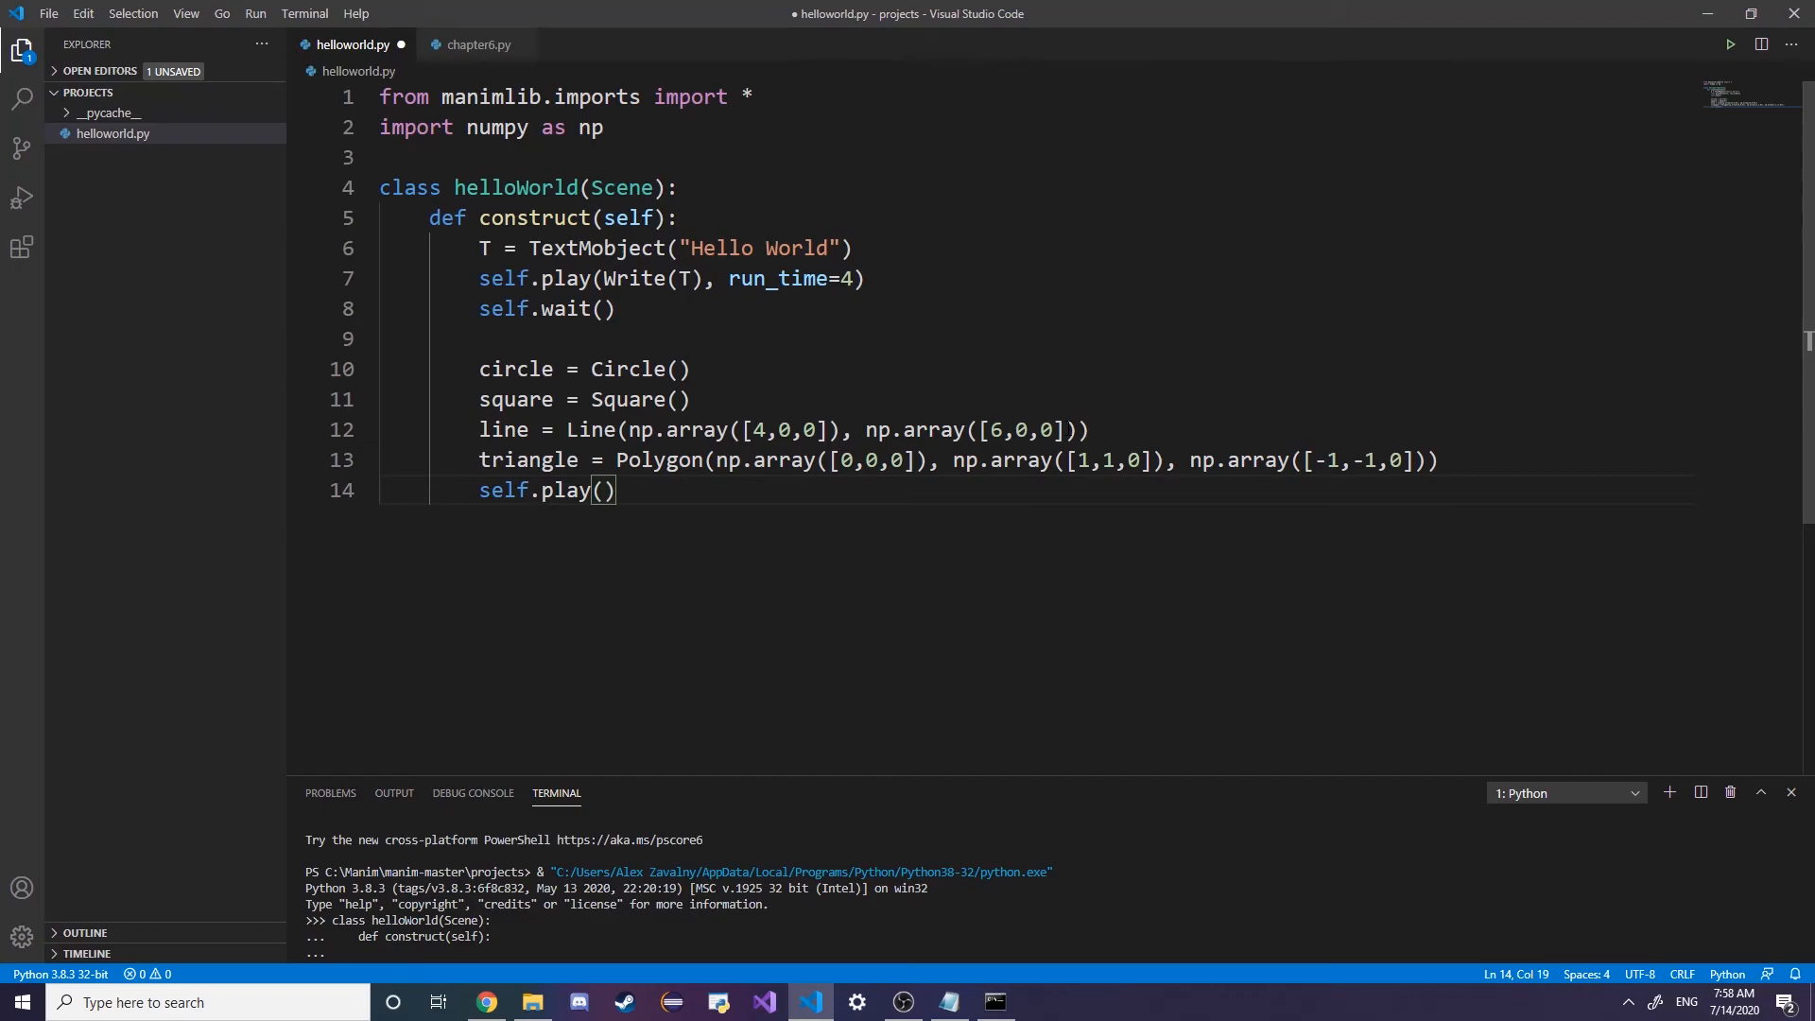
pyautogui.write('ShowC')
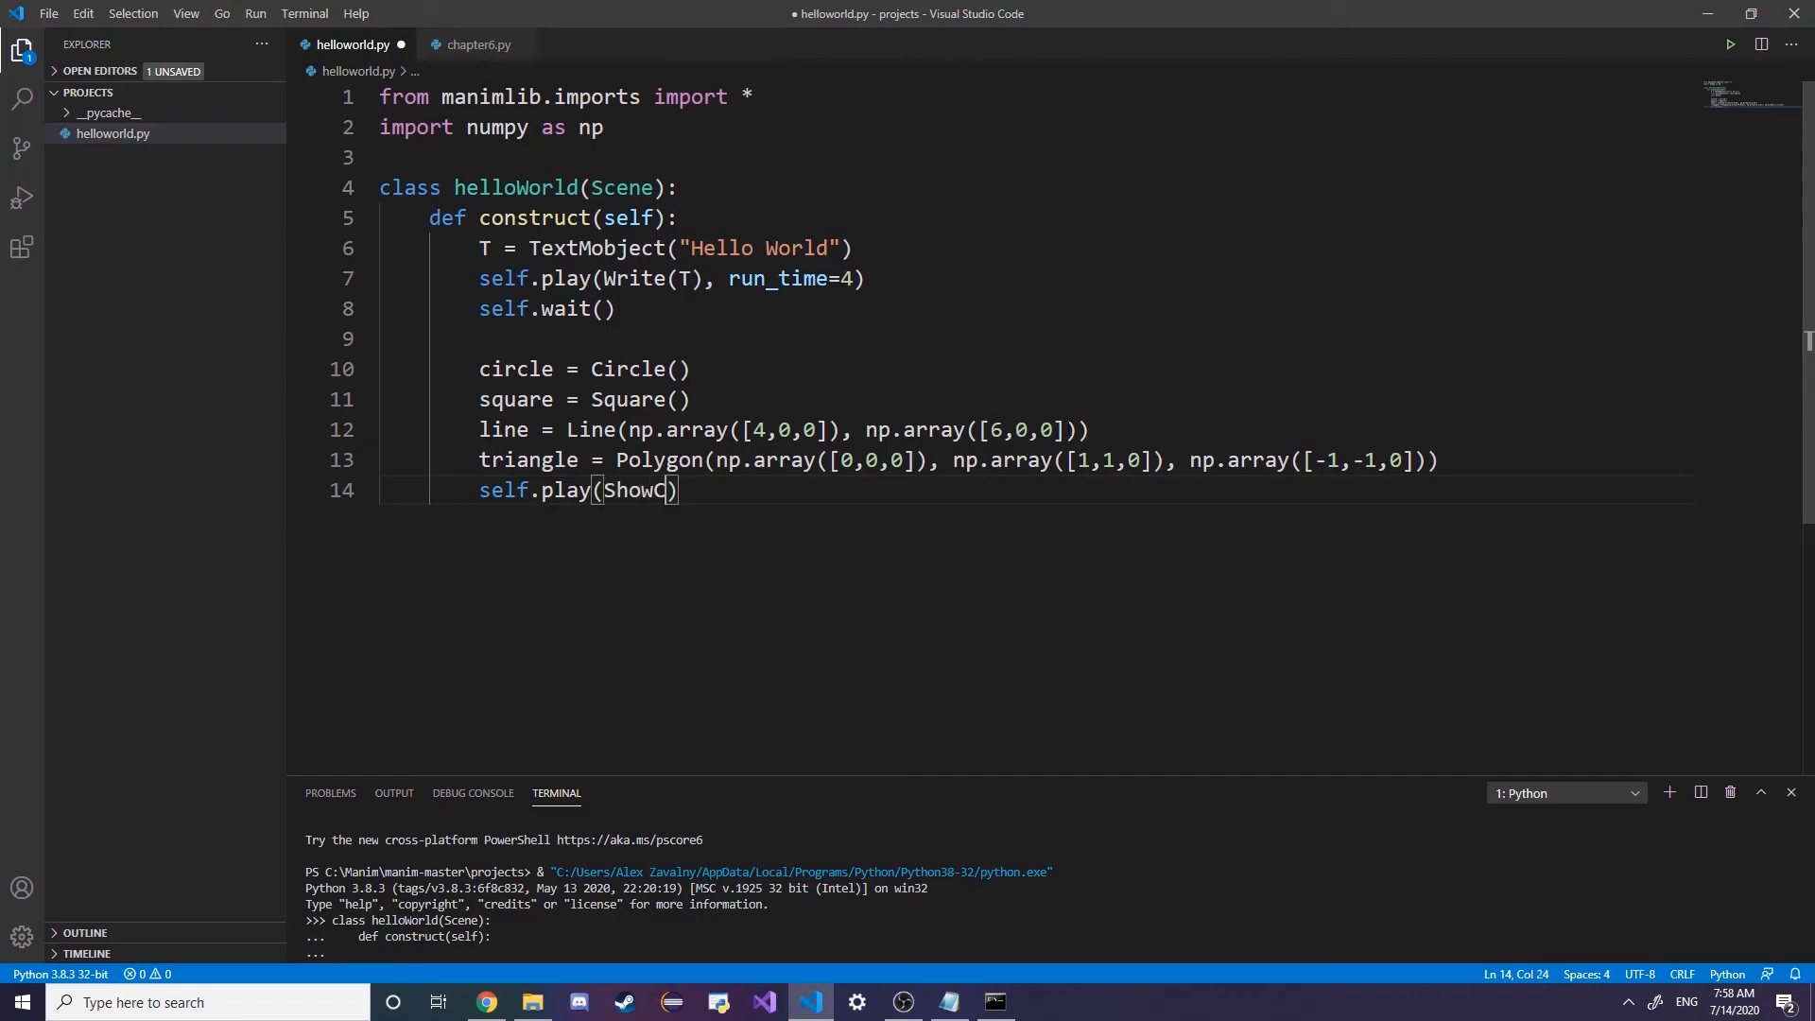
pyautogui.write('reation')
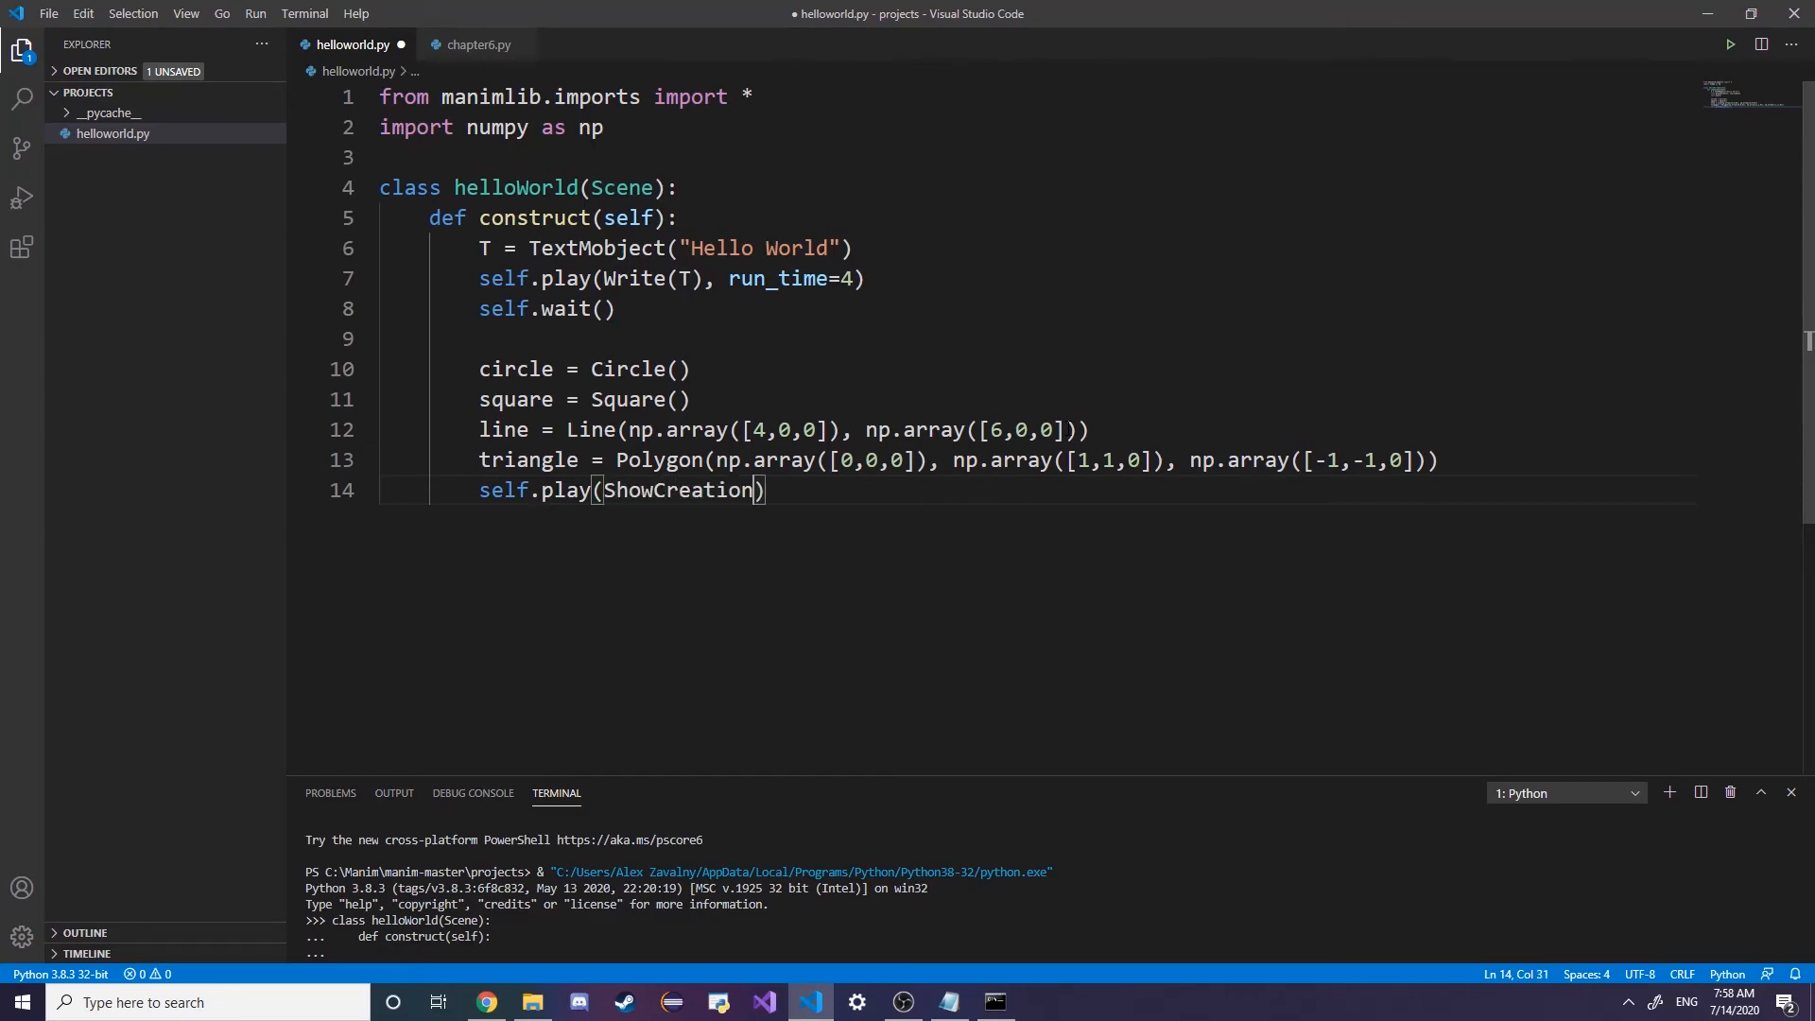
pyautogui.write('()')
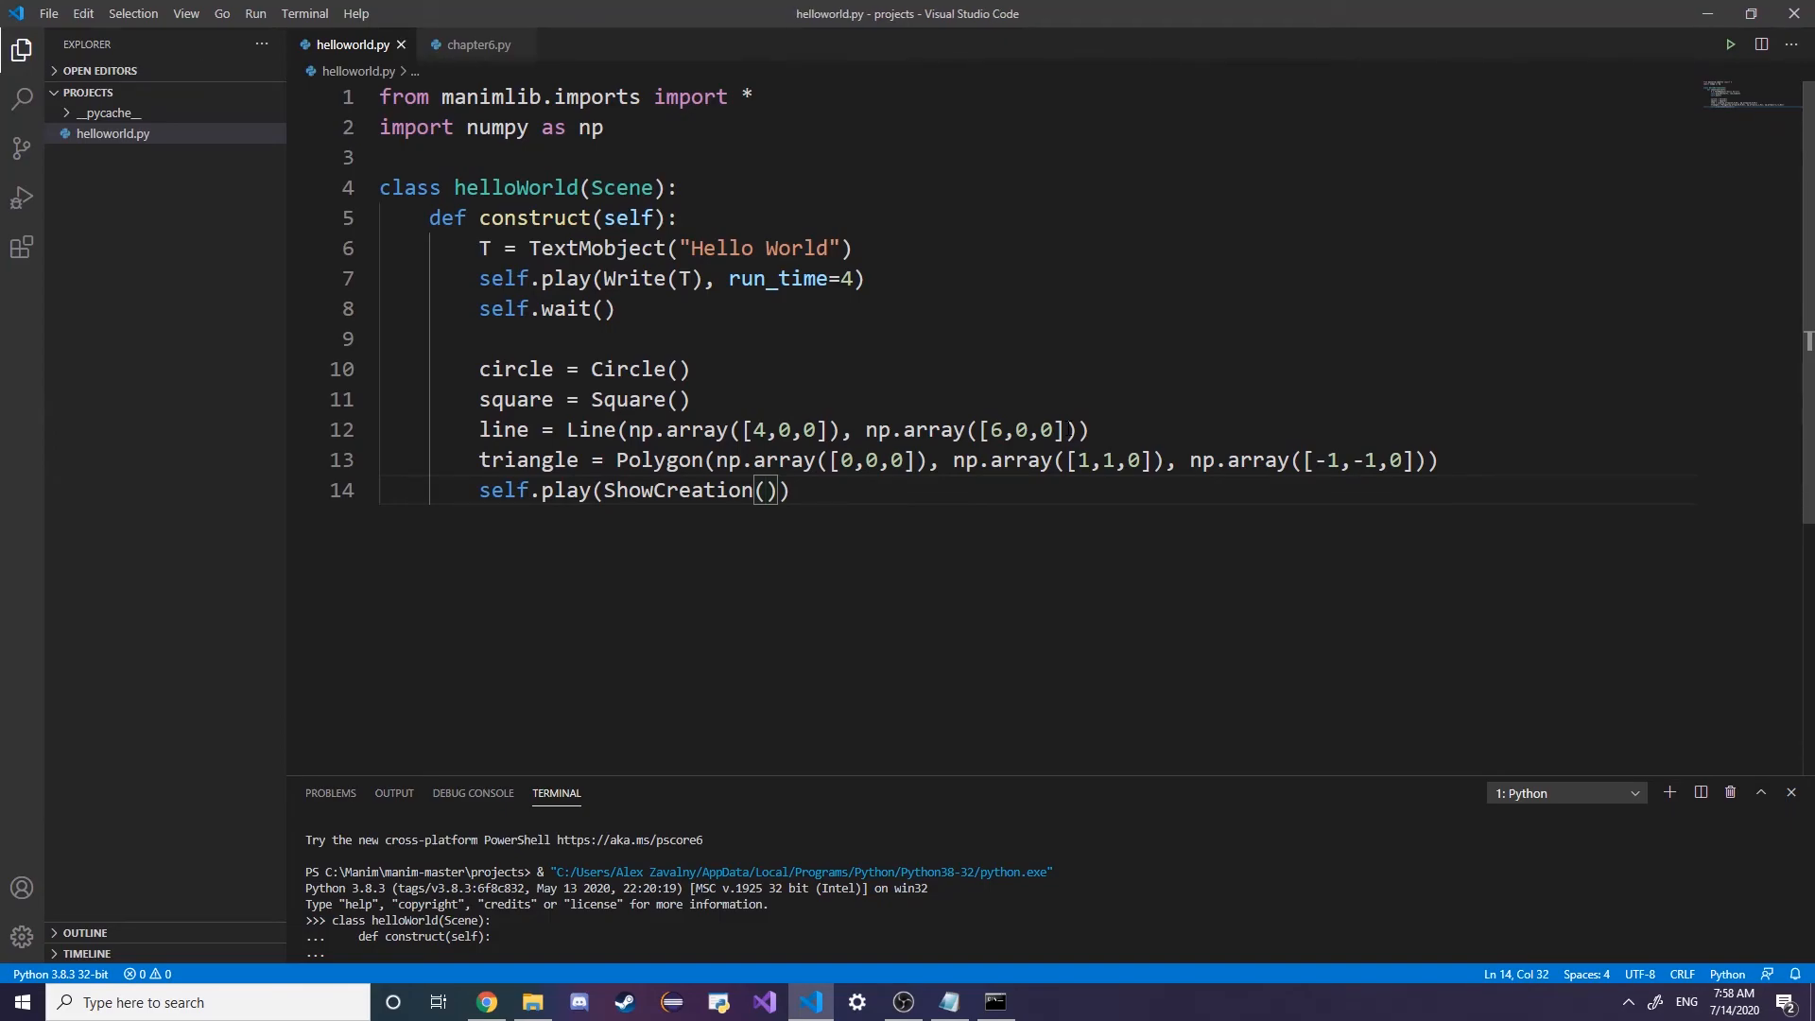
pyautogui.write('cirl')
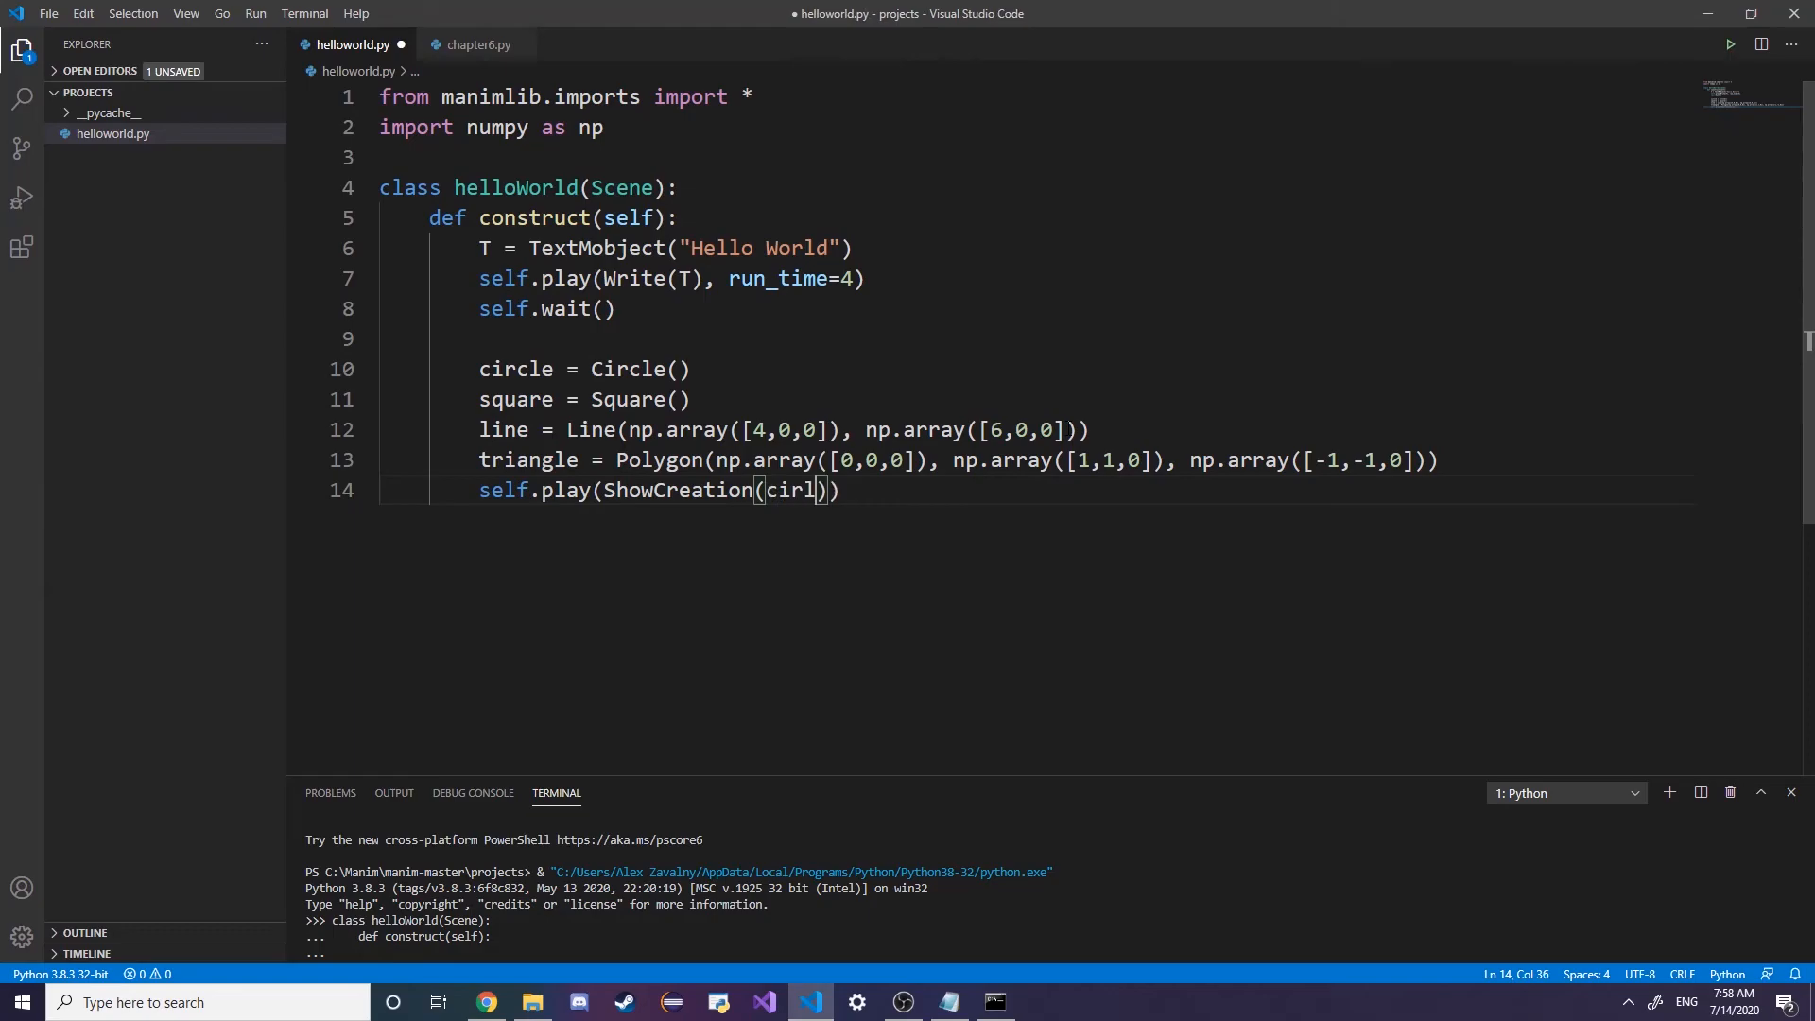
pyautogui.press('Backspace')
pyautogui.write('cle')
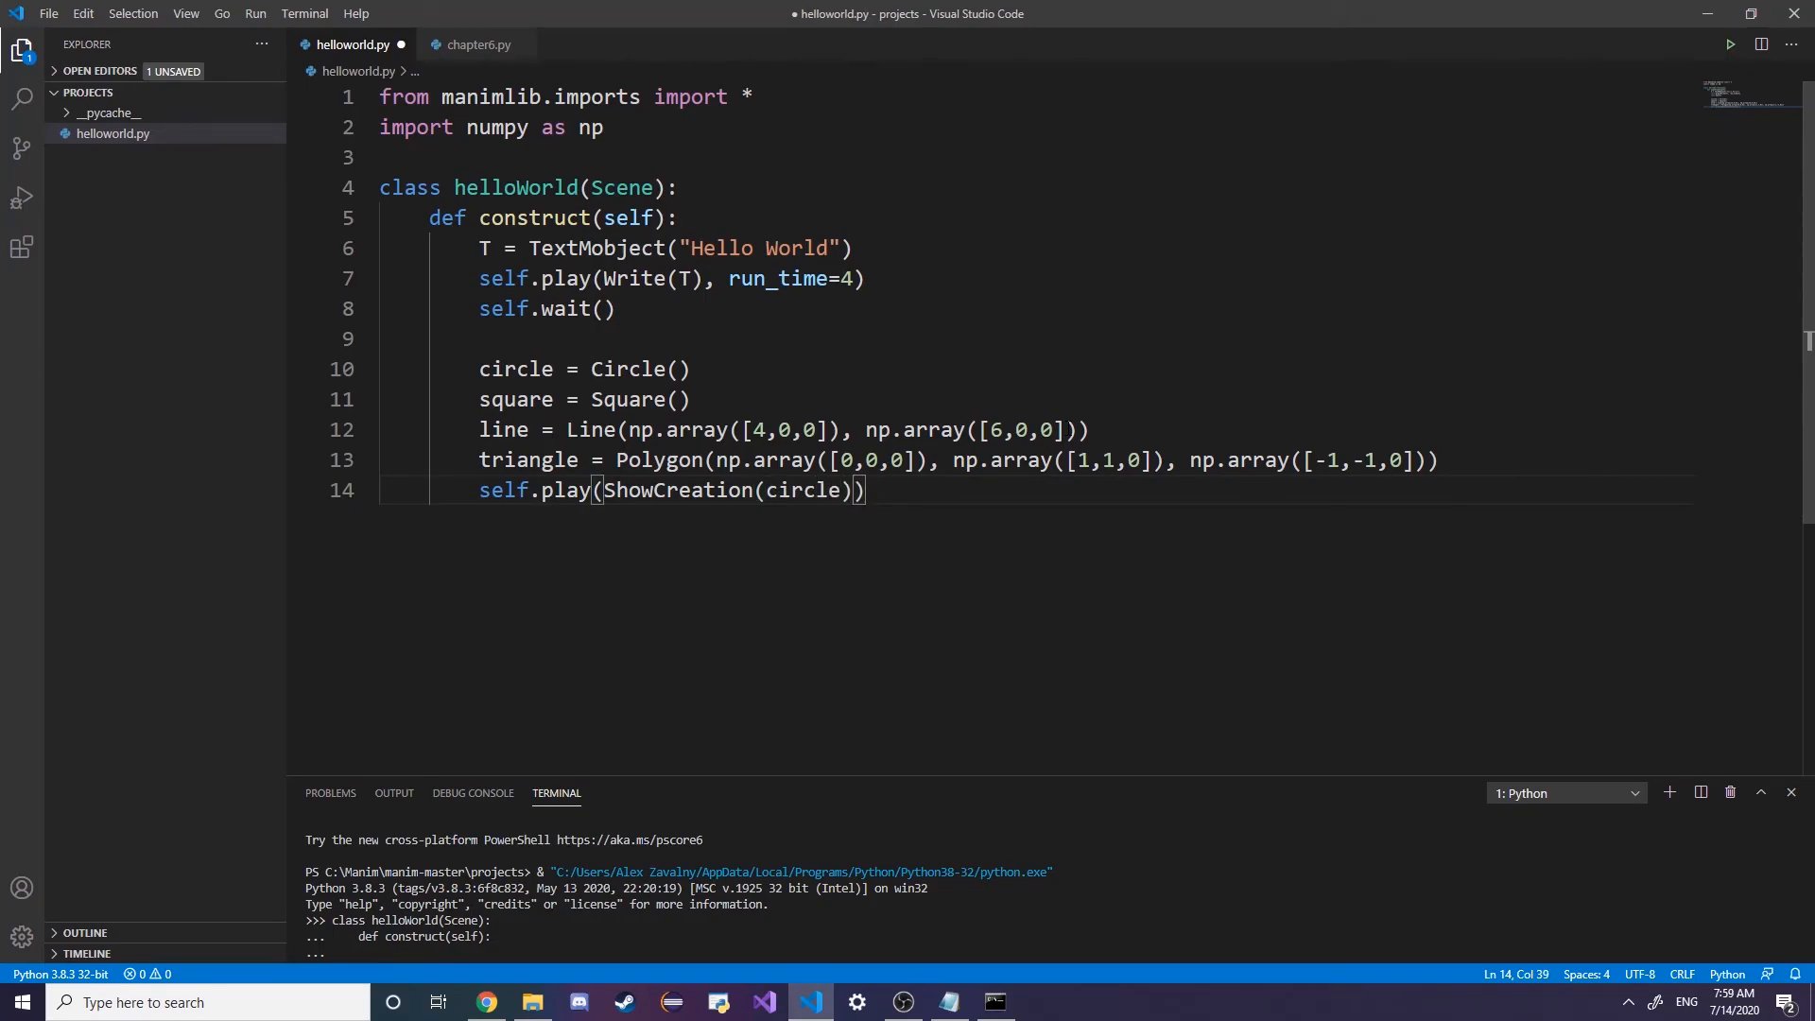
pyautogui.write(', run_time=3')
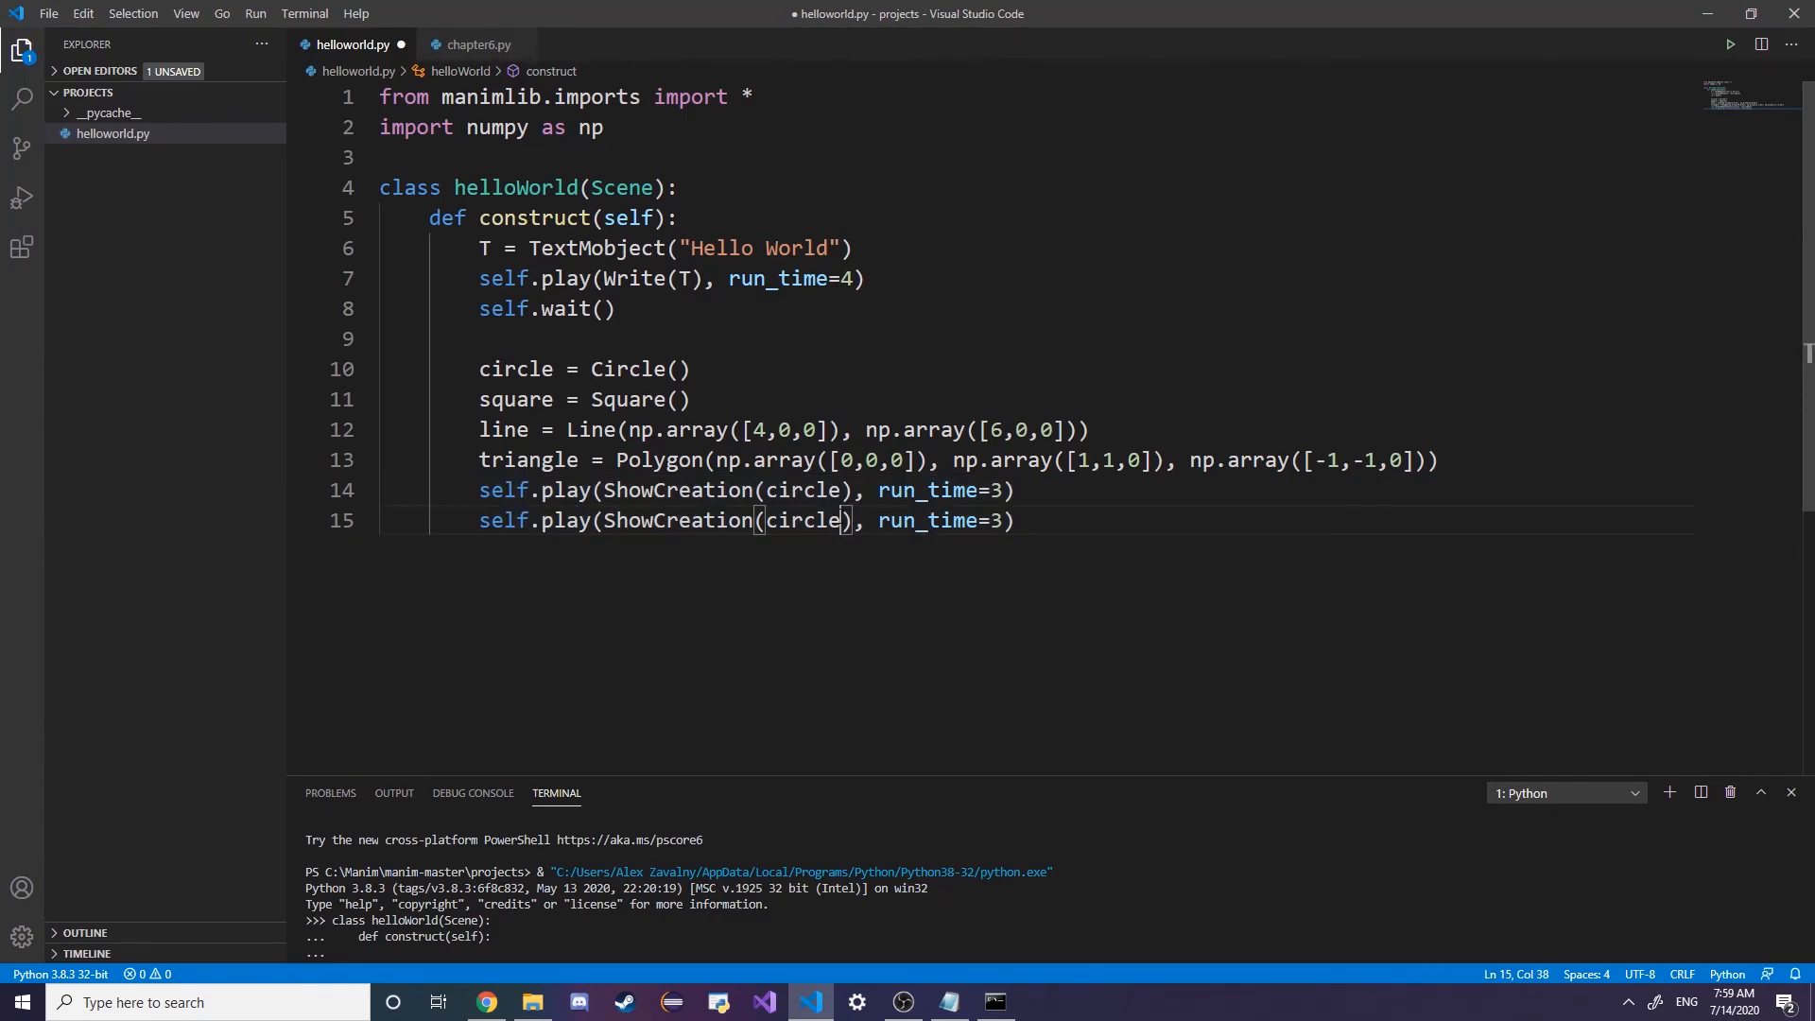
# Add ShowCreation plays for square, line and triangle, setting run times 4, 3, 2, 1
pyautogui.write('squa')
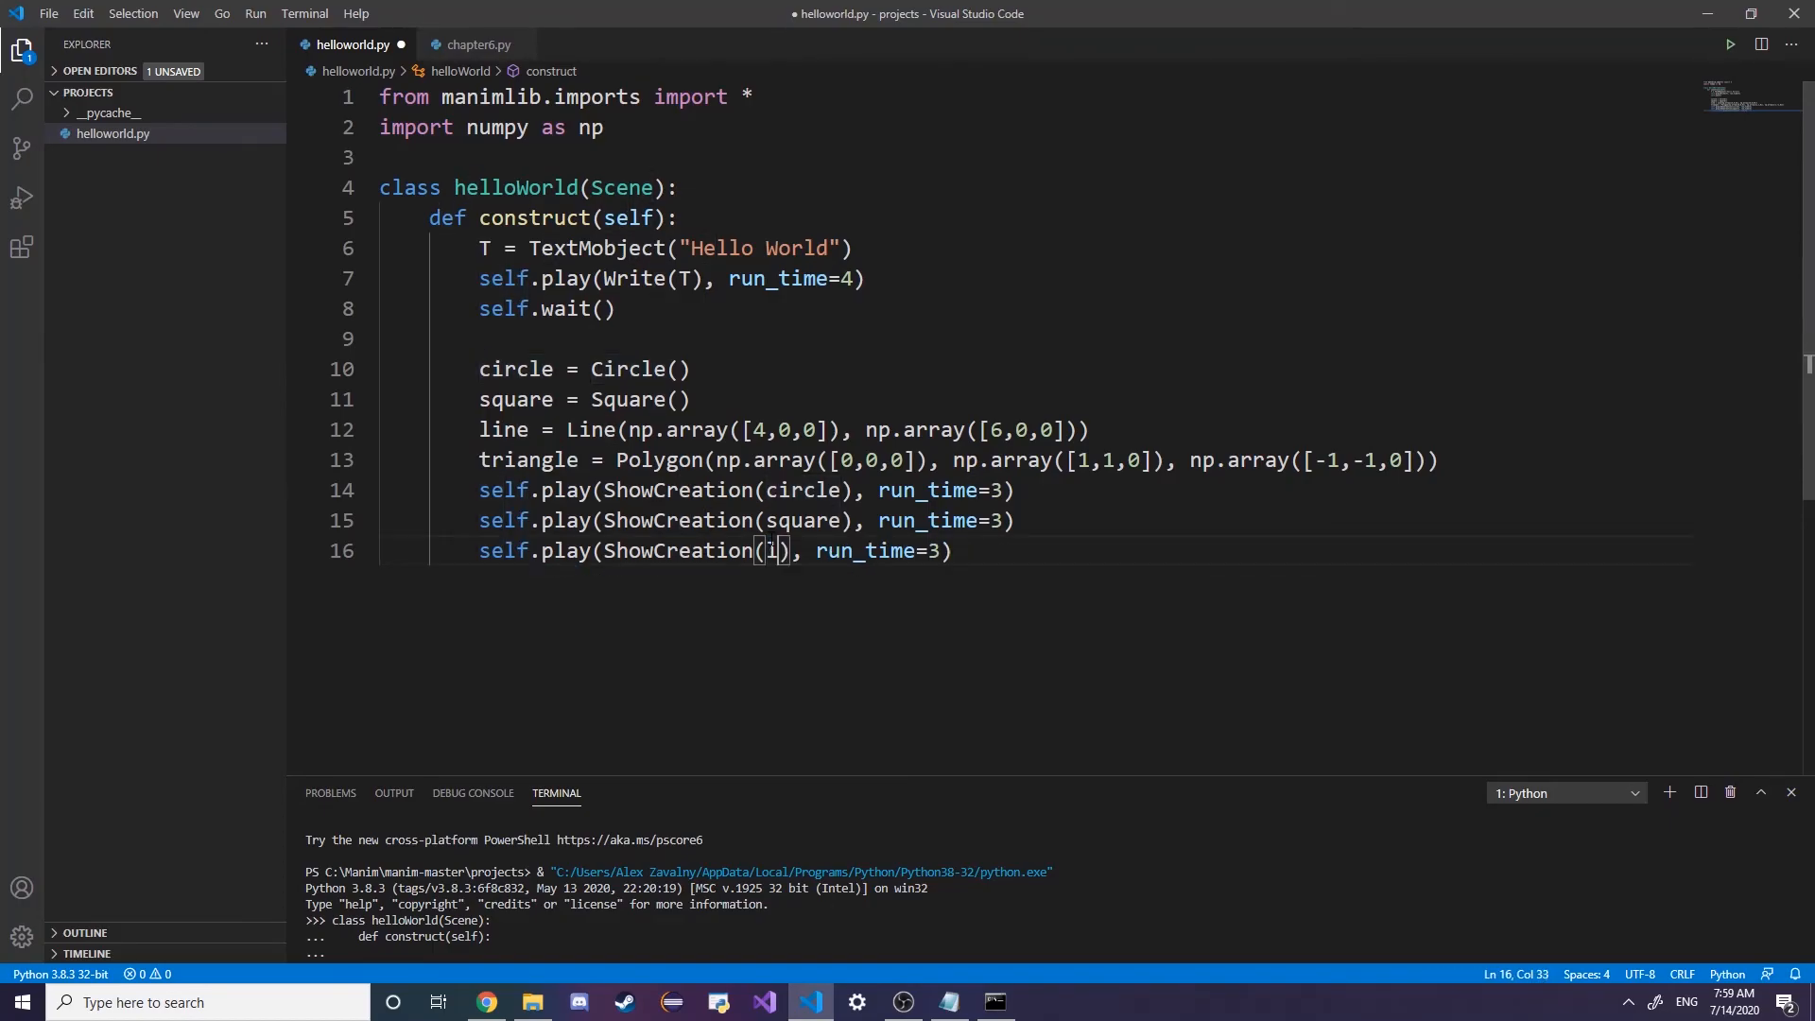
pyautogui.write('ine')
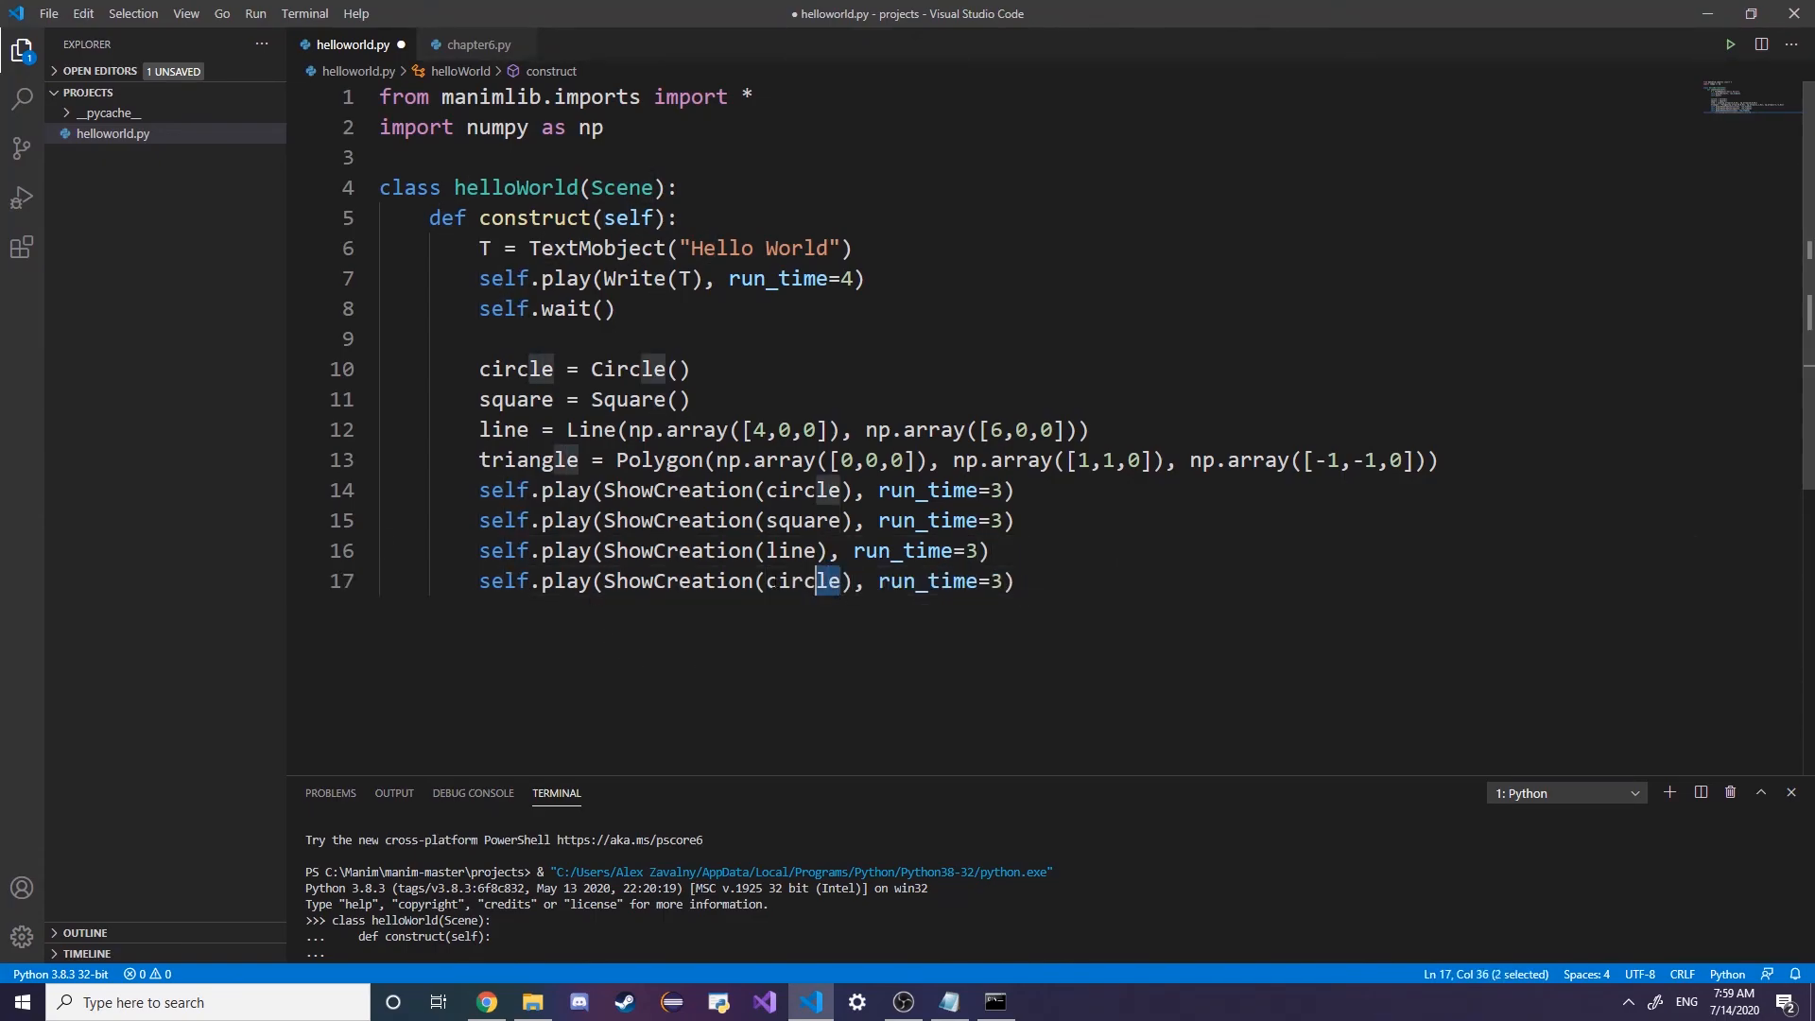
pyautogui.write('triangle')
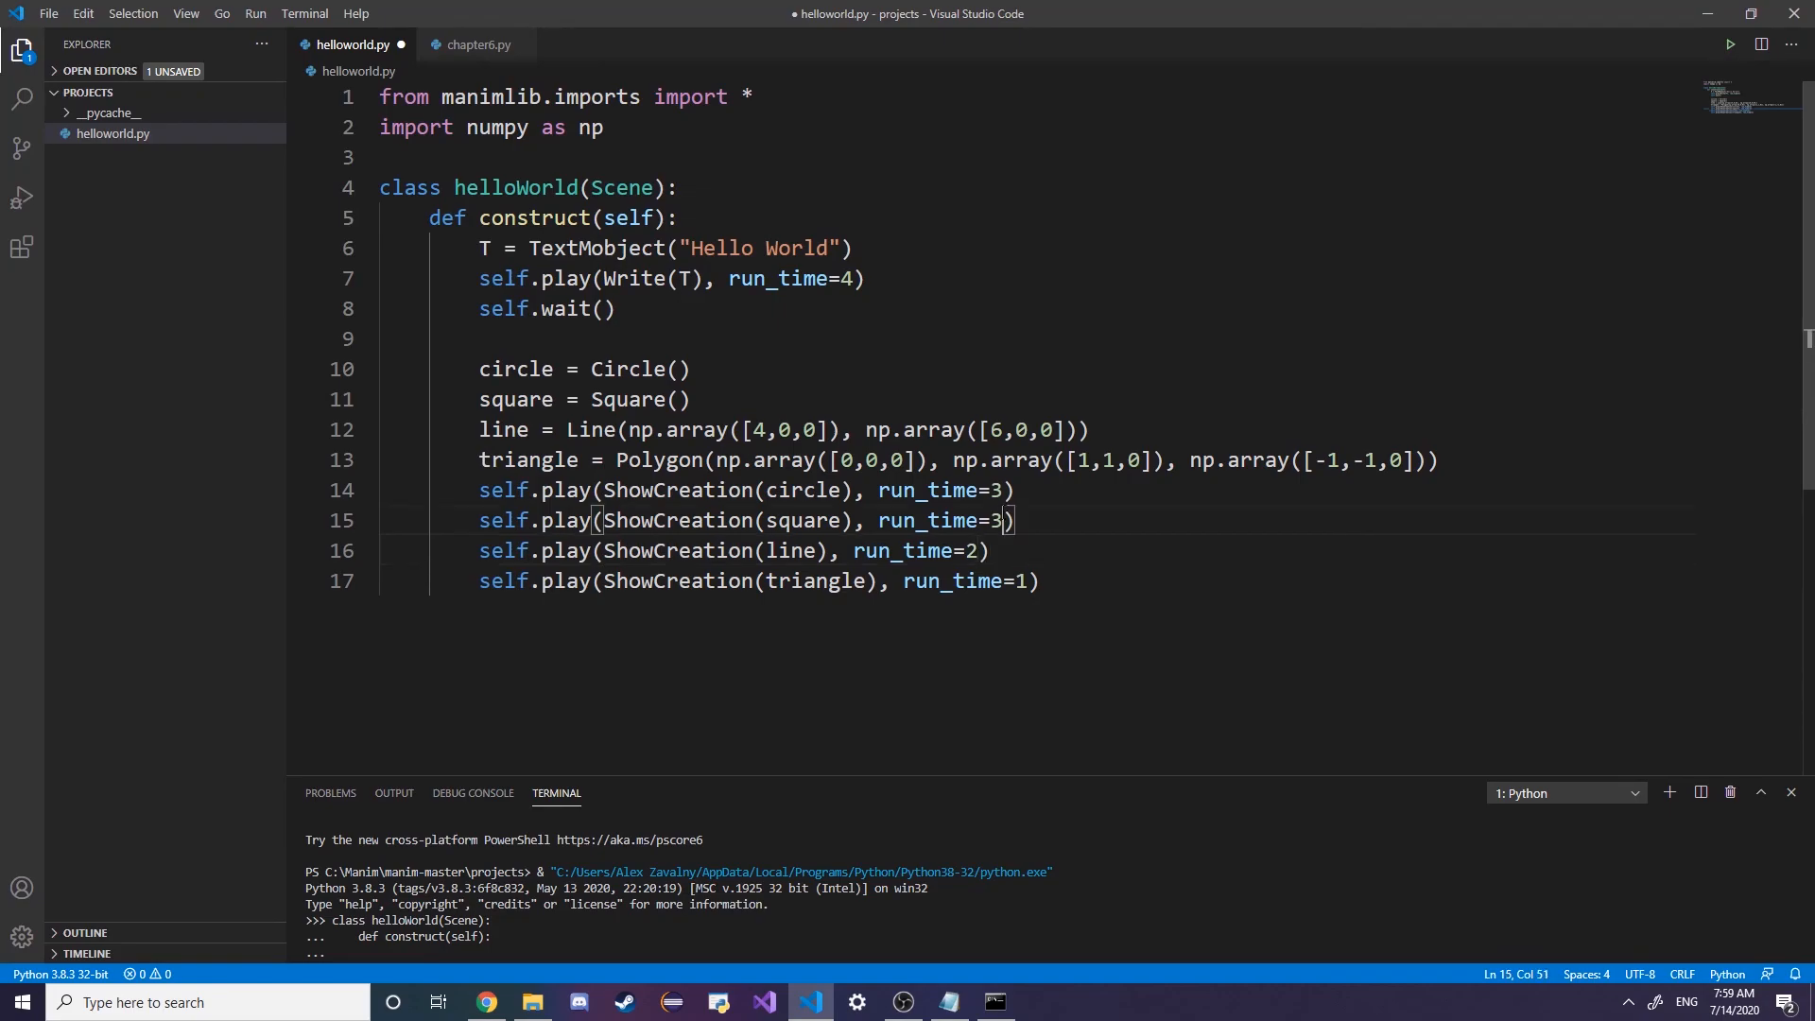
pyautogui.write('4')
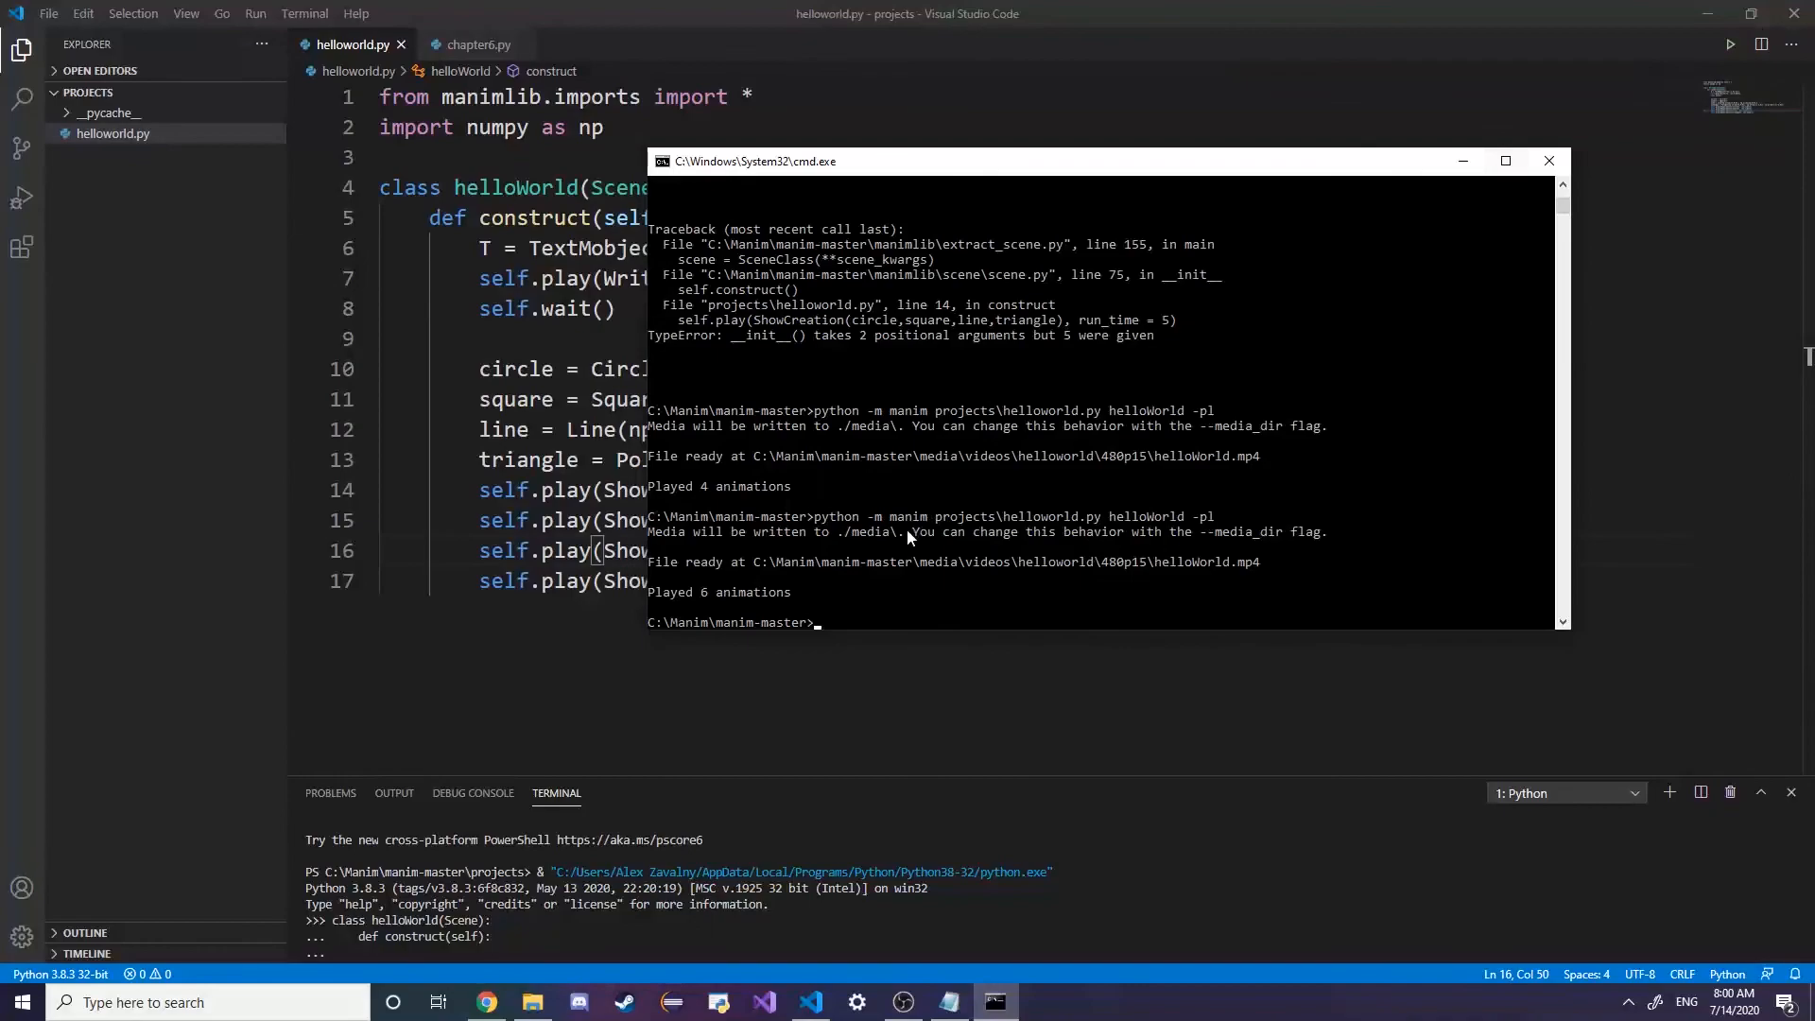
# After rendering helloWorld with six animations, return to helloworld.py in the editor
pyautogui.click(1548, 160)
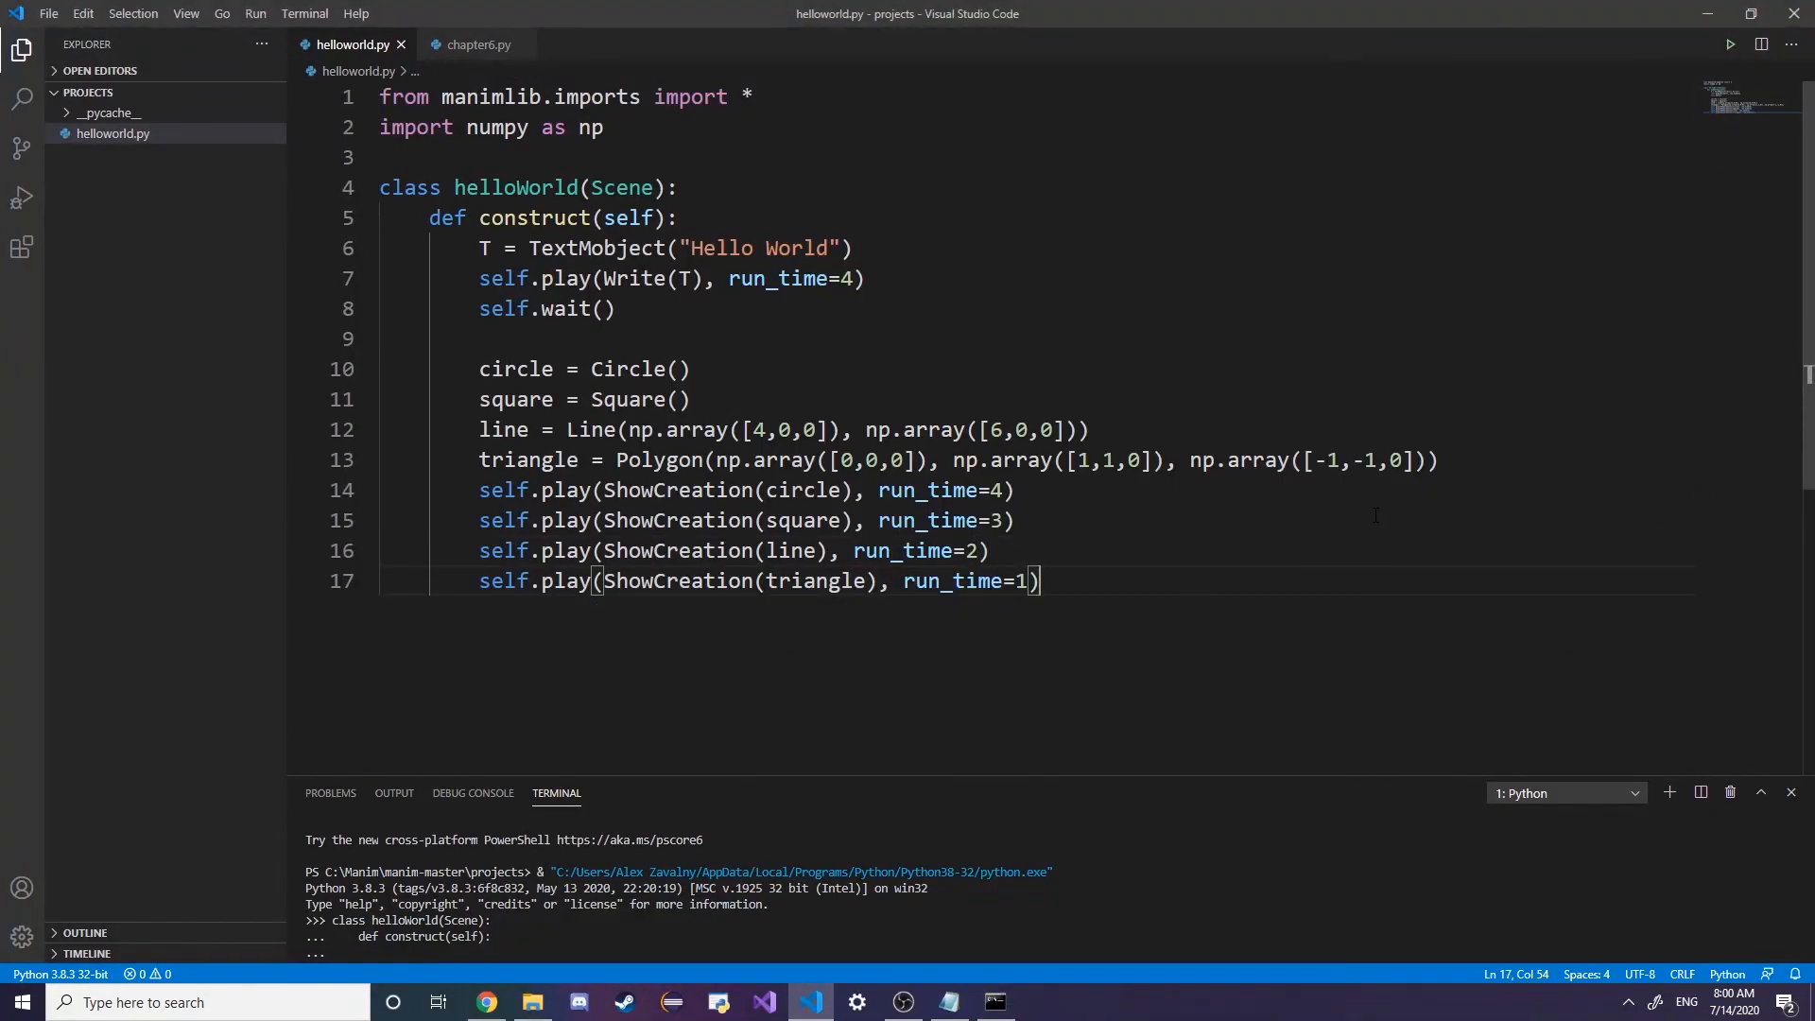